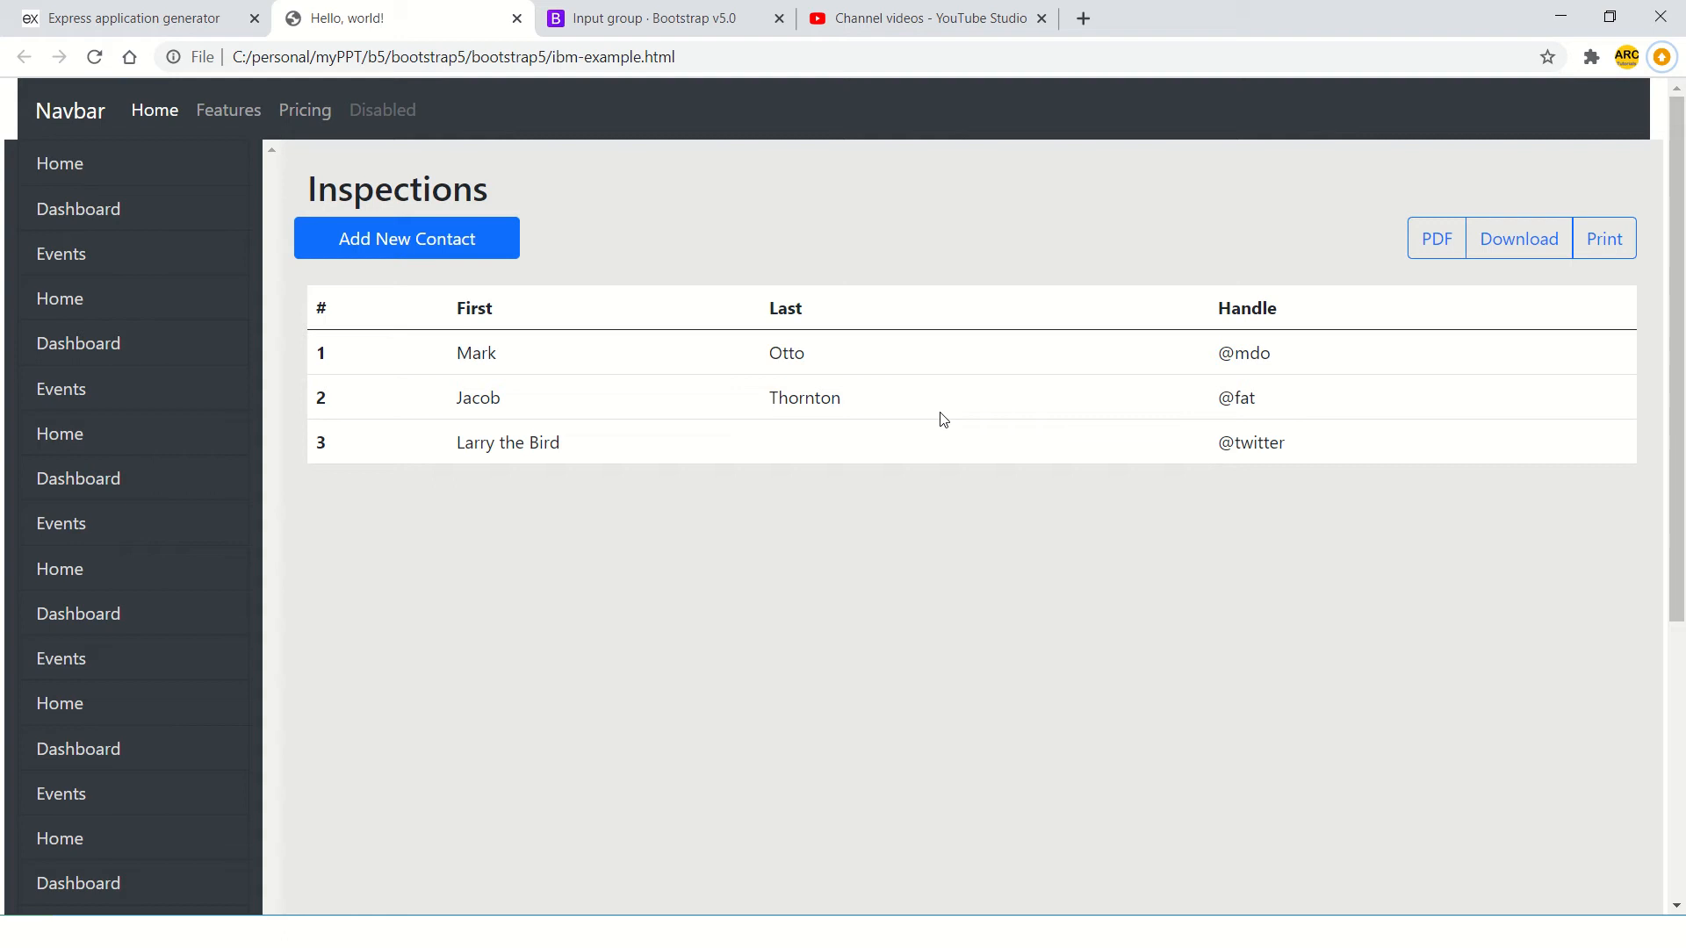
pyautogui.moveTo(1454, 350)
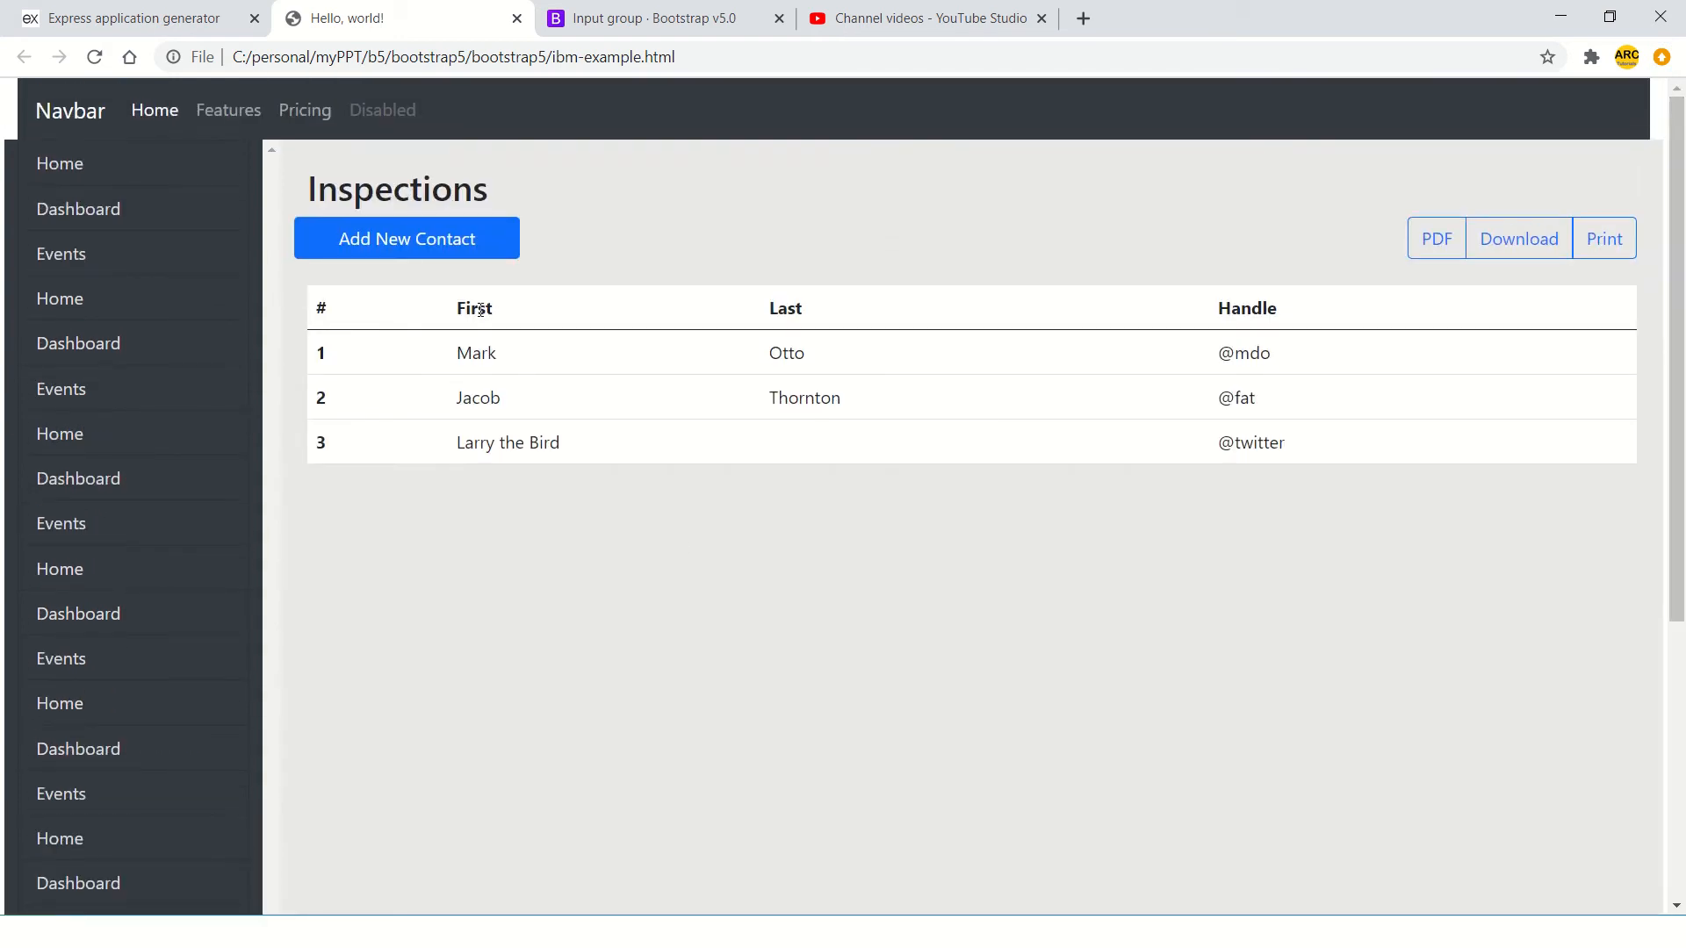
pyautogui.moveTo(429, 263)
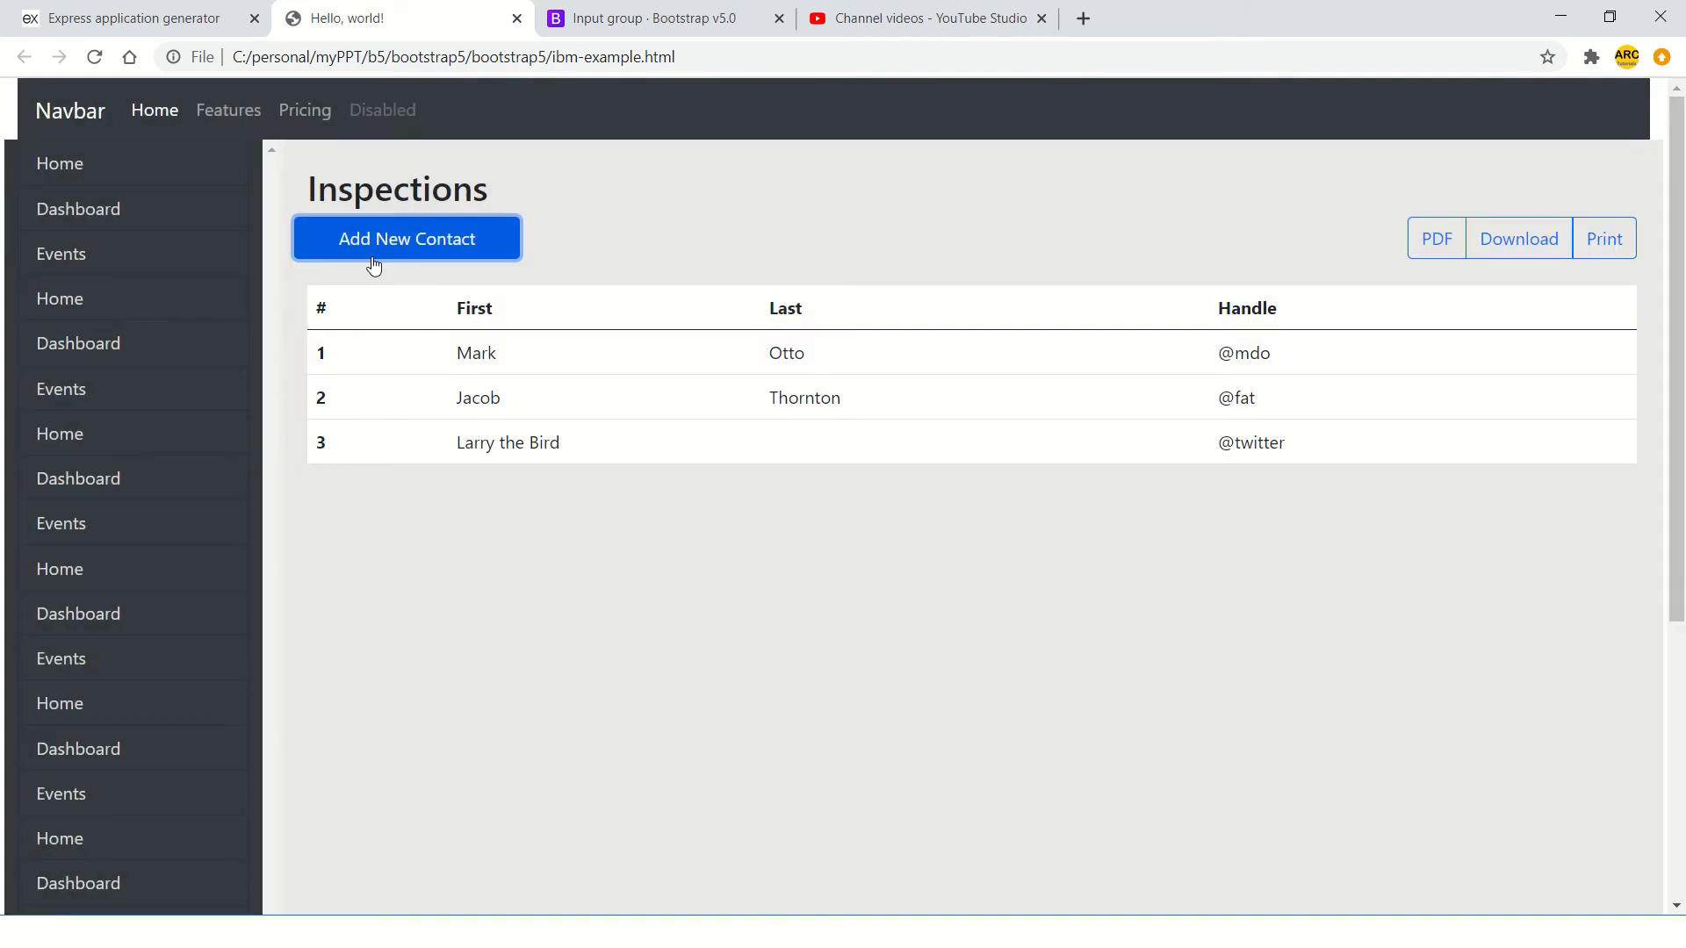
# - Open and close the new contact modal twice to review it
pyautogui.click(407, 239)
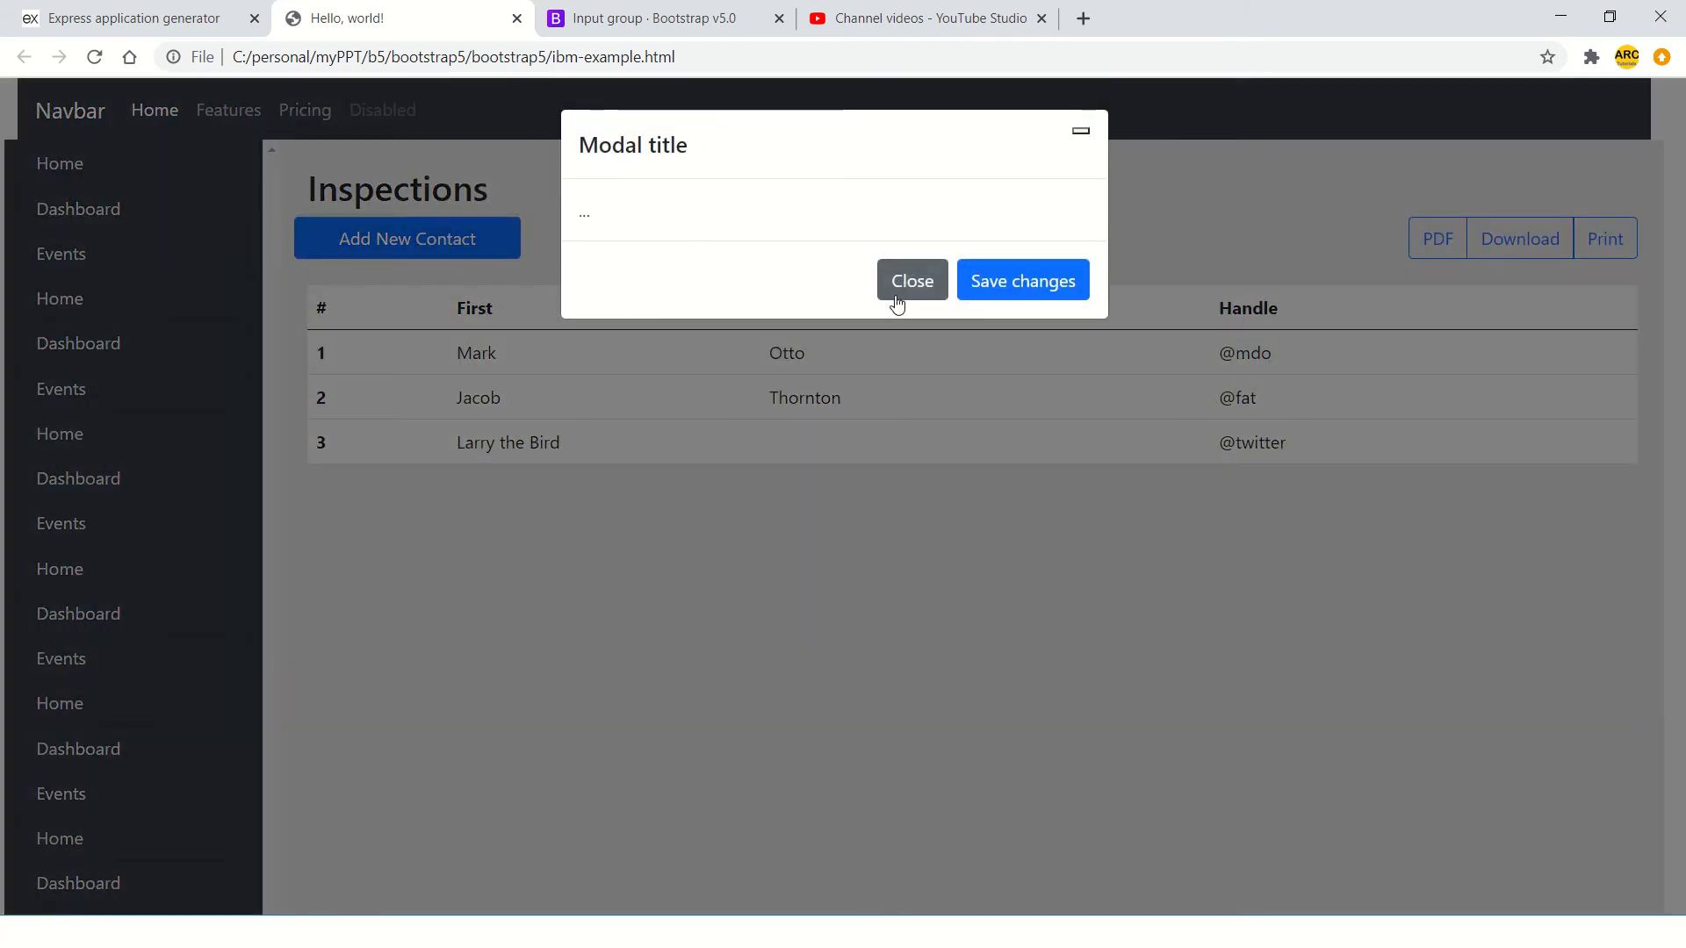
pyautogui.click(910, 281)
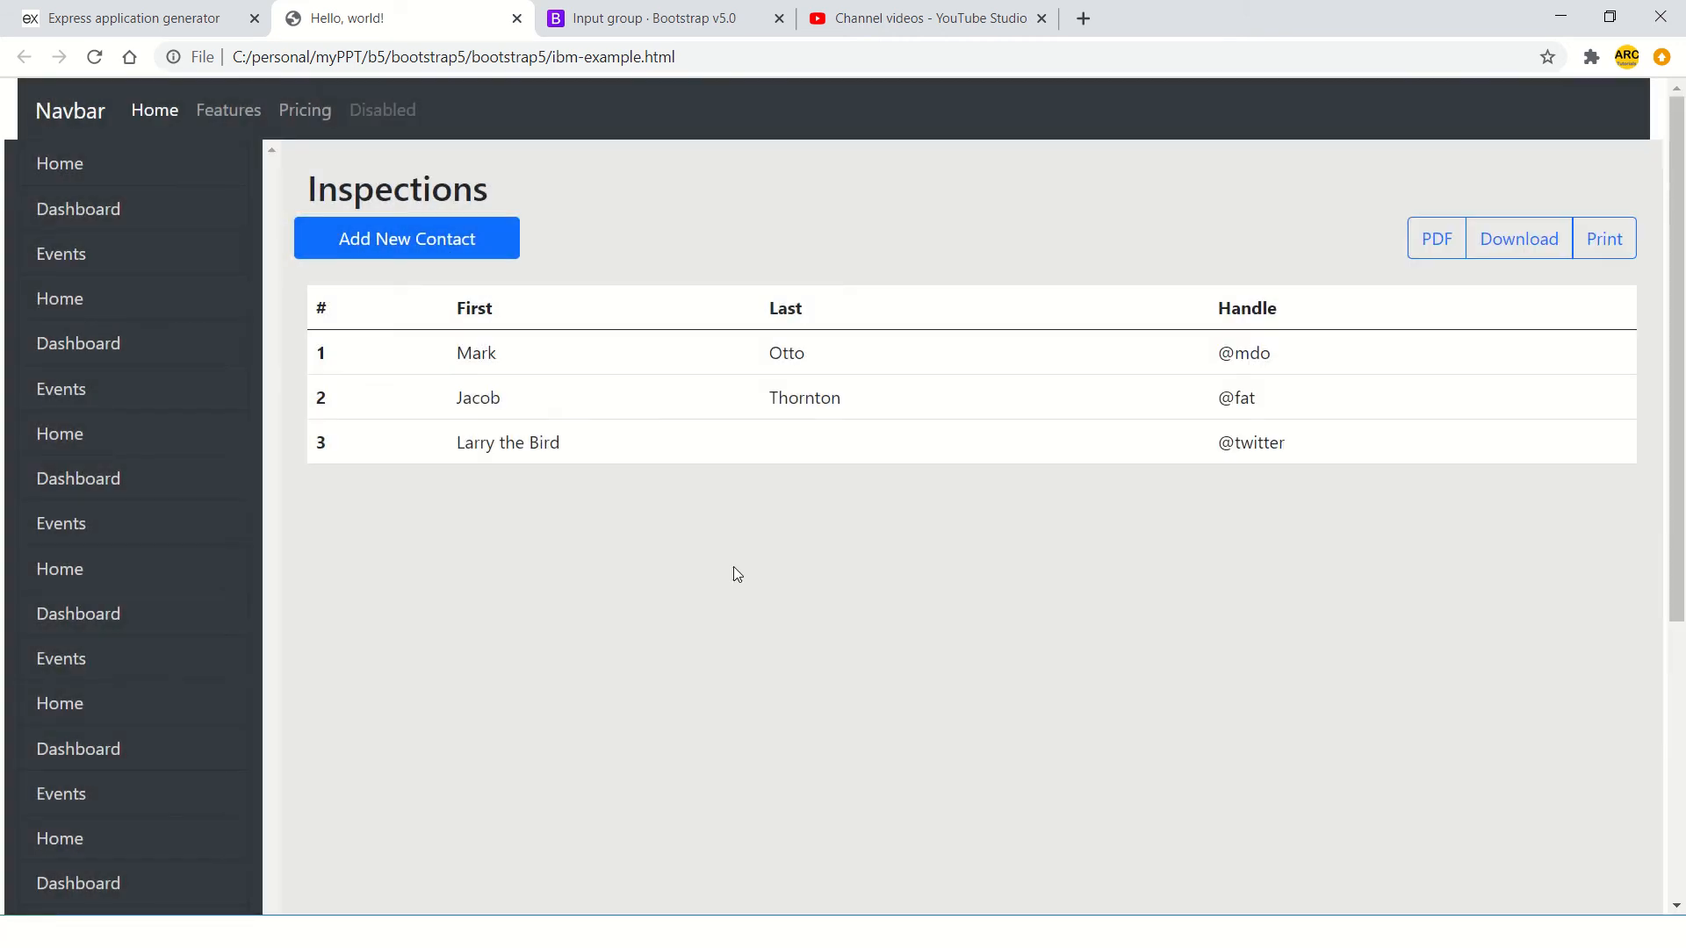
pyautogui.moveTo(288, 291)
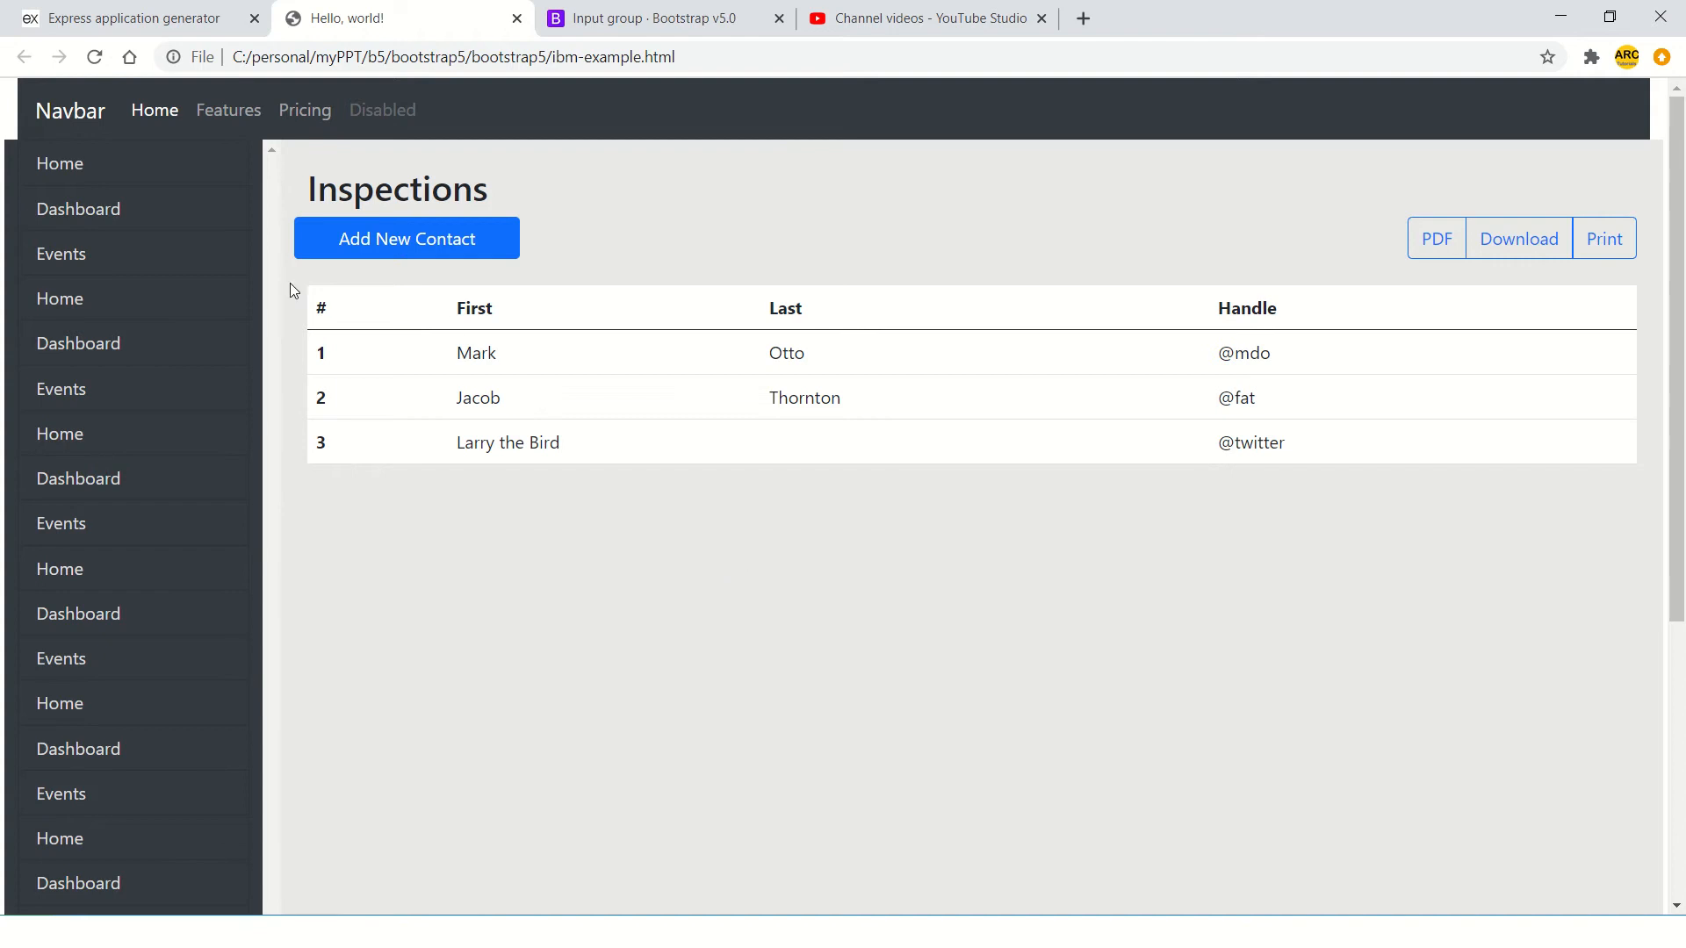
pyautogui.moveTo(868, 467)
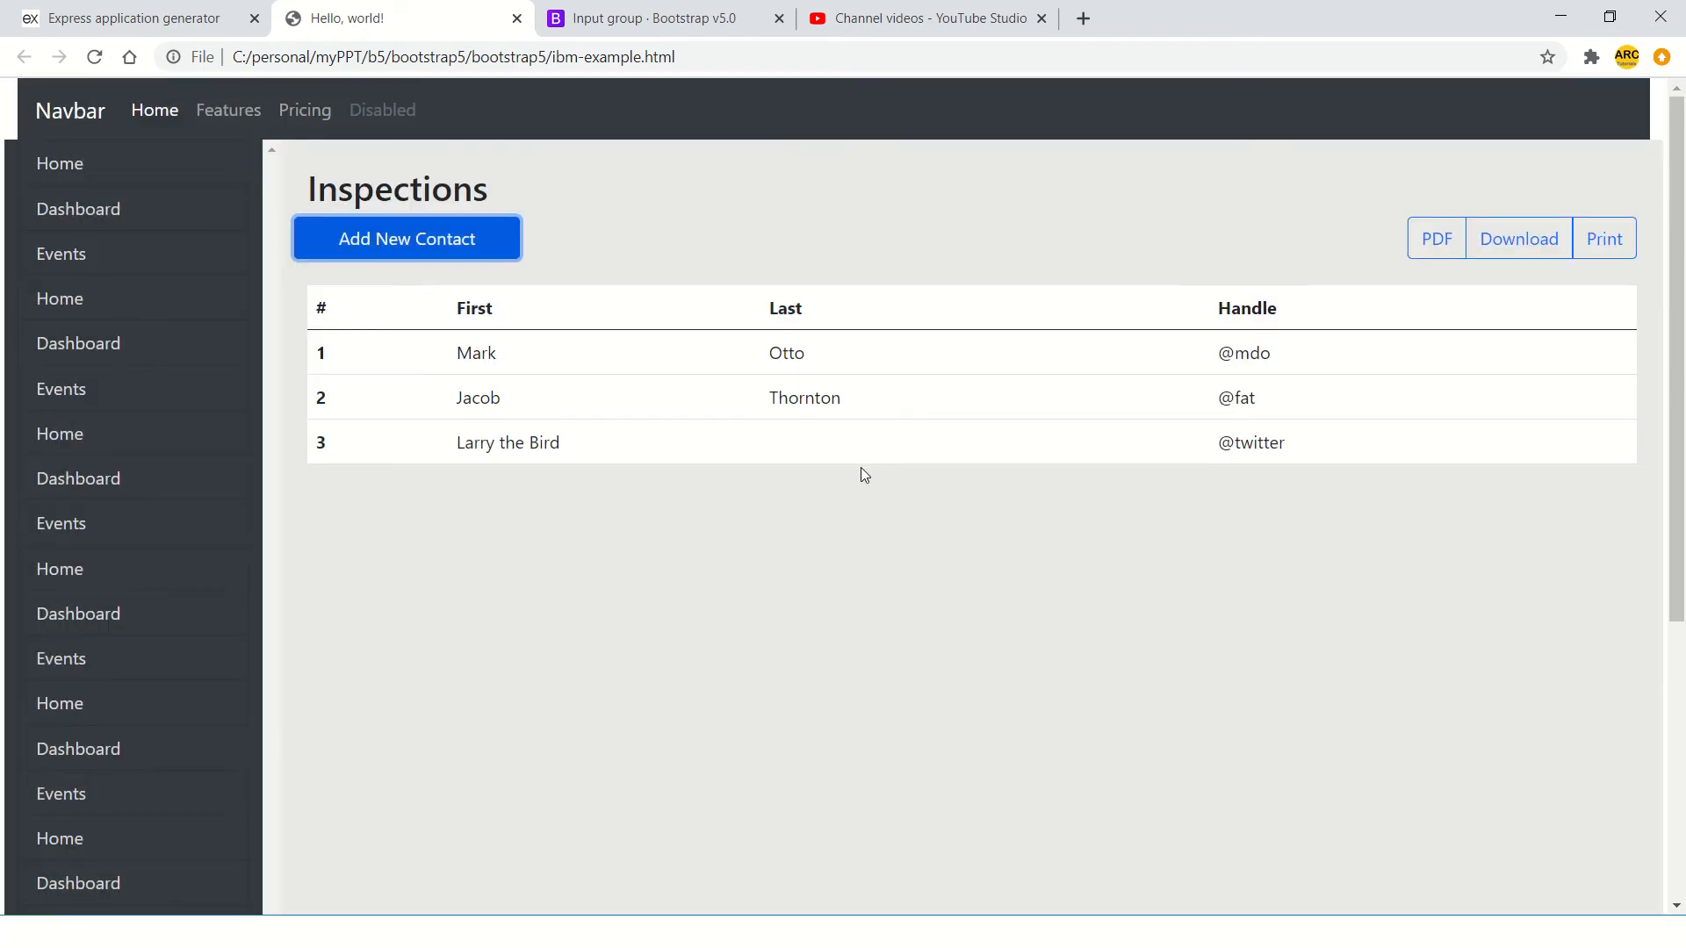
pyautogui.moveTo(810, 561)
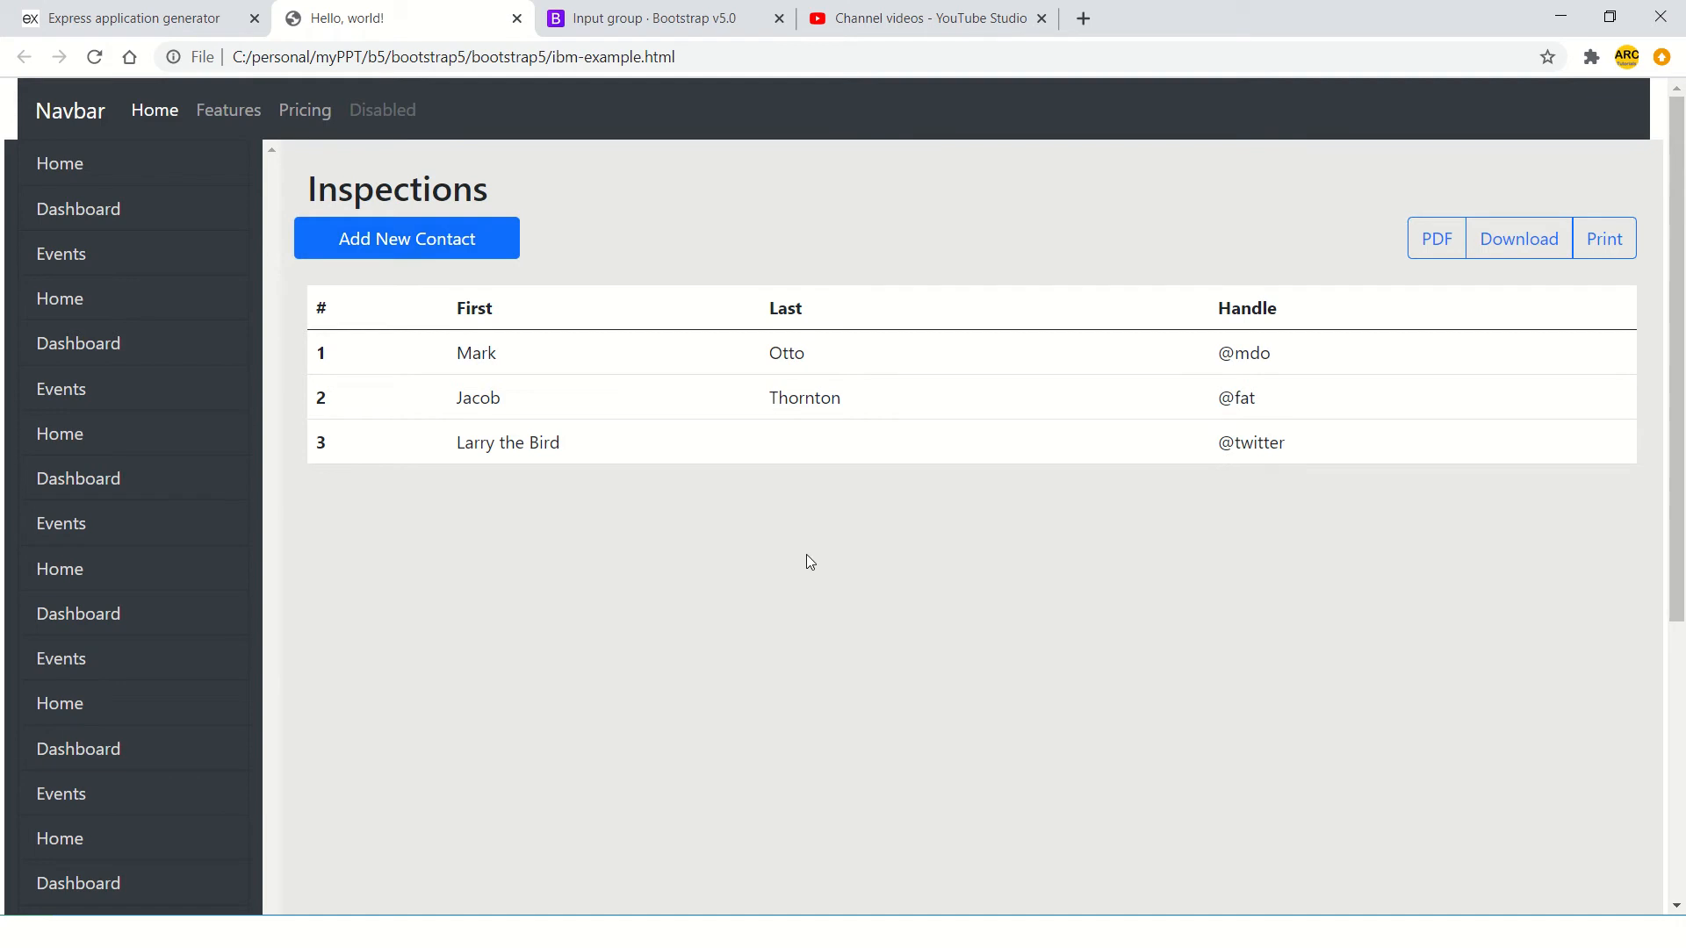
pyautogui.click(405, 239)
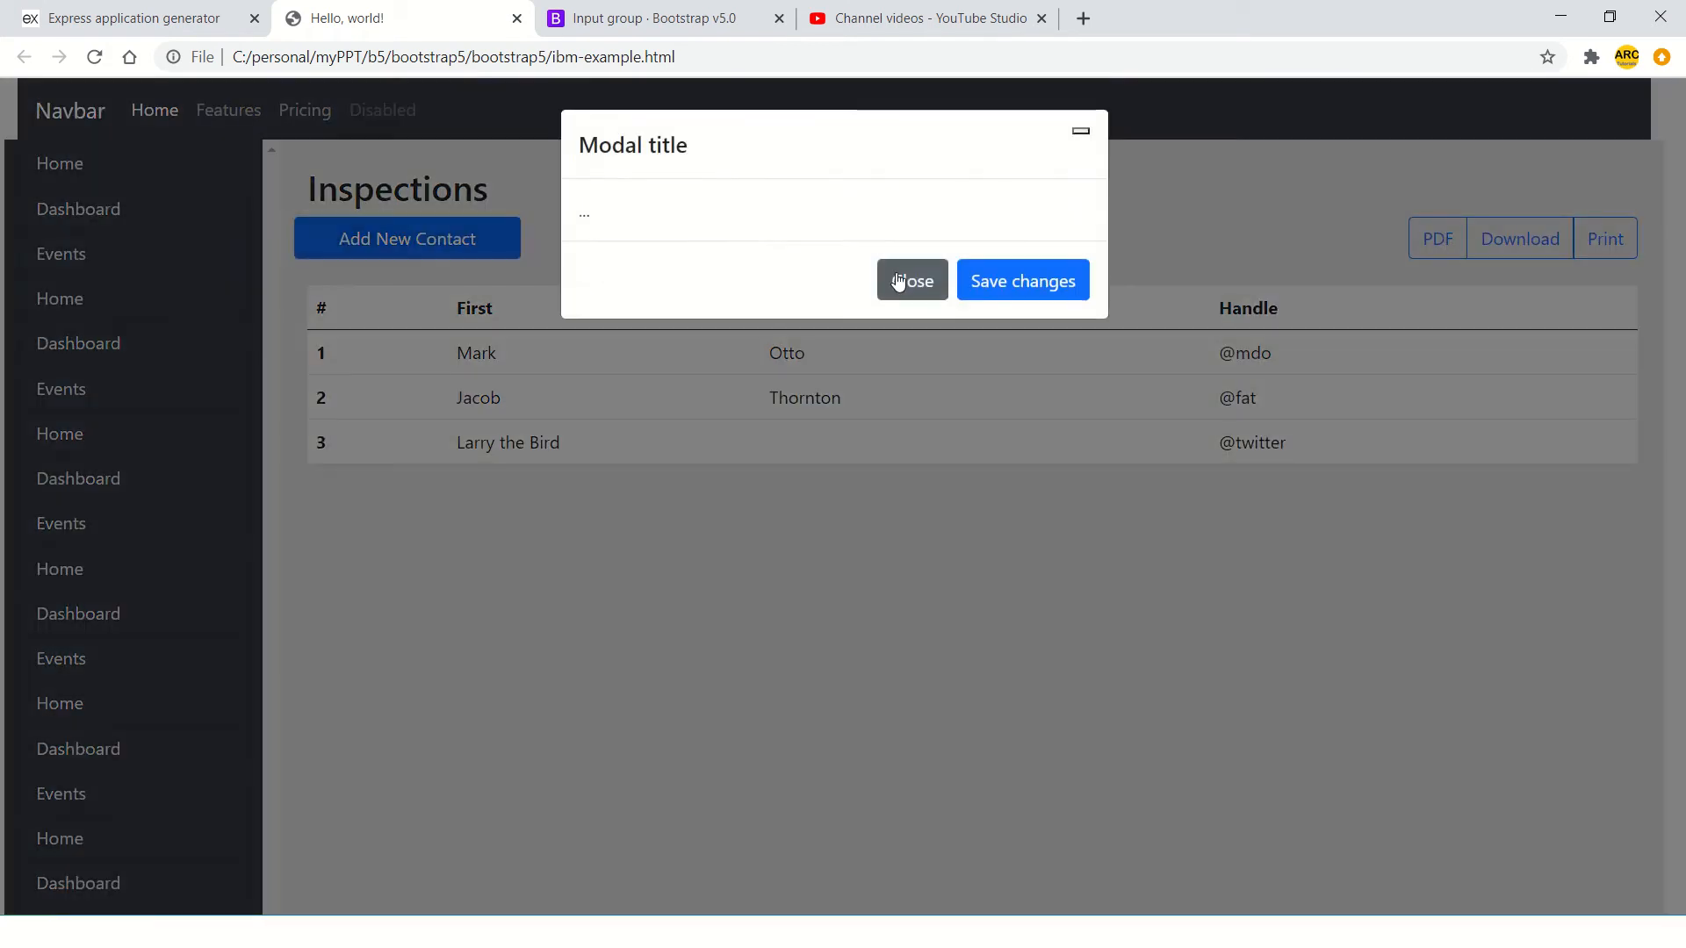
pyautogui.click(912, 281)
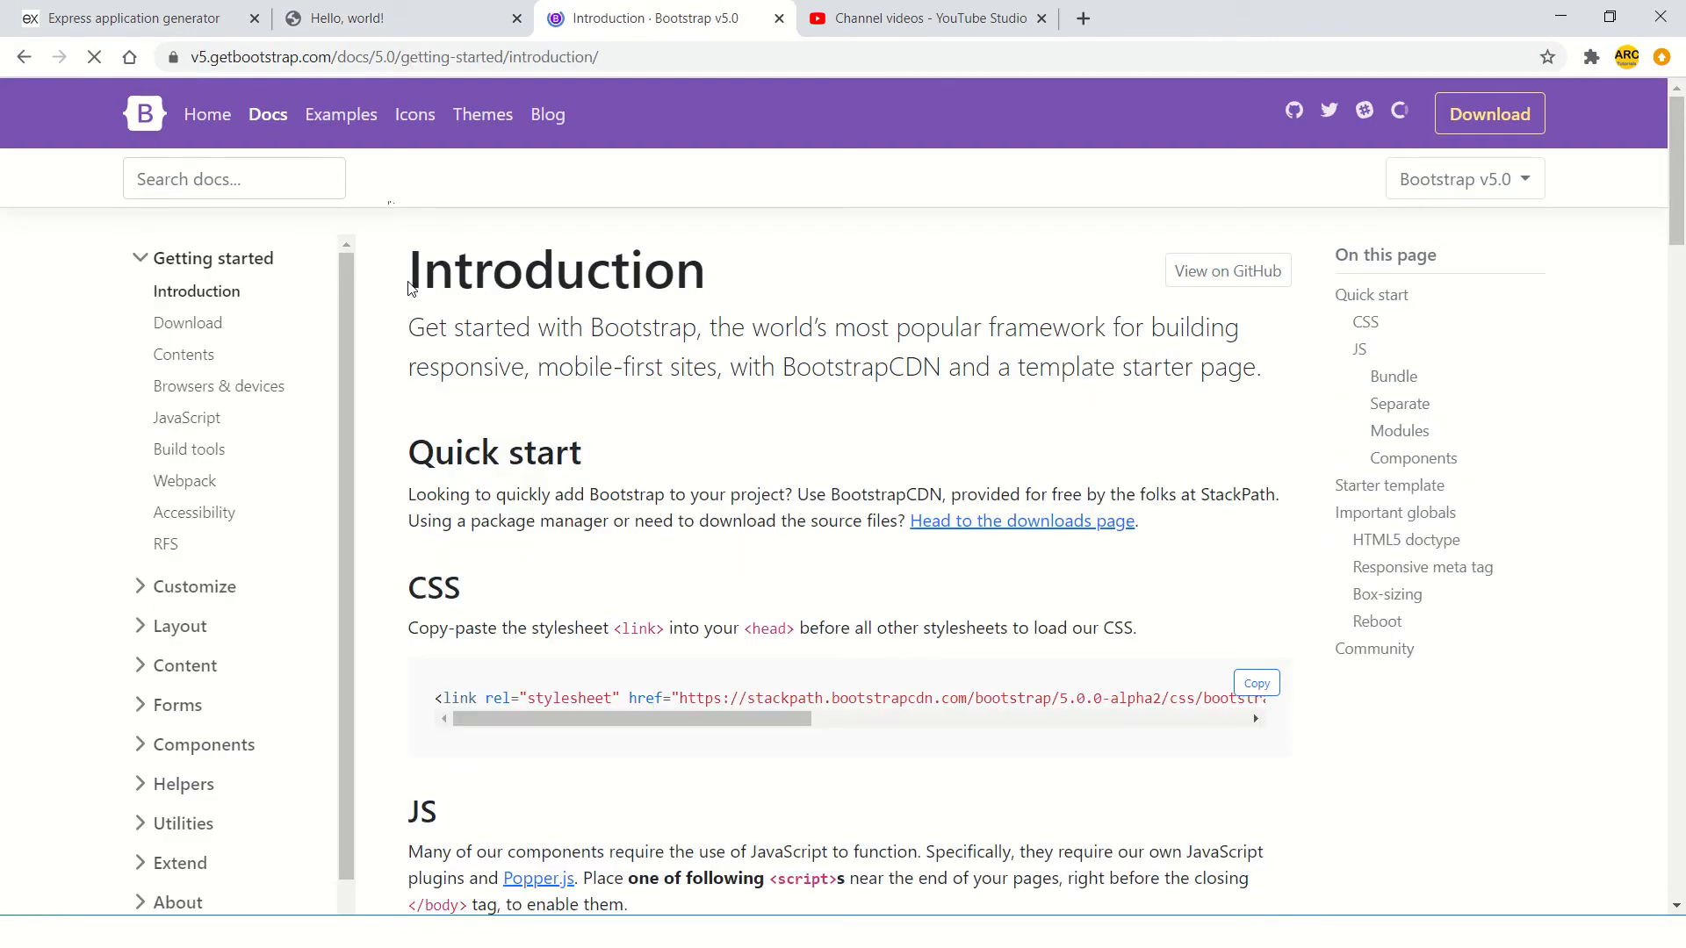
# - Search the Bootstrap docs for 'forms' and skim the Forms overview page
pyautogui.write('forms')
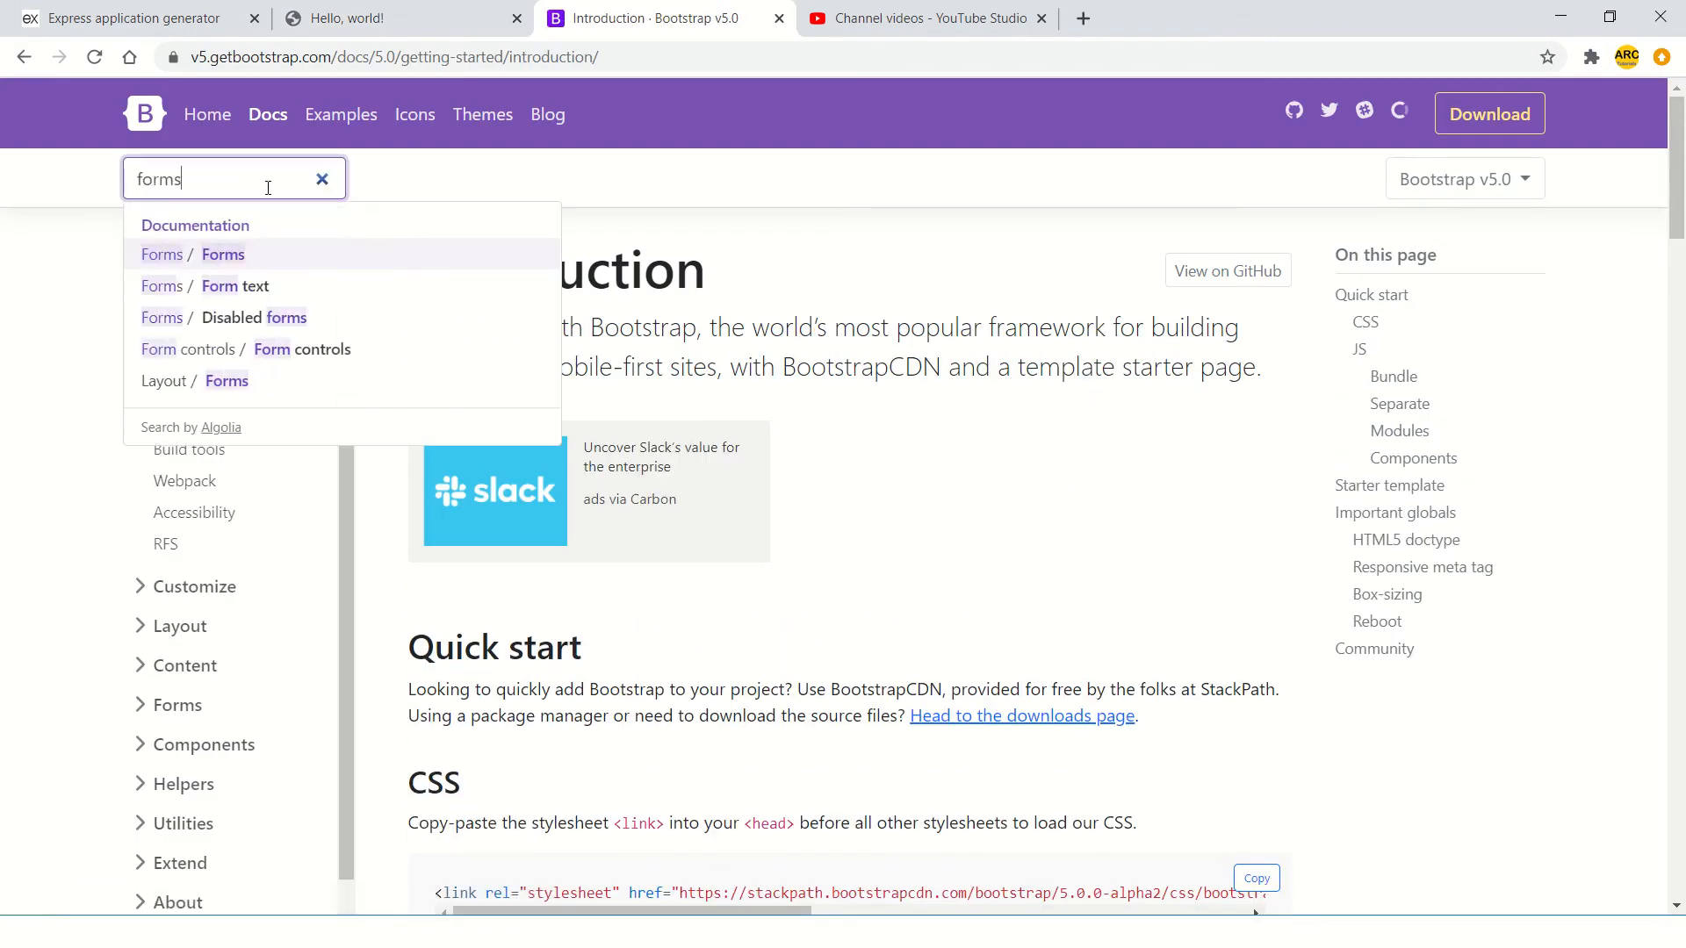
pyautogui.click(222, 253)
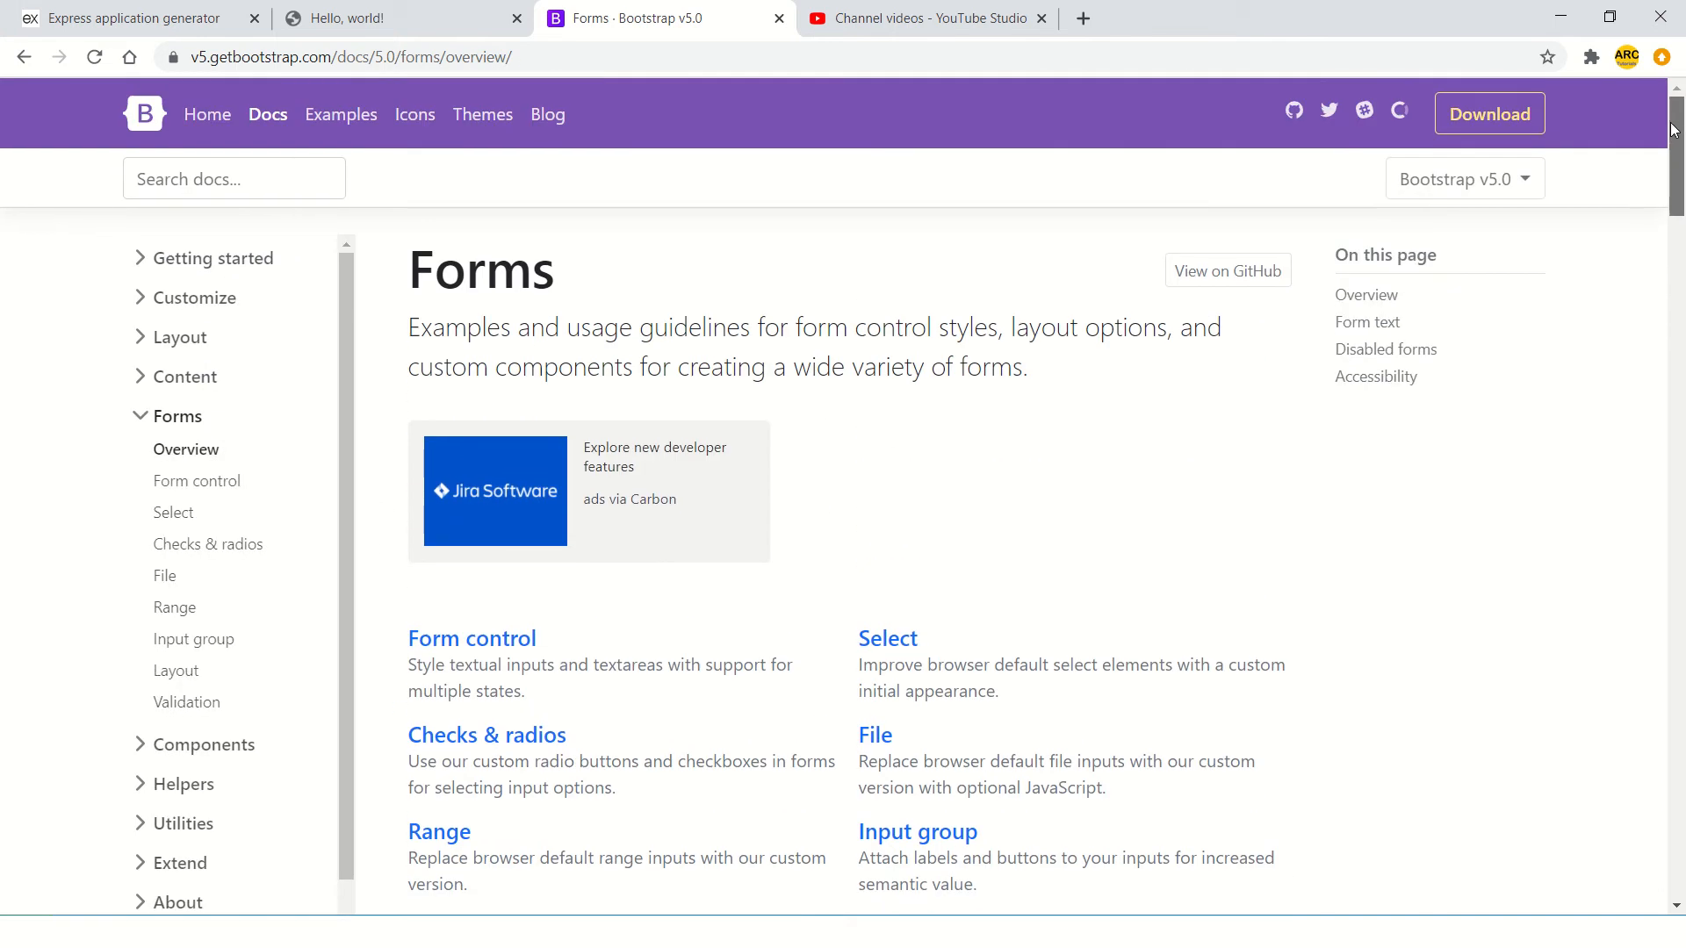
pyautogui.scroll(-3)
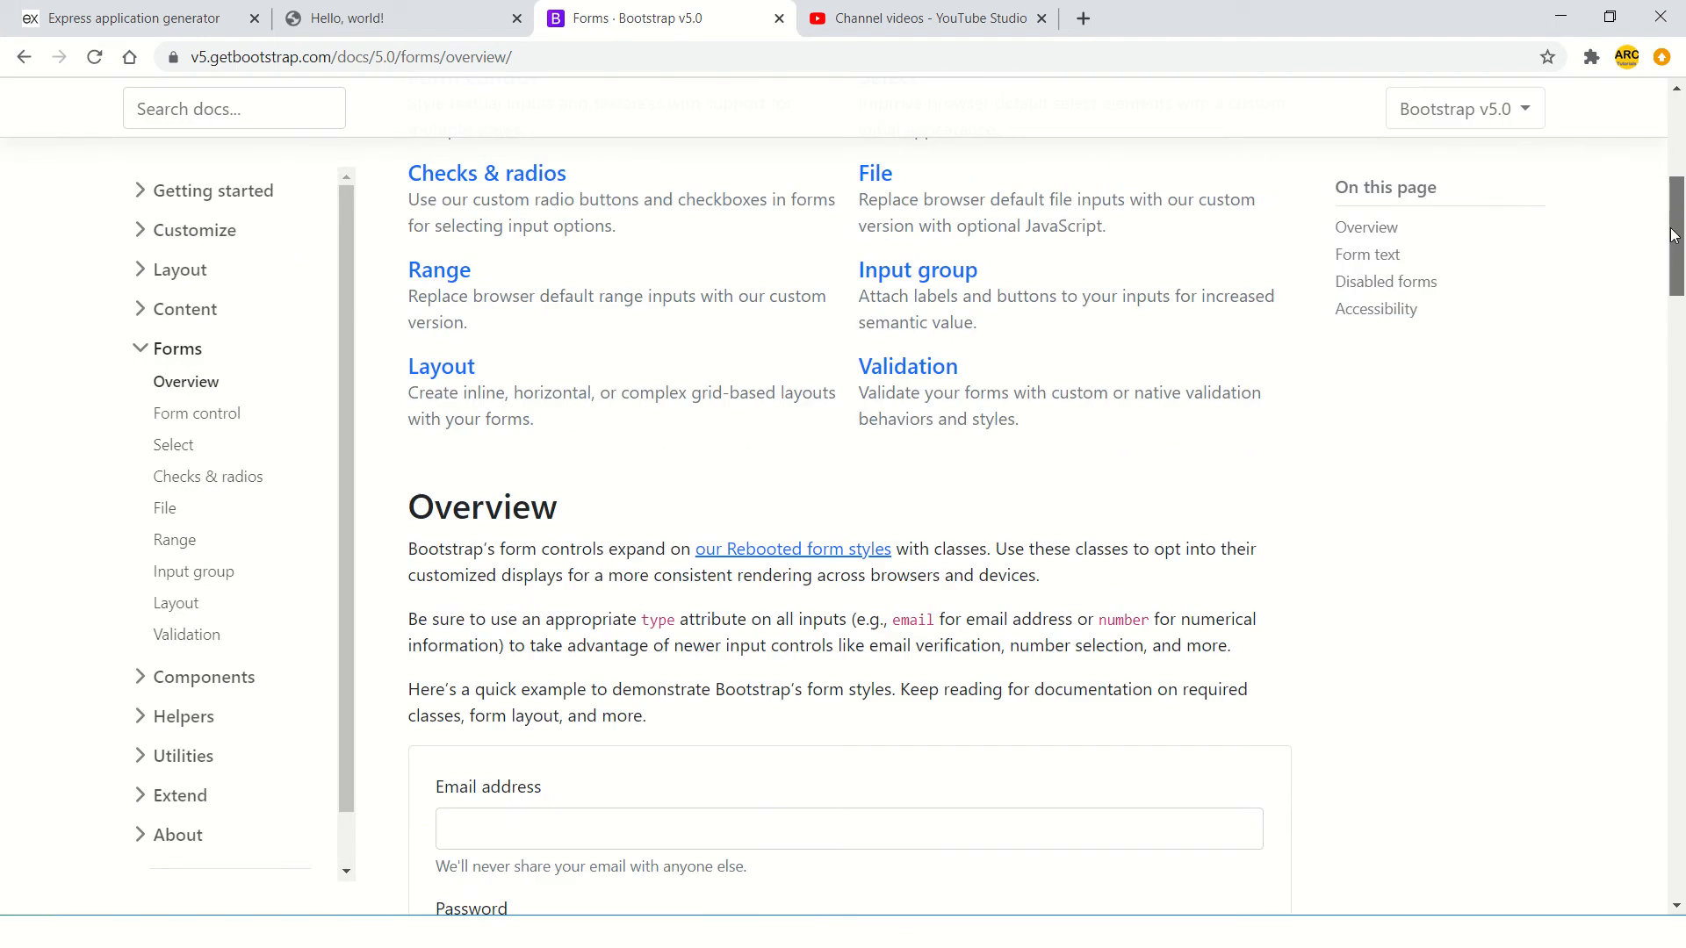
pyautogui.scroll(3)
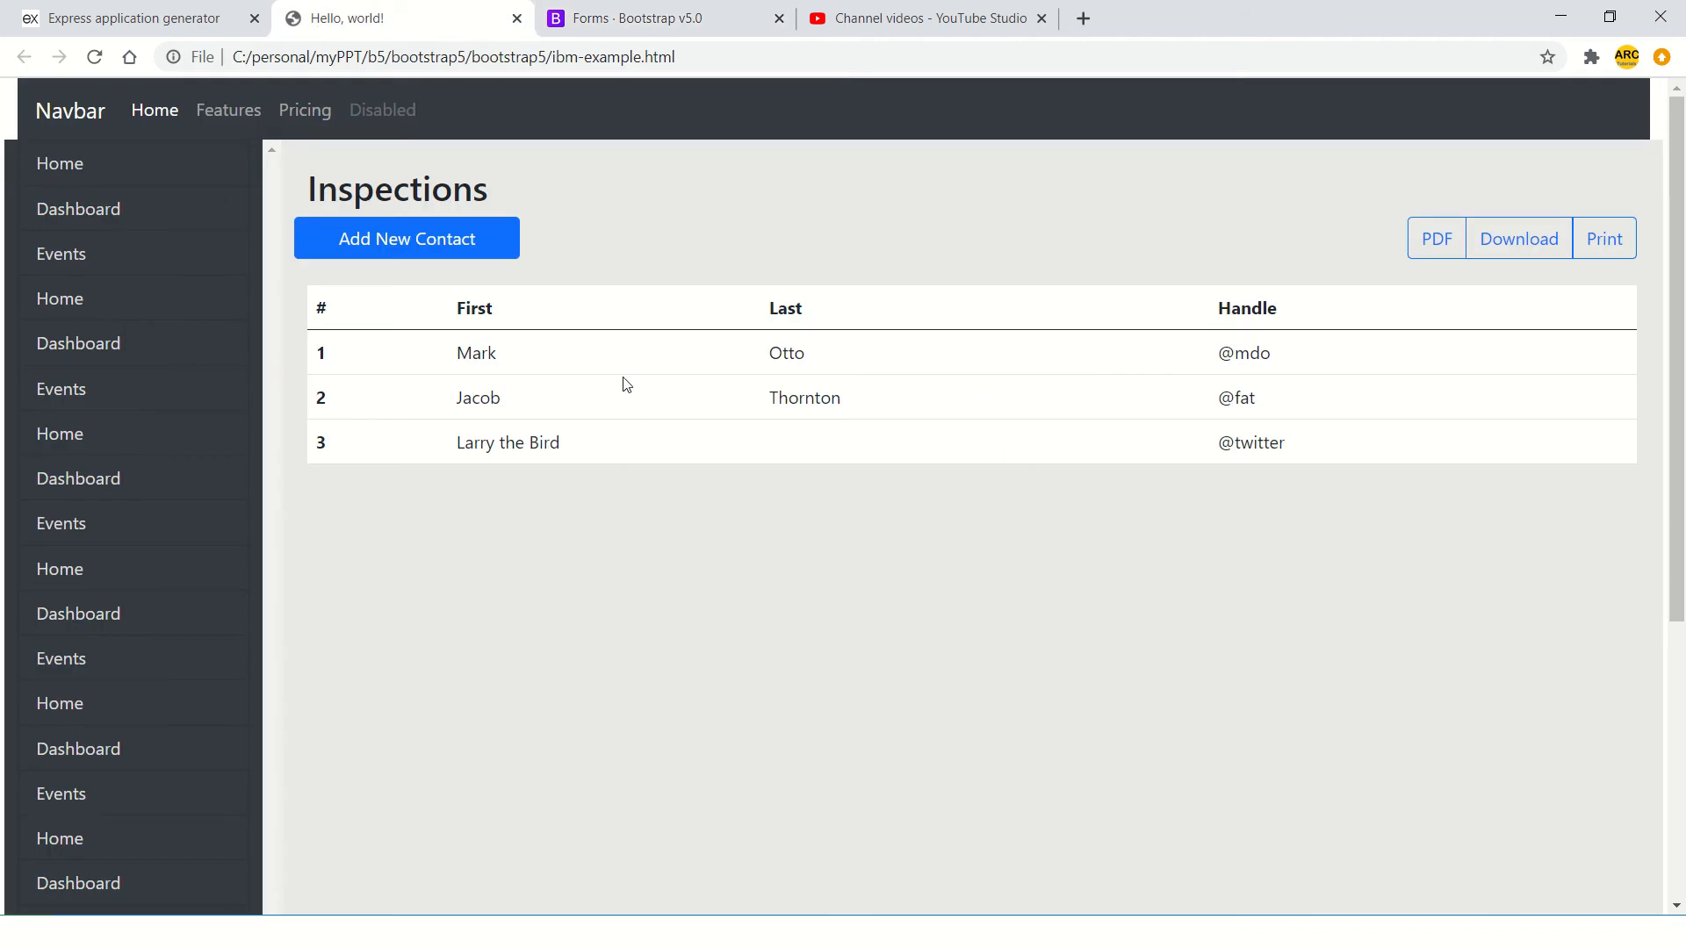
pyautogui.moveTo(1030, 258)
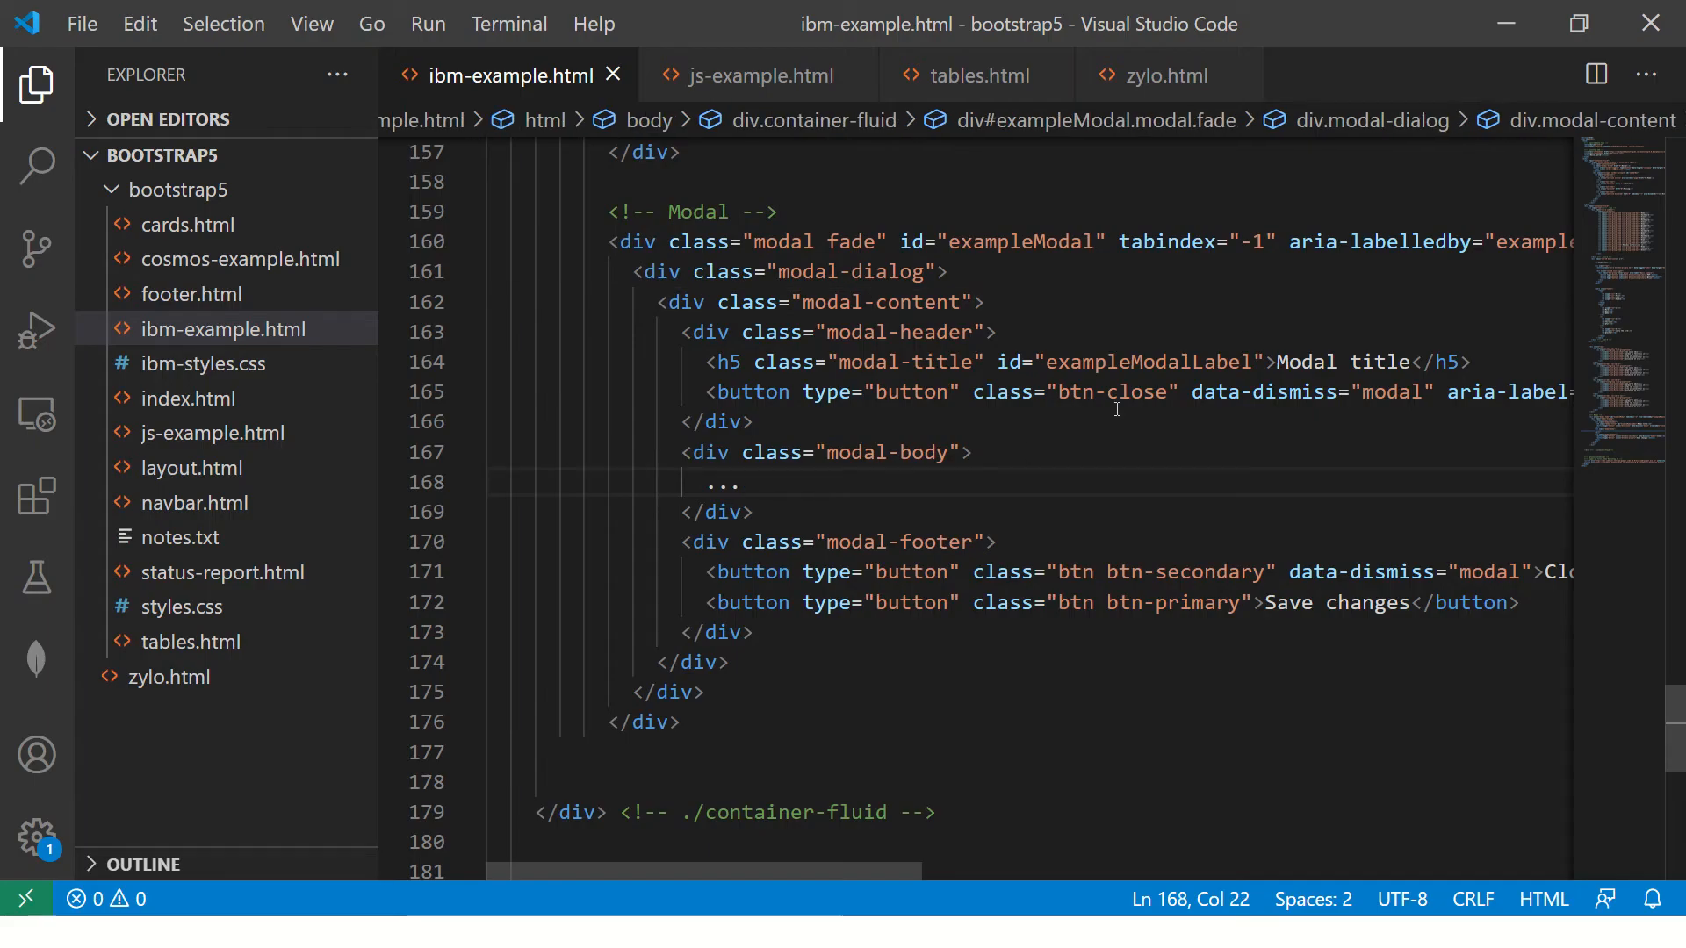
# - Put a div with a Username input-label and a form-control input in the modal body, and save
pyautogui.write('<')
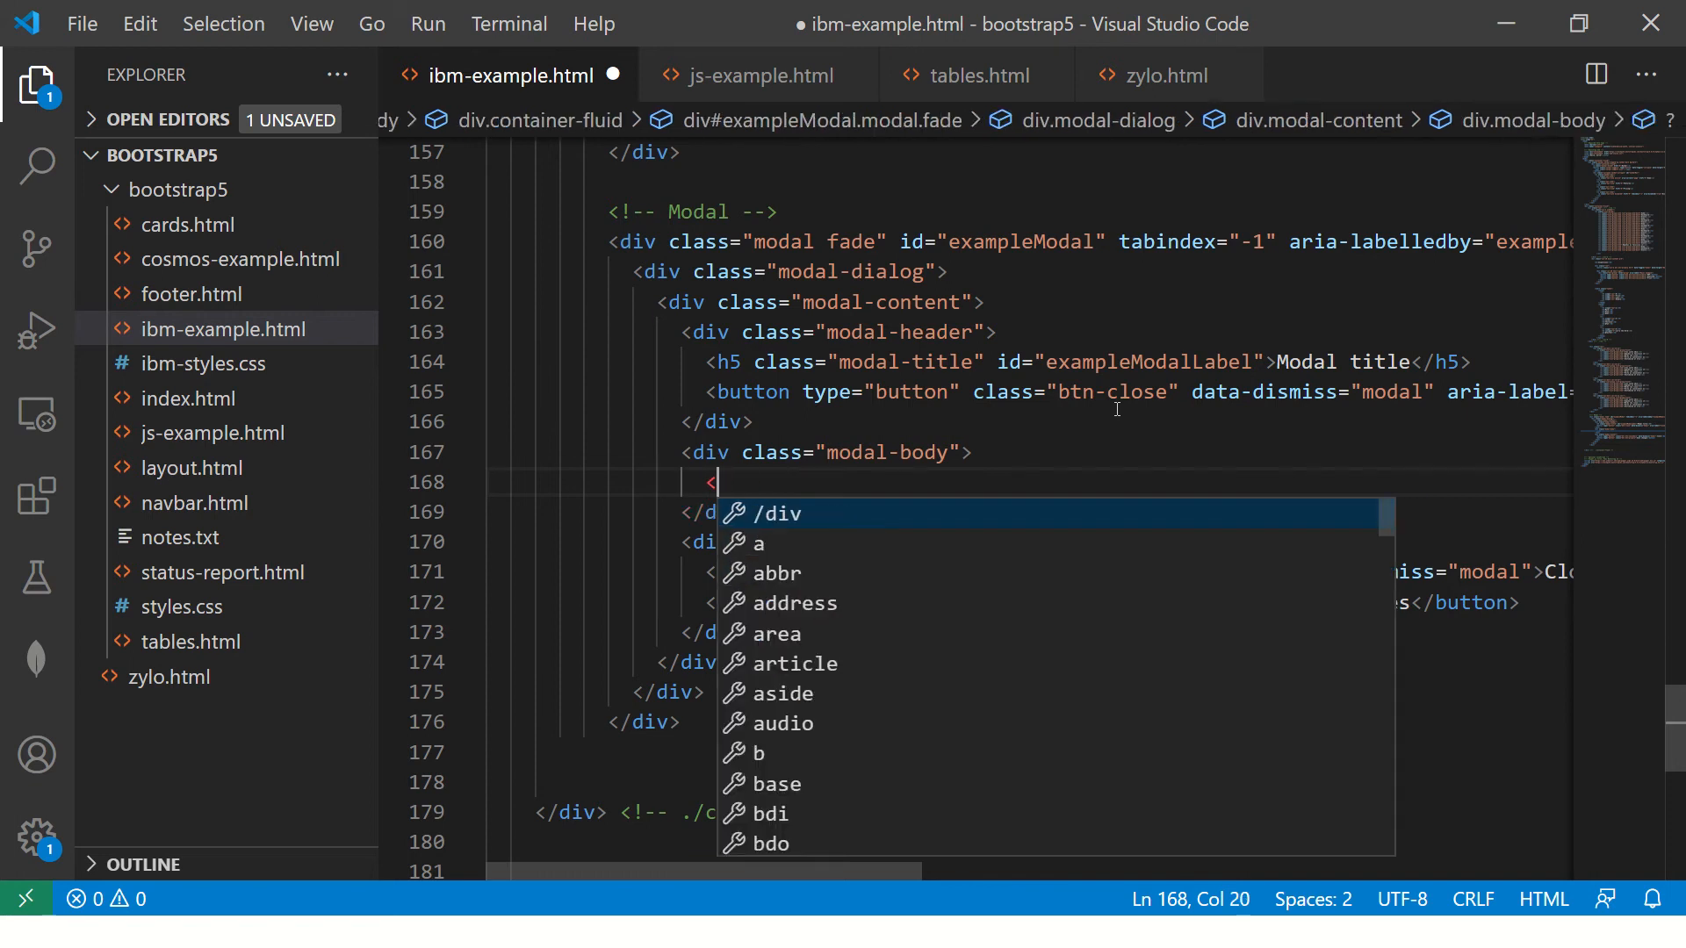
pyautogui.press('Enter')
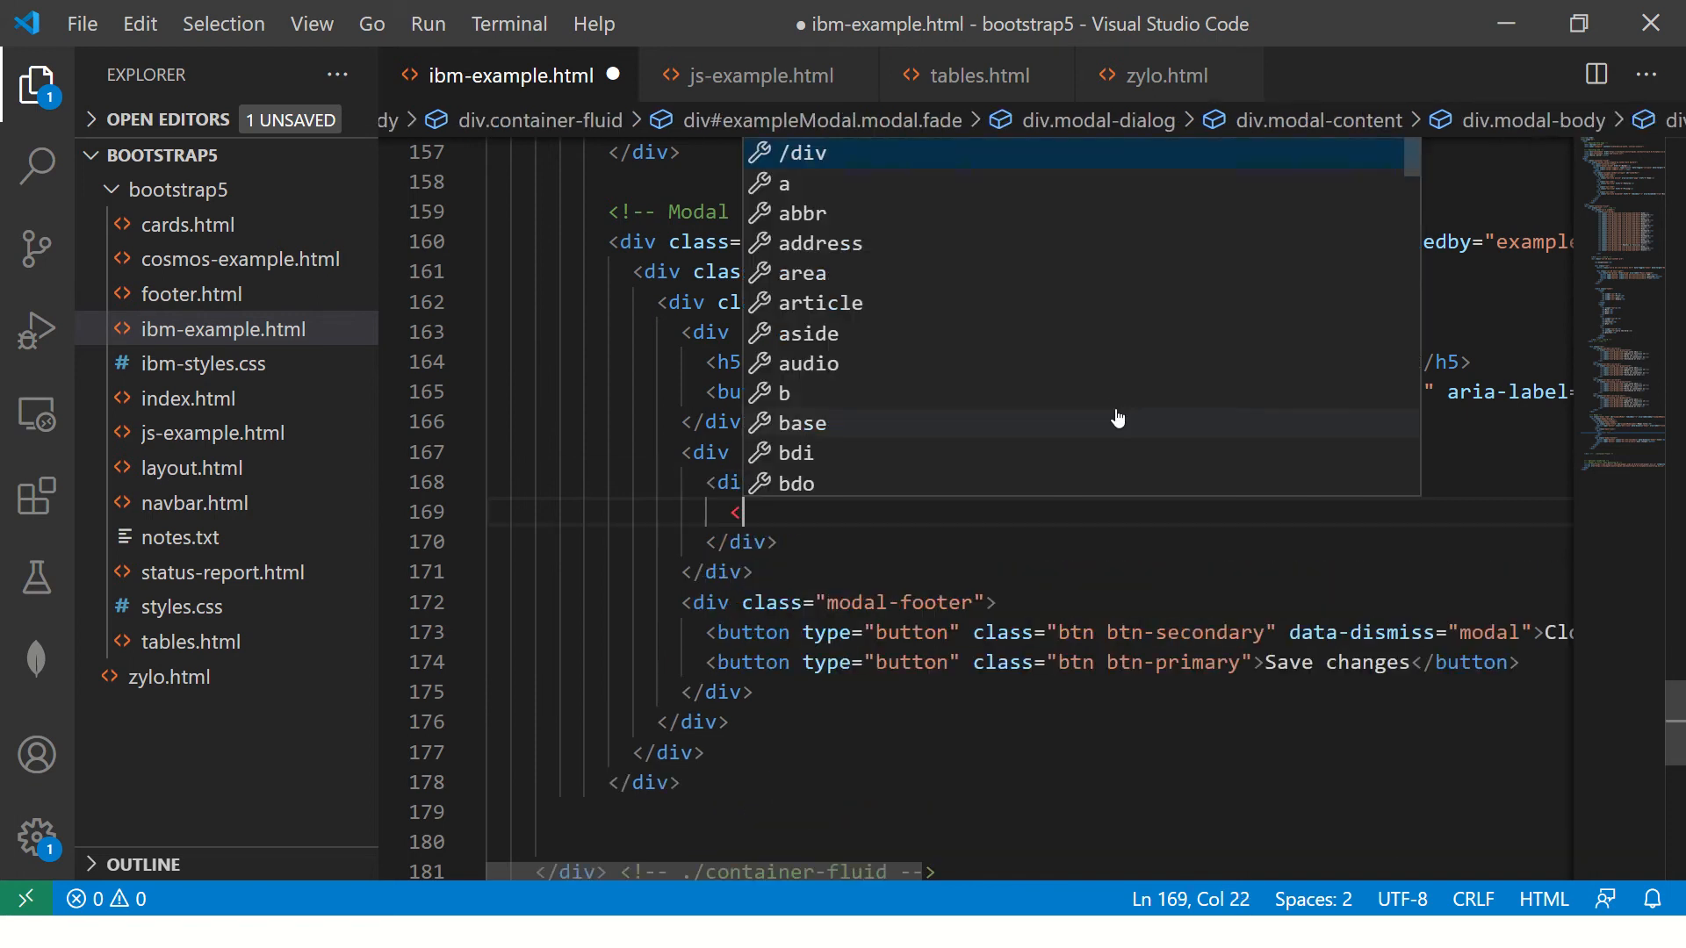
pyautogui.write('label c></label>')
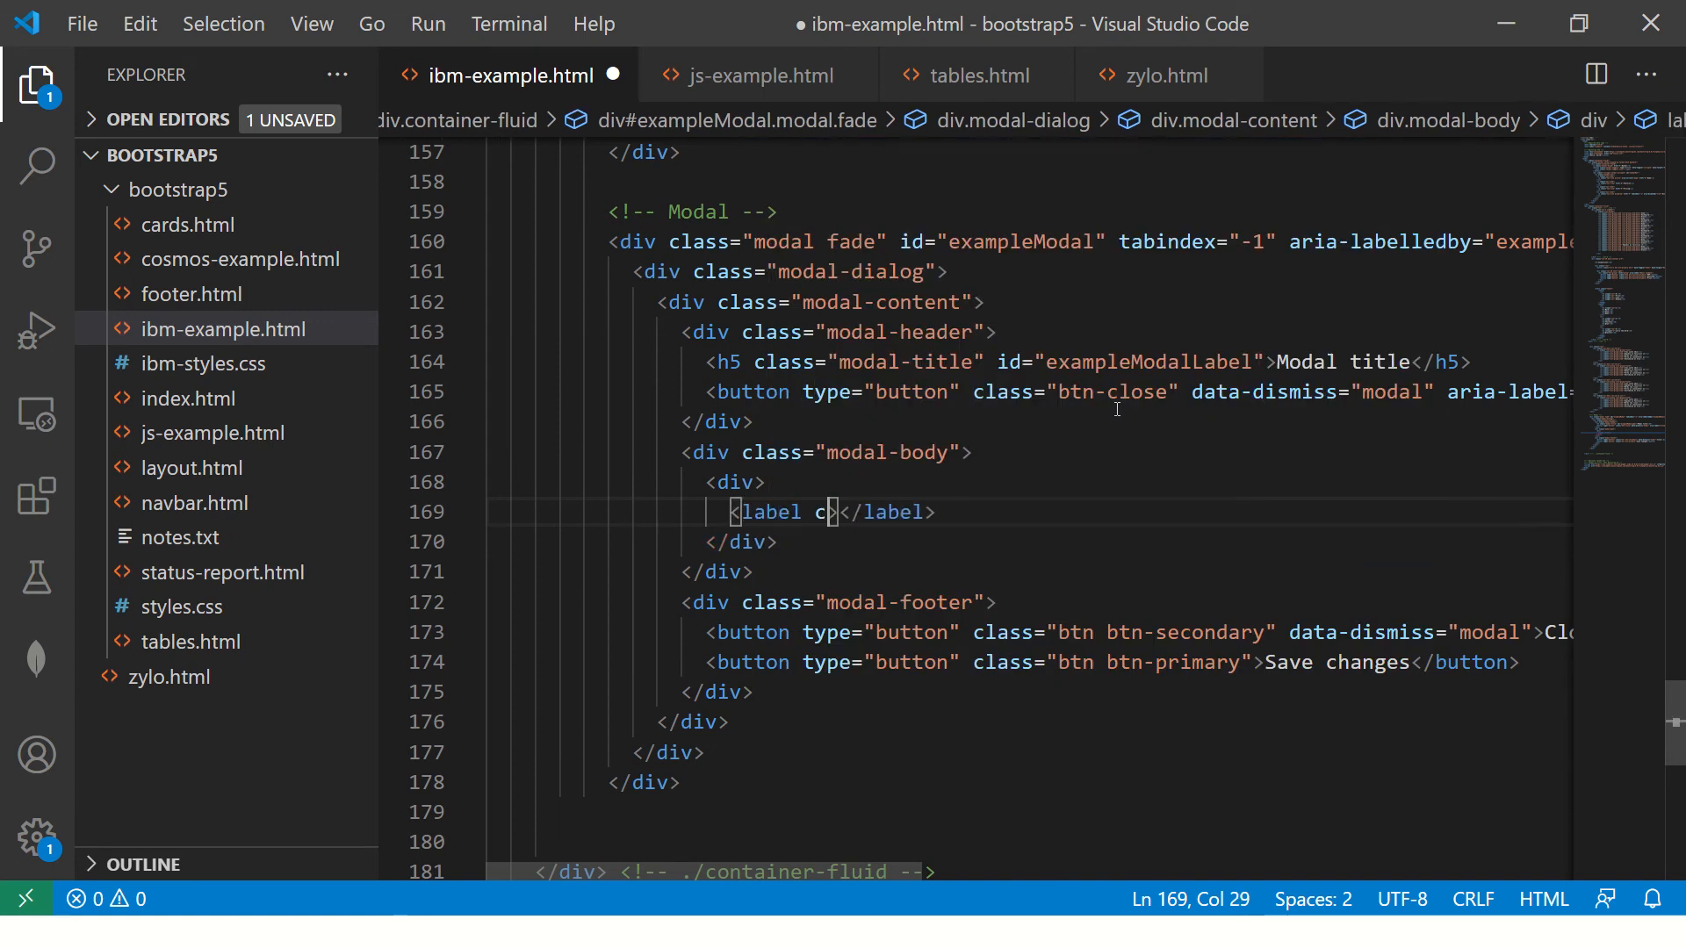
pyautogui.write('class="inp"')
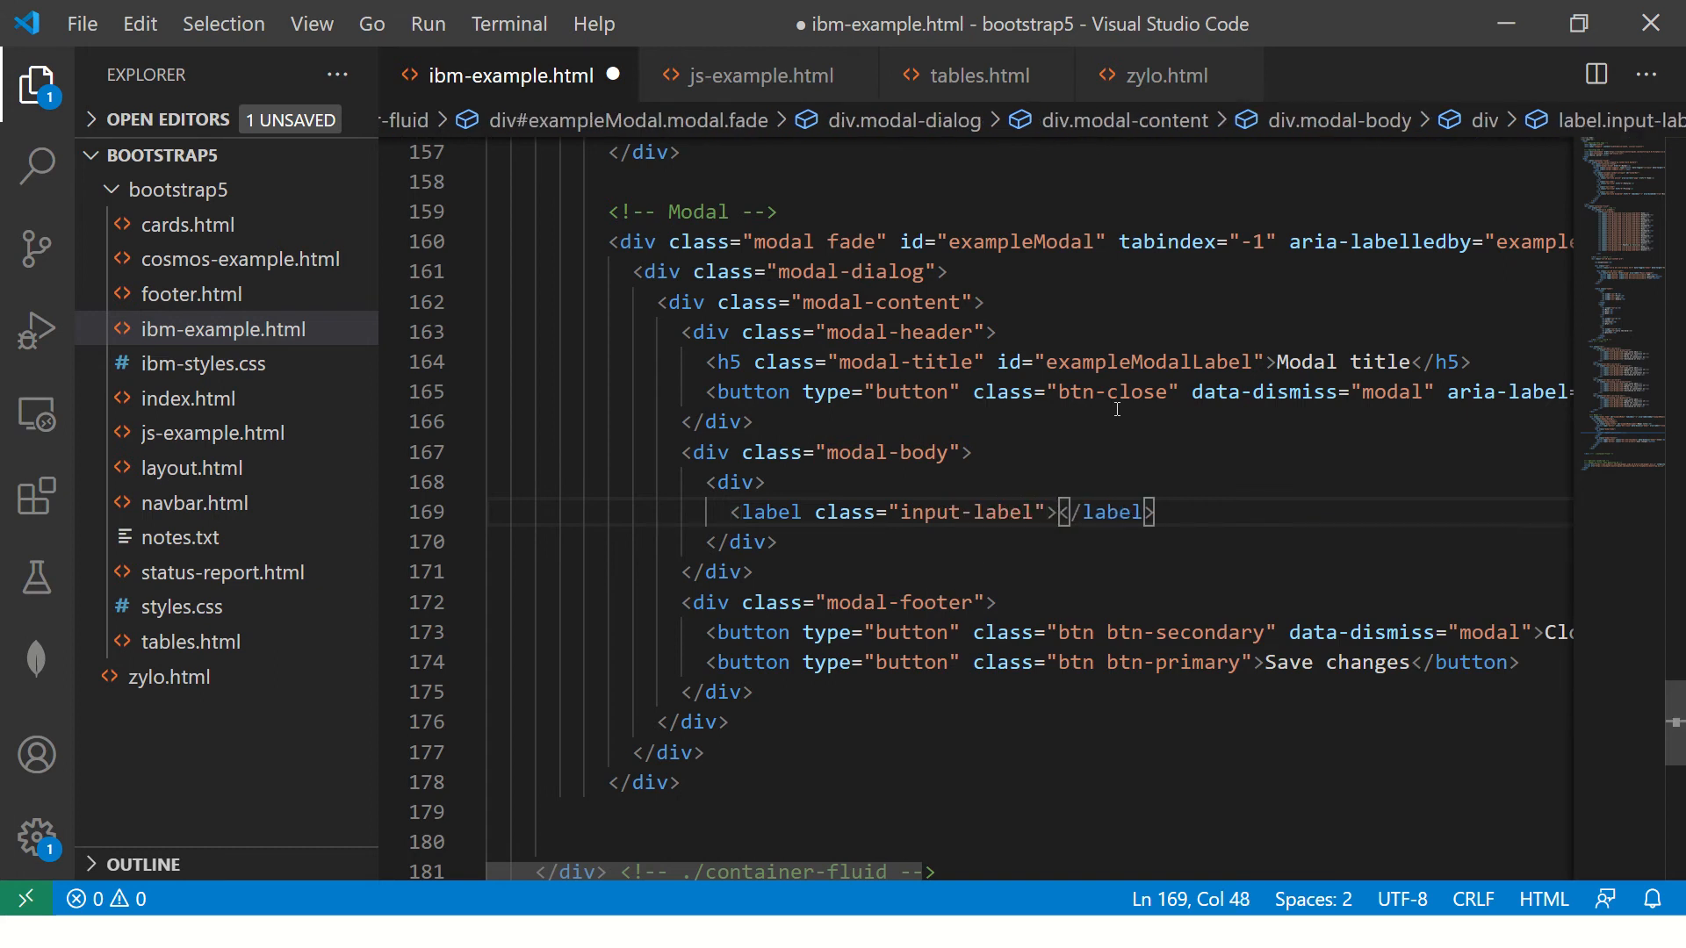
pyautogui.write('Username')
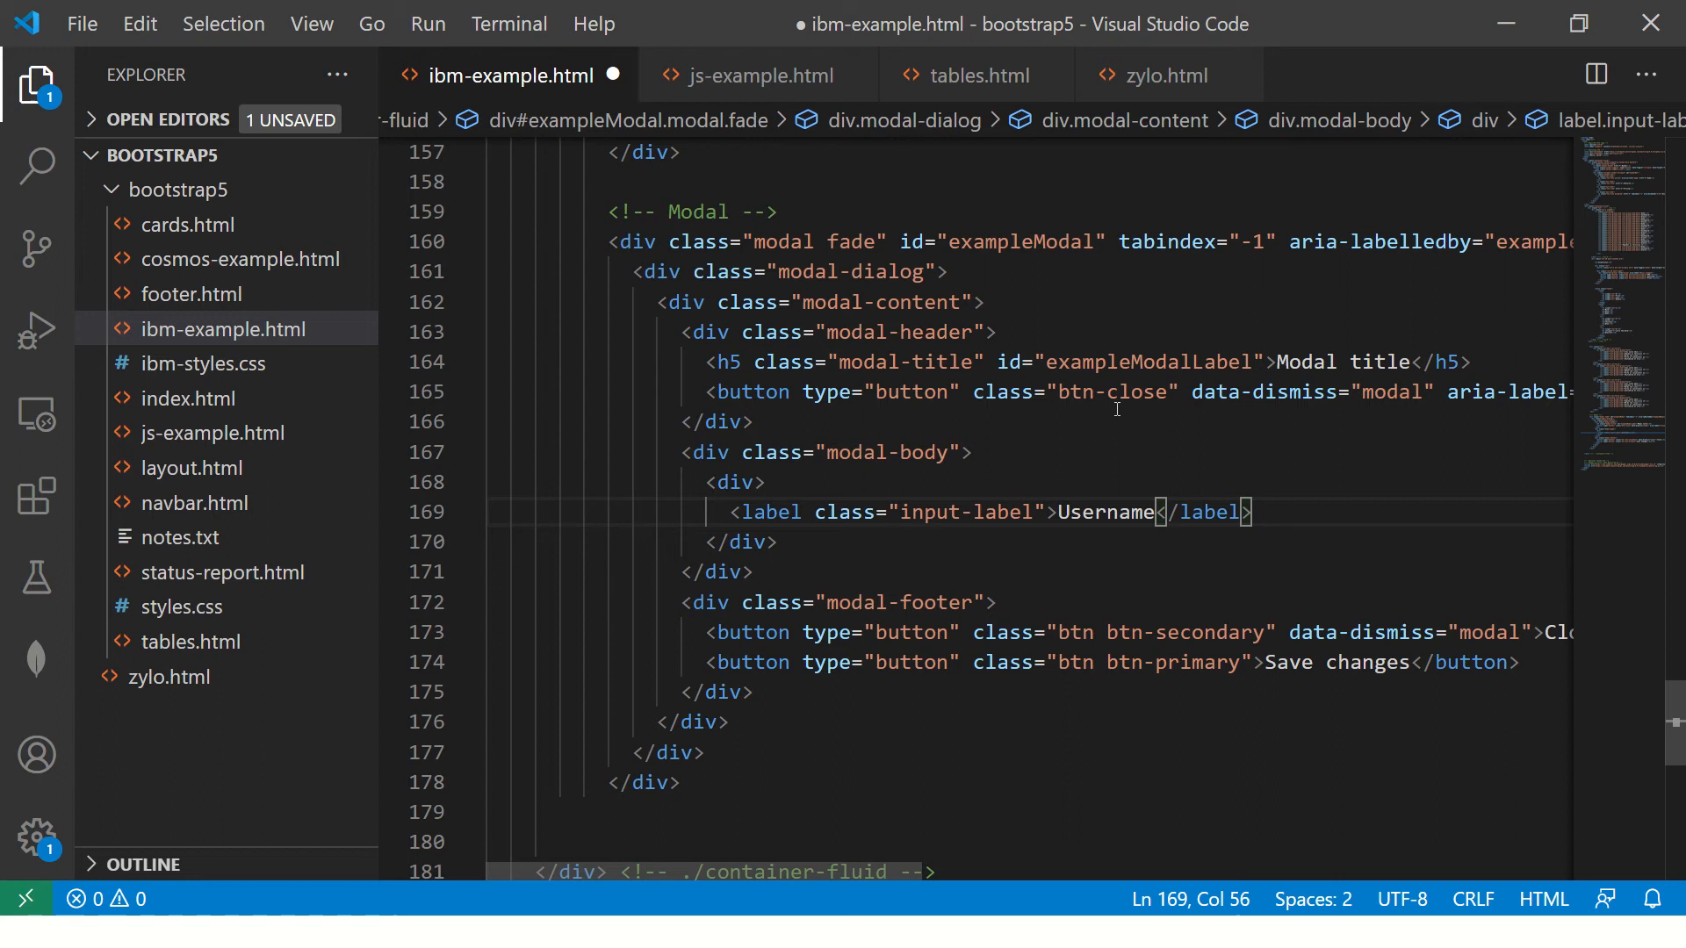
pyautogui.write('<input class="form-con')
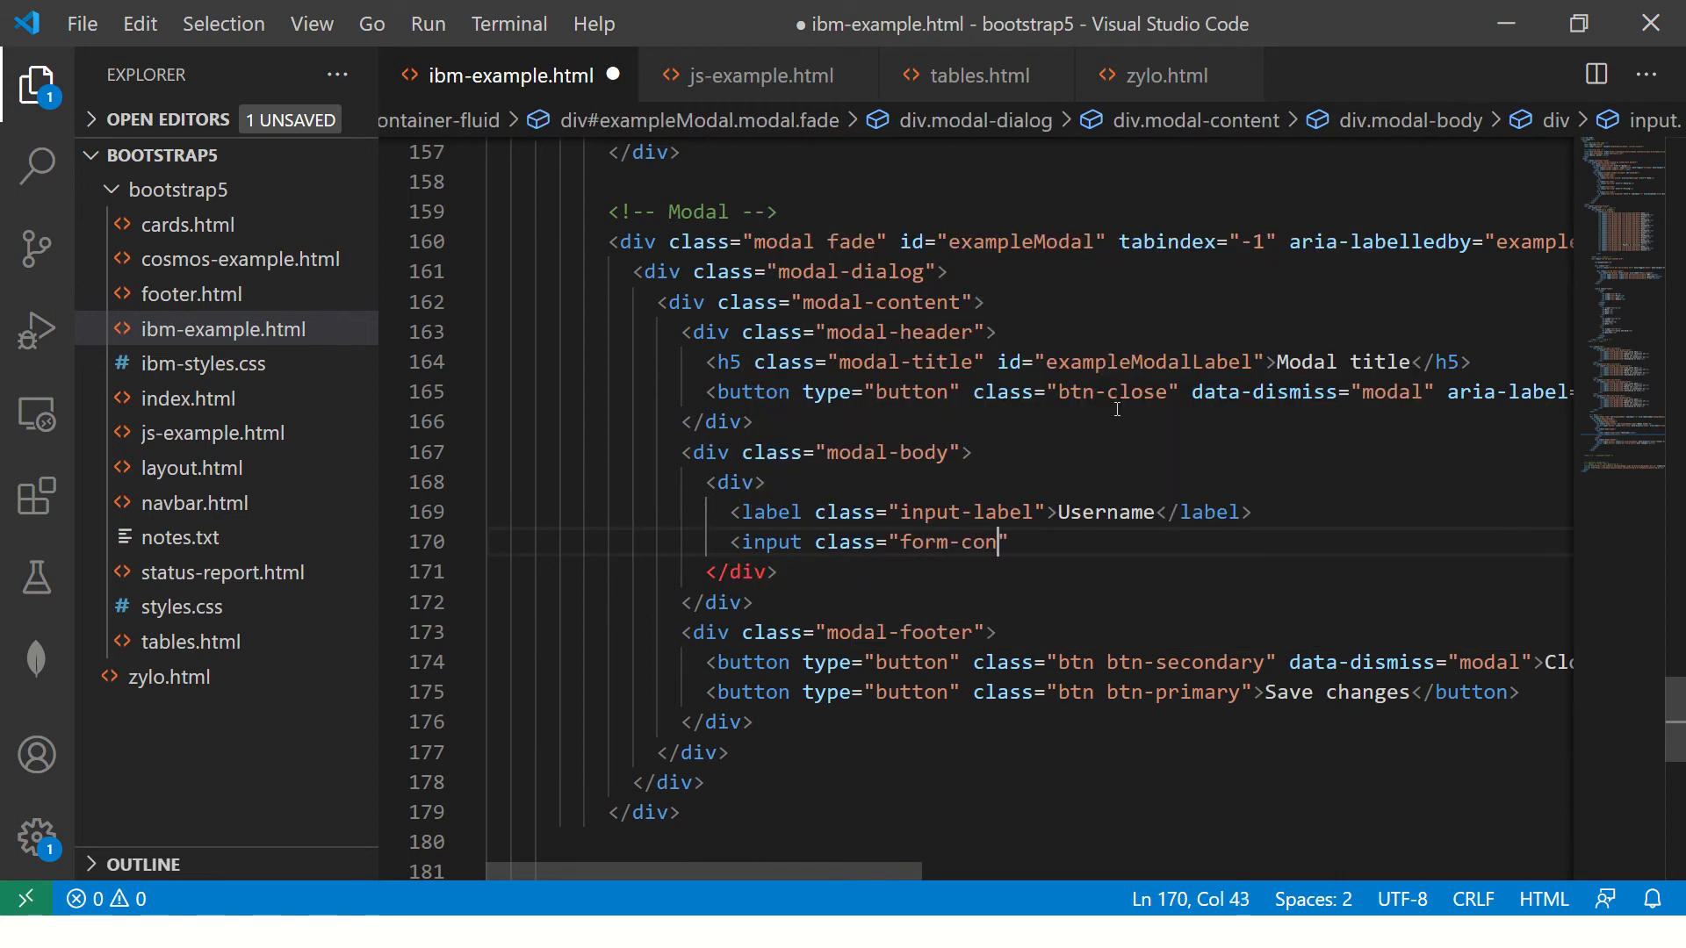
pyautogui.write('trol')
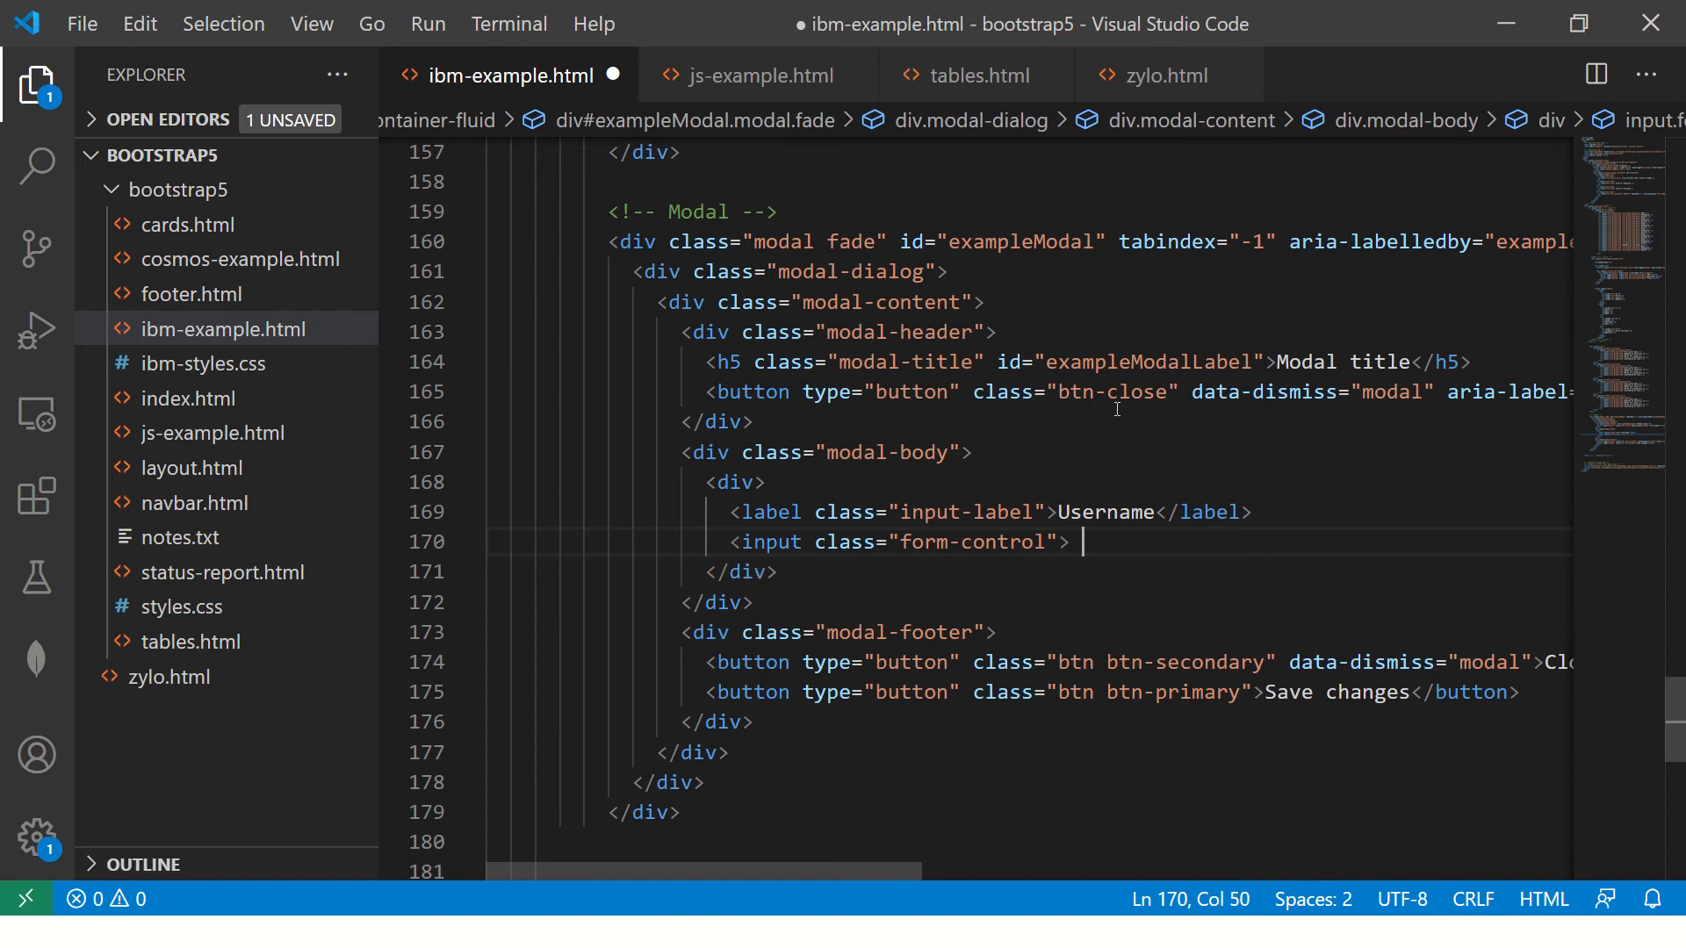
pyautogui.press('alt+tab')
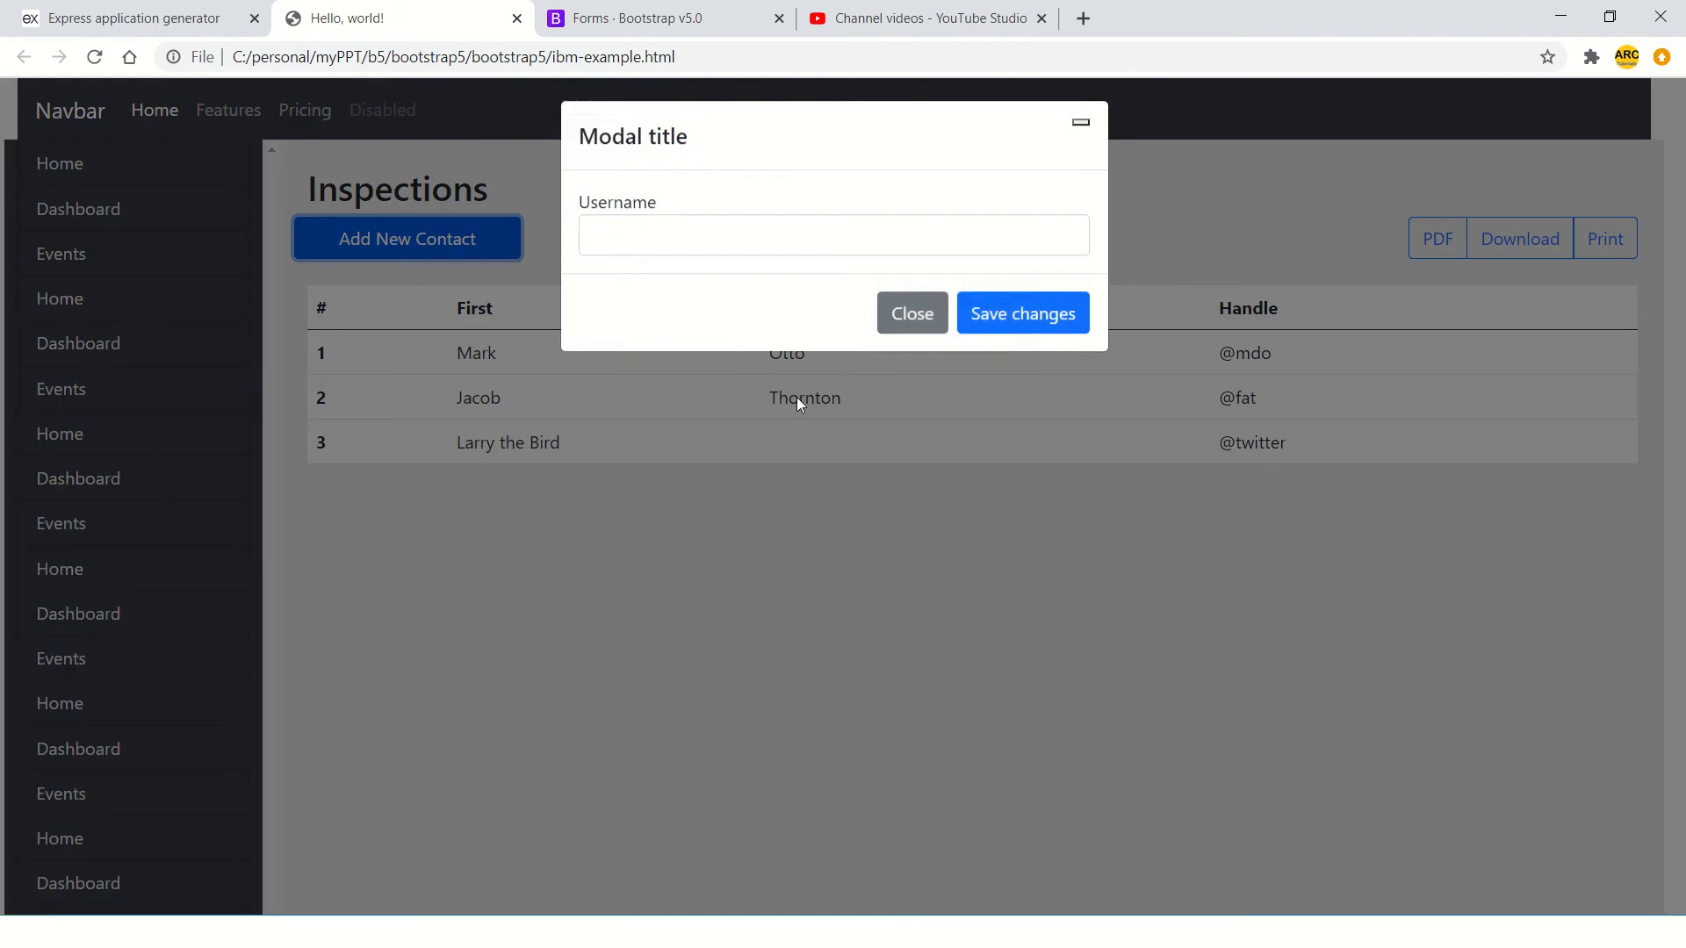
# - Reload Chrome and open Add New Contact to view the Username field
pyautogui.click(833, 242)
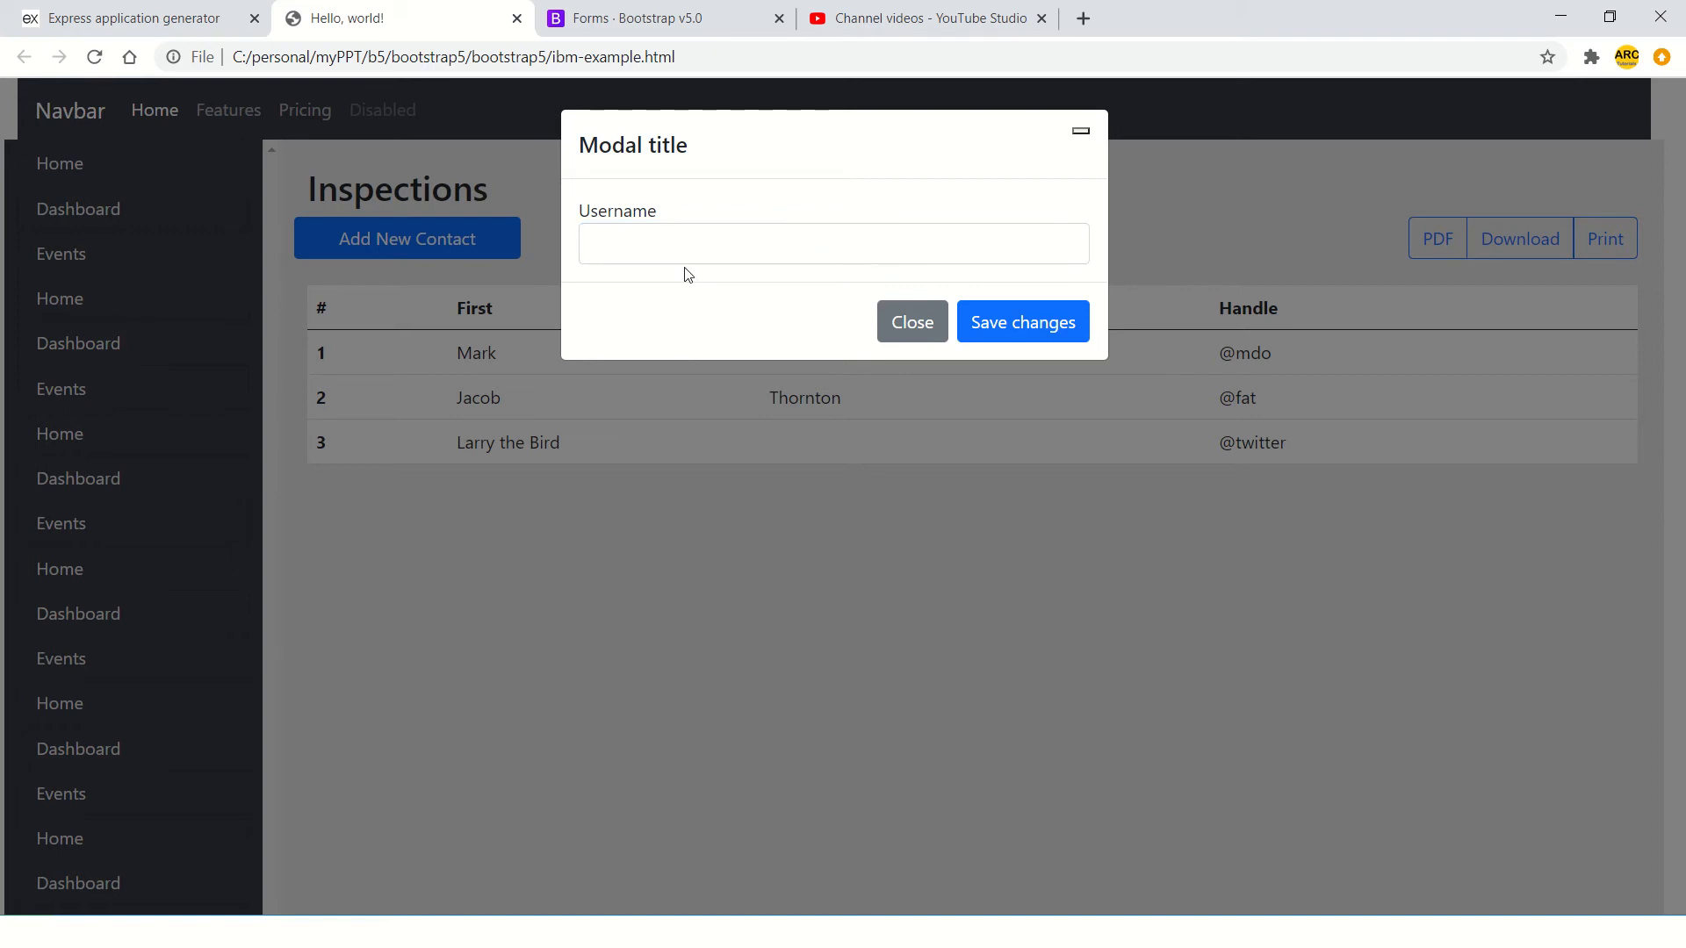
pyautogui.click(832, 243)
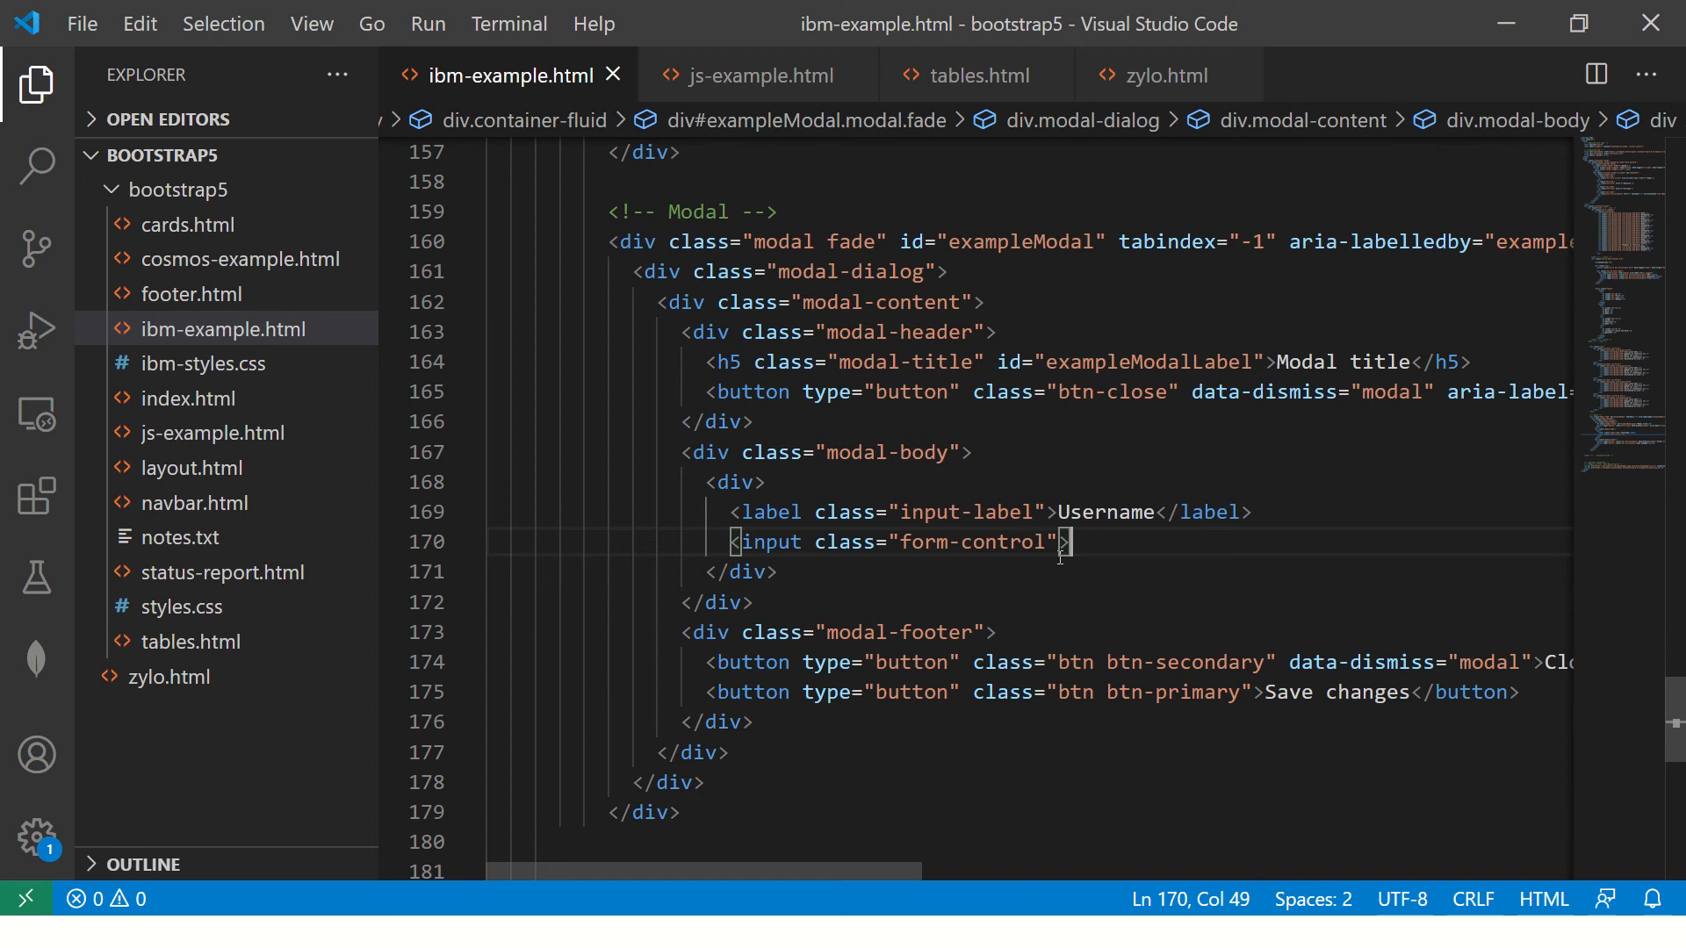
# - Add a Comments label with a textarea below the Username input and save
pyautogui.press('Enter')
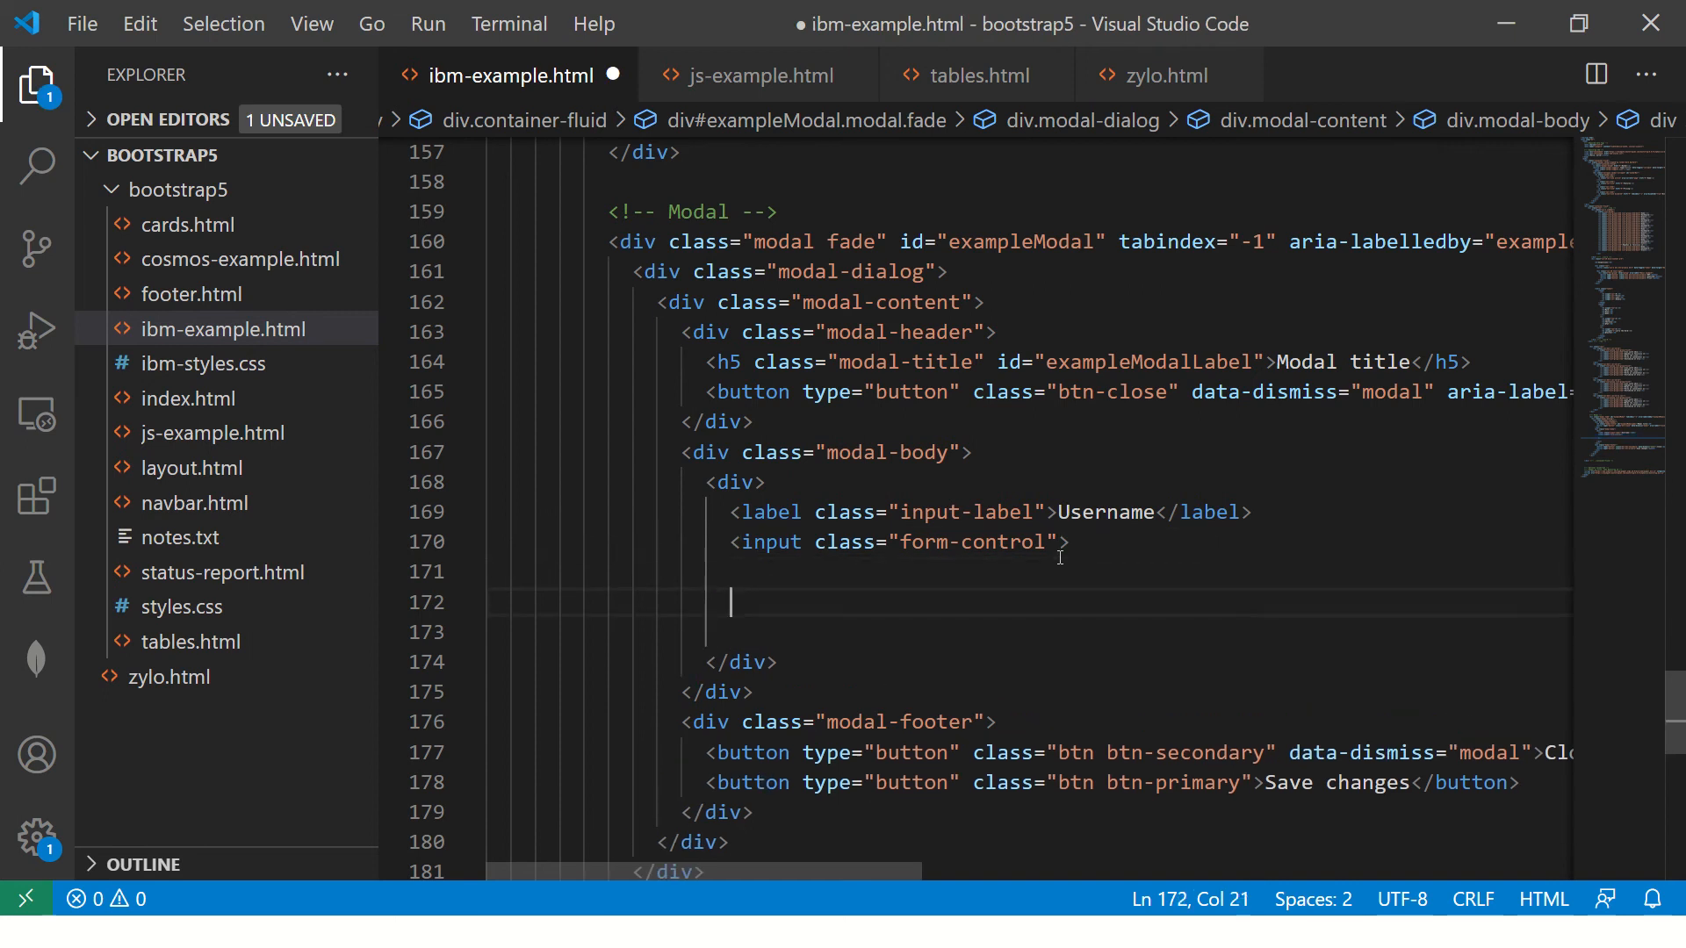
pyautogui.moveTo(1043, 595)
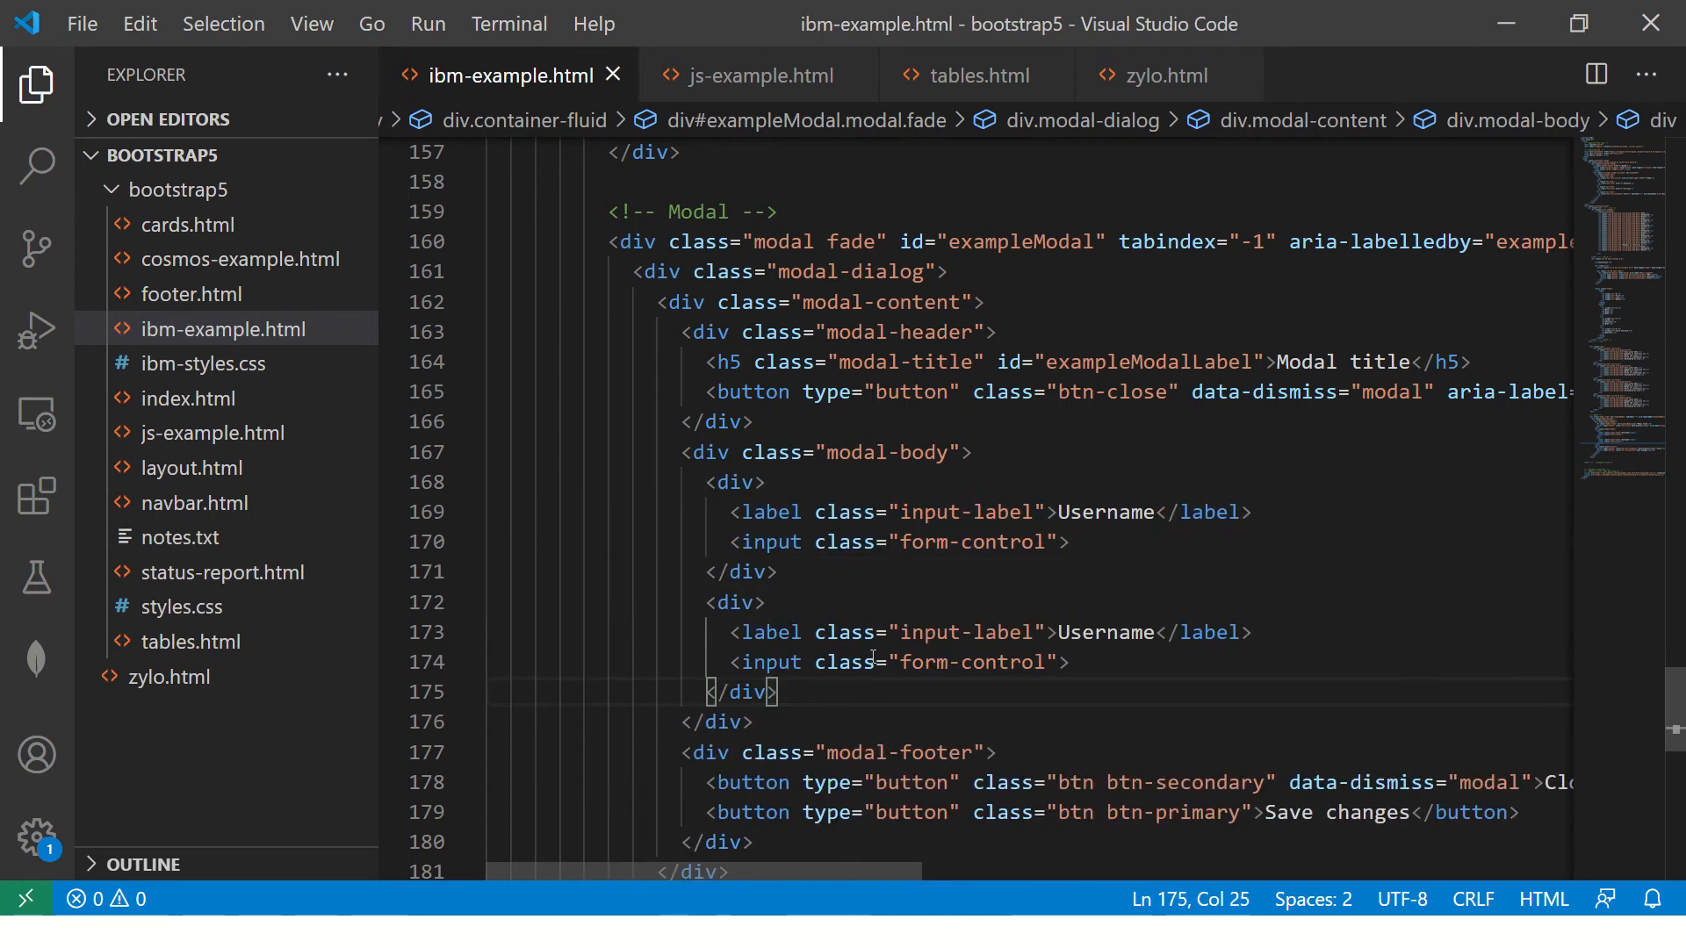
pyautogui.doubleClick(1102, 632)
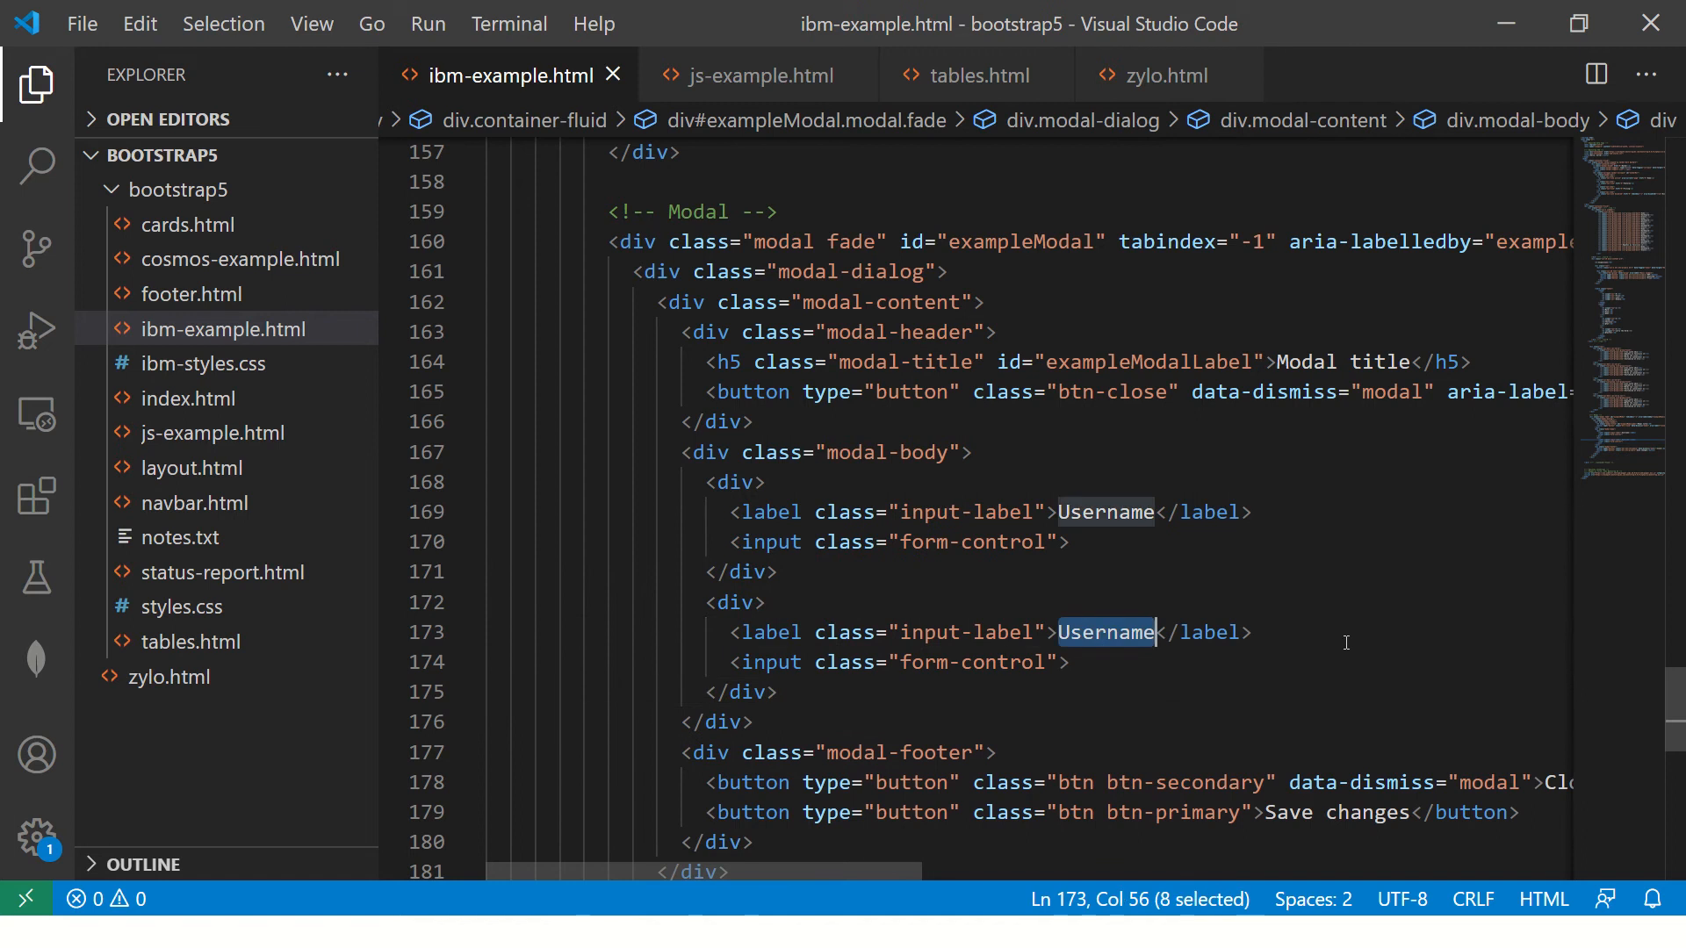
pyautogui.write('Comments')
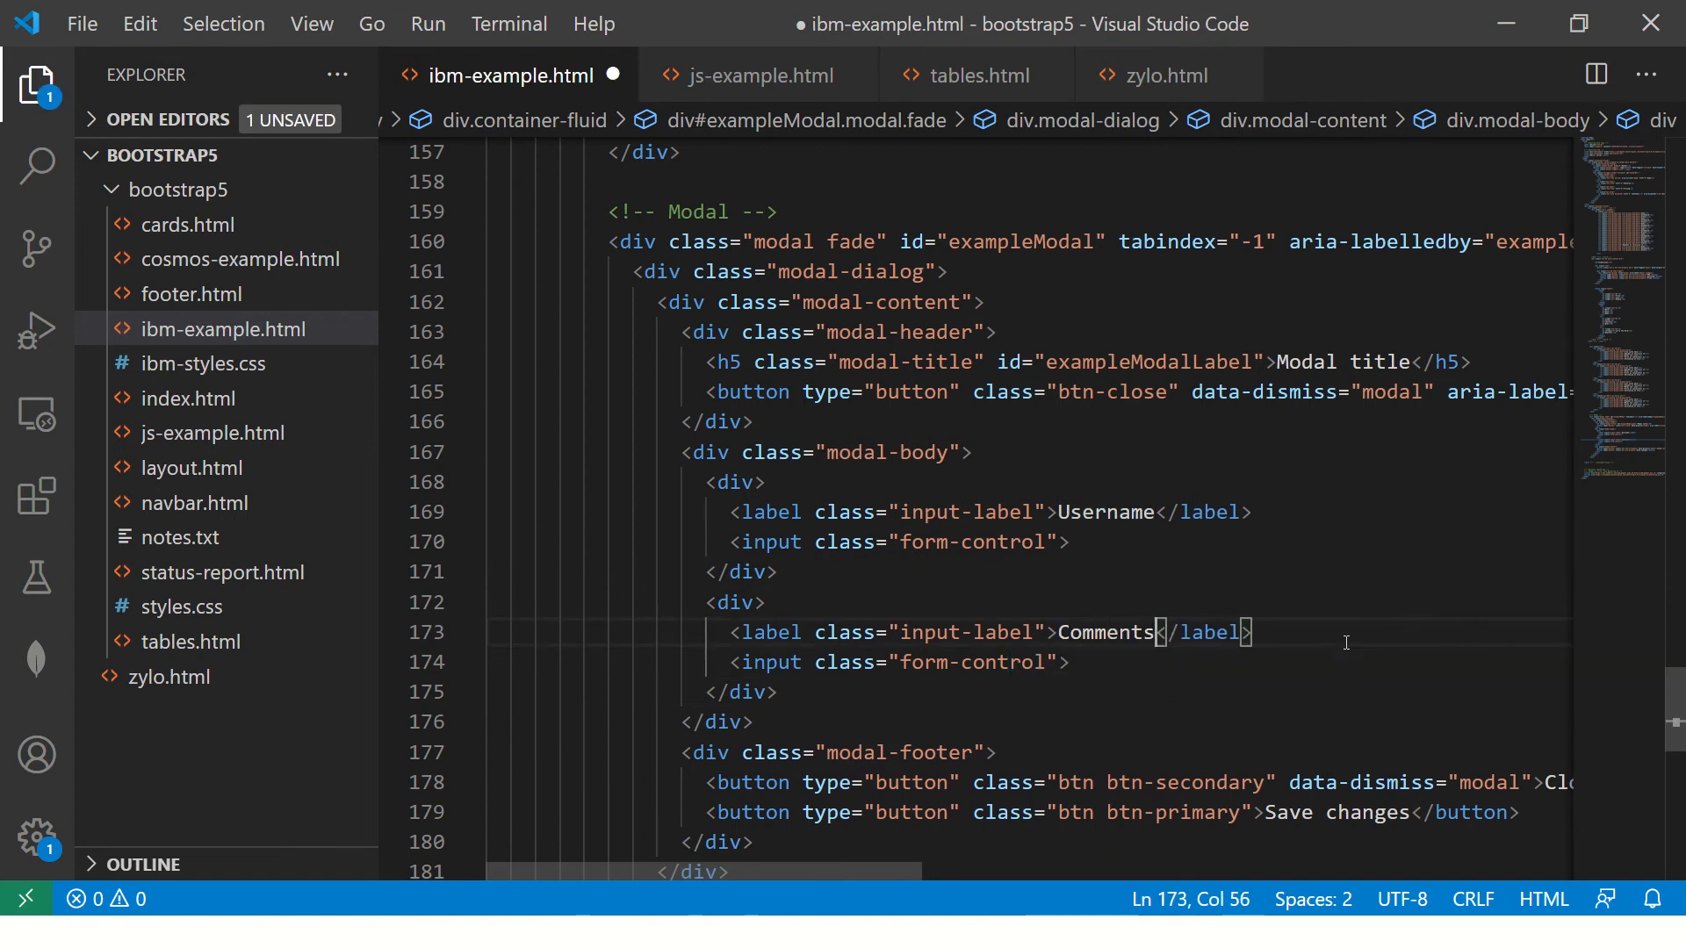
pyautogui.press('ctrl+s')
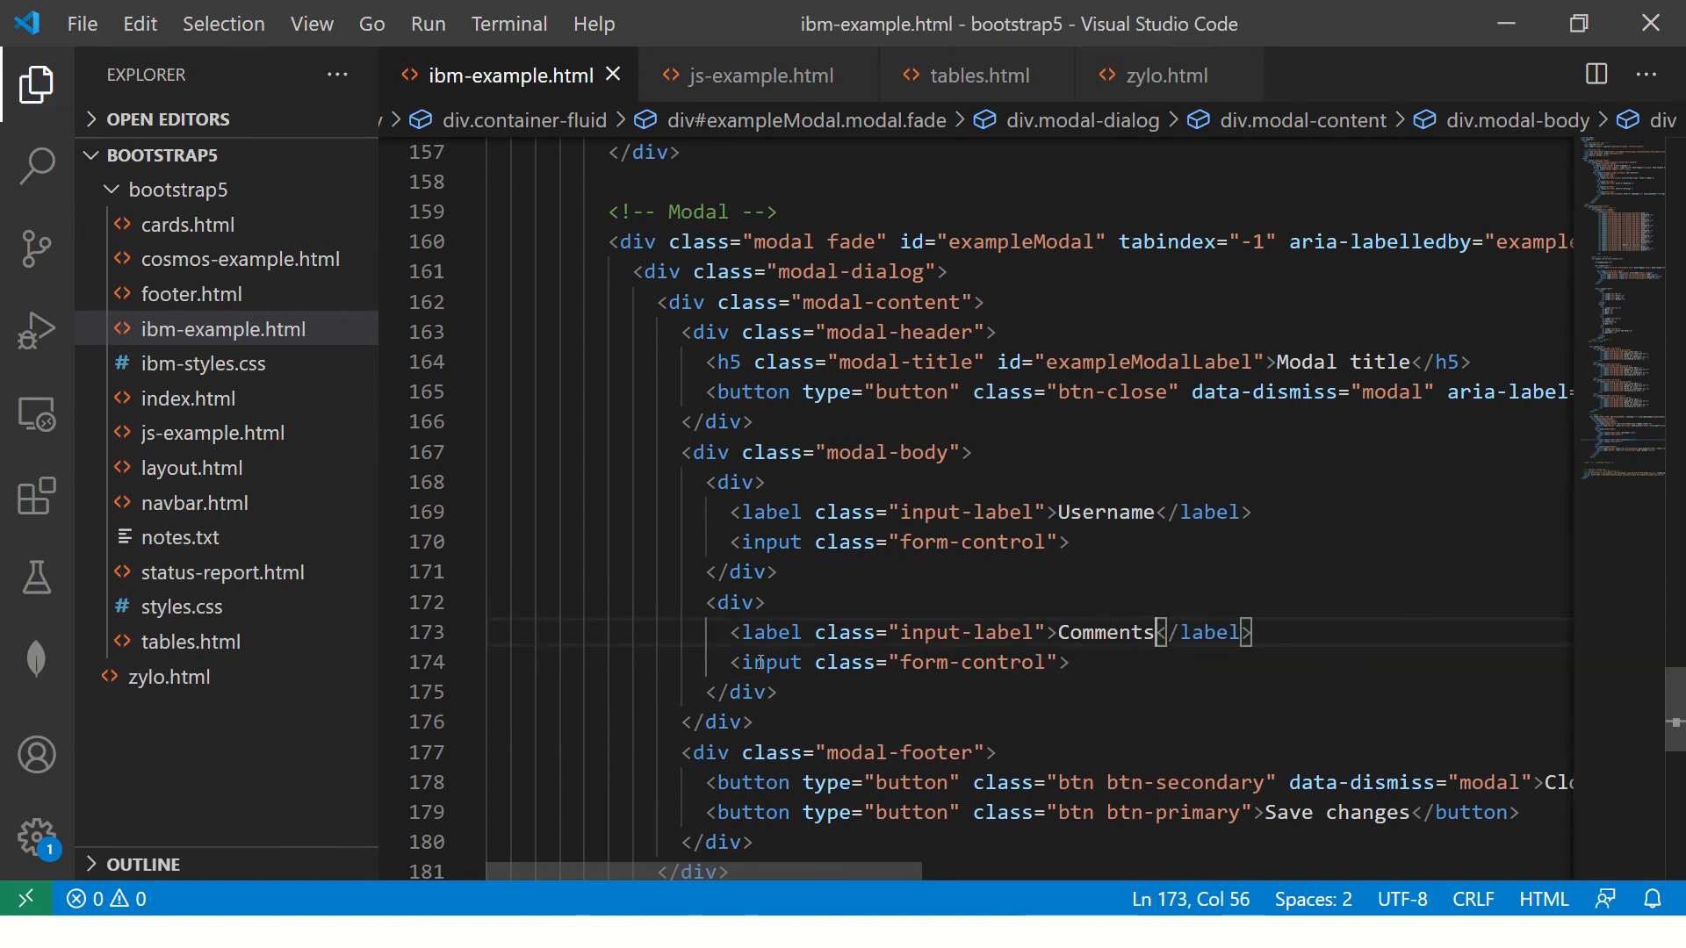
pyautogui.write('texra')
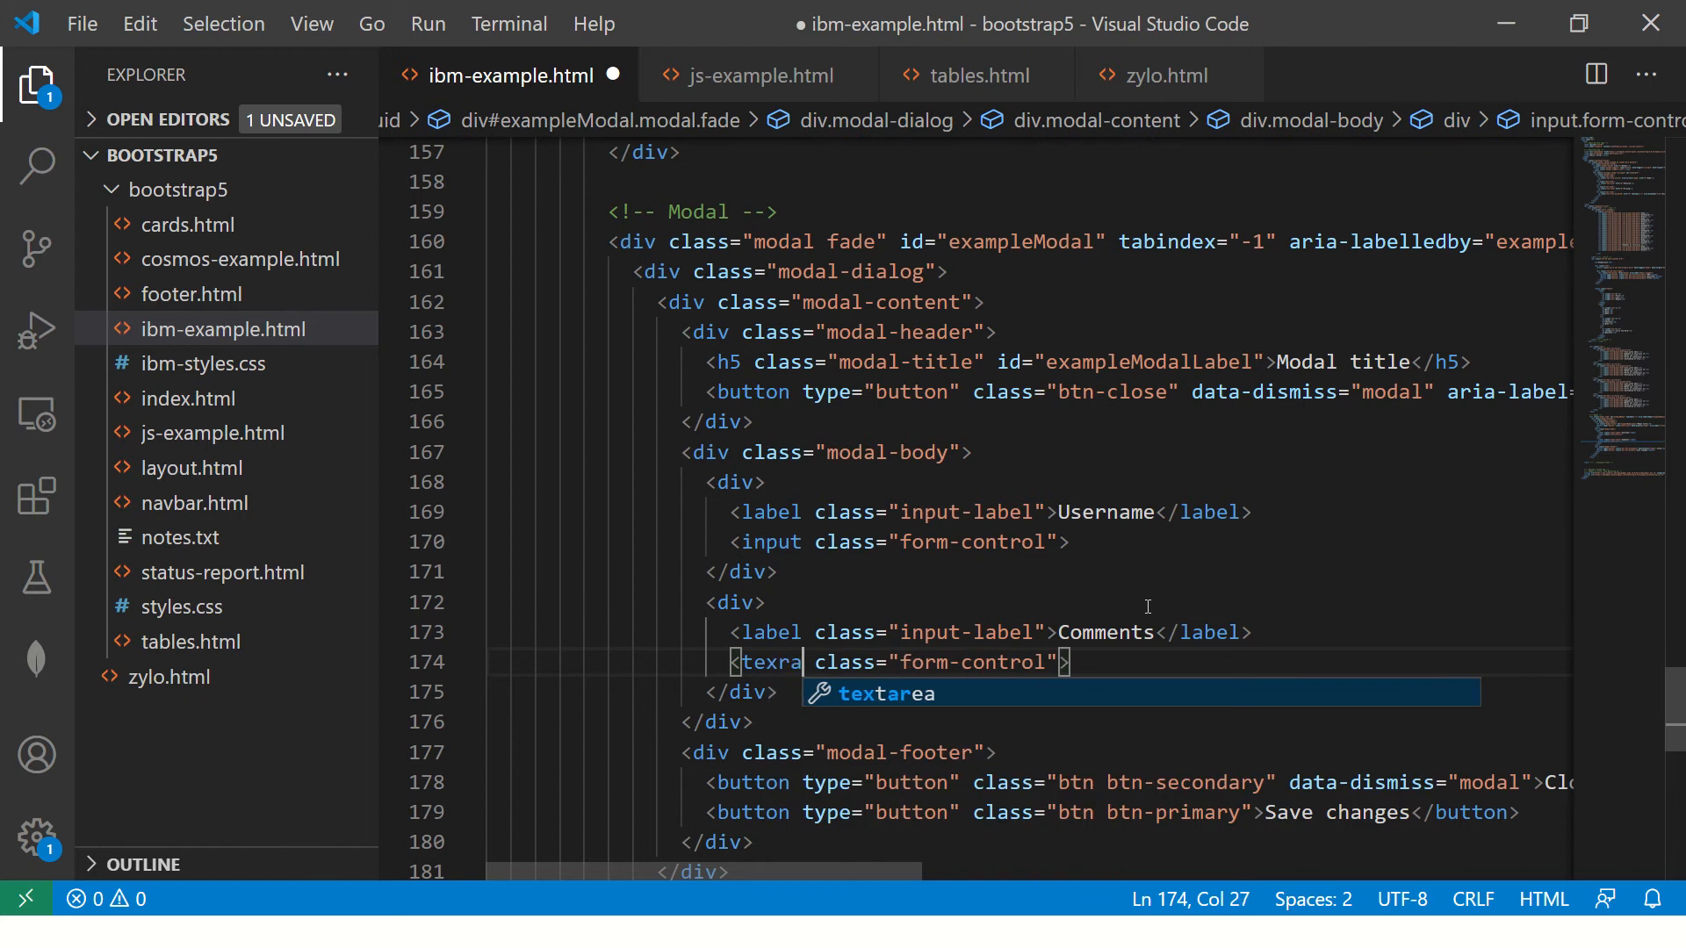
pyautogui.press('Backspace')
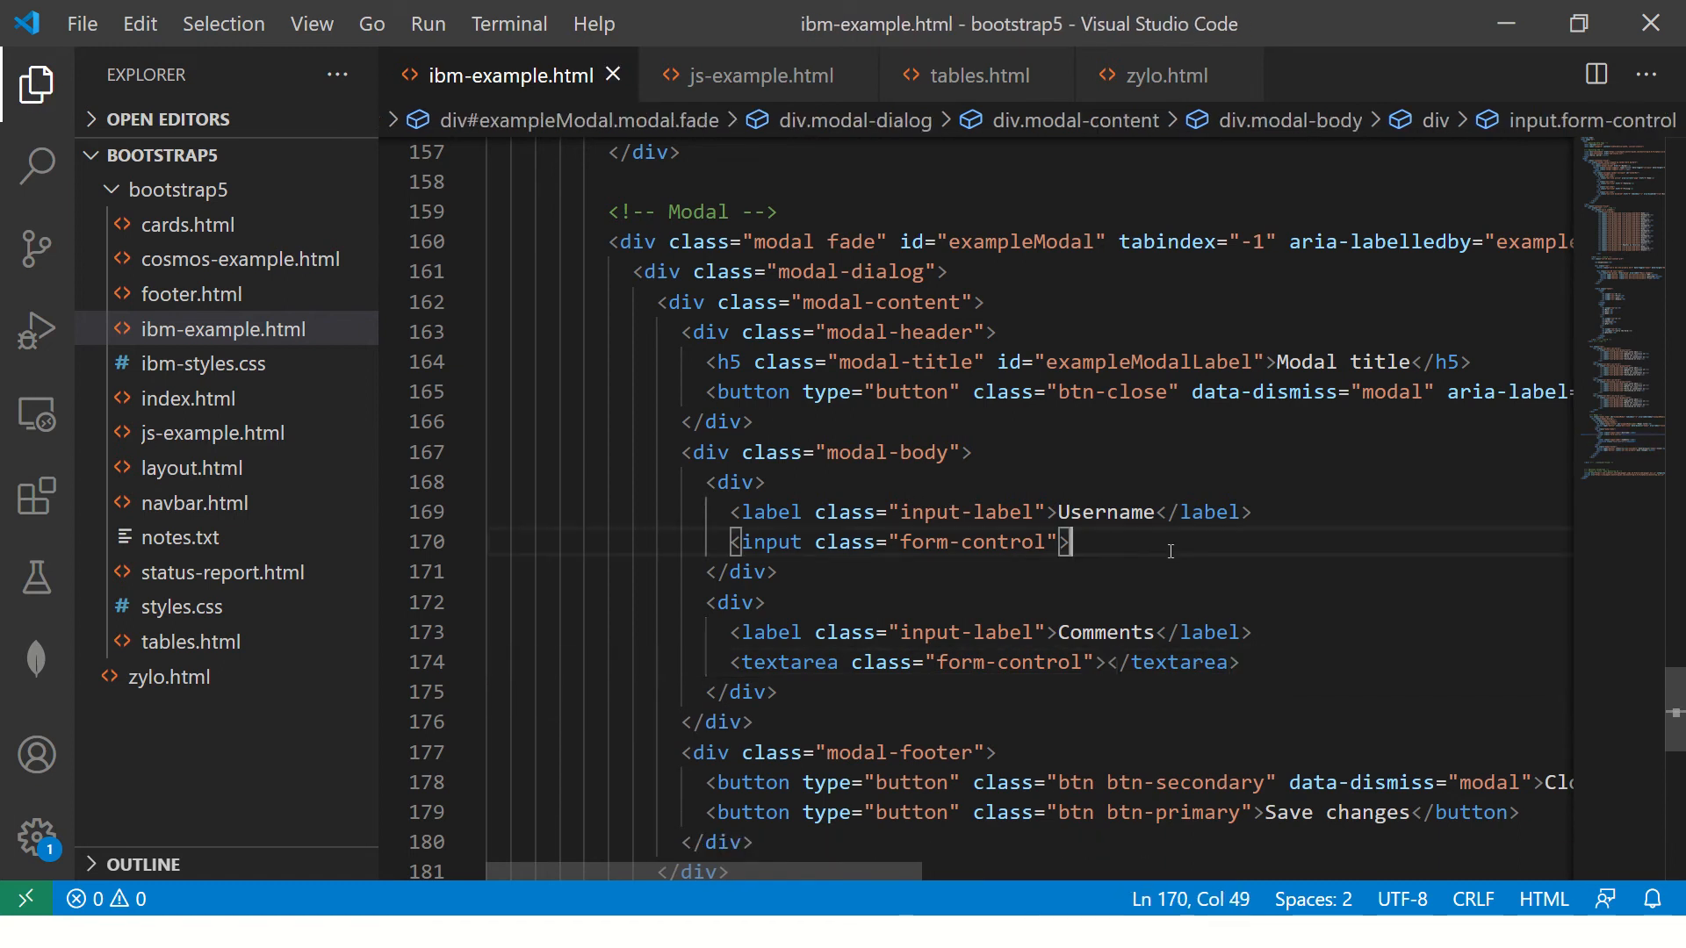
# - Add 'Enter username' and 'Enter comments' placeholders to the two fields
pyautogui.write('placeholder=""')
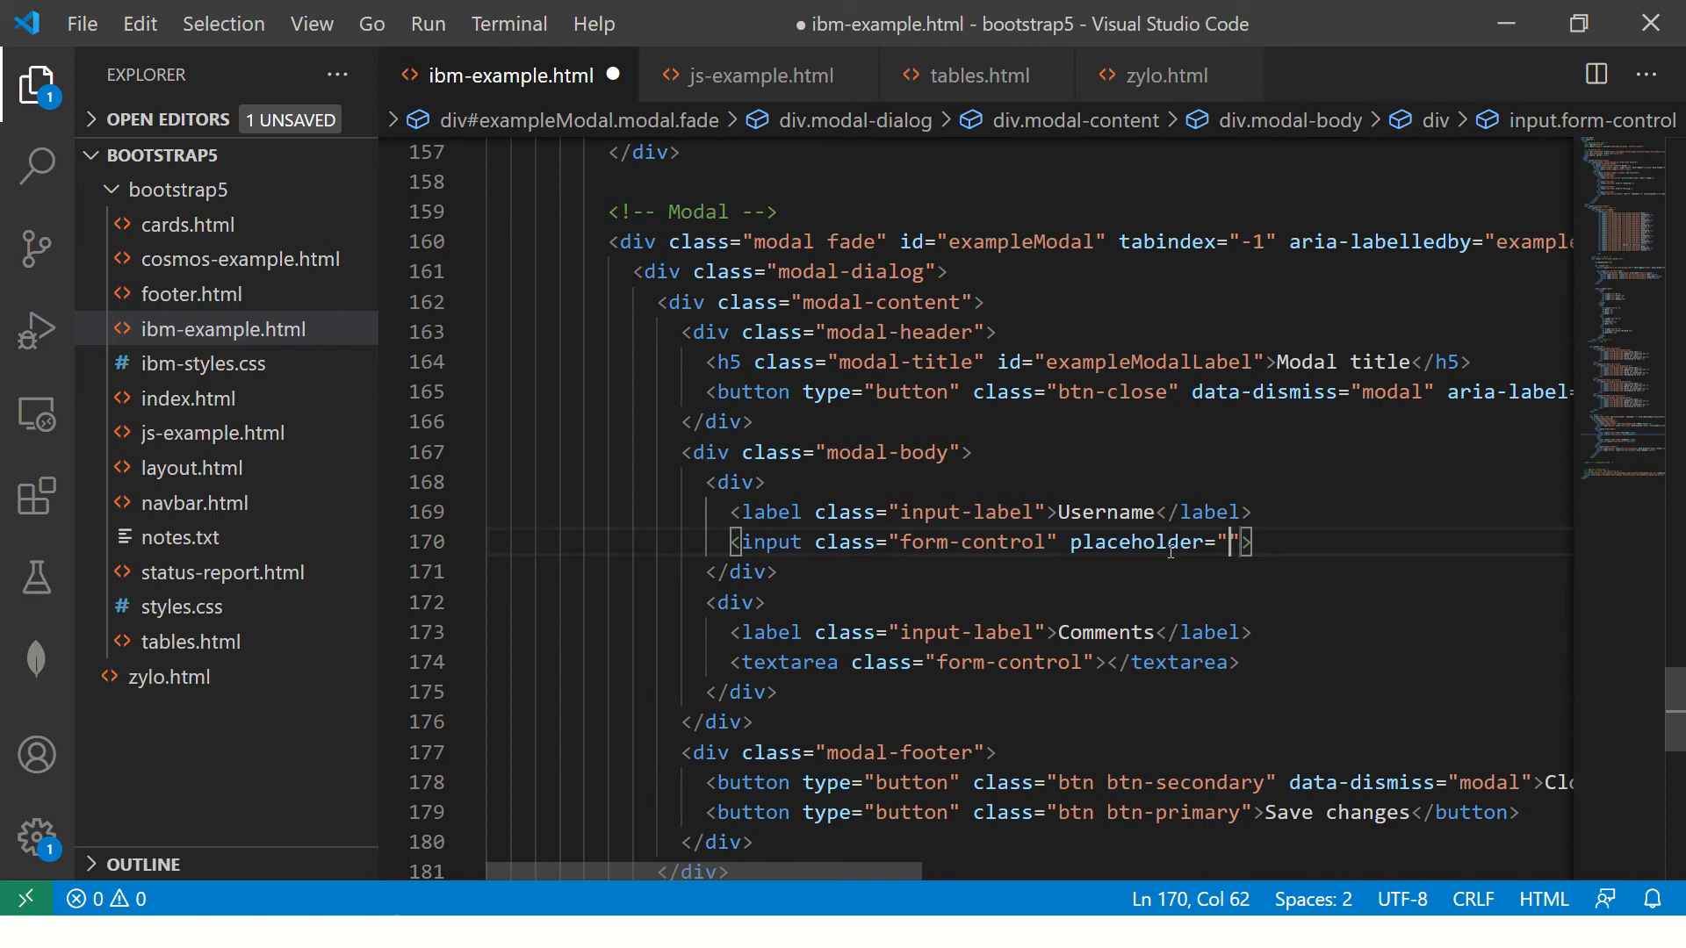
pyautogui.write('Enter u')
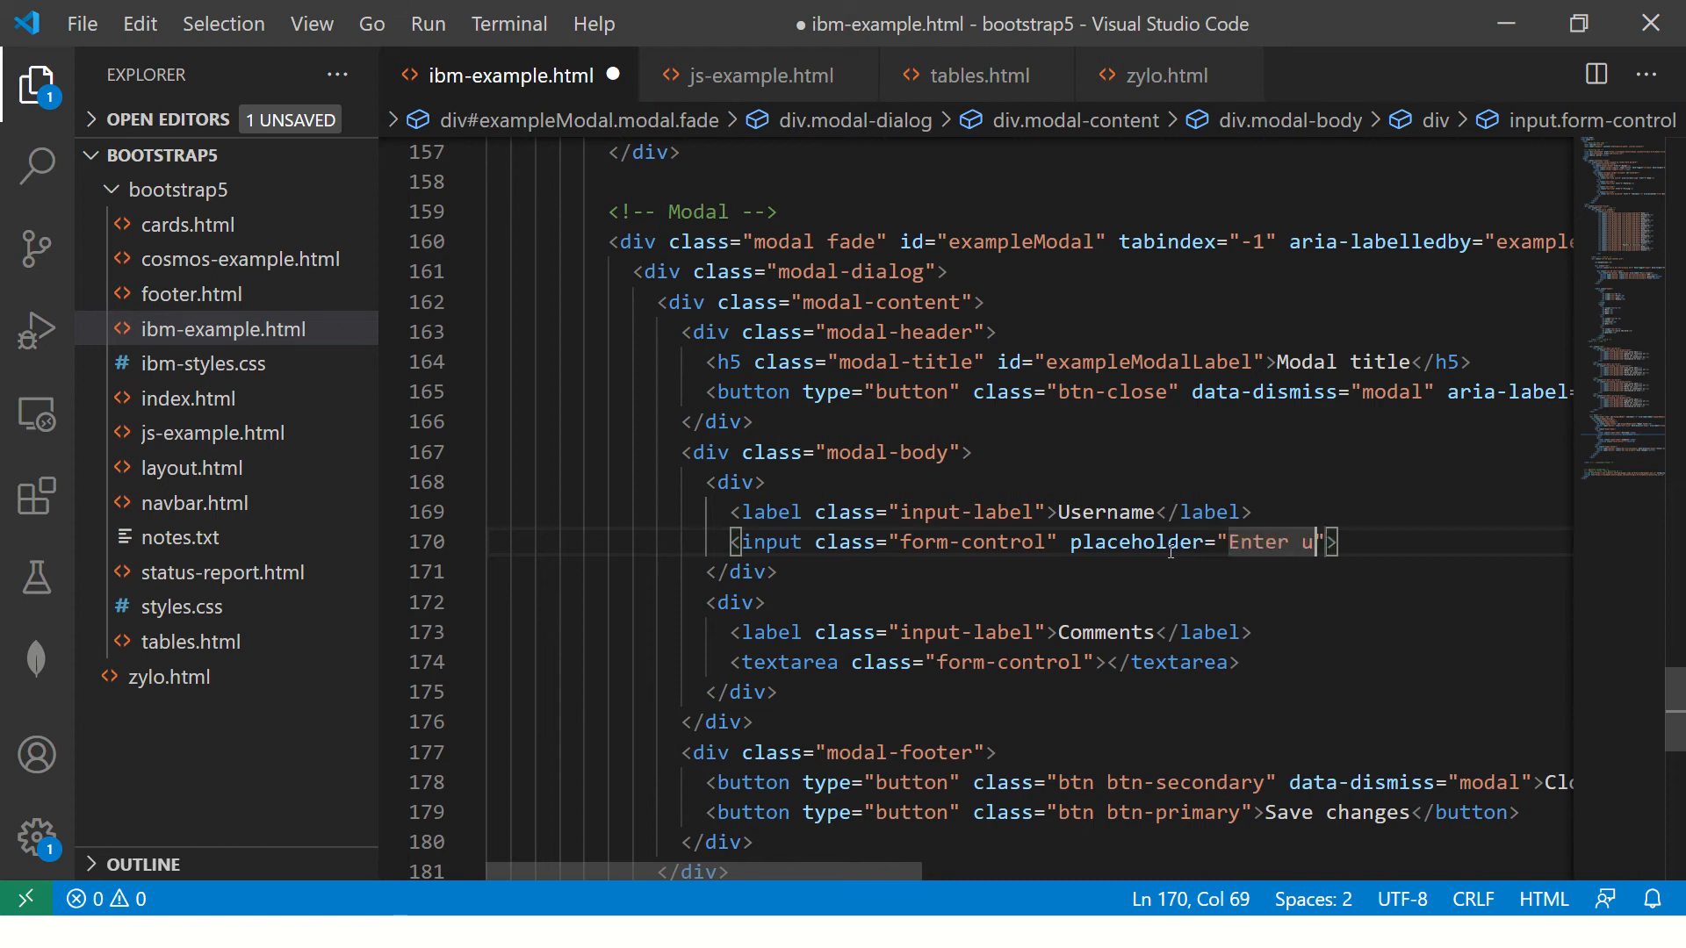
pyautogui.write('sername')
pyautogui.click(985, 662)
pyautogui.write(' placeholder="')
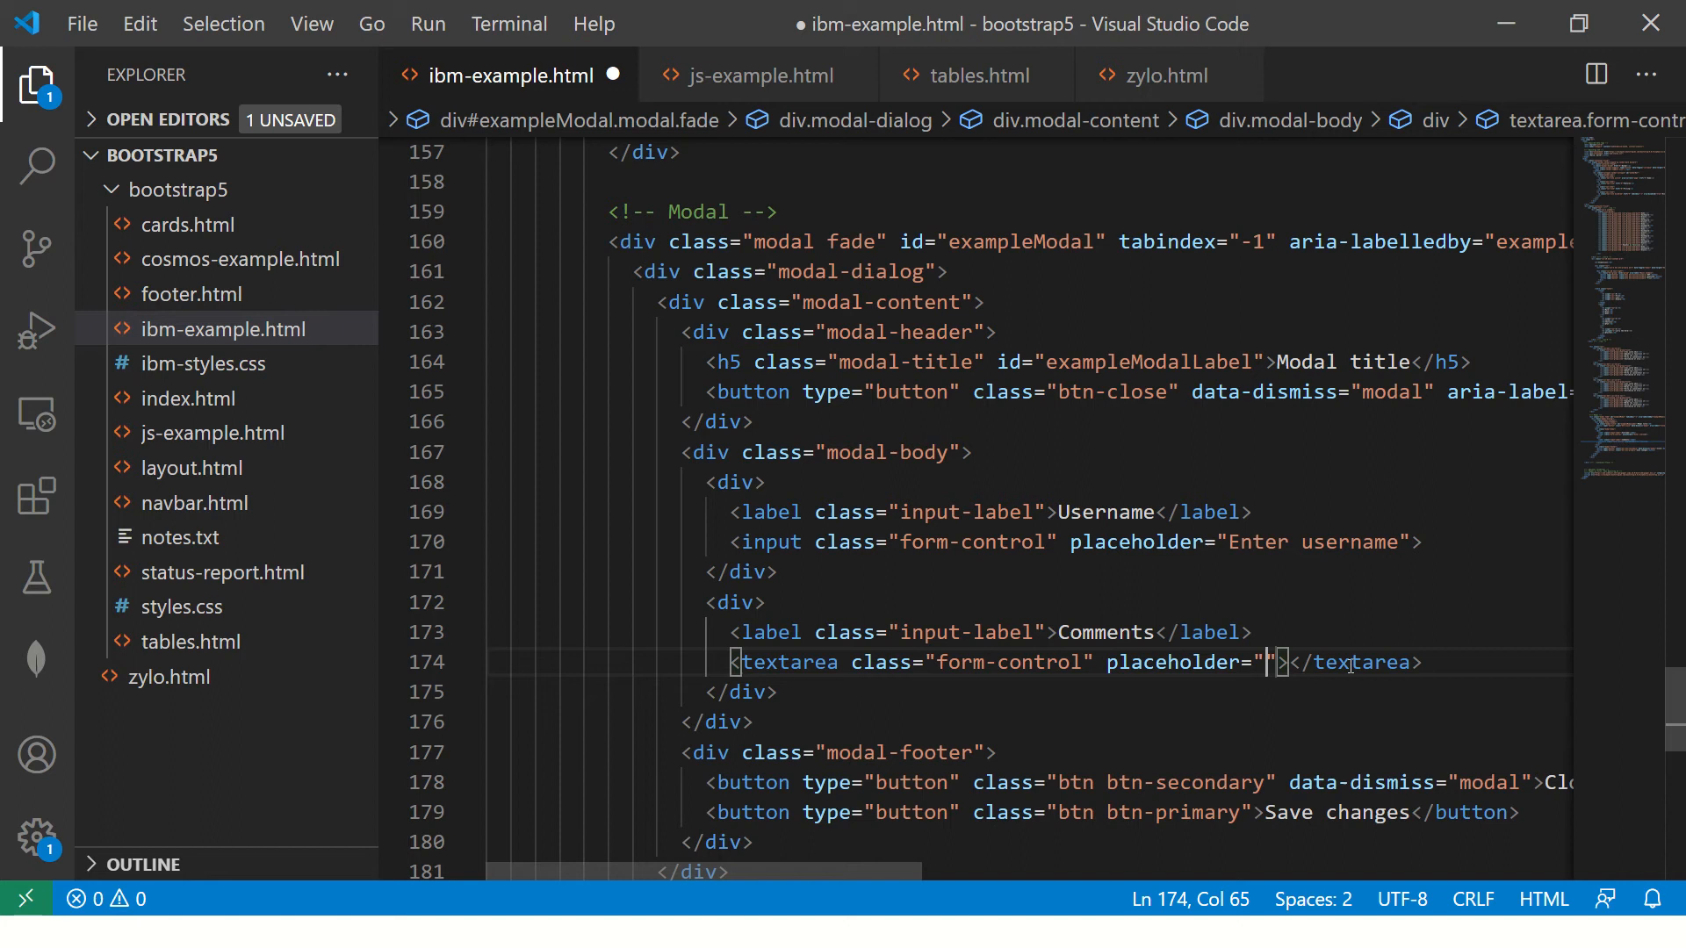
pyautogui.write('Enter co')
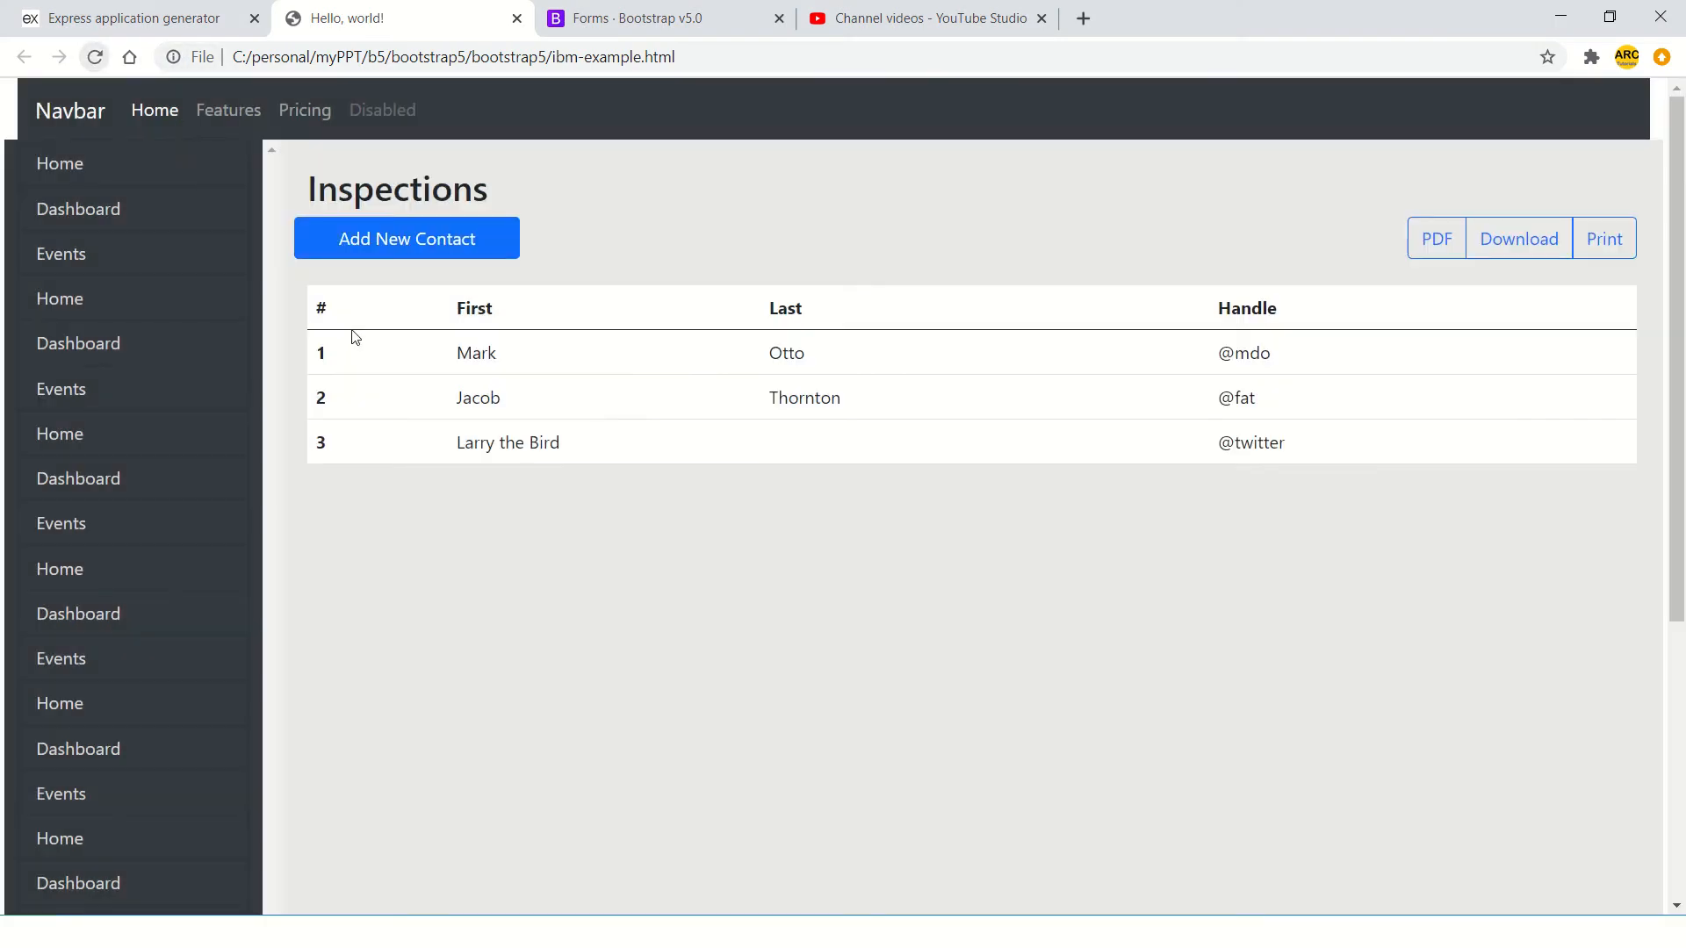
pyautogui.click(406, 239)
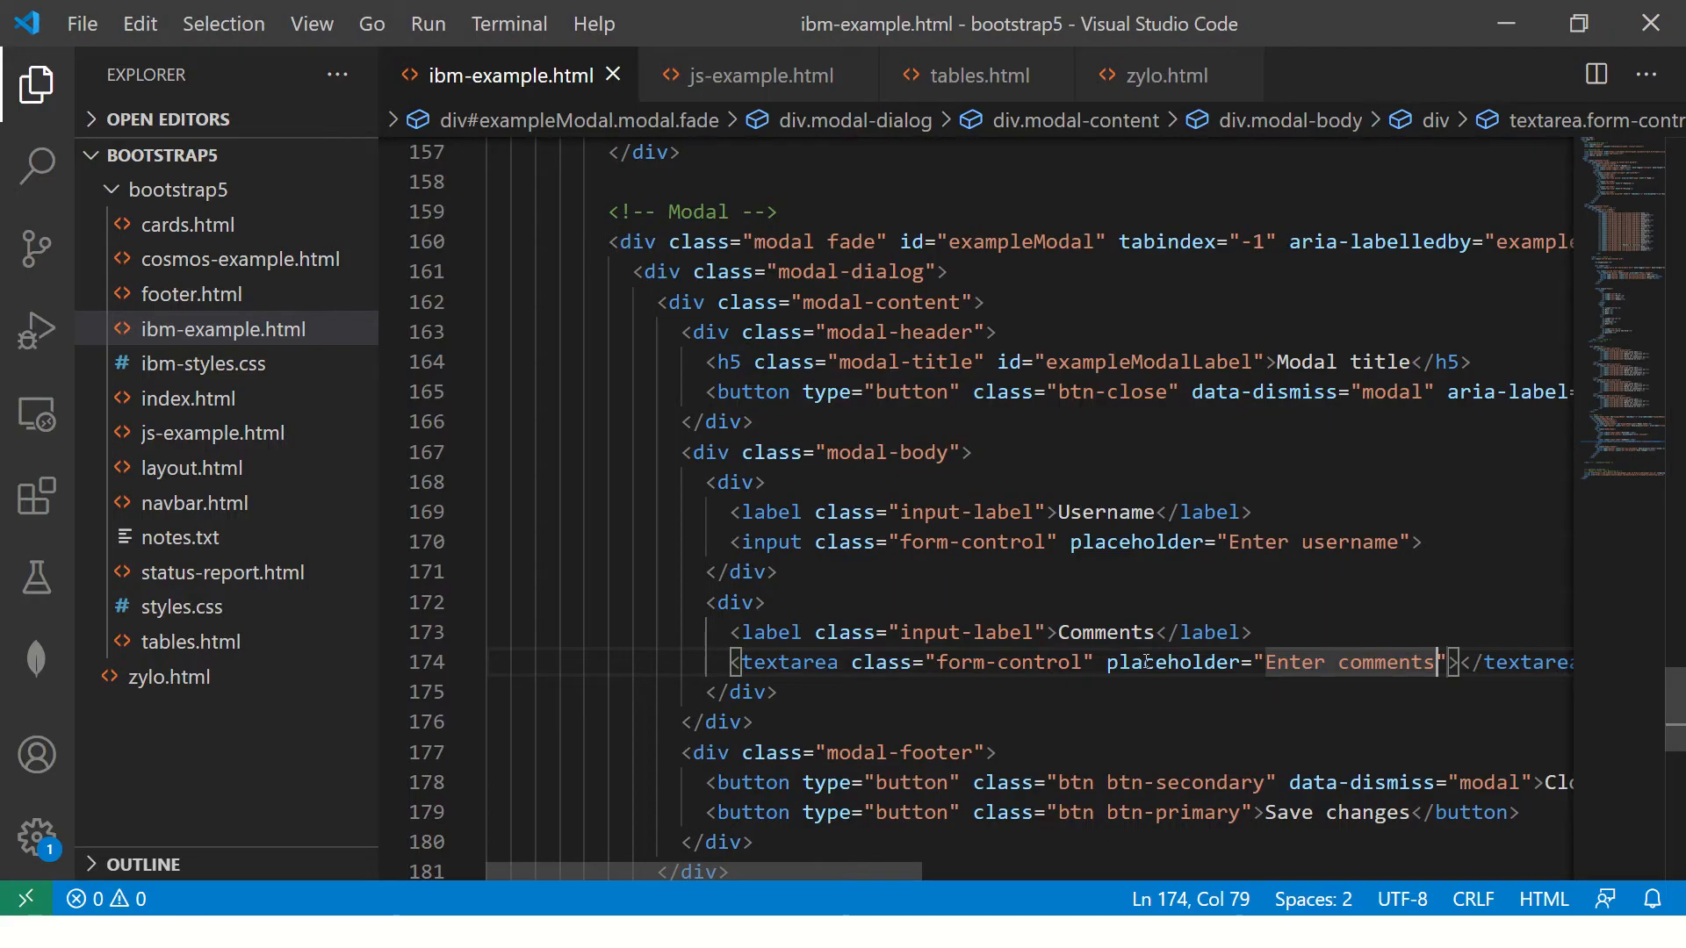
pyautogui.click(1045, 542)
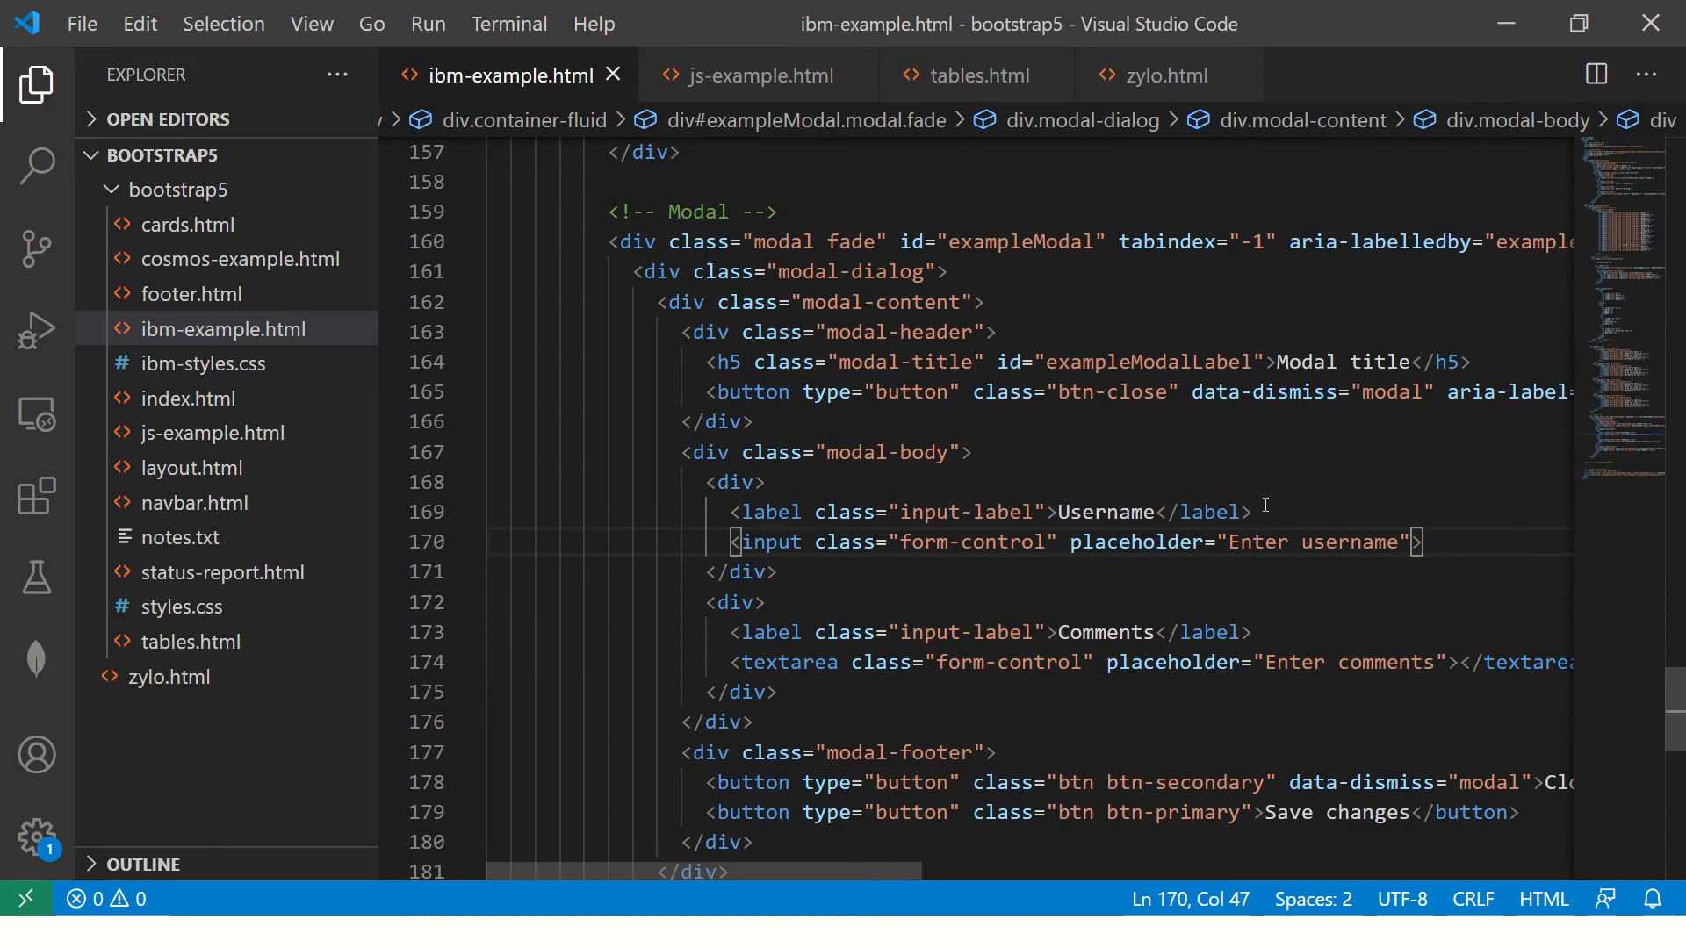
pyautogui.write('c')
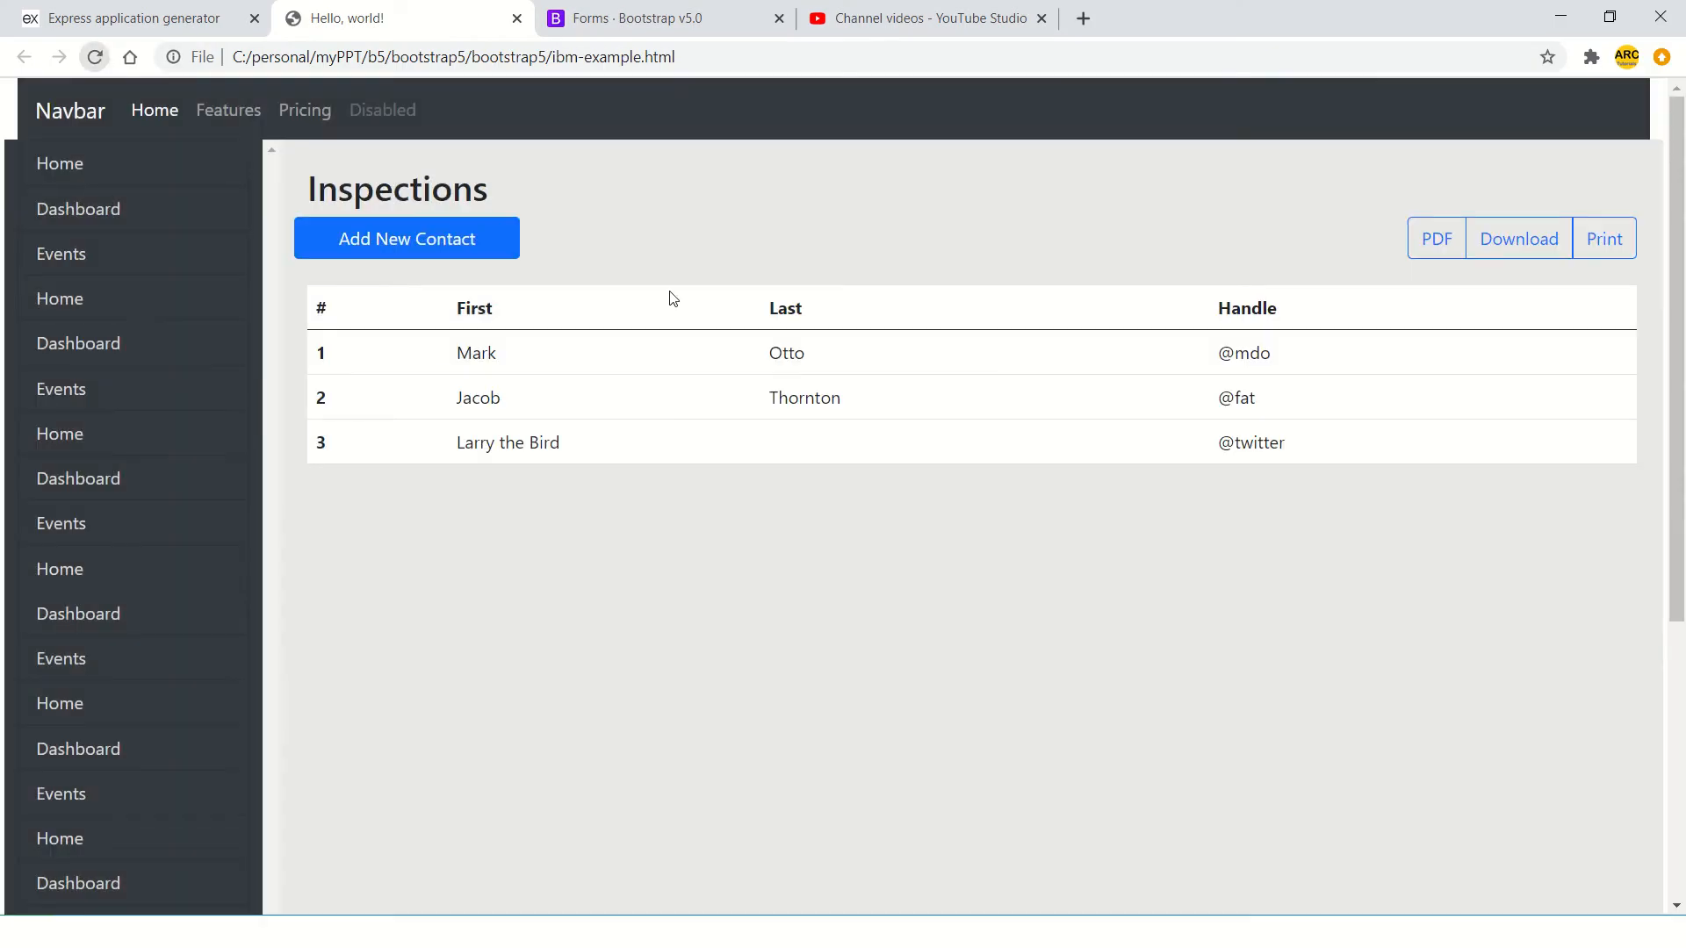
# - Open the modal and focus the Comments box to check both placeholders
pyautogui.click(406, 238)
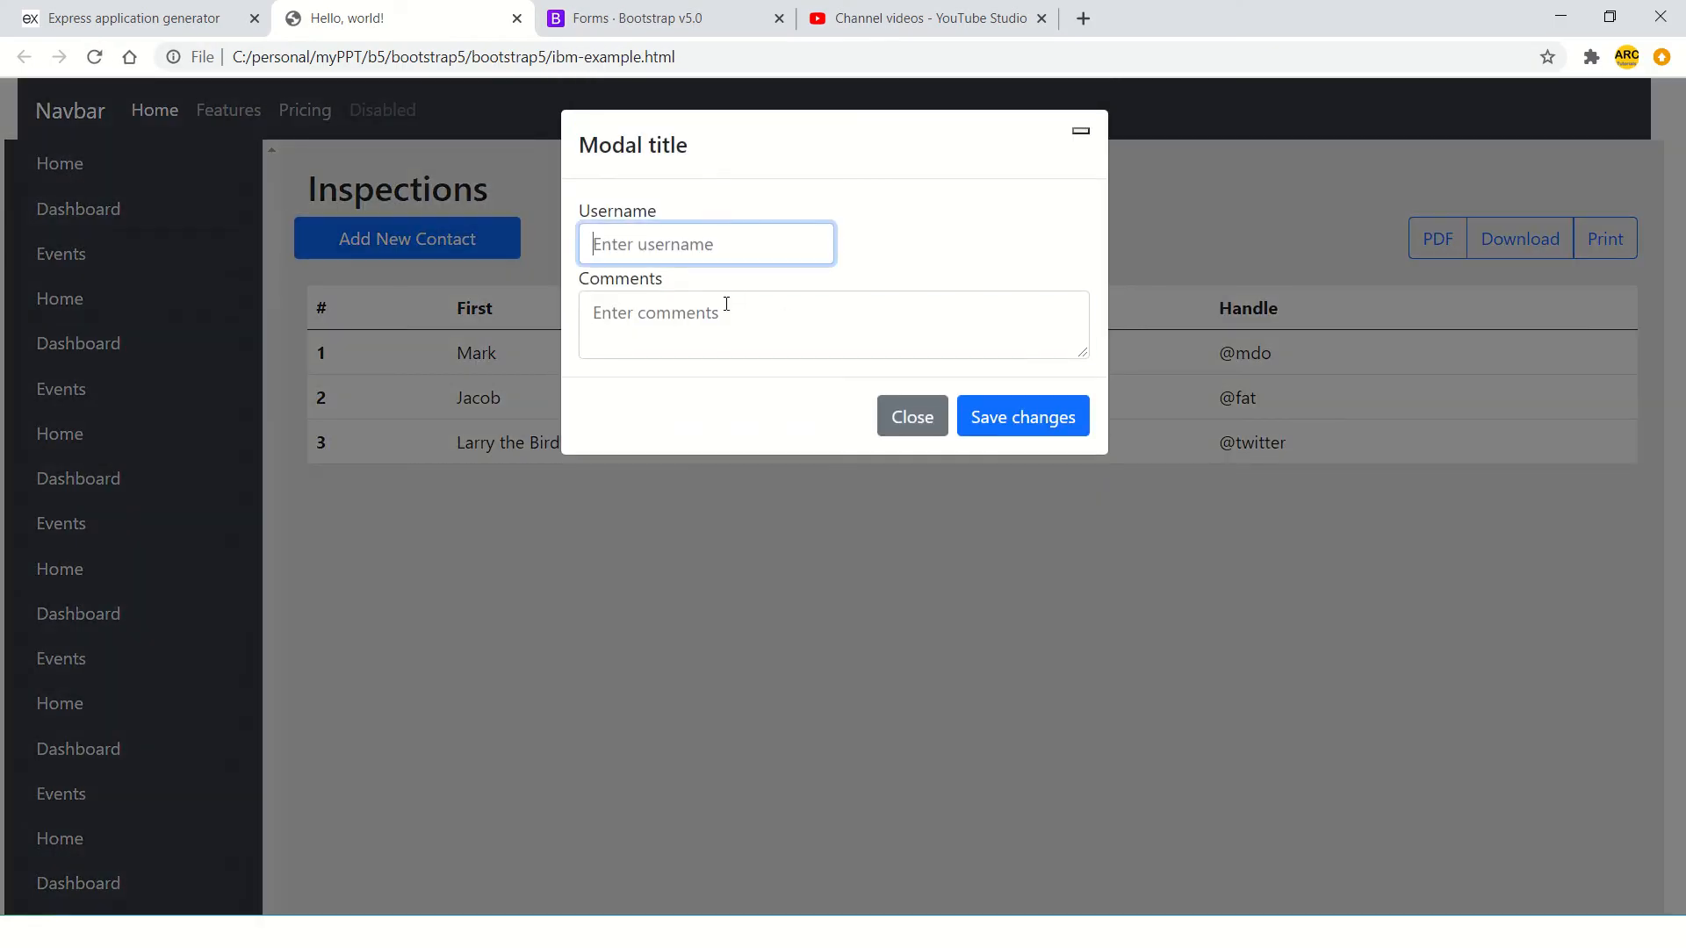
pyautogui.click(833, 324)
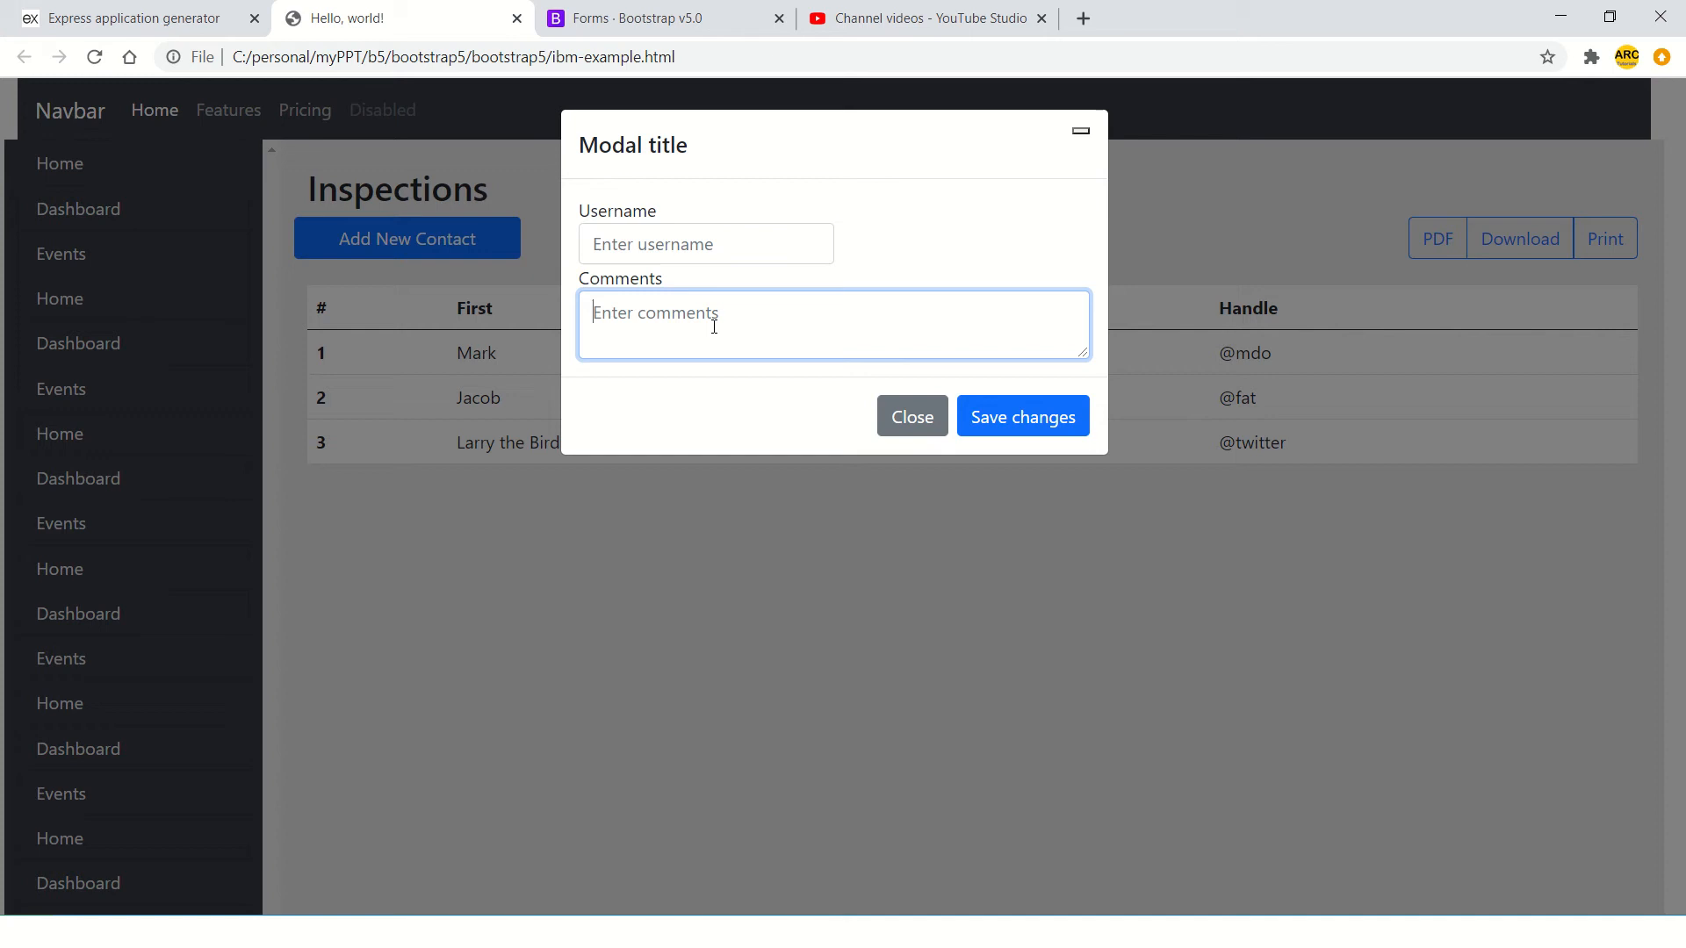
pyautogui.moveTo(957, 292)
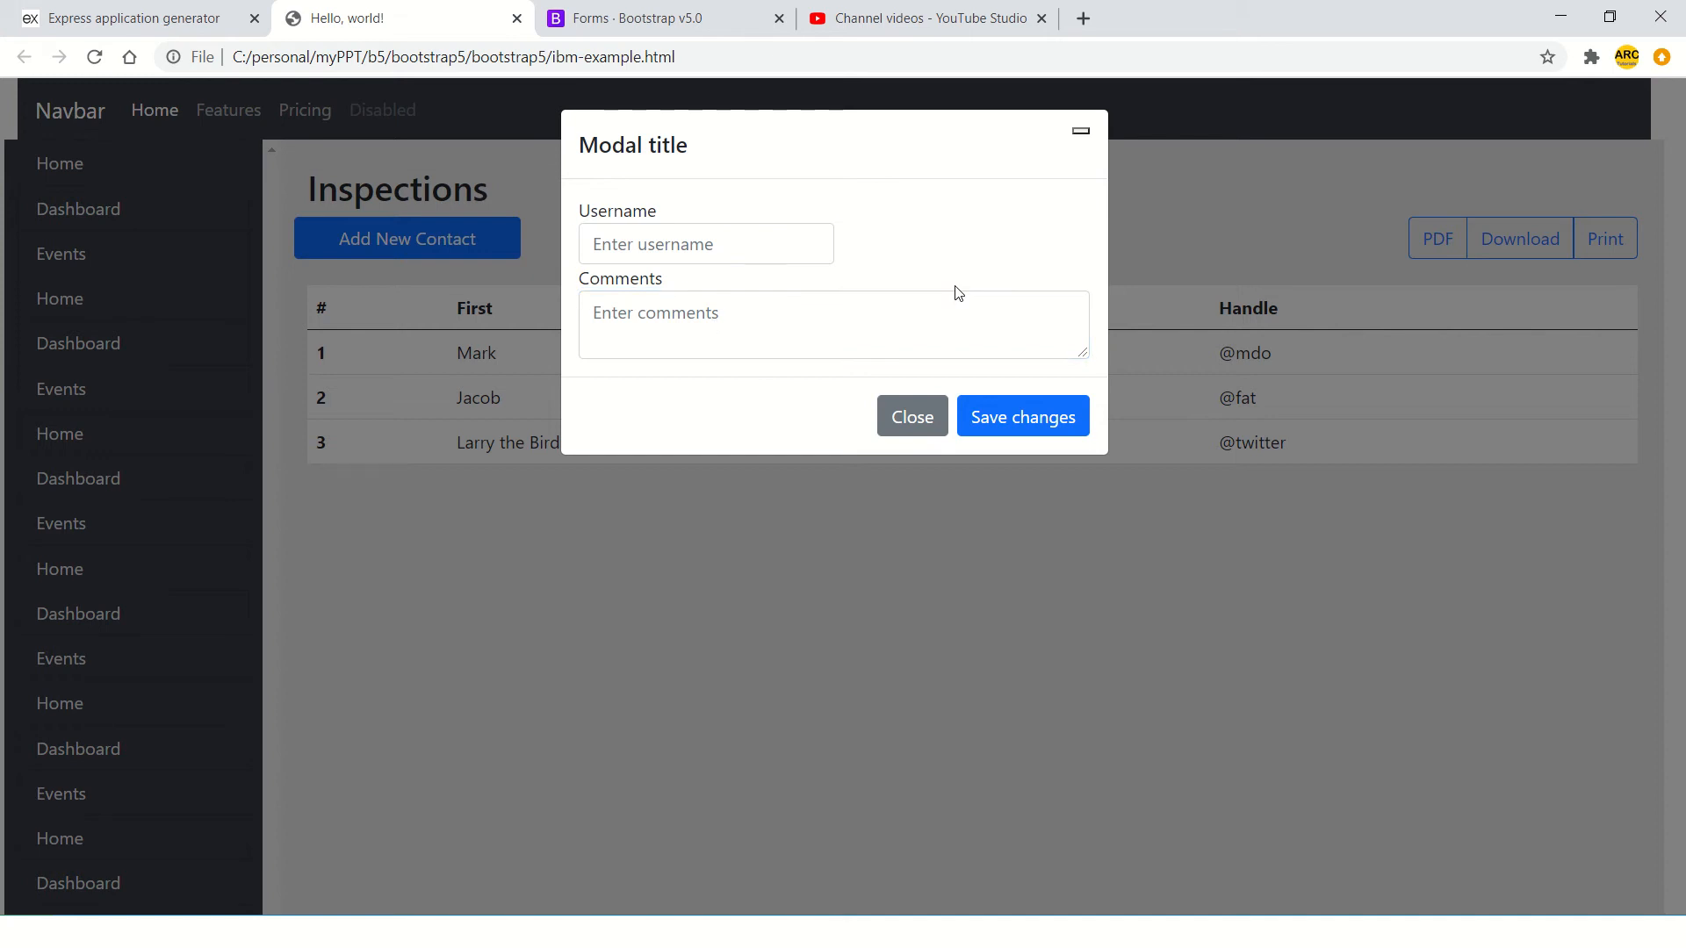
pyautogui.press('alt+tab')
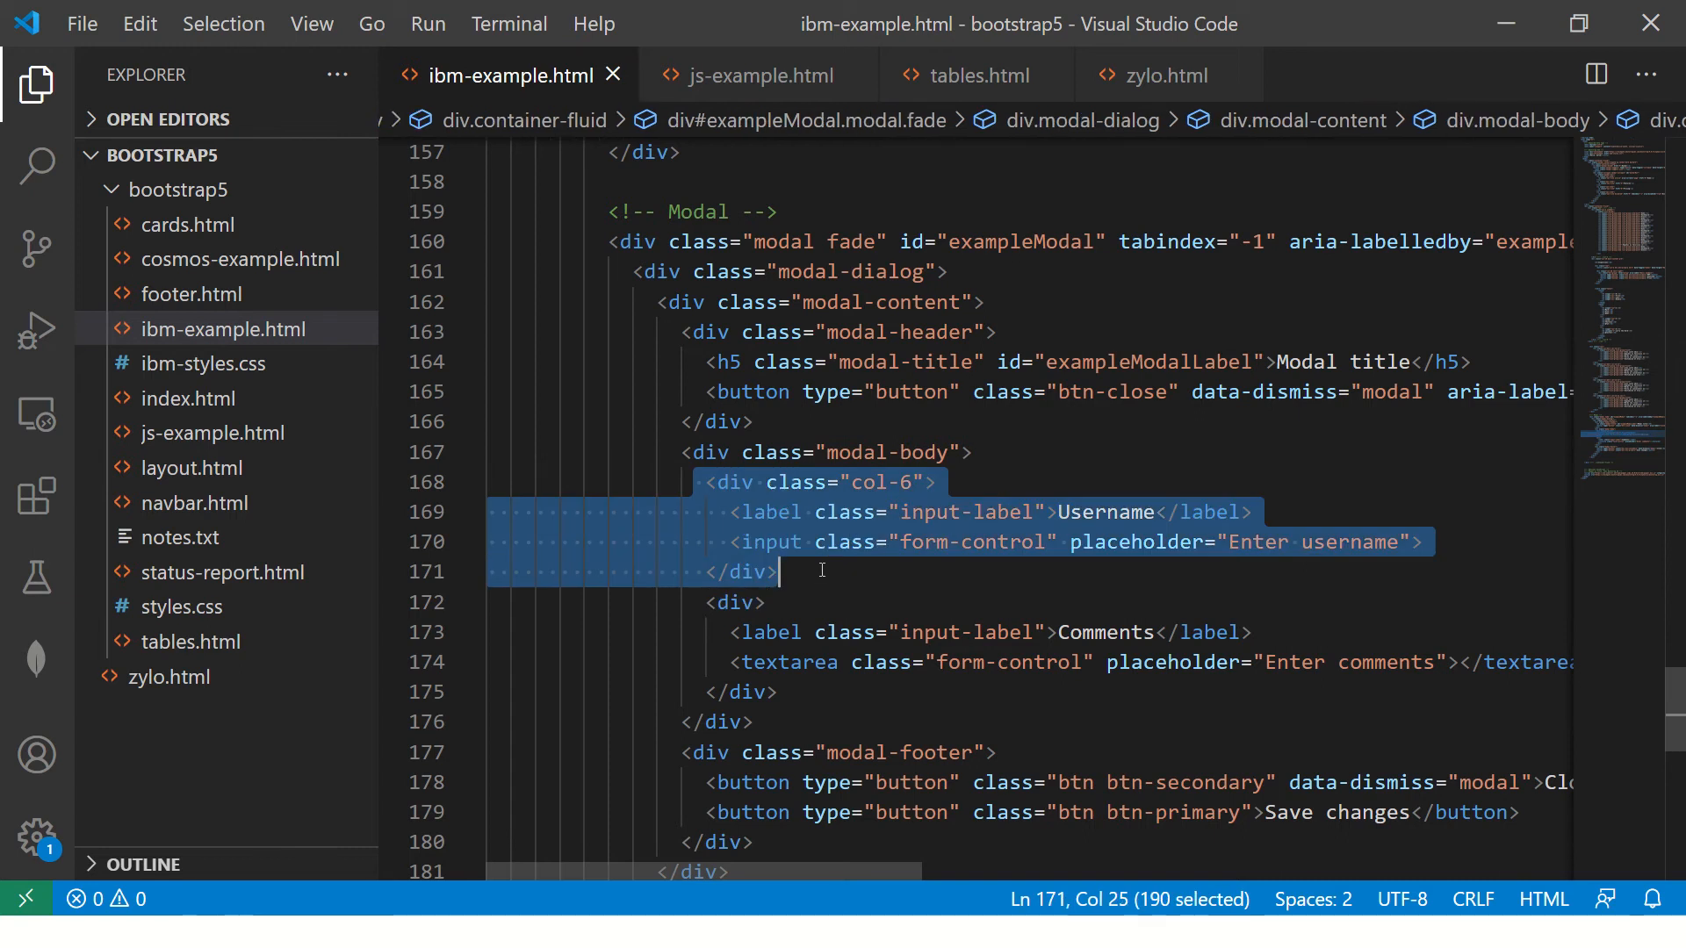
# - Duplicate the col-6 Username block and start a new div line above it
pyautogui.press('ctrl+v')
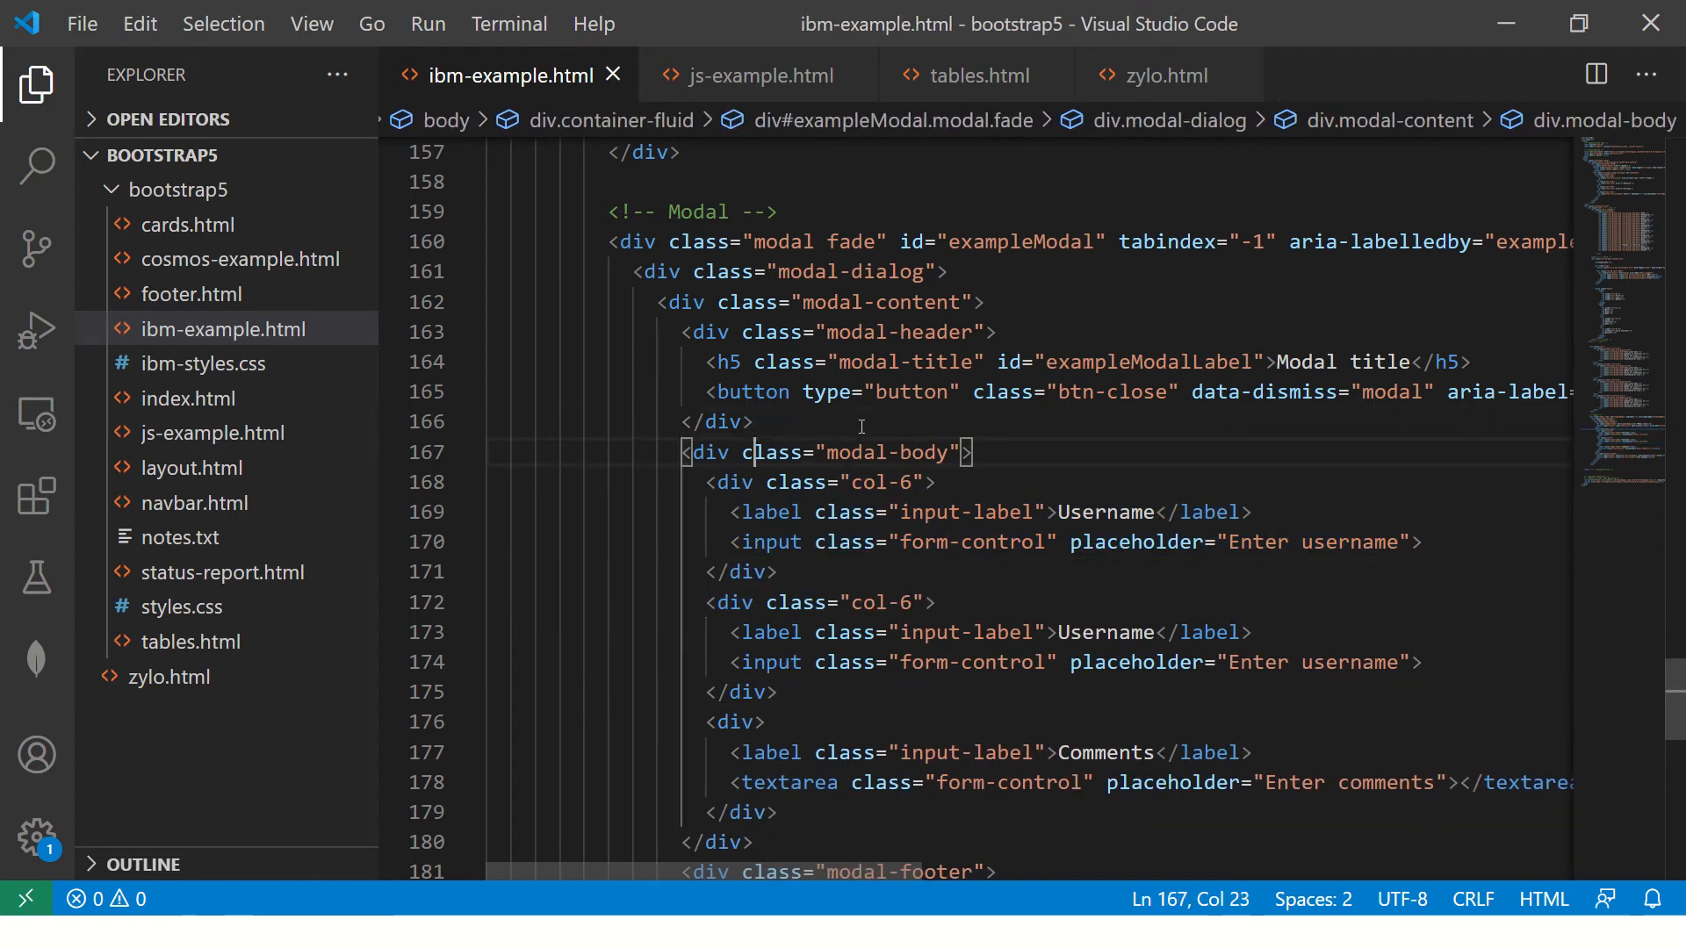
pyautogui.press('Enter')
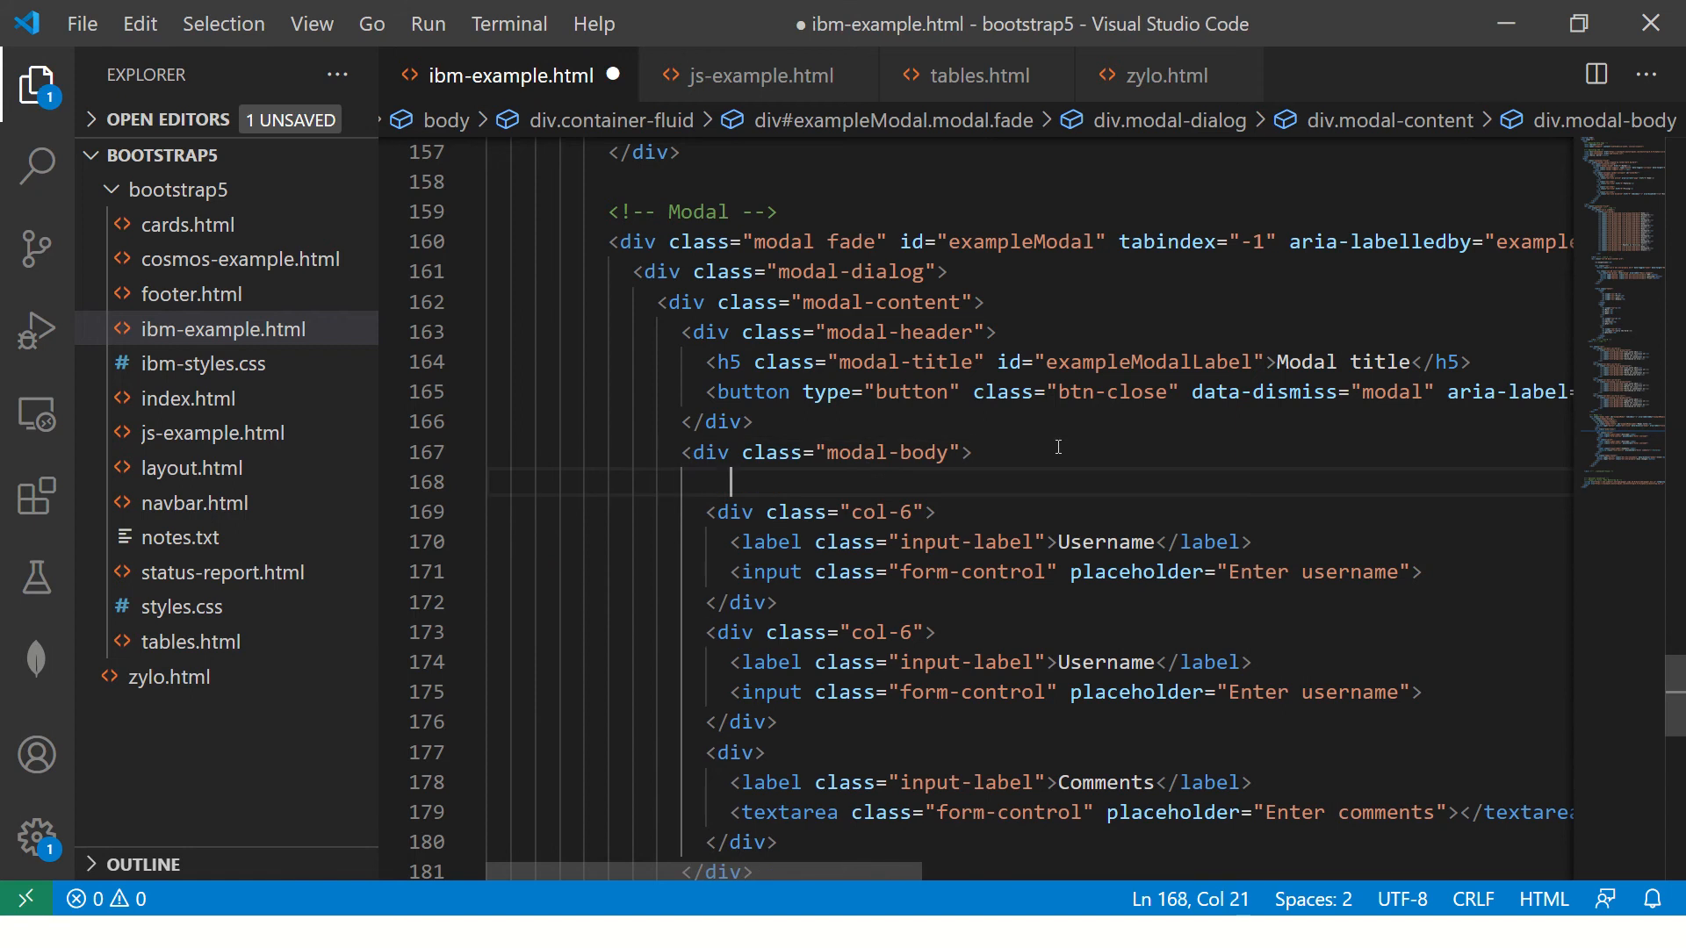
pyautogui.write('<div class="row">')
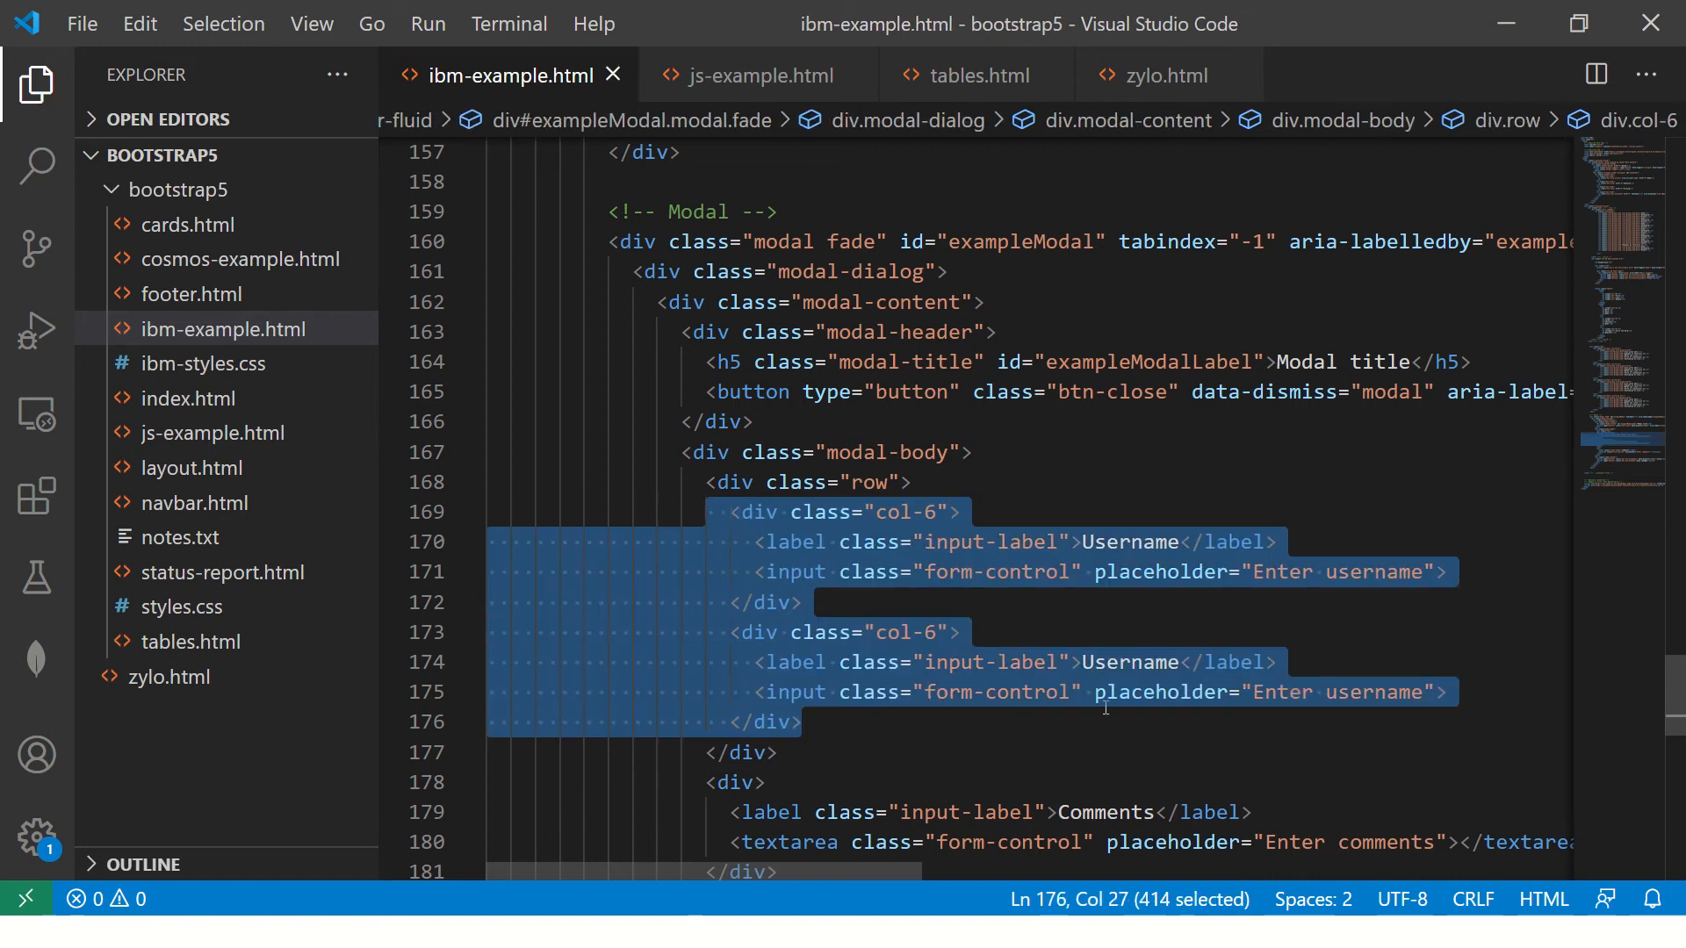
# - Rename the columns to Firstname and Lastname with matching placeholders, then preview them
pyautogui.write('First')
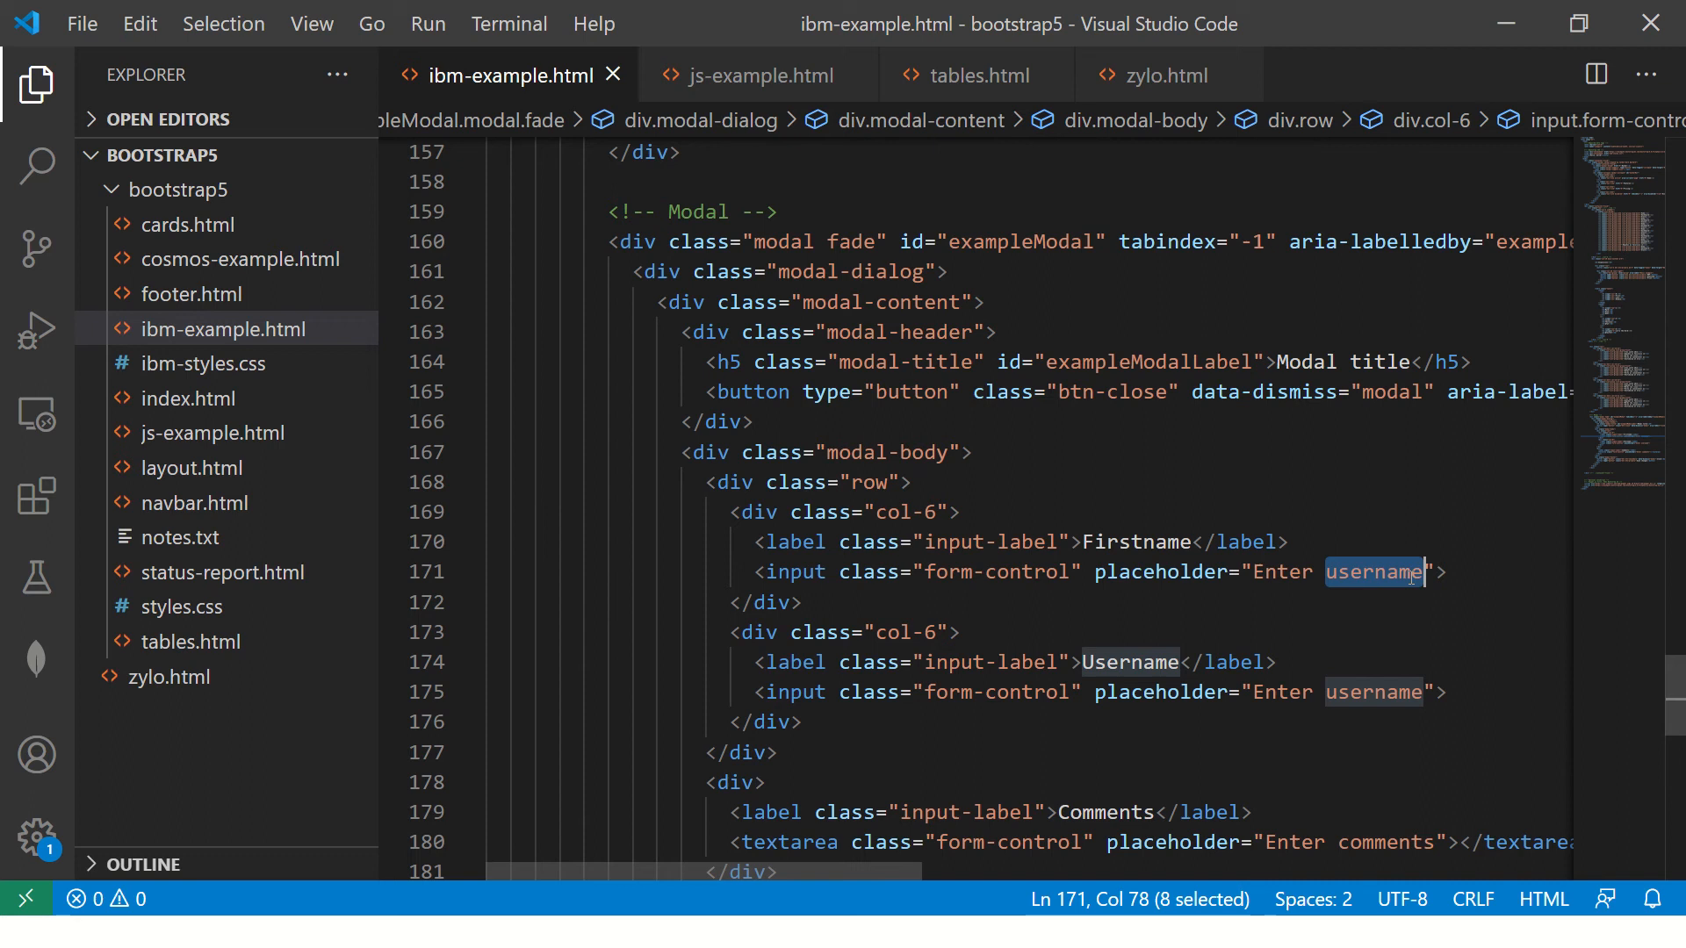
pyautogui.write('firstname')
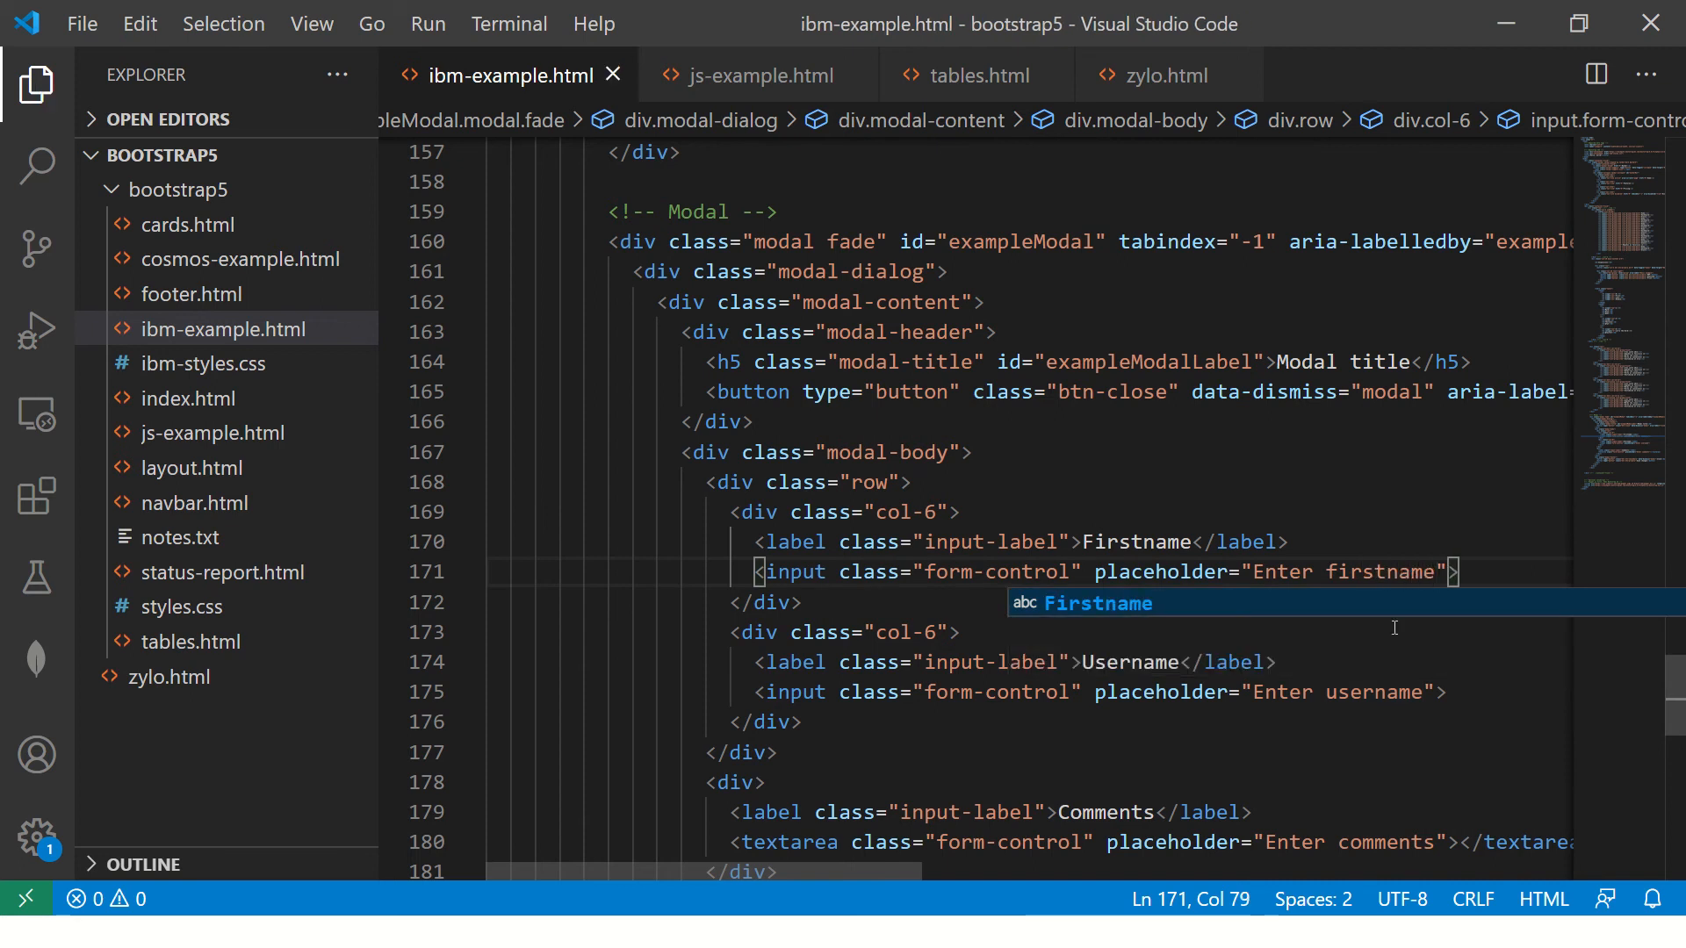
pyautogui.write('Lastna')
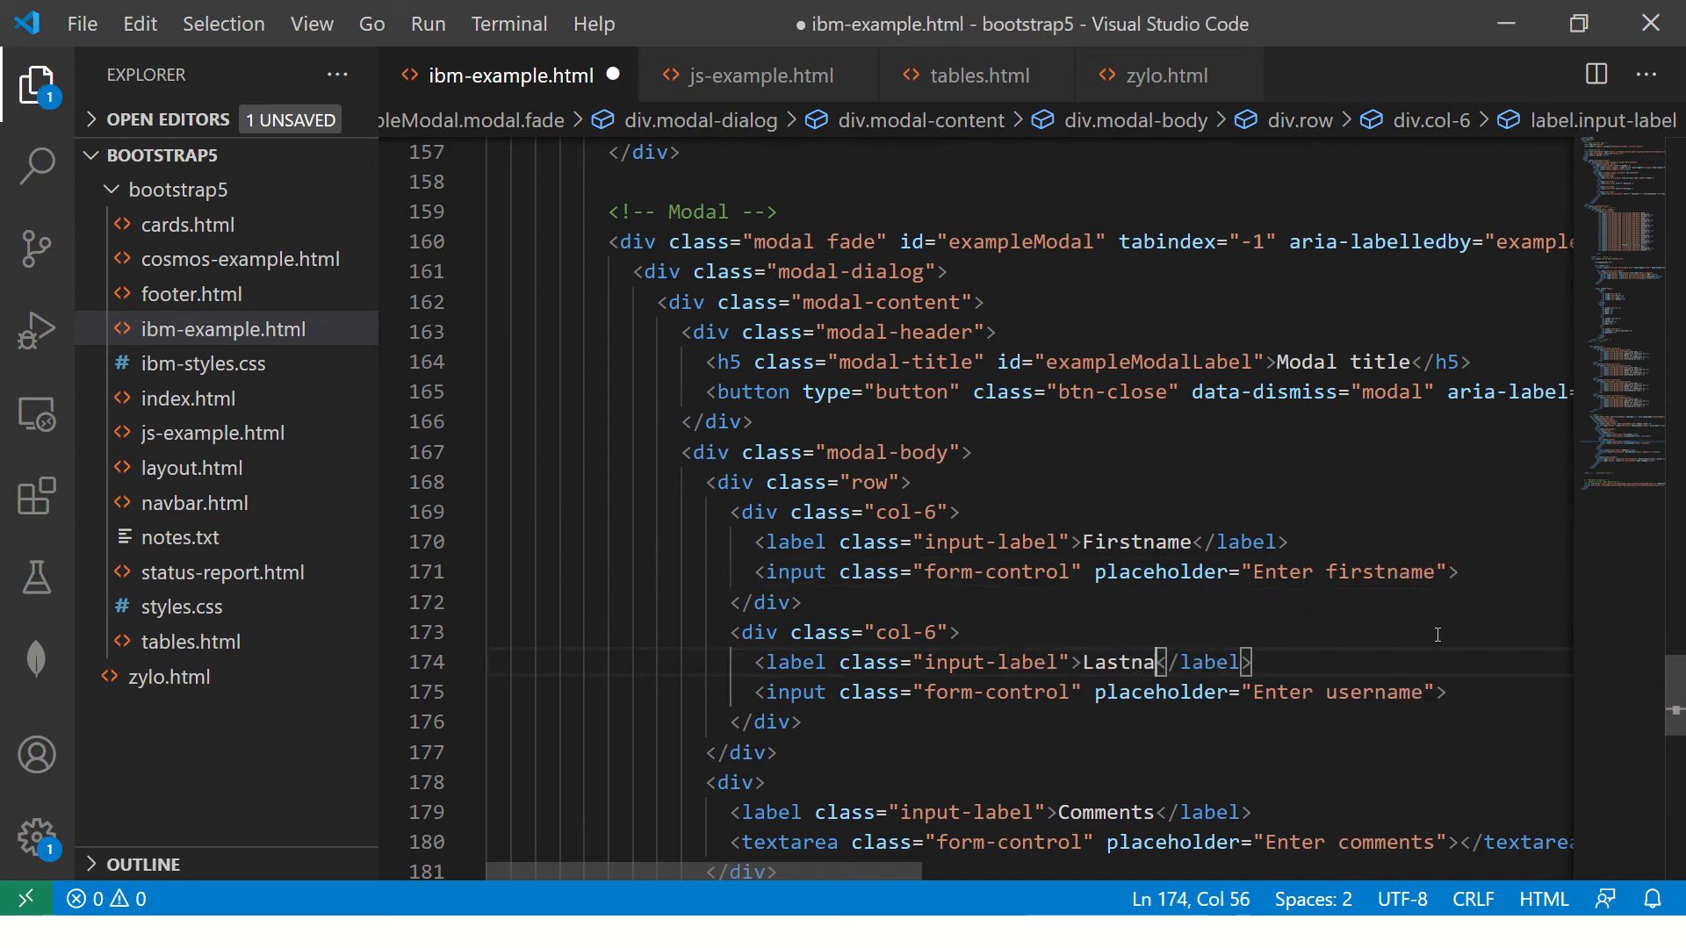
pyautogui.doubleClick(1373, 691)
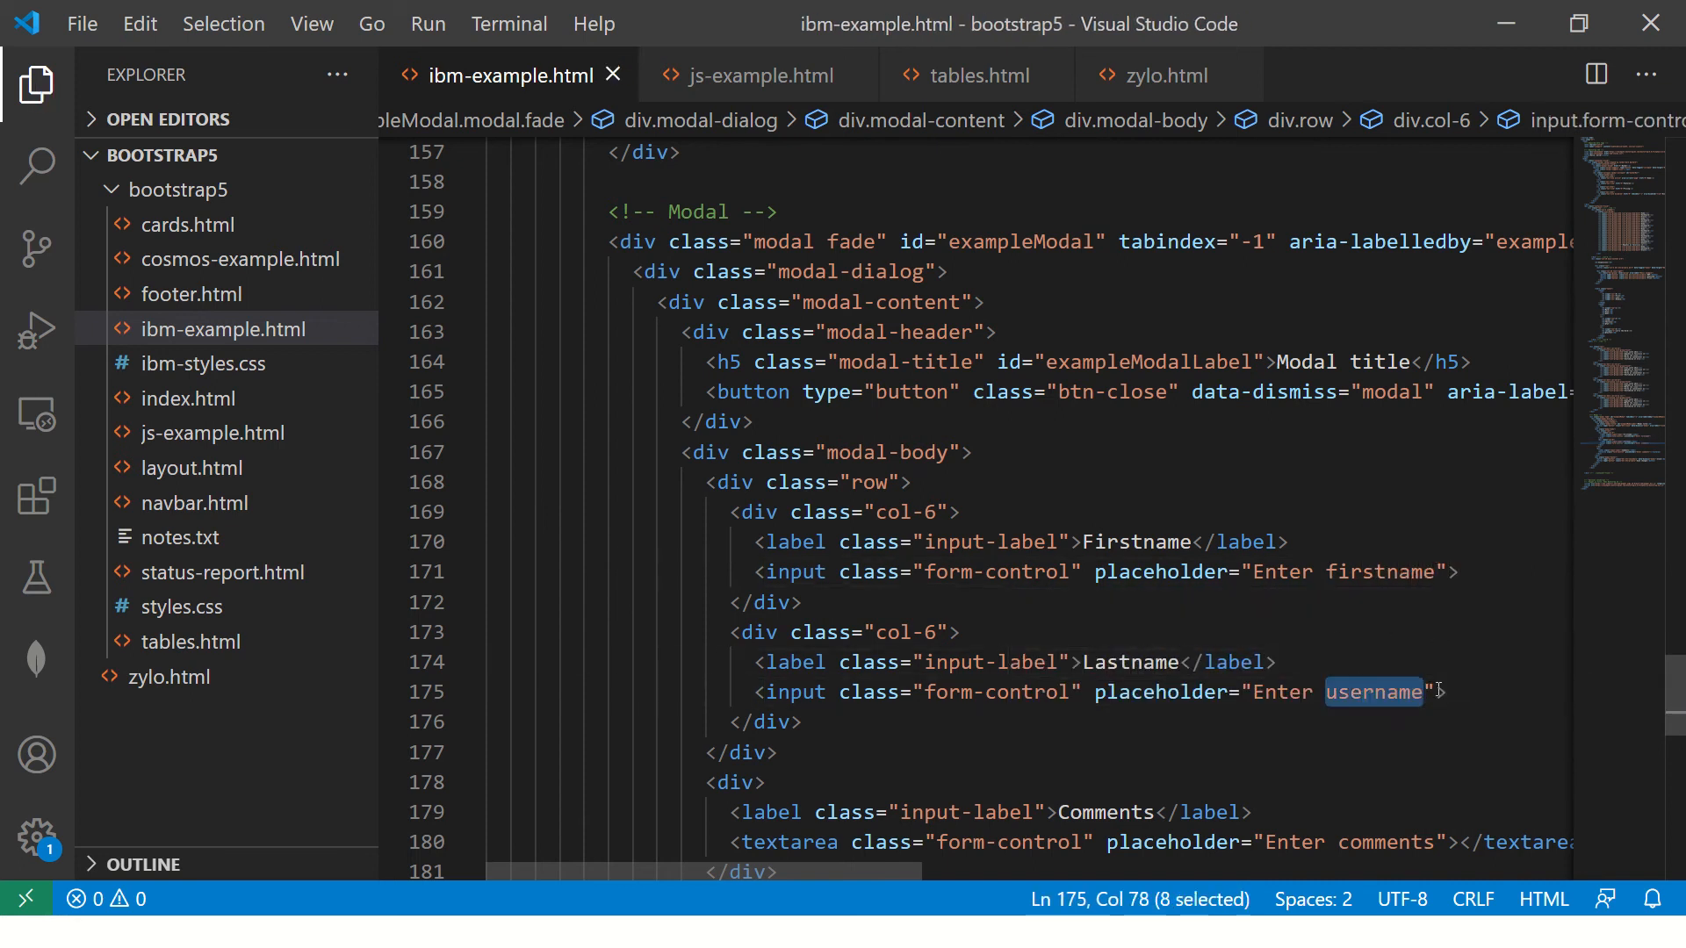
pyautogui.write('lastna')
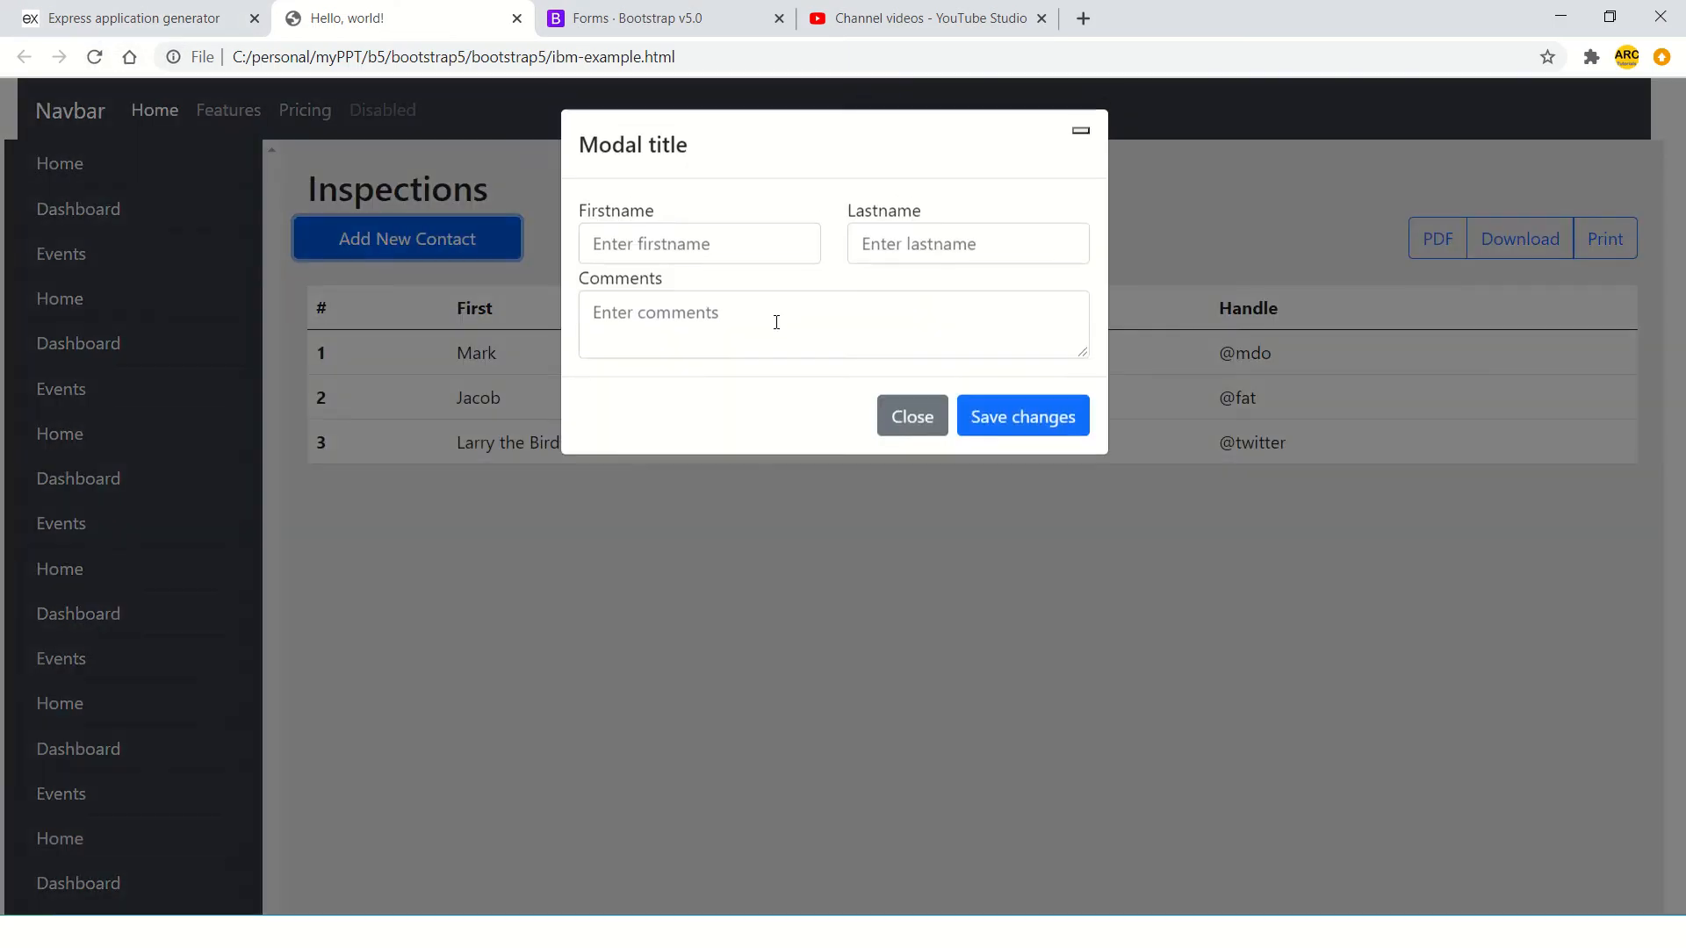
pyautogui.click(966, 243)
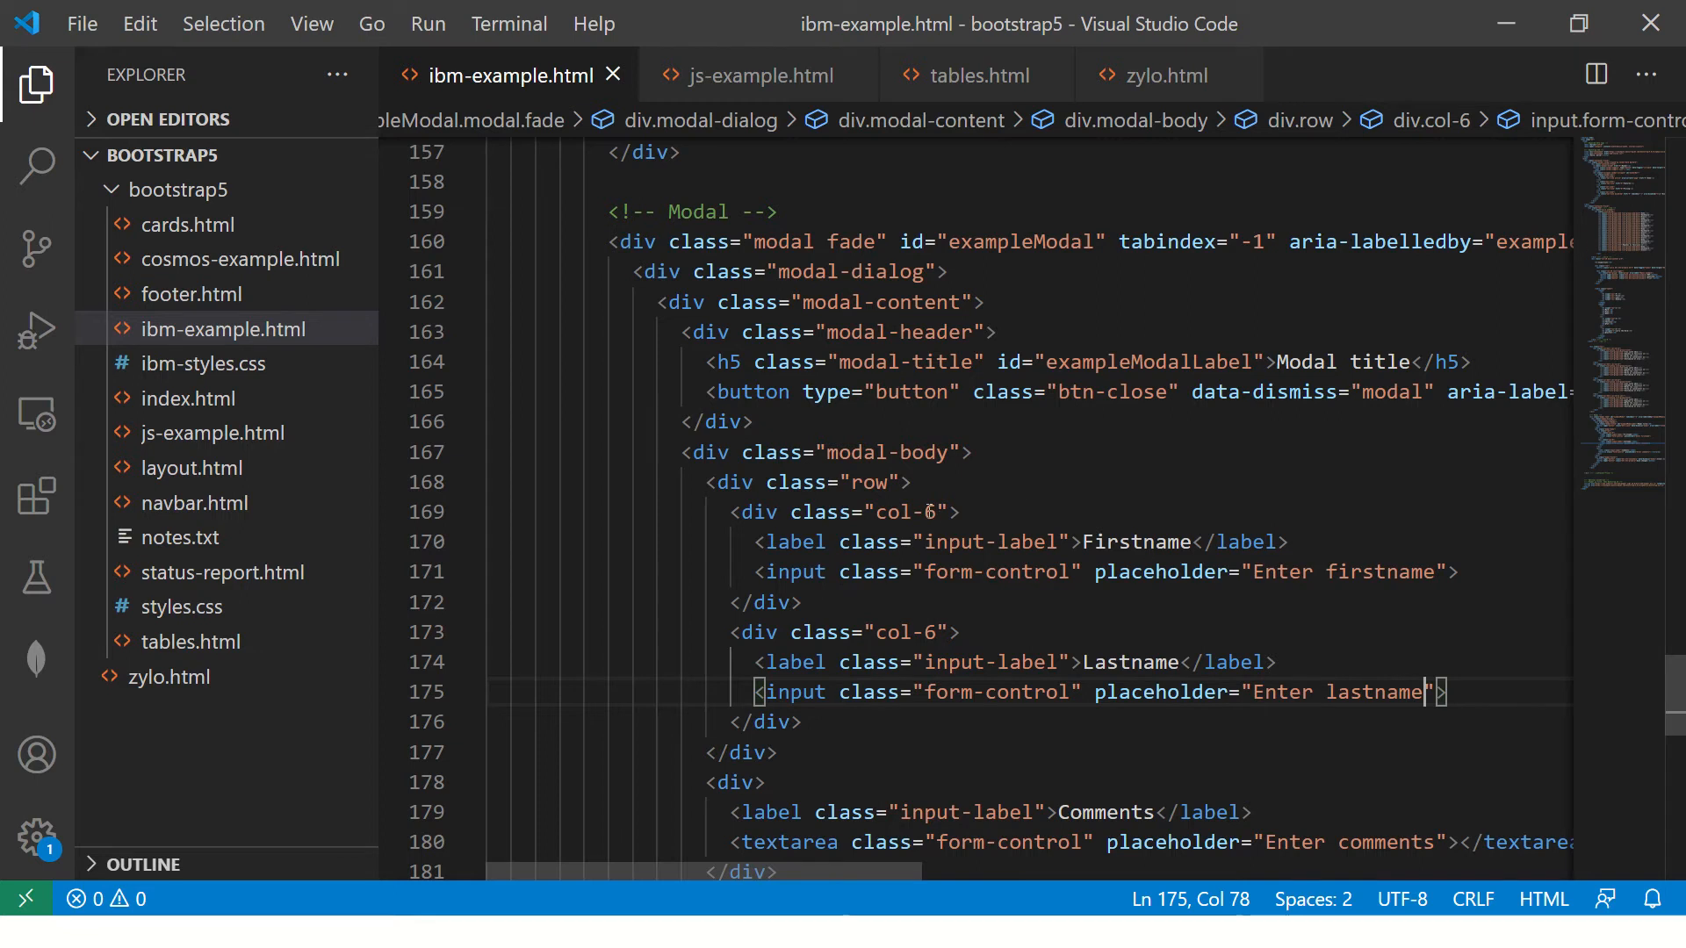
# - Add p-2 padding classes to the row div and the Comments div
pyautogui.click(916, 482)
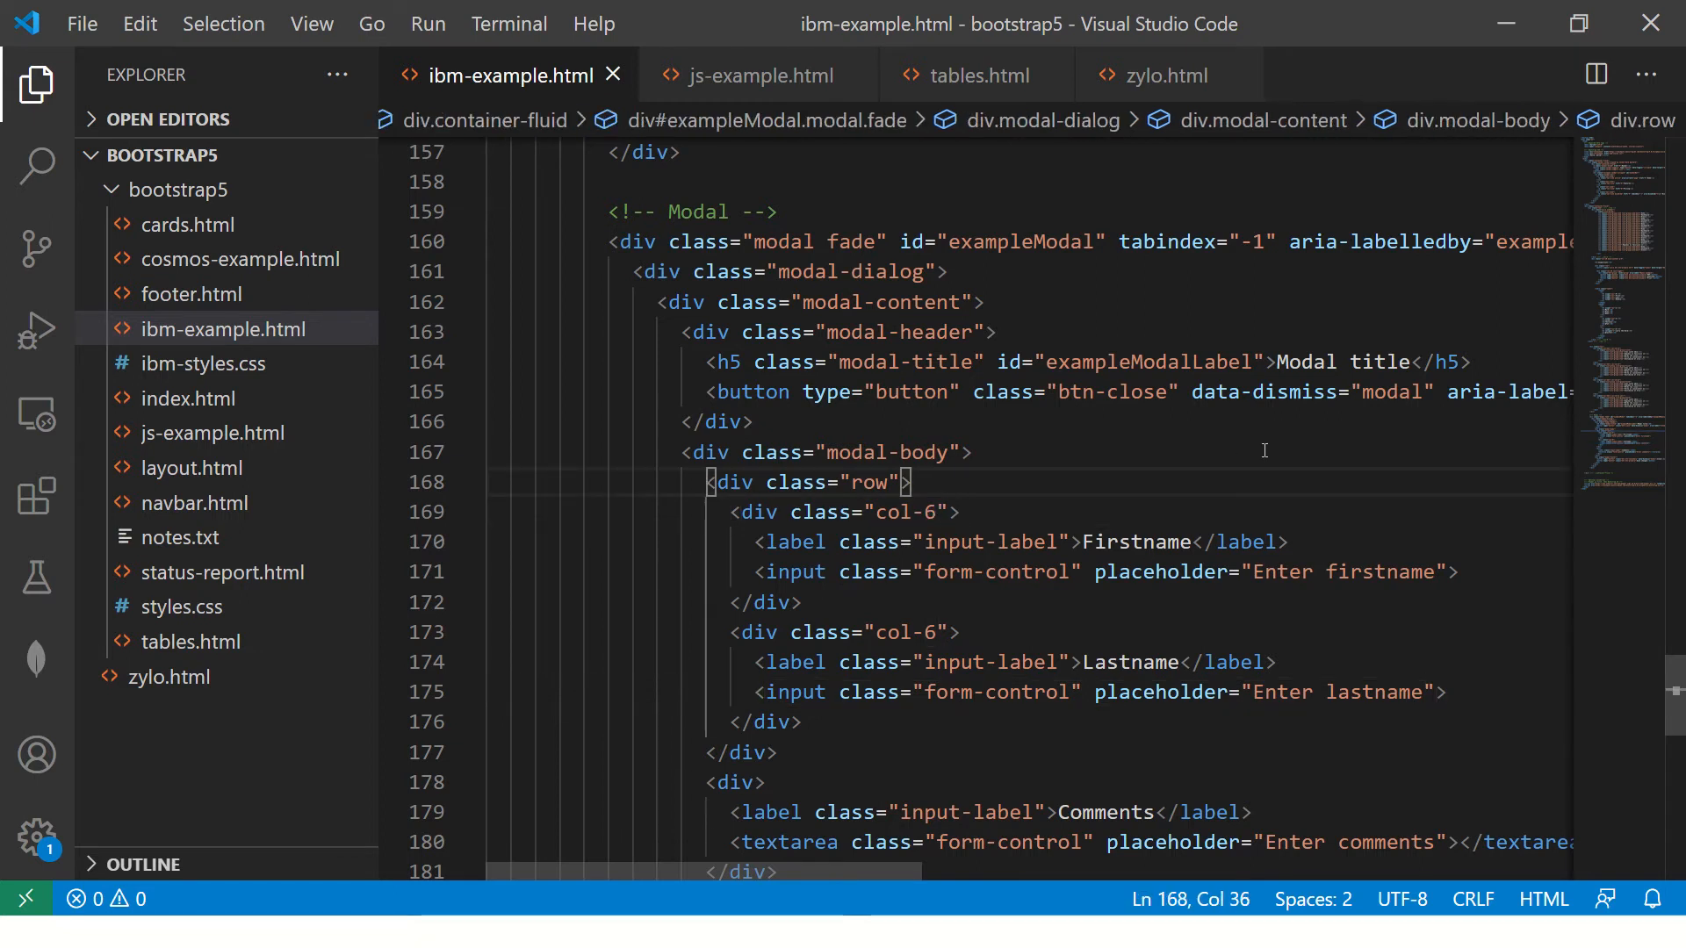
pyautogui.write('p-2')
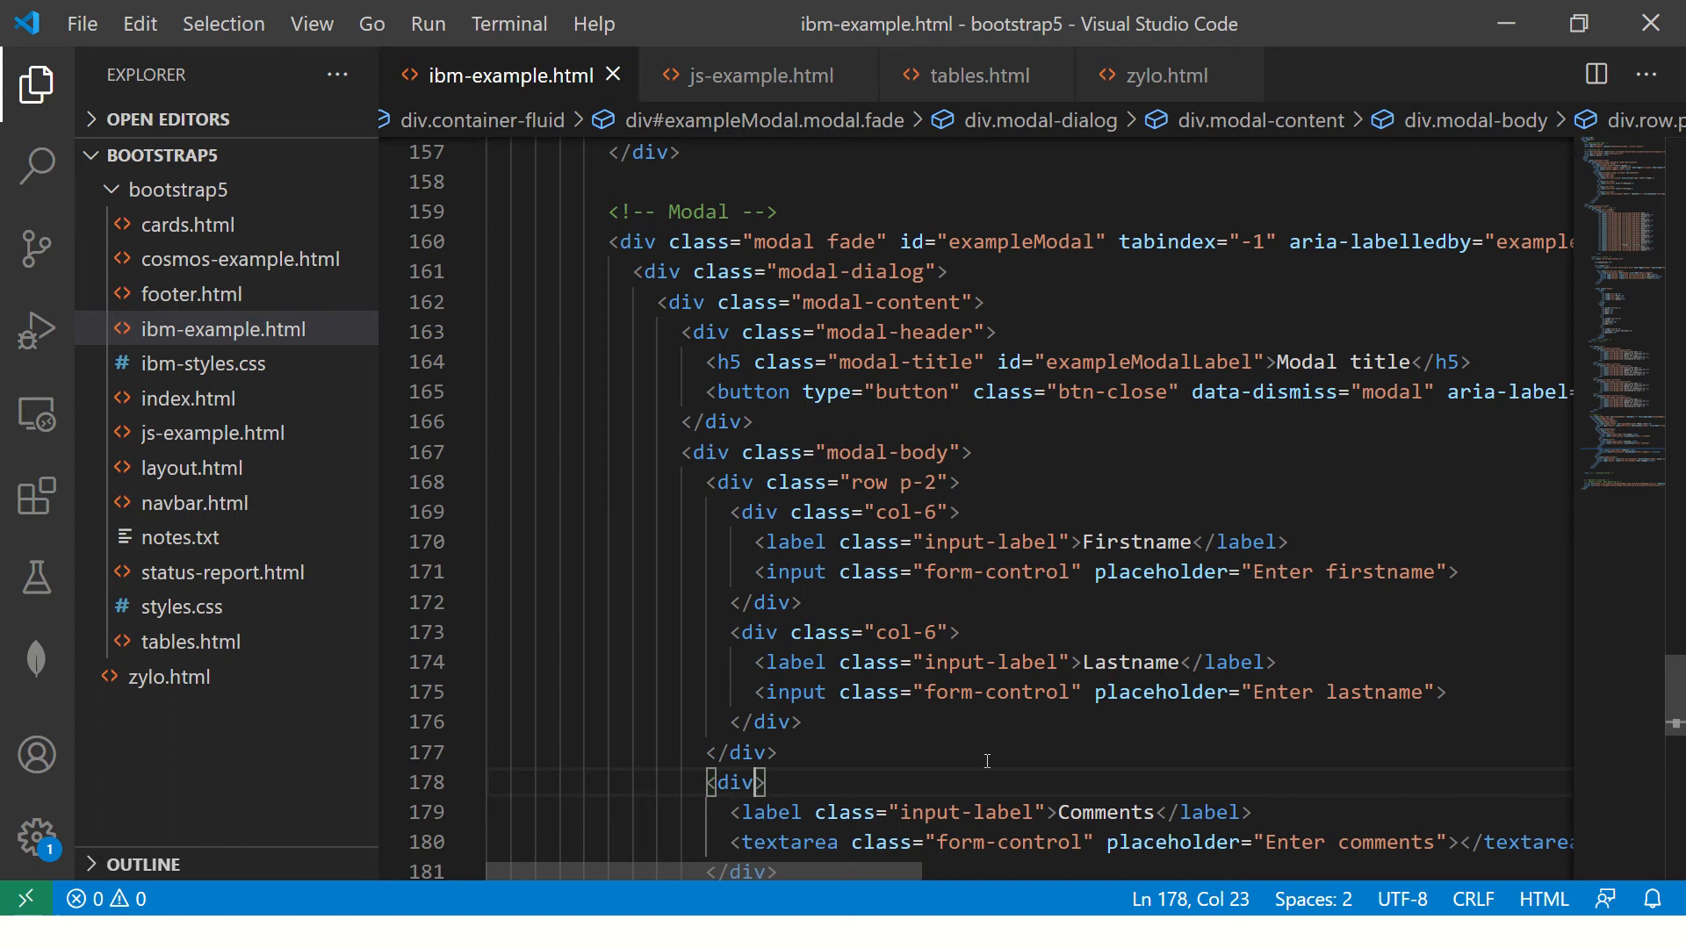
pyautogui.write('class=""')
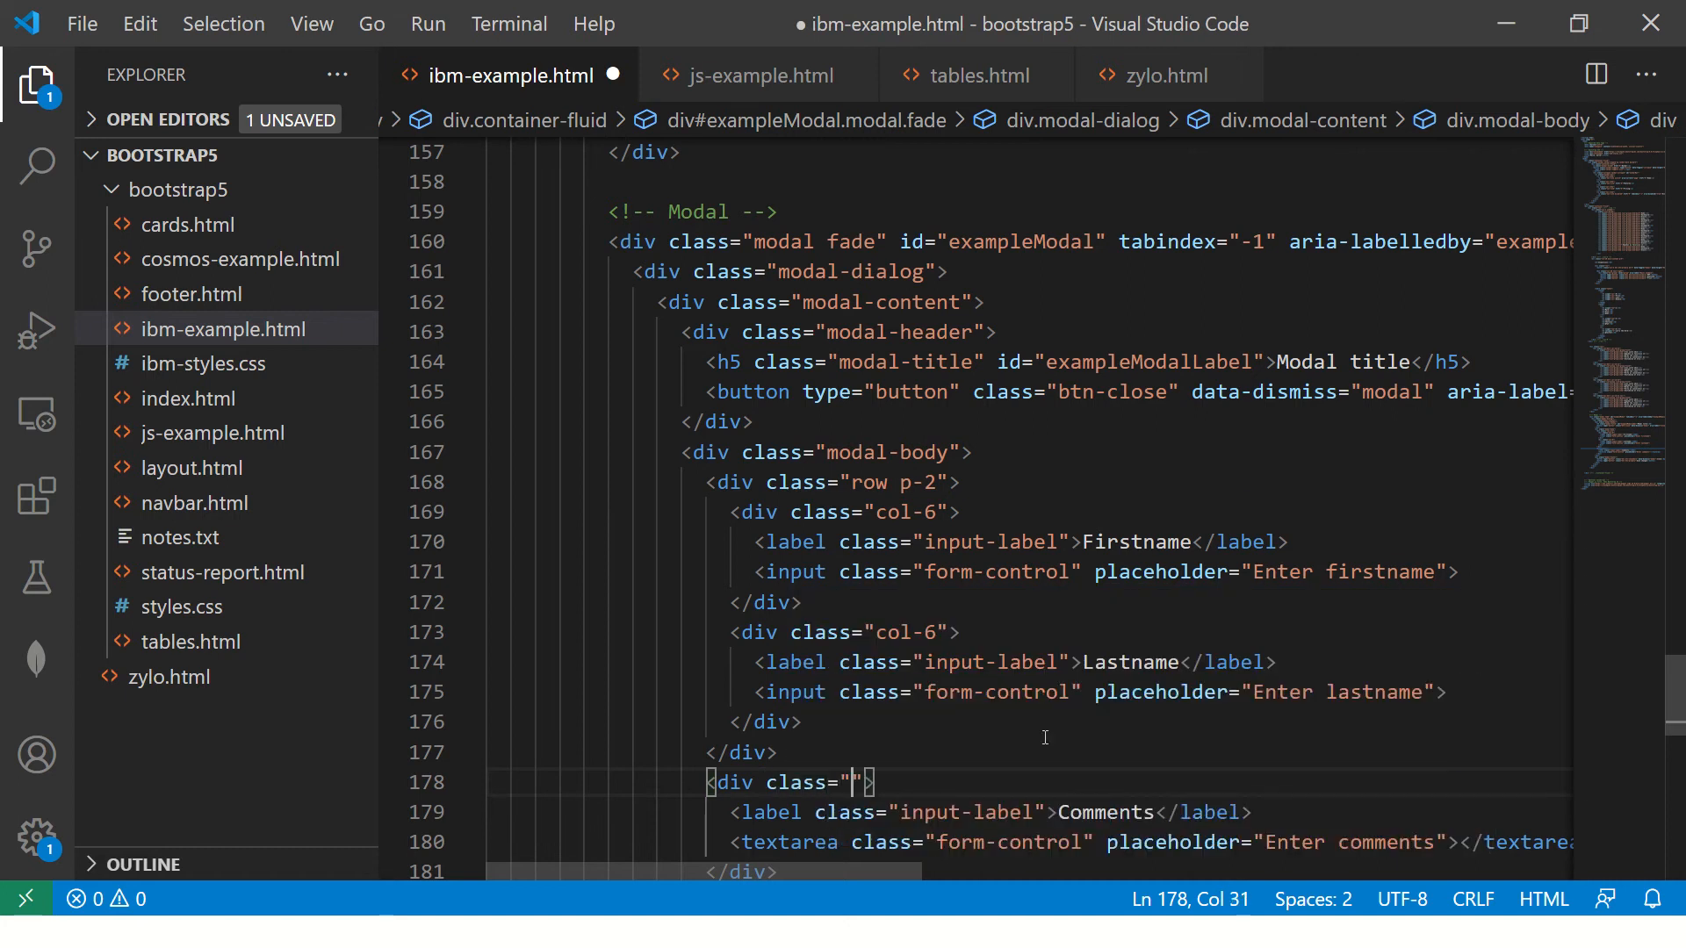
pyautogui.write('p-2')
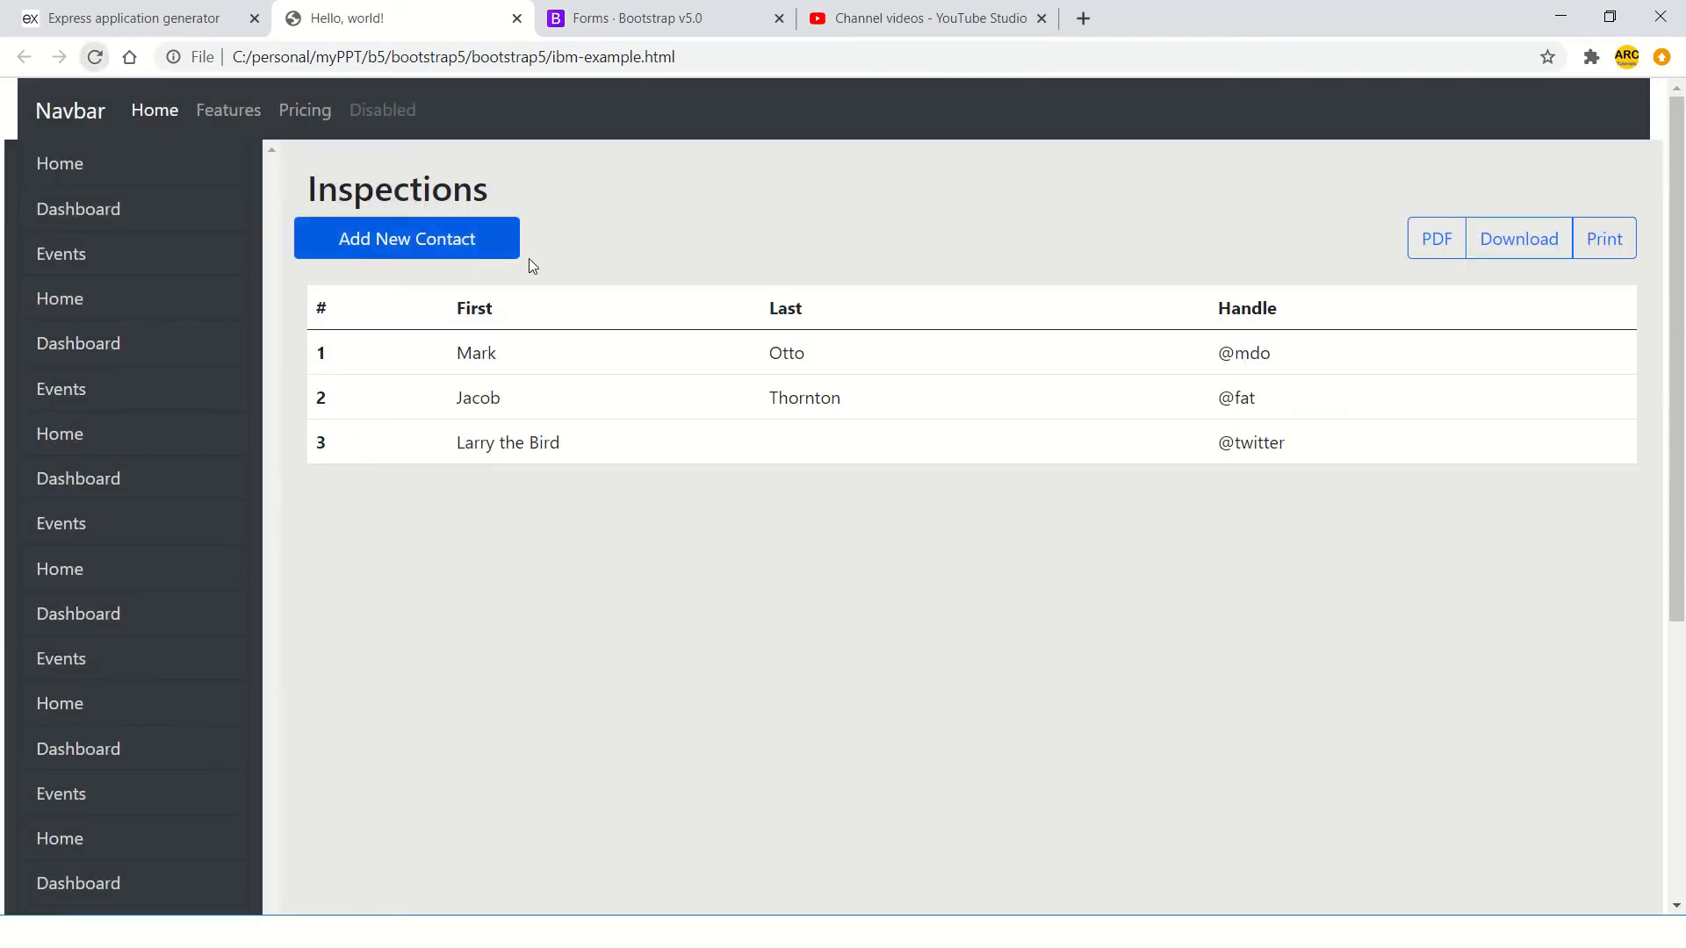
# - Reopen the modal in Chrome and scroll through the spaced-out form
pyautogui.click(405, 239)
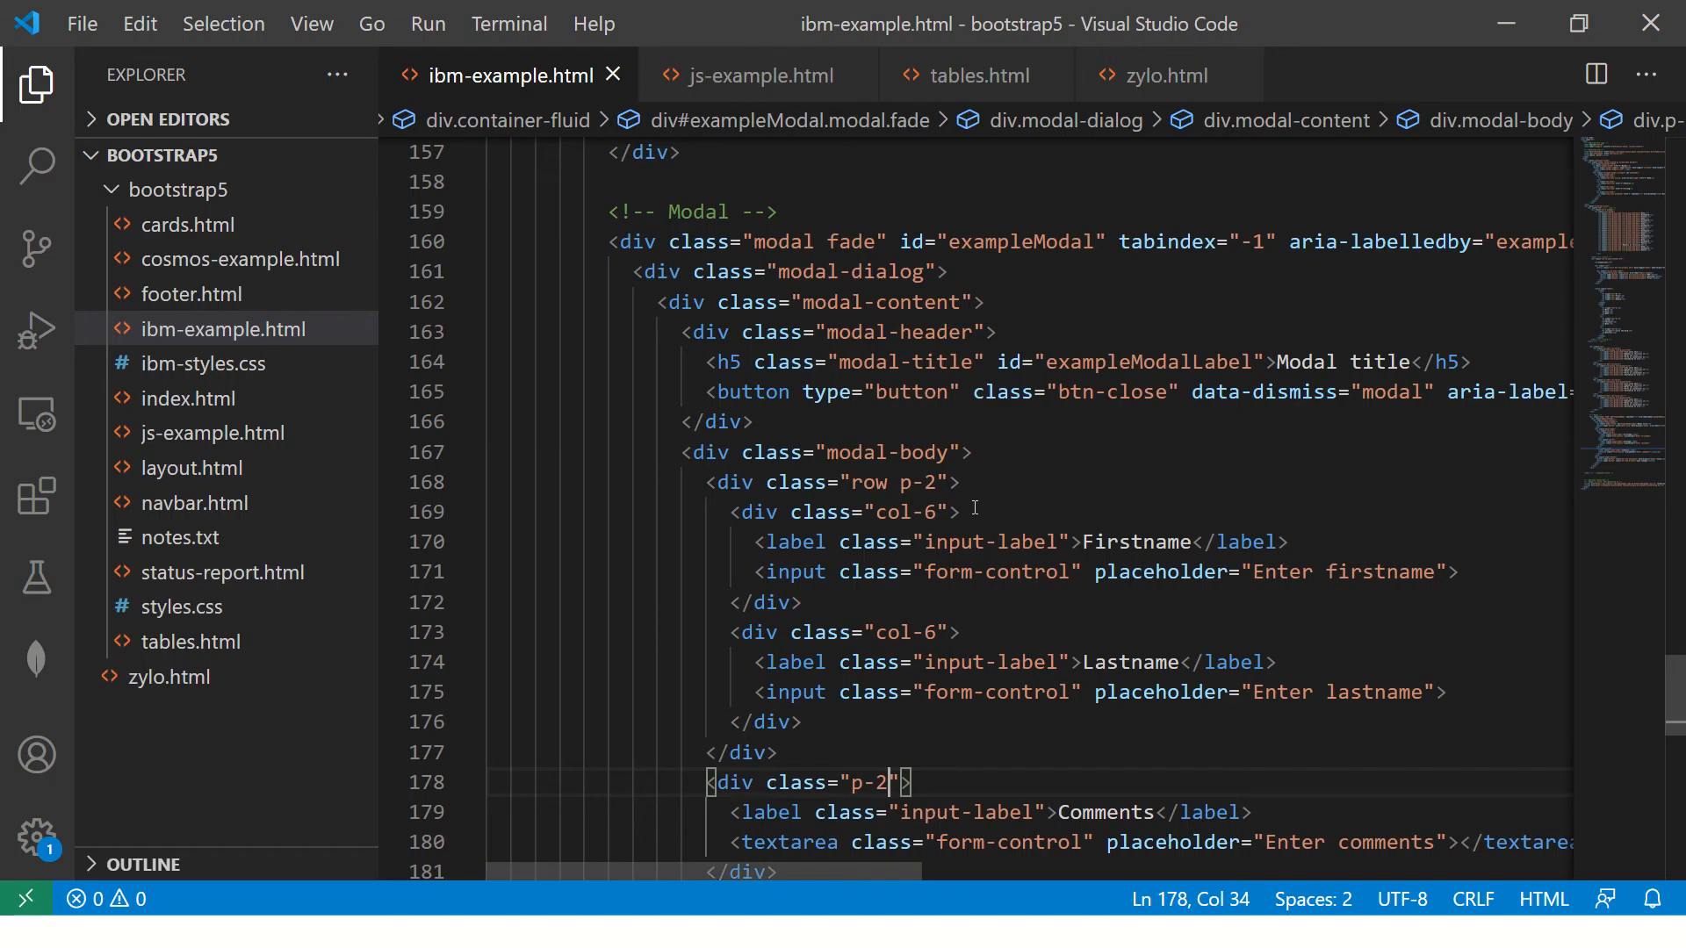
pyautogui.scroll(-3)
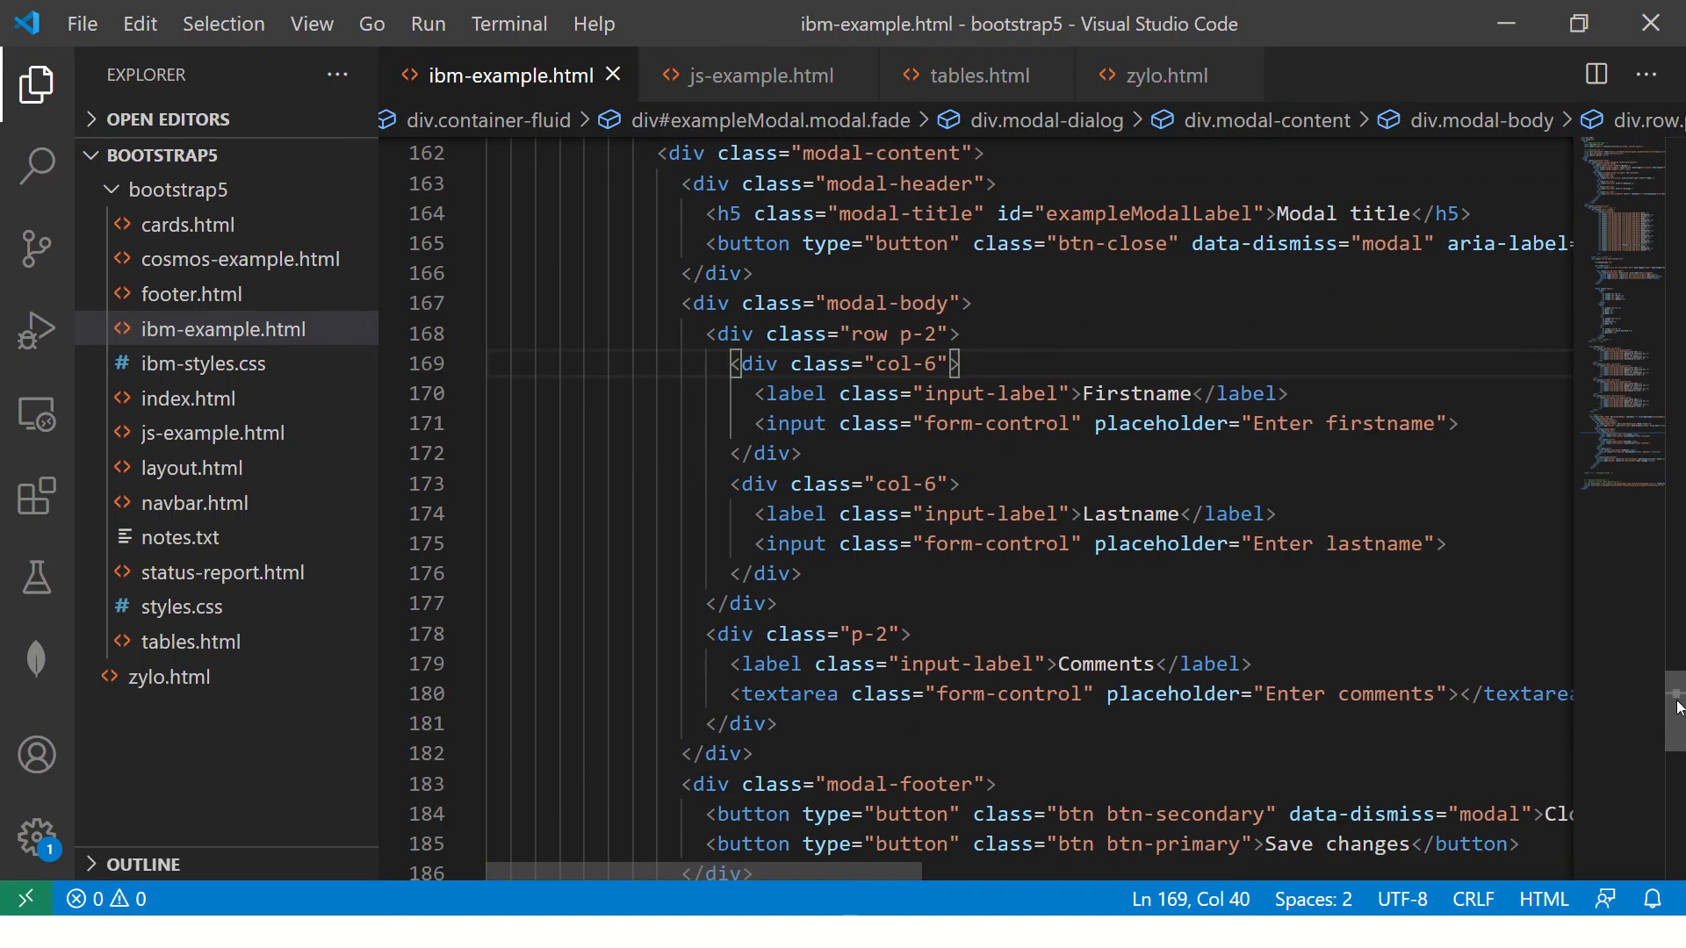
pyautogui.scroll(-3)
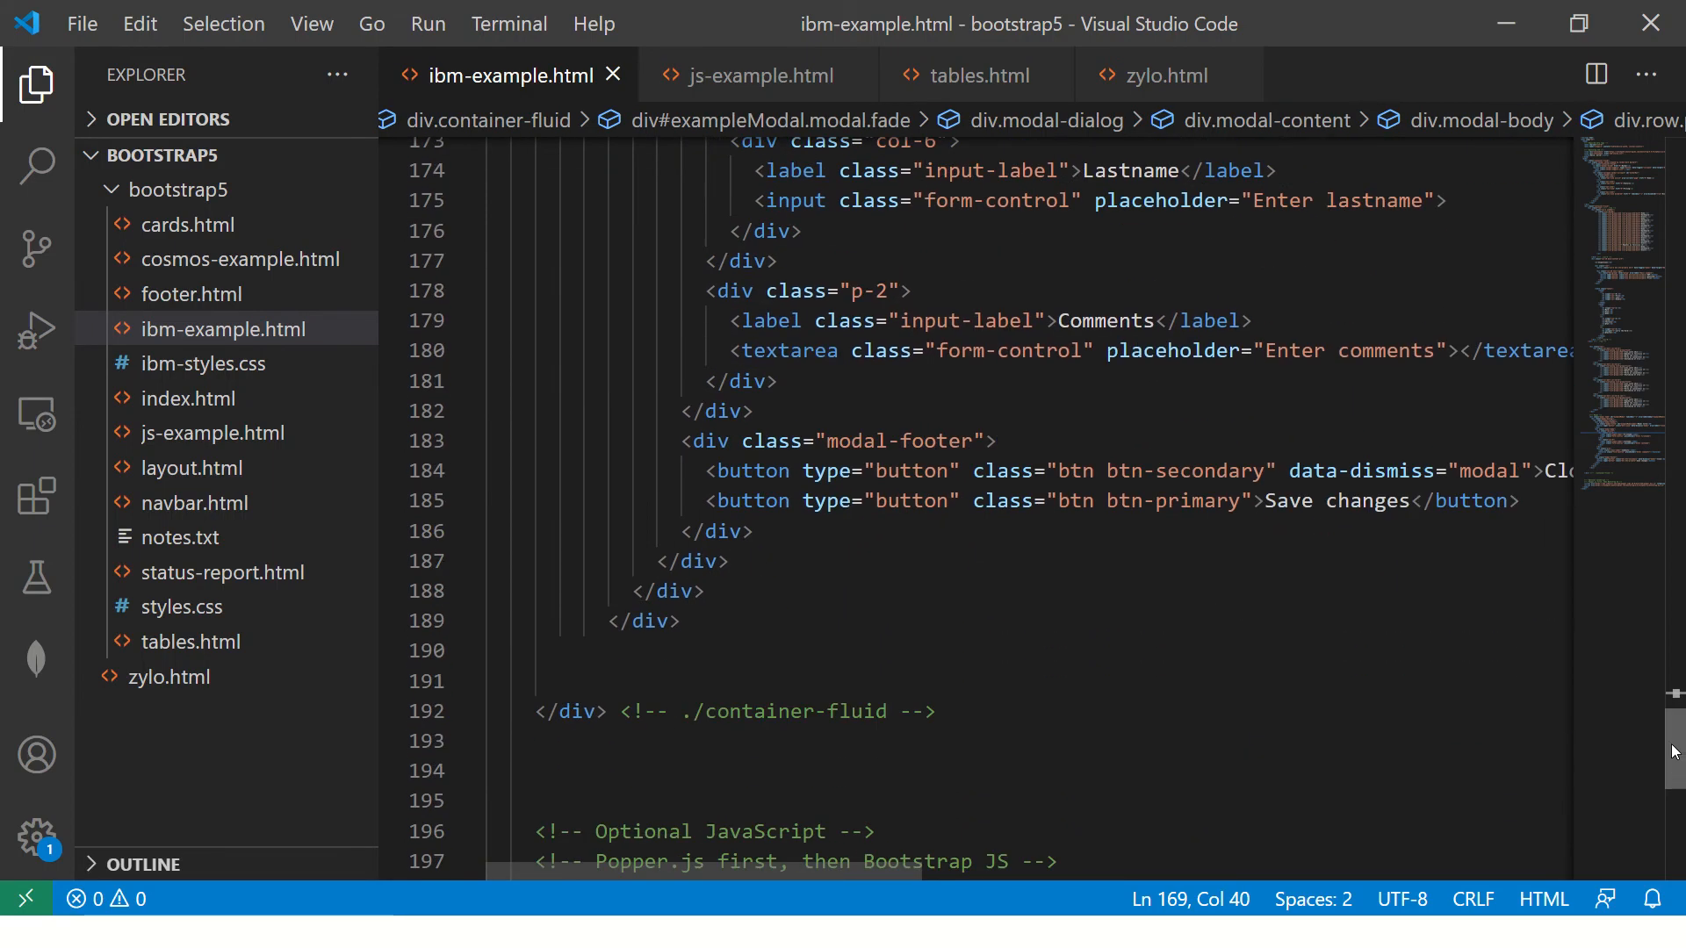
pyautogui.scroll(3)
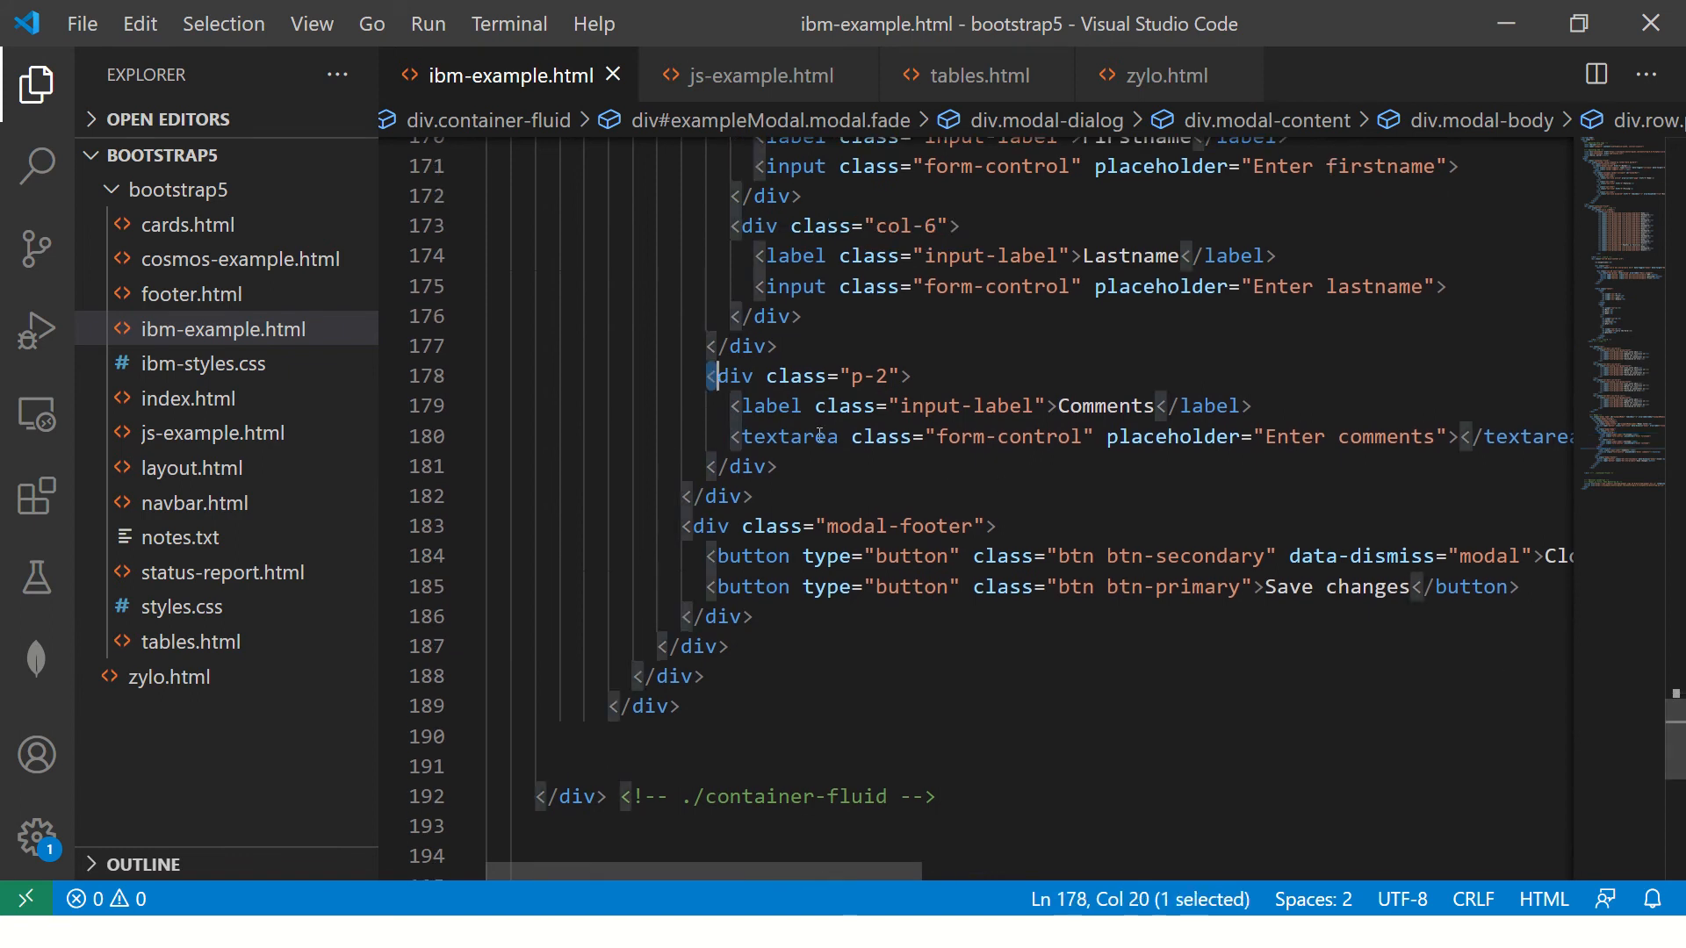
pyautogui.press('Enter')
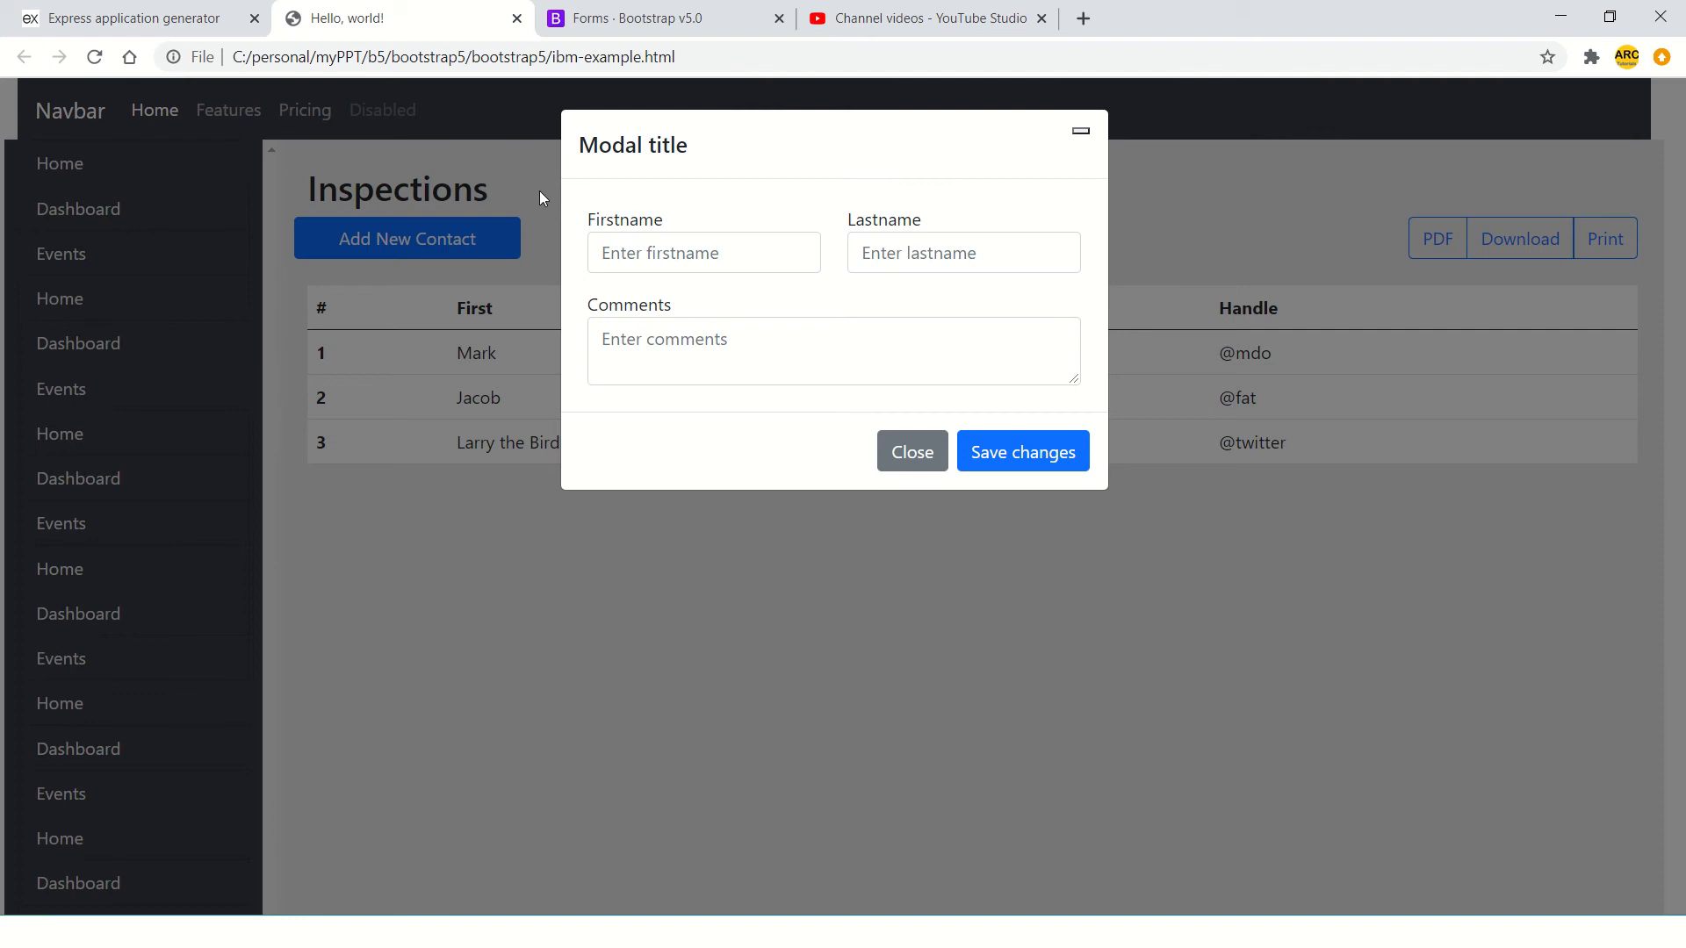
pyautogui.moveTo(581, 33)
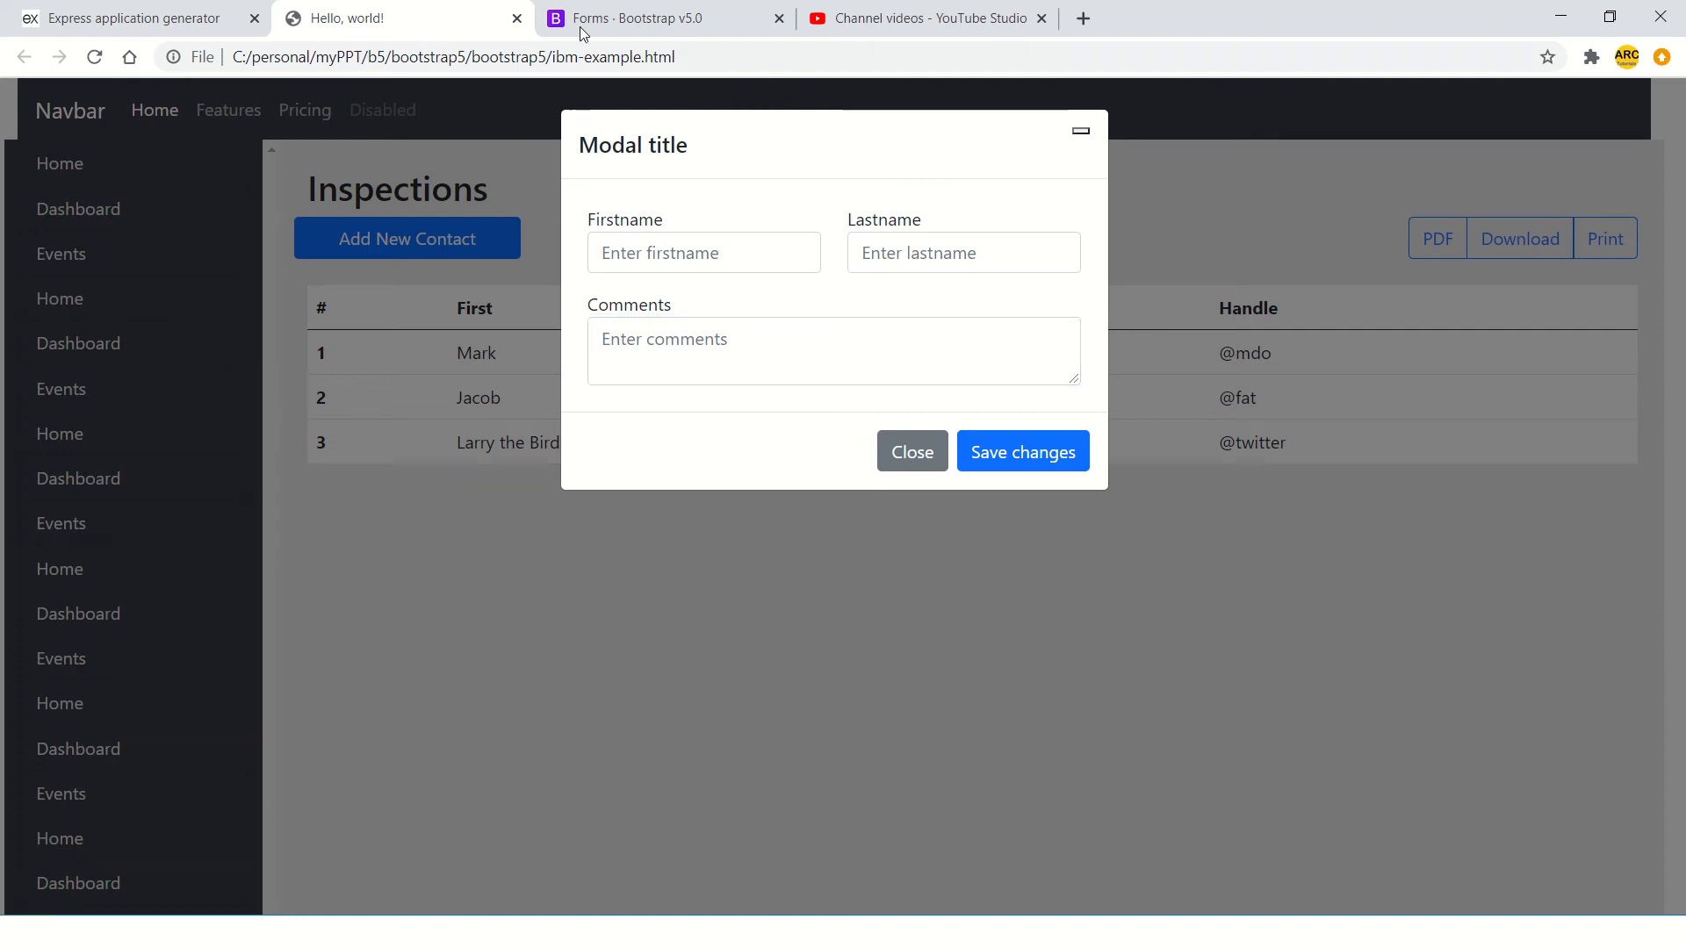
# - Copy the Default checkbox example from the Checks docs into the form and test it
pyautogui.click(645, 19)
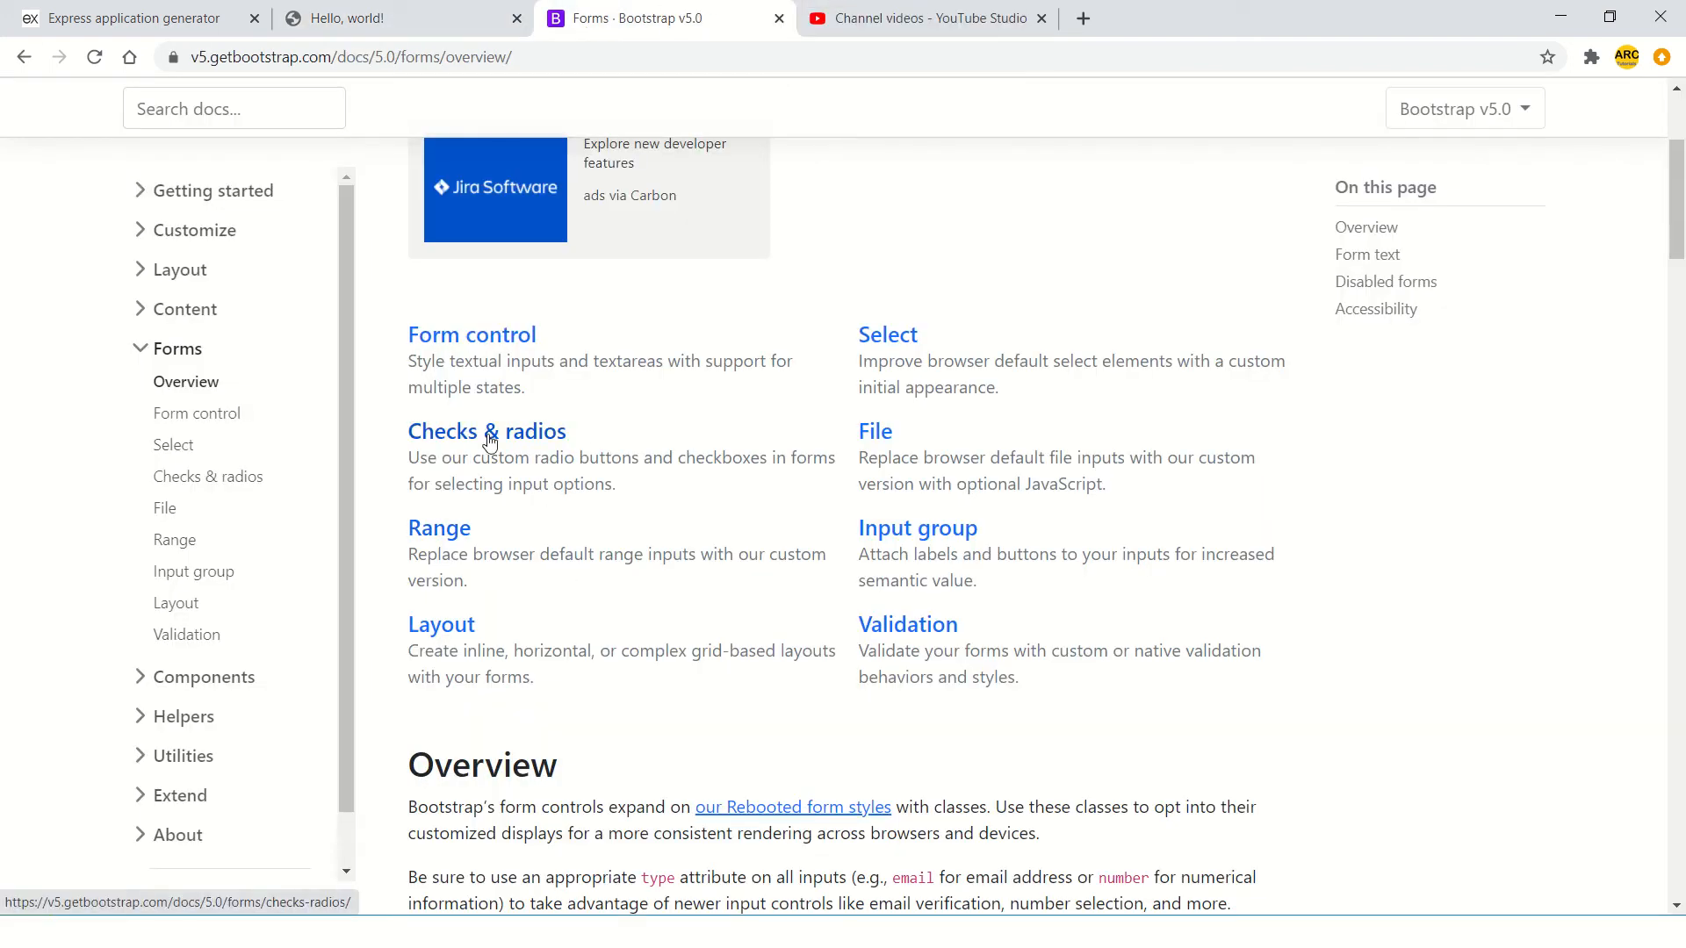
pyautogui.click(485, 432)
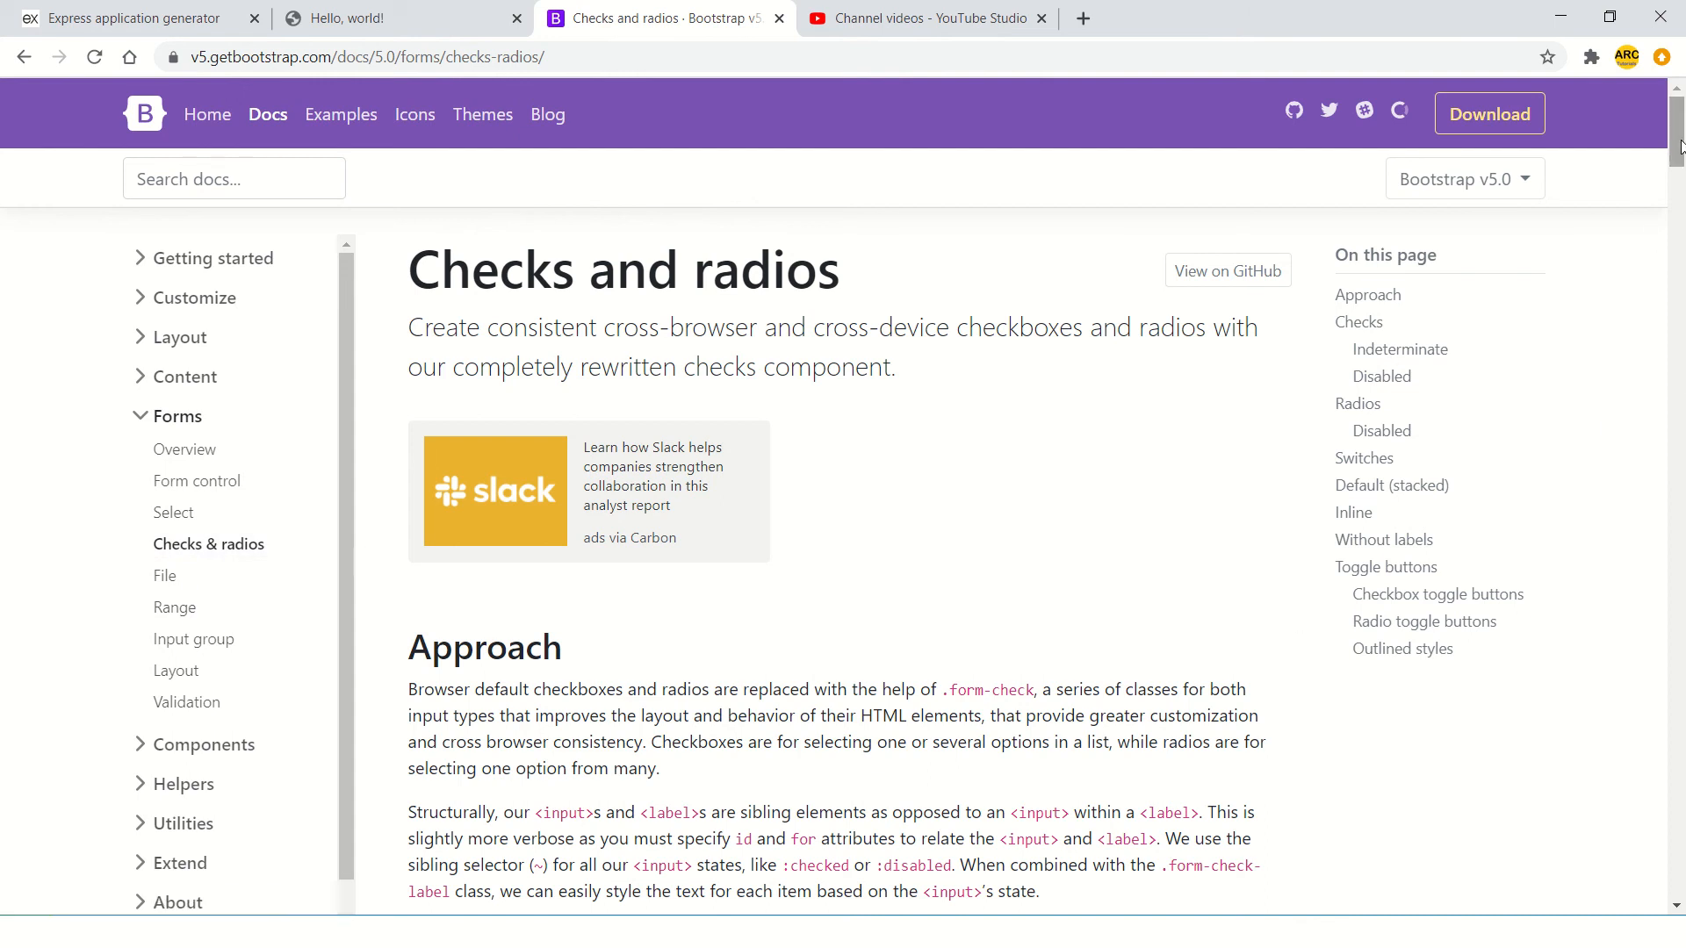
pyautogui.scroll(-3)
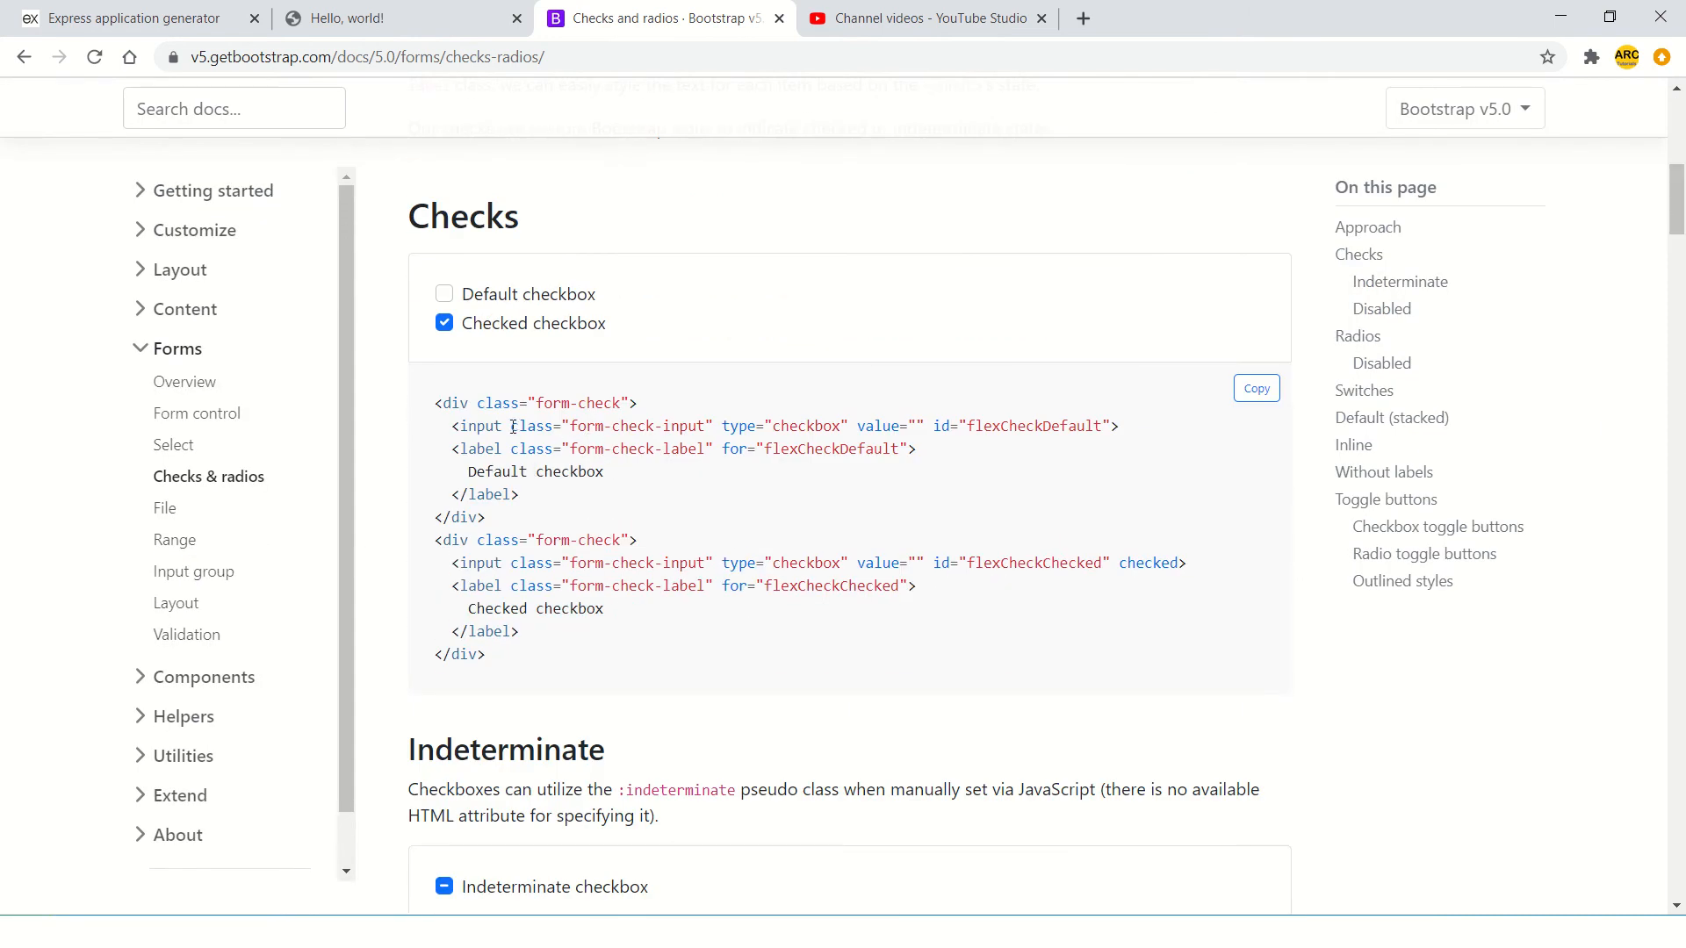
pyautogui.doubleClick(571, 403)
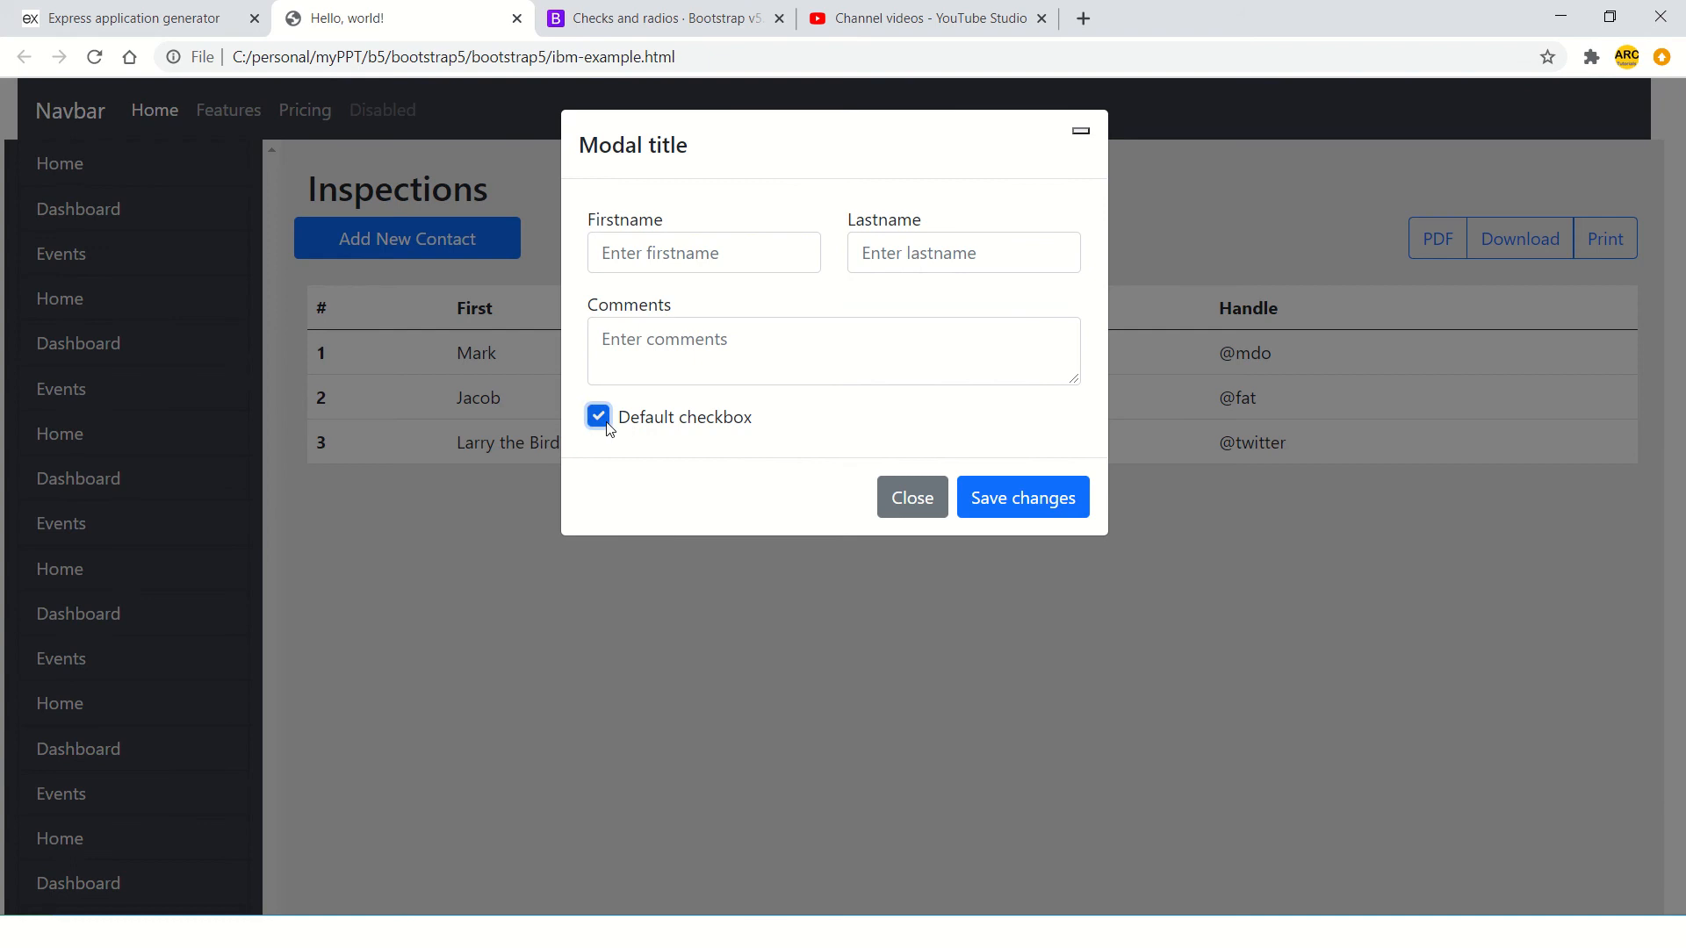
pyautogui.click(598, 416)
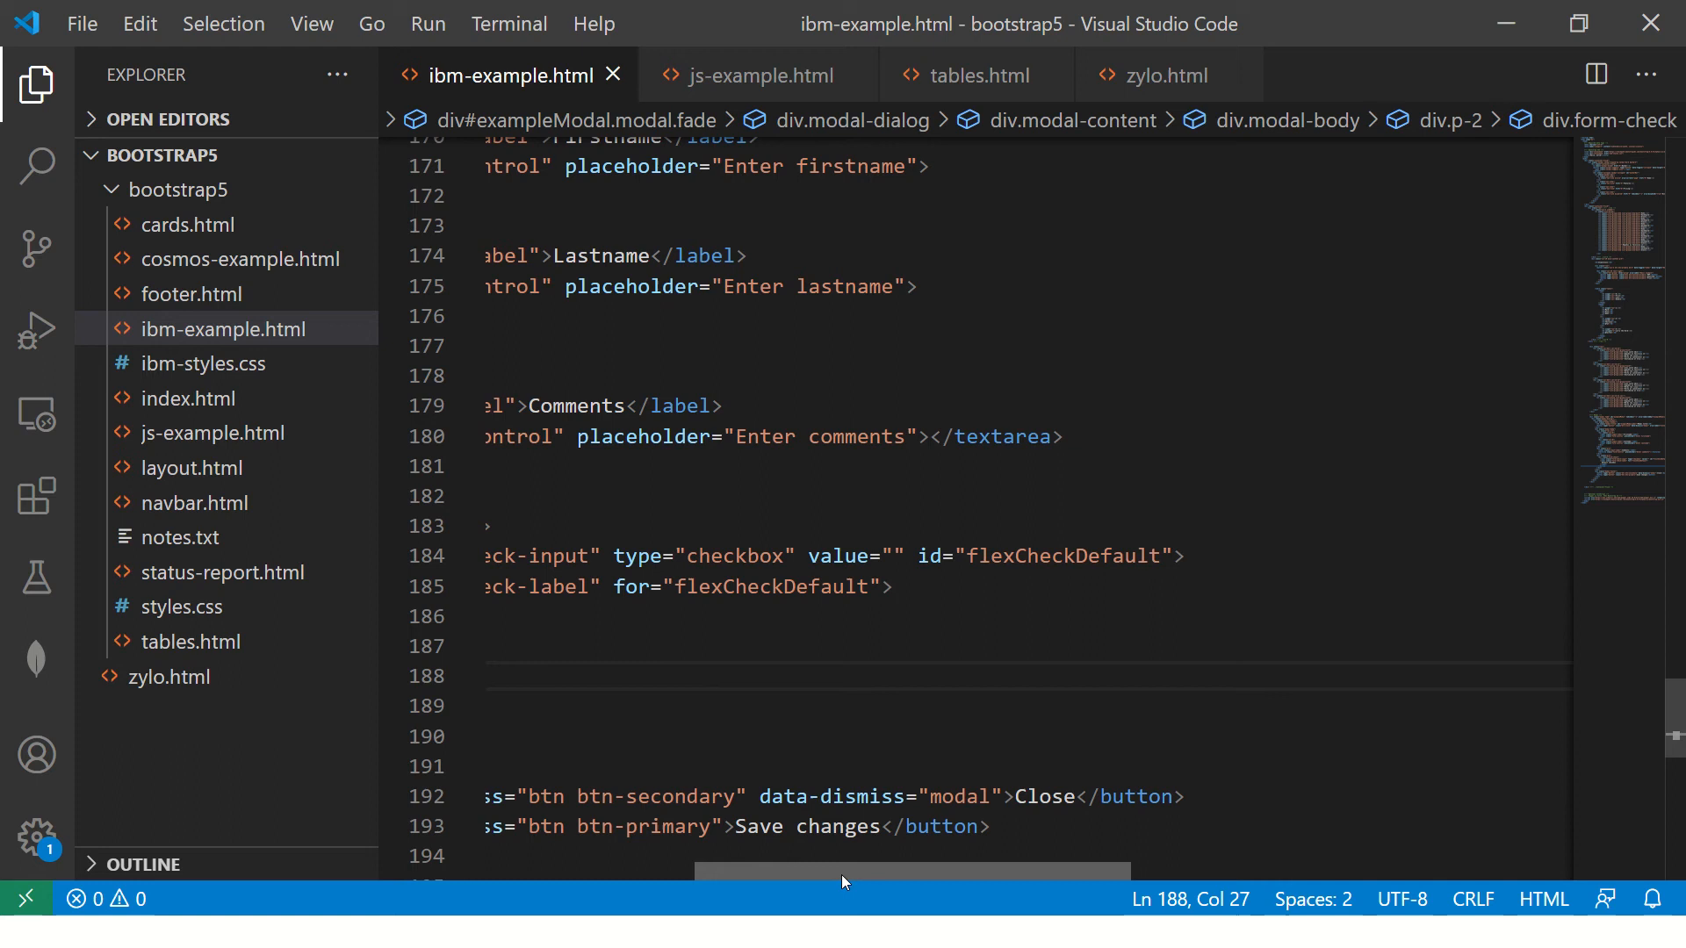
# - Add disabled and checked attributes to the checkbox, test it, and return to the Checks docs
pyautogui.write('disabled chec')
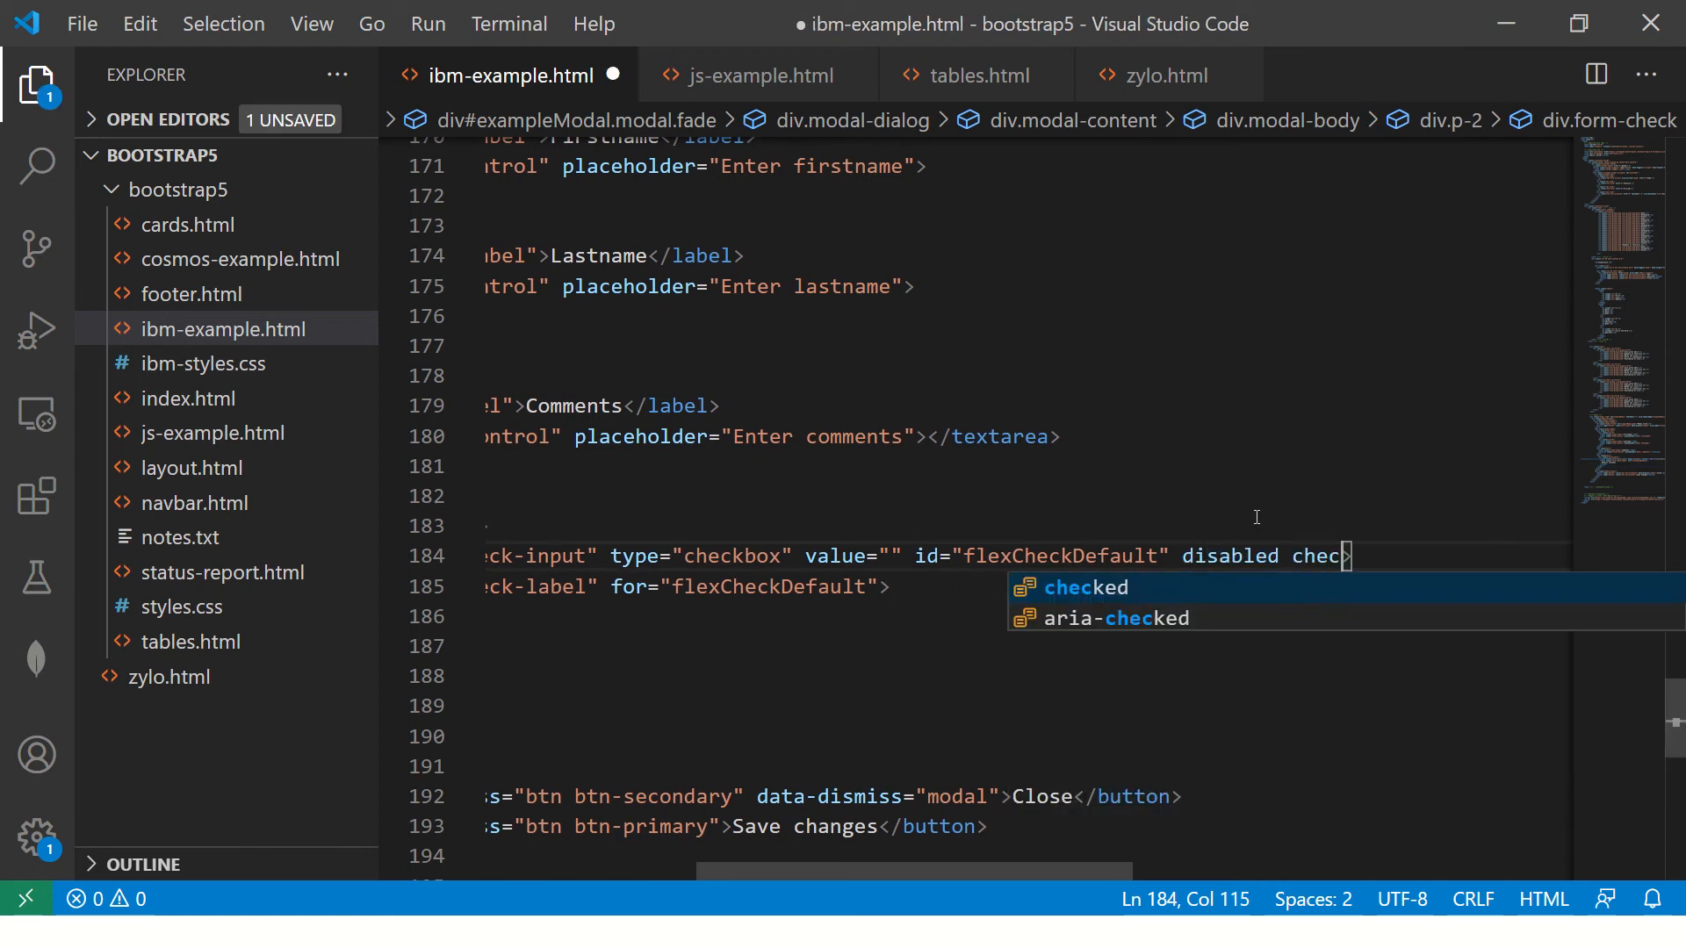
pyautogui.press('alt+tab')
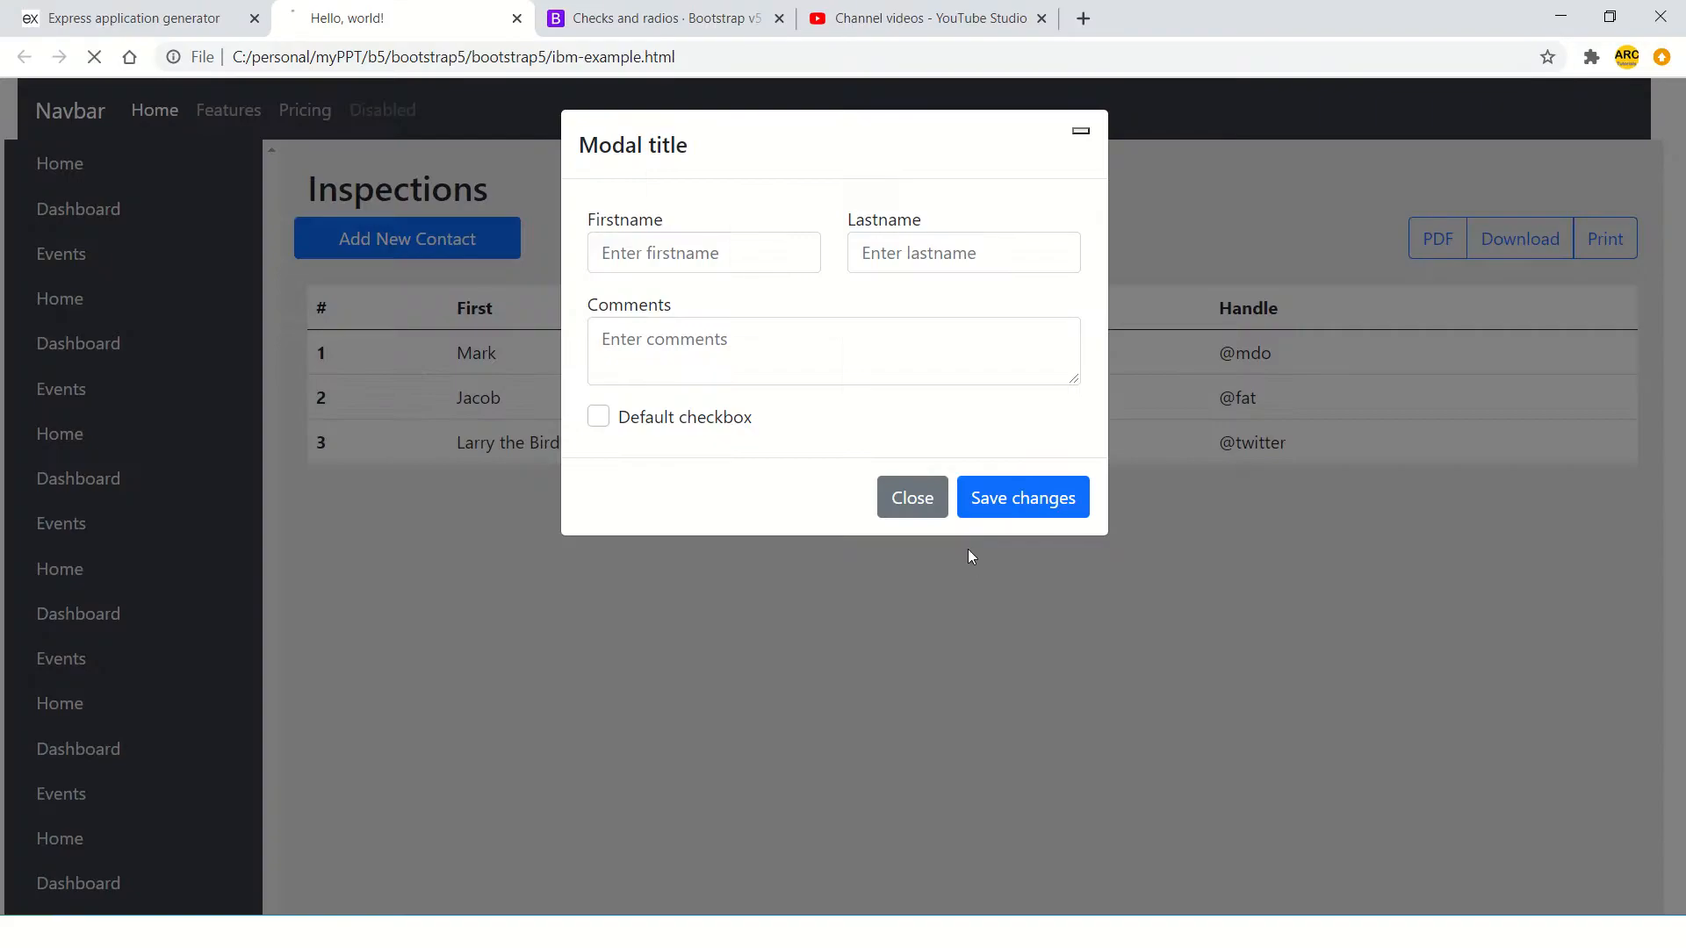
pyautogui.click(598, 416)
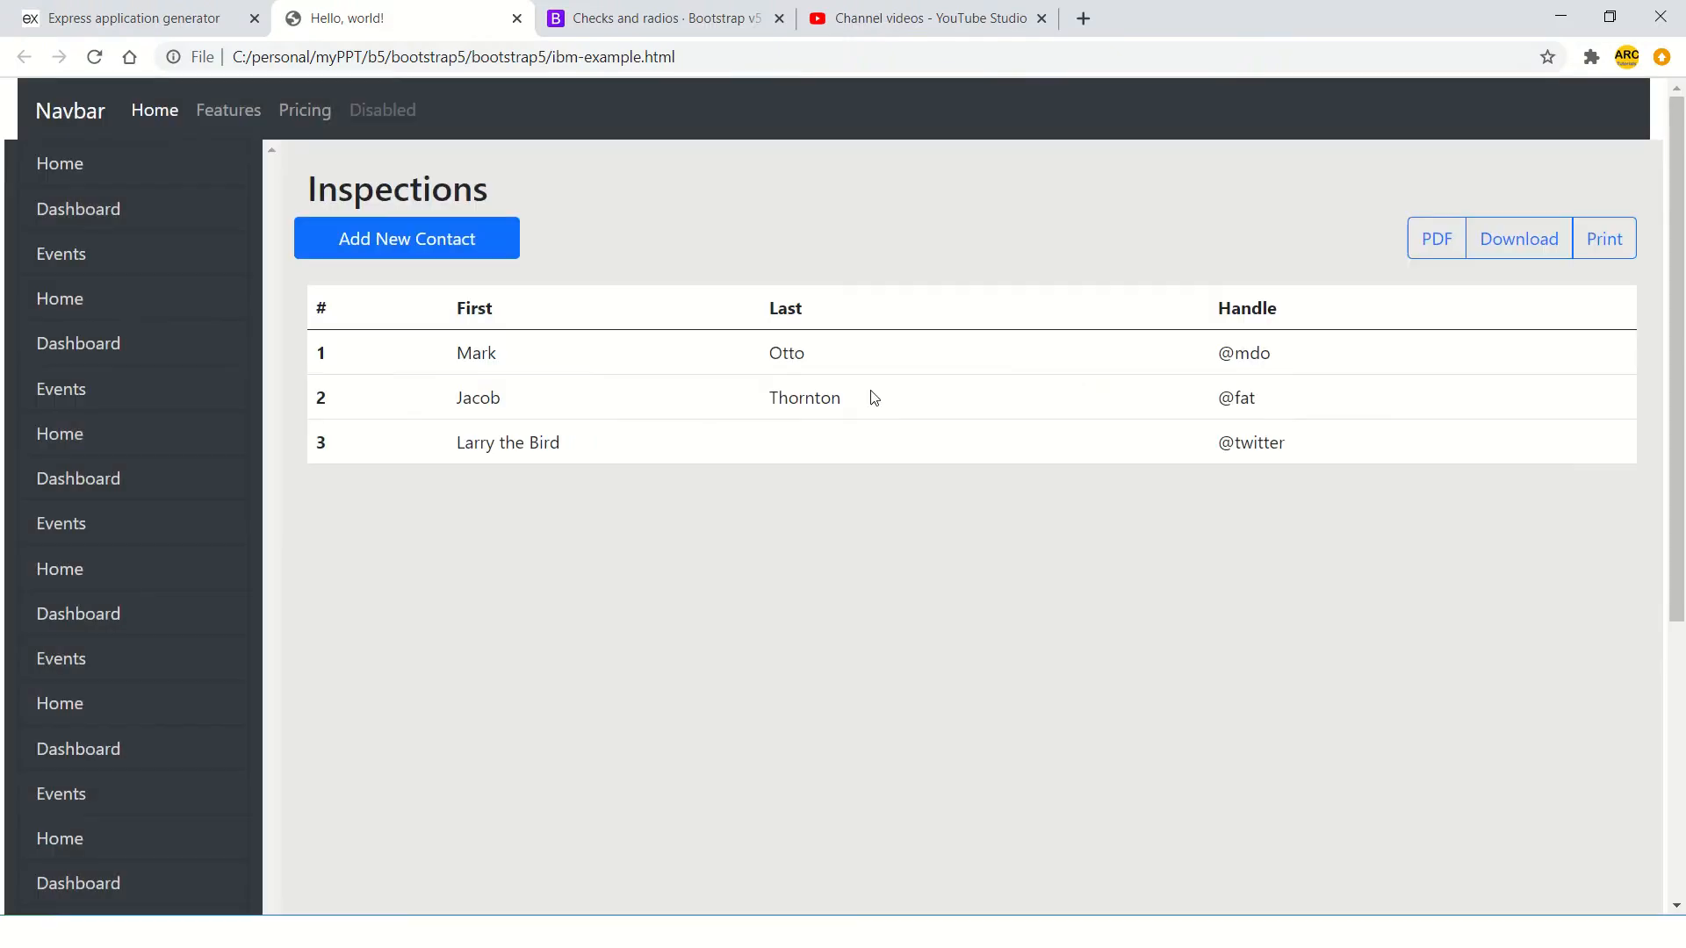
pyautogui.click(405, 239)
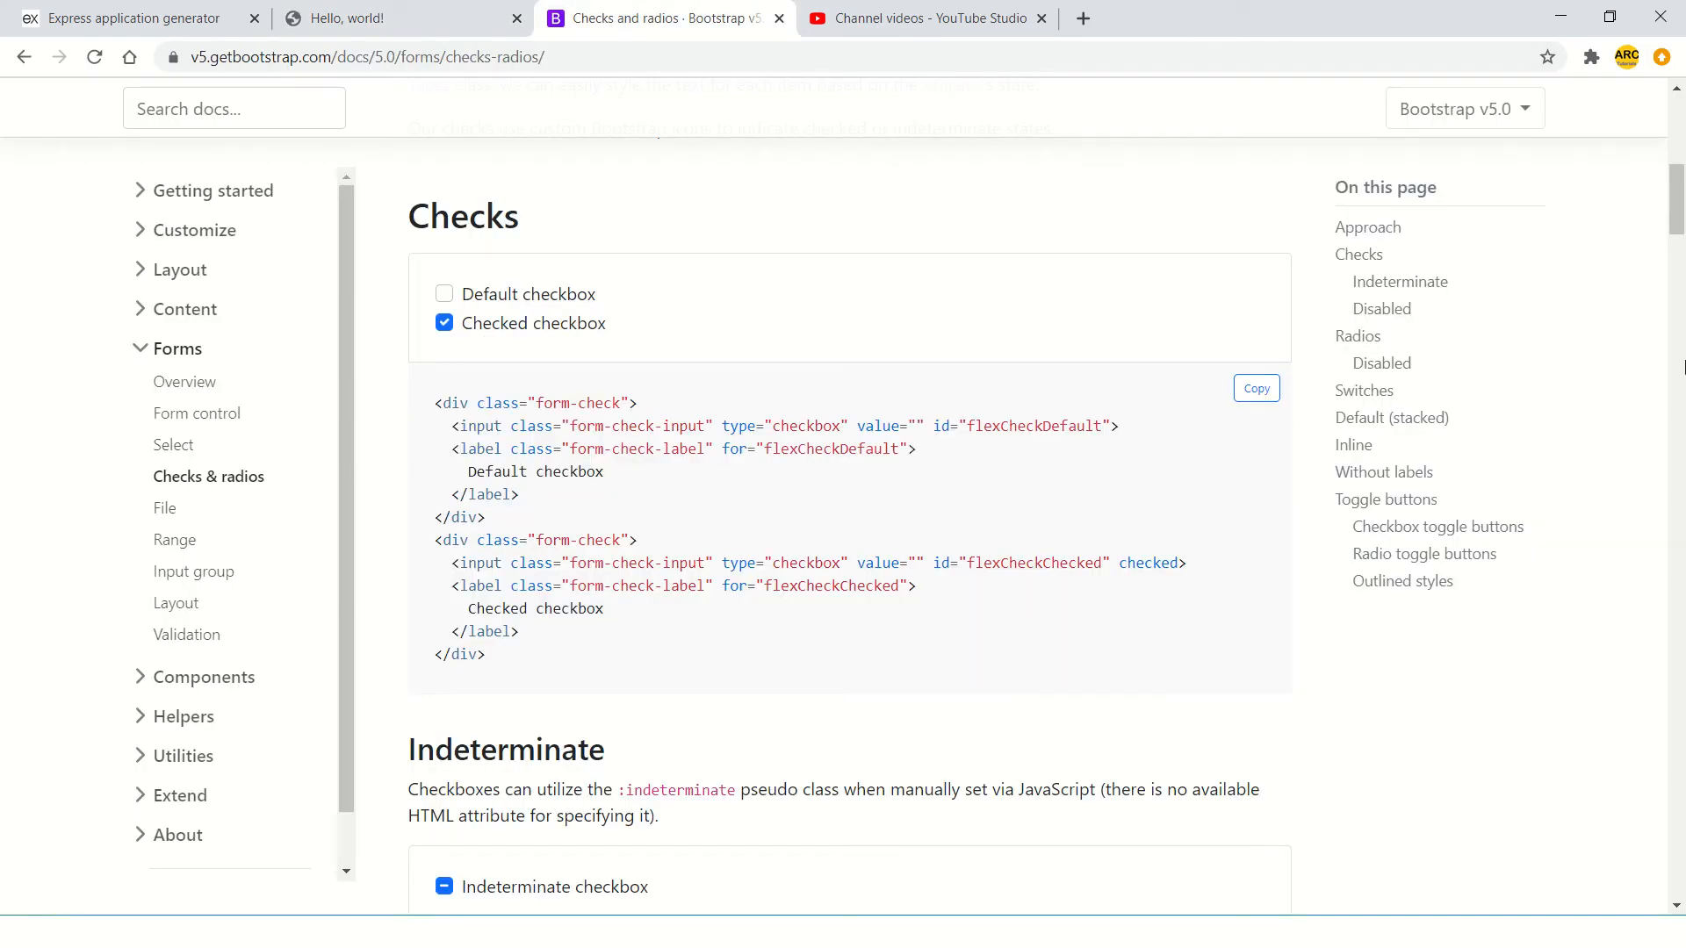
# - Copy the Bootstrap Checks example markup over the checkbox block in ibm-example.html
pyautogui.scroll(-3)
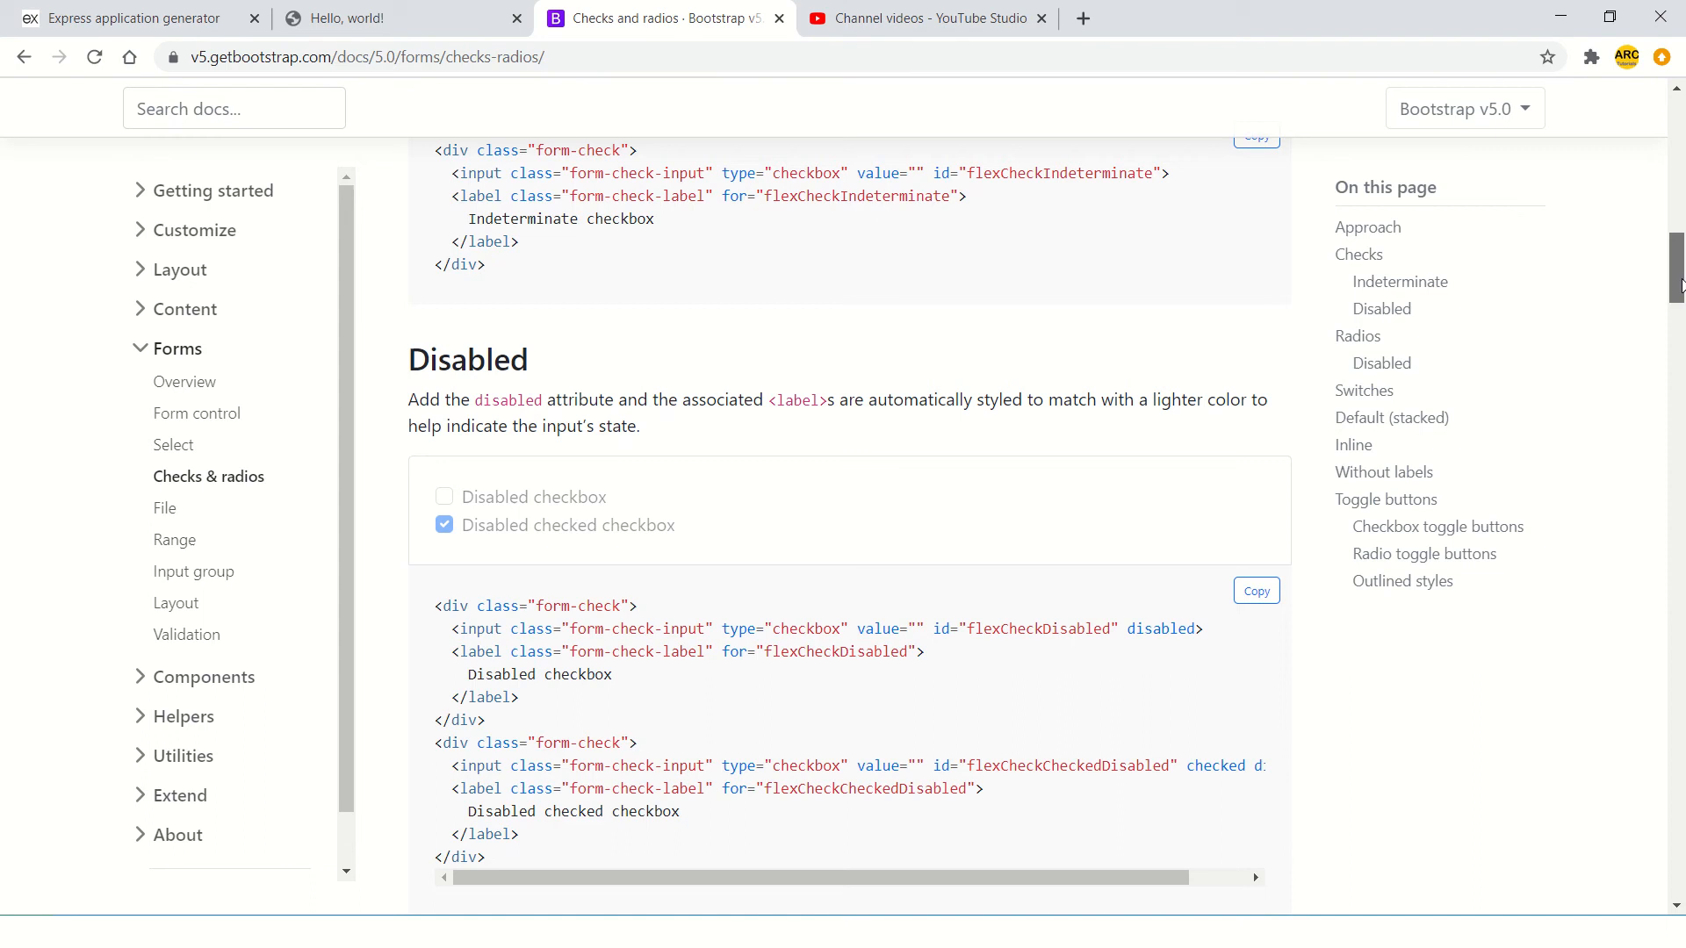
pyautogui.scroll(3)
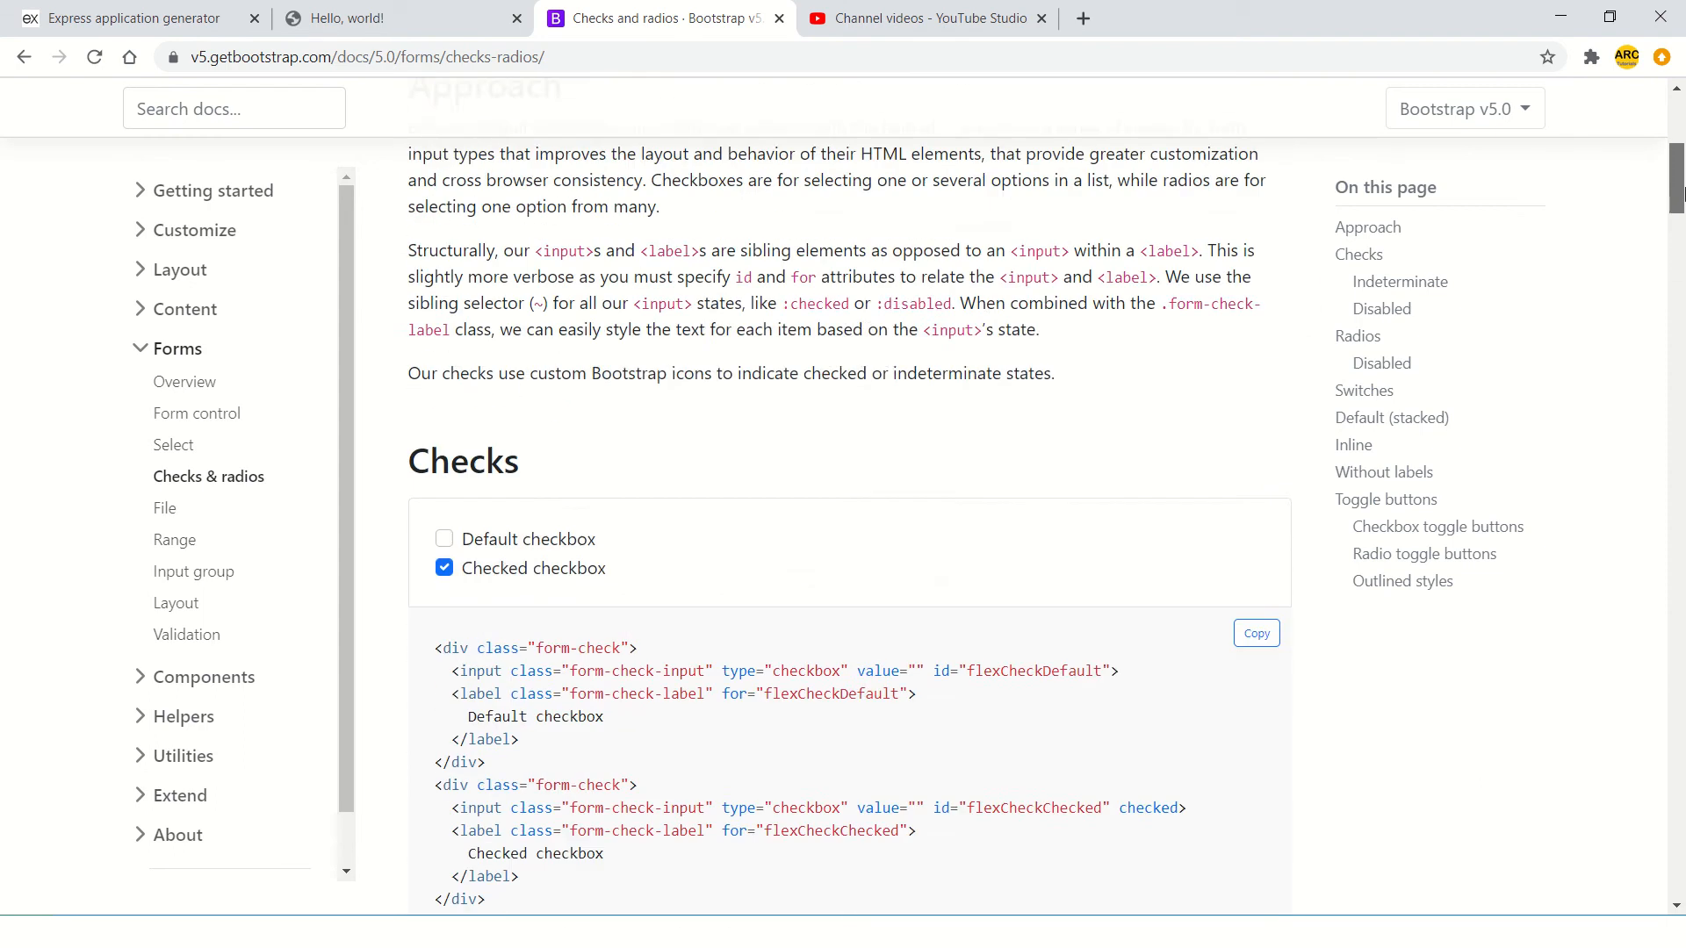
pyautogui.scroll(-3)
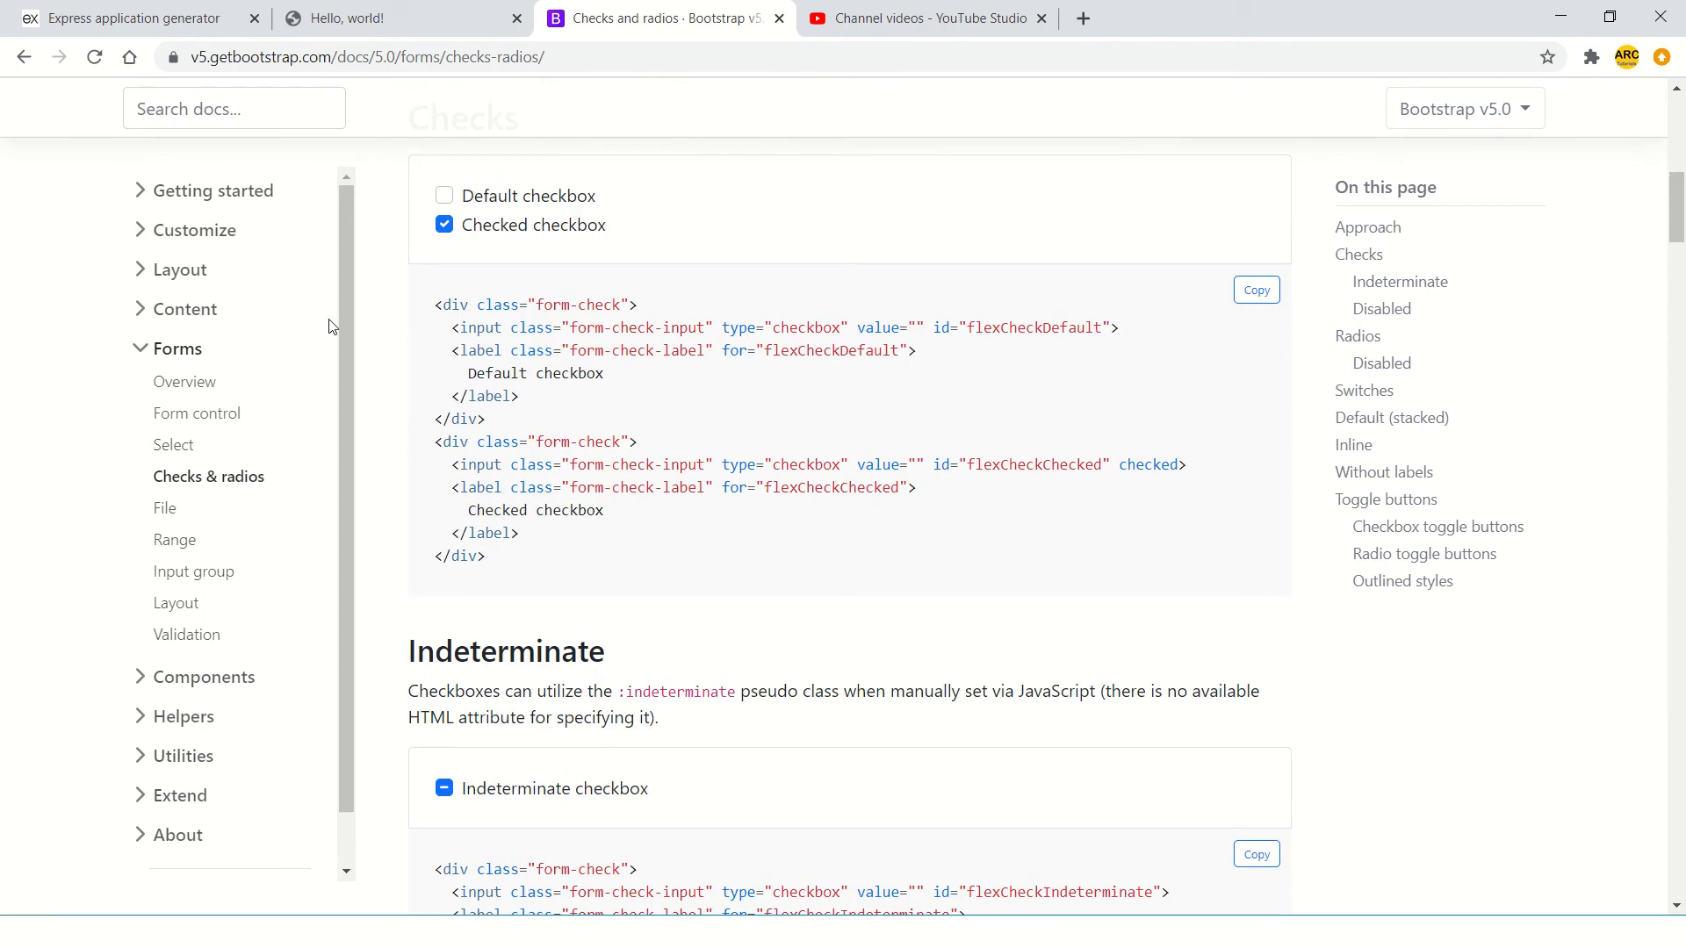
pyautogui.moveTo(435, 304); pyautogui.dragTo(517, 396)
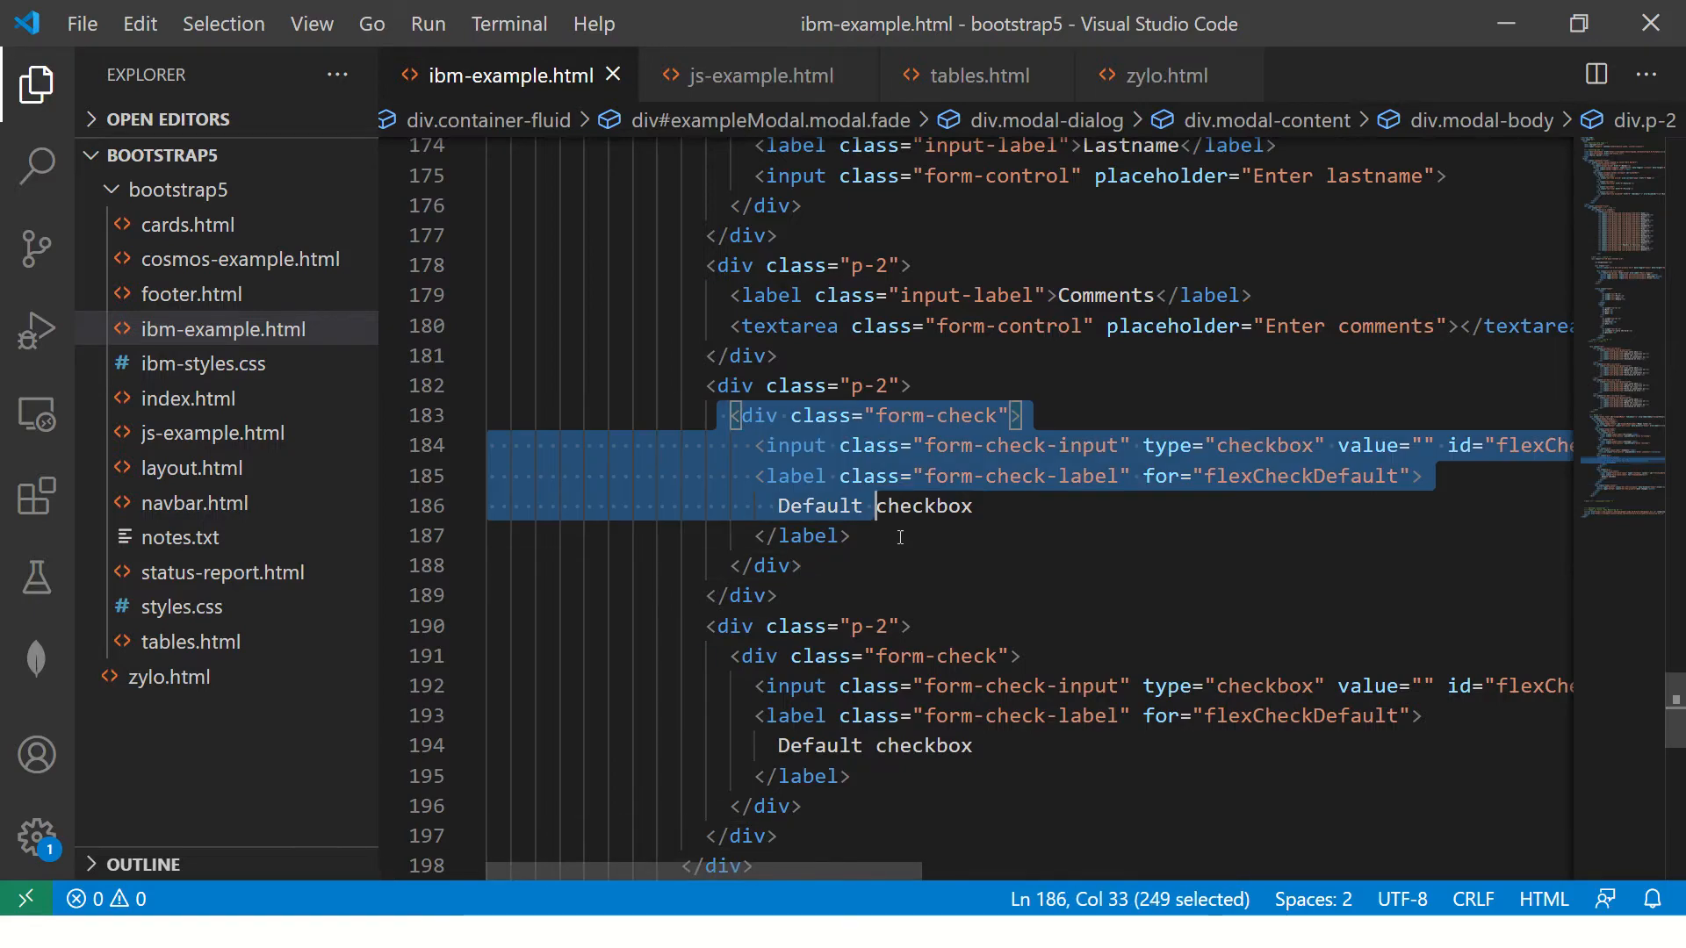
pyautogui.press('alt+tab')
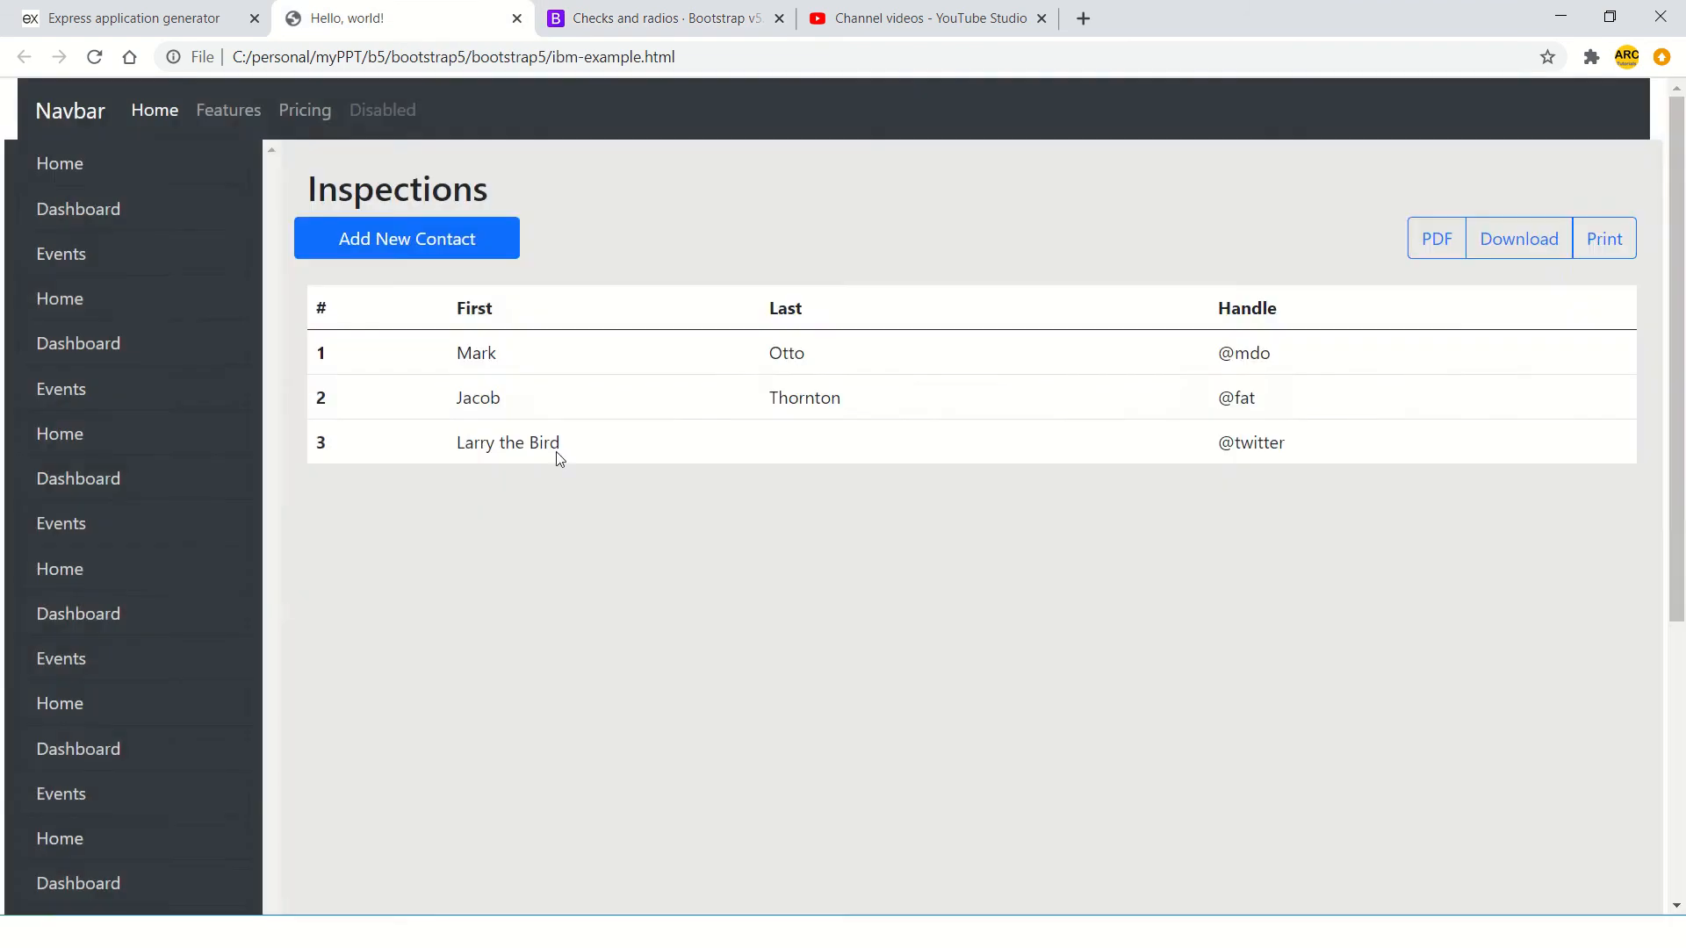
# - Check the Default and Checked checkboxes in the modal, then paste the Radios example markup
pyautogui.click(406, 238)
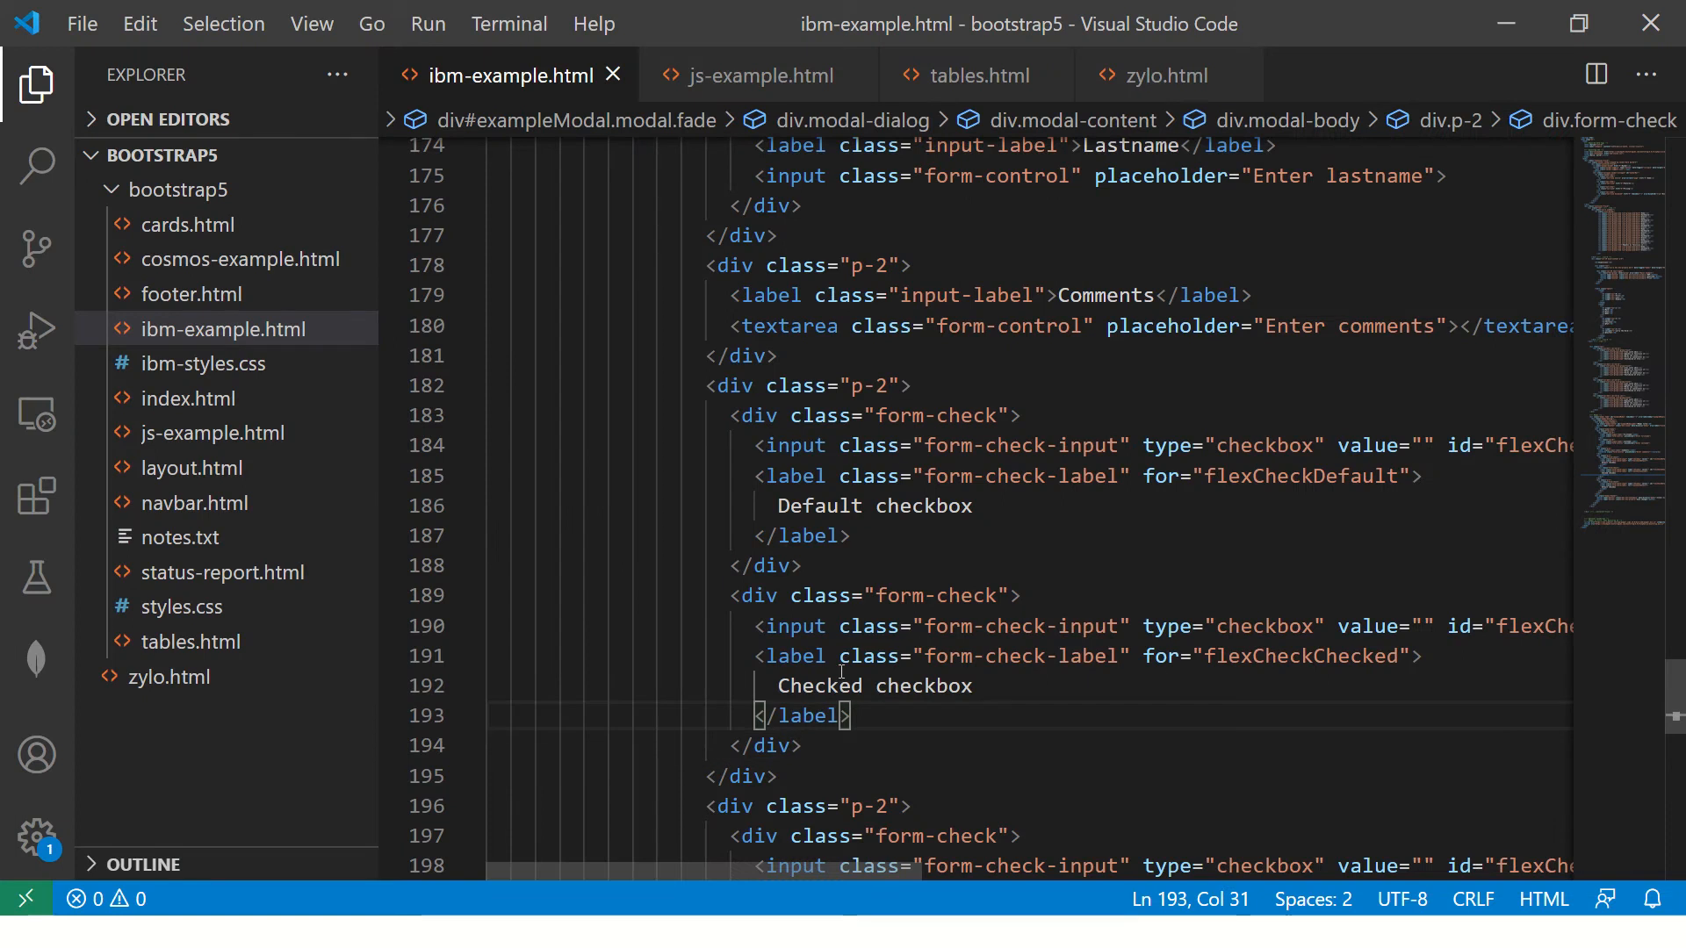
pyautogui.scroll(-3)
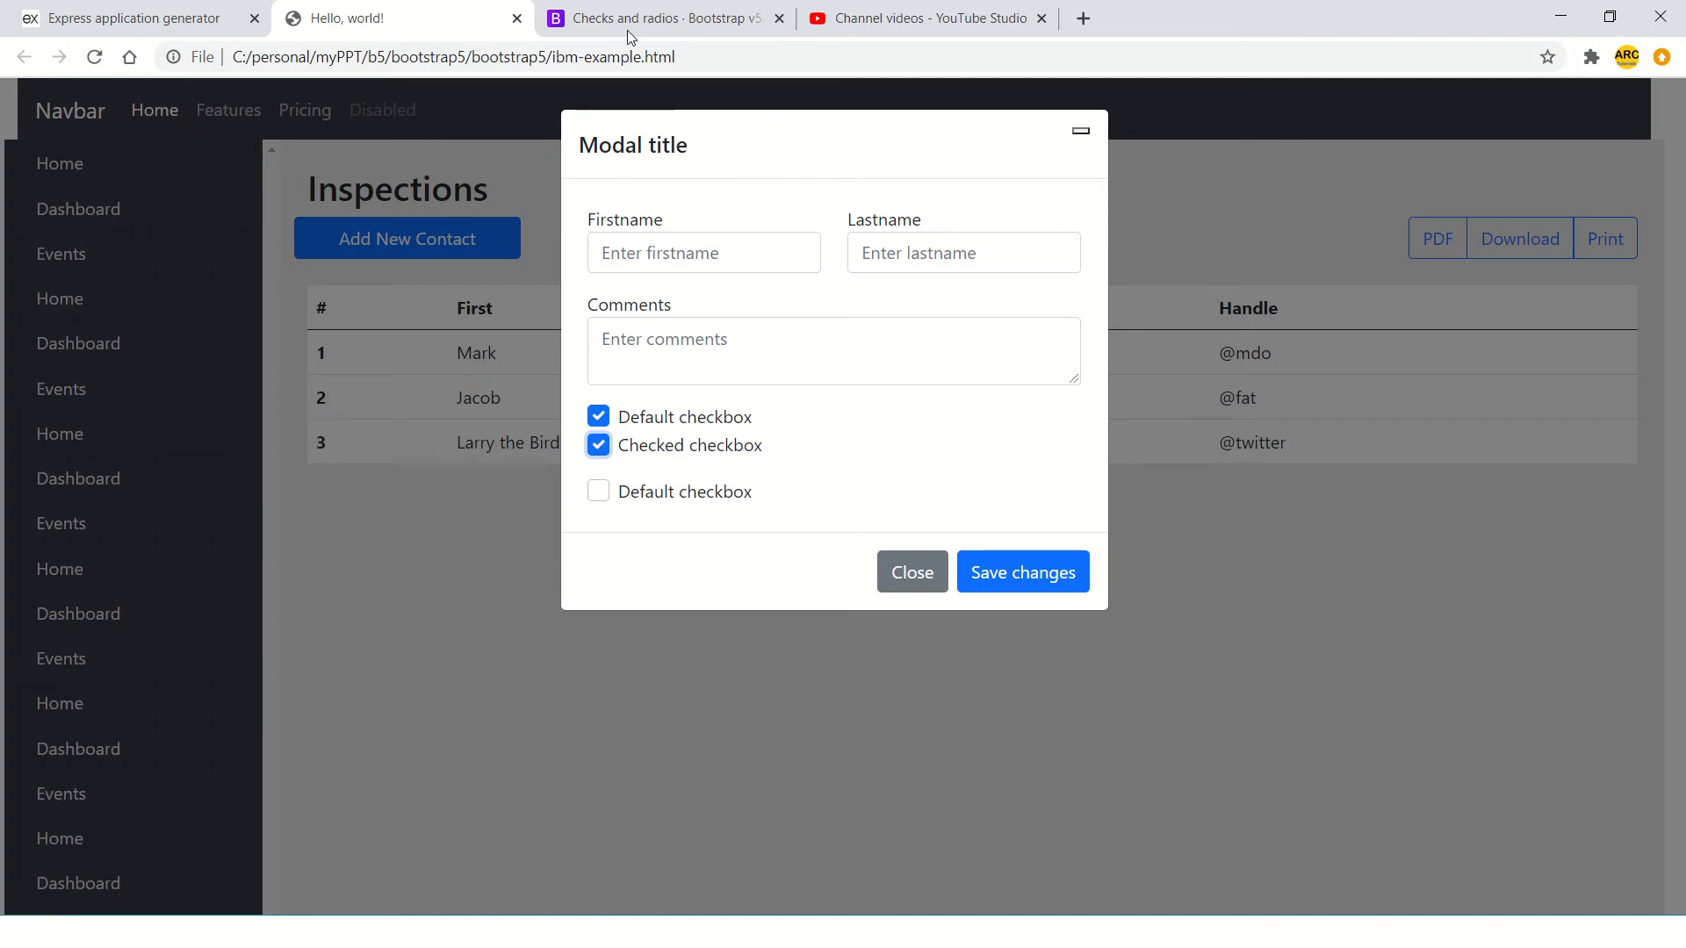
pyautogui.click(656, 19)
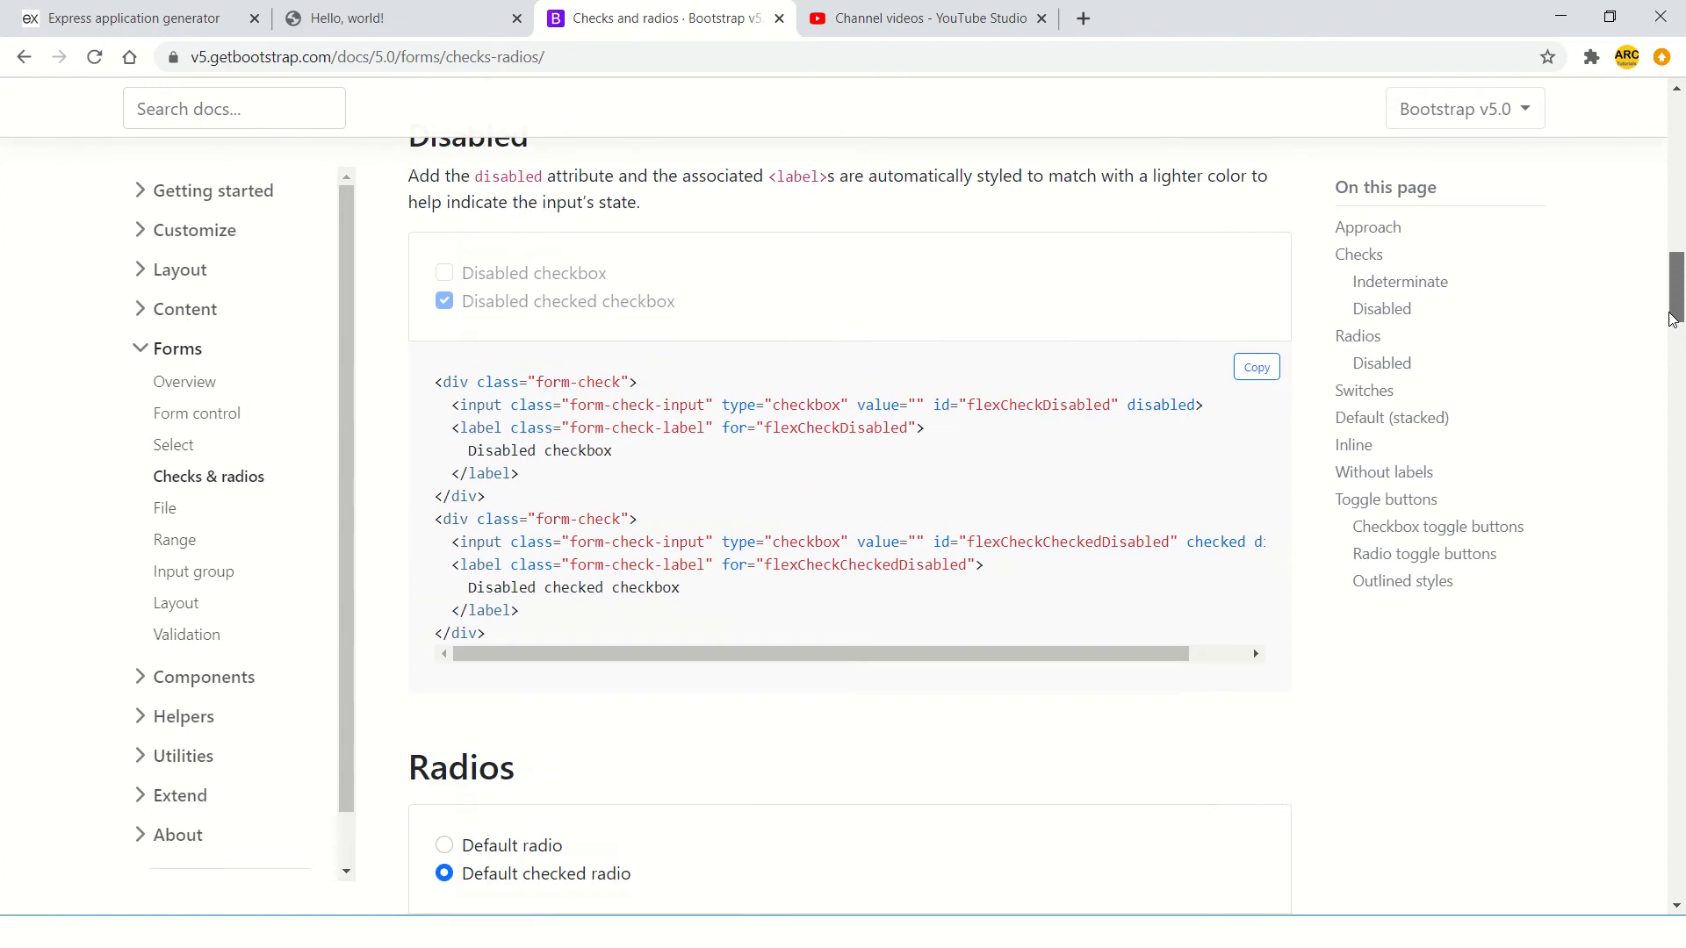
pyautogui.scroll(-3)
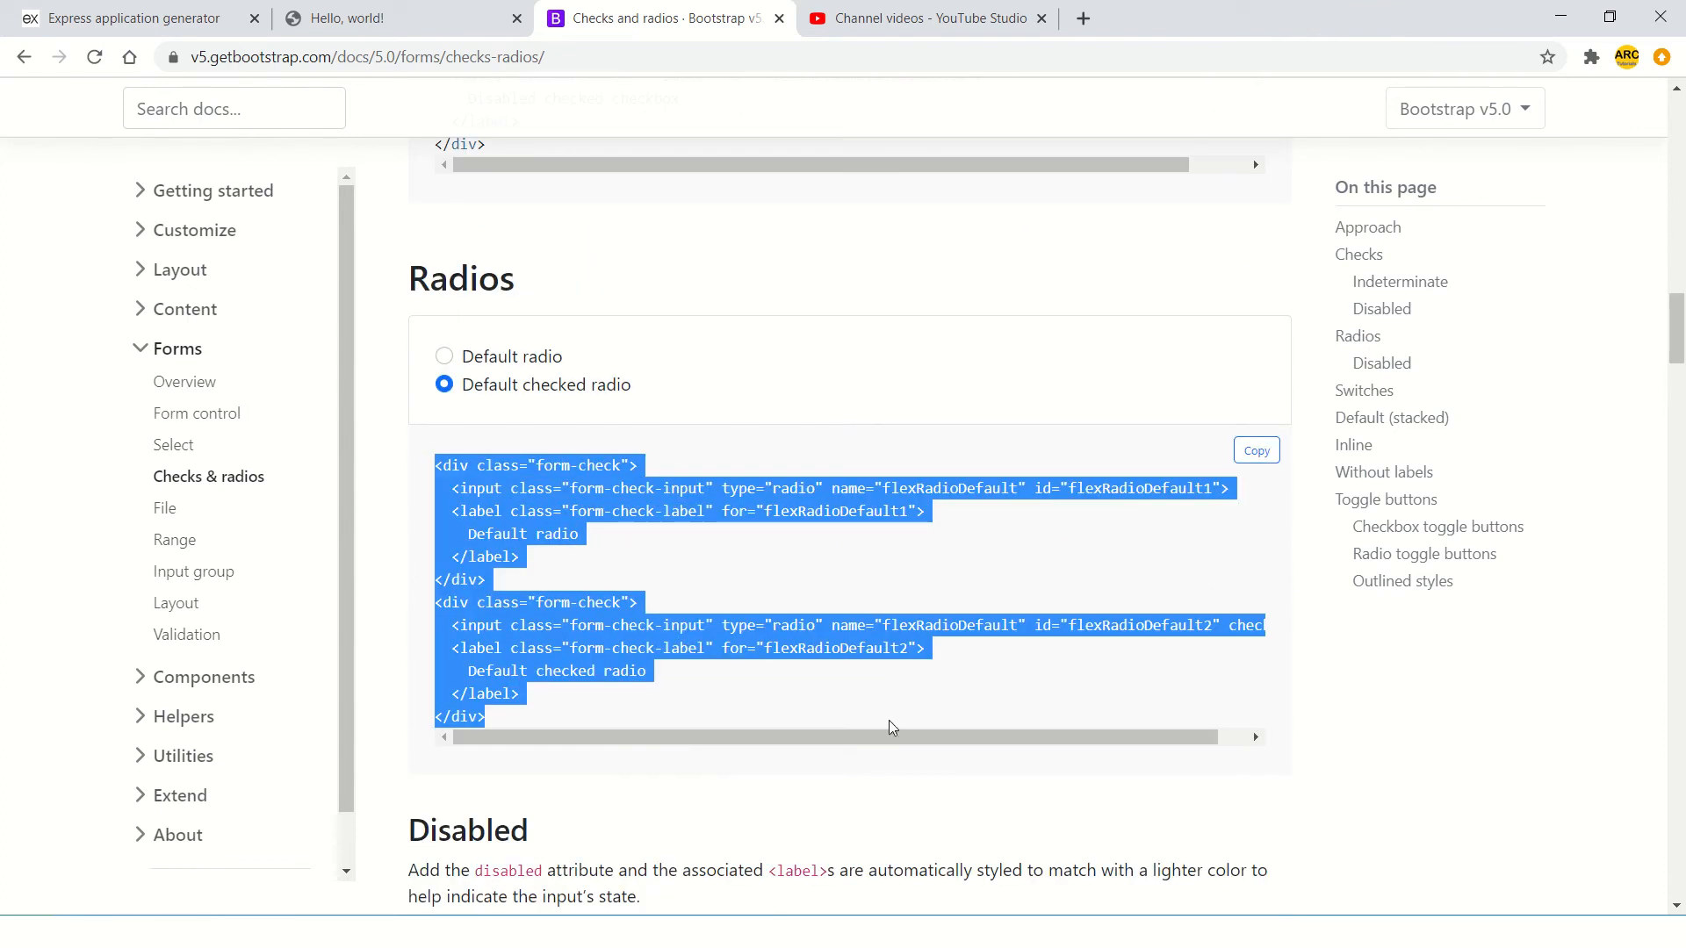
pyautogui.press('alt+tab')
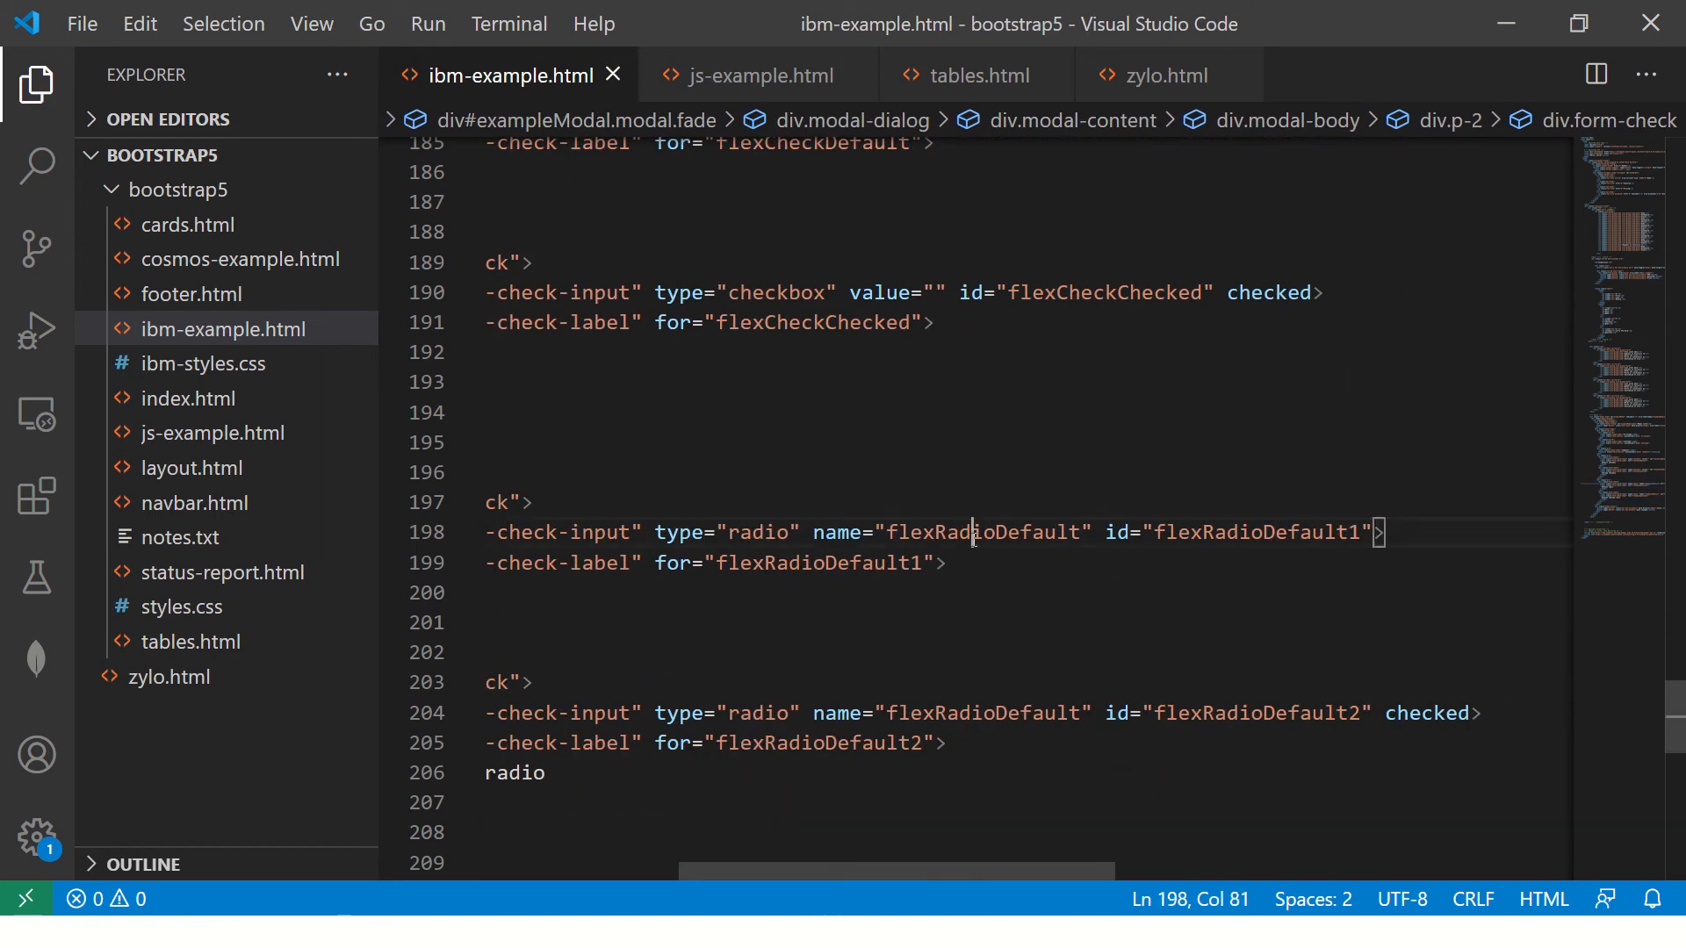
# - Test the modal's radios and checkboxes, then rename the first radio to flexRadioDefault2
pyautogui.doubleClick(980, 713)
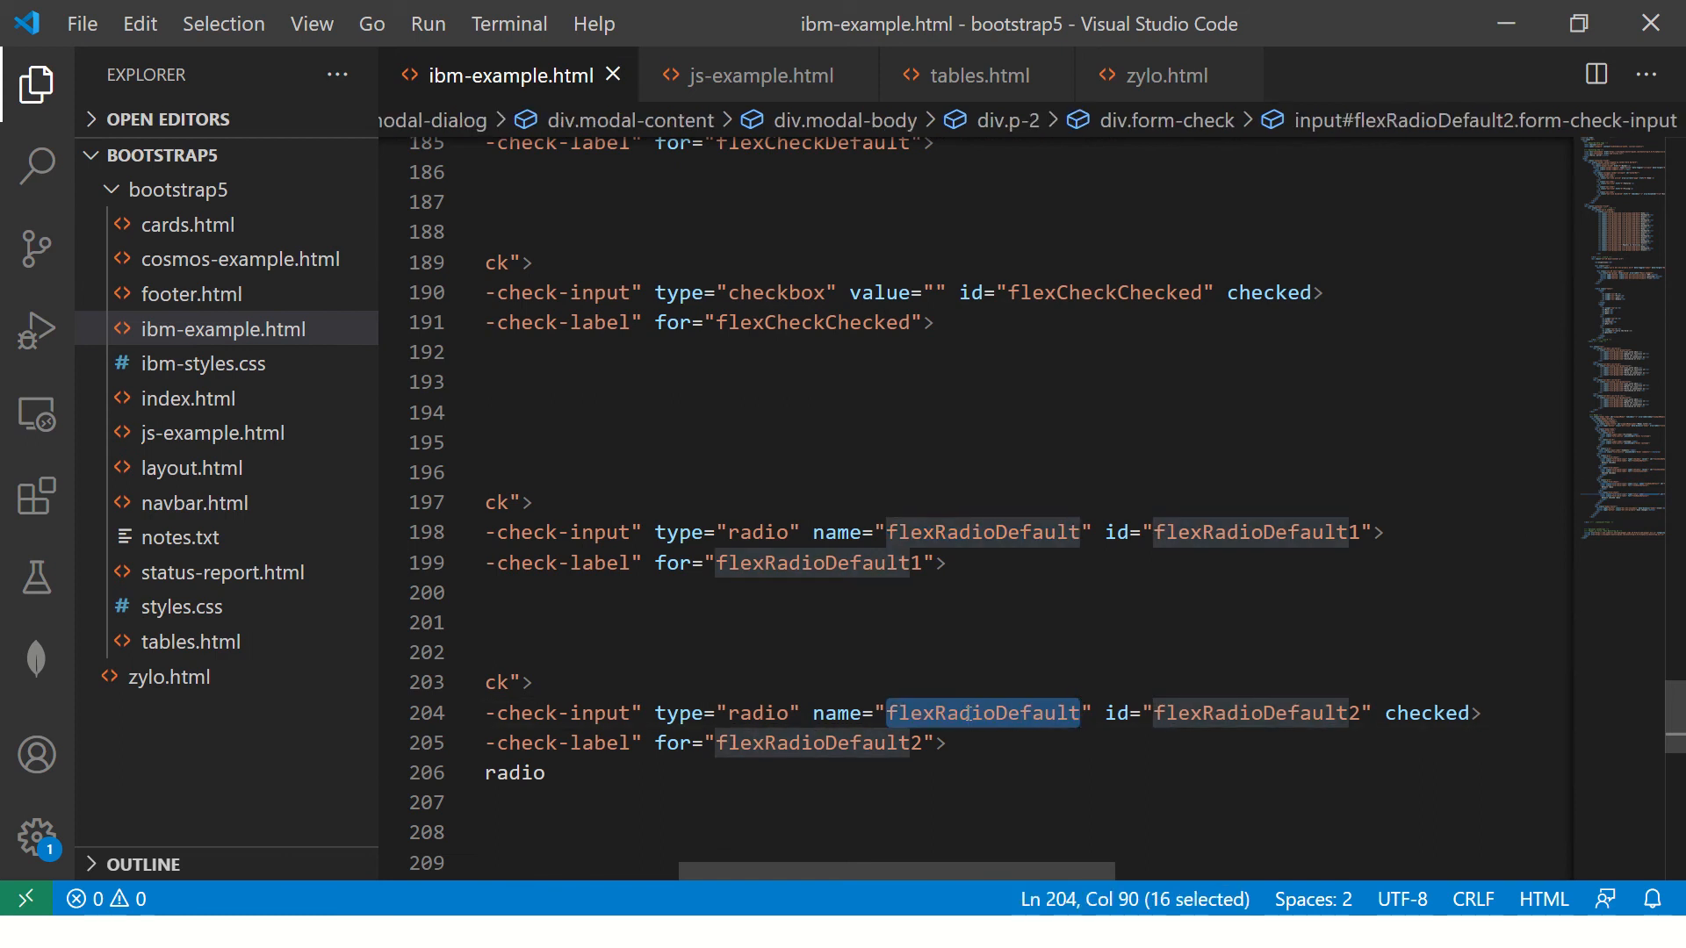
pyautogui.click(1000, 532)
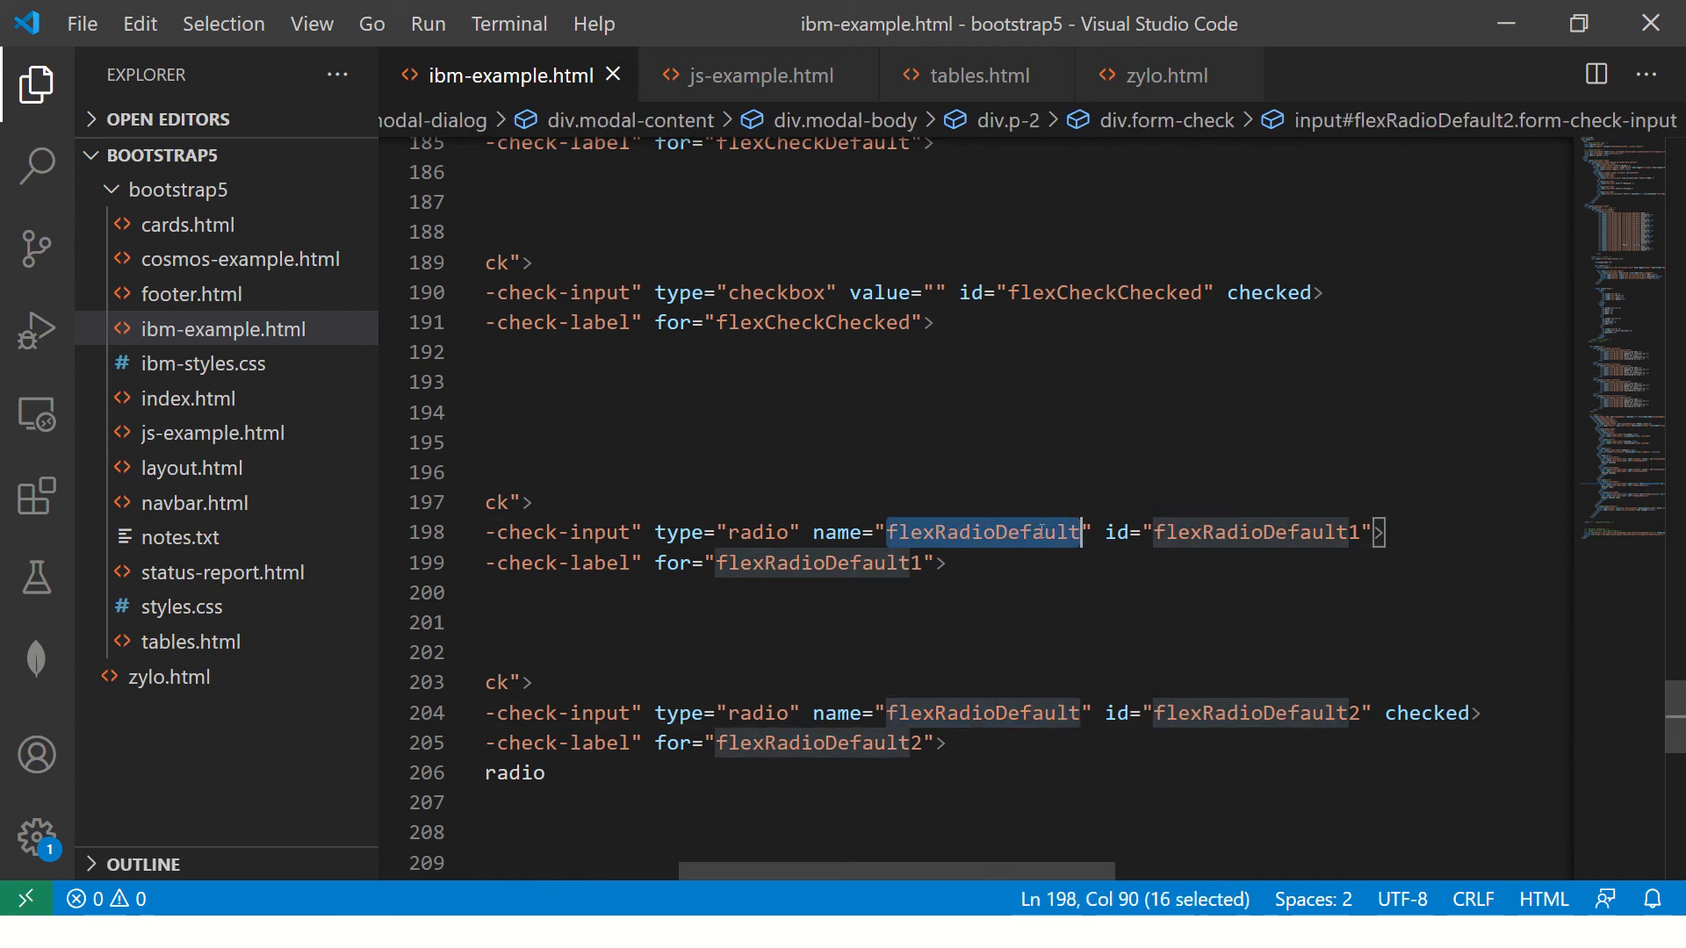
pyautogui.press('alt+tab')
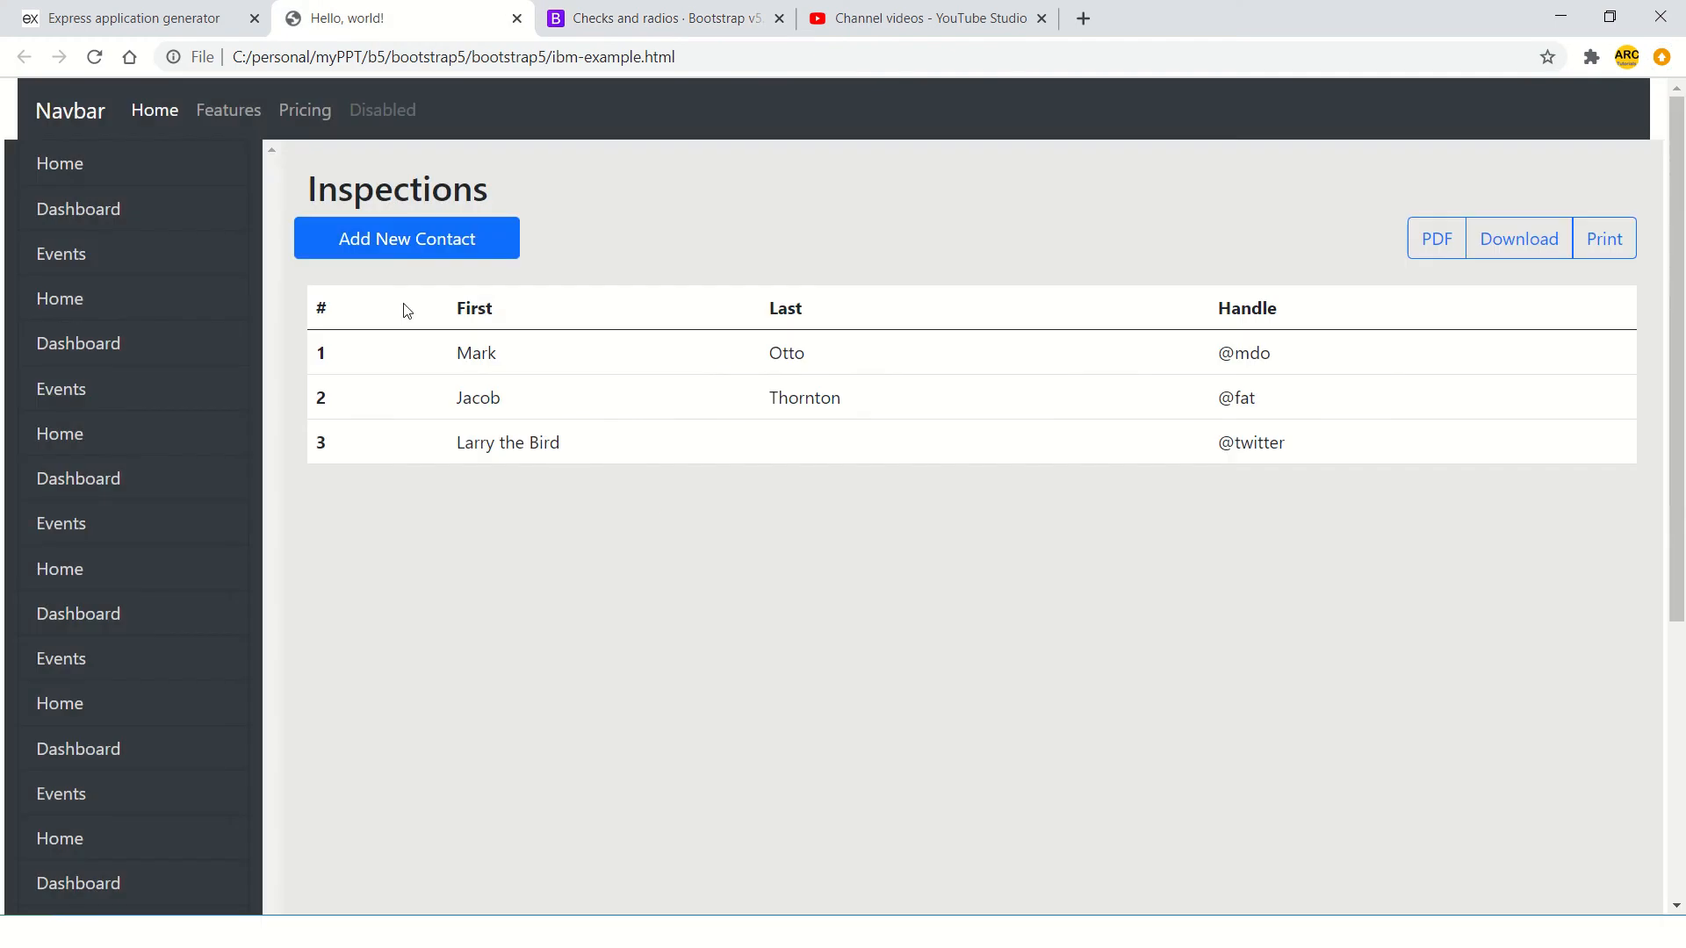
pyautogui.click(405, 239)
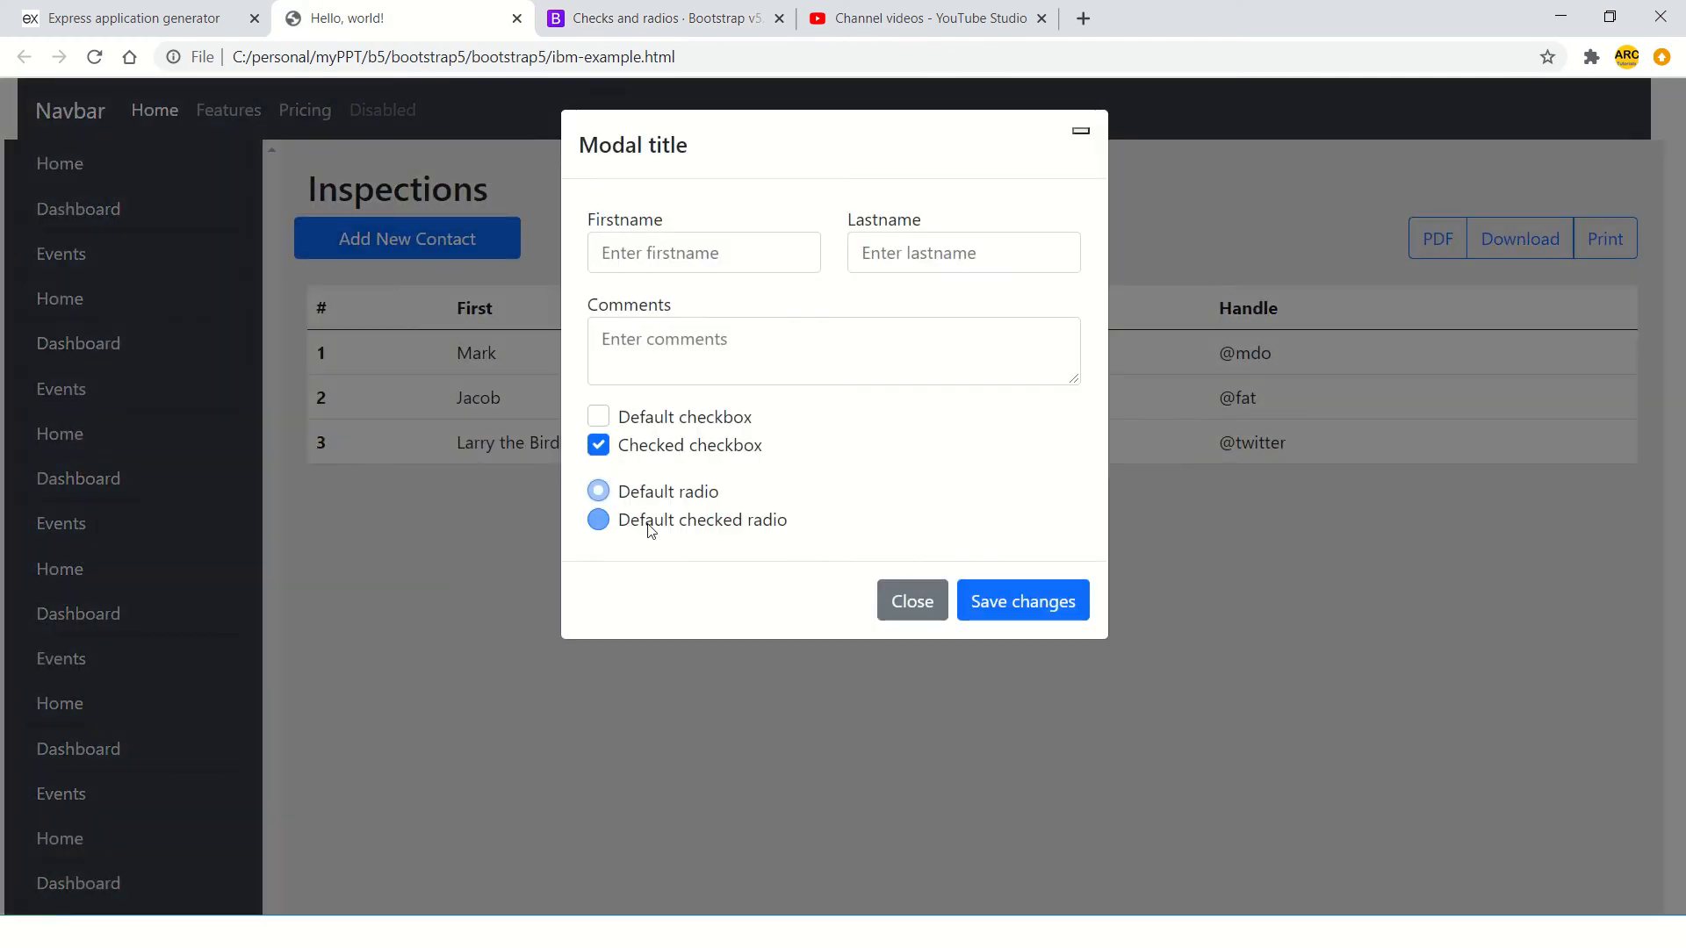
pyautogui.click(598, 519)
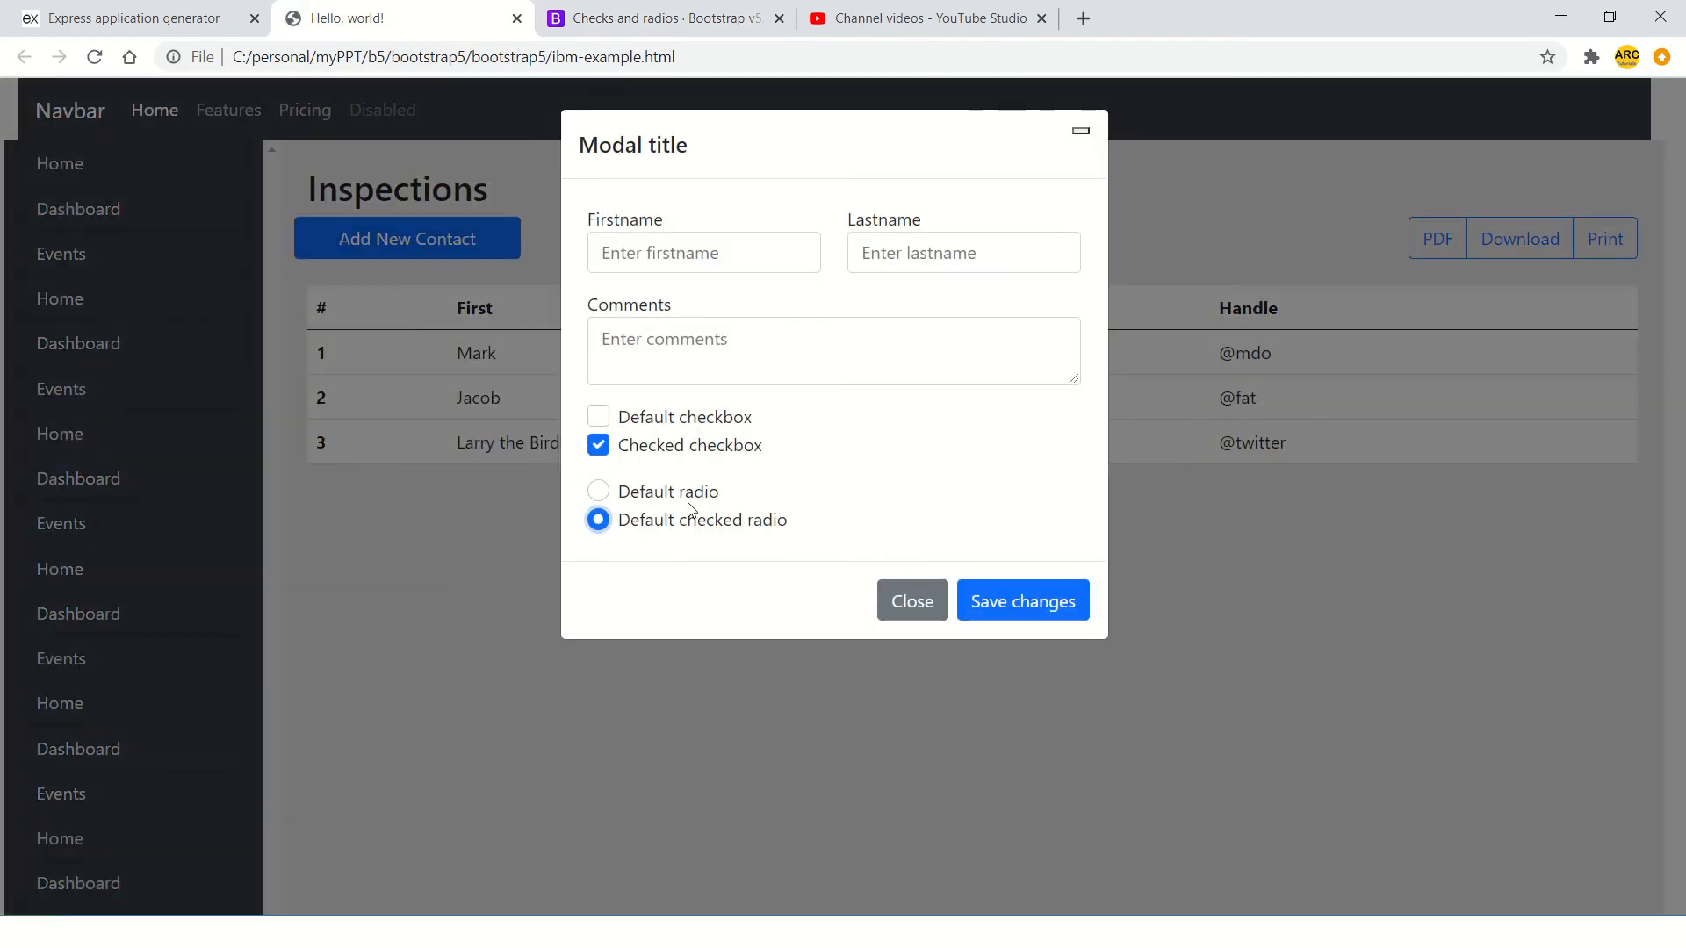
pyautogui.moveTo(678, 565)
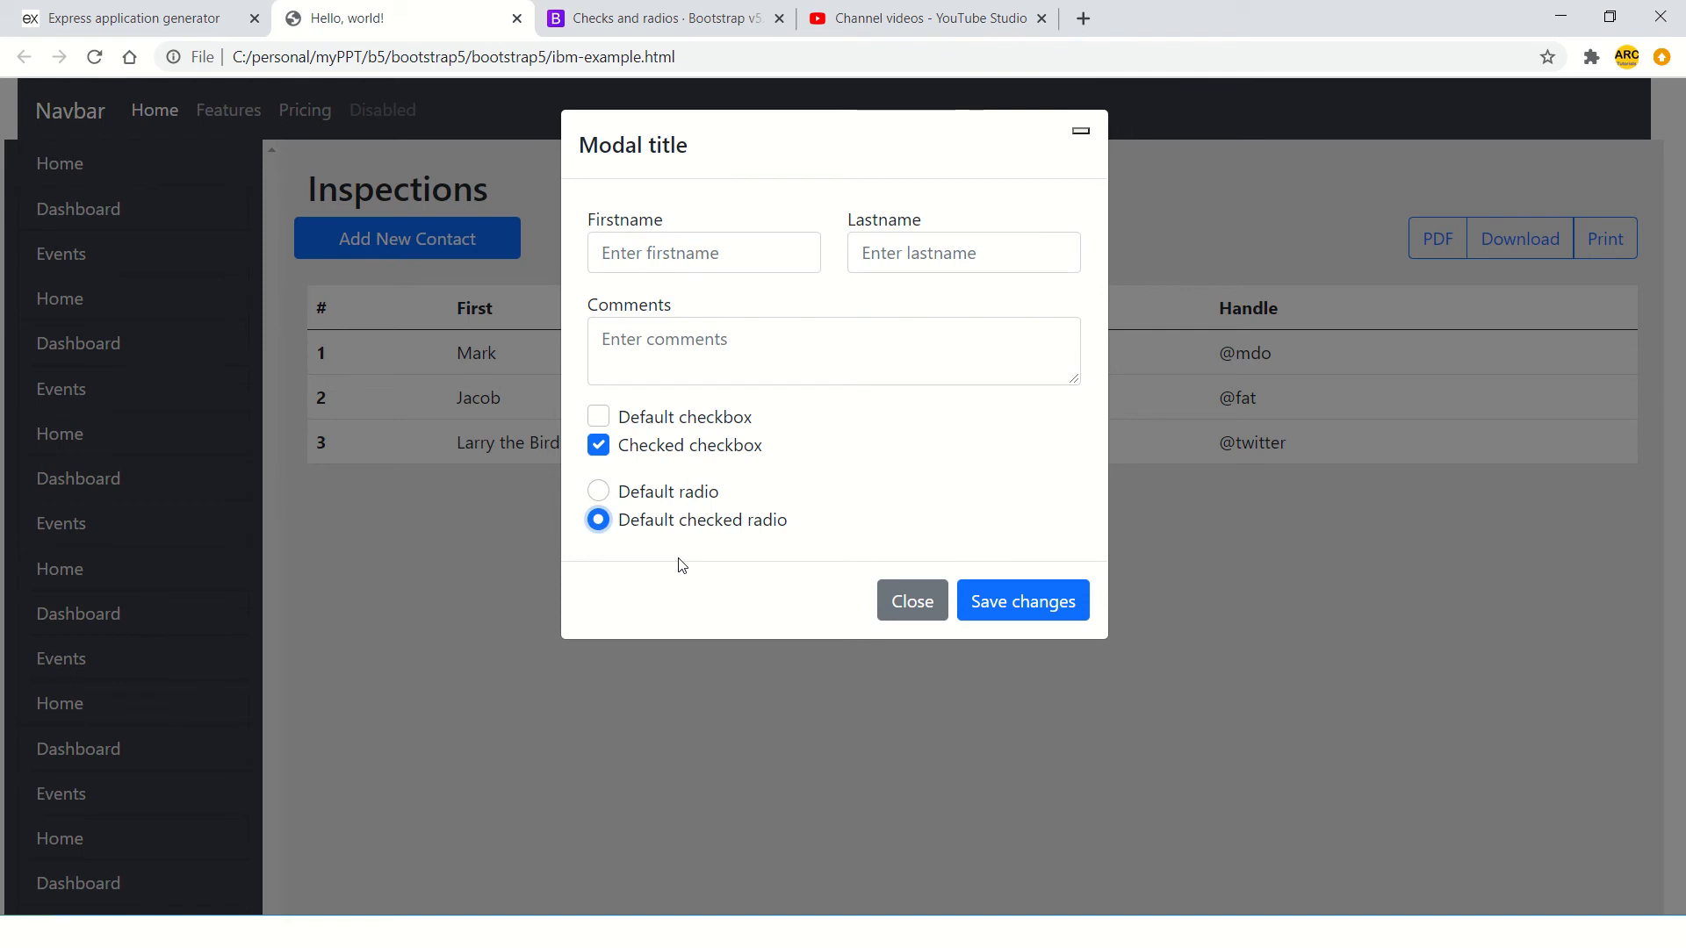
pyautogui.click(598, 416)
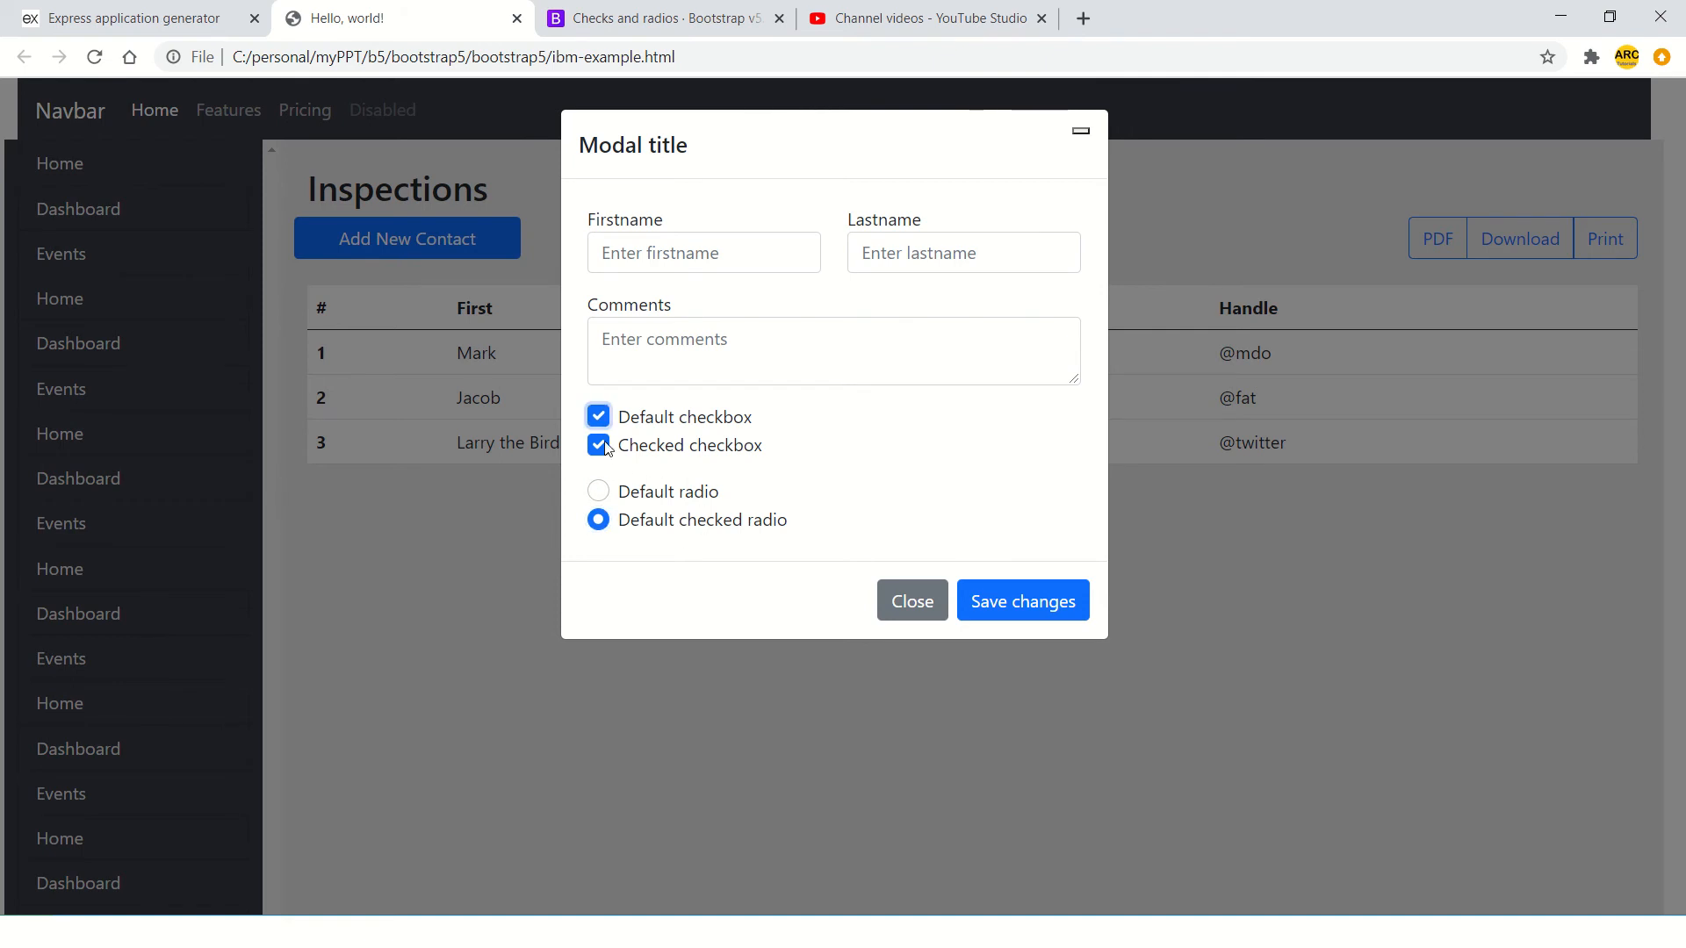
pyautogui.click(598, 417)
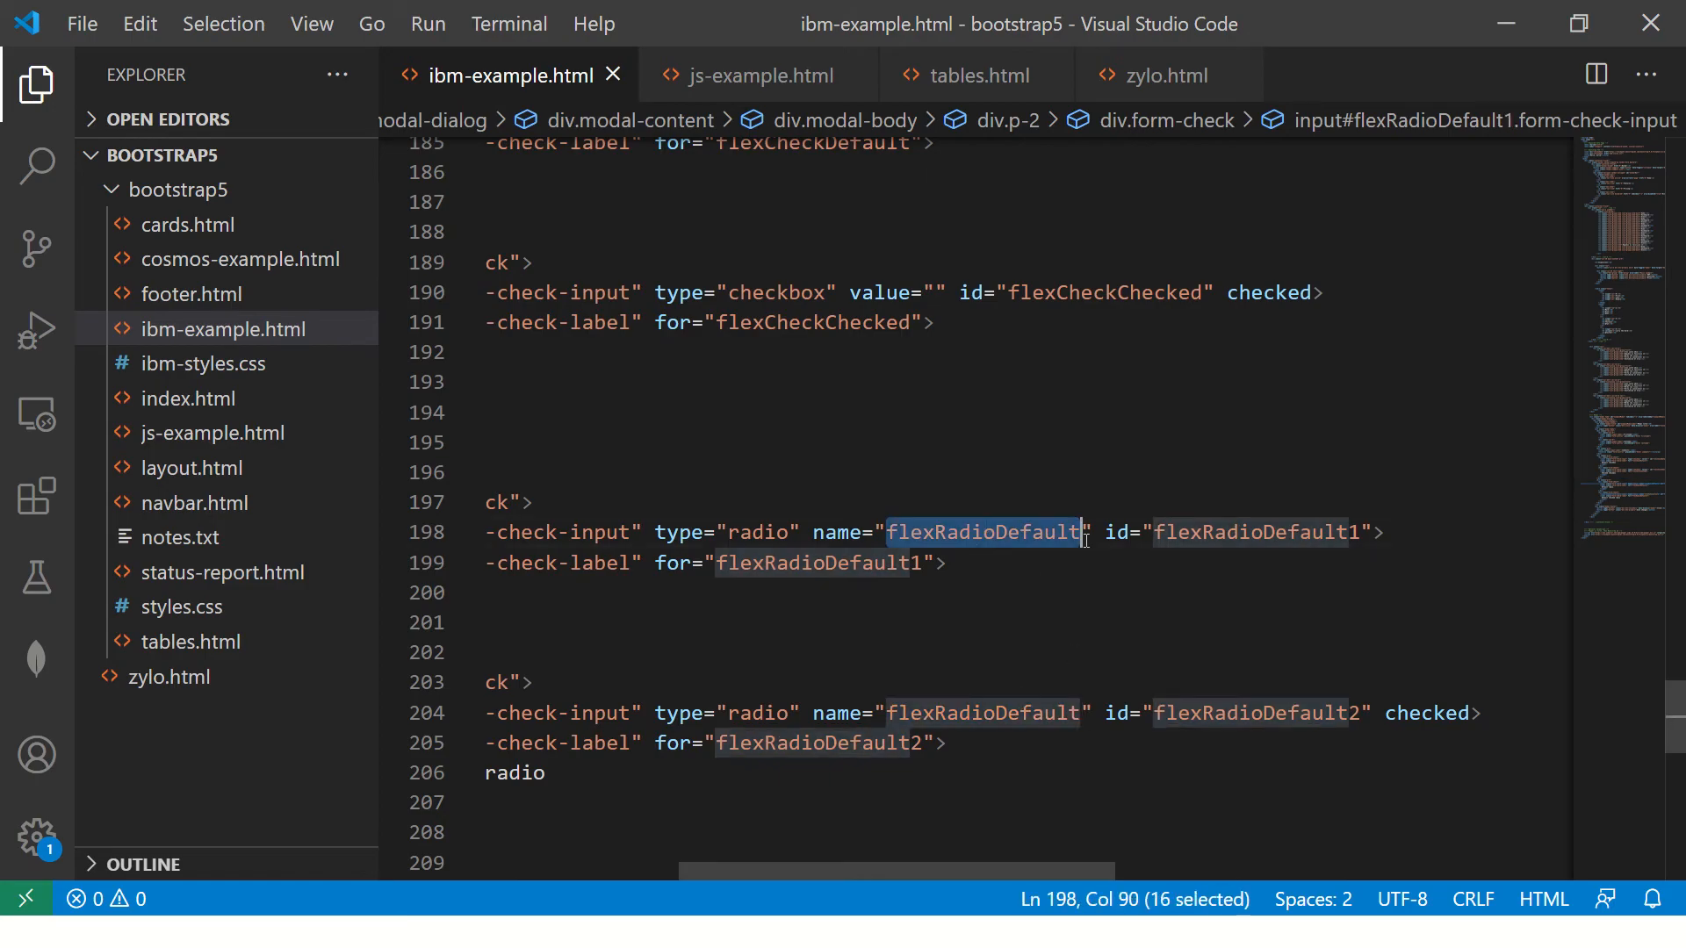
pyautogui.write('2')
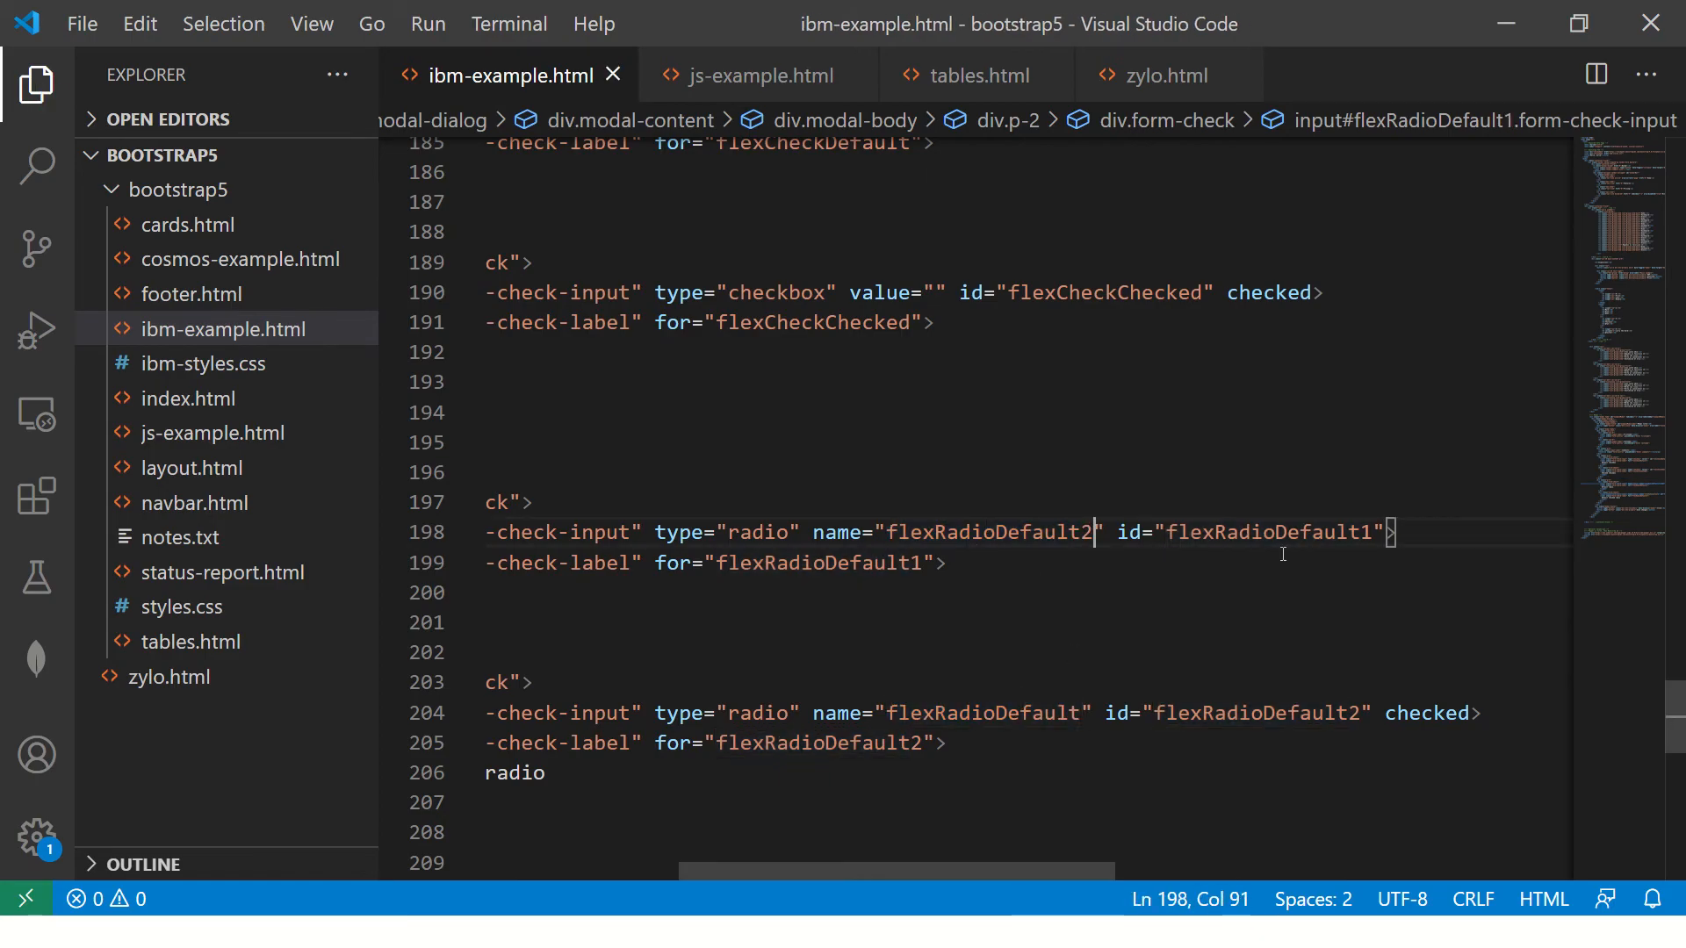
pyautogui.write('45')
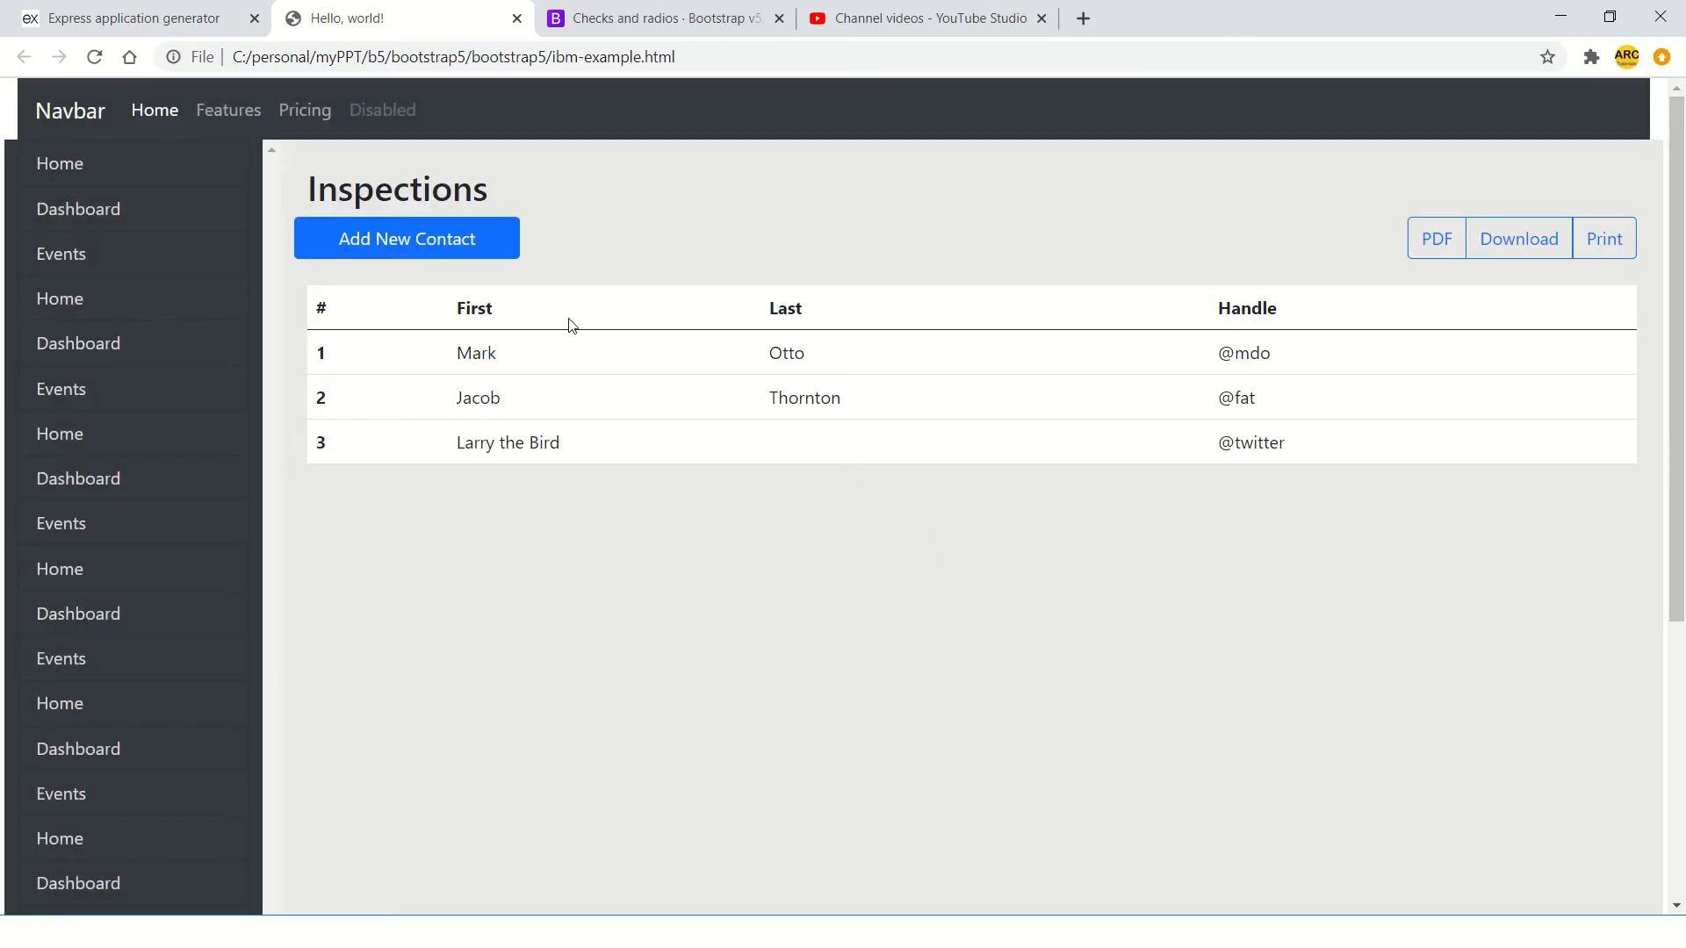
# - Preview the modal's Firstname, Comments, checkboxes and radios, then return to the Checks and radios docs
pyautogui.click(405, 239)
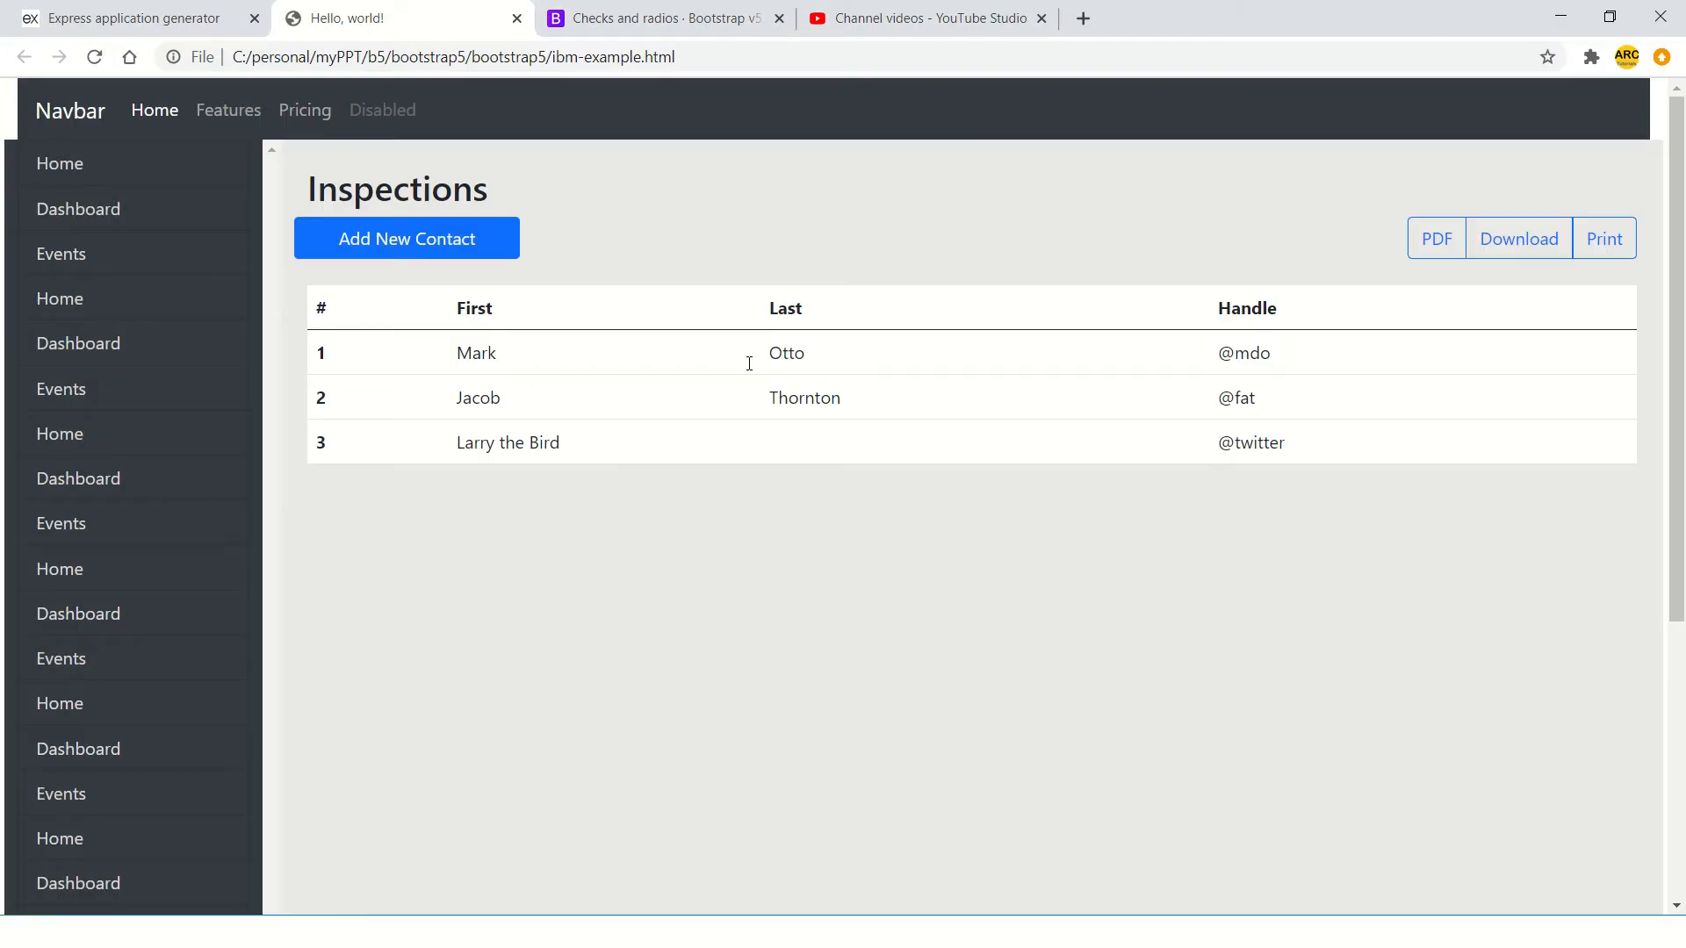
pyautogui.click(407, 238)
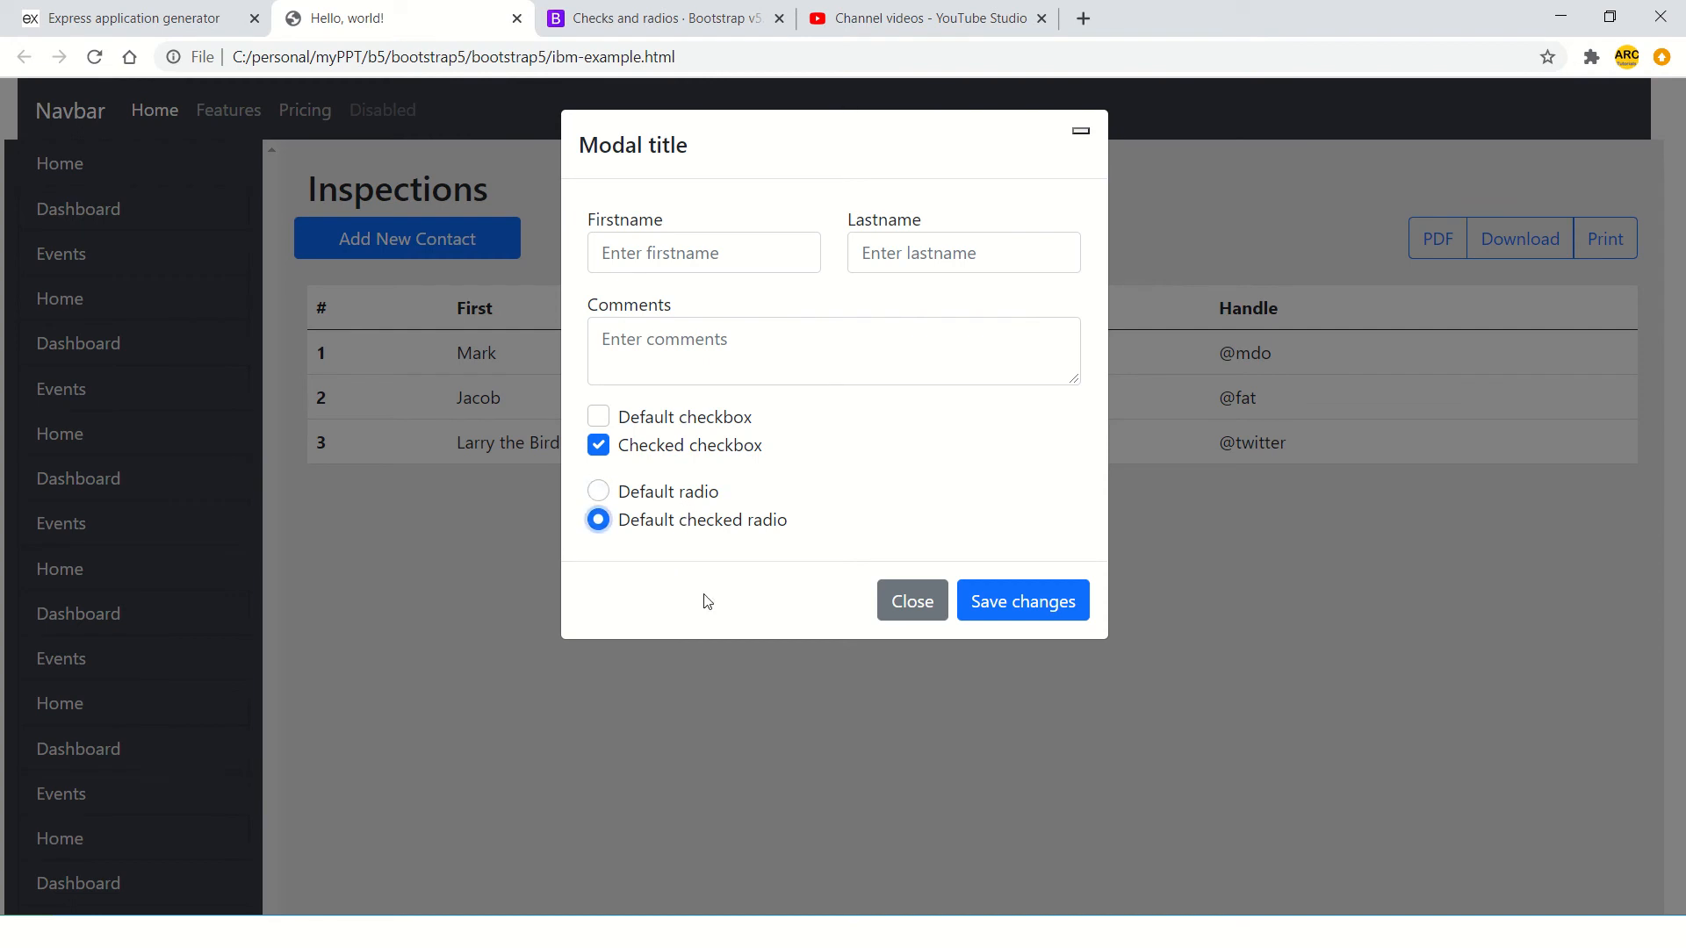
pyautogui.click(704, 253)
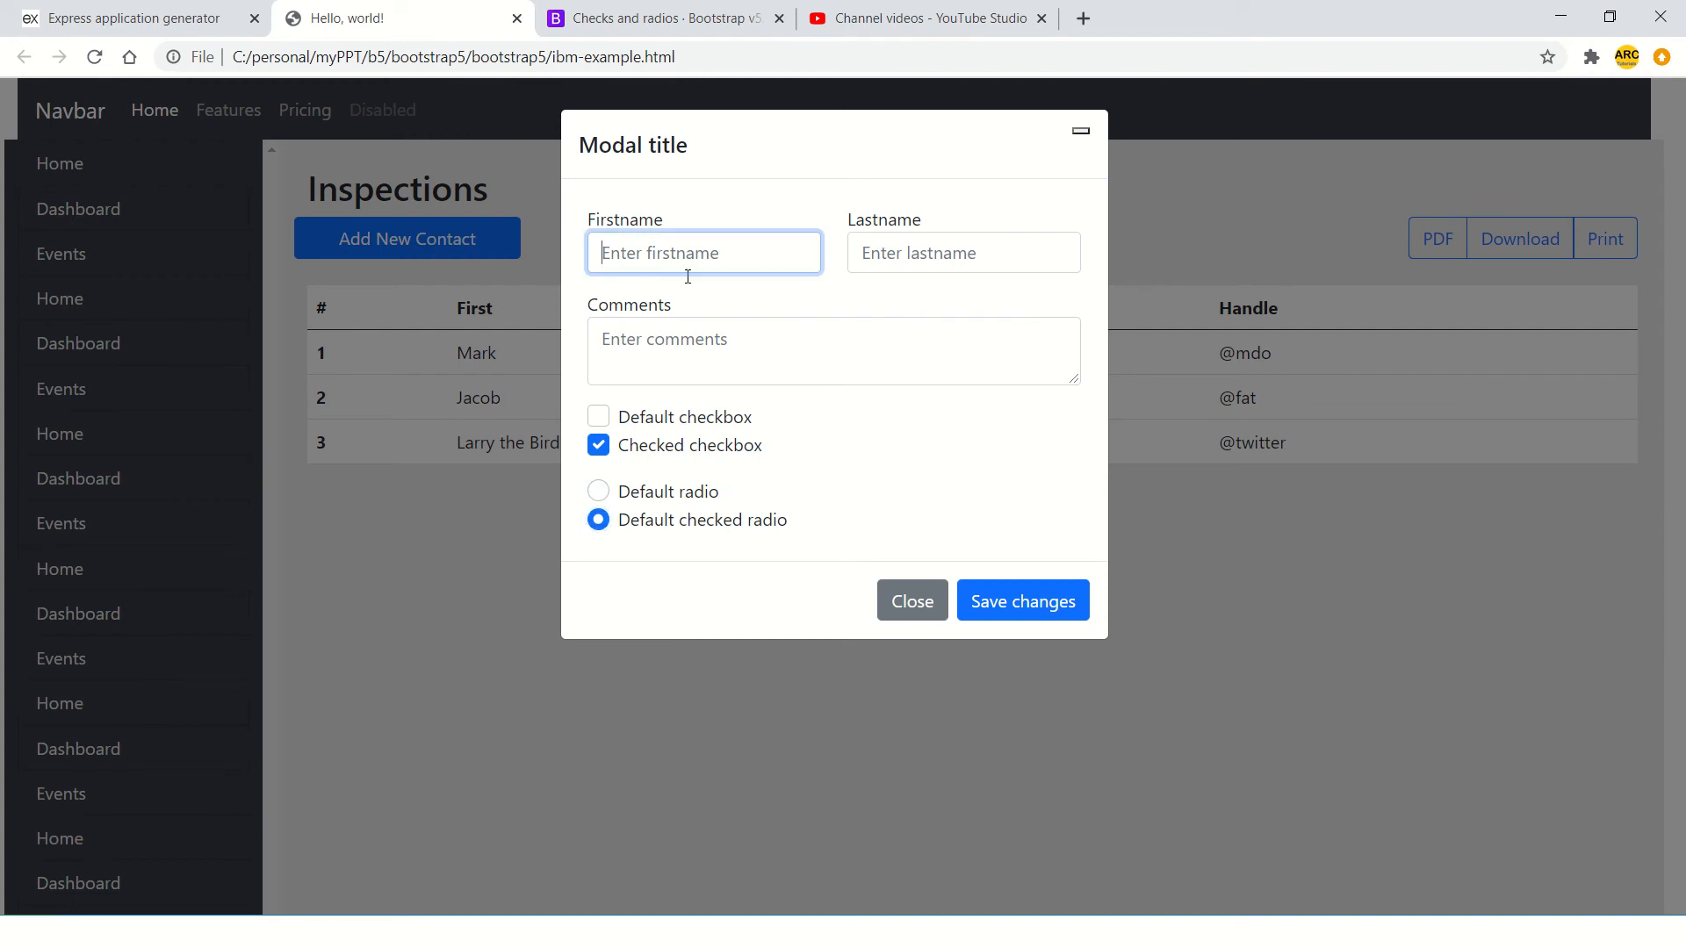
pyautogui.click(833, 351)
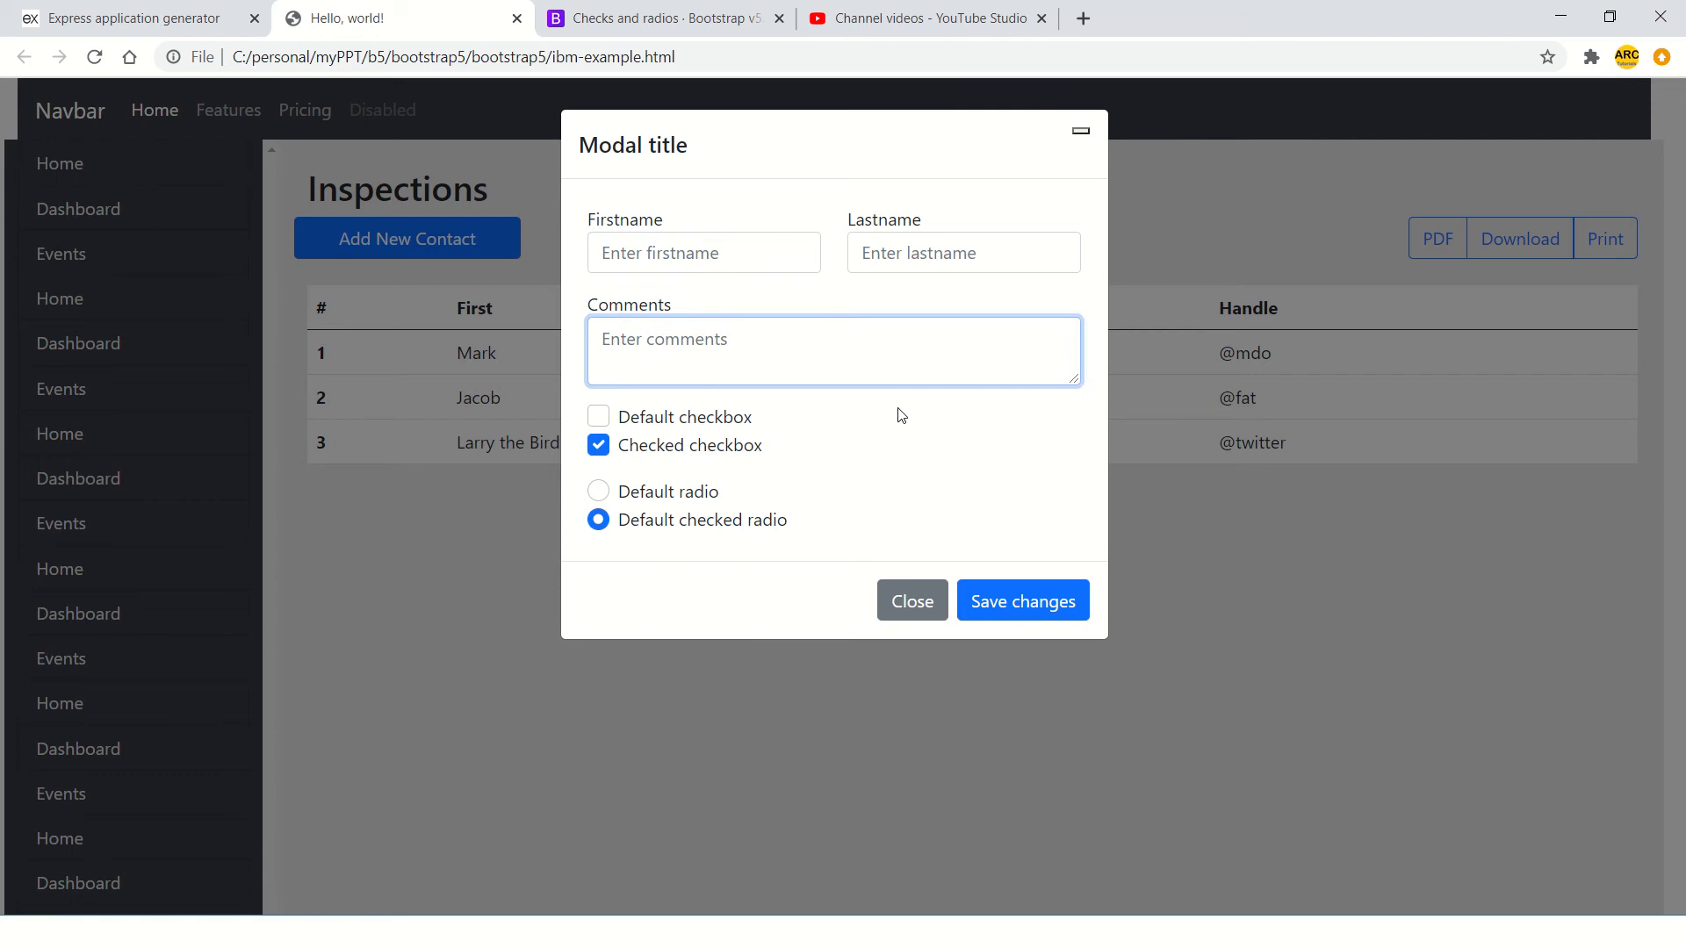
pyautogui.click(661, 436)
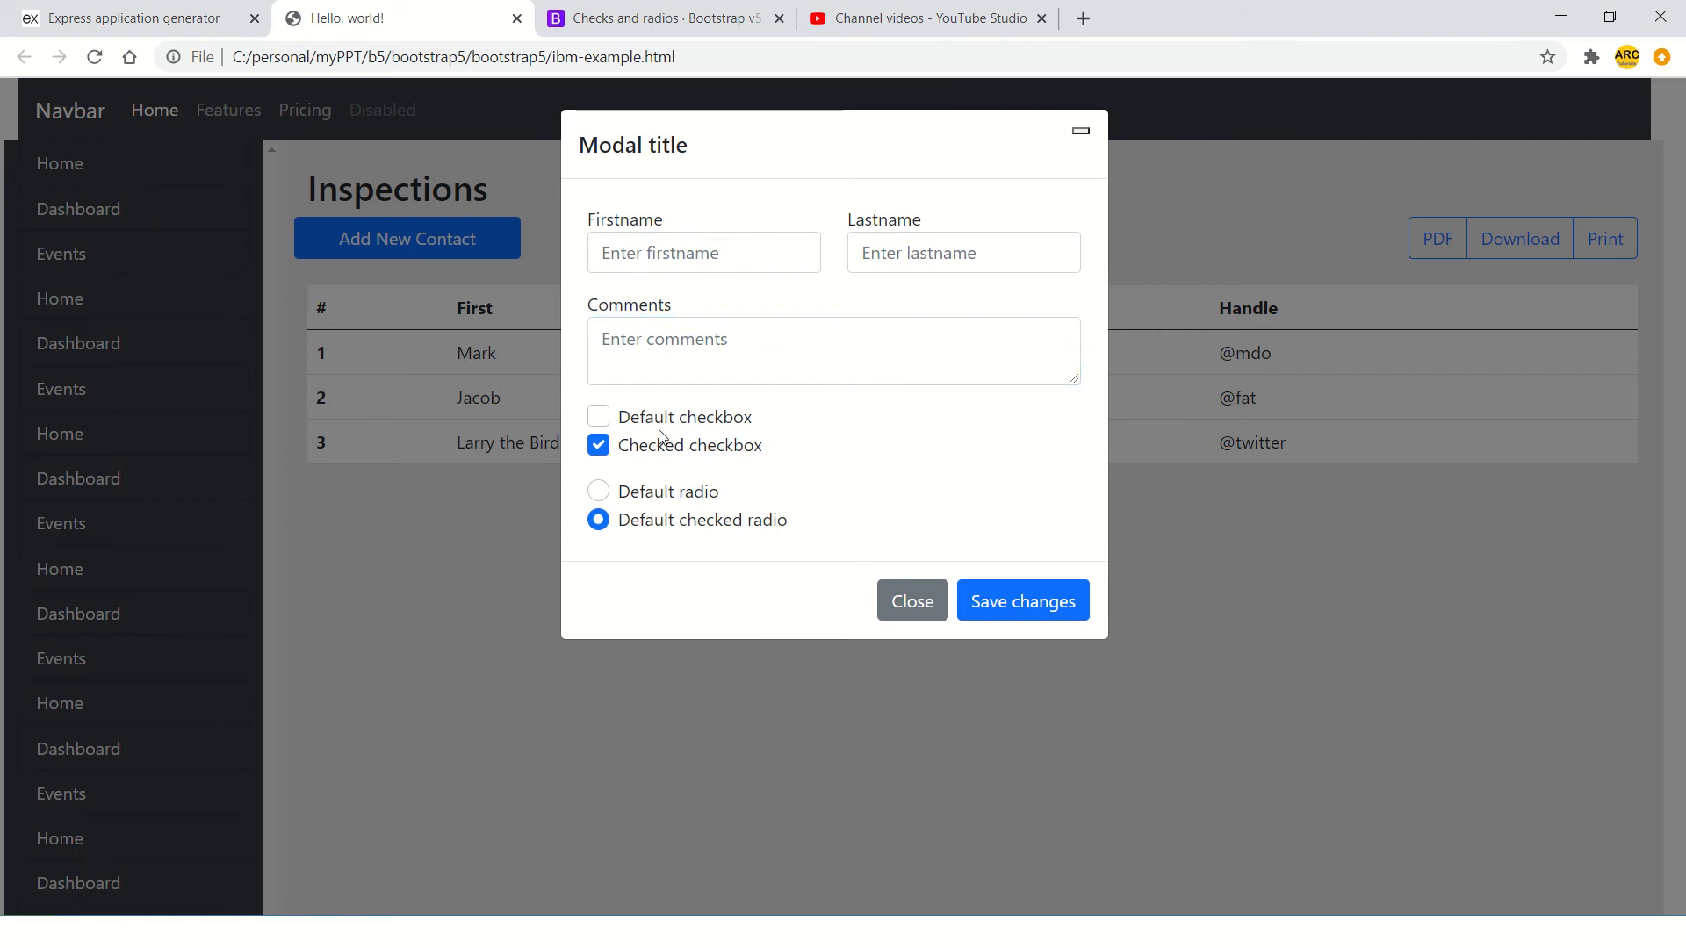
pyautogui.click(598, 490)
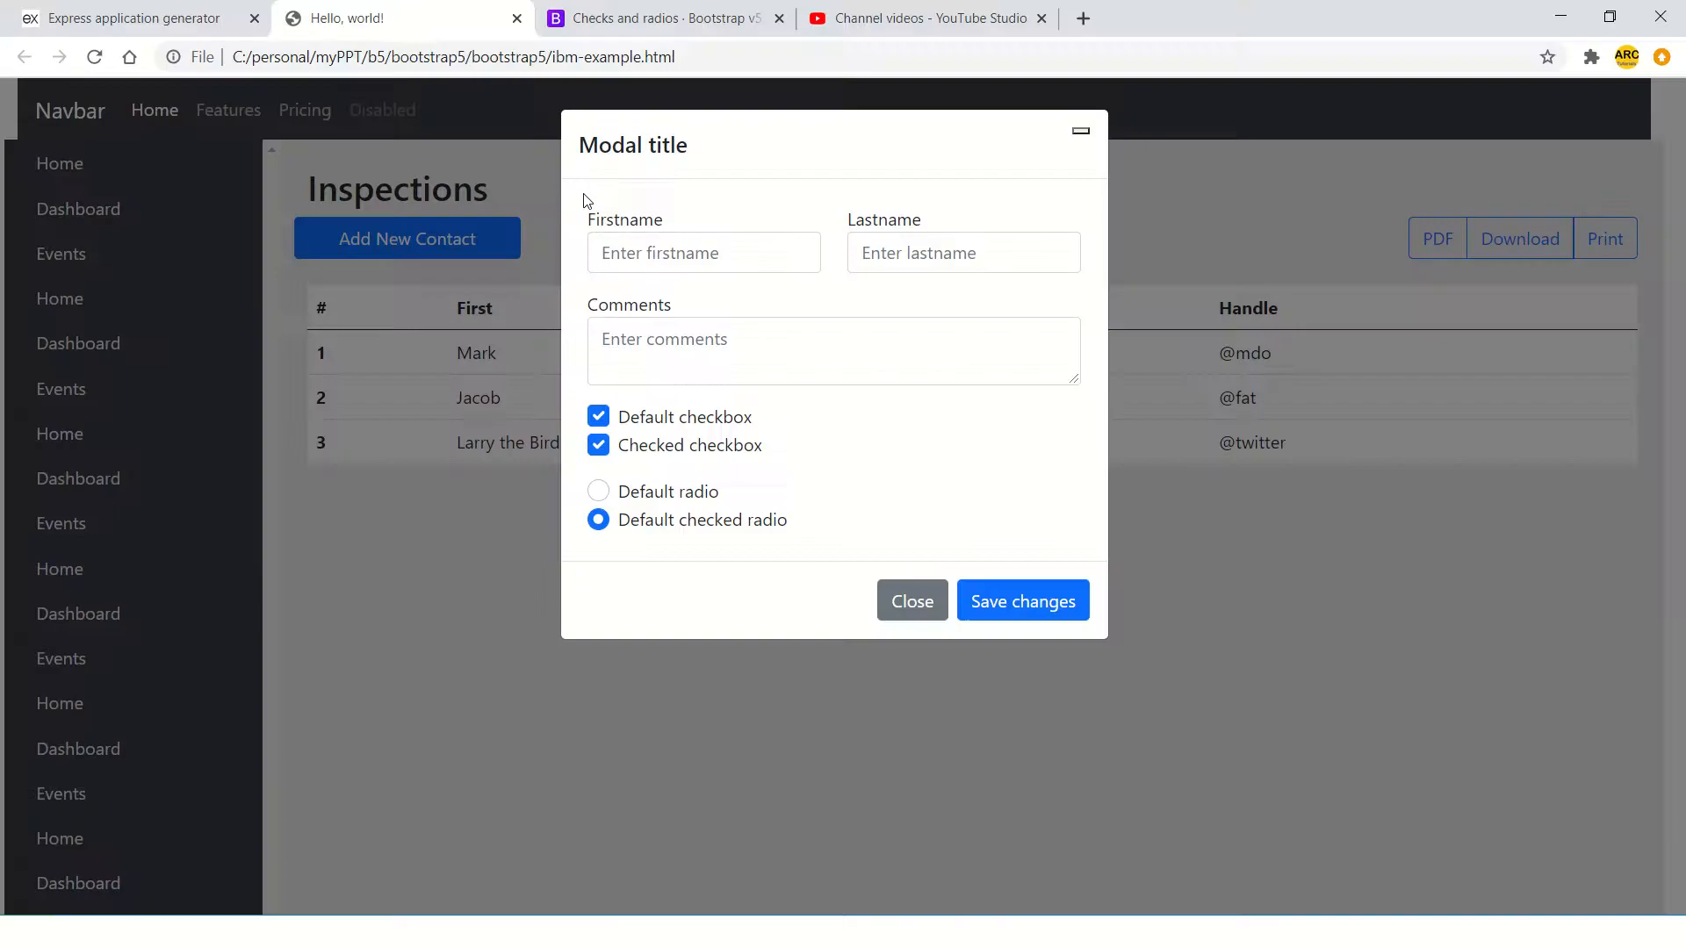
pyautogui.click(661, 18)
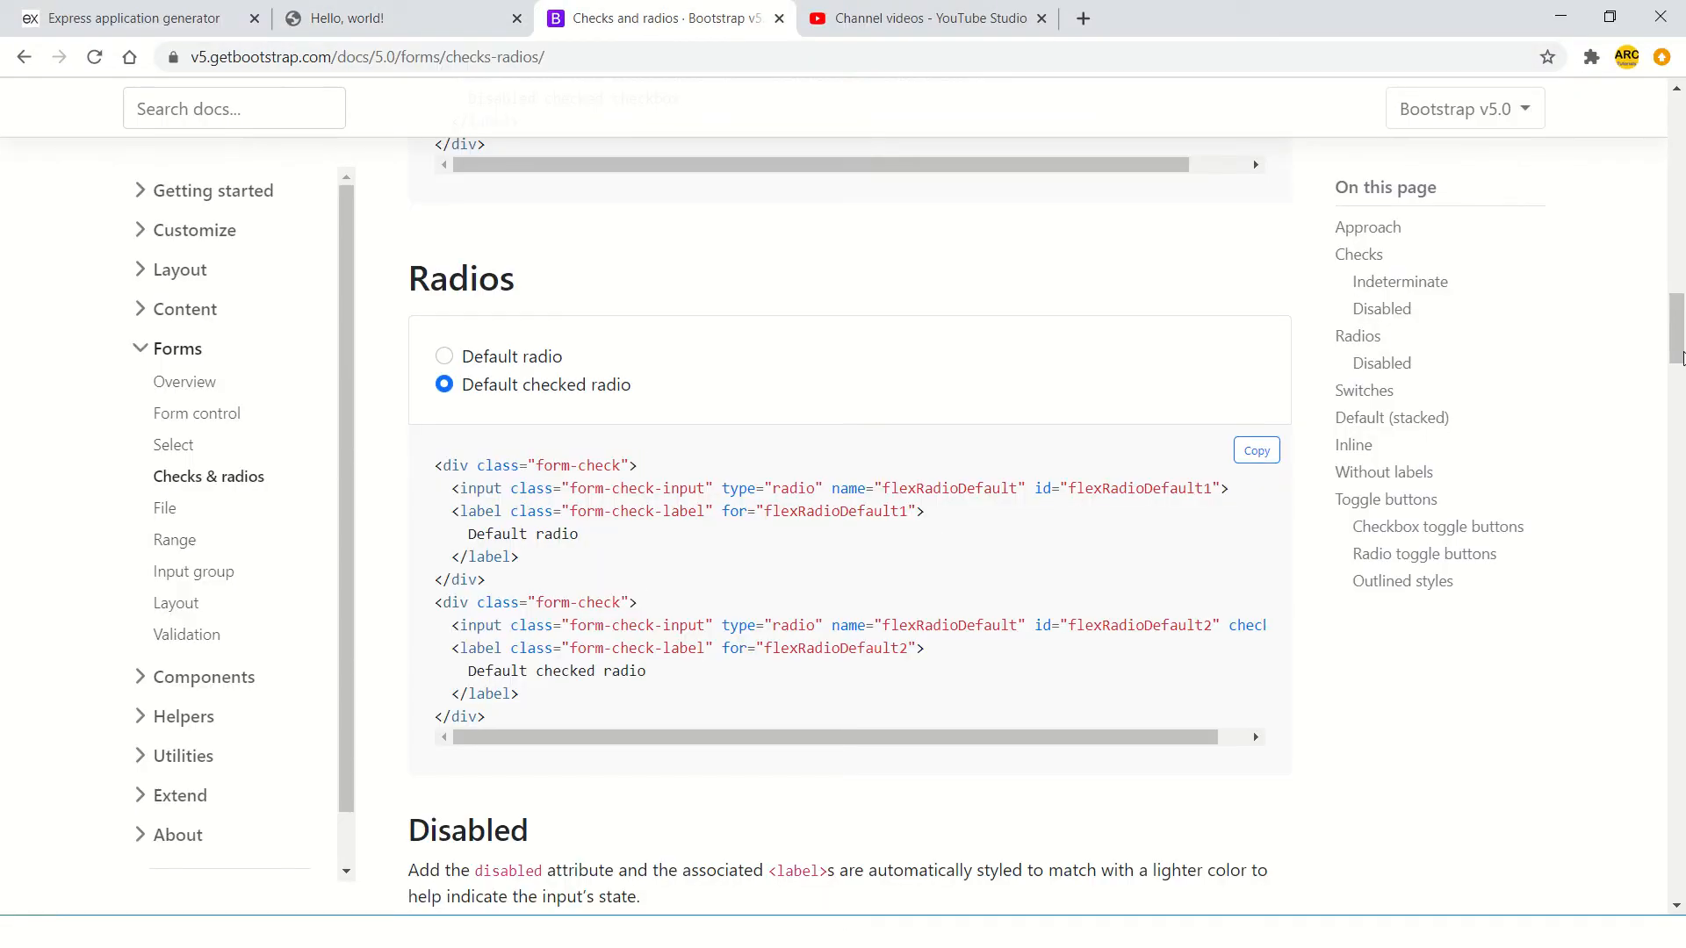
# - Try the Indeterminate checkbox example, then go to the Forms Range docs page
pyautogui.scroll(3)
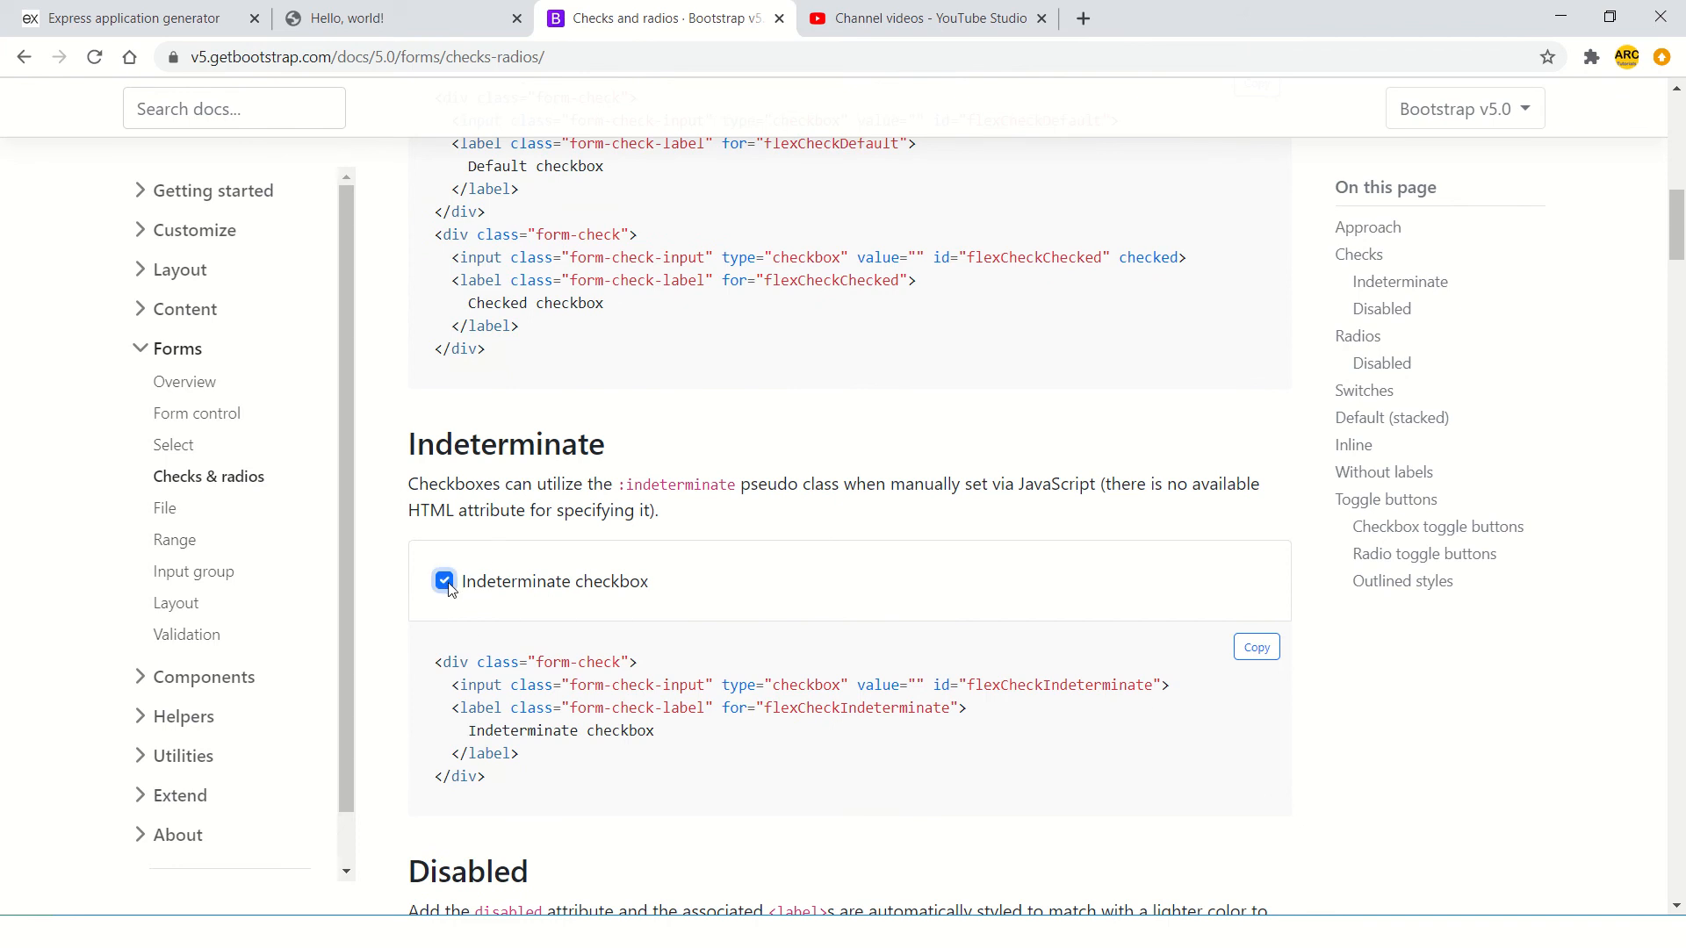
pyautogui.click(444, 581)
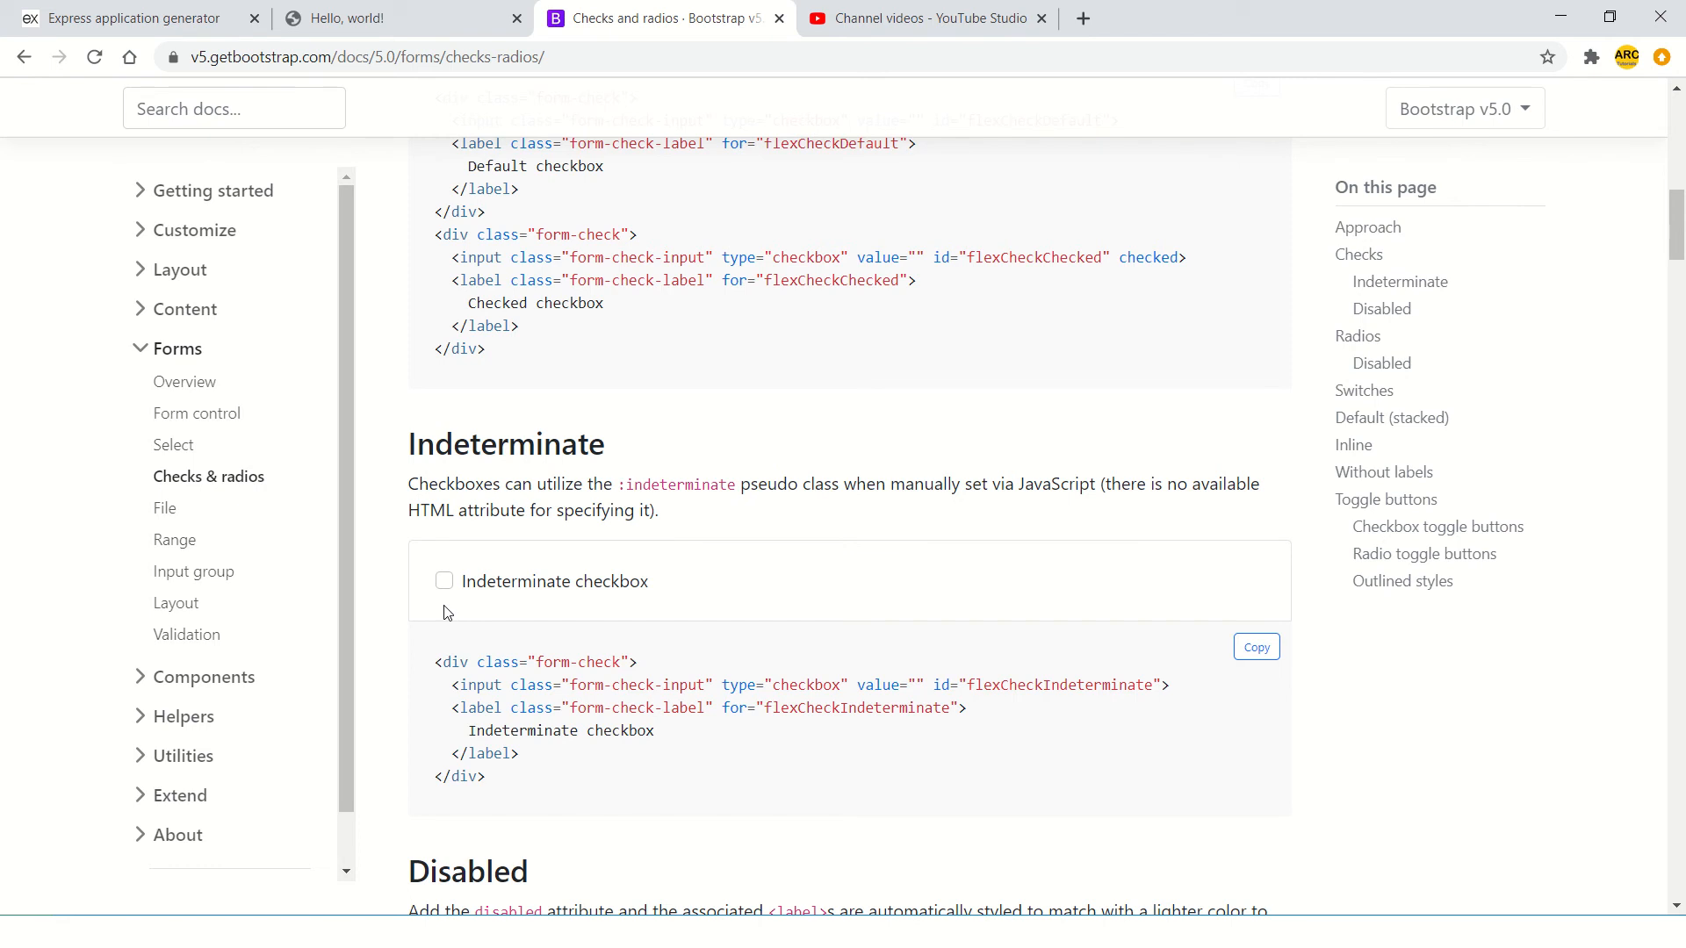
pyautogui.click(173, 538)
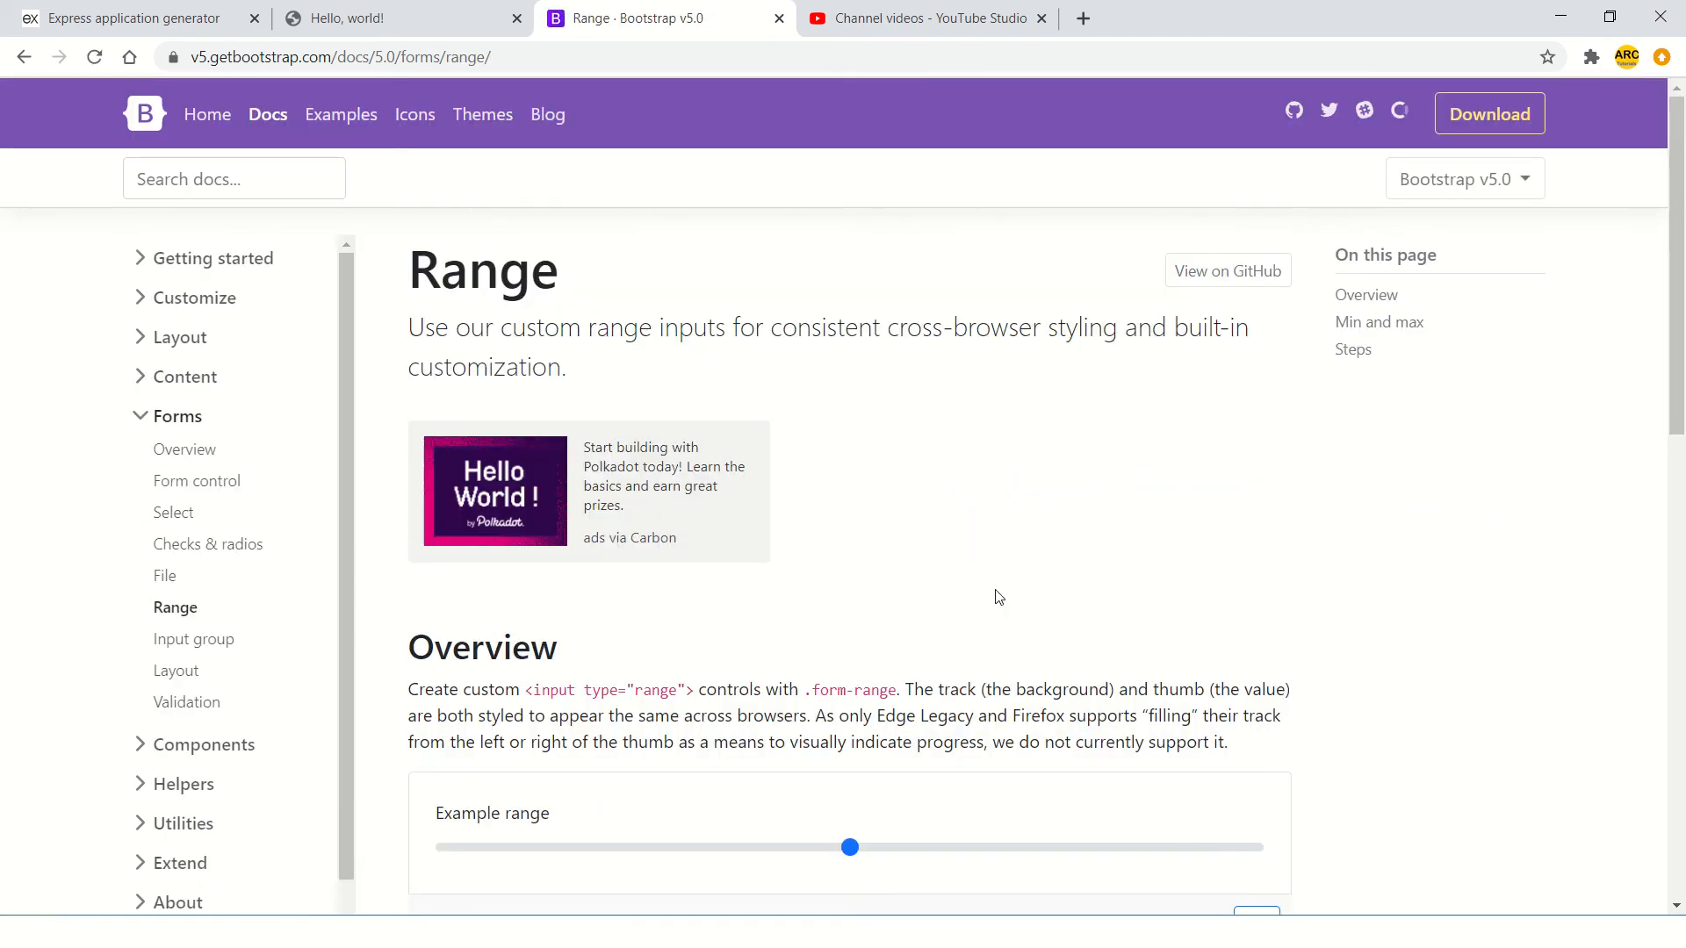
# - Try the Range example sliders and copy the Example range markup
pyautogui.scroll(-3)
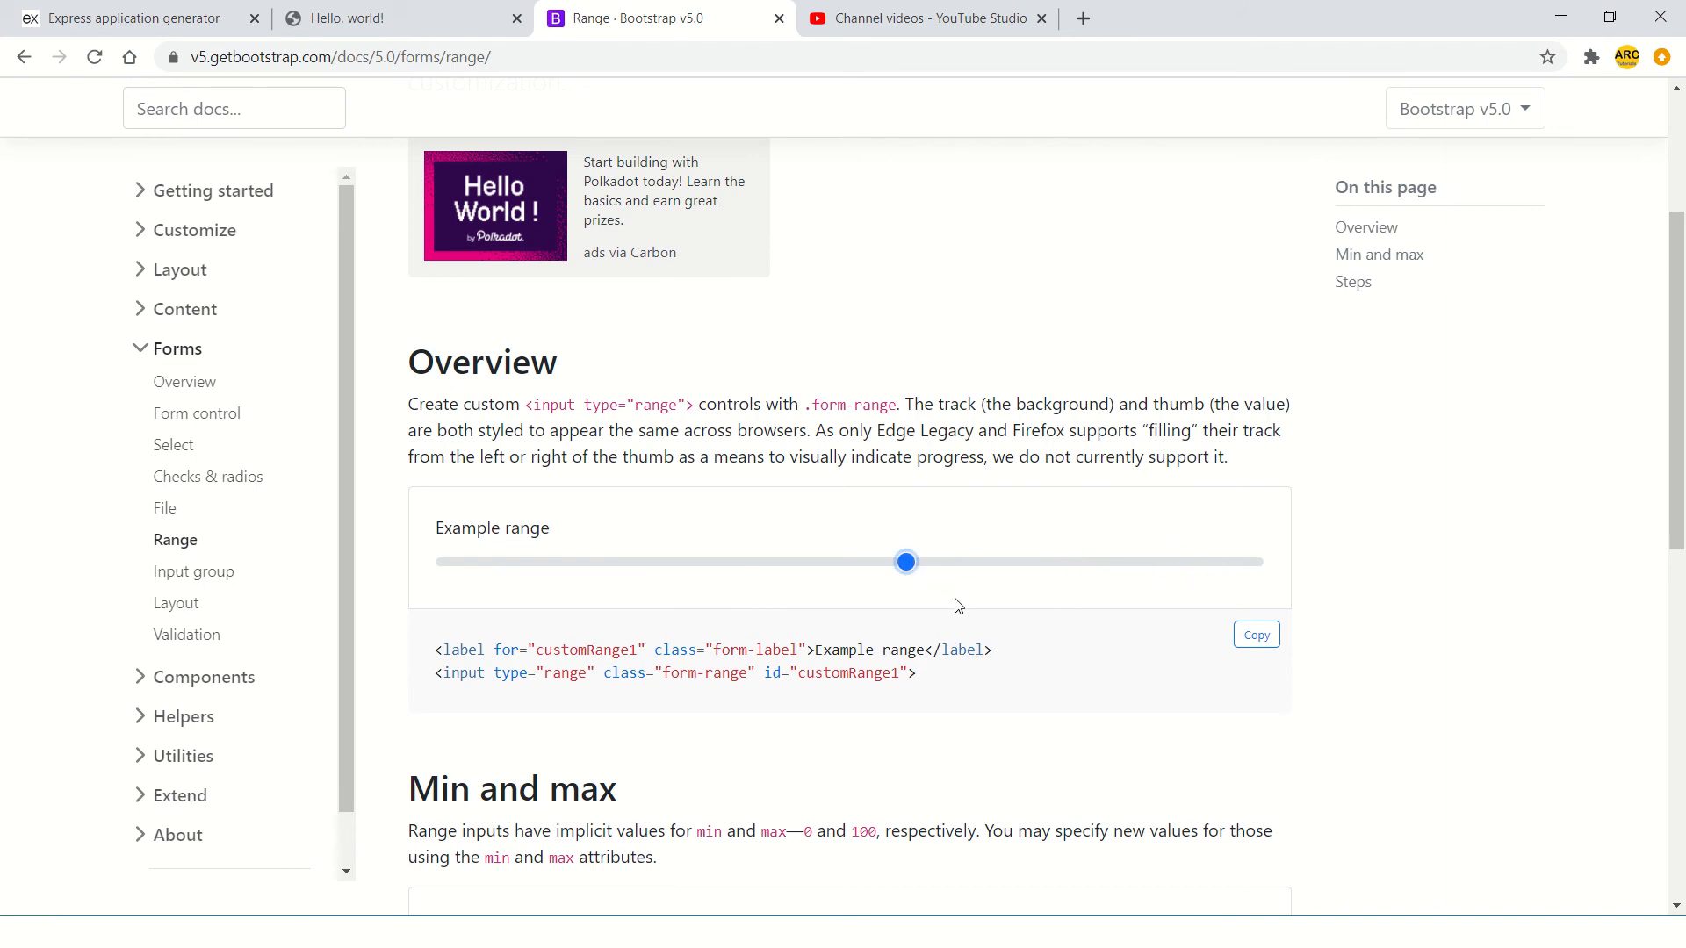
pyautogui.scroll(-3)
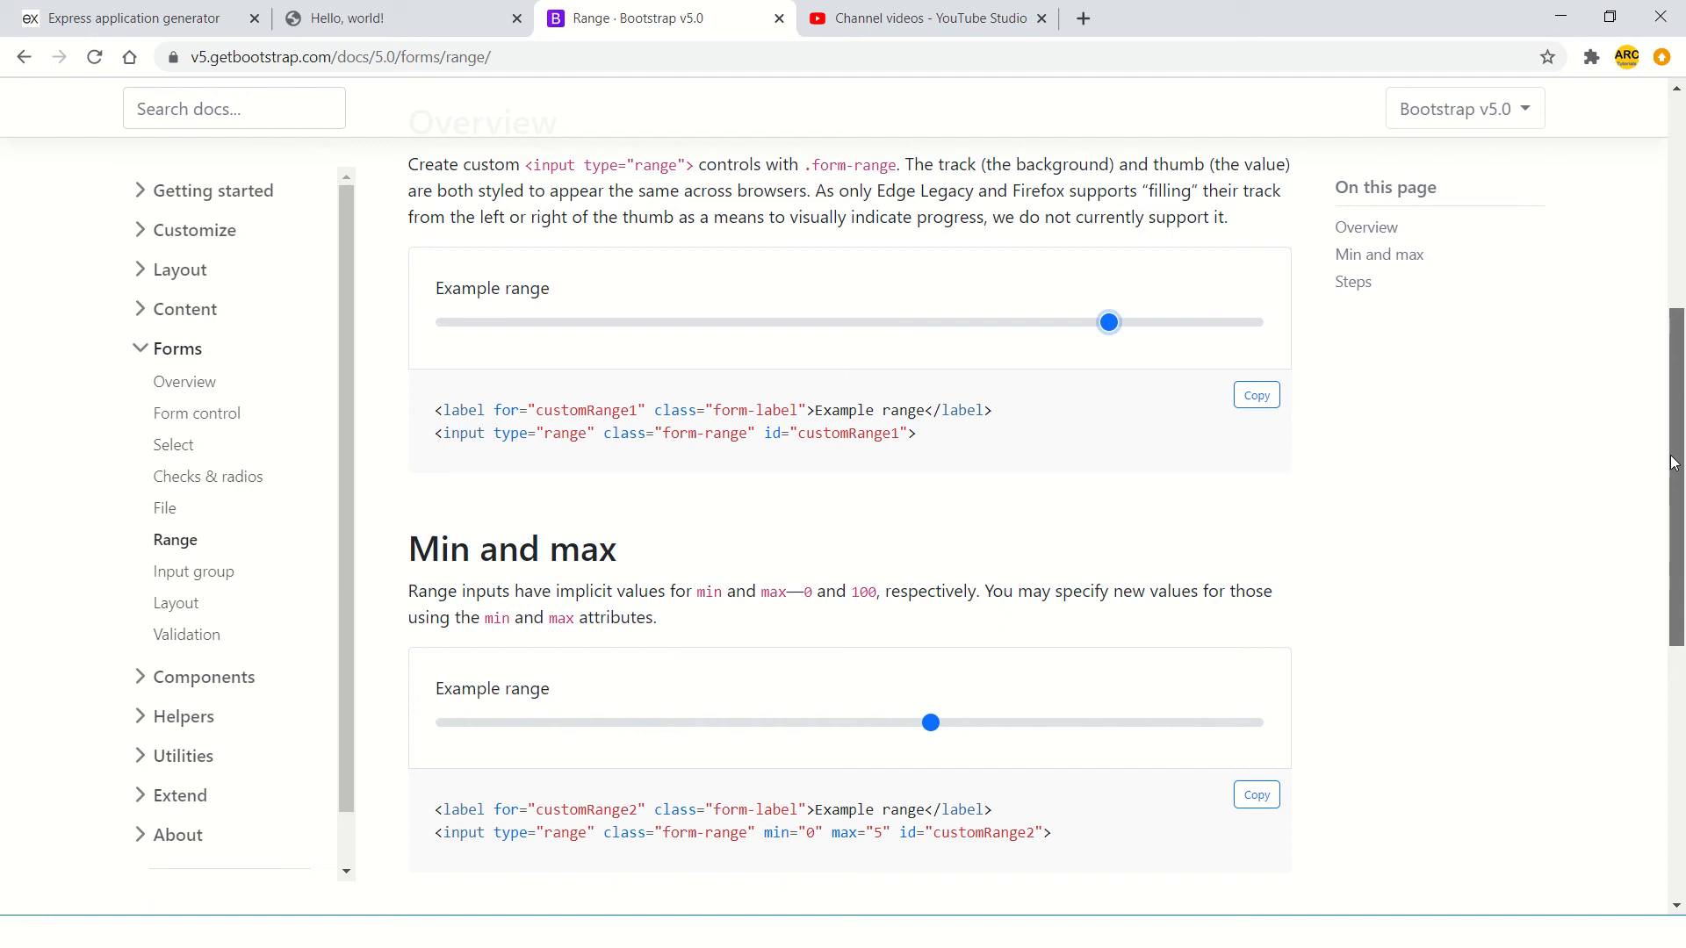
pyautogui.scroll(-3)
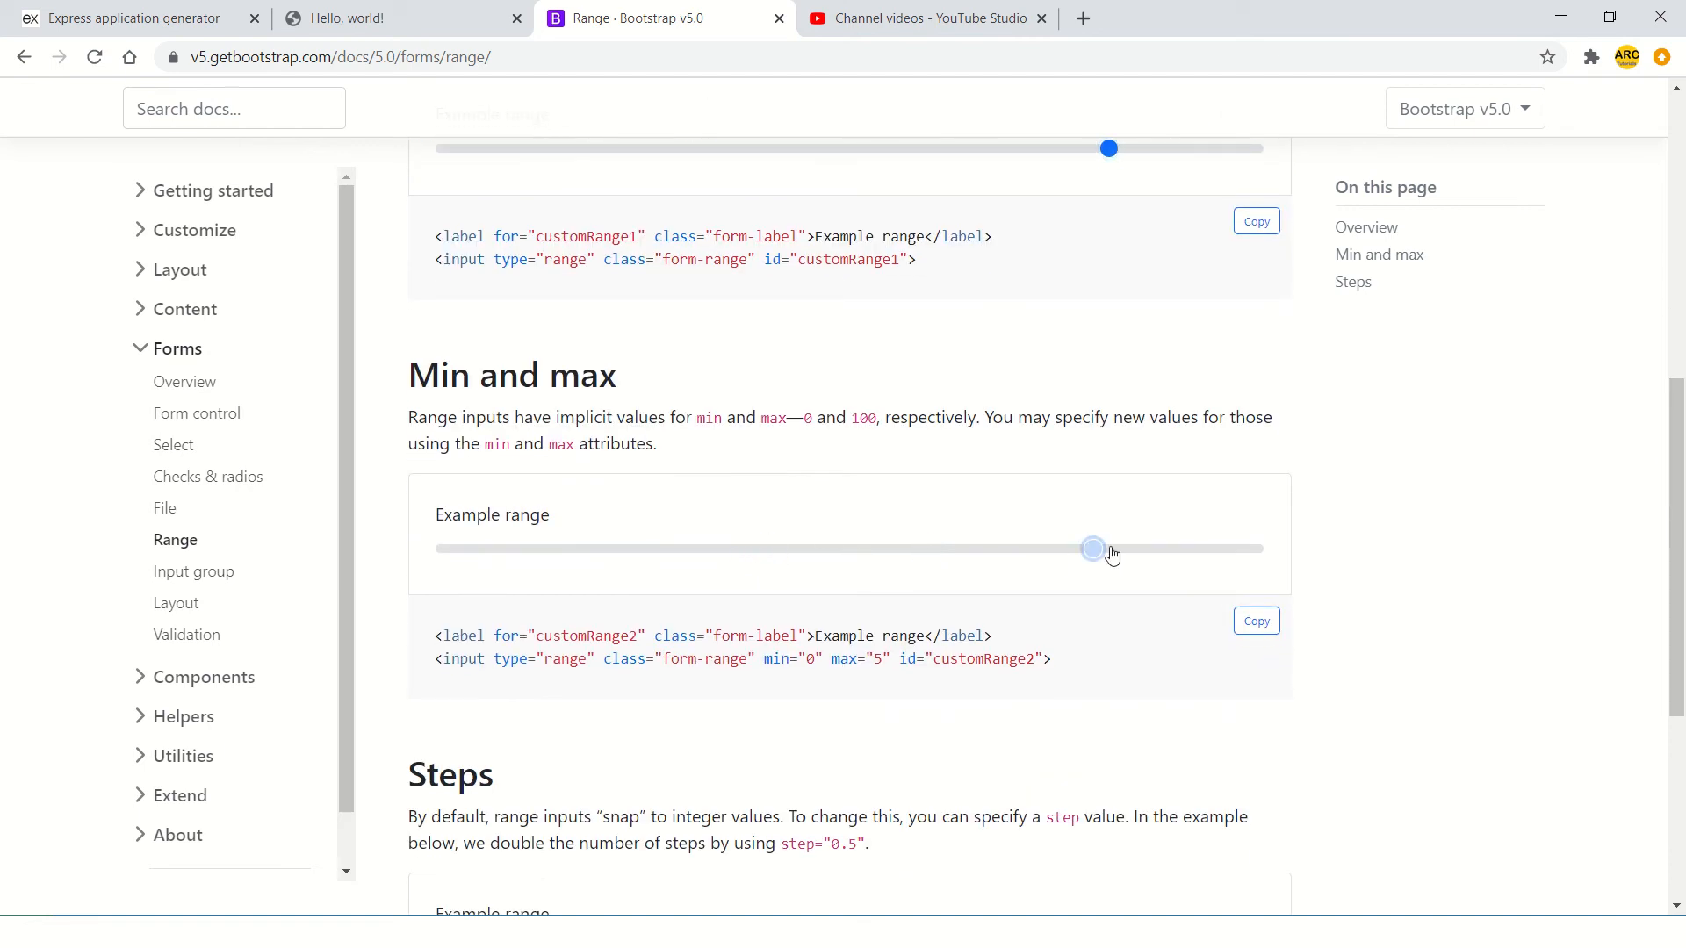
pyautogui.scroll(-3)
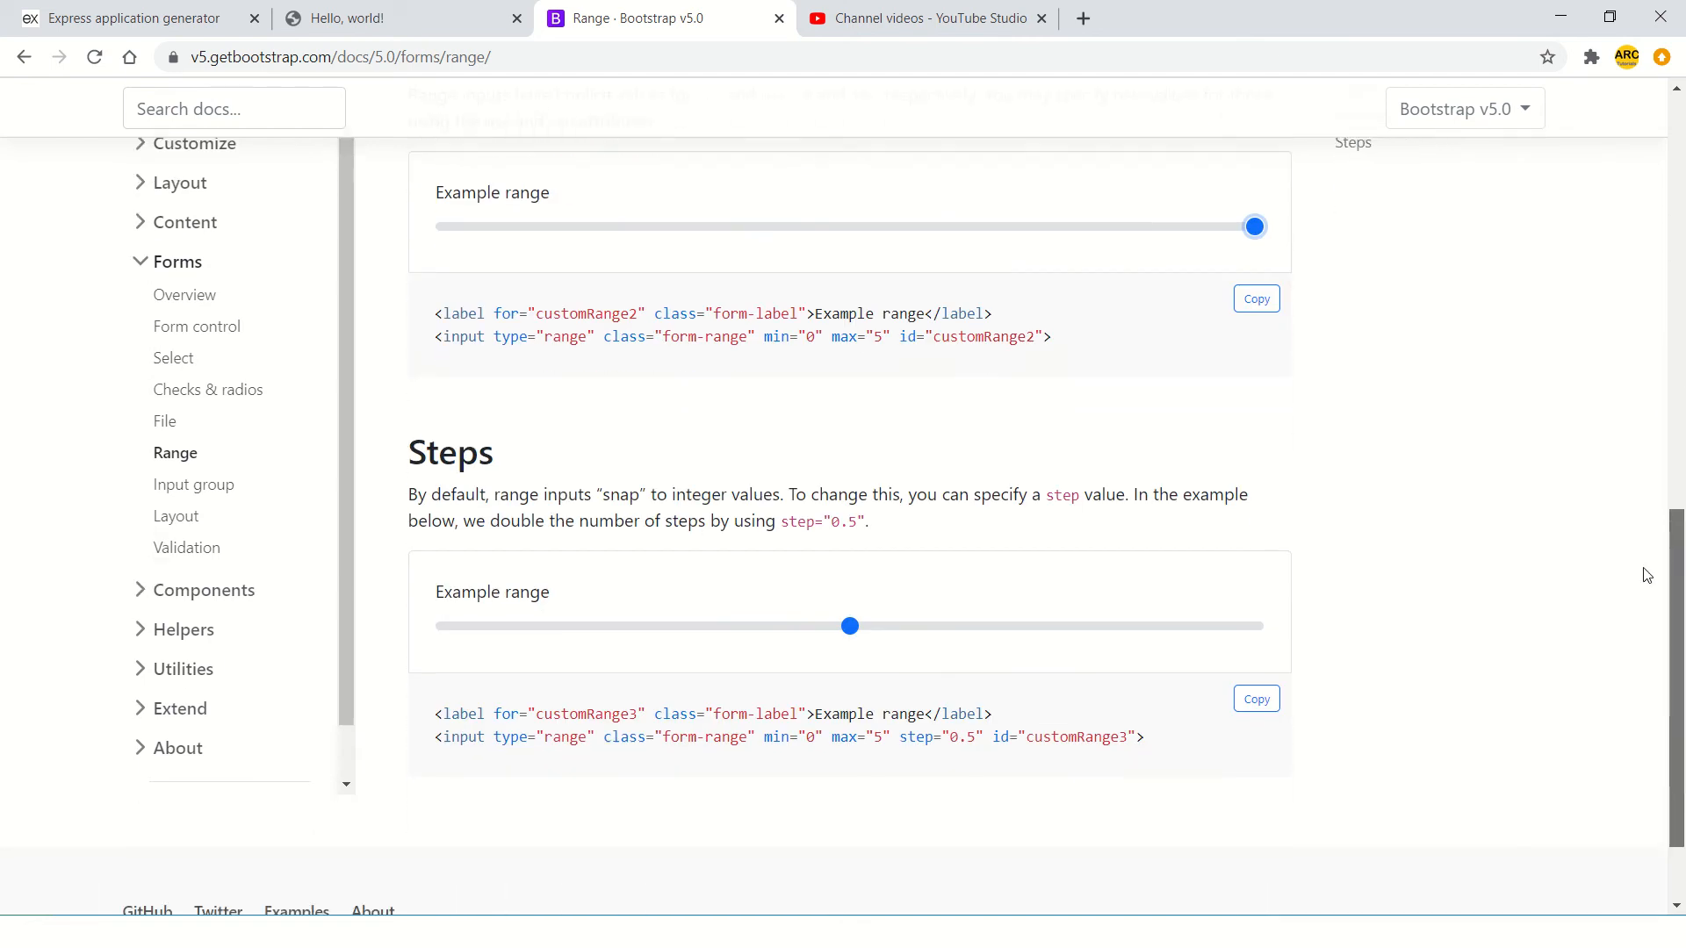
pyautogui.scroll(-3)
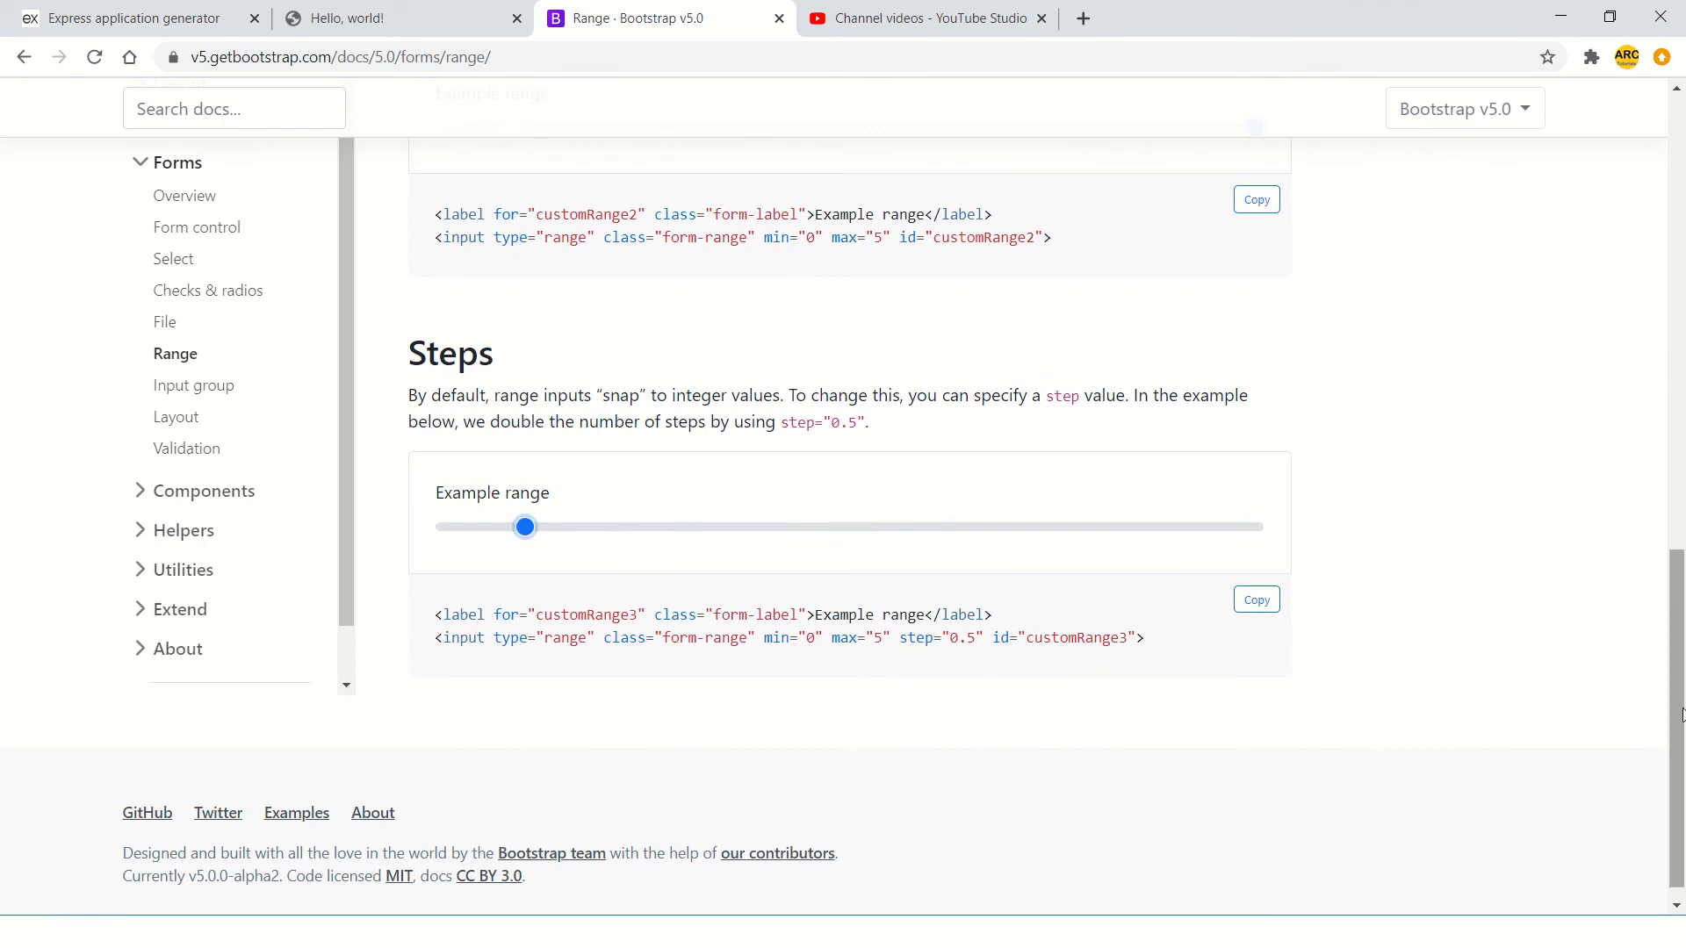
pyautogui.scroll(3)
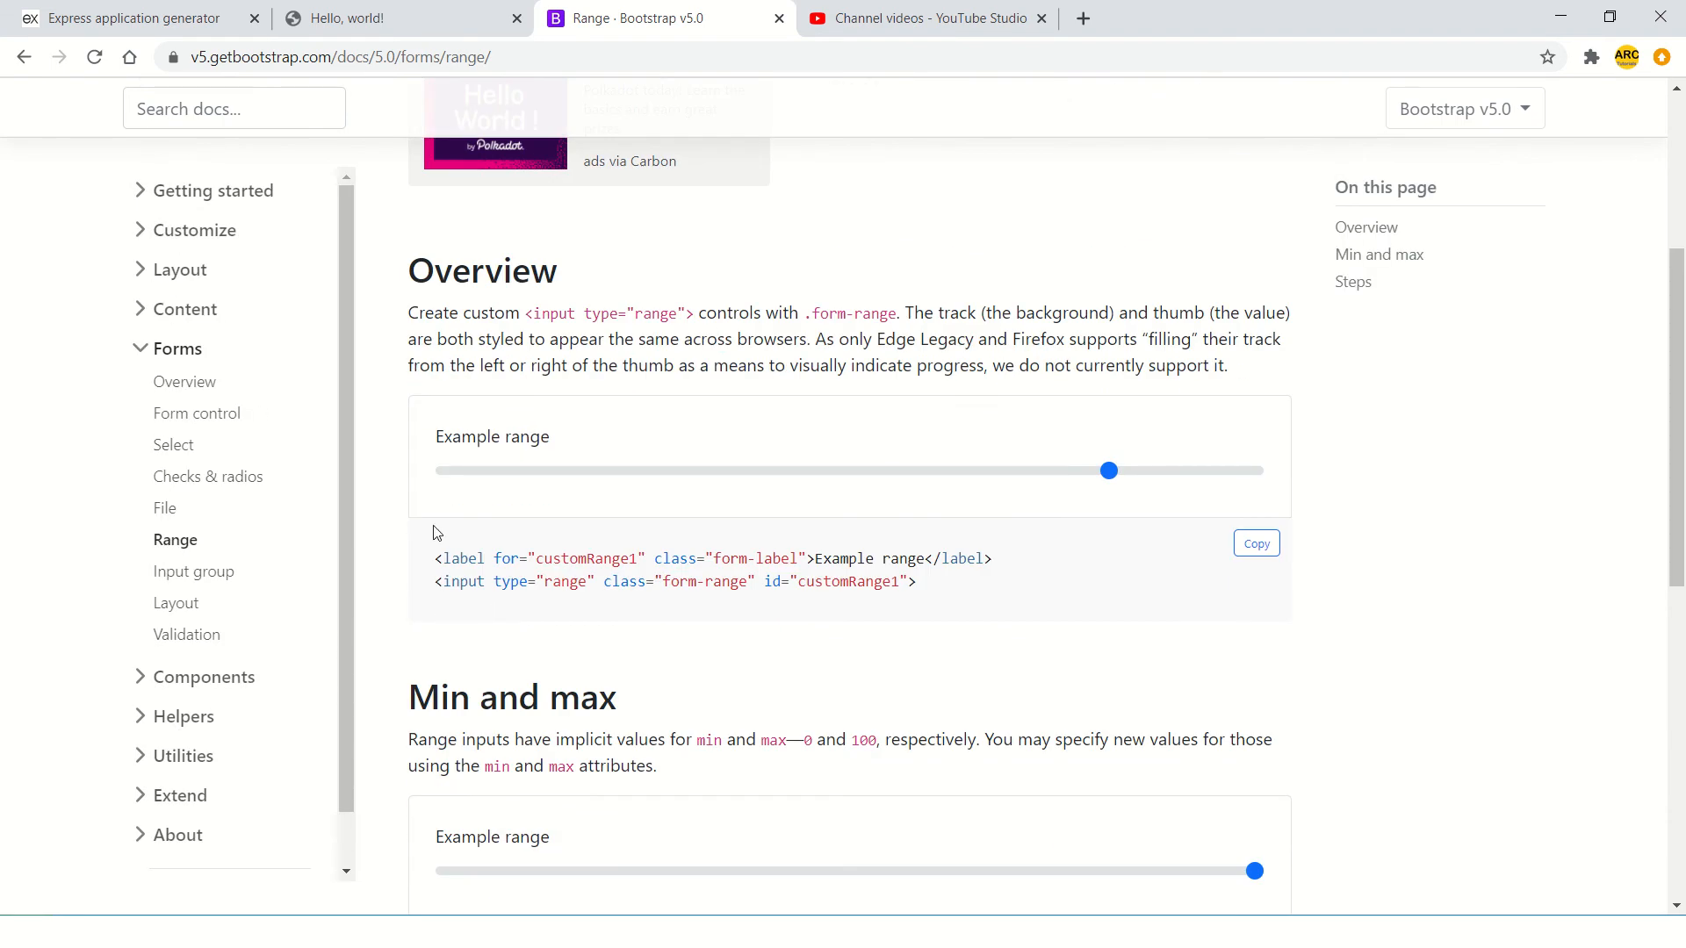
pyautogui.doubleClick(713, 570)
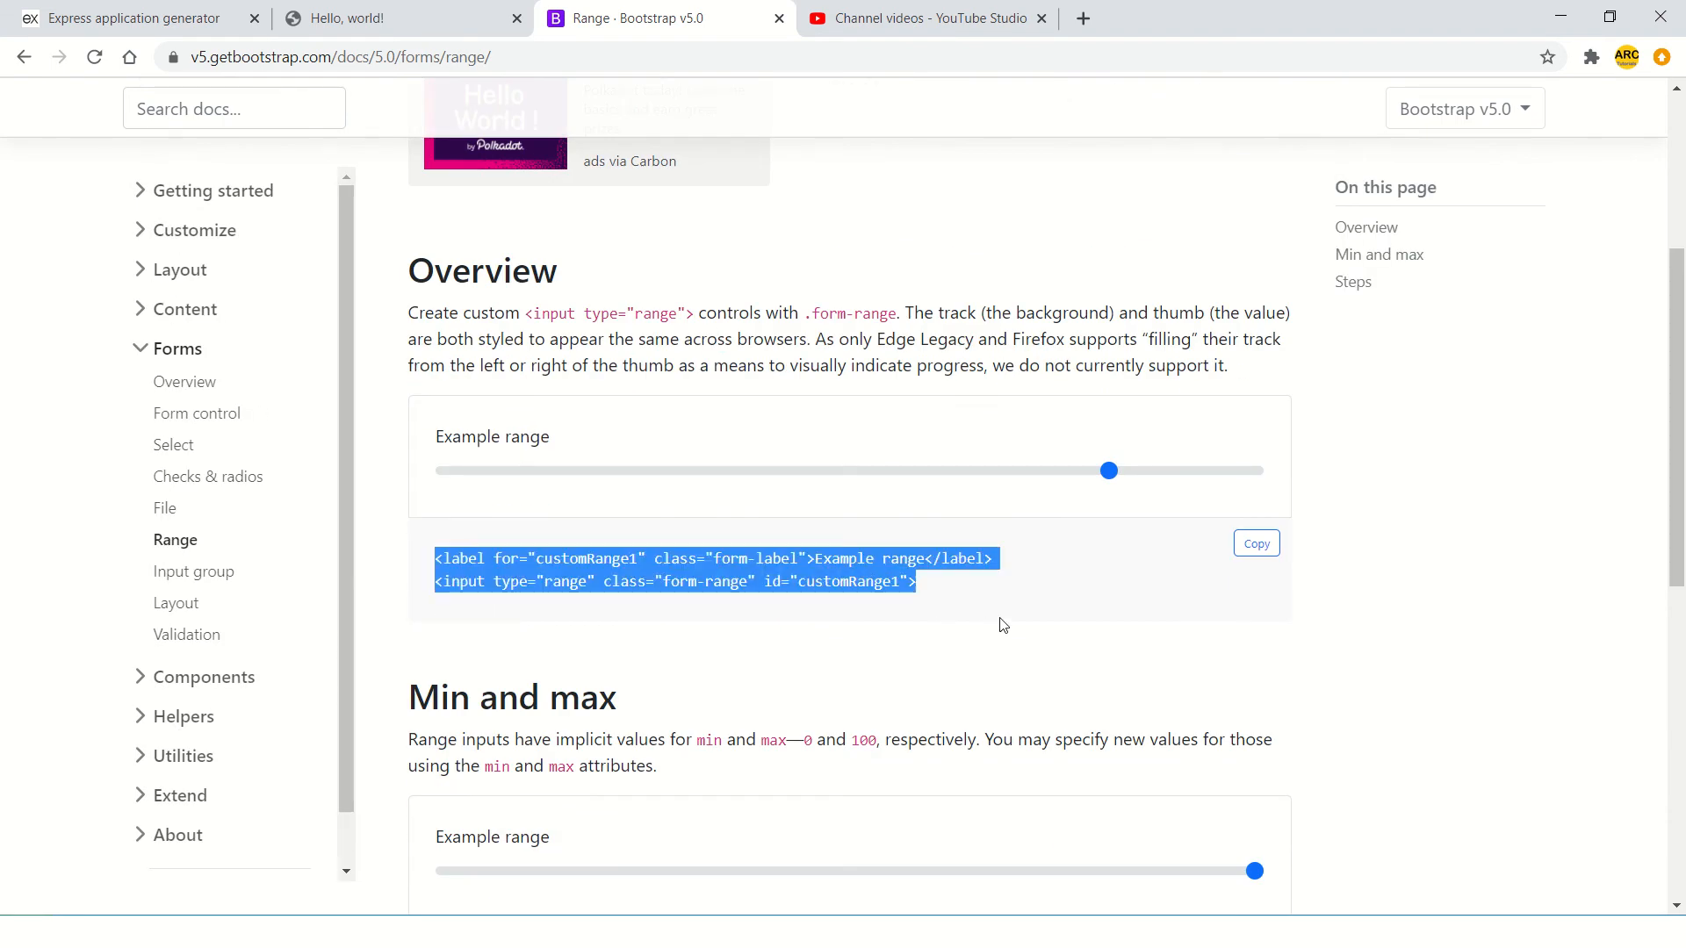
pyautogui.press('alt+tab')
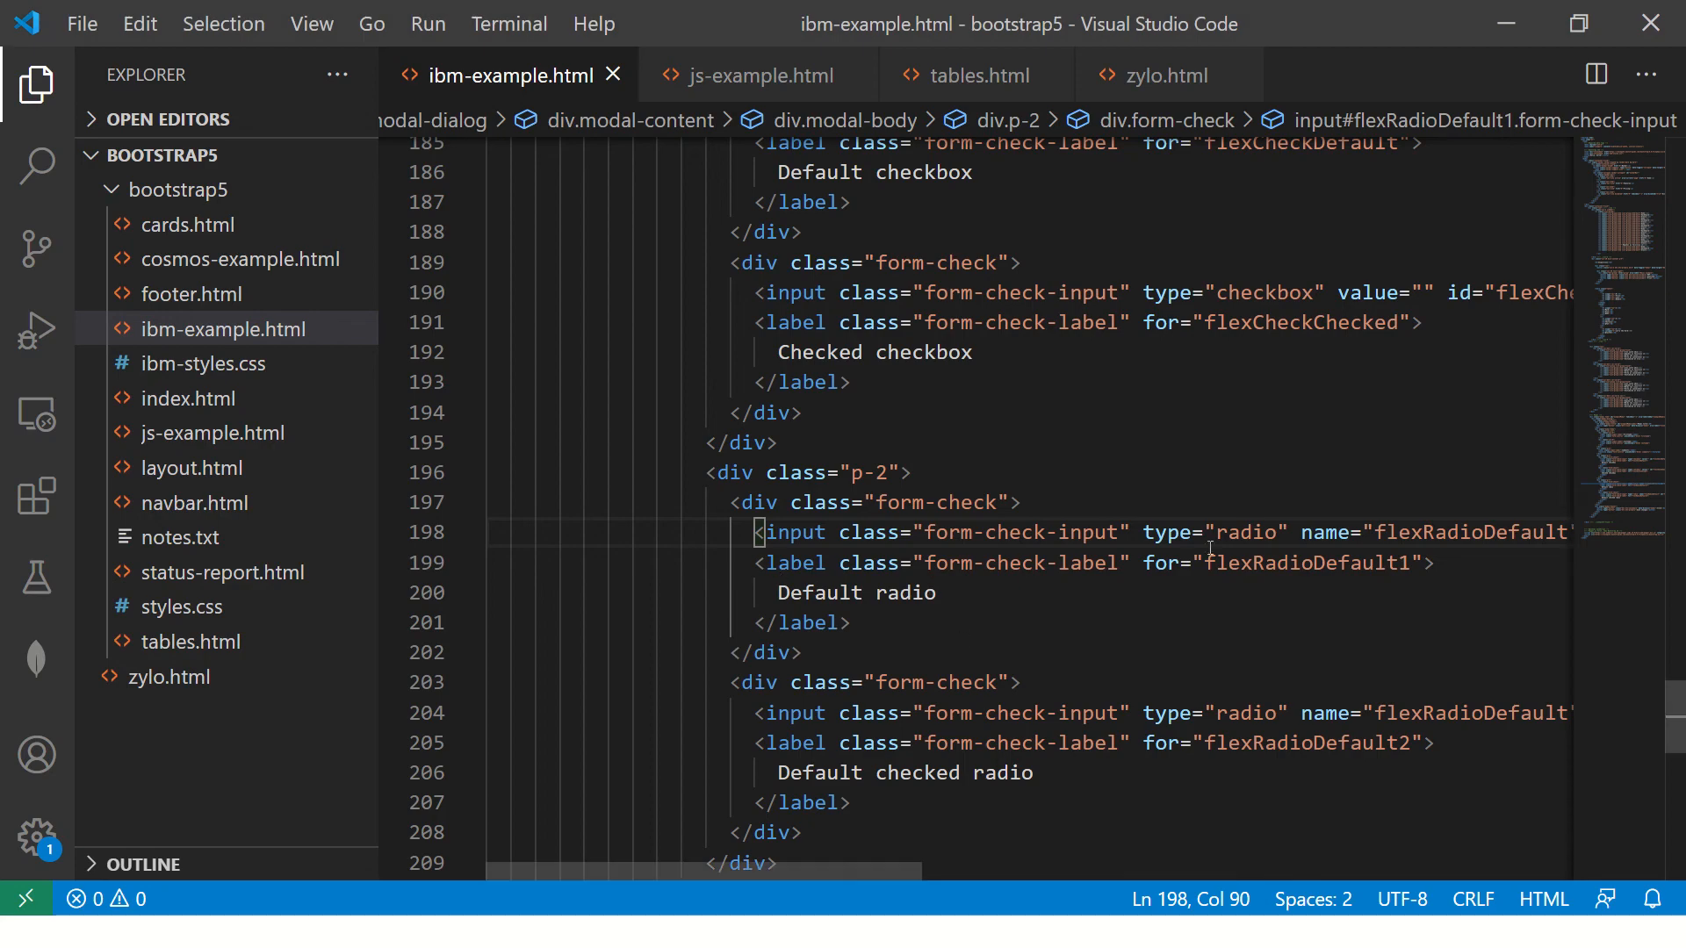
# - Add a p-2 block with the customRange1 'Example range' label and range input to the modal
pyautogui.scroll(-3)
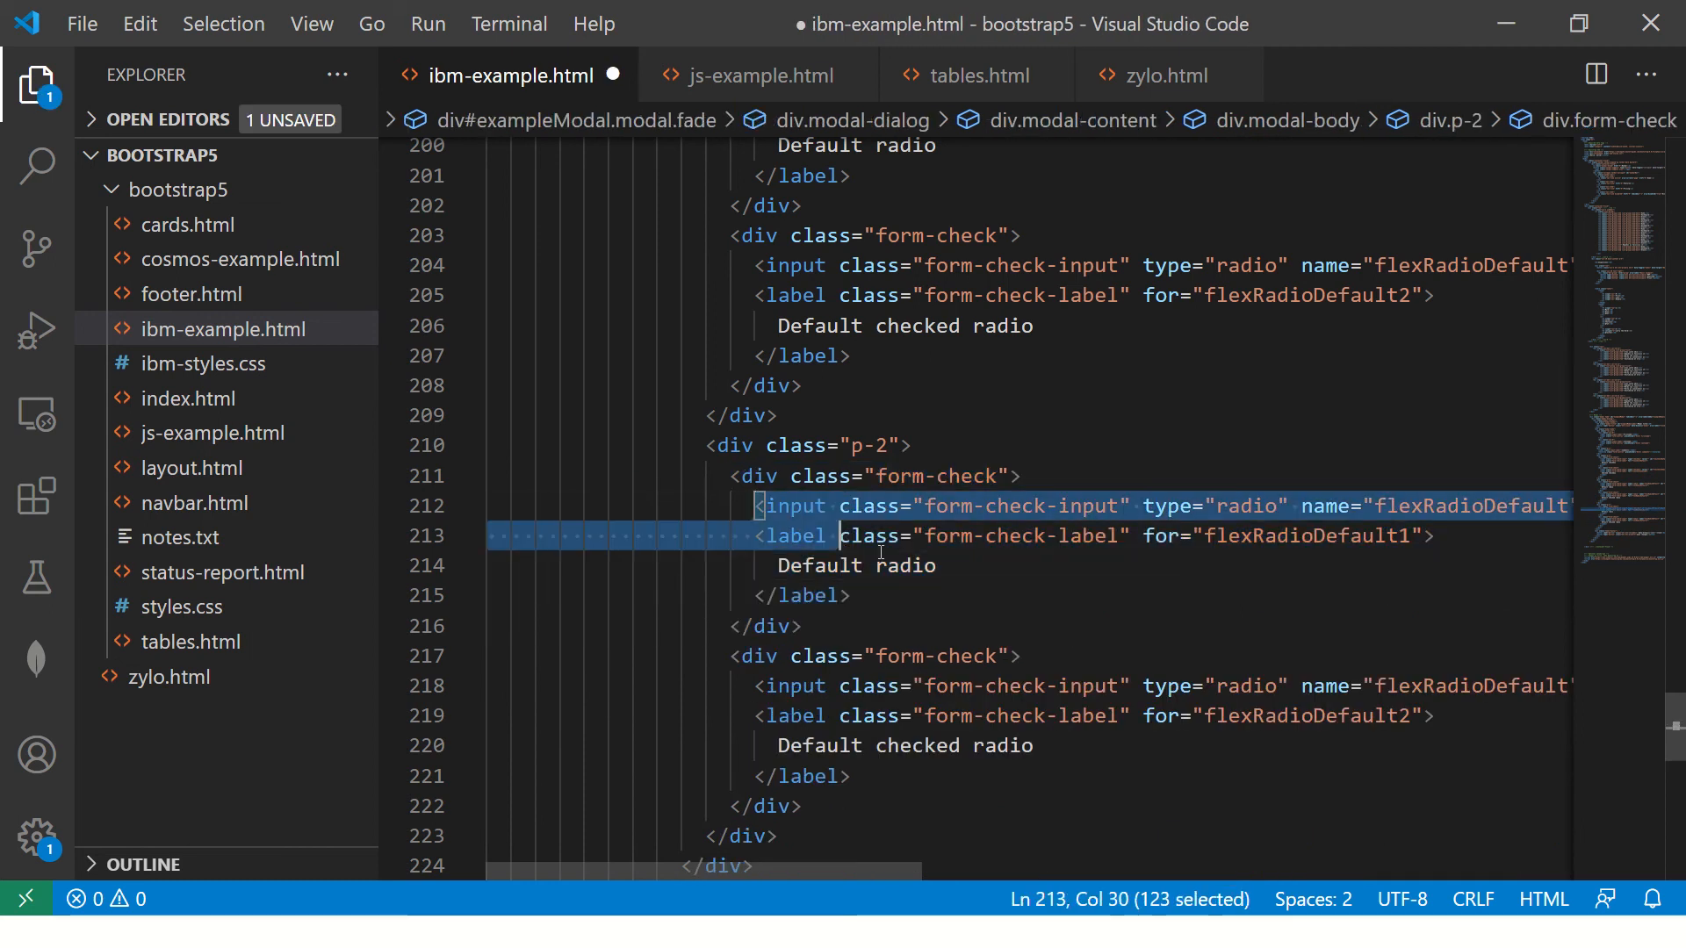
pyautogui.write('<label for="customRange1" class="form-label">Example range</label>')
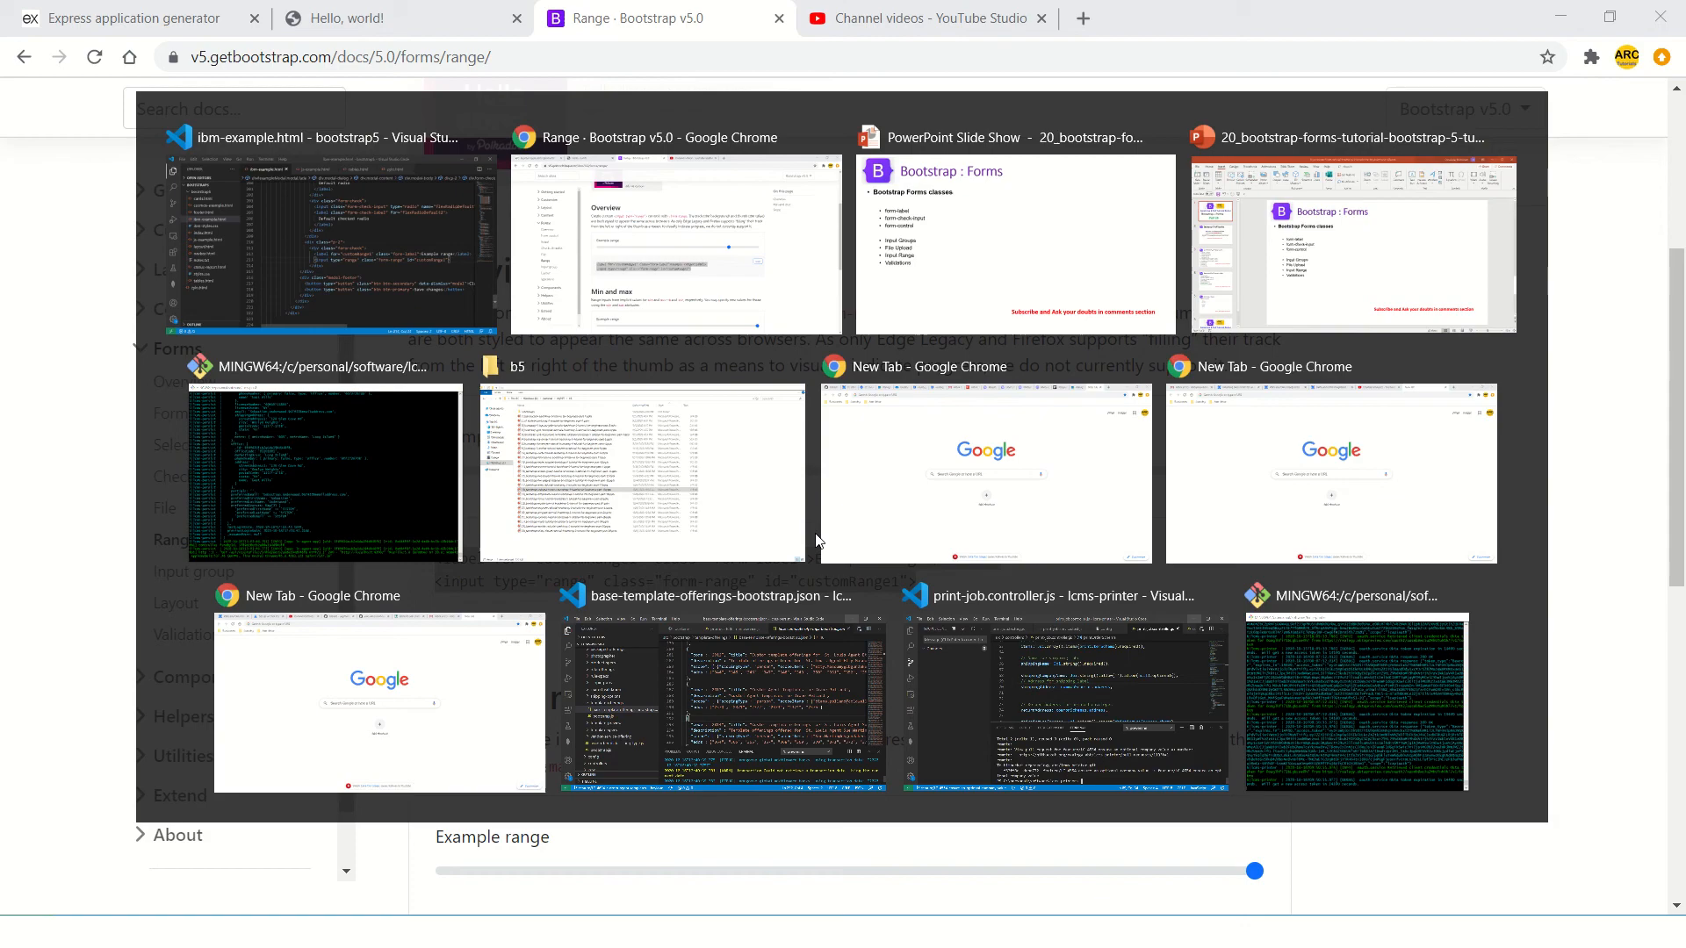
pyautogui.click(322, 240)
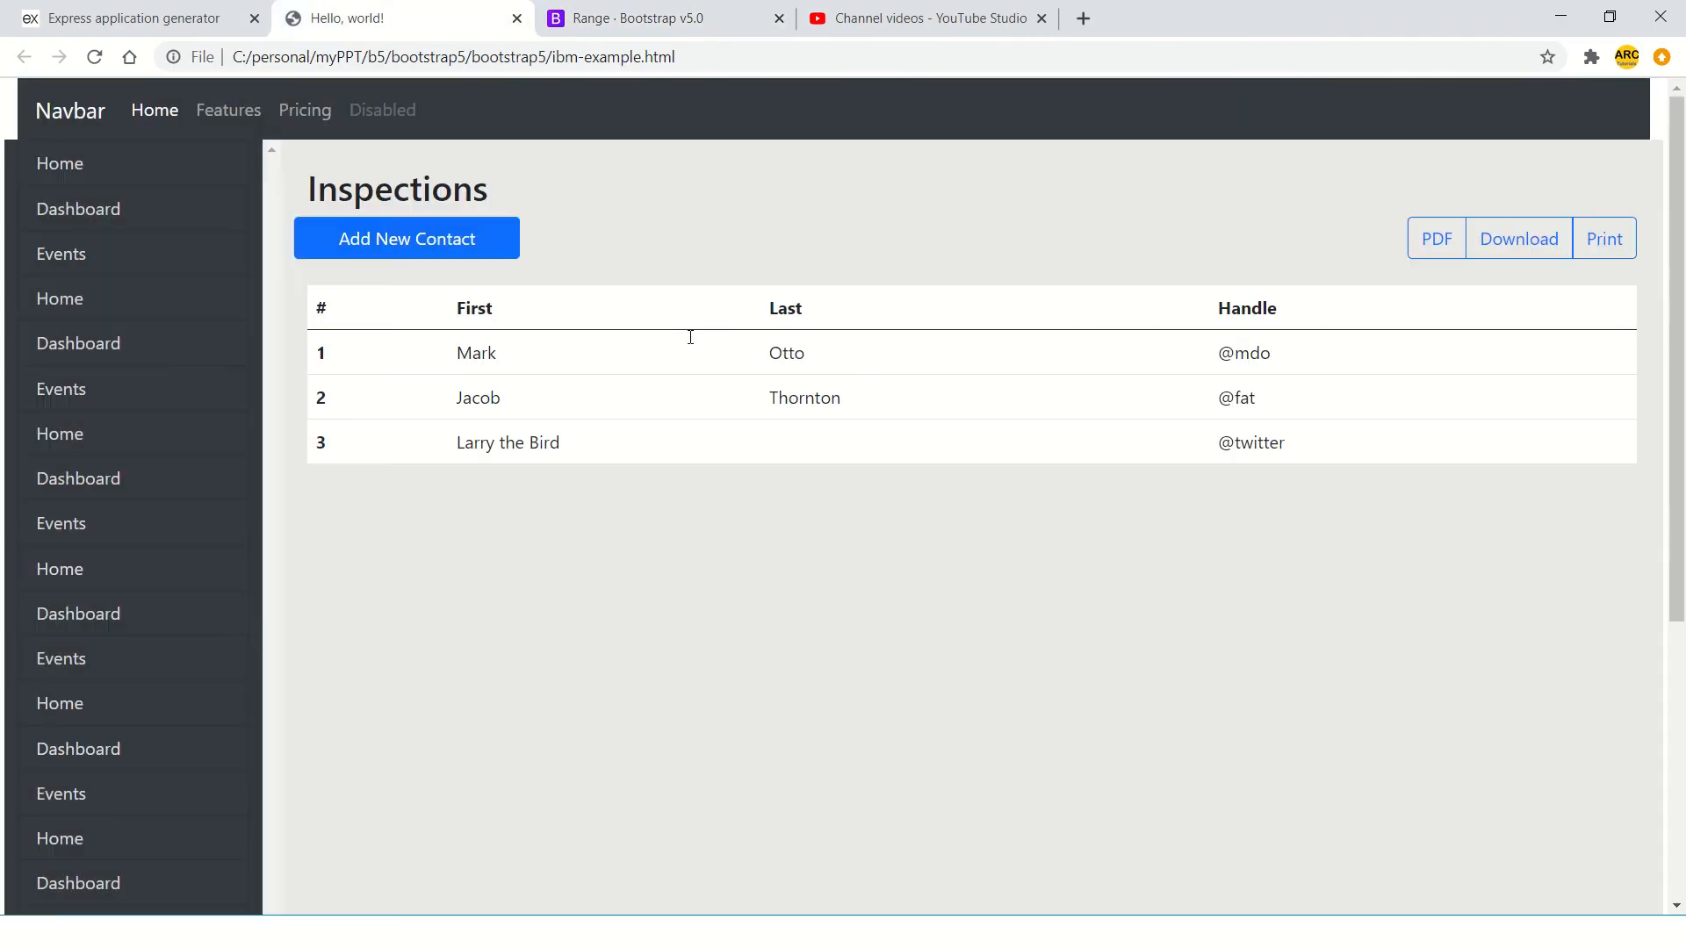
# - Open the Add New Contact modal to verify the Example range slider below the radios
pyautogui.click(406, 238)
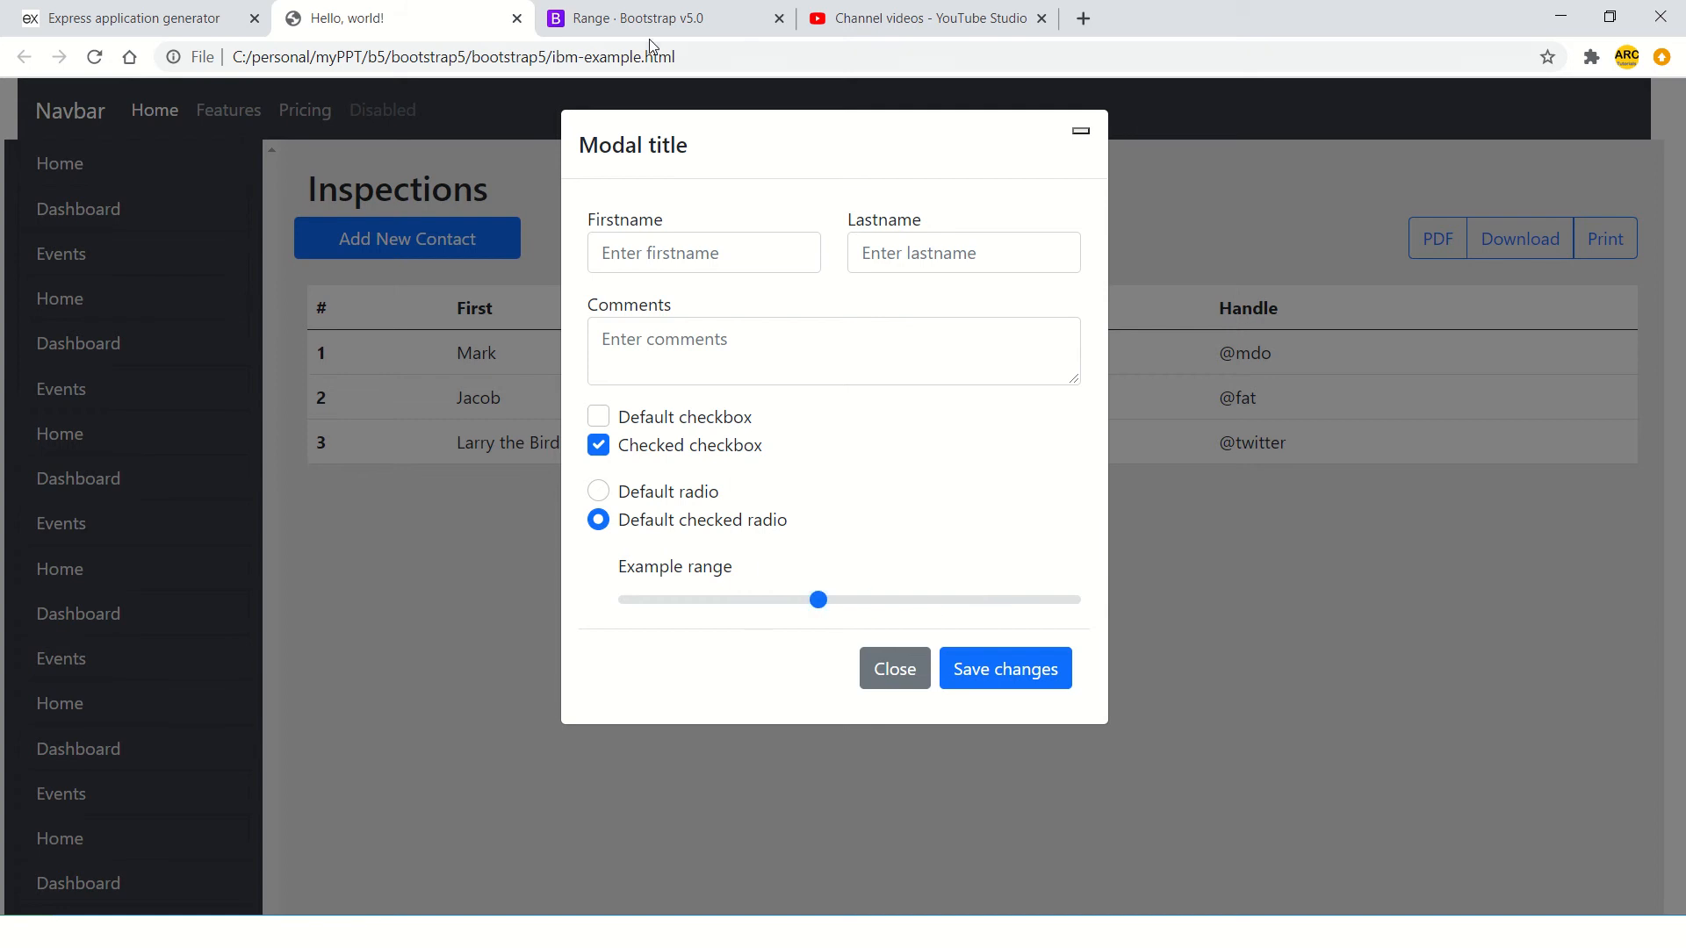
pyautogui.click(646, 19)
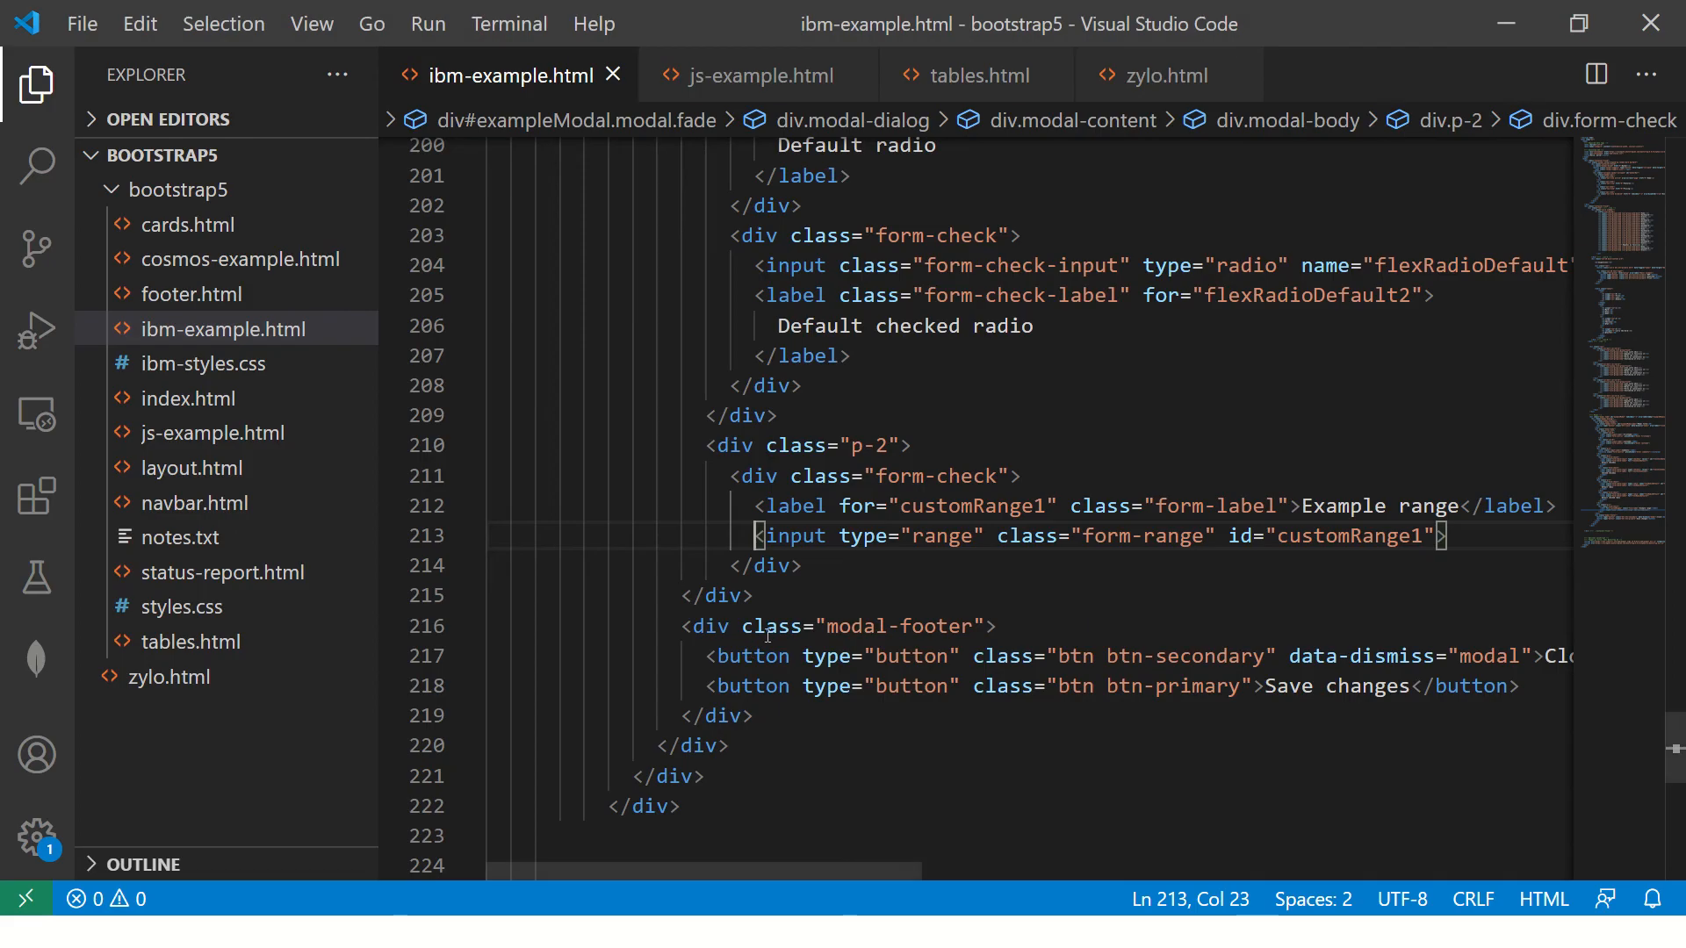
# - Review the range block's wrapping p-2 div against the browser, then open the Input group docs
pyautogui.click(709, 594)
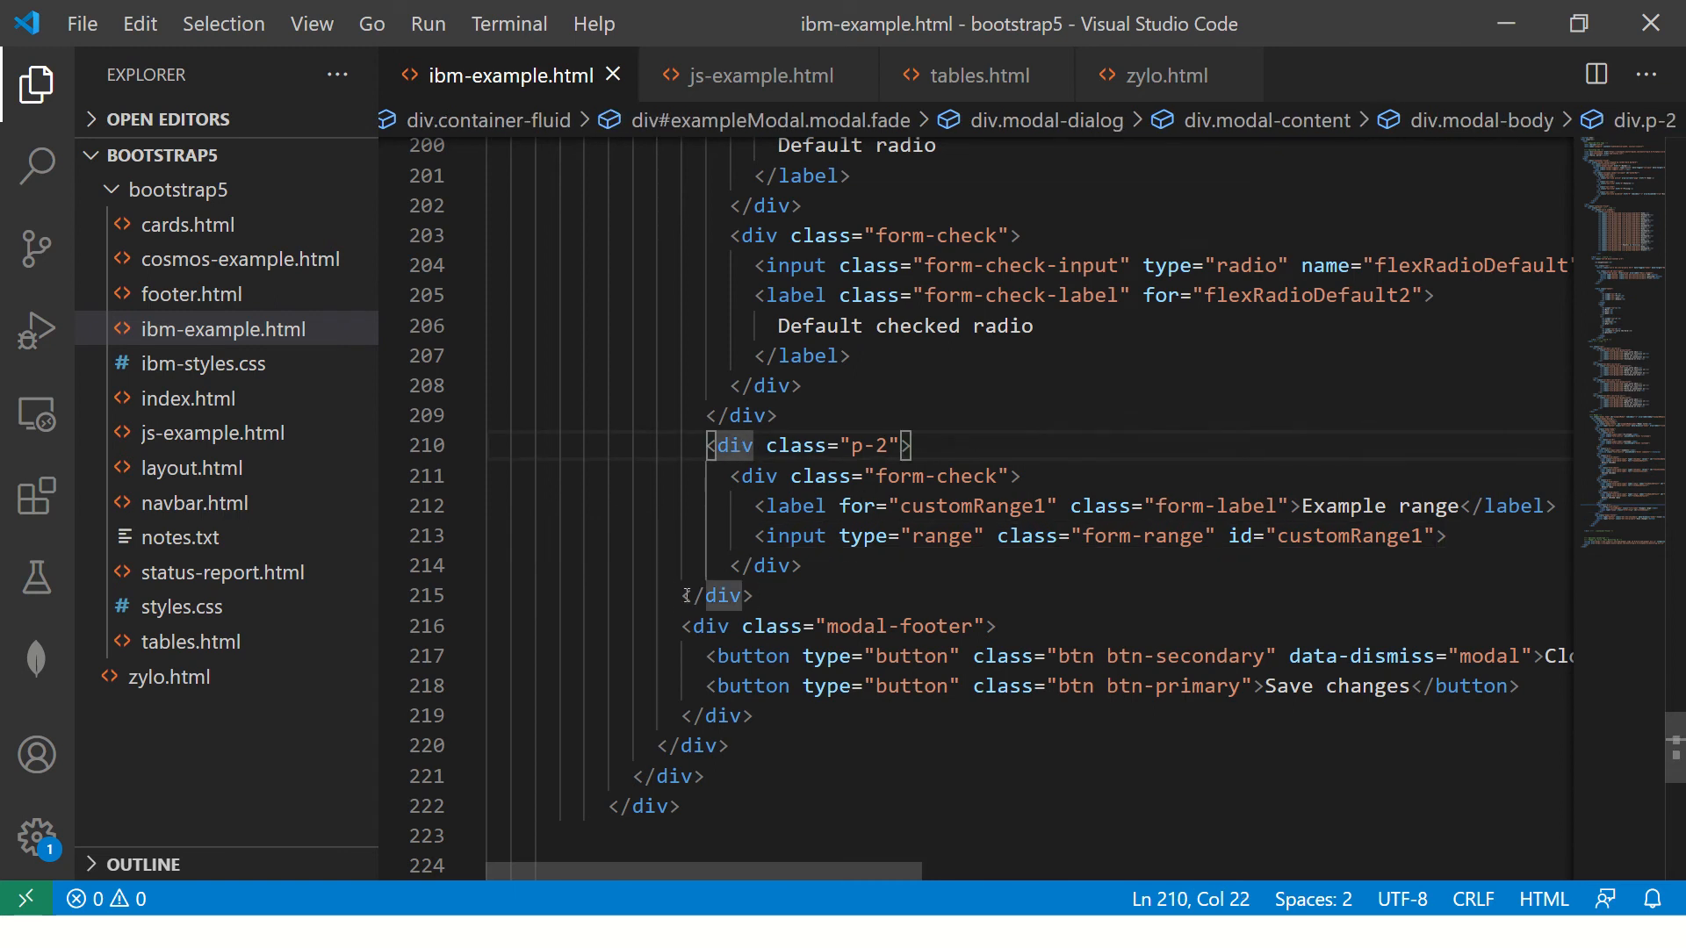
pyautogui.click(738, 595)
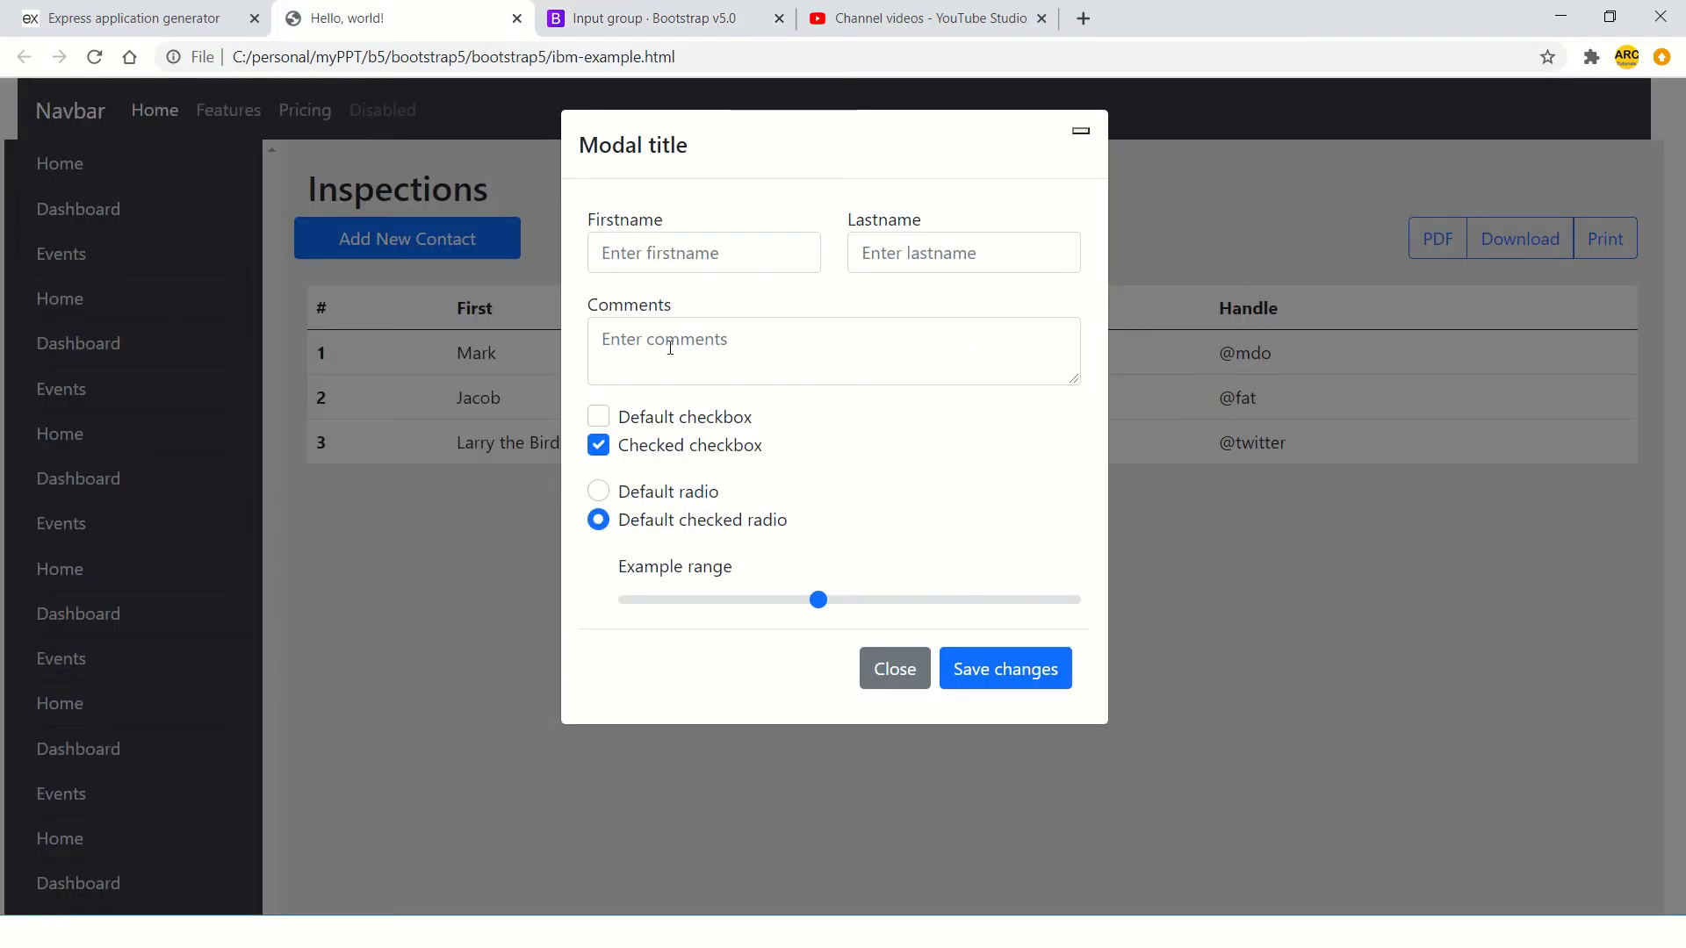
pyautogui.click(704, 253)
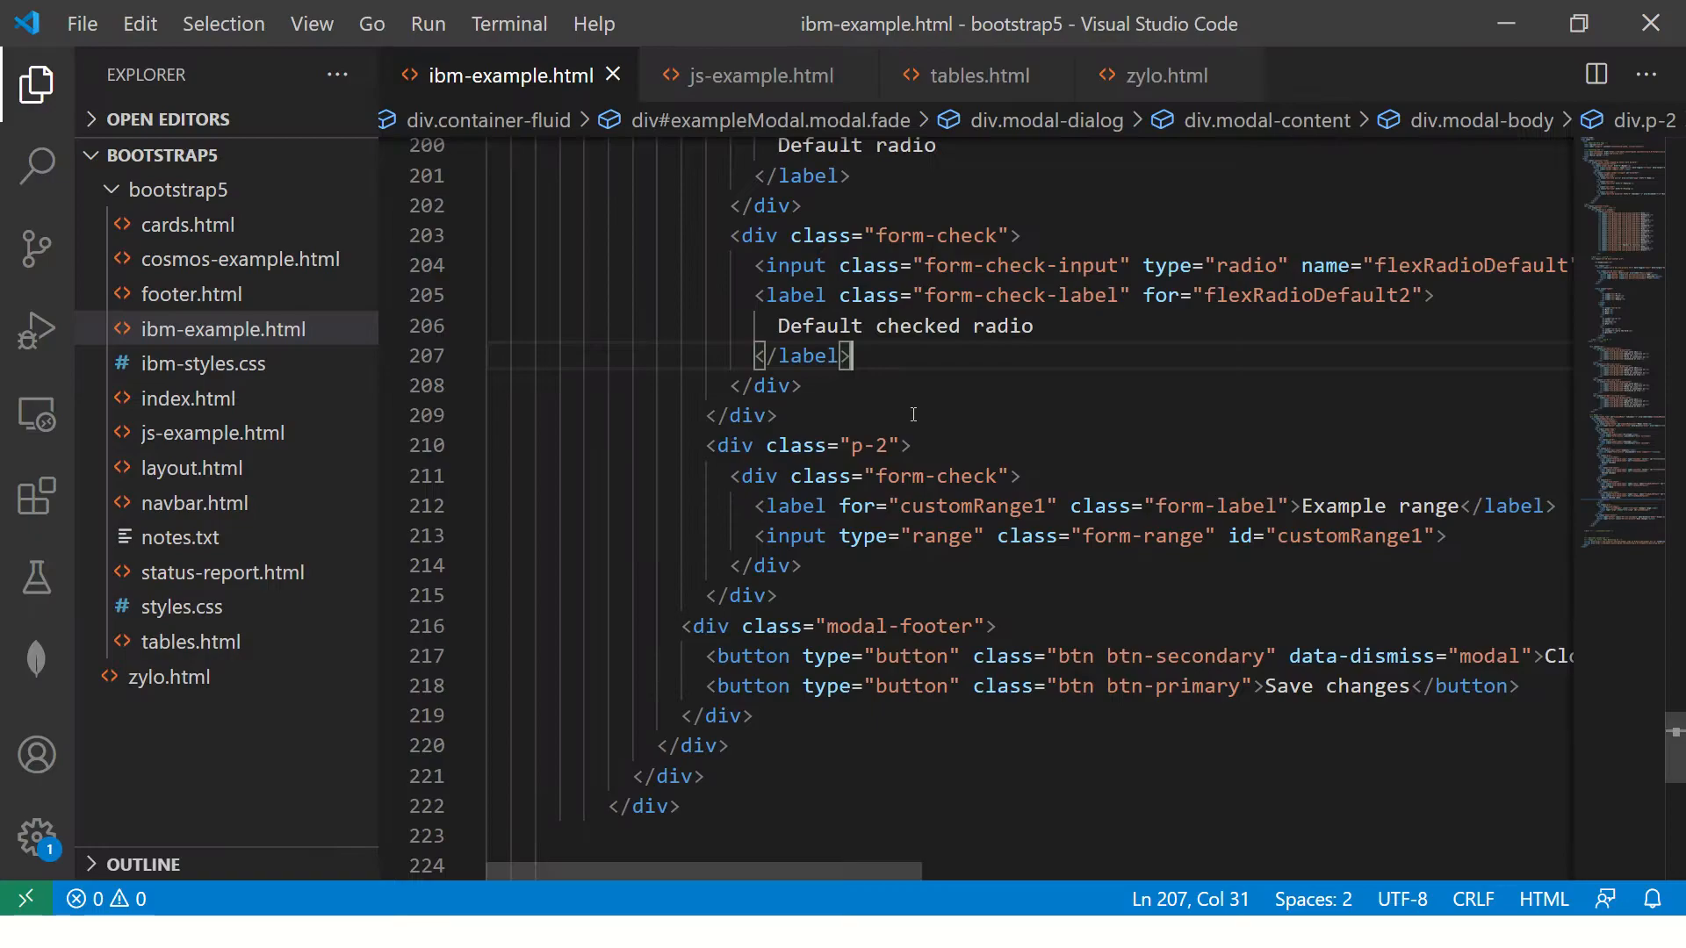
pyautogui.press('alt+tab')
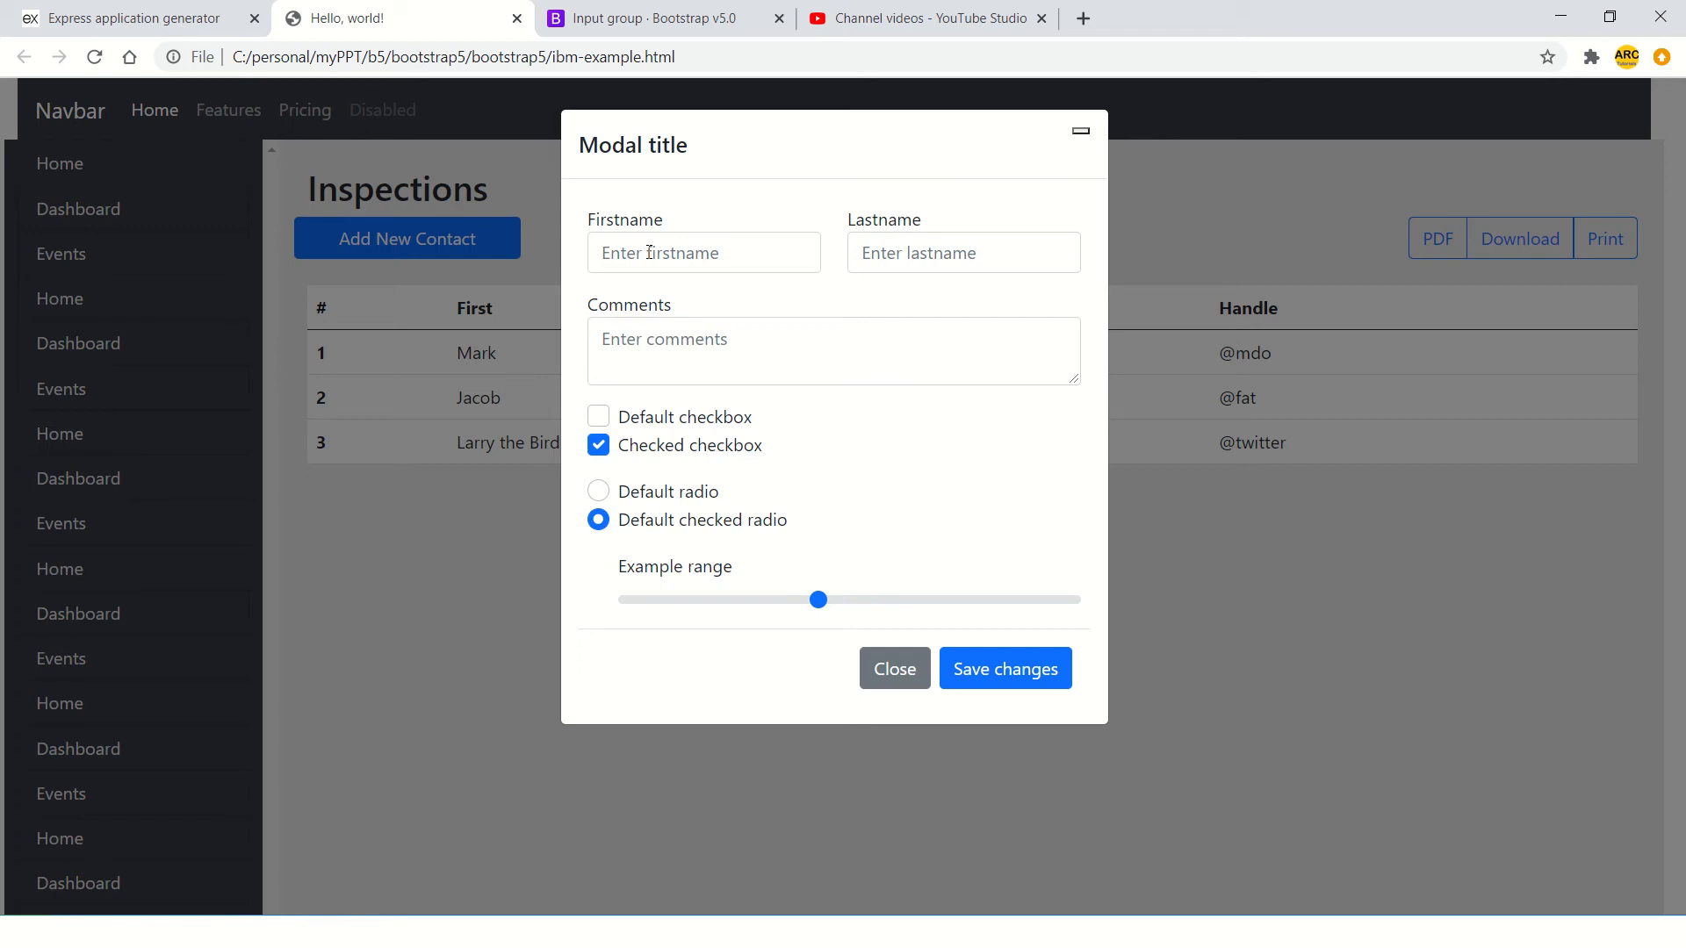
pyautogui.click(656, 19)
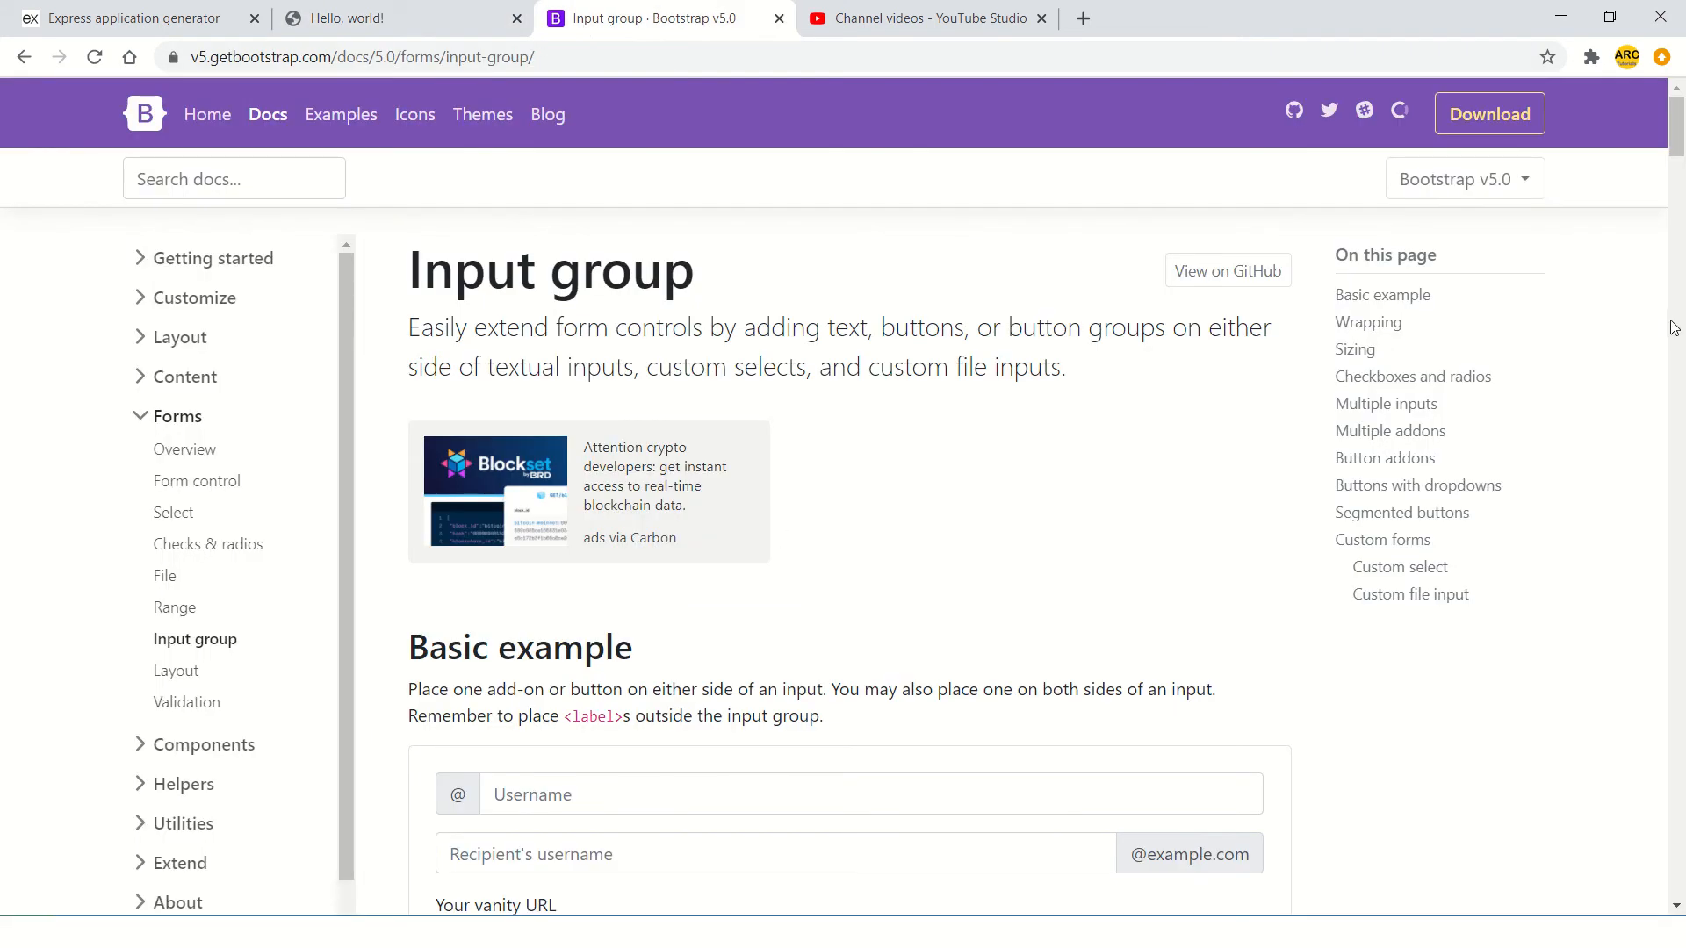
pyautogui.scroll(-3)
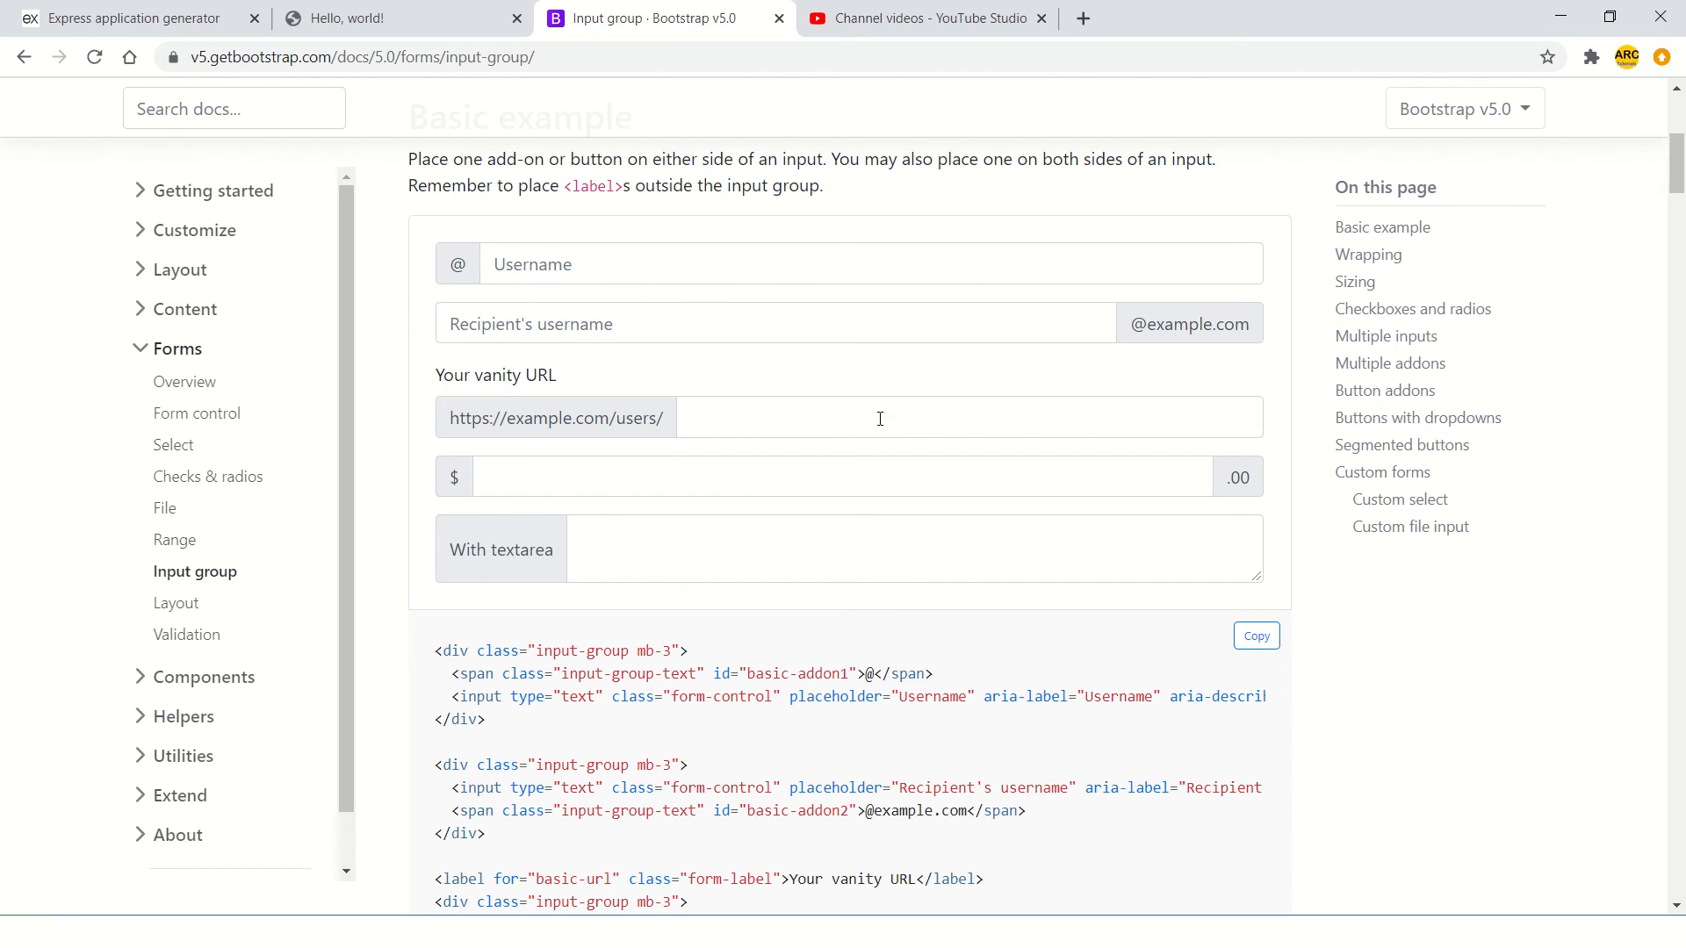
pyautogui.moveTo(1200, 469)
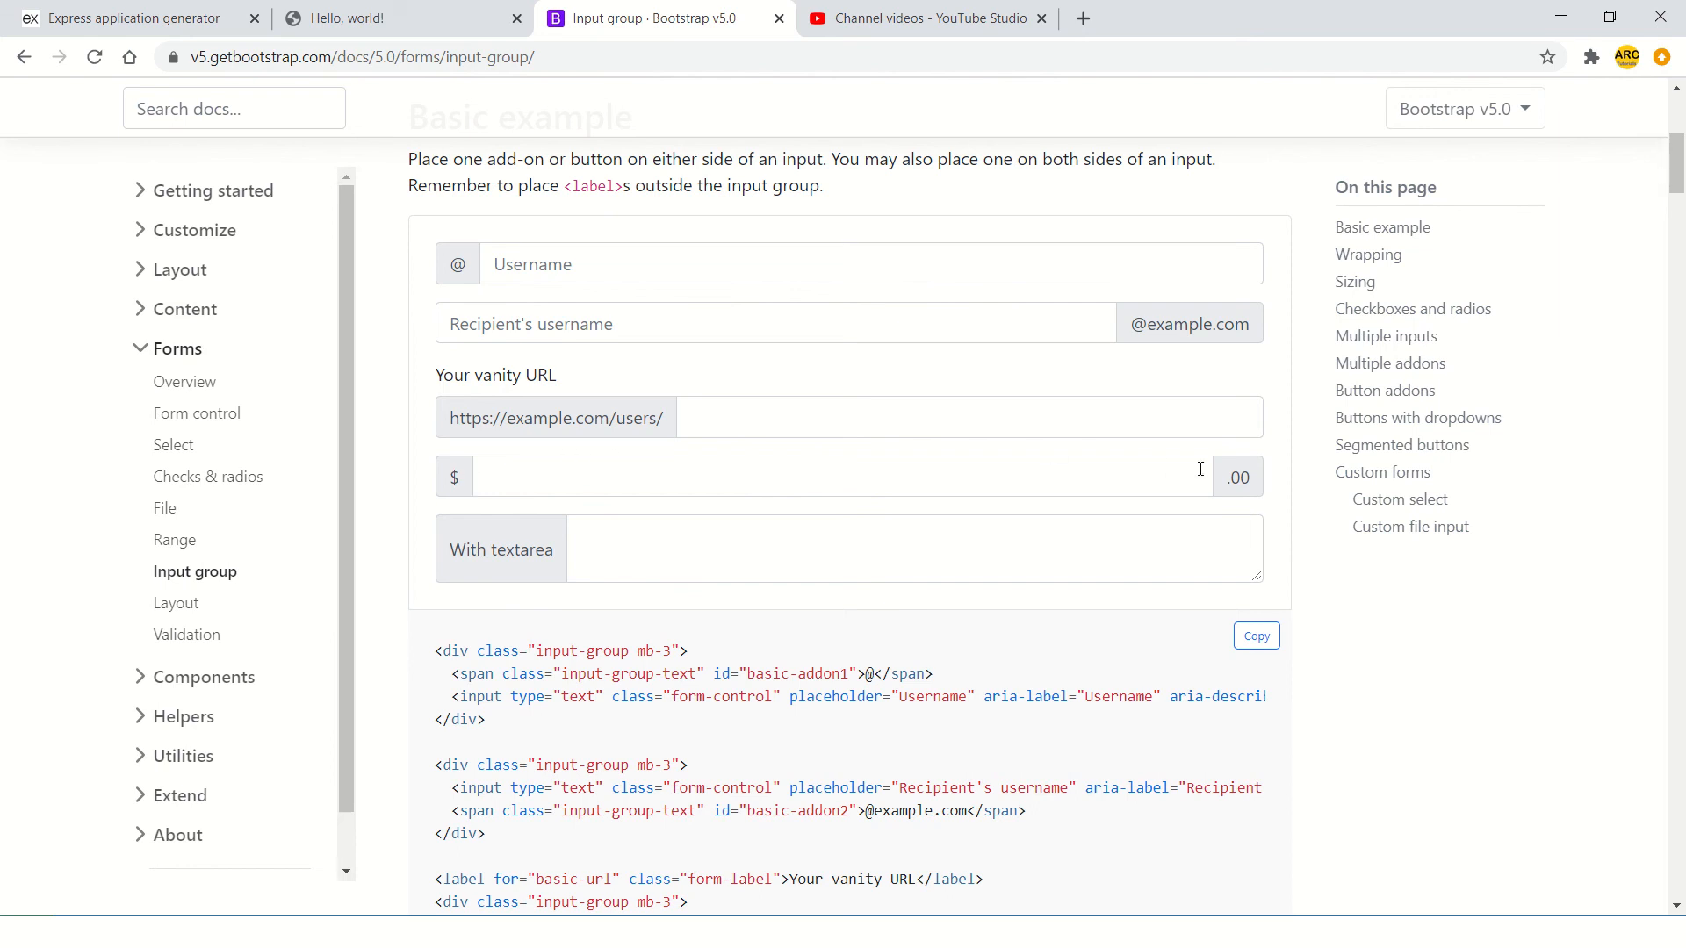
pyautogui.doubleClick(453, 476)
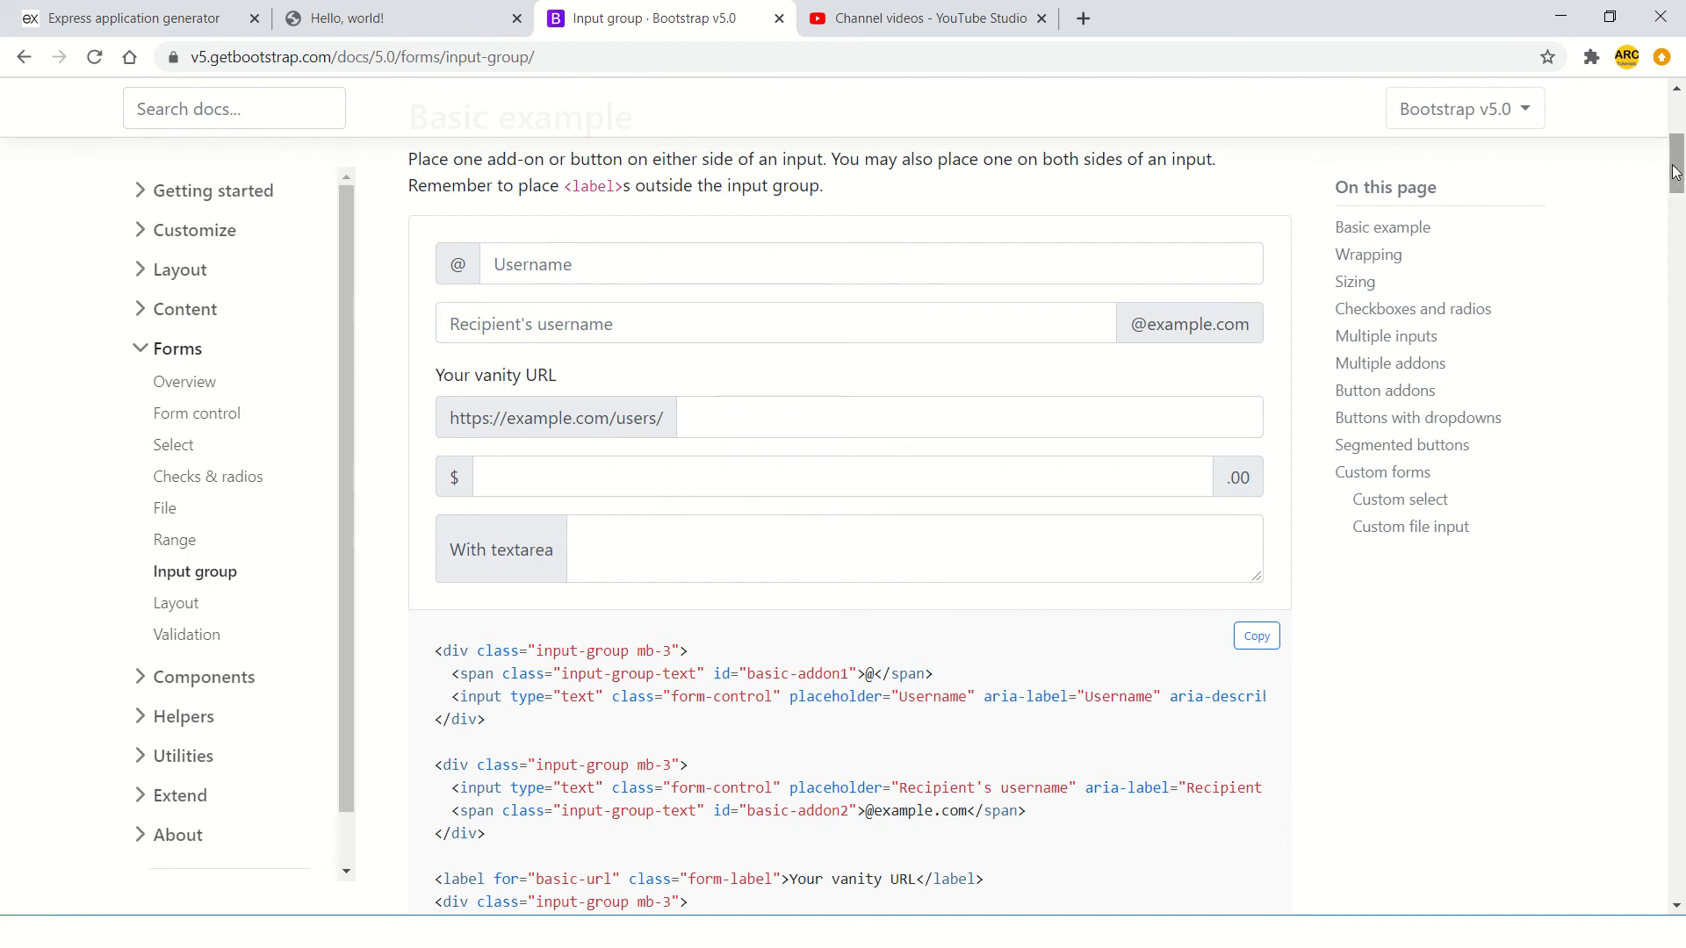
pyautogui.moveTo(451, 436)
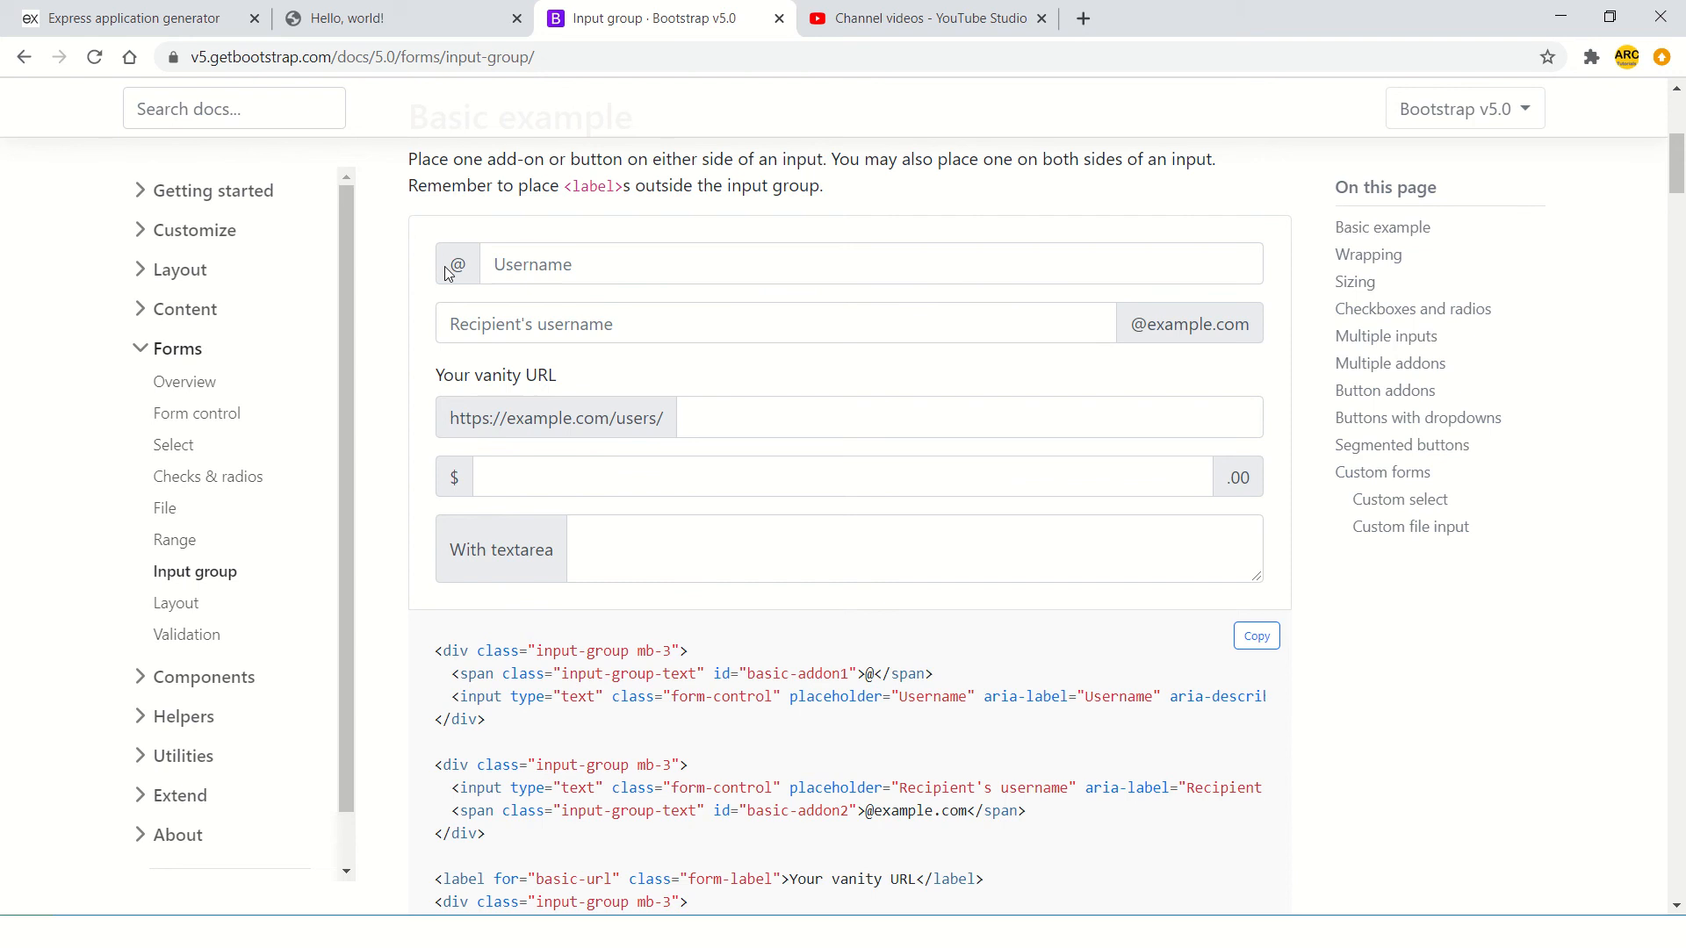
pyautogui.moveTo(782, 516)
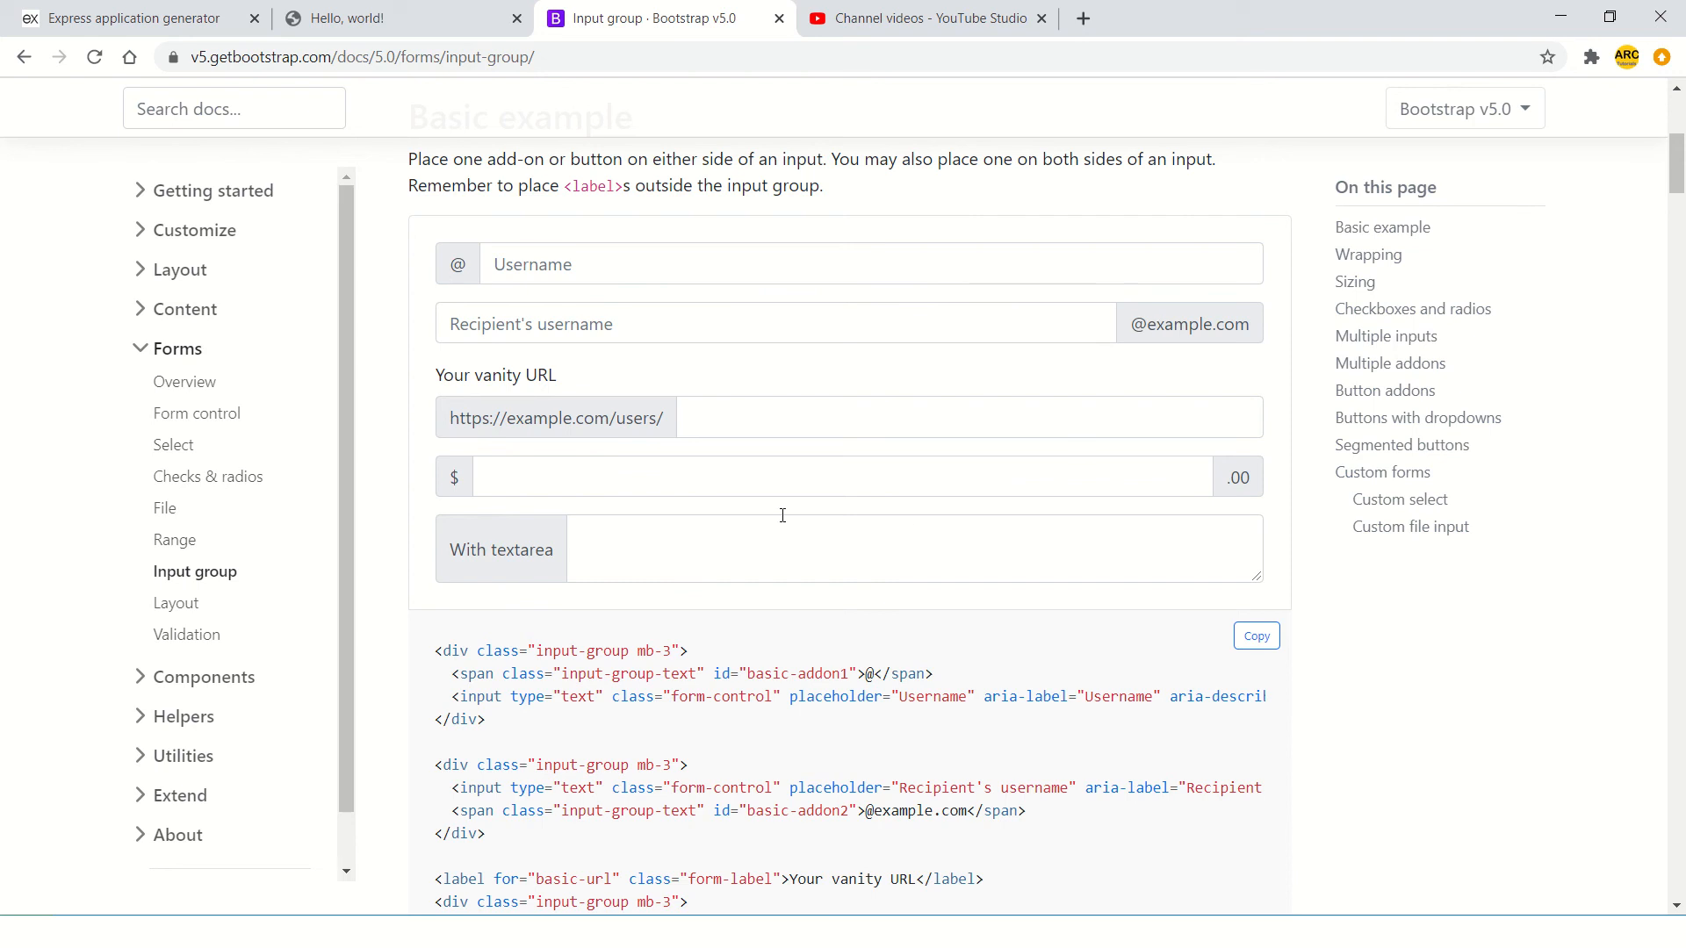
pyautogui.doubleClick(454, 476)
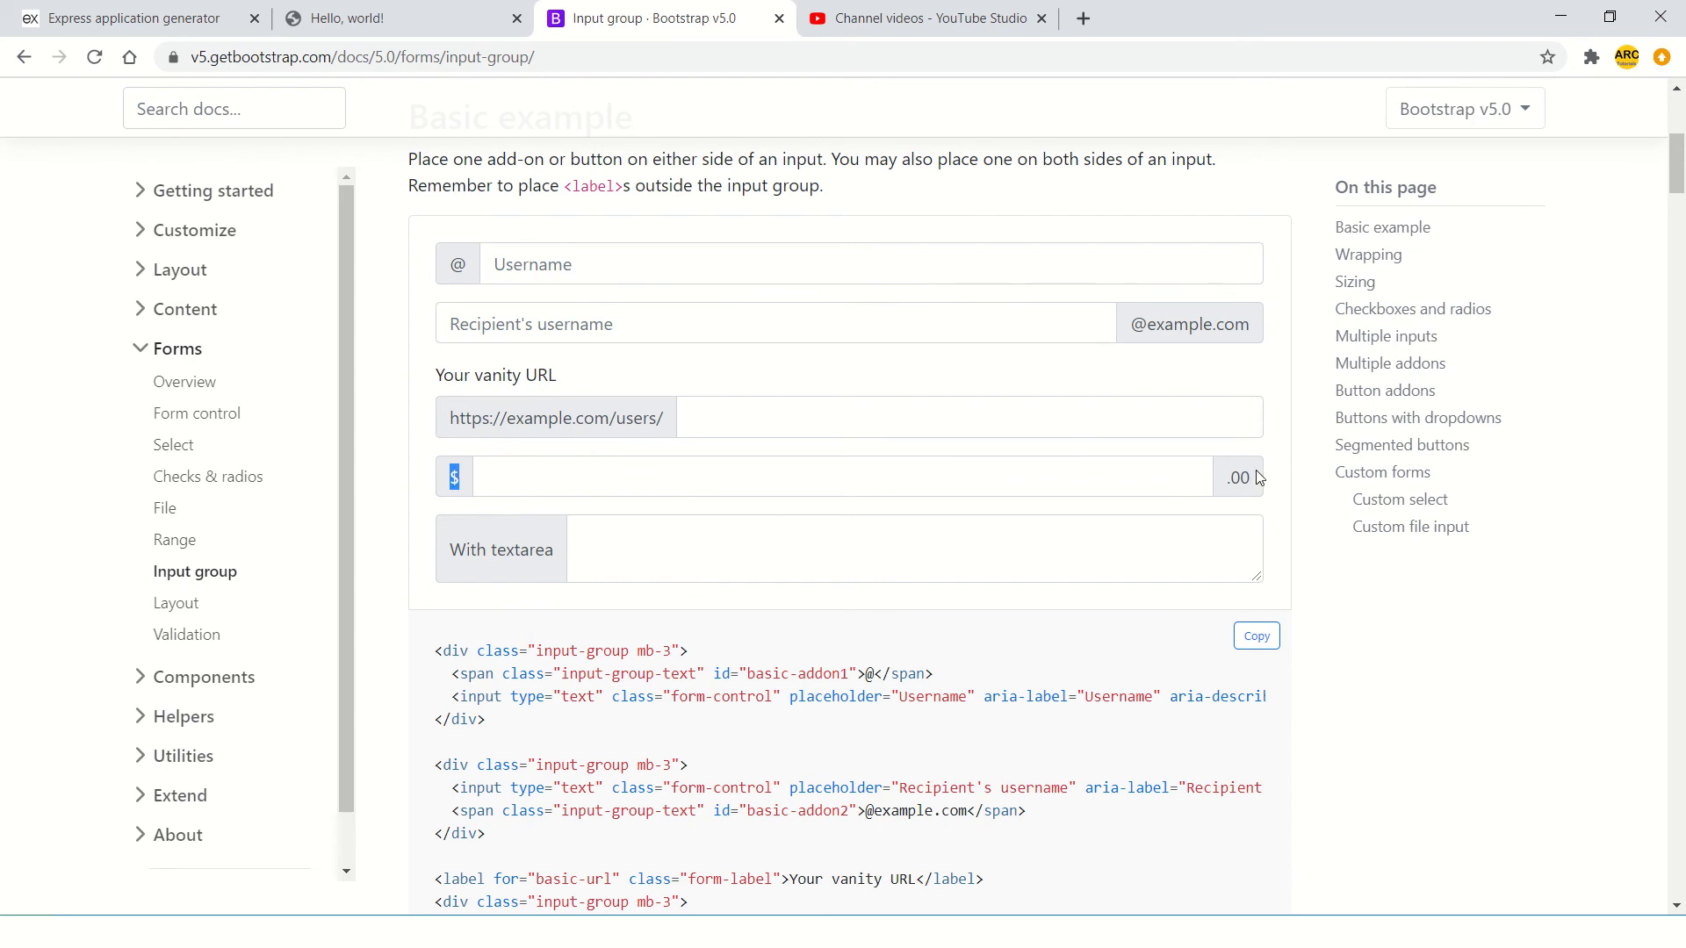
pyautogui.scroll(-3)
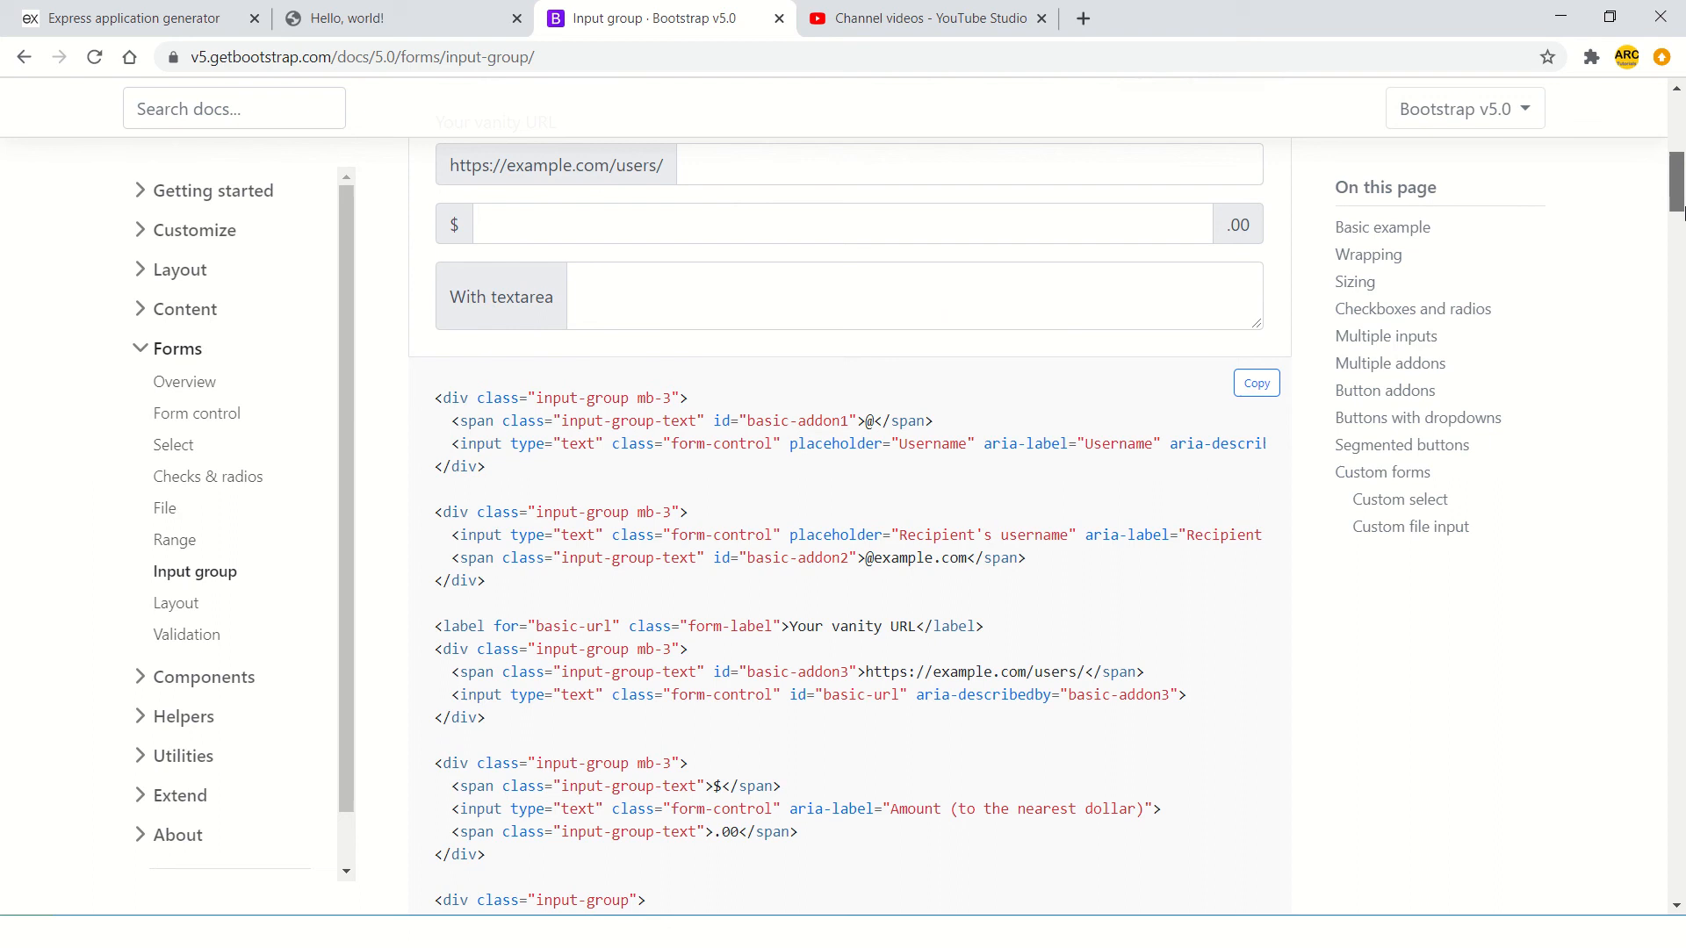
pyautogui.scroll(-3)
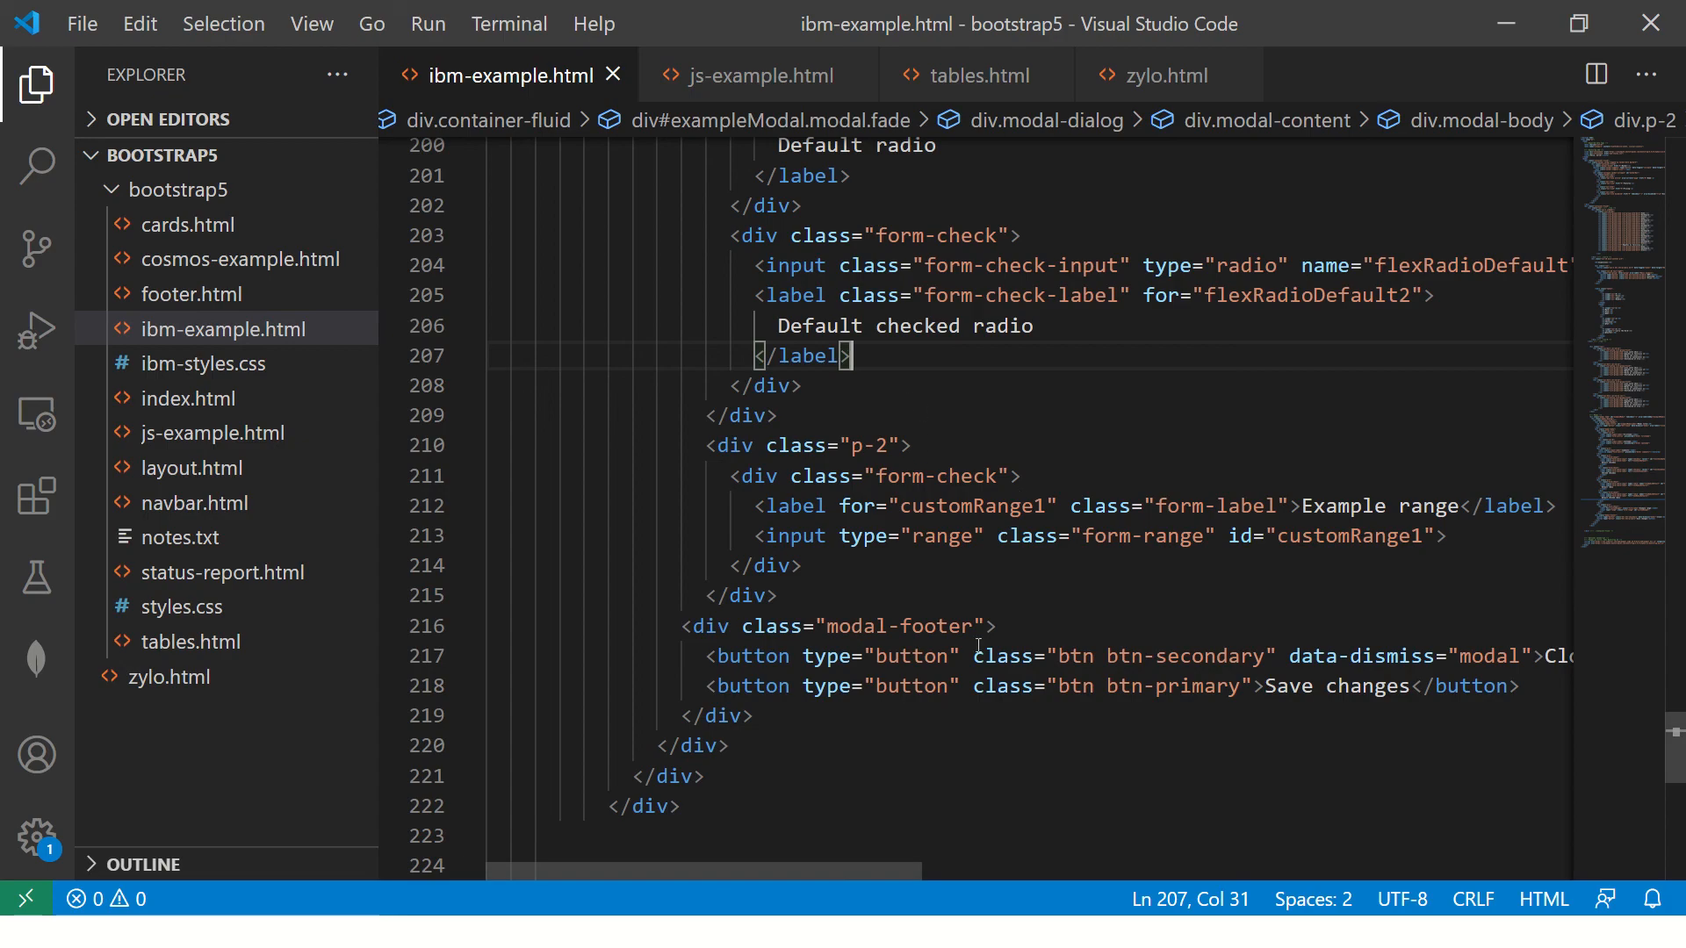
# - Place the input group ($ prefix, amount field, .00 suffix) in a p-2 div below the range slider
pyautogui.click(755, 235)
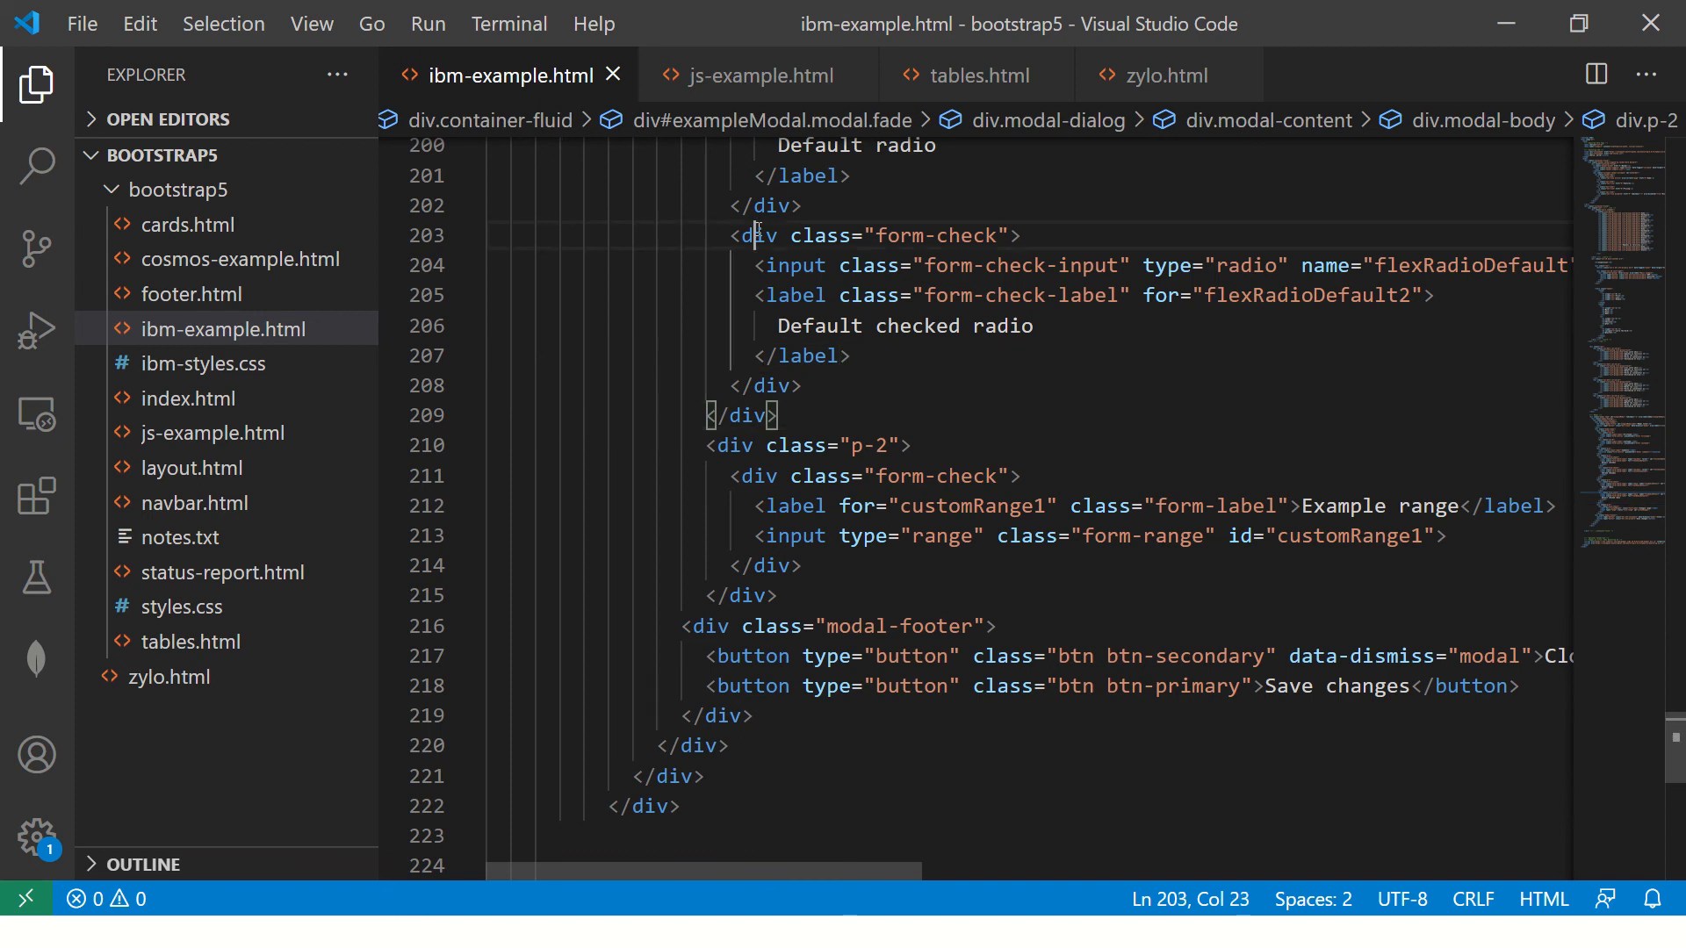
pyautogui.click(729, 445)
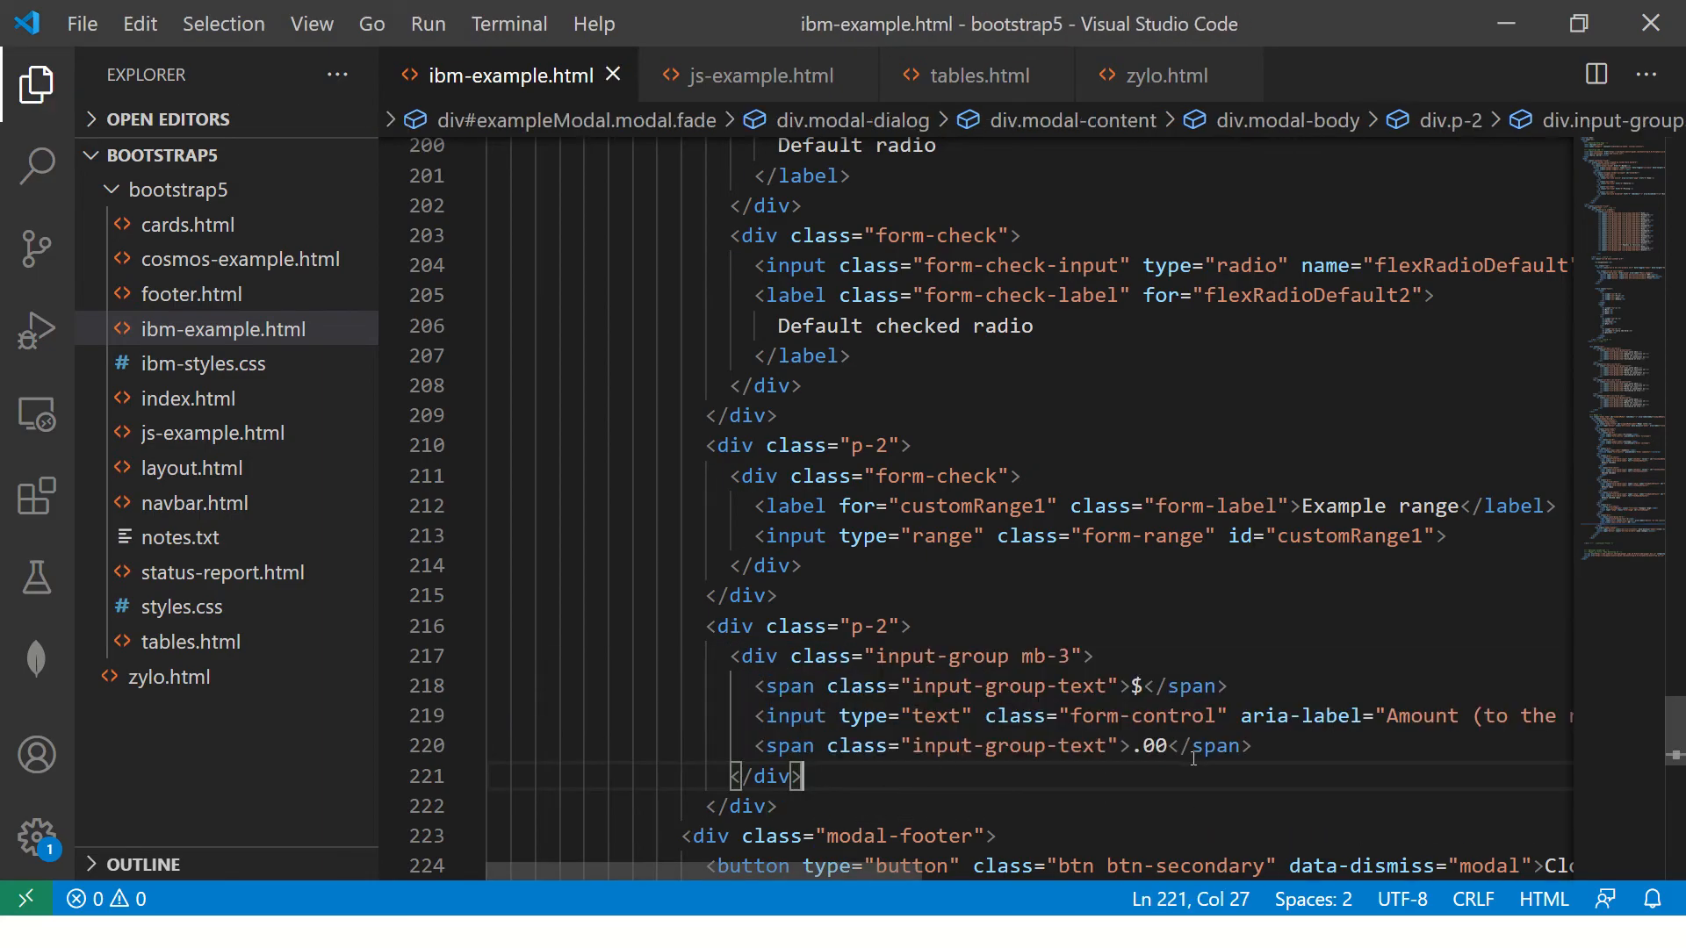
pyautogui.doubleClick(944, 656)
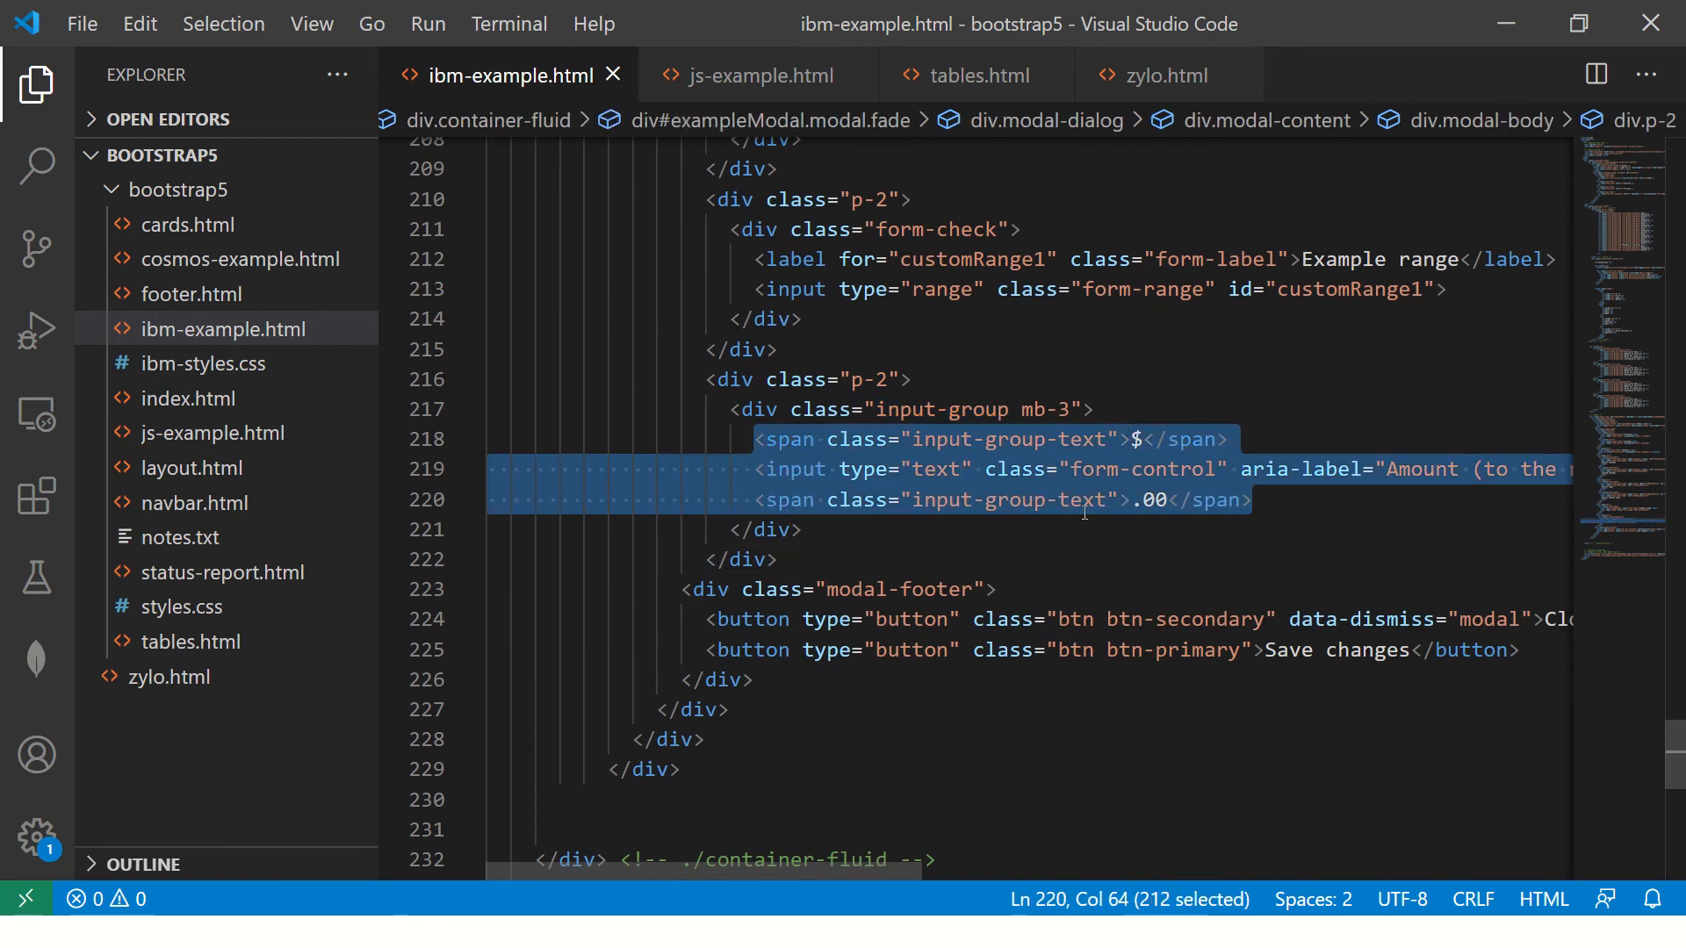
pyautogui.doubleClick(940, 410)
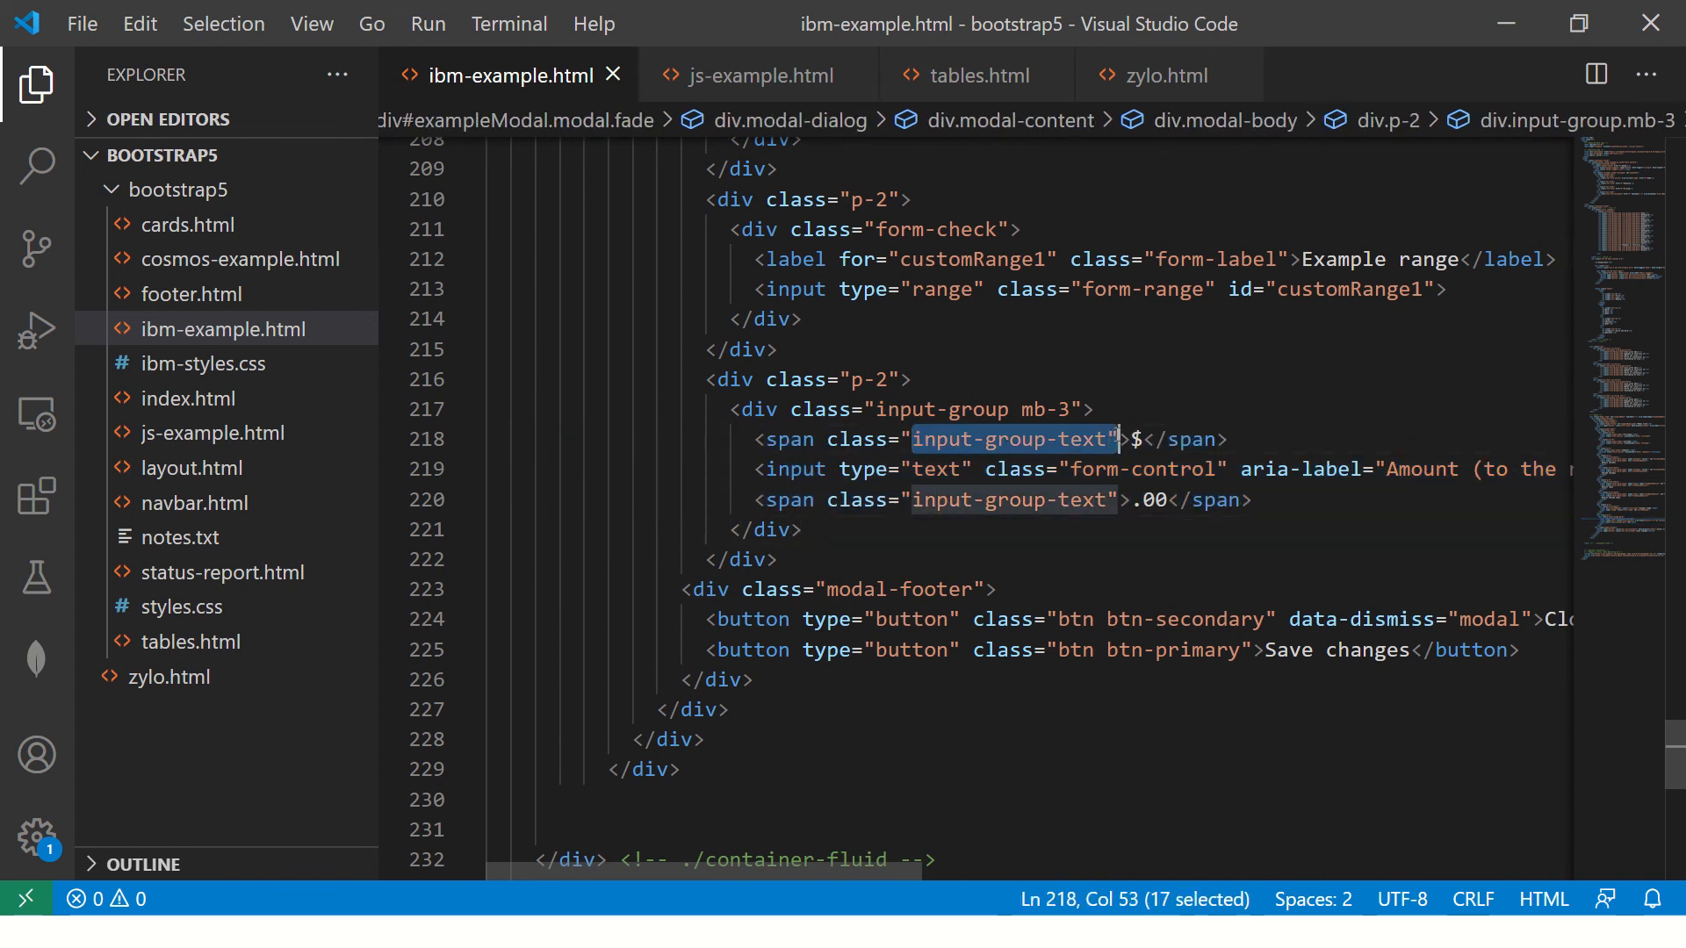
# - Change the $ prefix to INR and add a second INR input-group-text span
pyautogui.click(1136, 439)
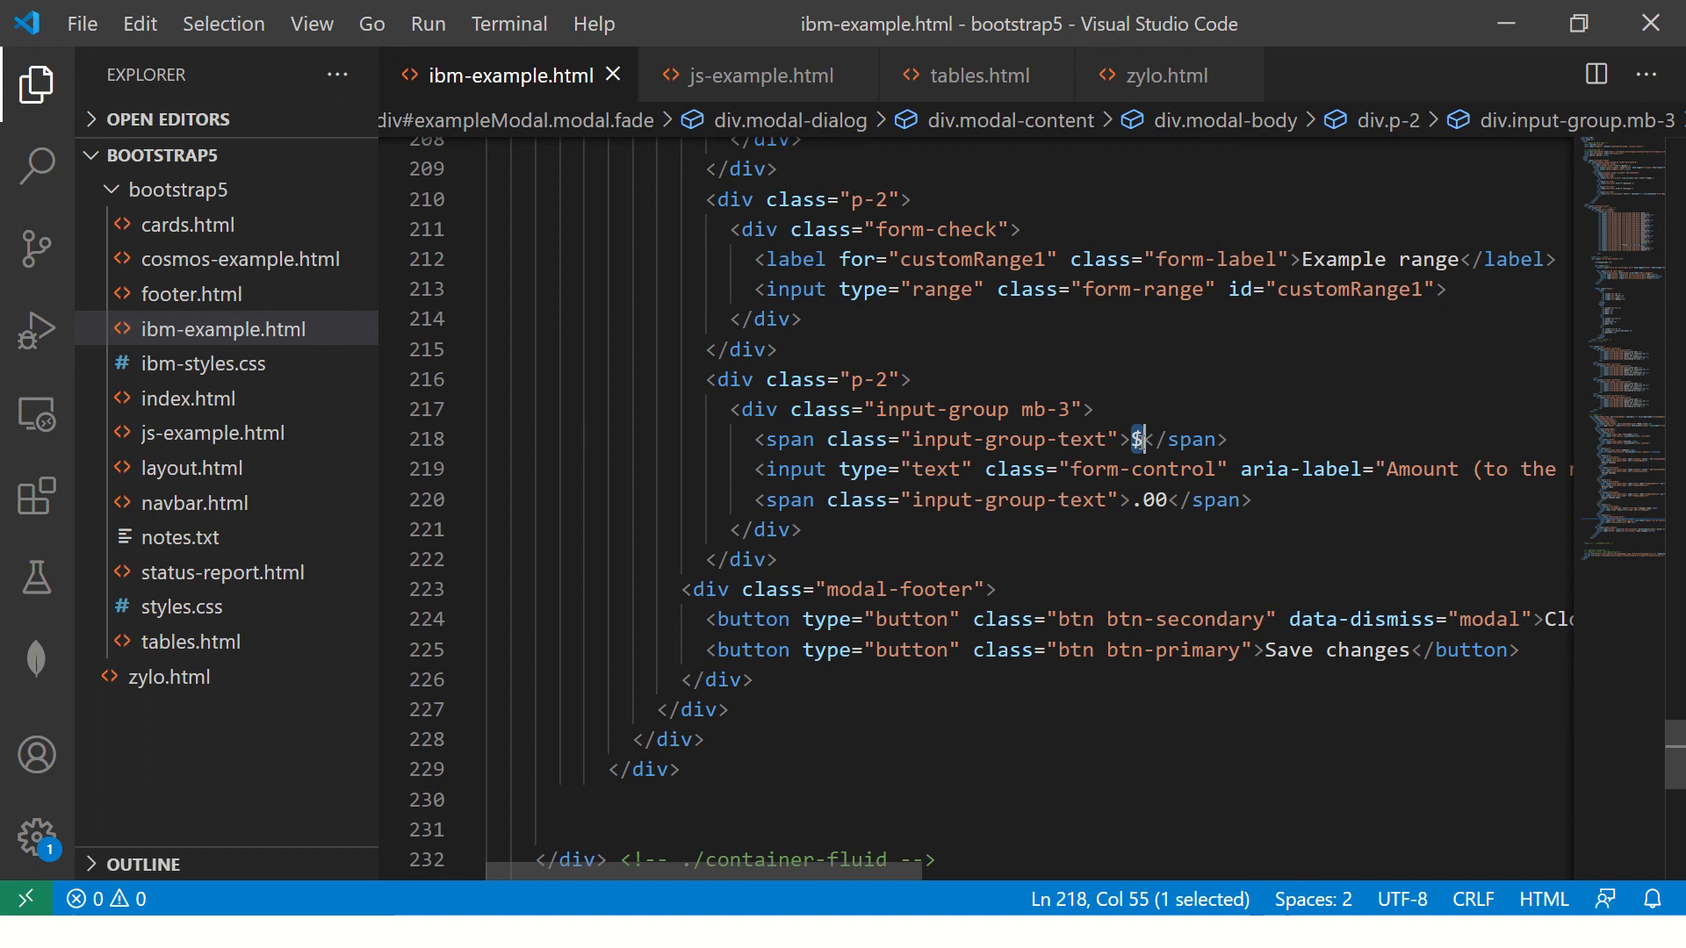
pyautogui.write('INR')
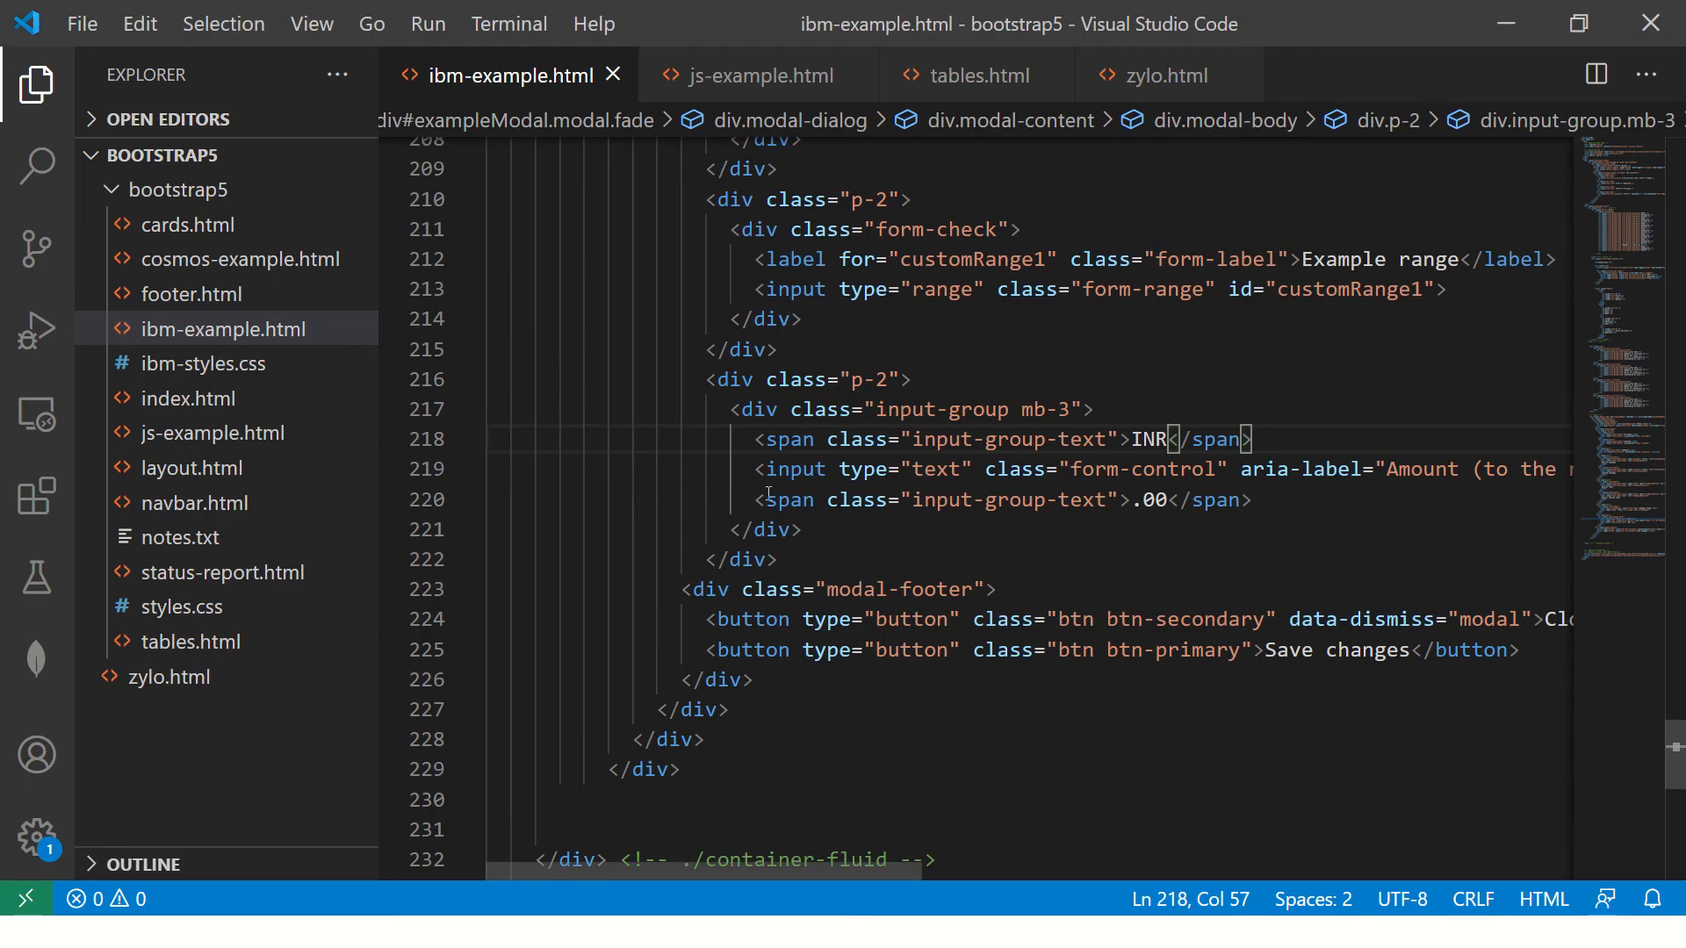
pyautogui.press('alt+tab')
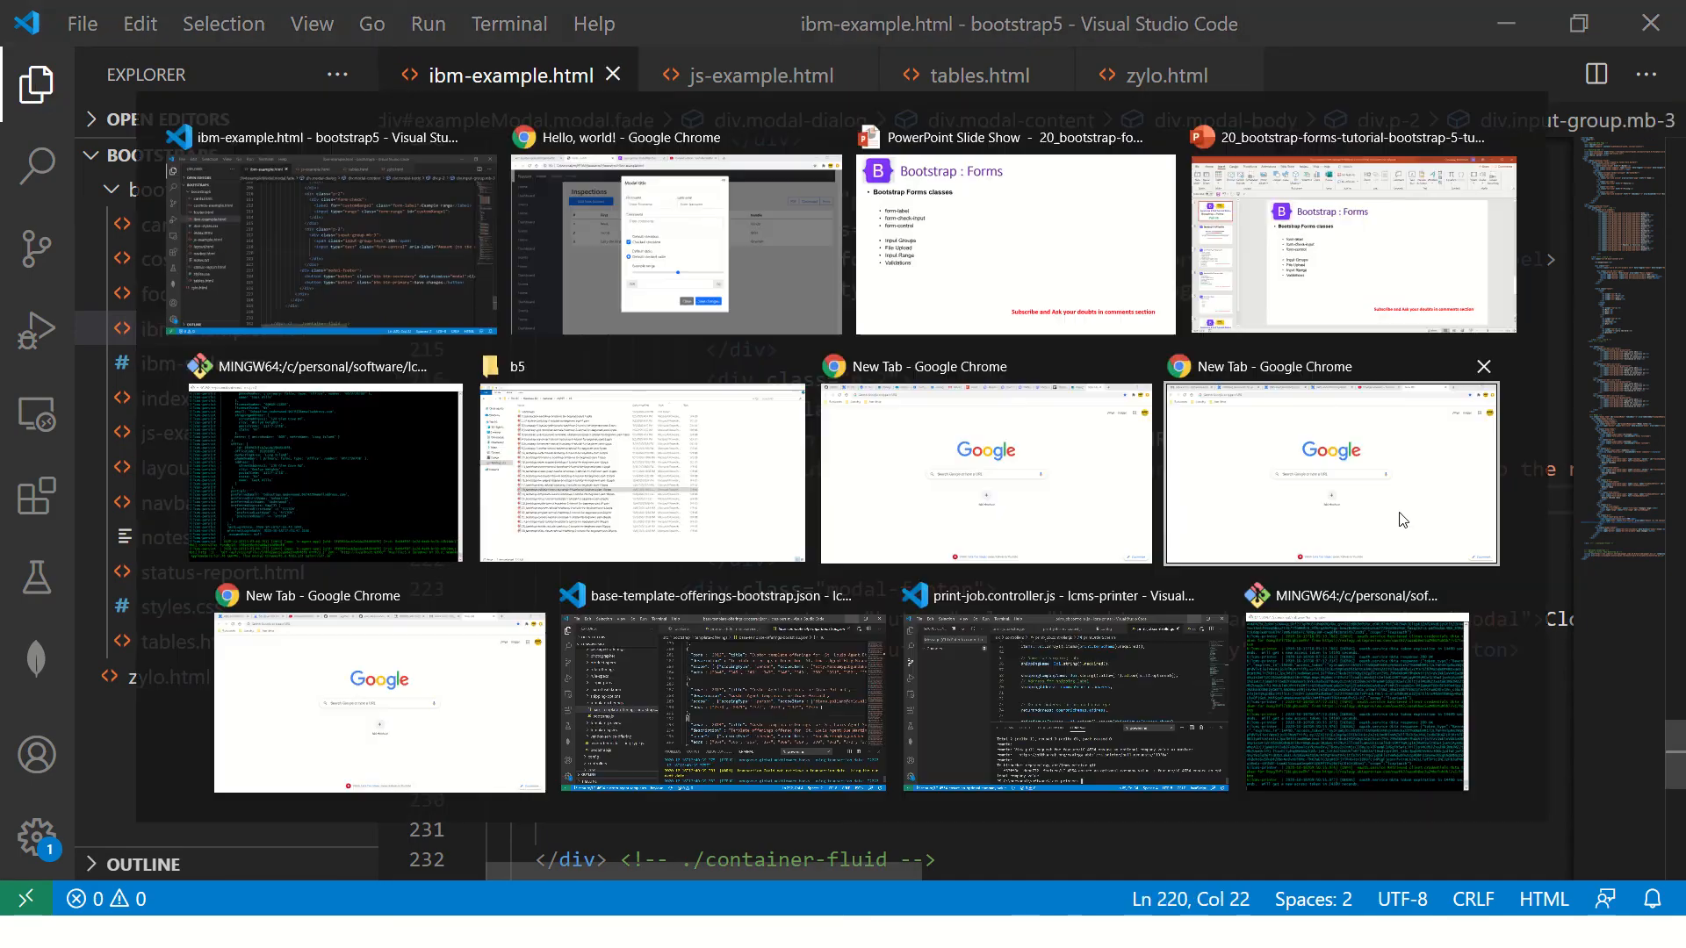
pyautogui.click(674, 243)
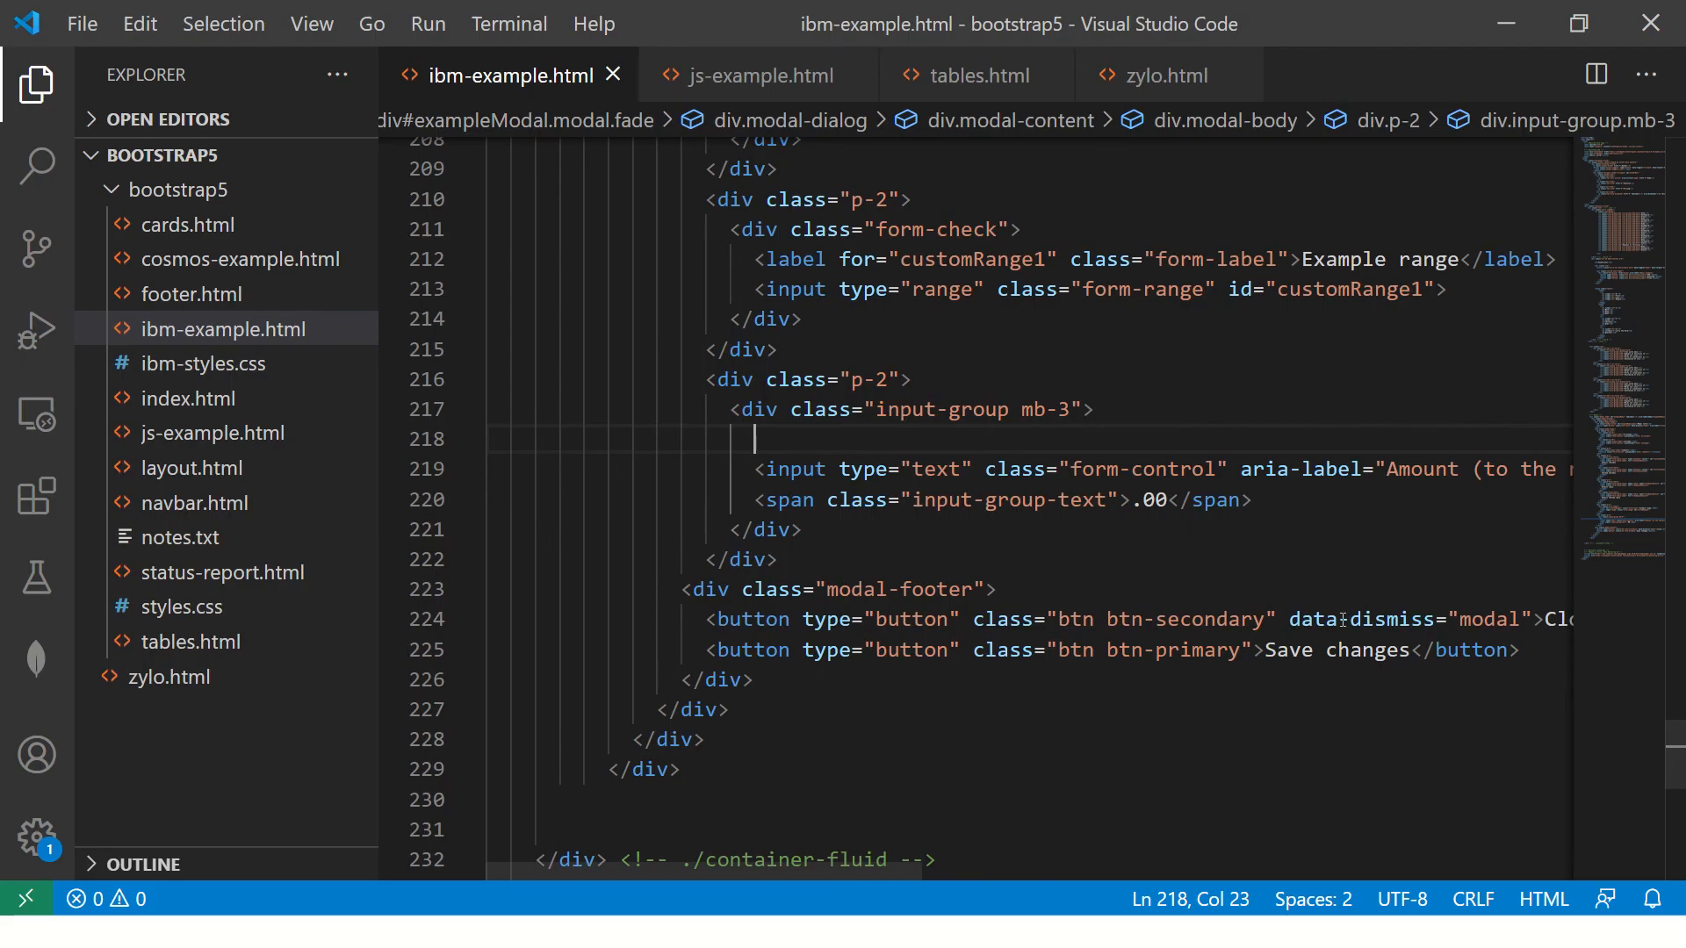
pyautogui.write('<span class="input-group-text">INR</span>')
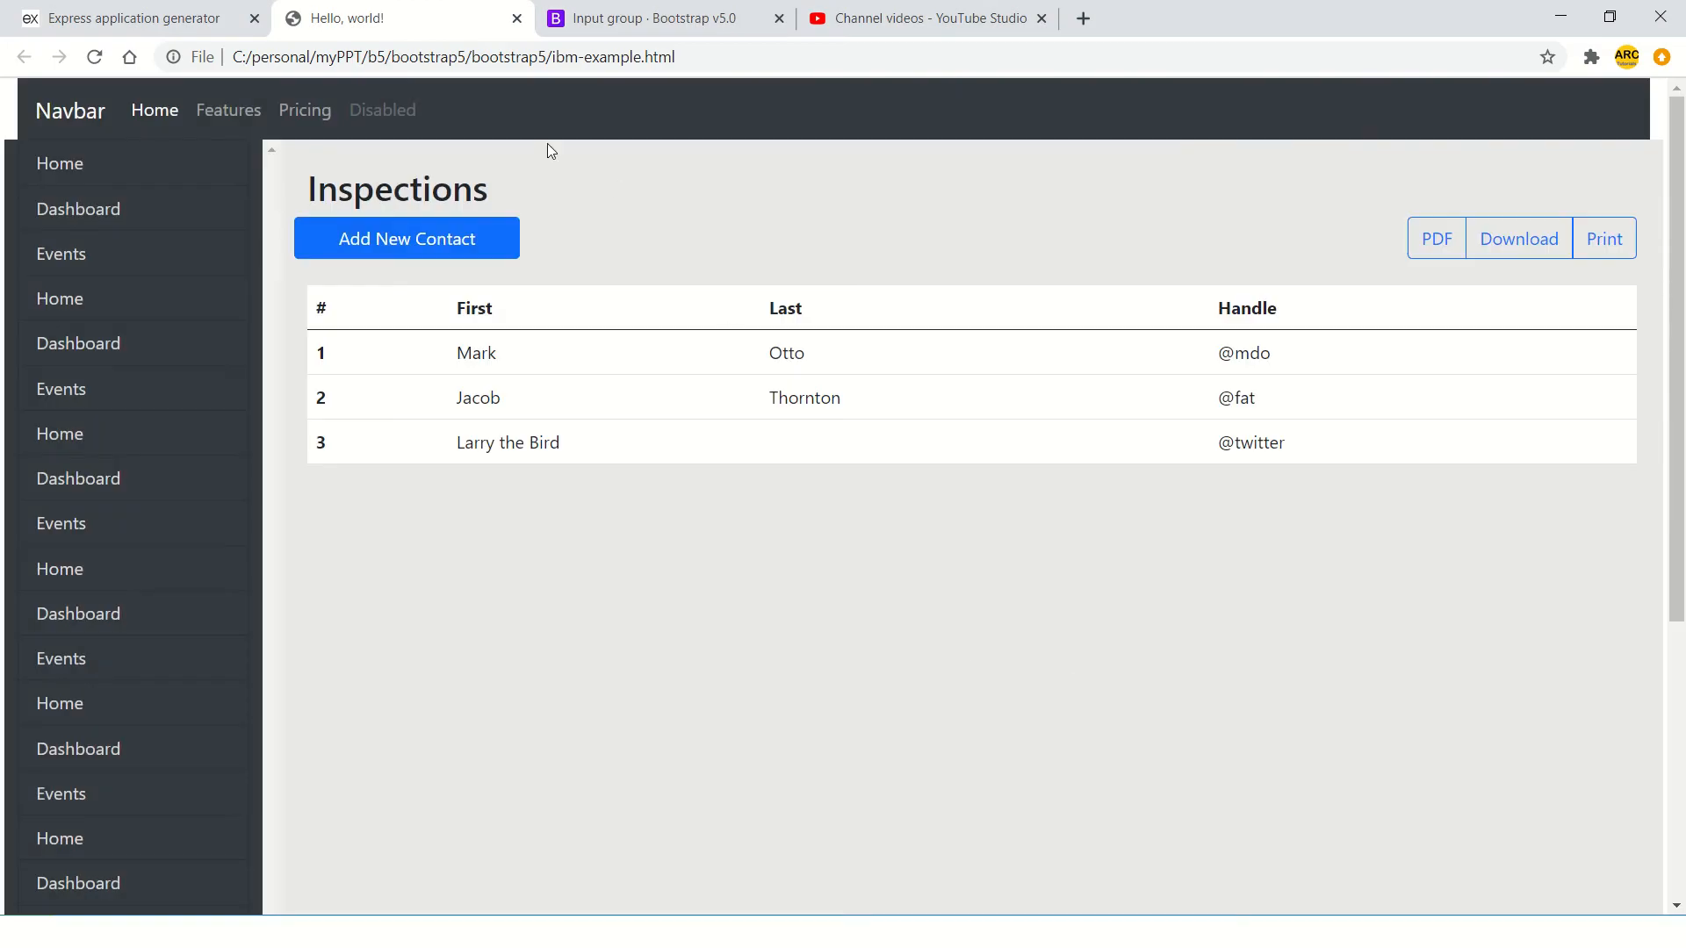
# - Change the first INR prefix to USD and check the amount field in the reloaded modal
pyautogui.click(406, 238)
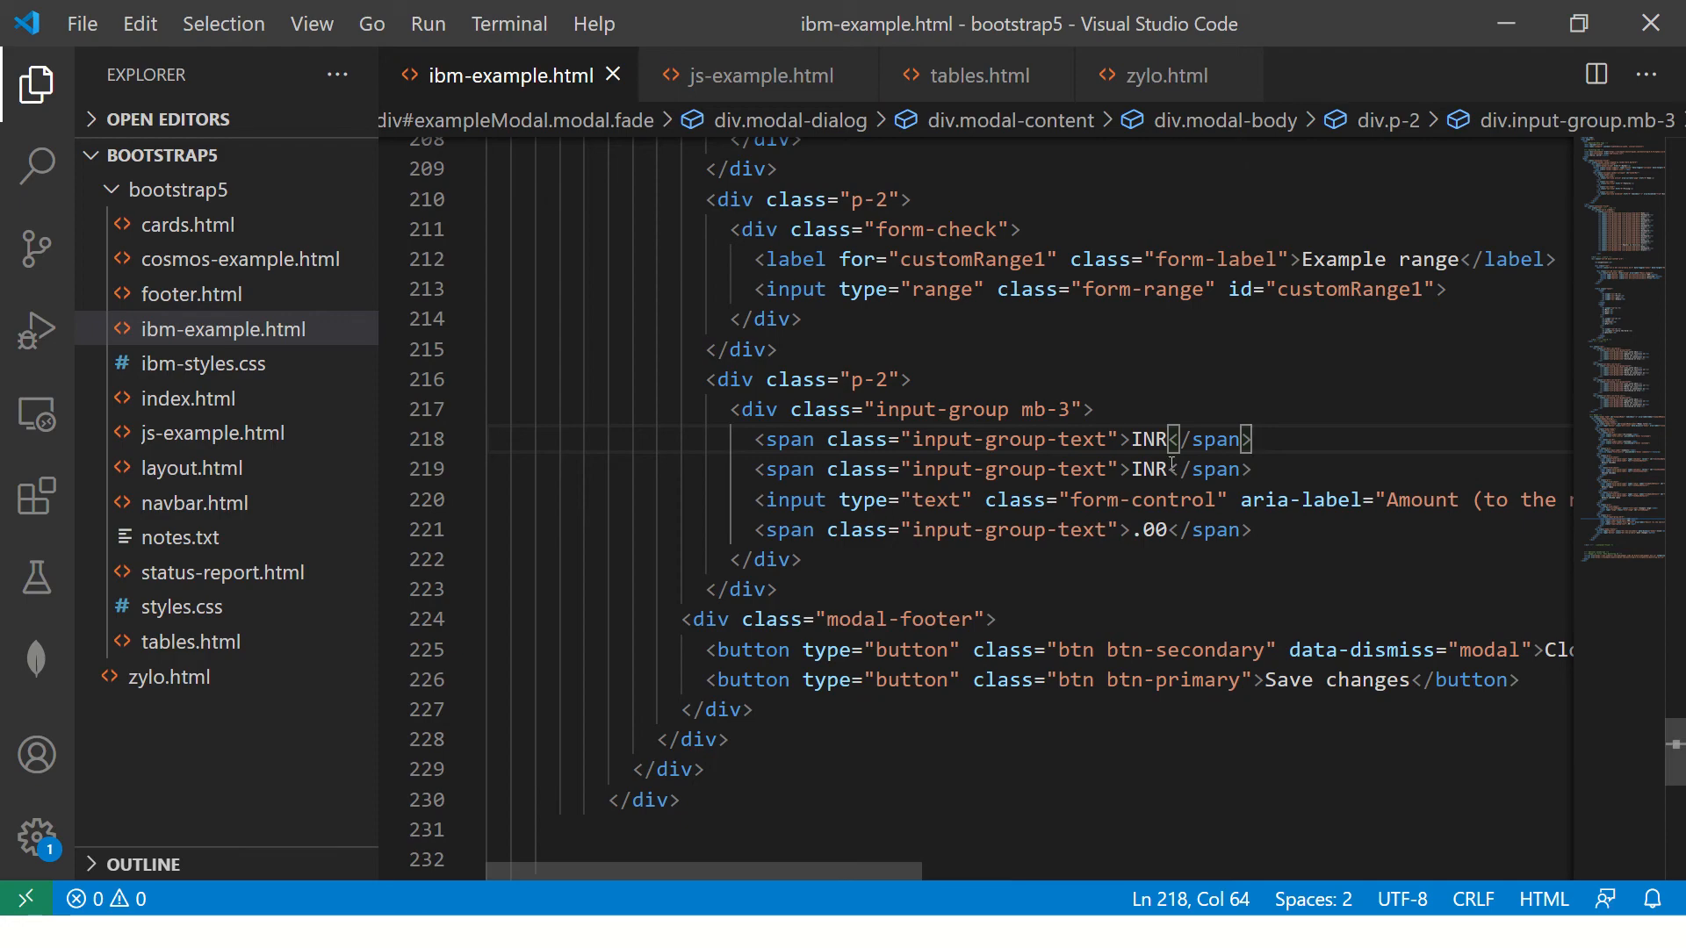
pyautogui.doubleClick(1148, 469)
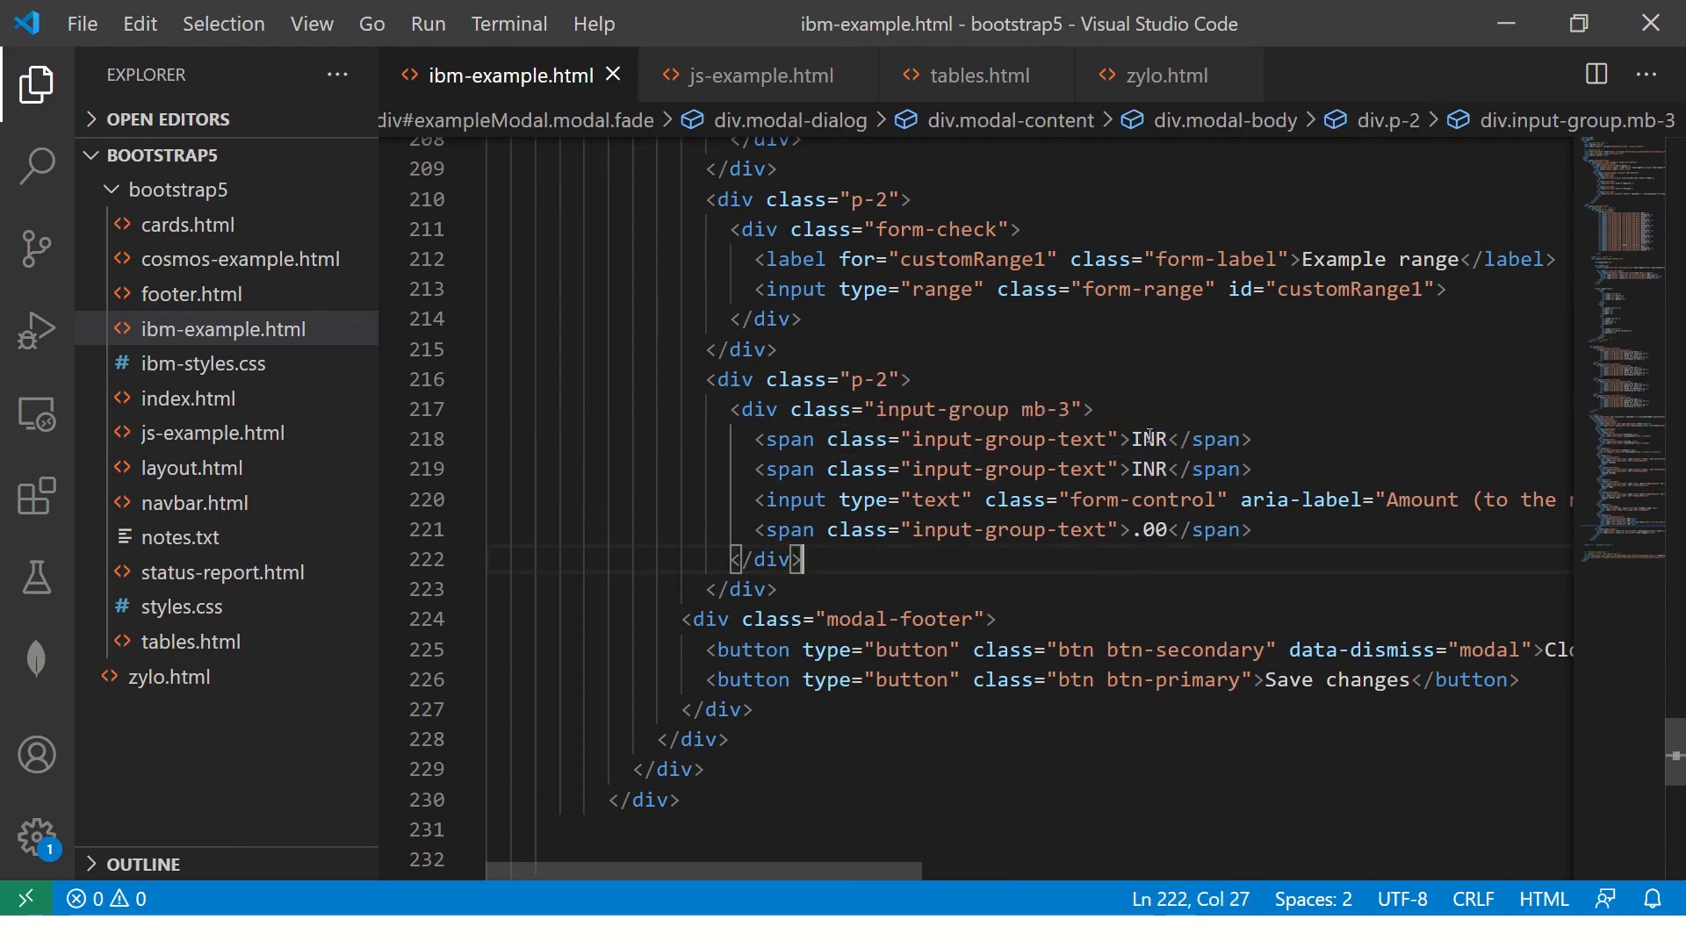
pyautogui.write('USD')
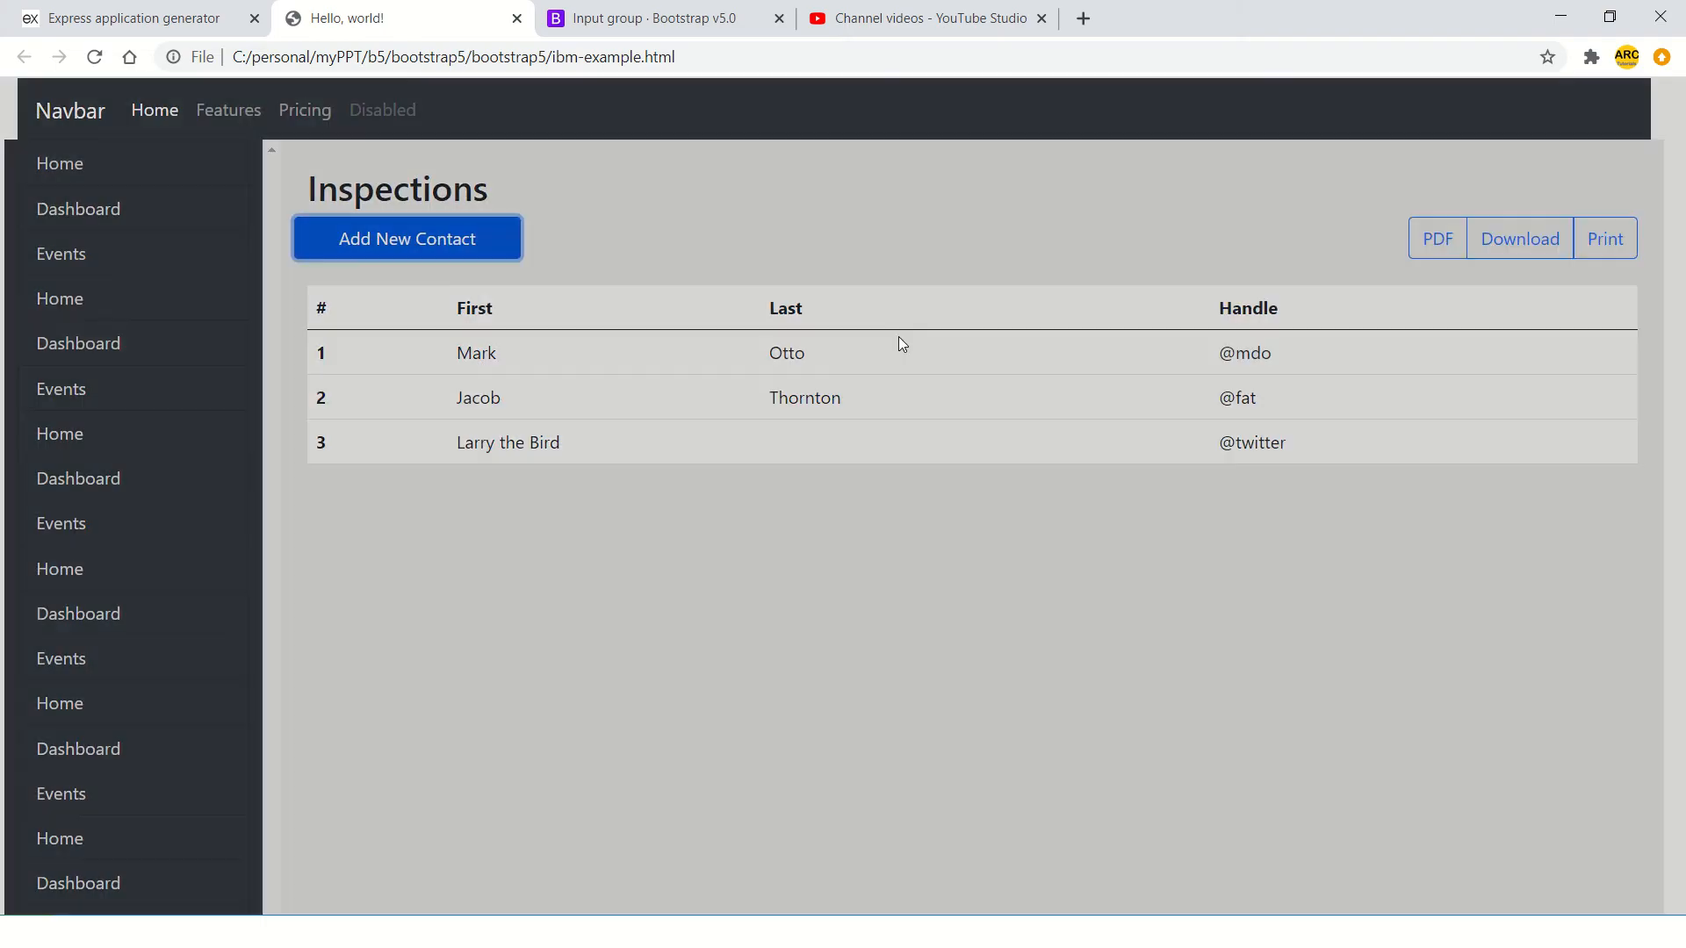
pyautogui.click(406, 237)
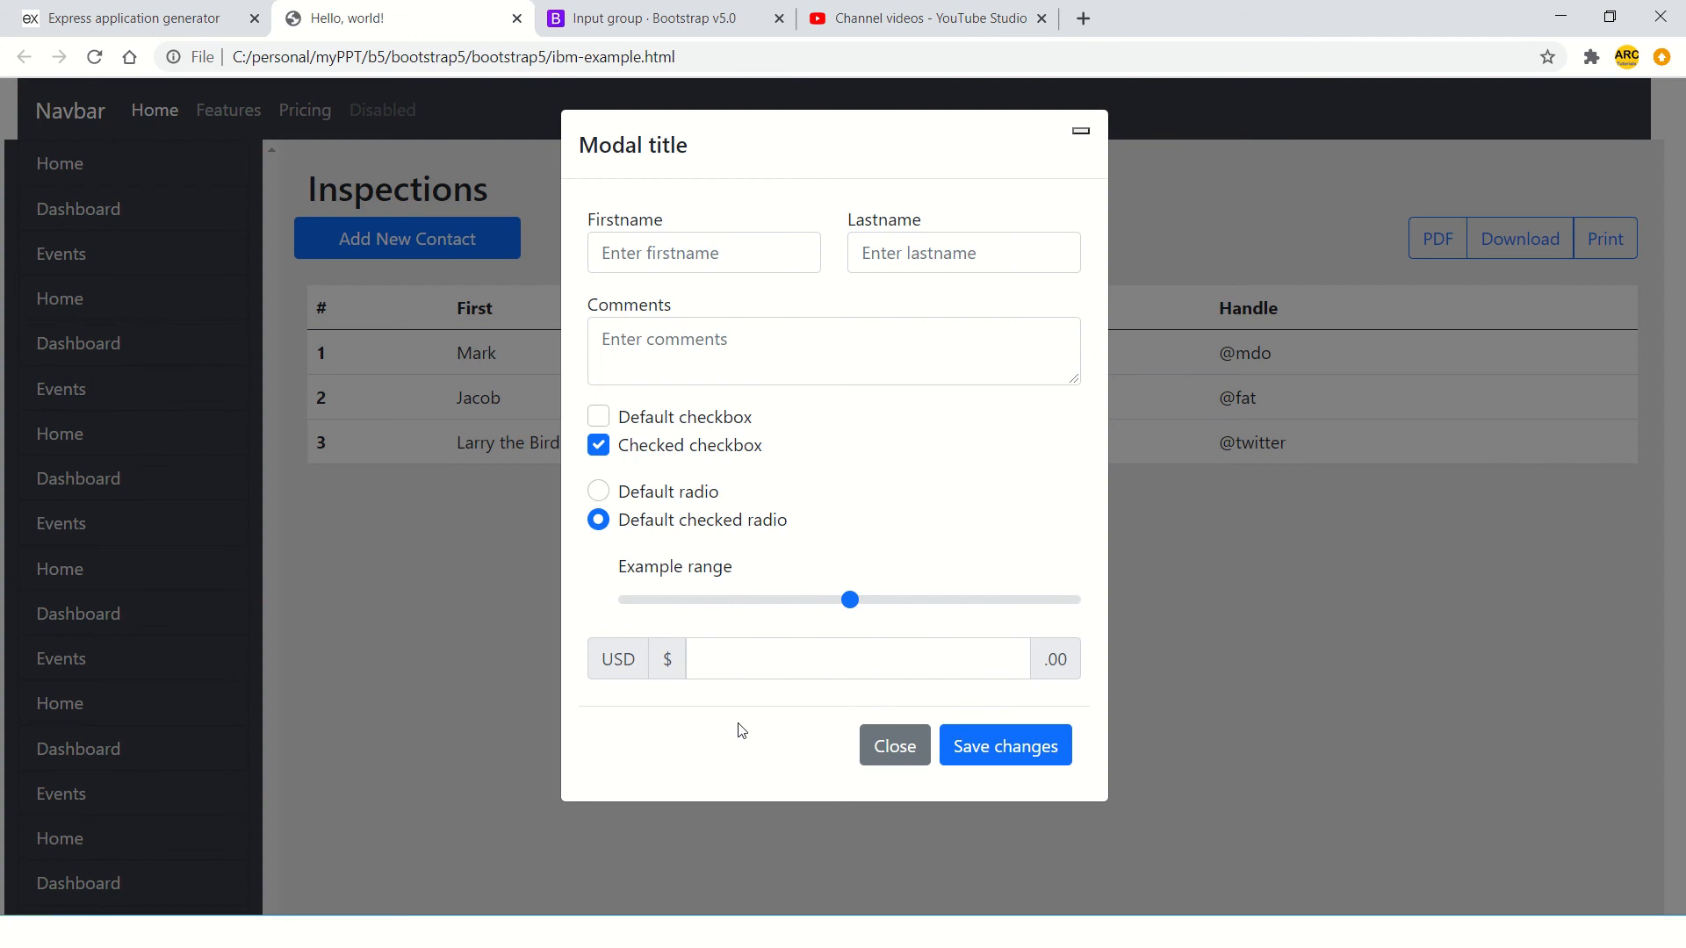
pyautogui.moveTo(657, 715)
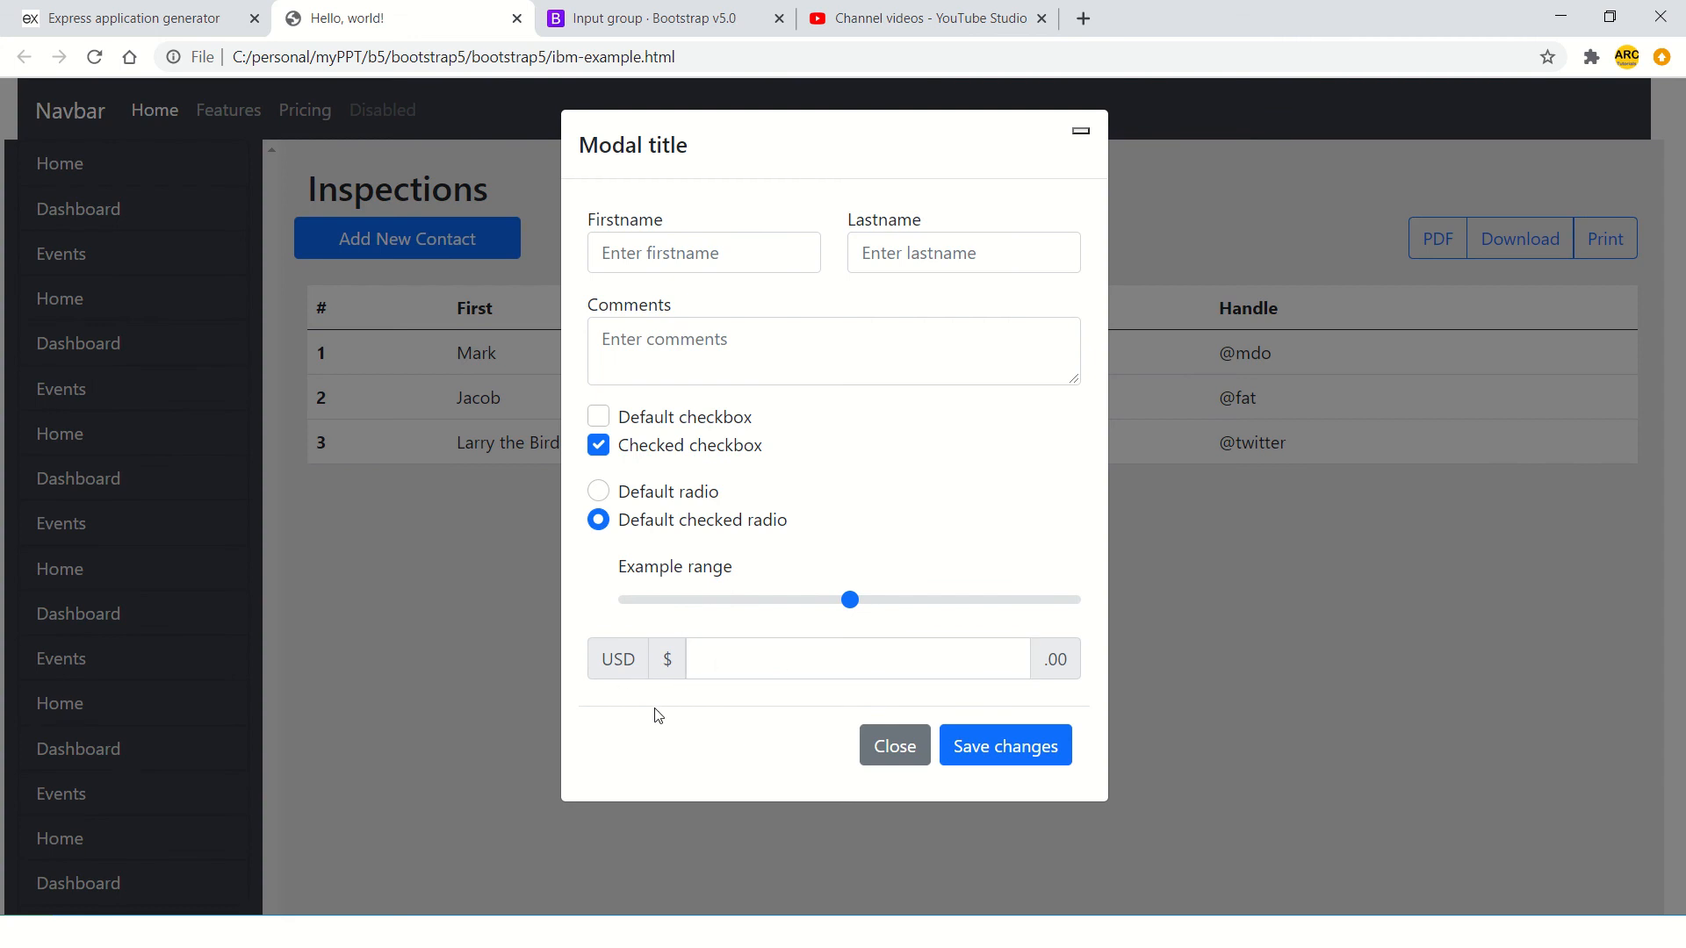
pyautogui.moveTo(1136, 685)
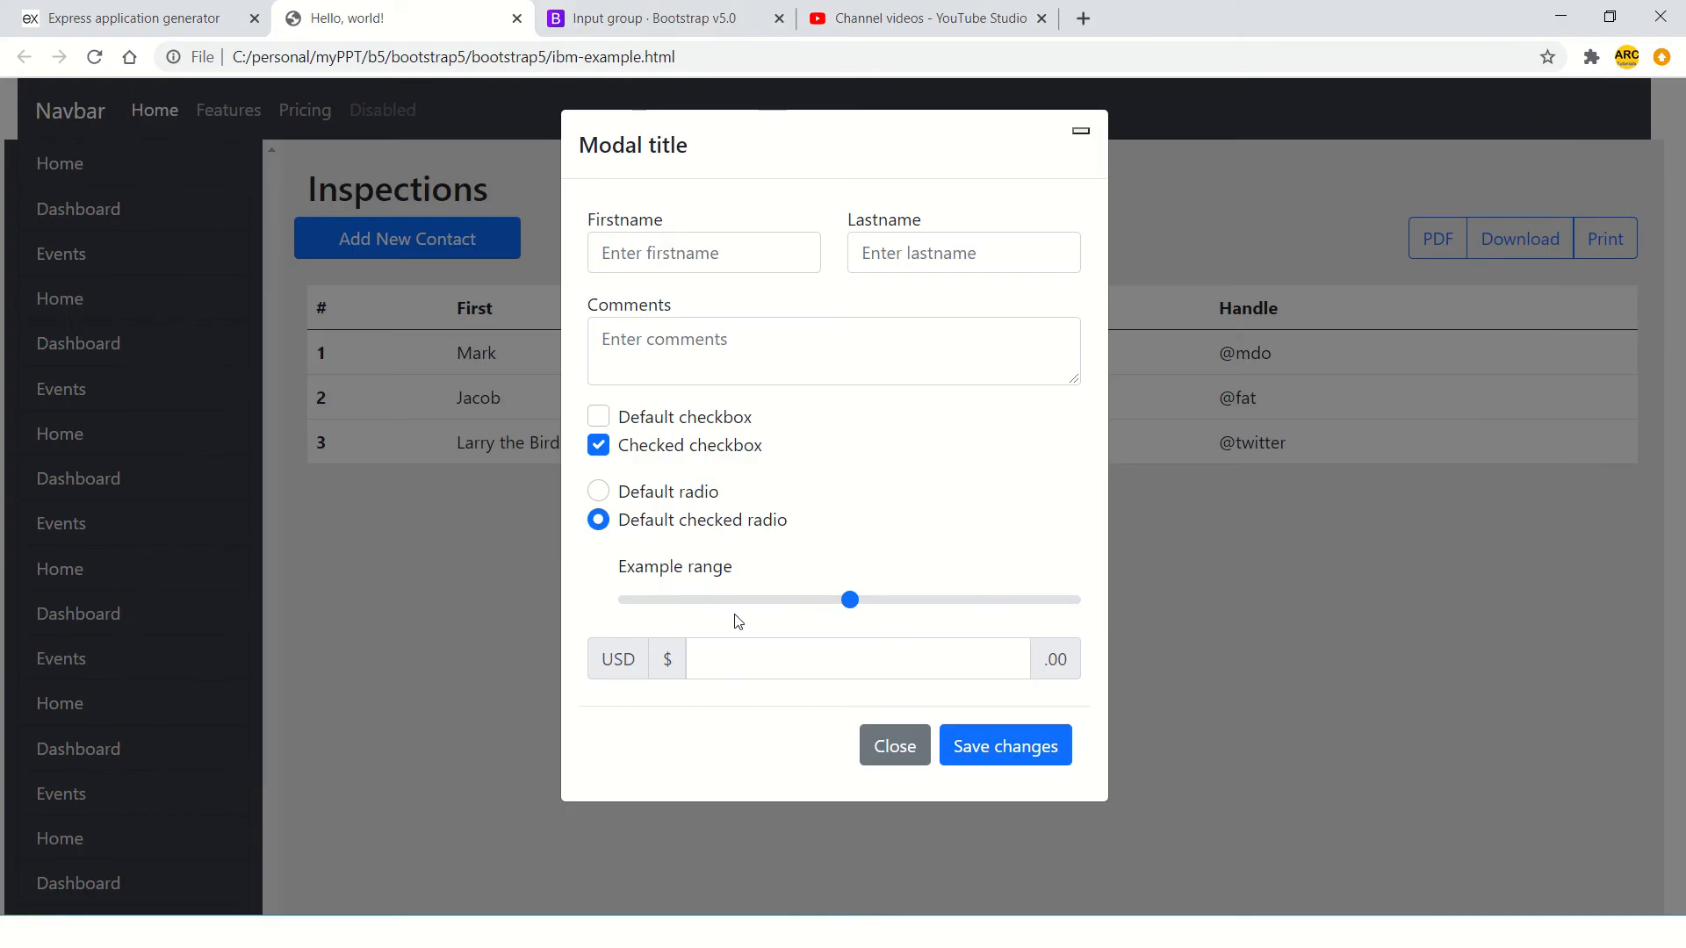
pyautogui.click(645, 19)
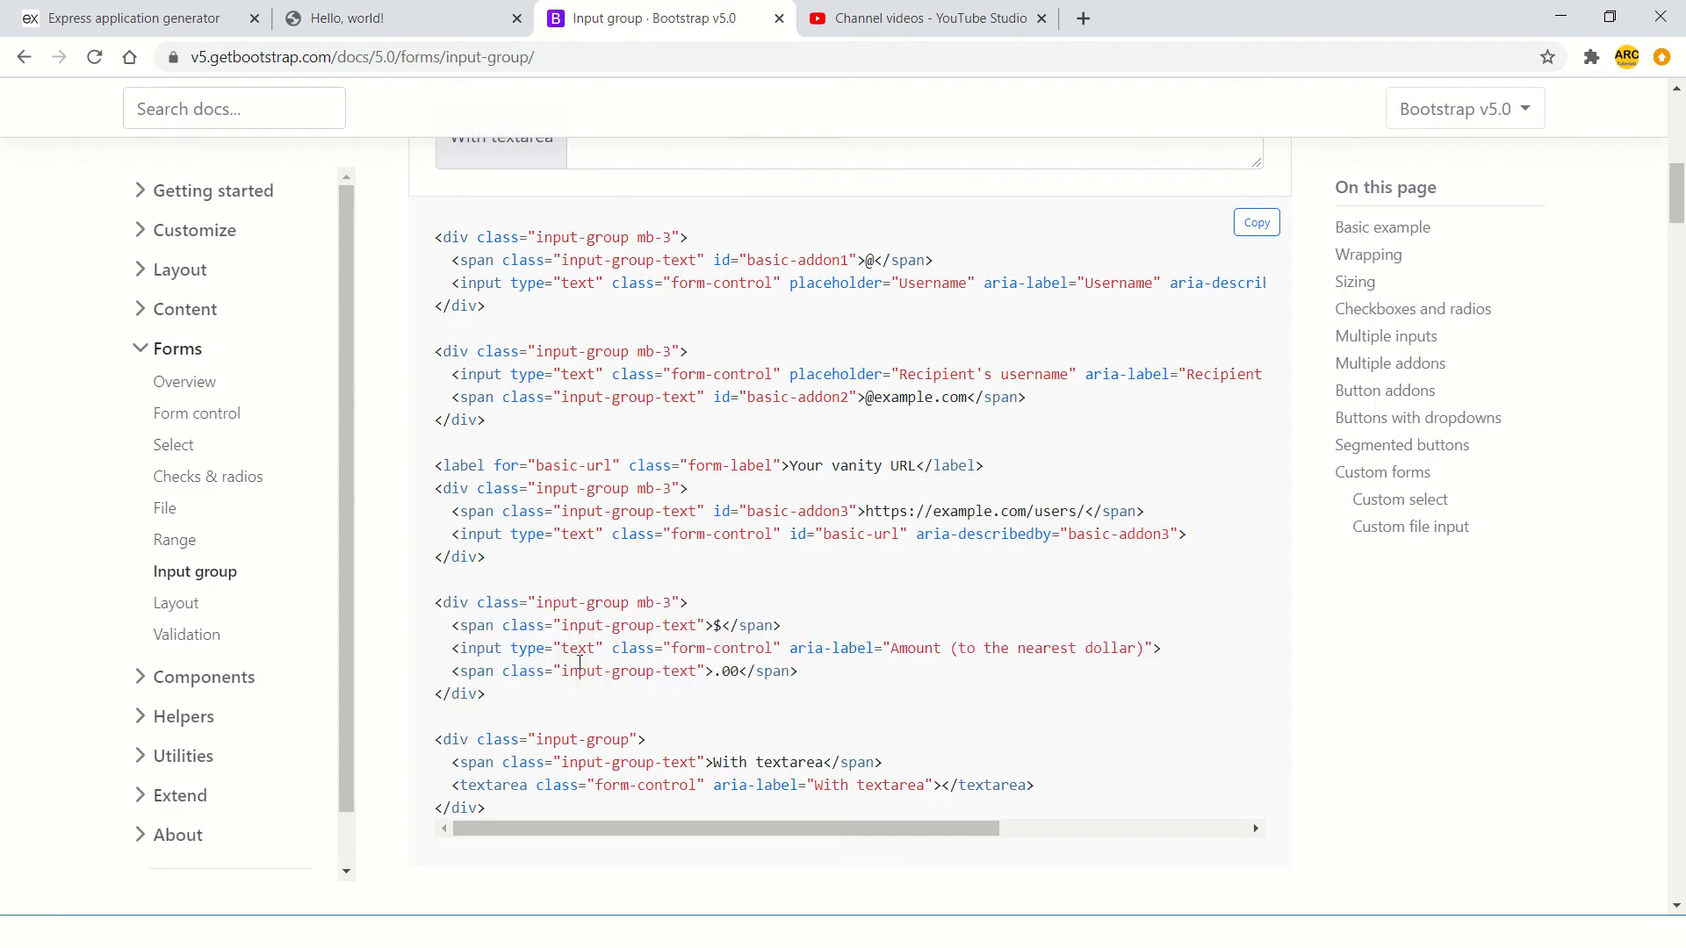
# - Open the Validation docs page and submit the Custom styles demo form
pyautogui.click(186, 634)
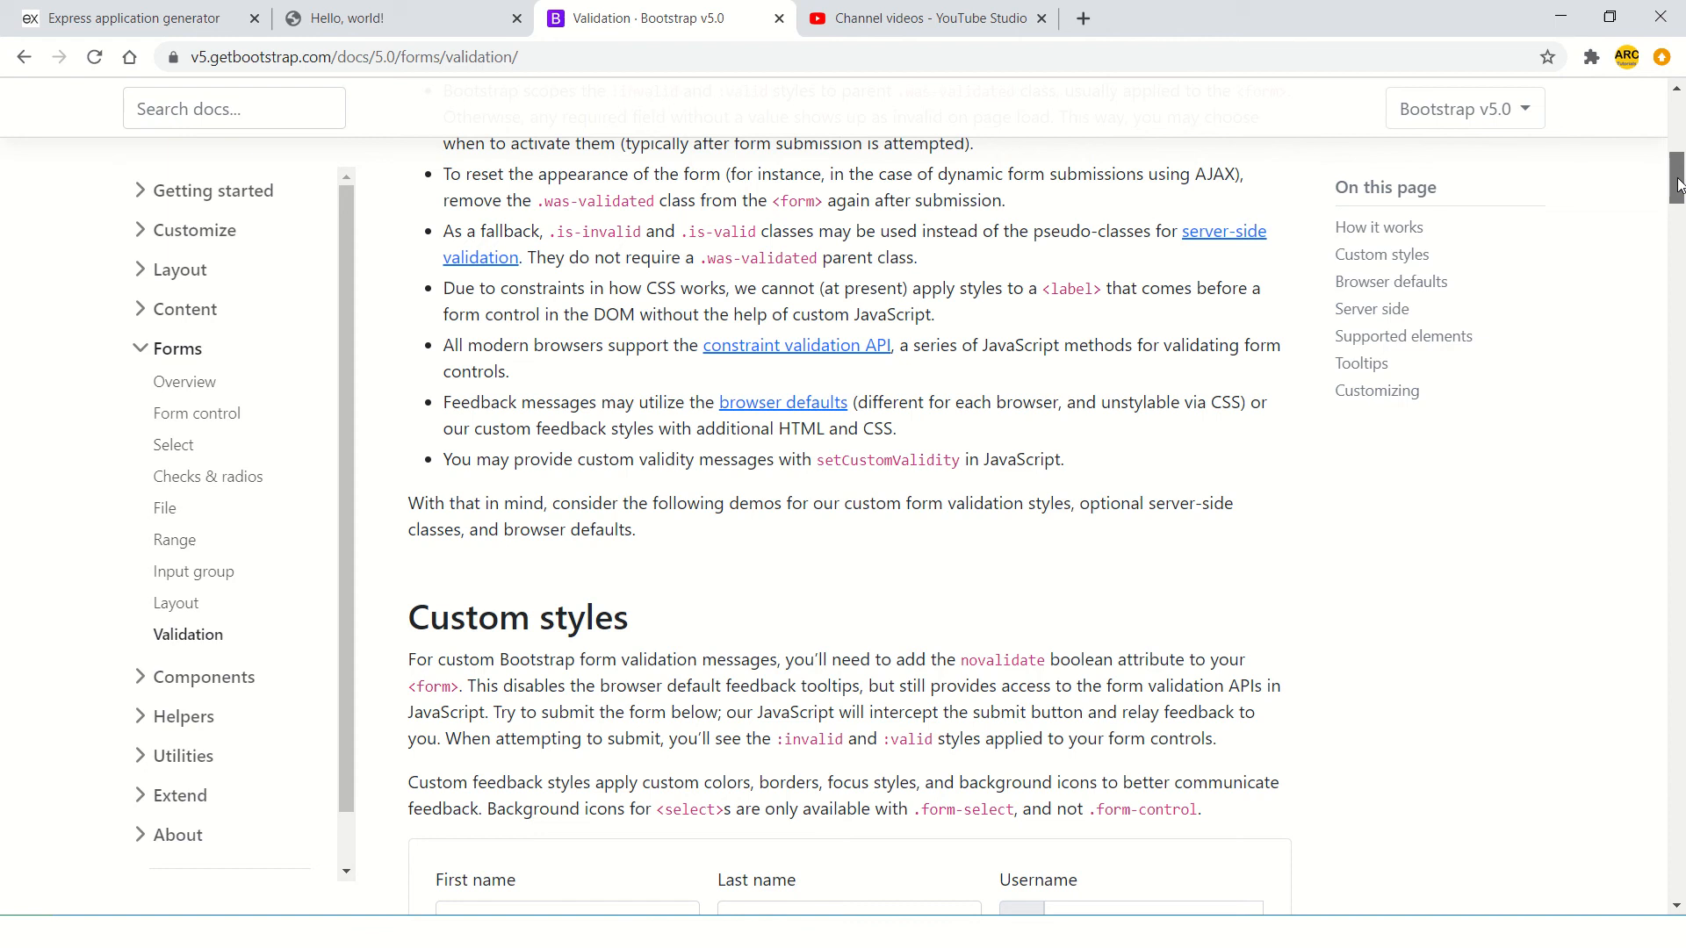
pyautogui.scroll(-3)
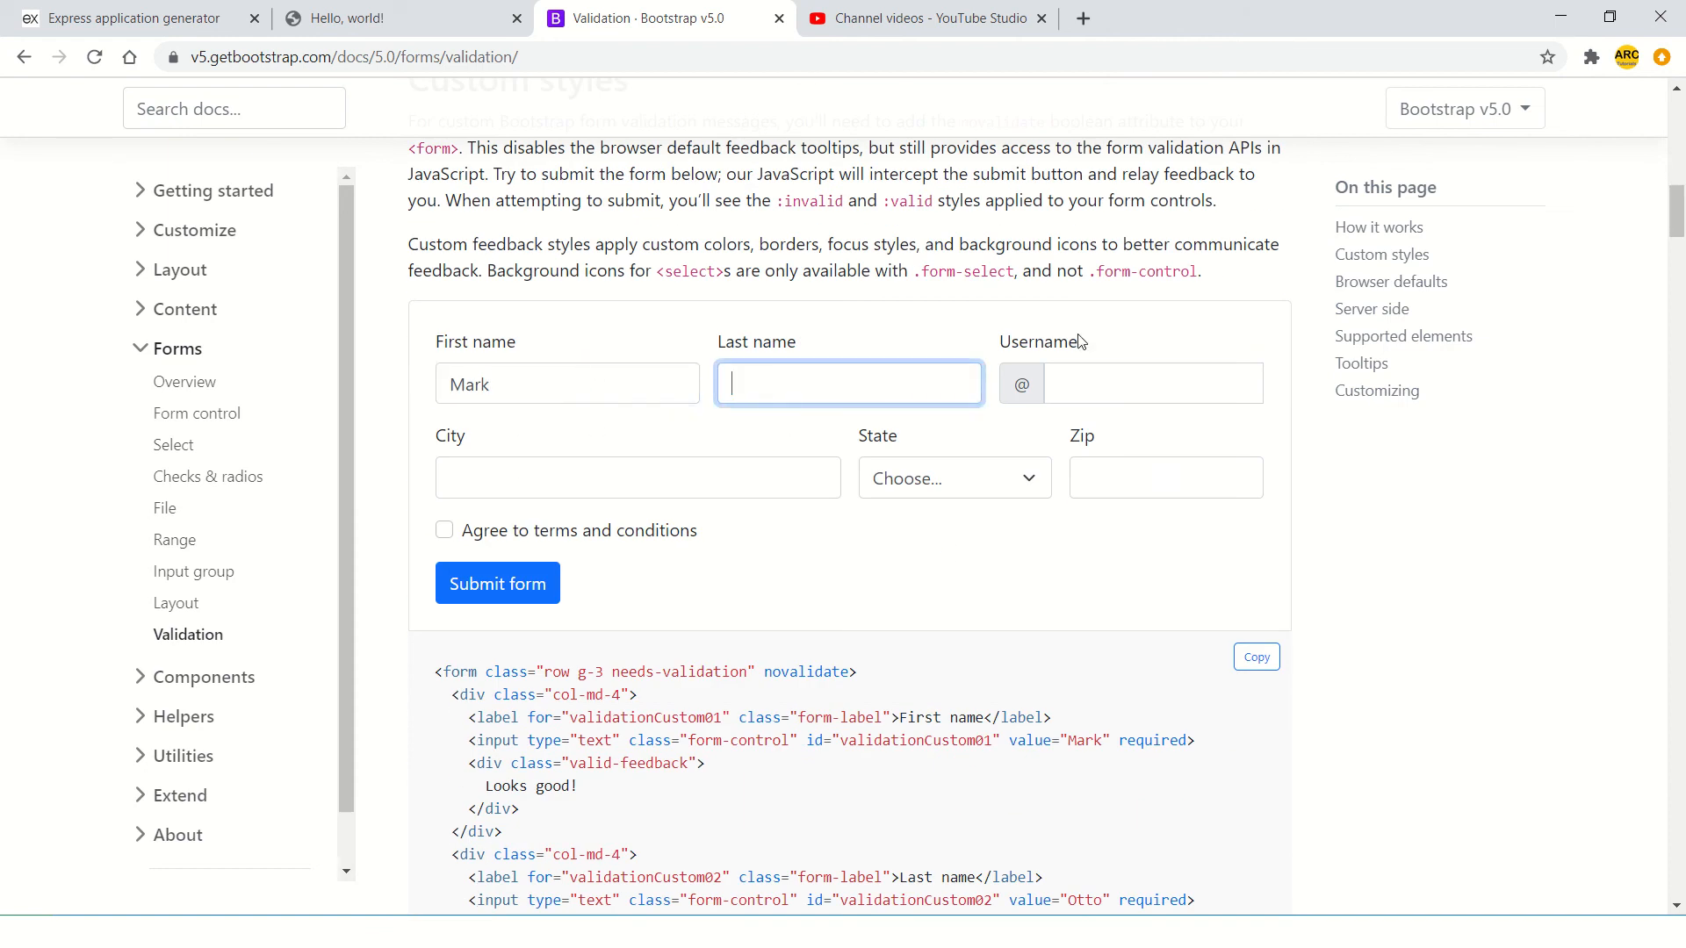
pyautogui.click(497, 584)
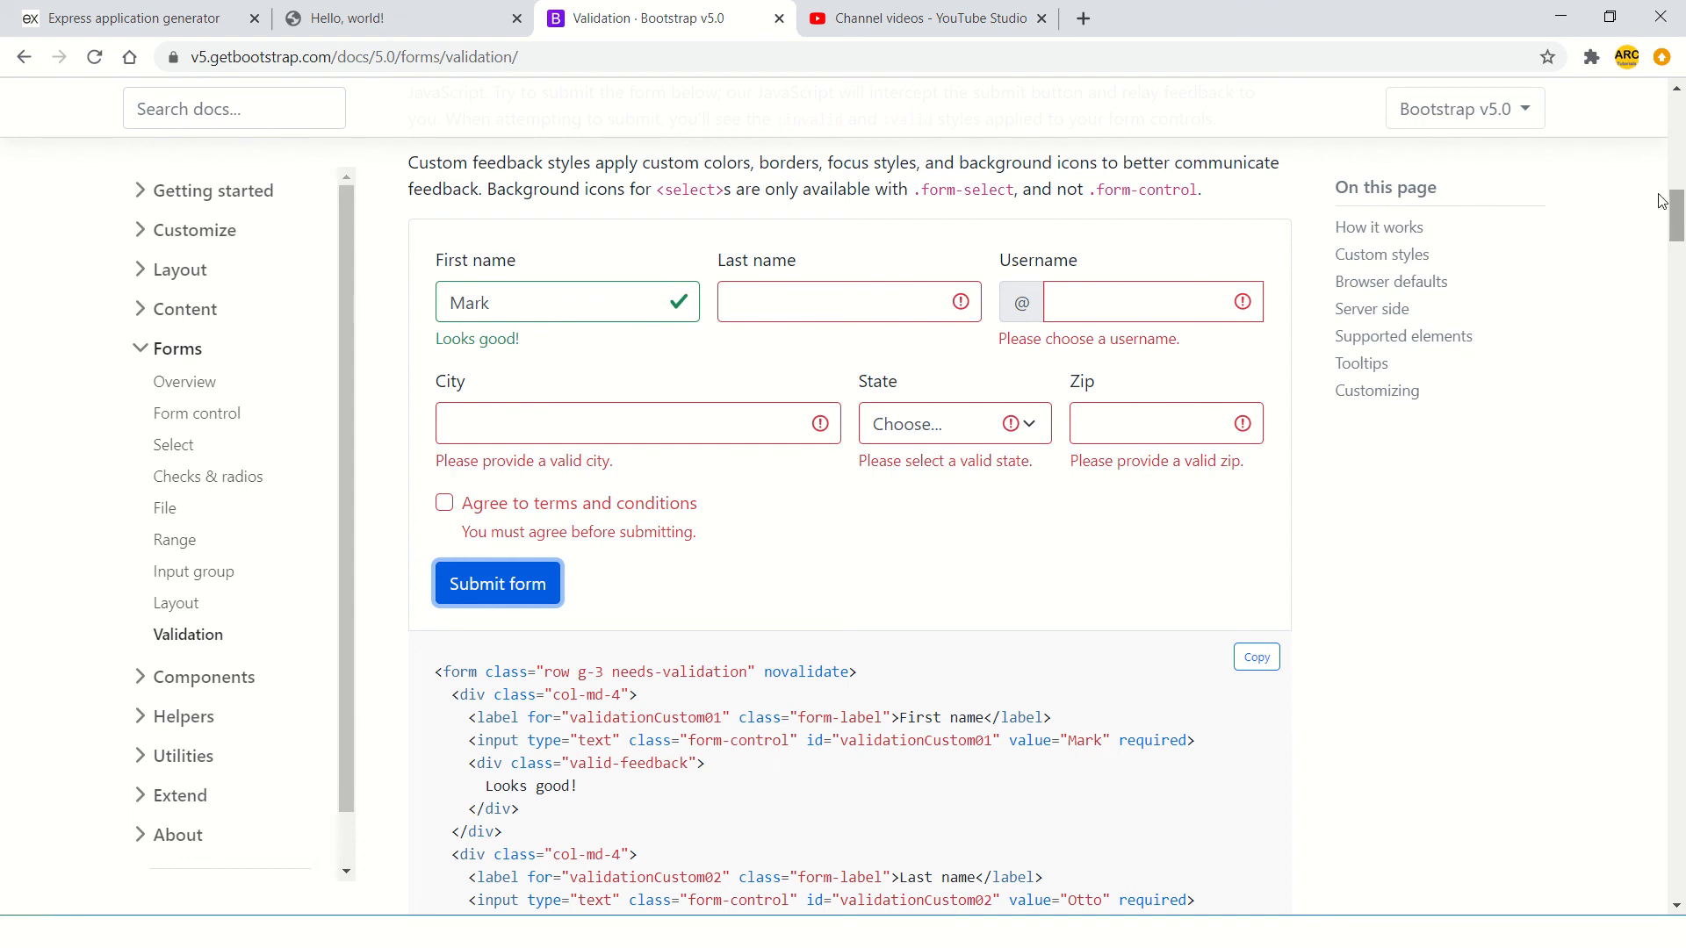
# - Scroll to the Custom styles markup and copy the First name field code
pyautogui.scroll(-3)
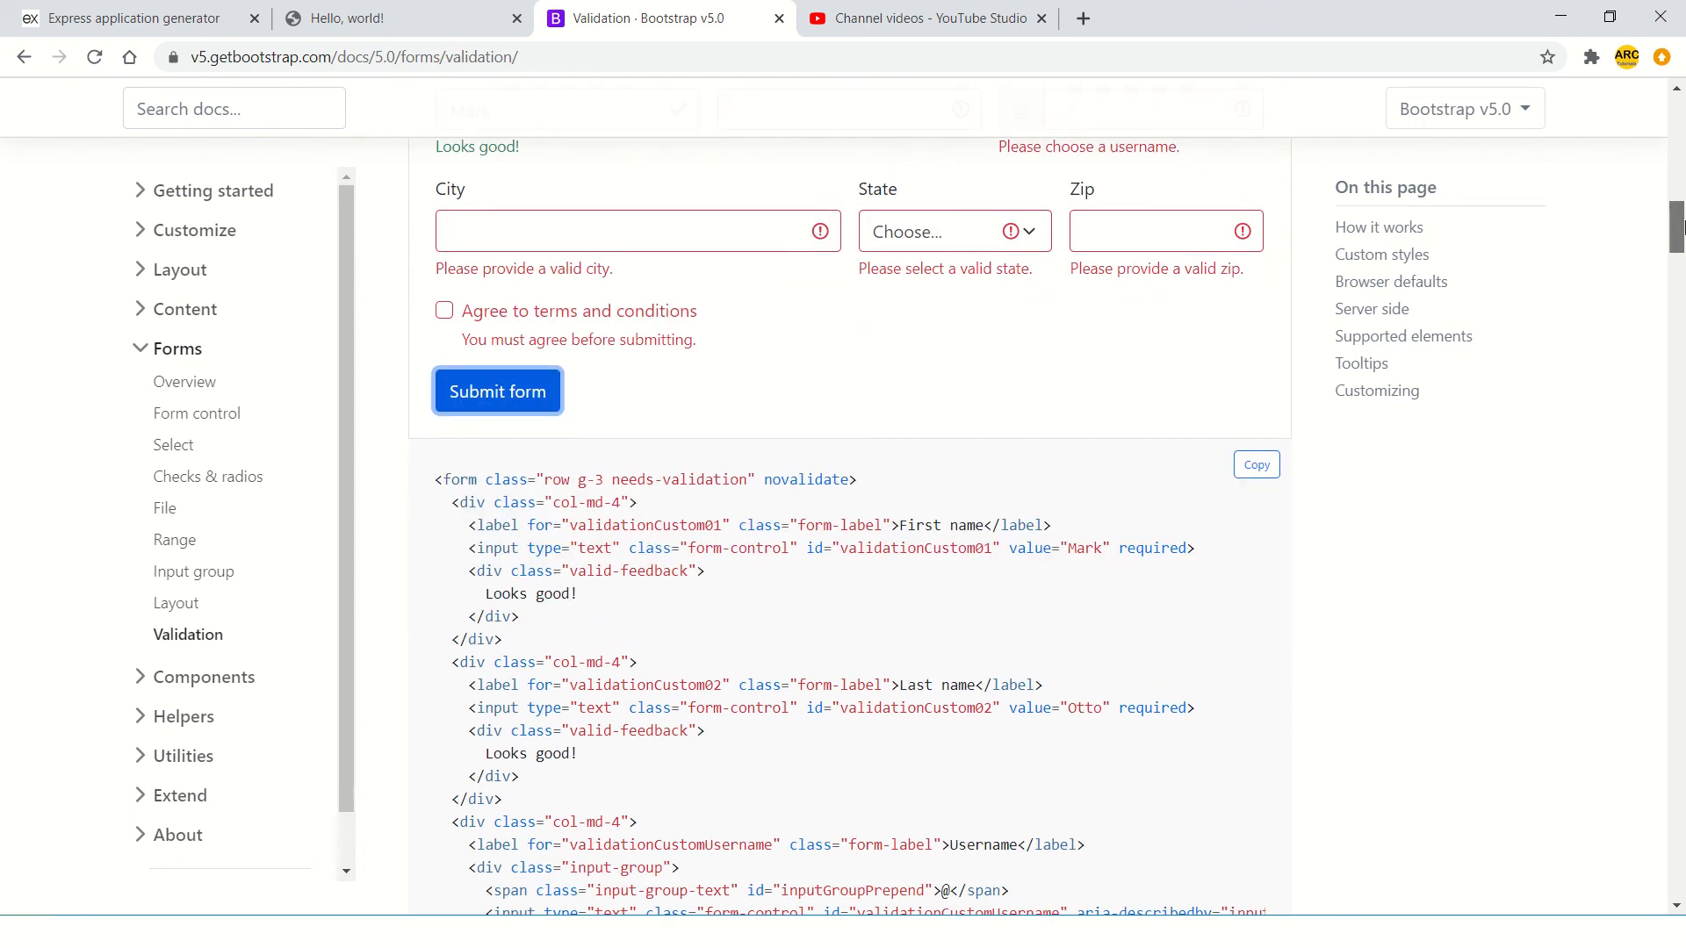
pyautogui.moveTo(1548, 320)
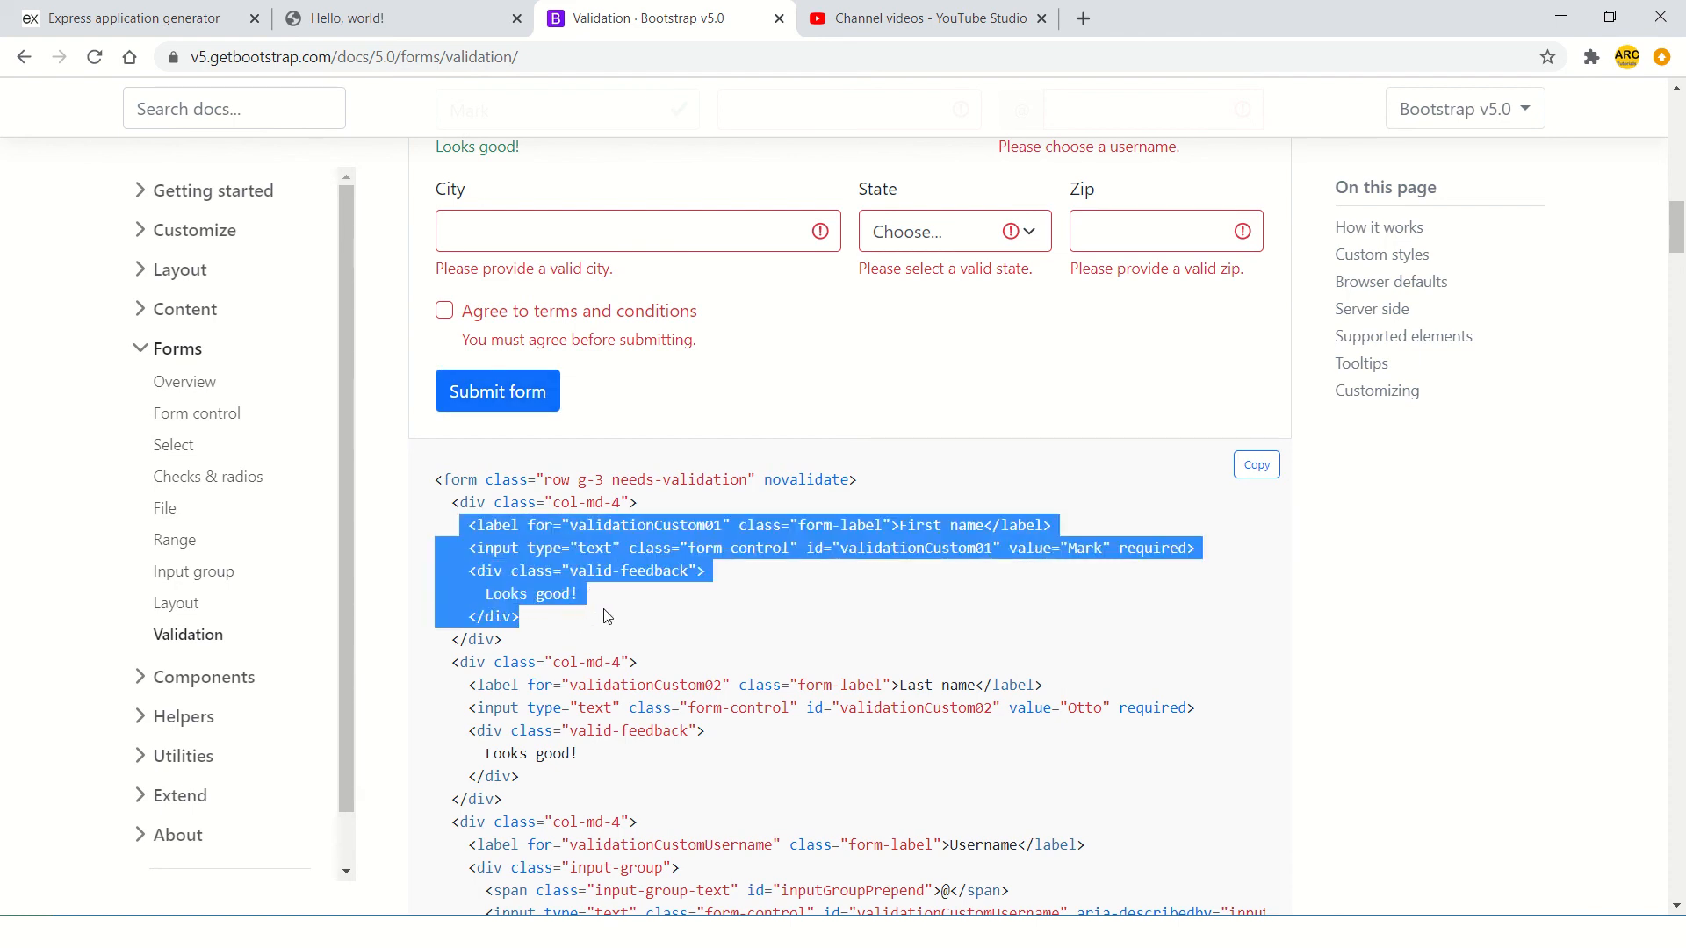
pyautogui.click(591, 623)
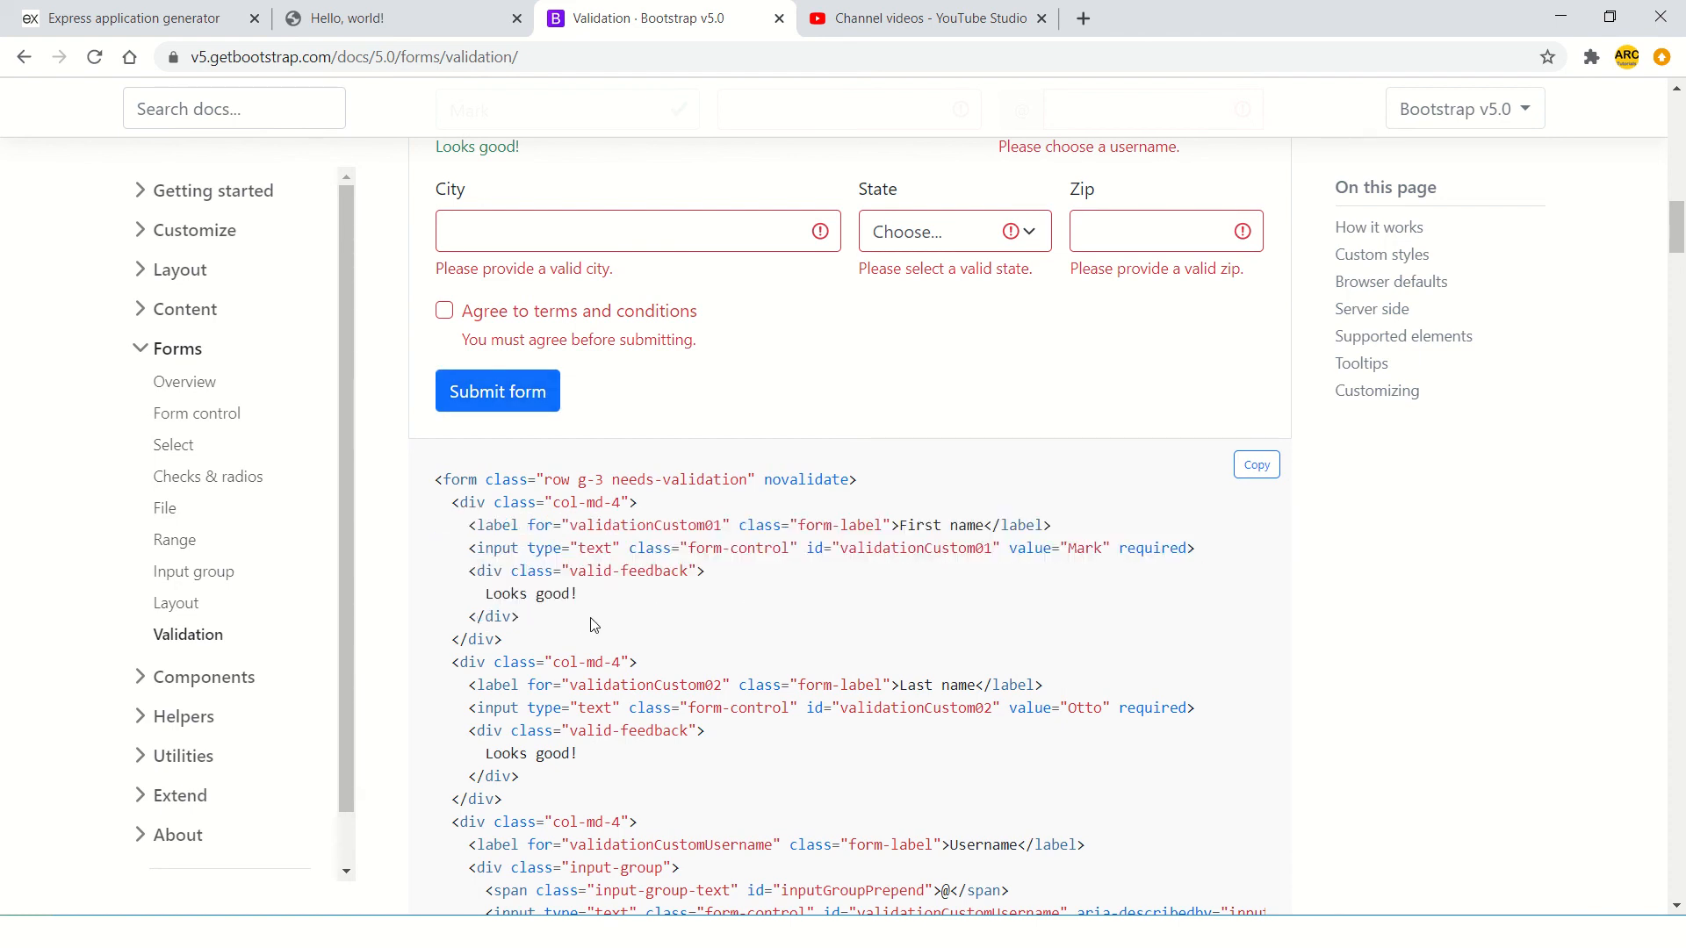
pyautogui.moveTo(648, 605)
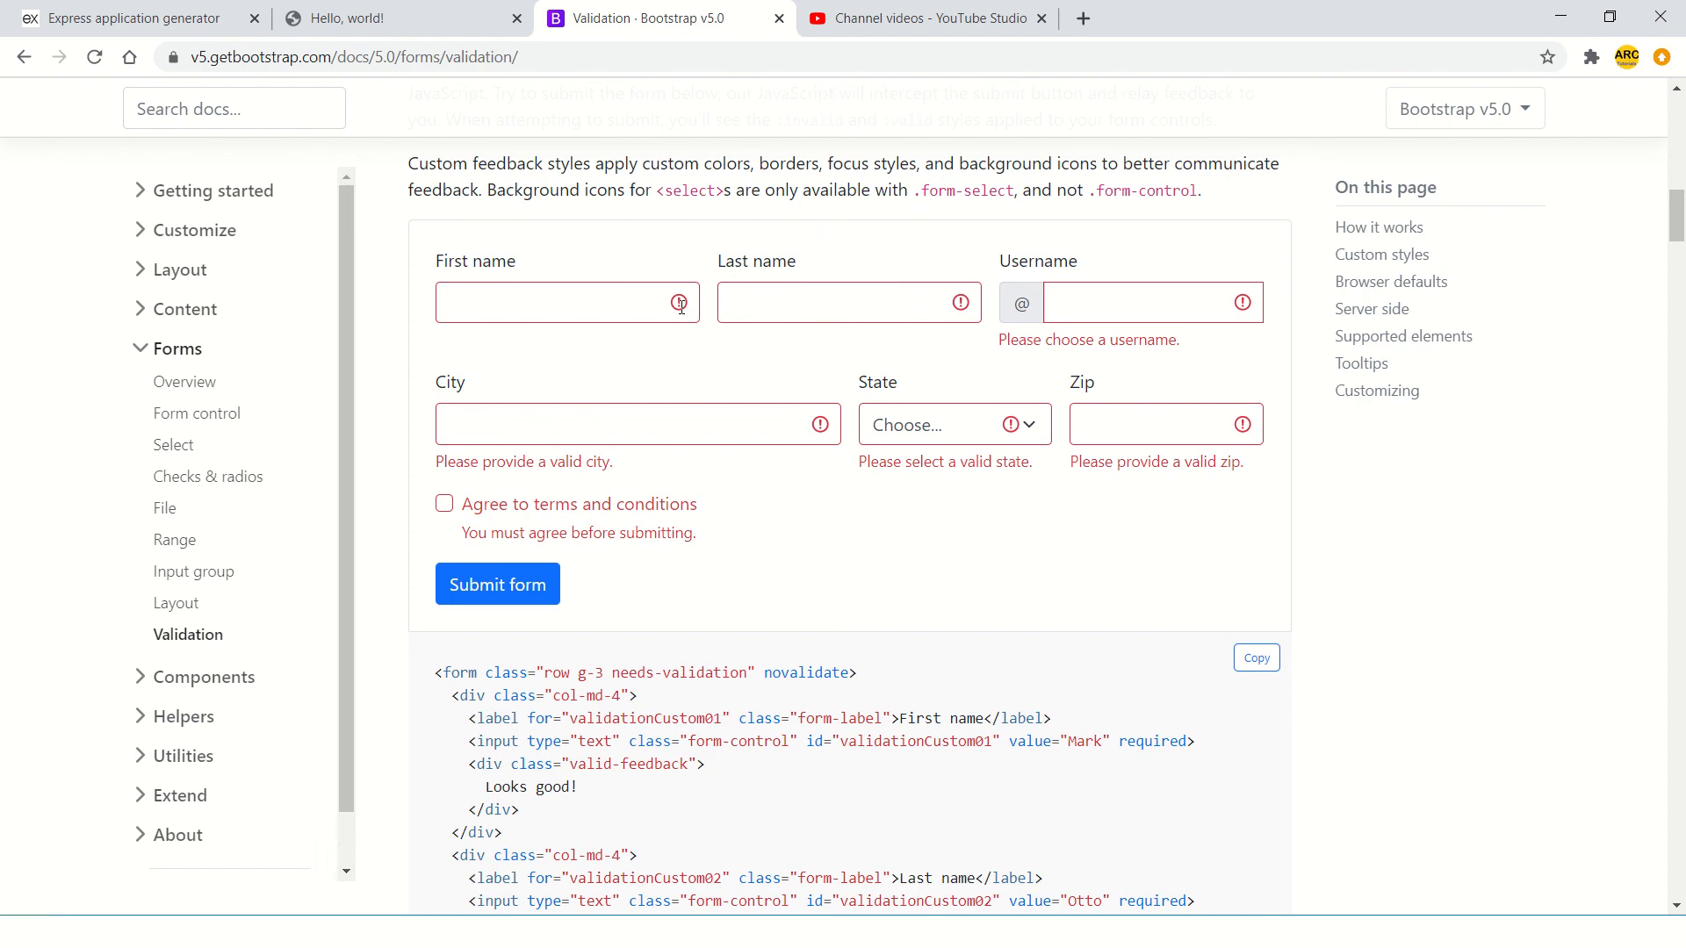
pyautogui.moveTo(770, 340)
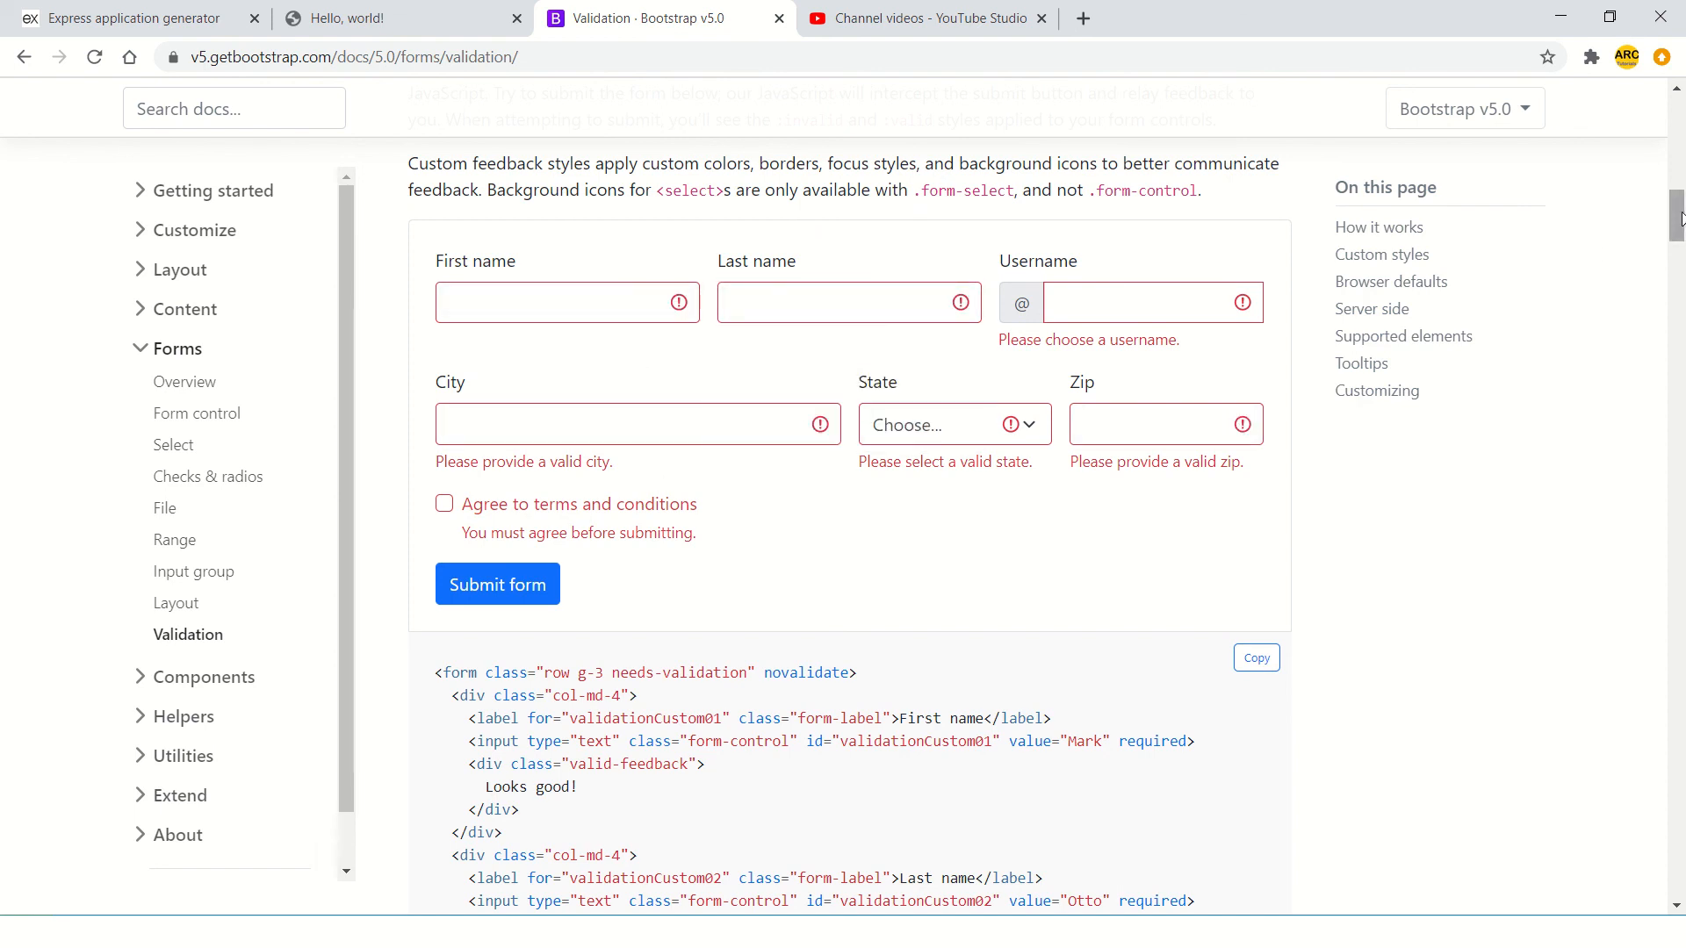
pyautogui.scroll(-3)
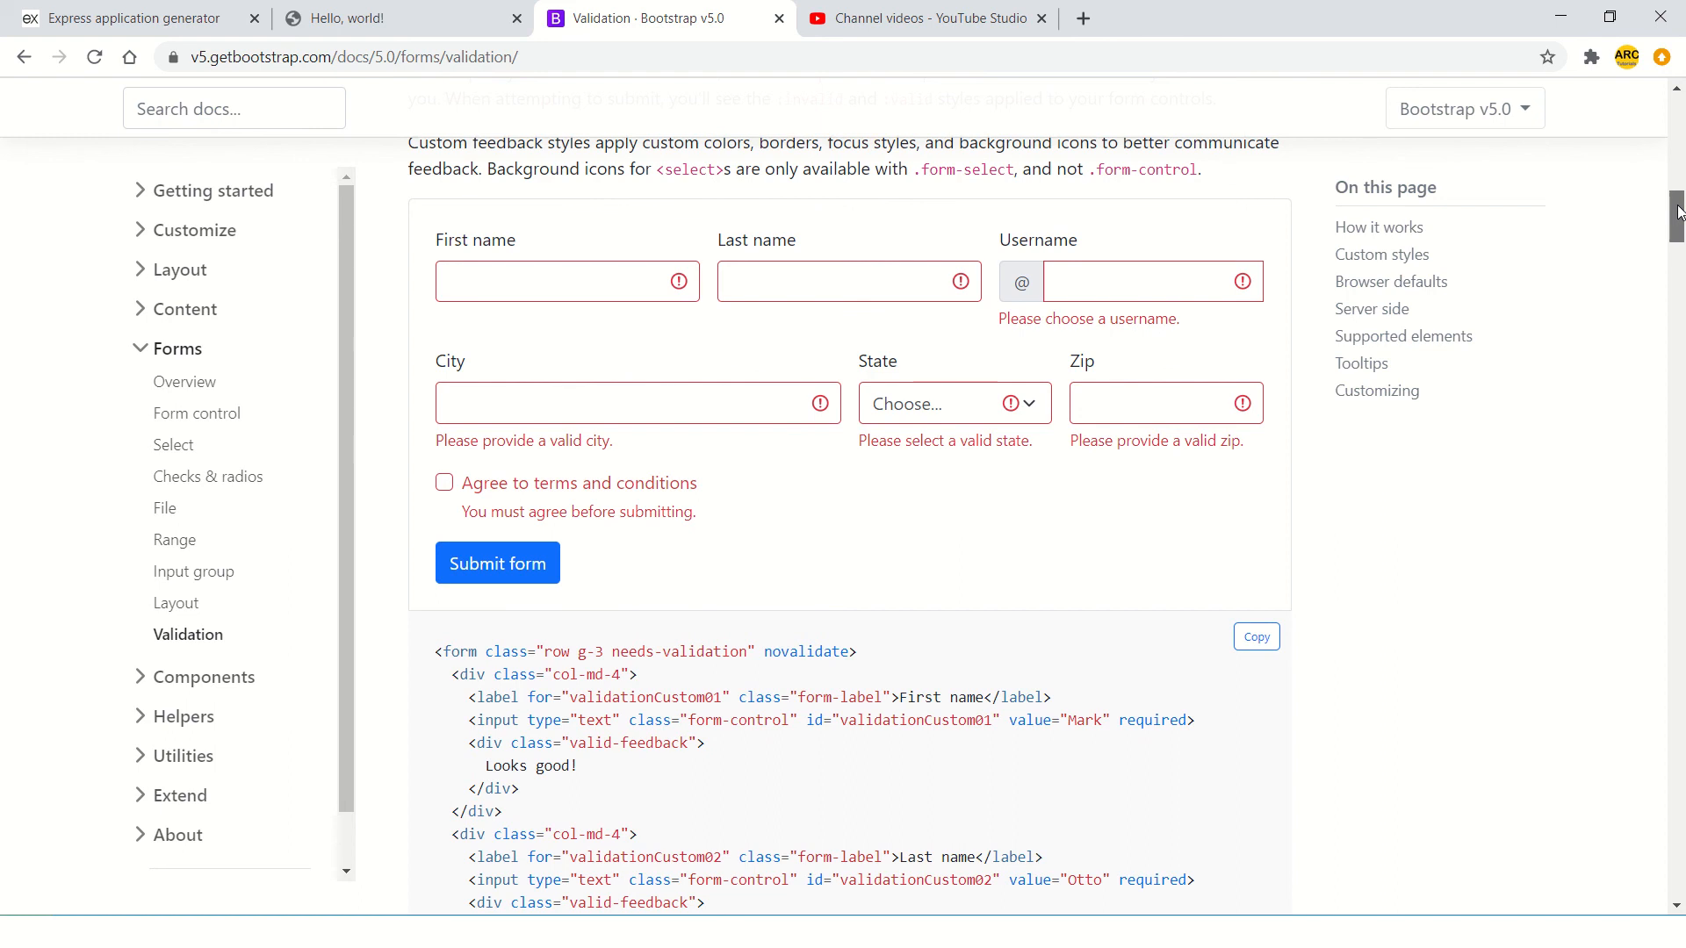
pyautogui.scroll(-3)
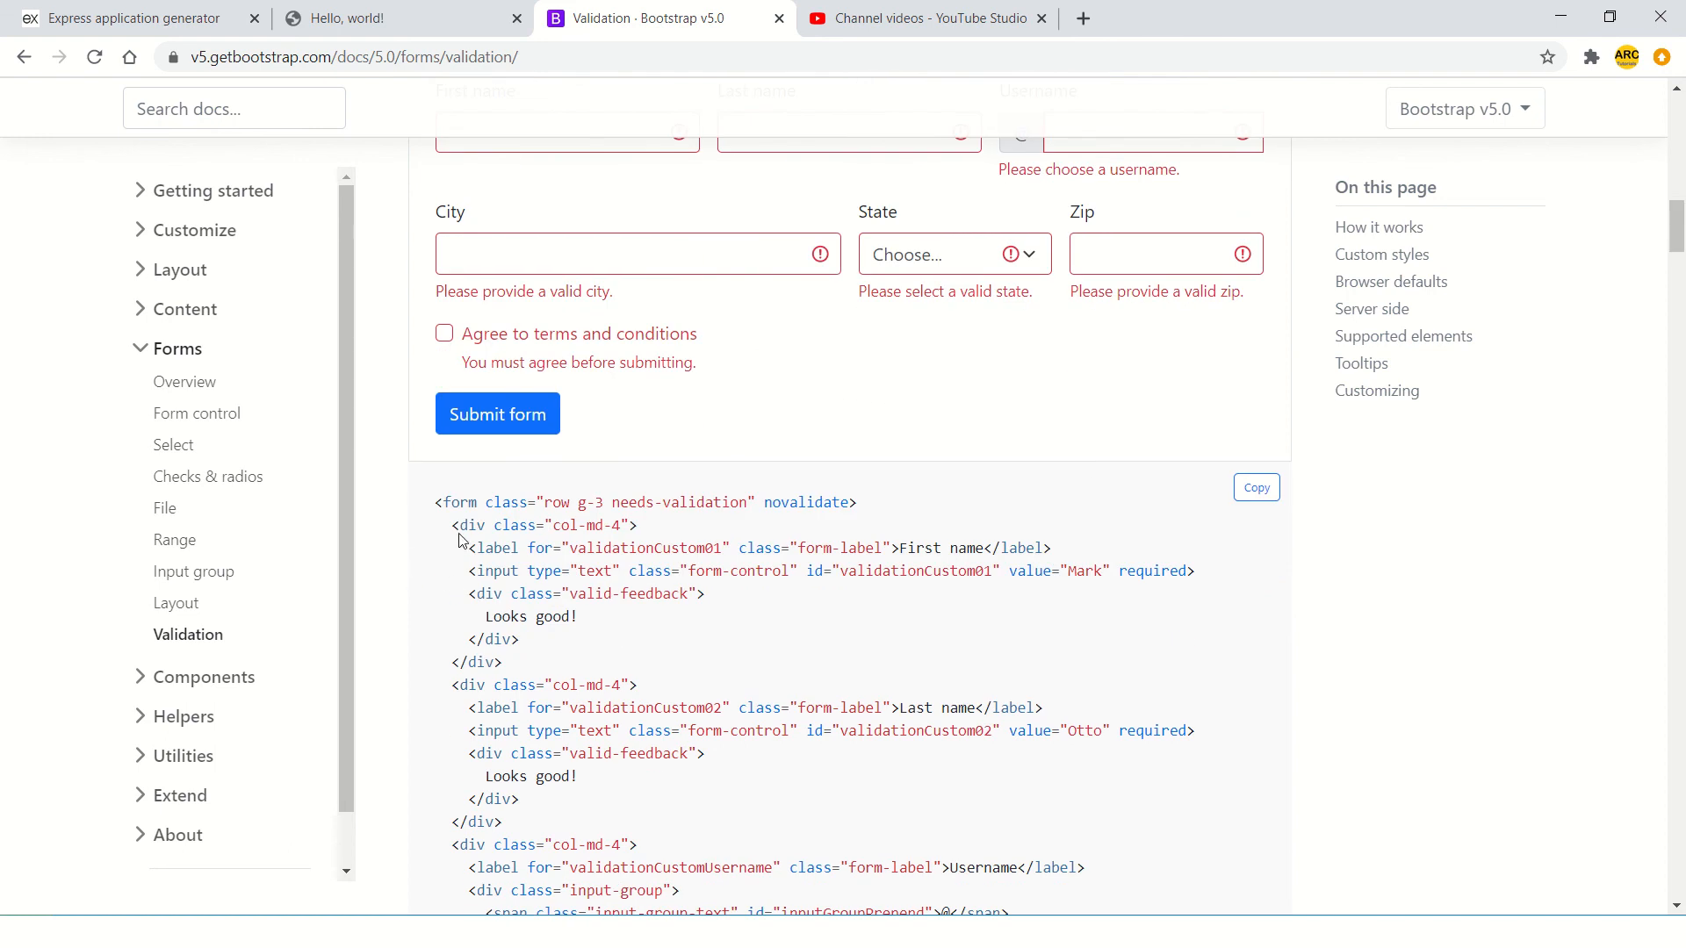
pyautogui.moveTo(456, 535)
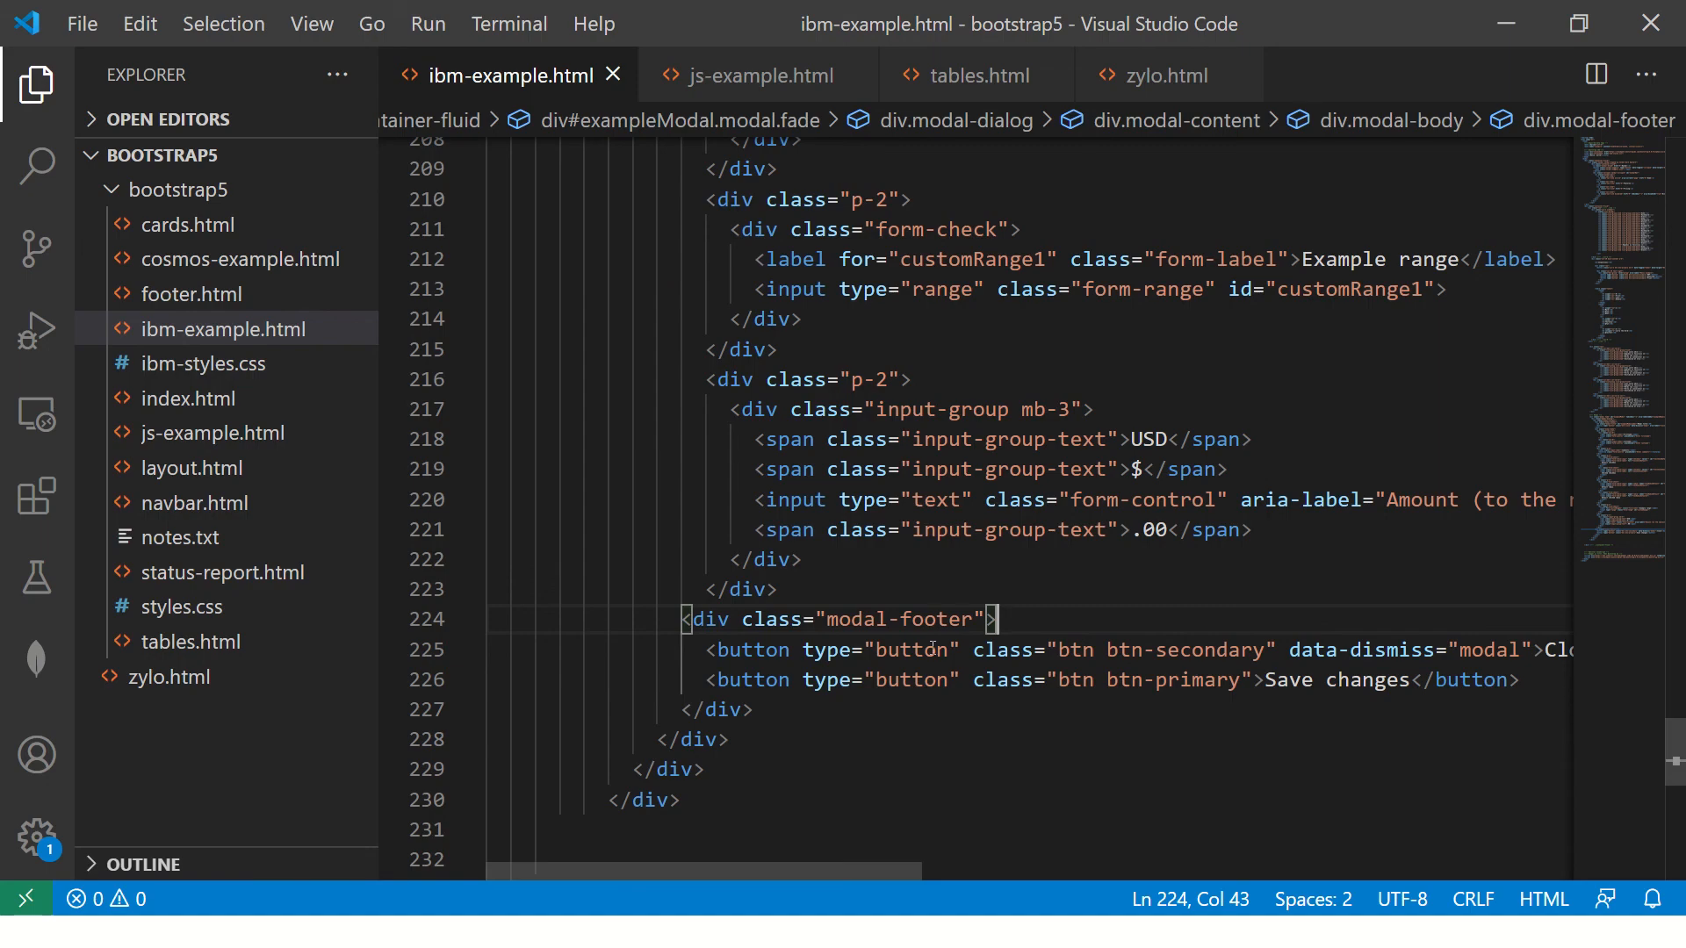
# - Paste the First name col-md-4 block into a new p-2 div, save, and preview the modal
pyautogui.click(714, 379)
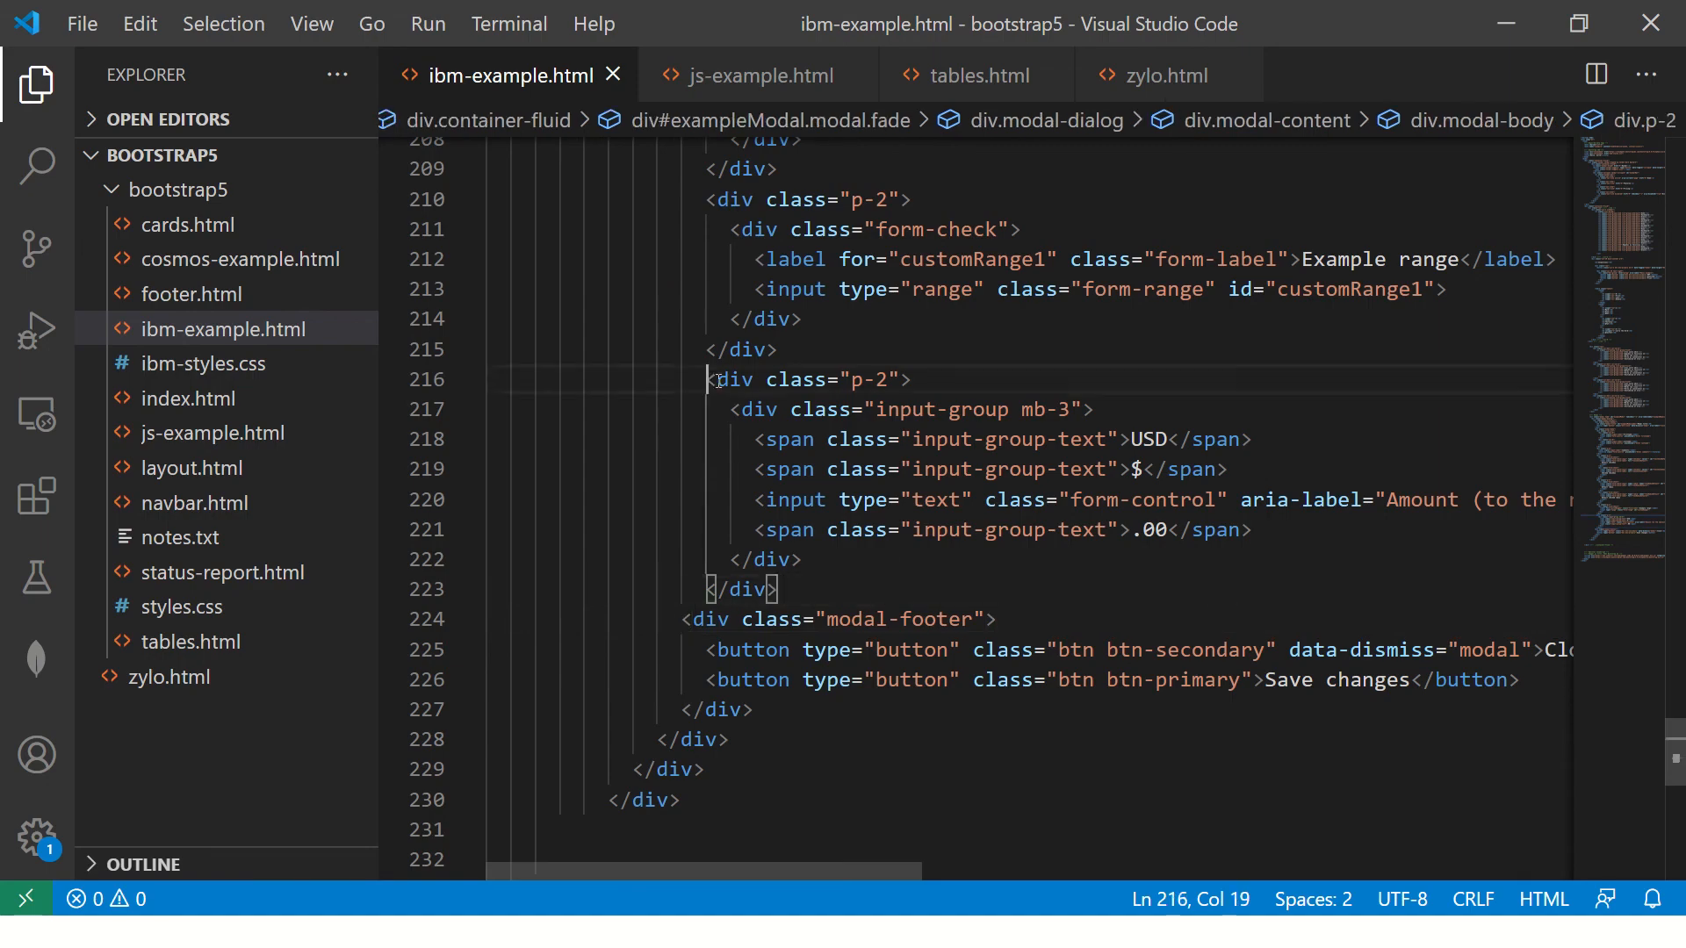
pyautogui.press('enter')
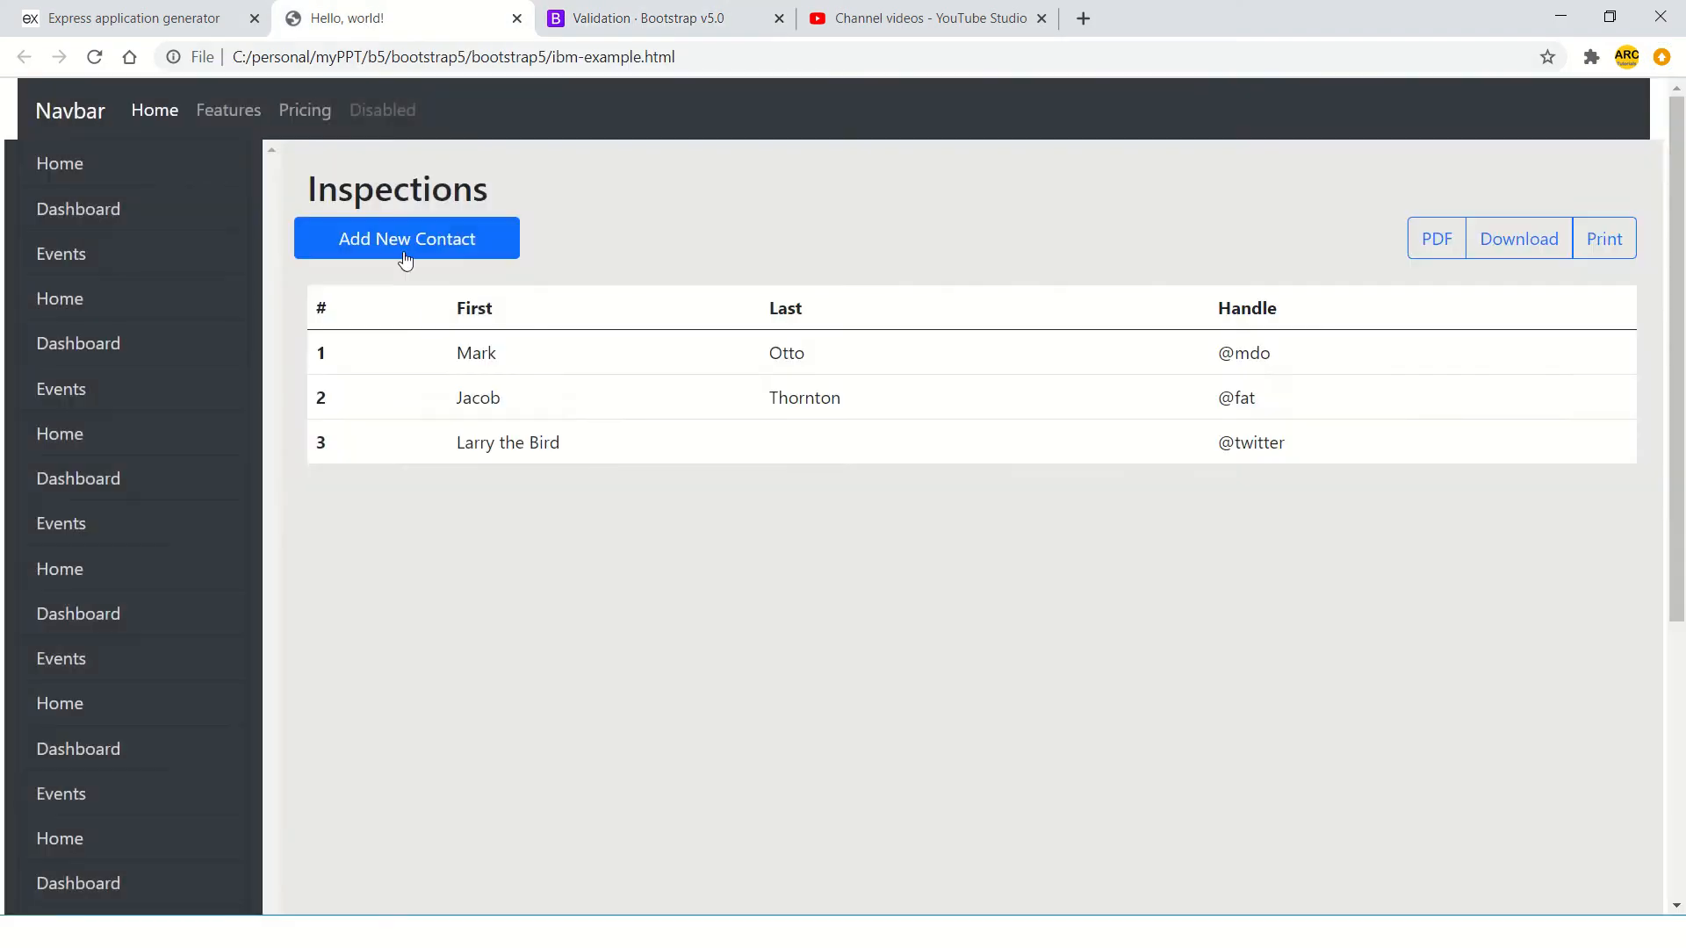
pyautogui.click(406, 238)
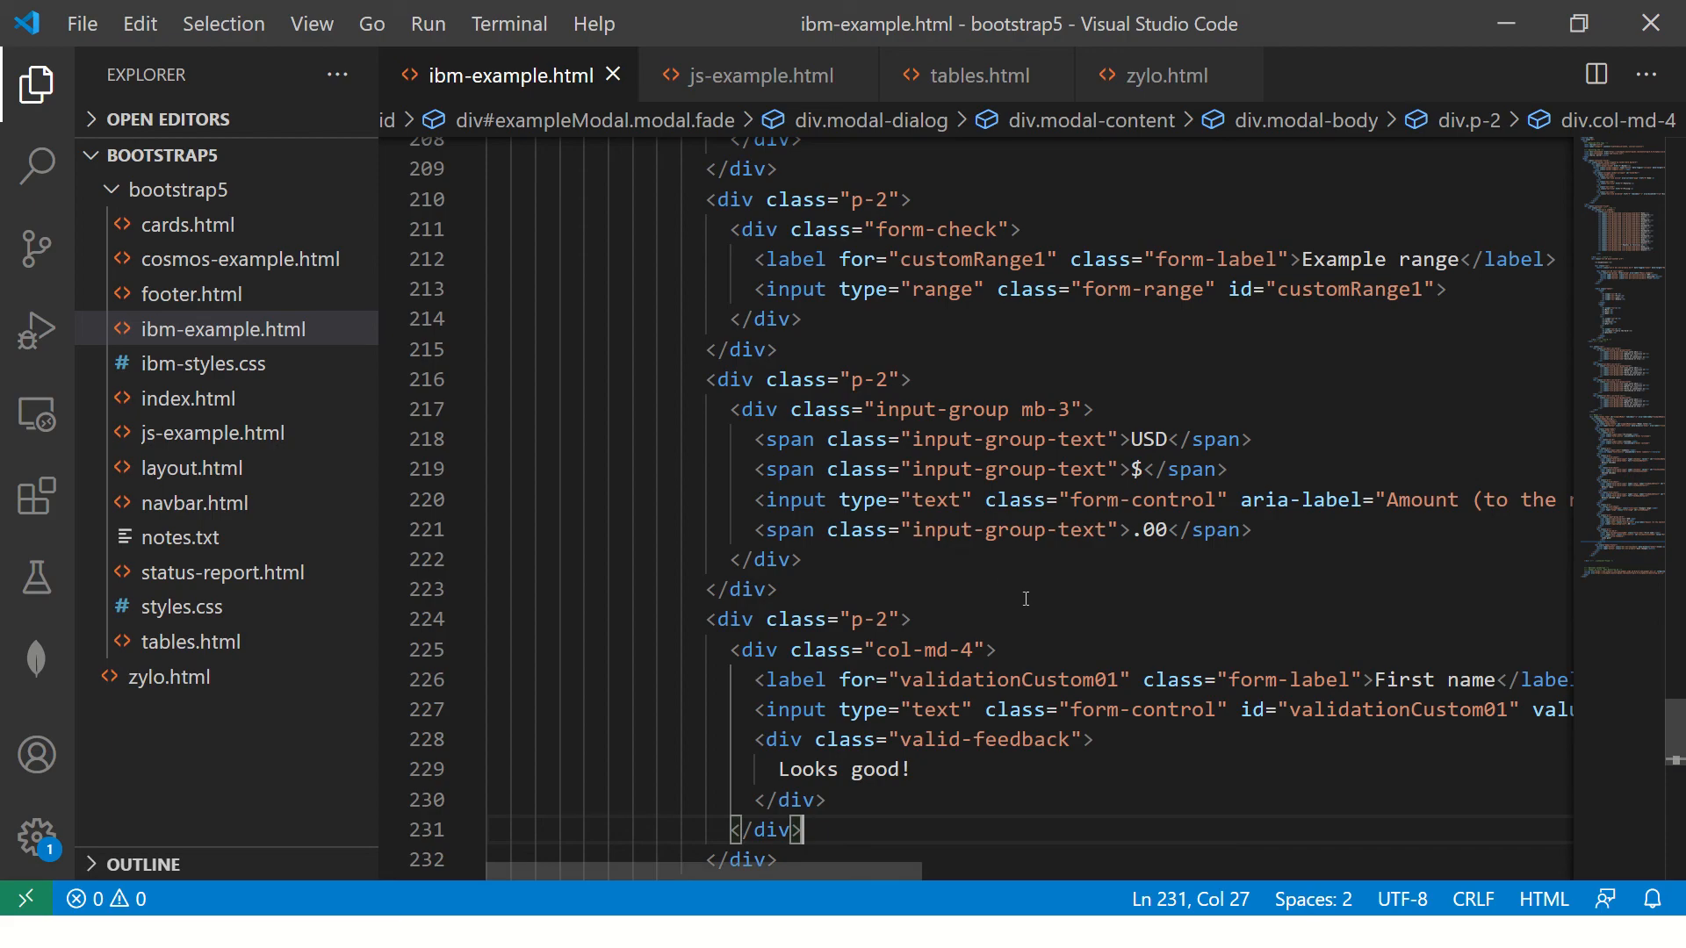
pyautogui.click(638, 19)
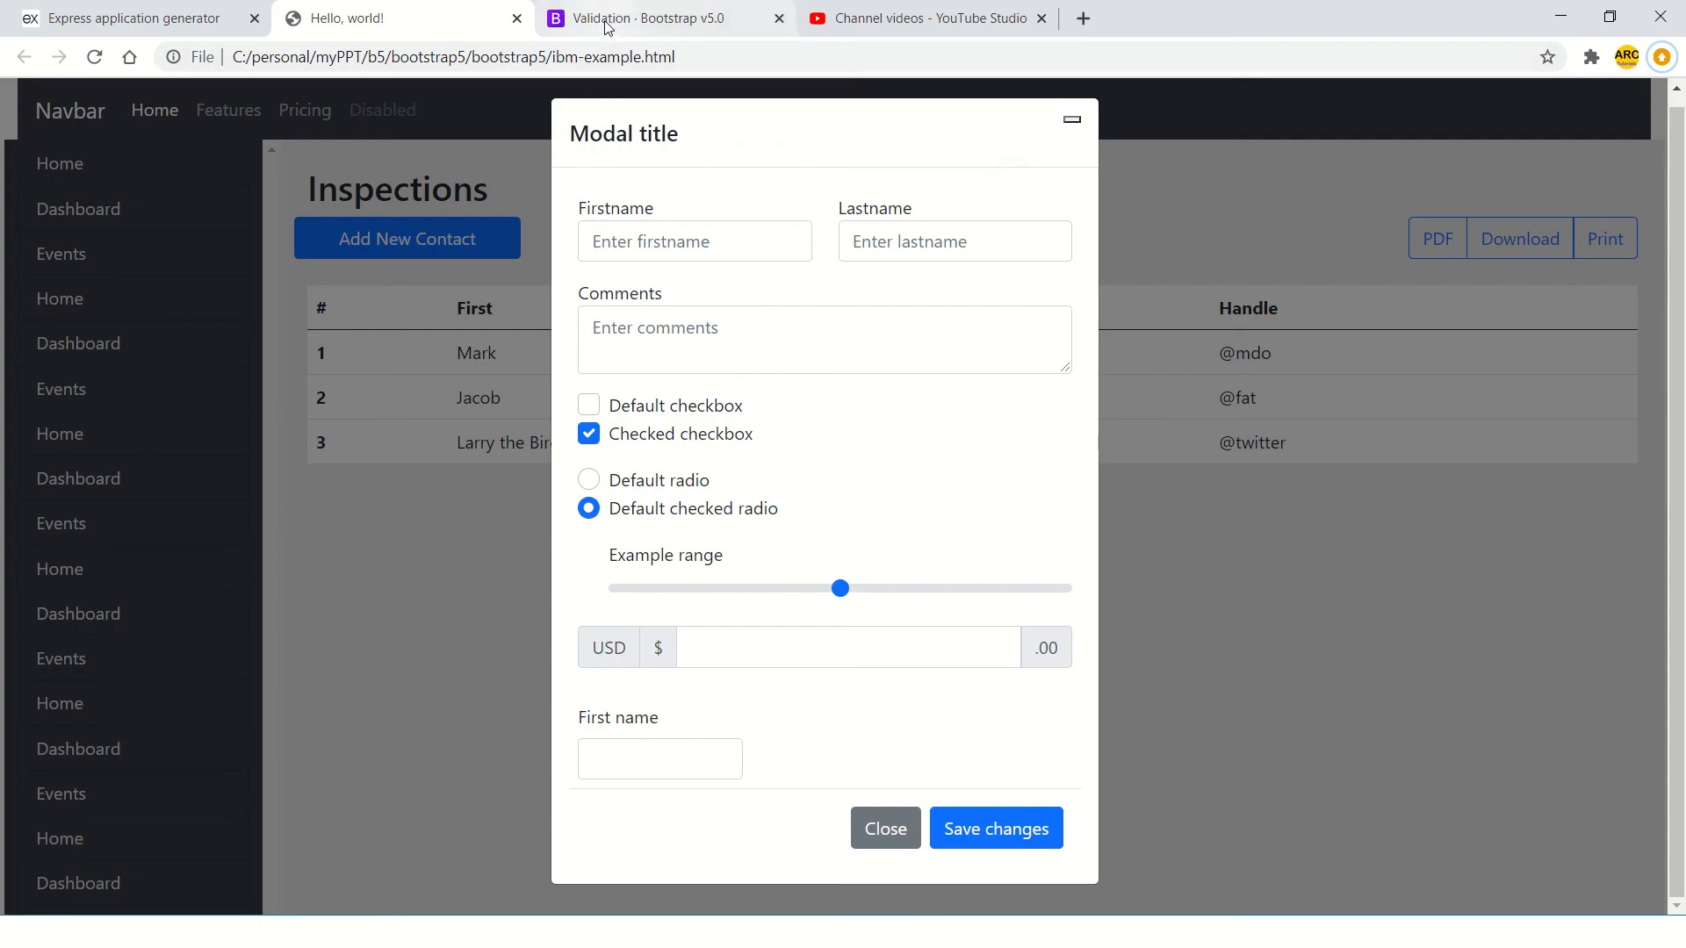
pyautogui.click(638, 19)
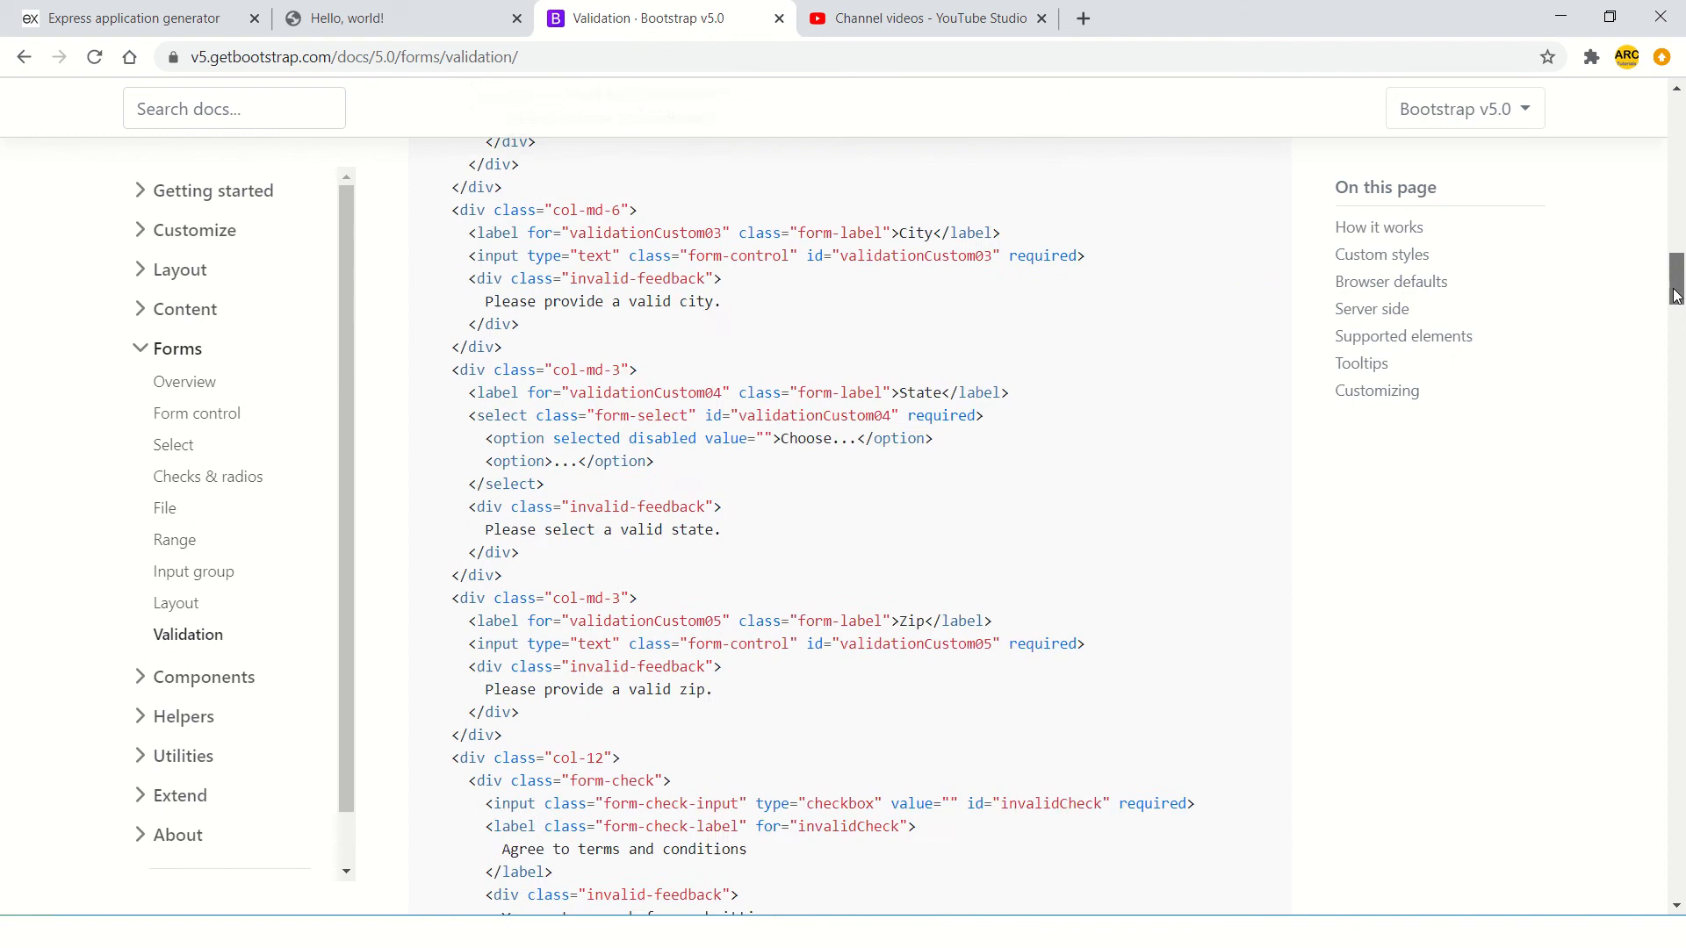
# - Review the Validation page's custom styles markup and starter JavaScript, then return to the example page
pyautogui.scroll(-3)
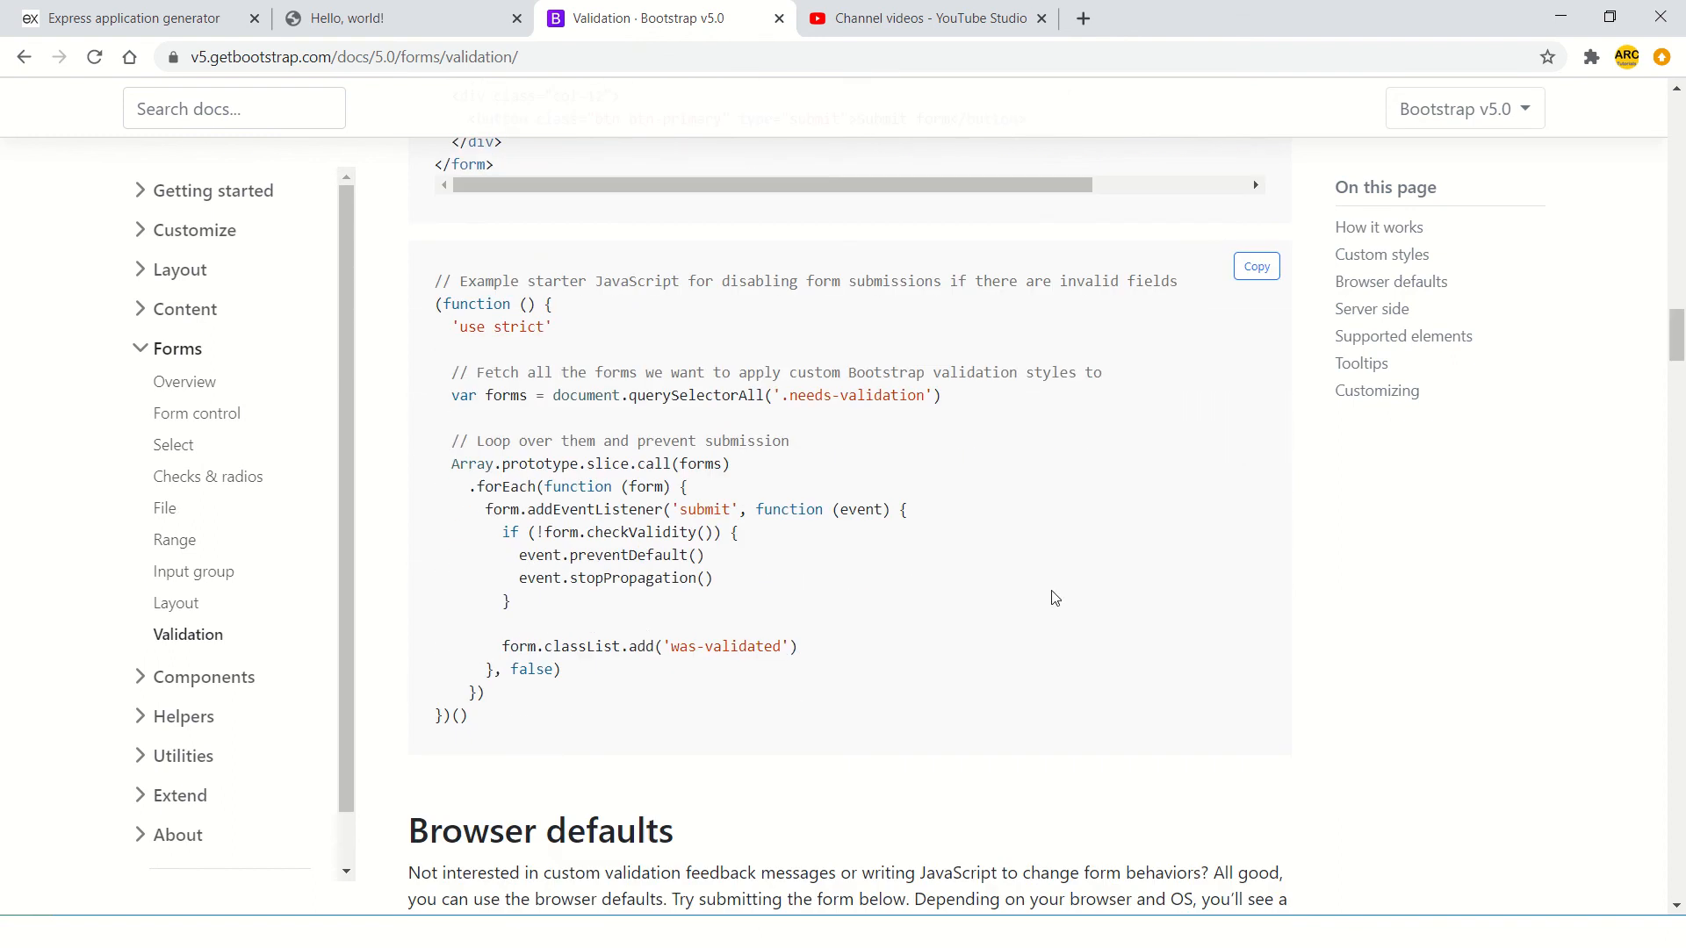
pyautogui.moveTo(619, 633)
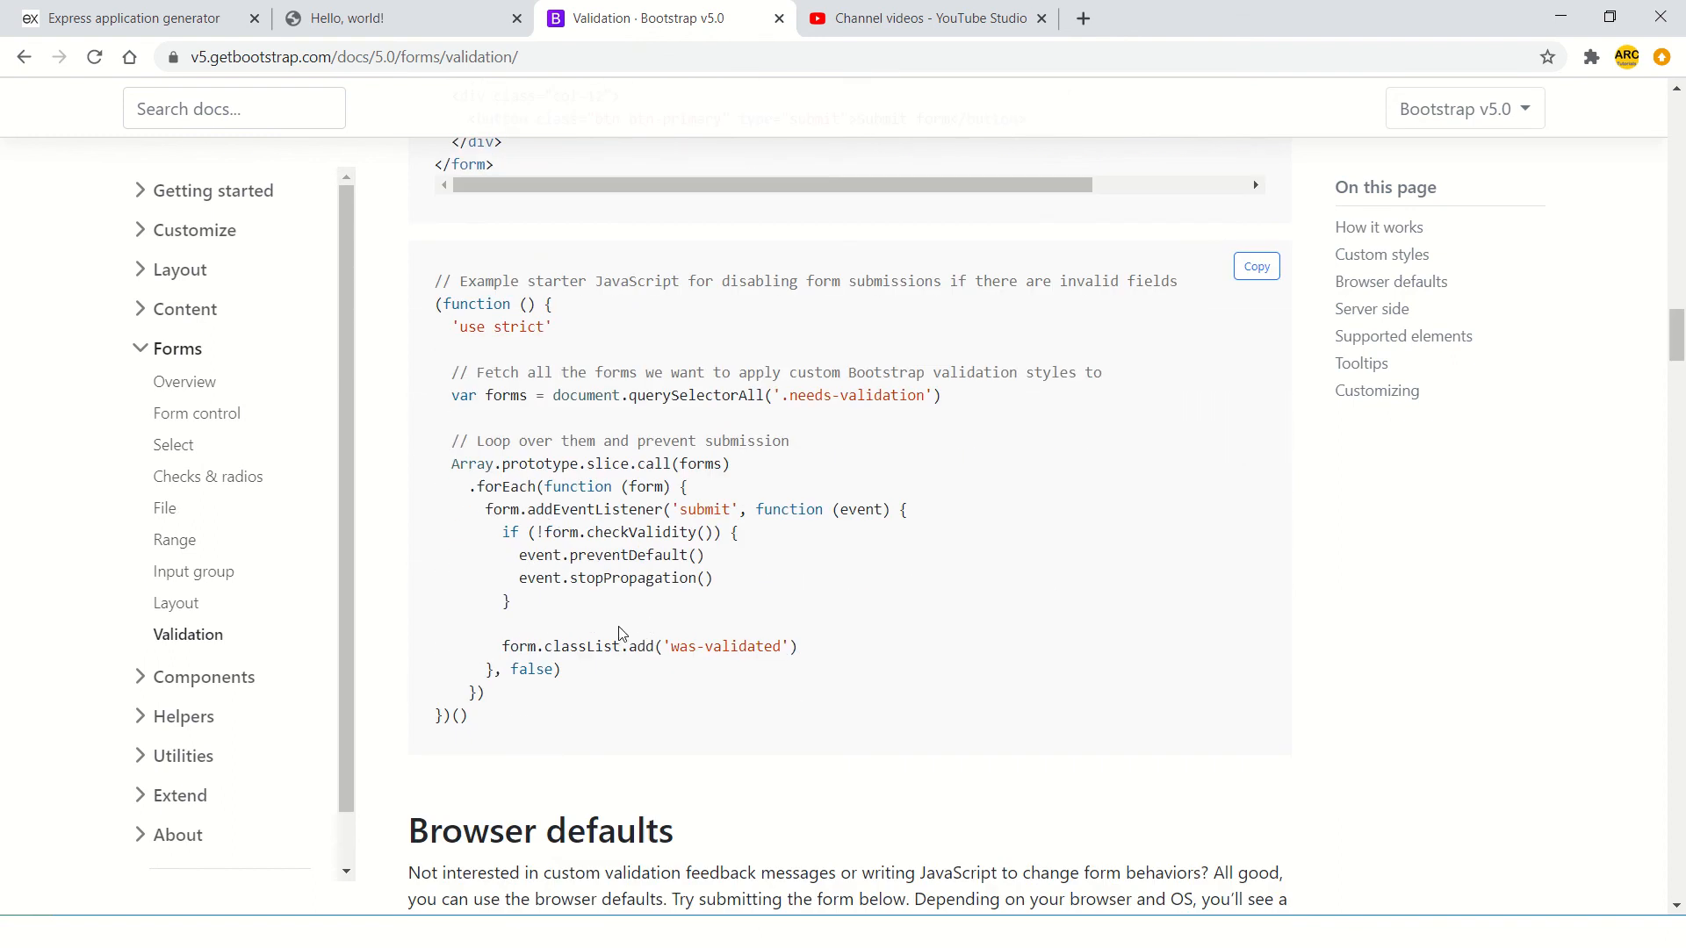
pyautogui.moveTo(542, 555)
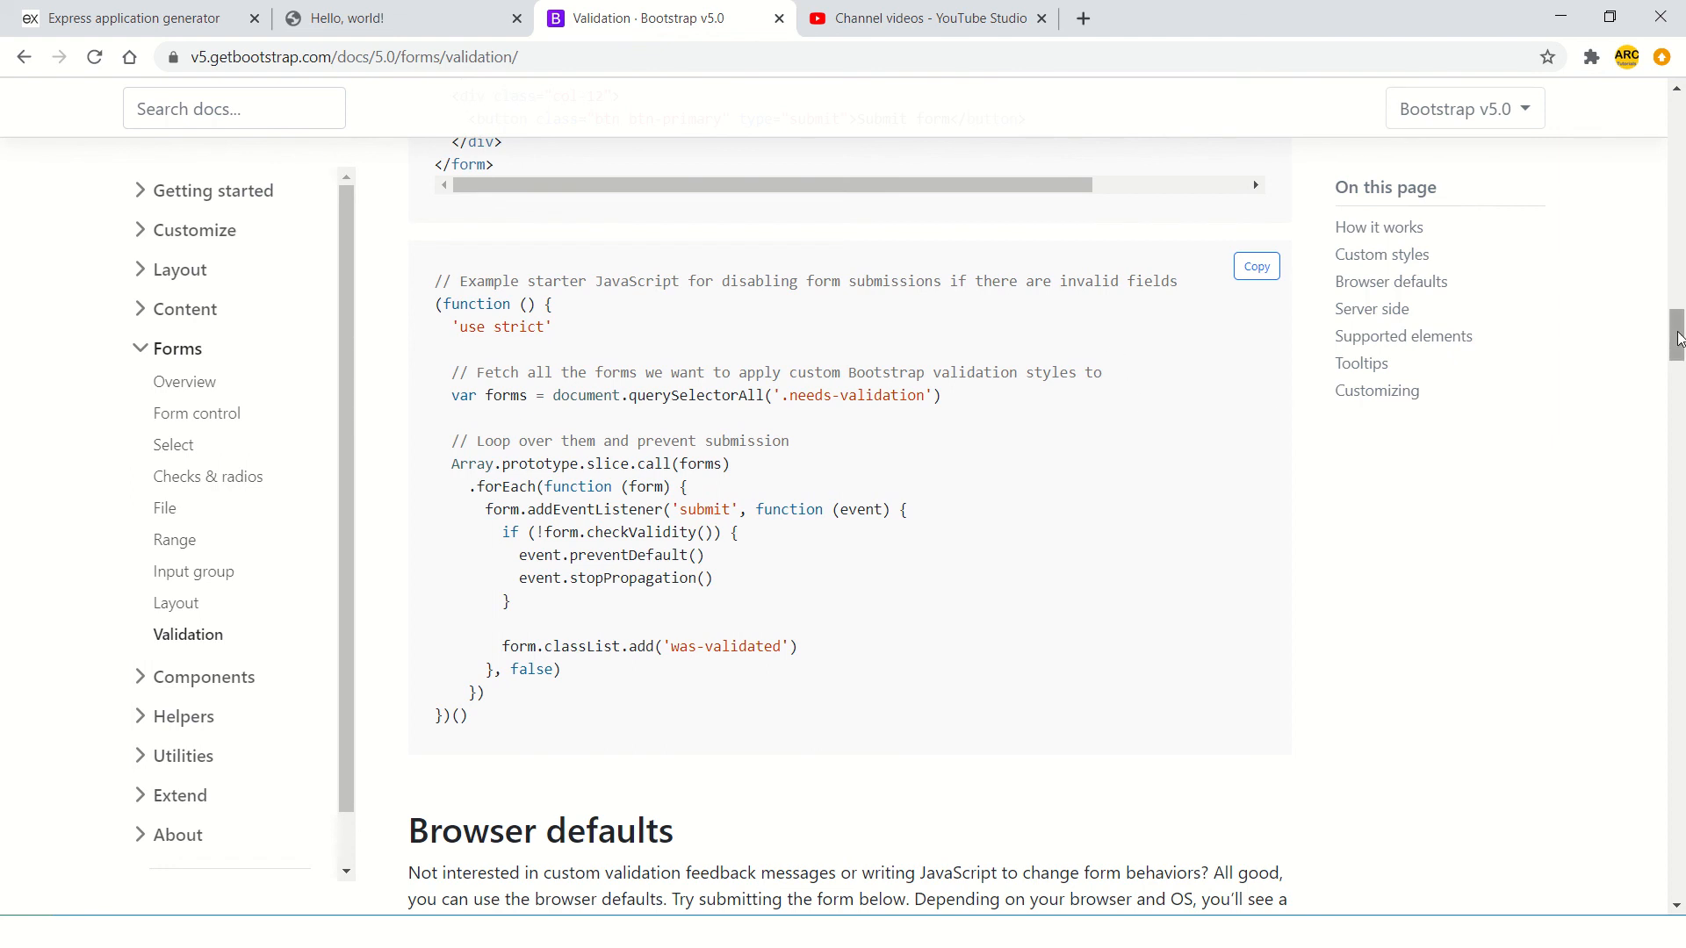
pyautogui.scroll(3)
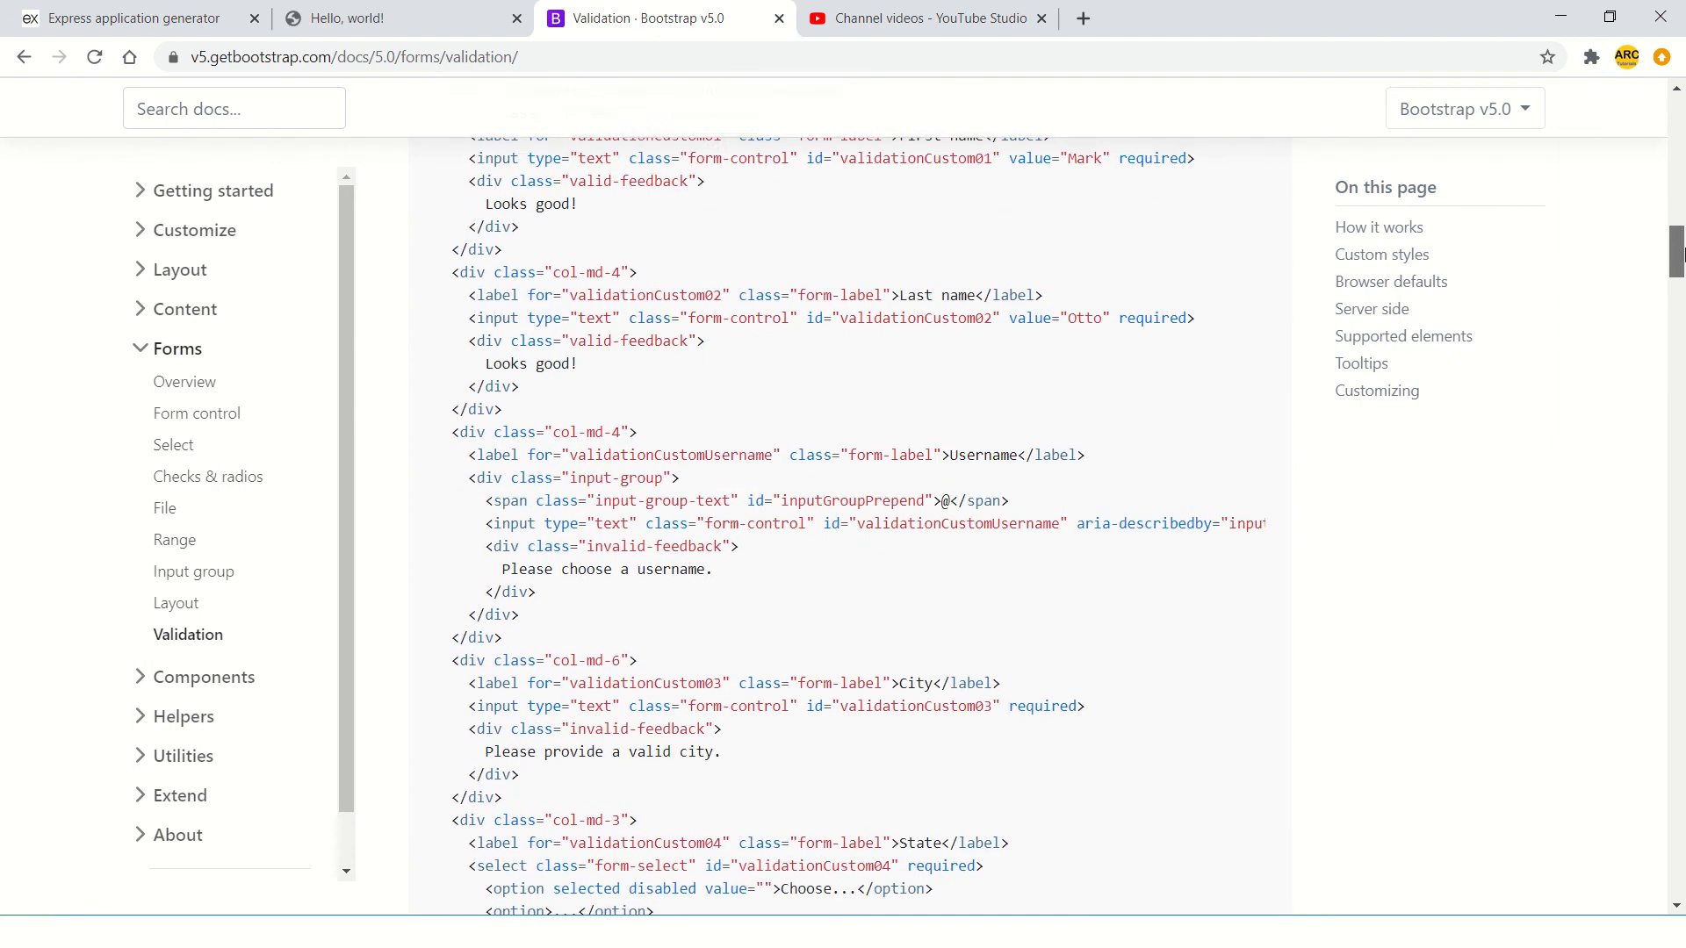
pyautogui.scroll(3)
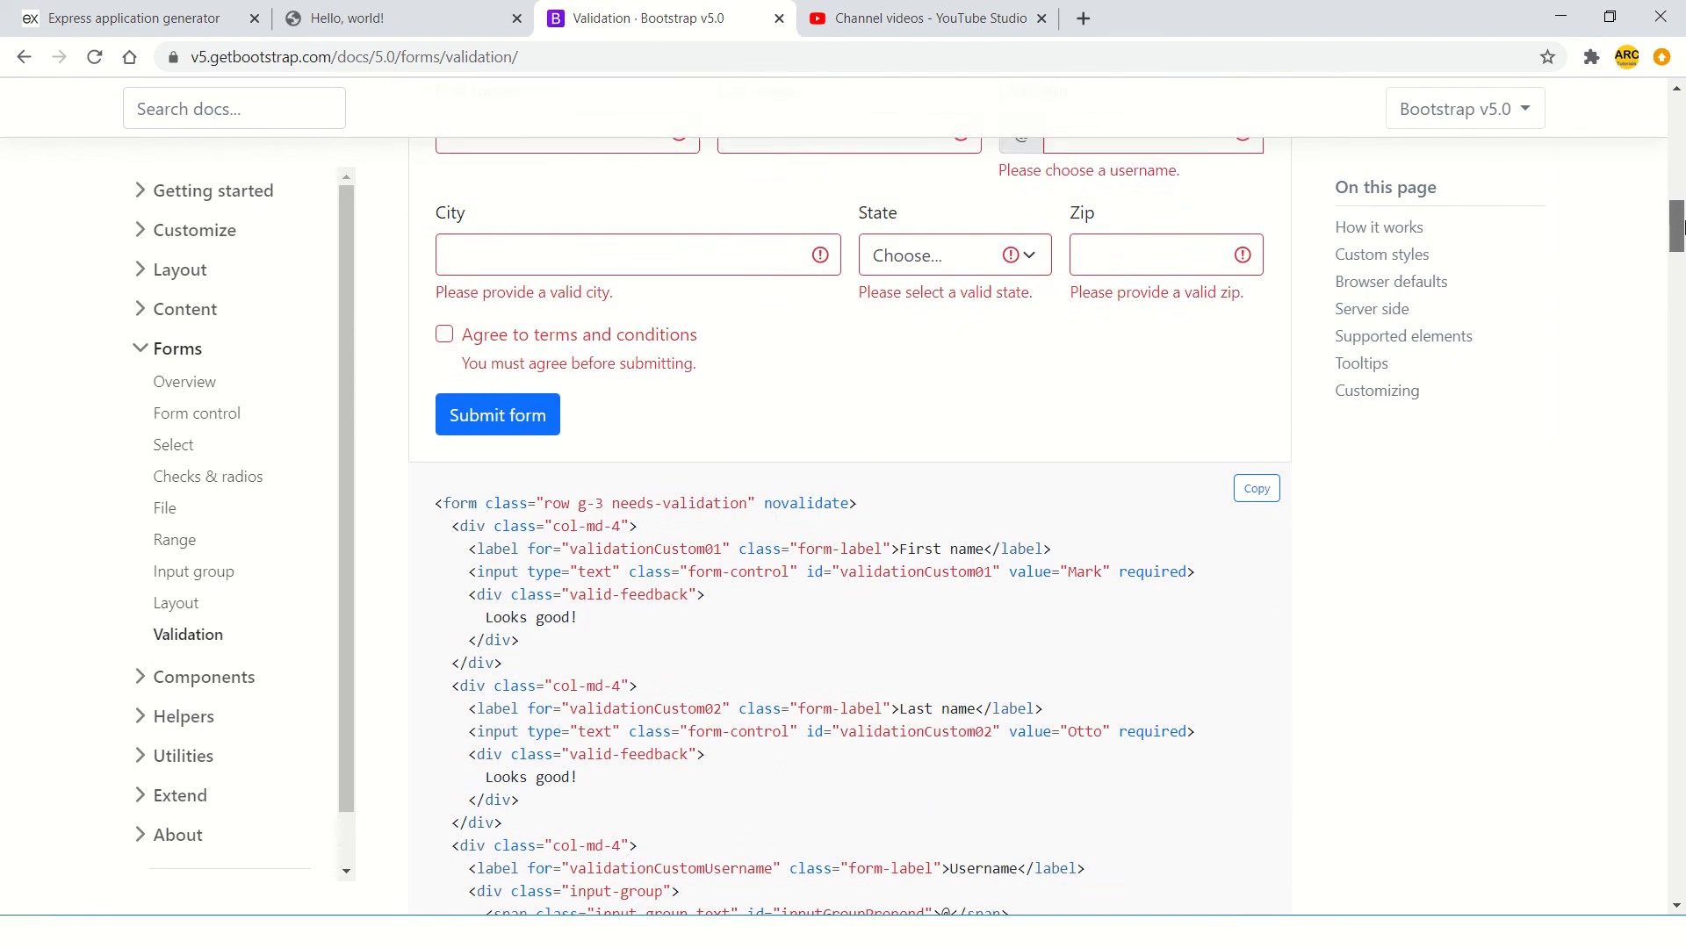
pyautogui.scroll(-3)
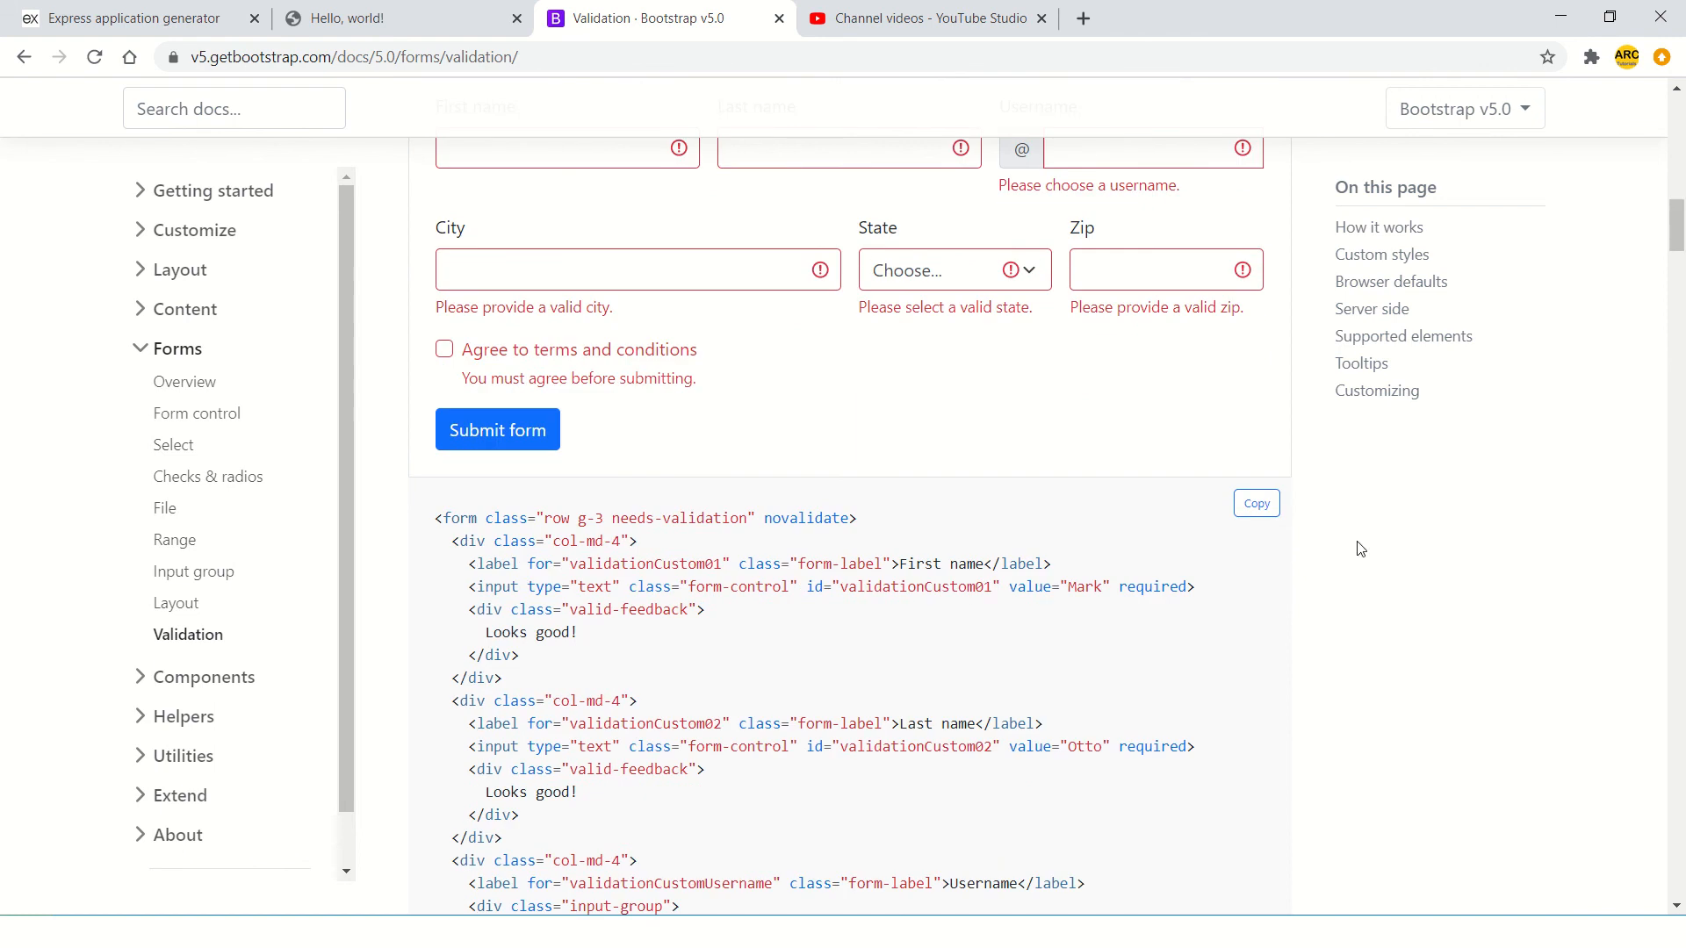
pyautogui.moveTo(1594, 362)
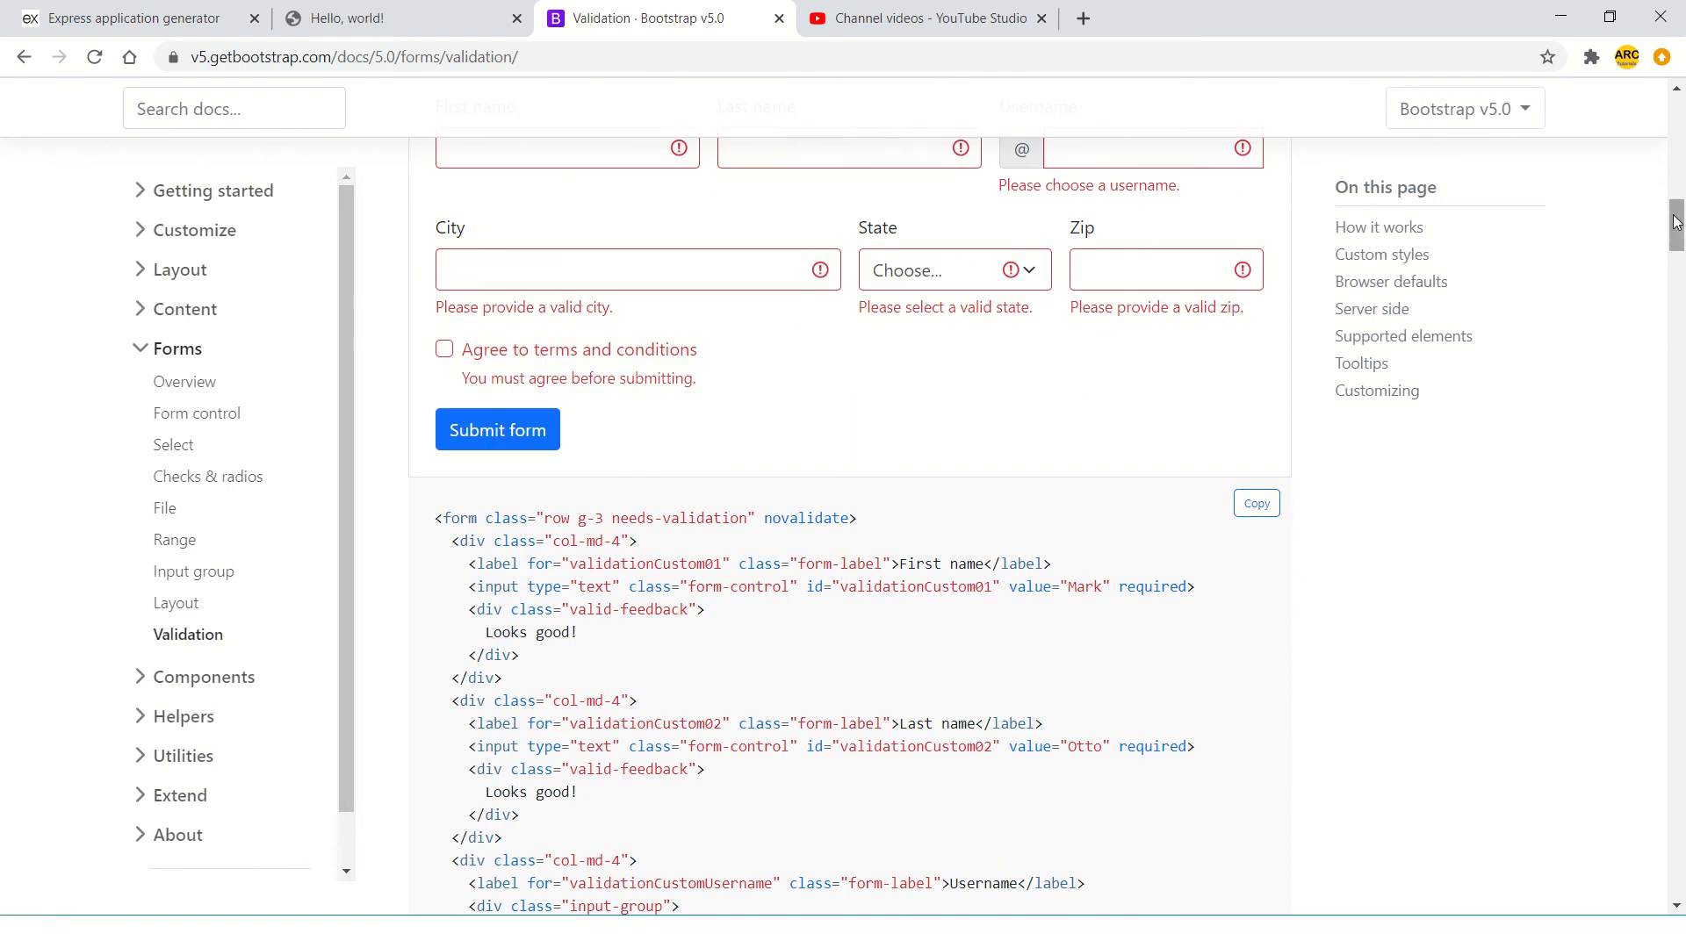
pyautogui.scroll(-3)
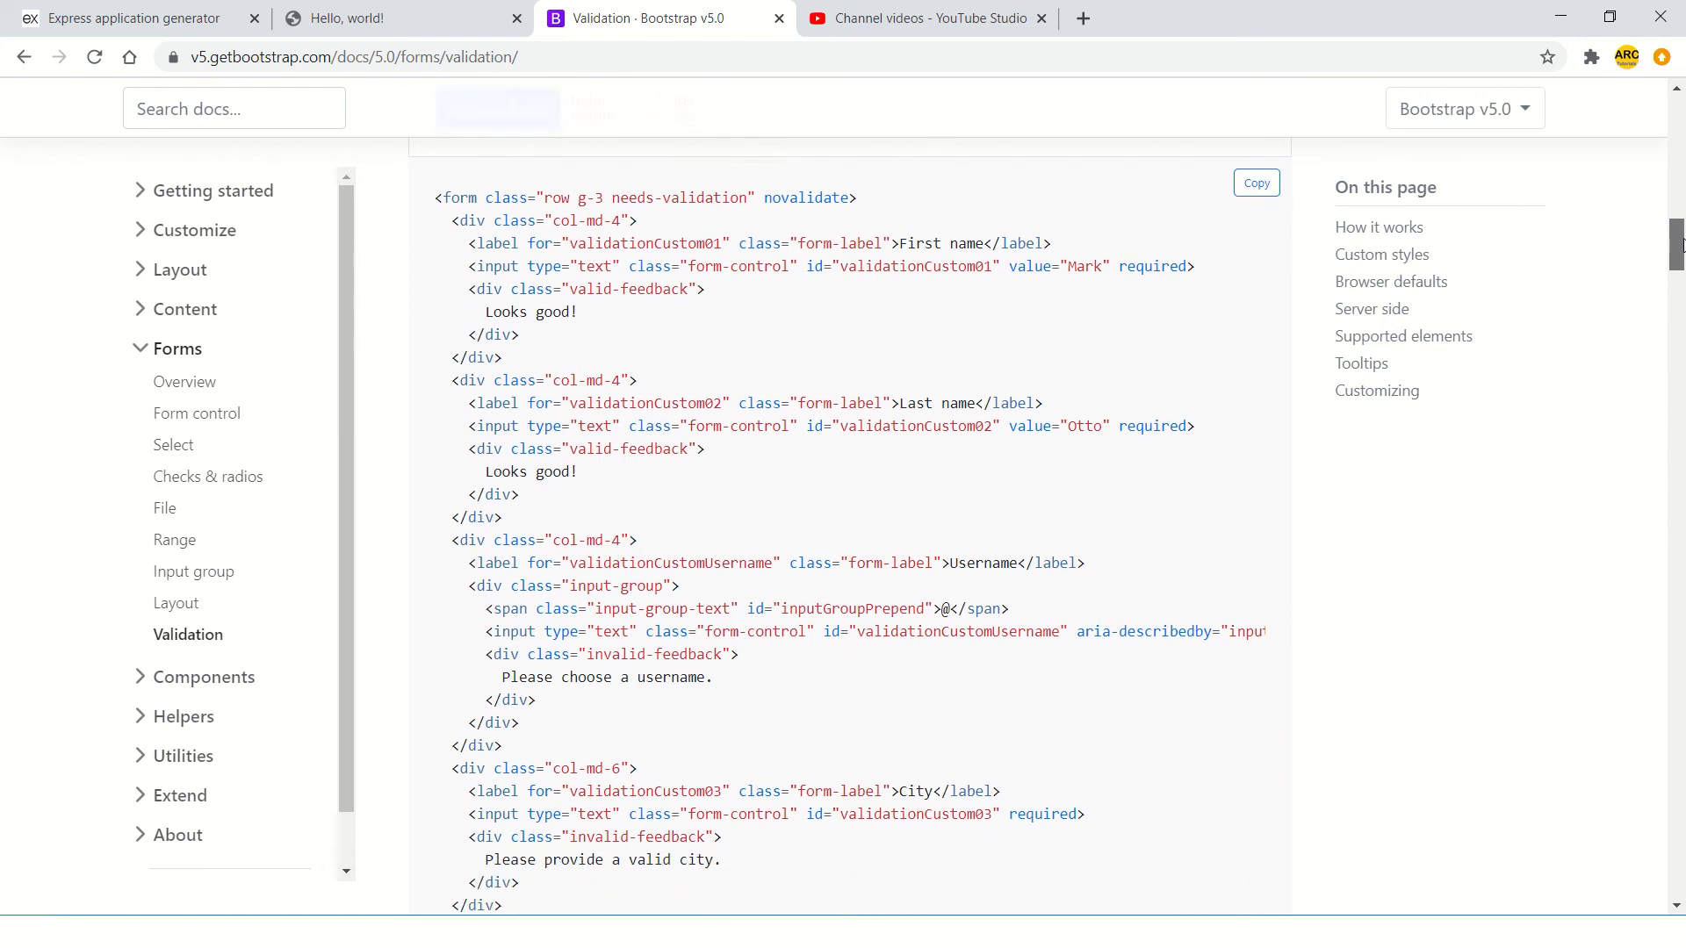
pyautogui.scroll(-3)
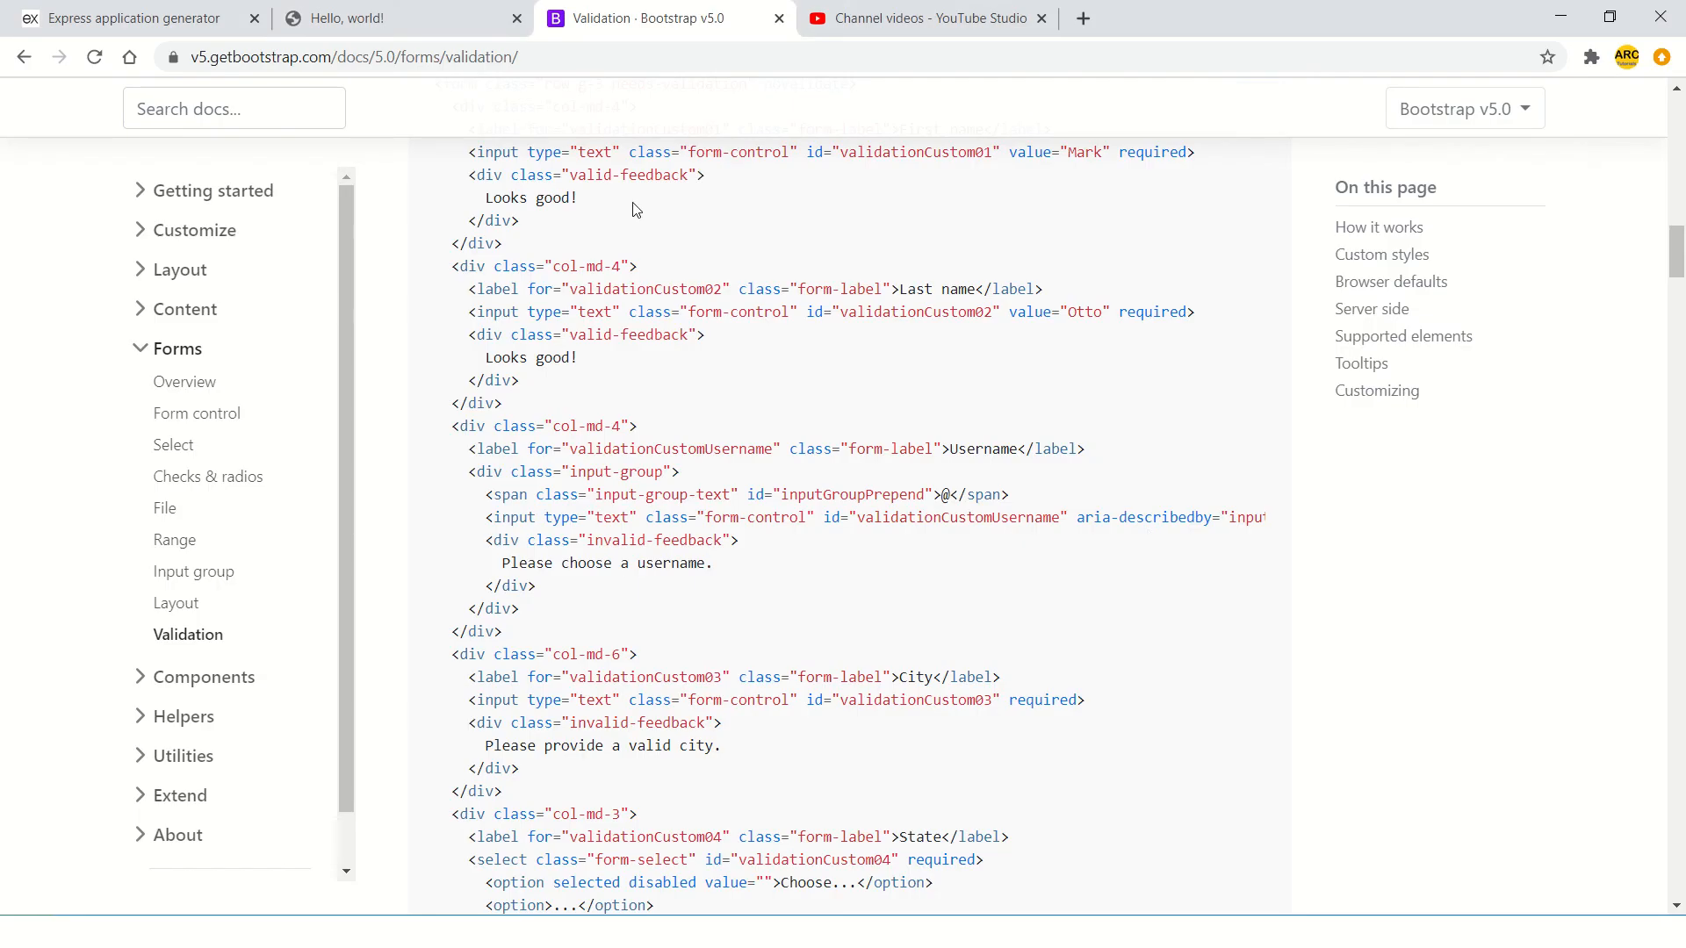
pyautogui.click(354, 18)
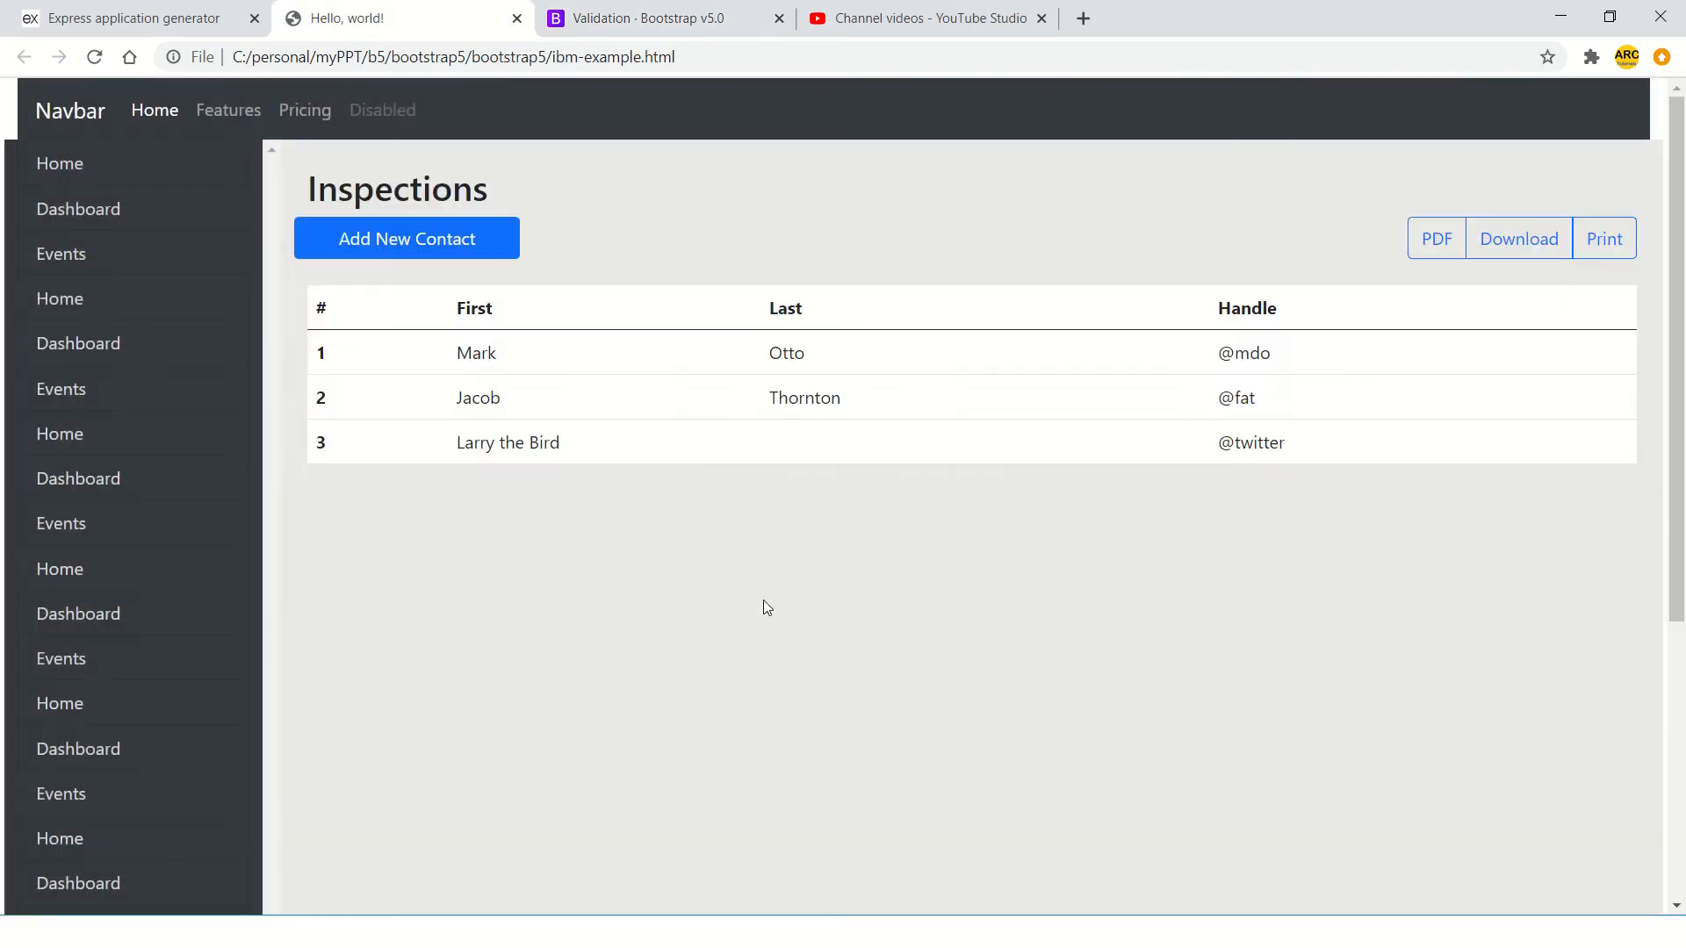
# - Open the Add New Contact modal to try the First name field, then return to the Validation docs
pyautogui.click(405, 237)
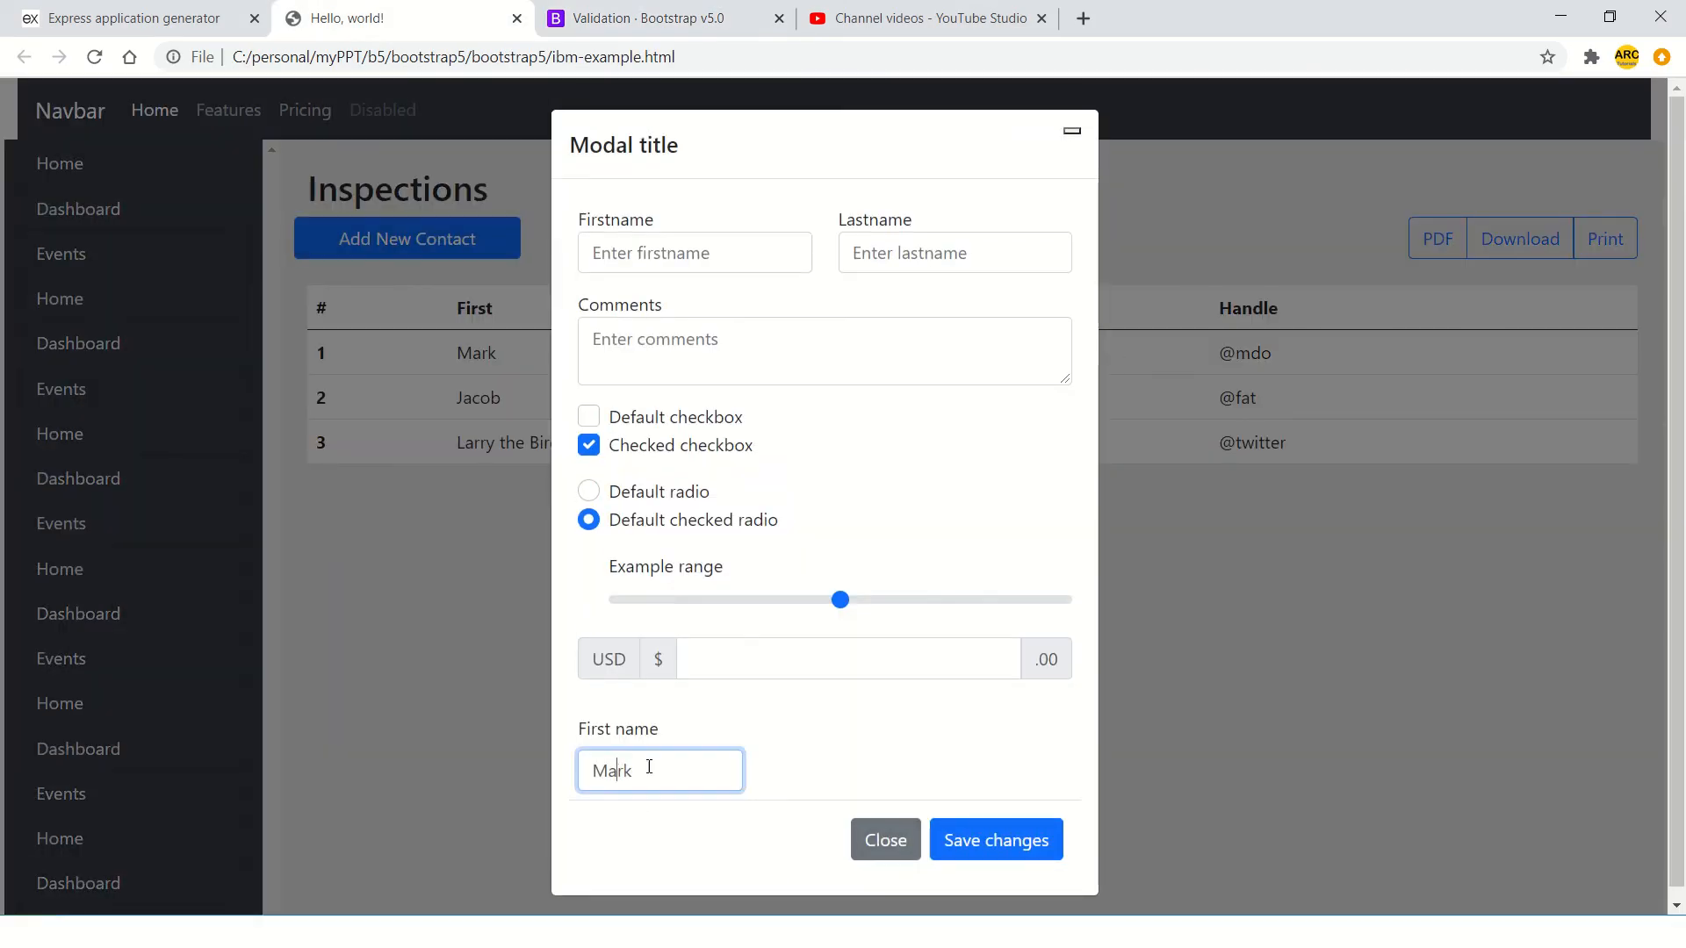
pyautogui.press('alt+tab')
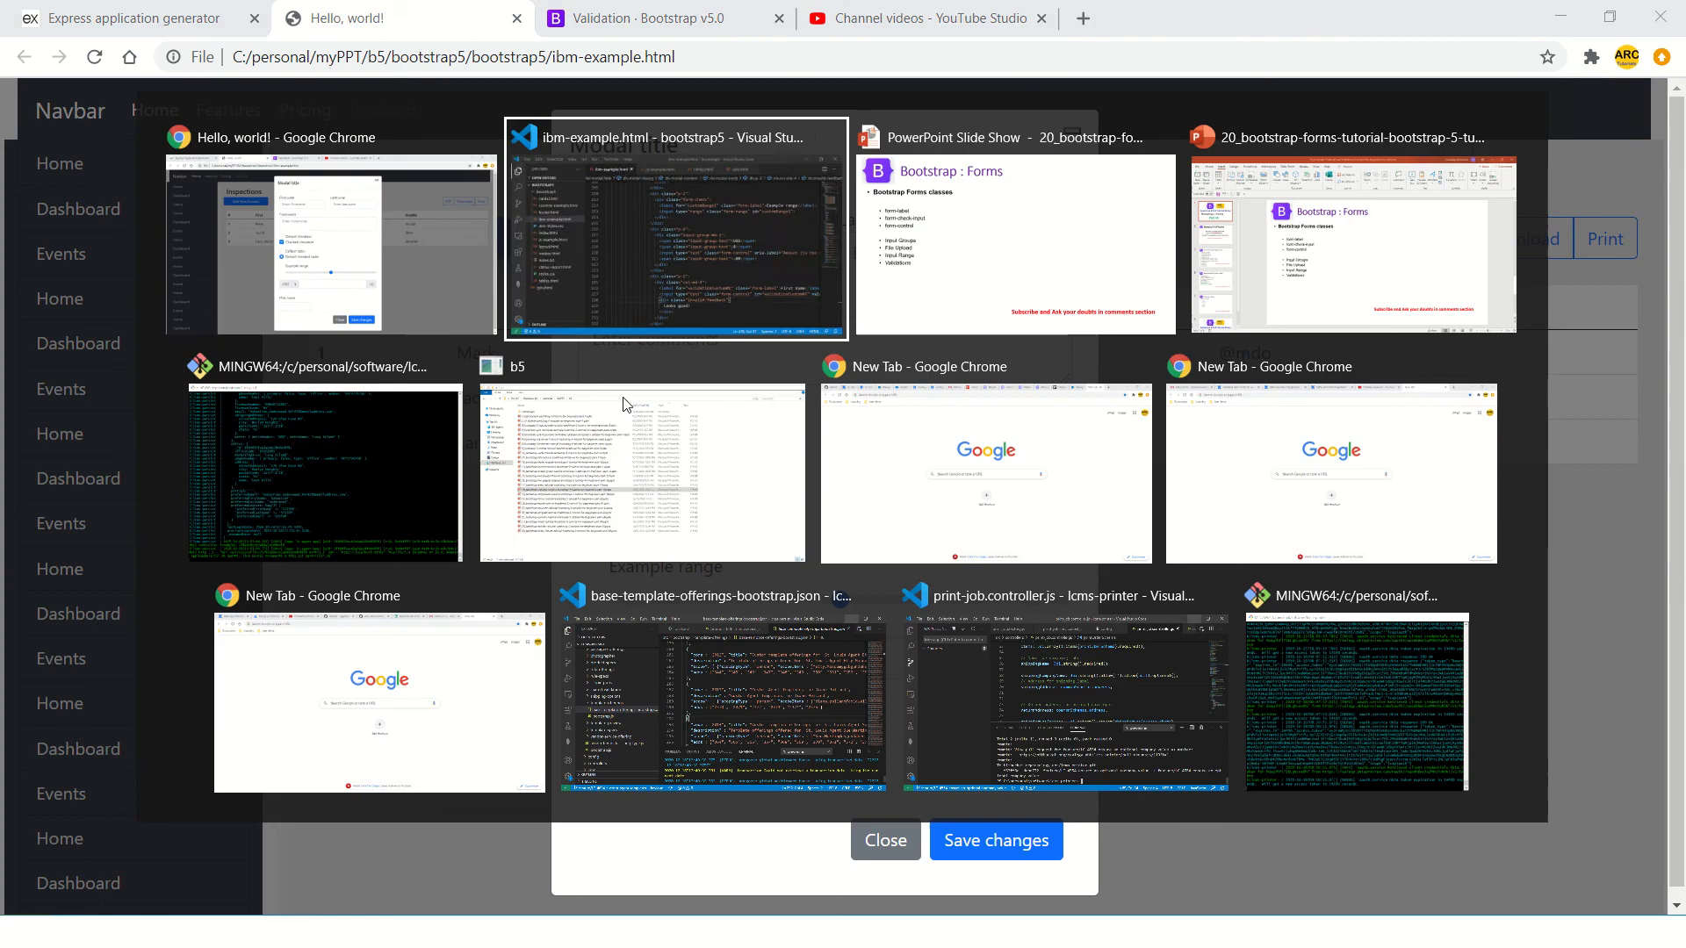
pyautogui.click(676, 229)
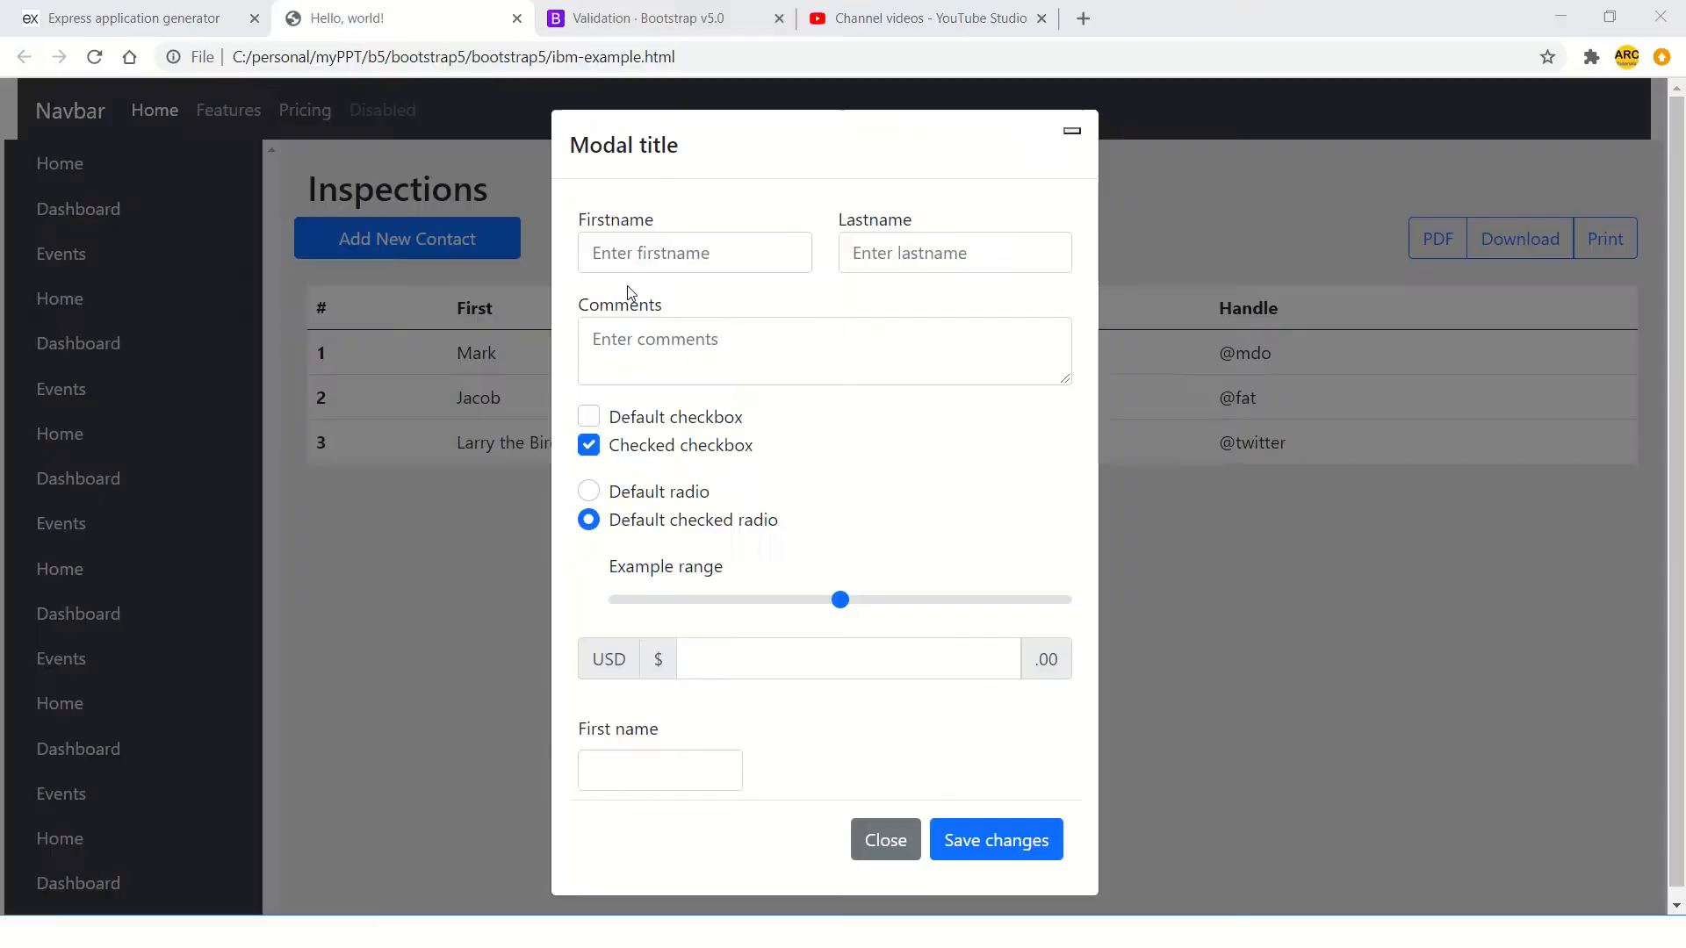
pyautogui.click(640, 18)
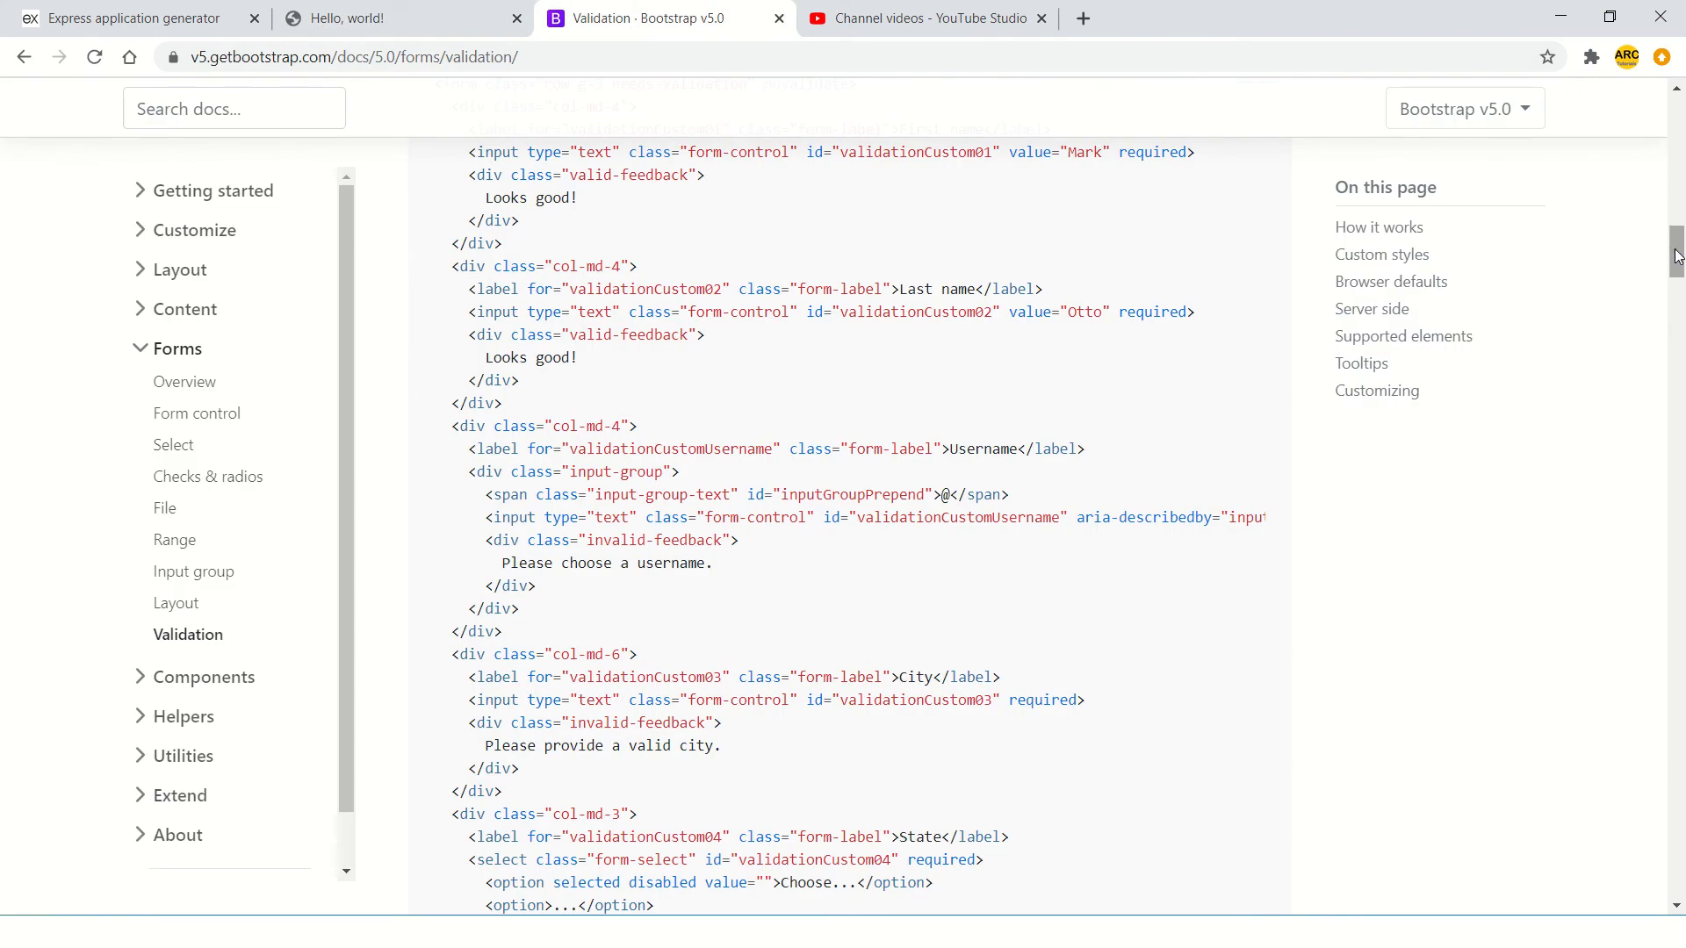
# - Review the Custom styles and Browser defaults examples, then return to the contact modal
pyautogui.scroll(3)
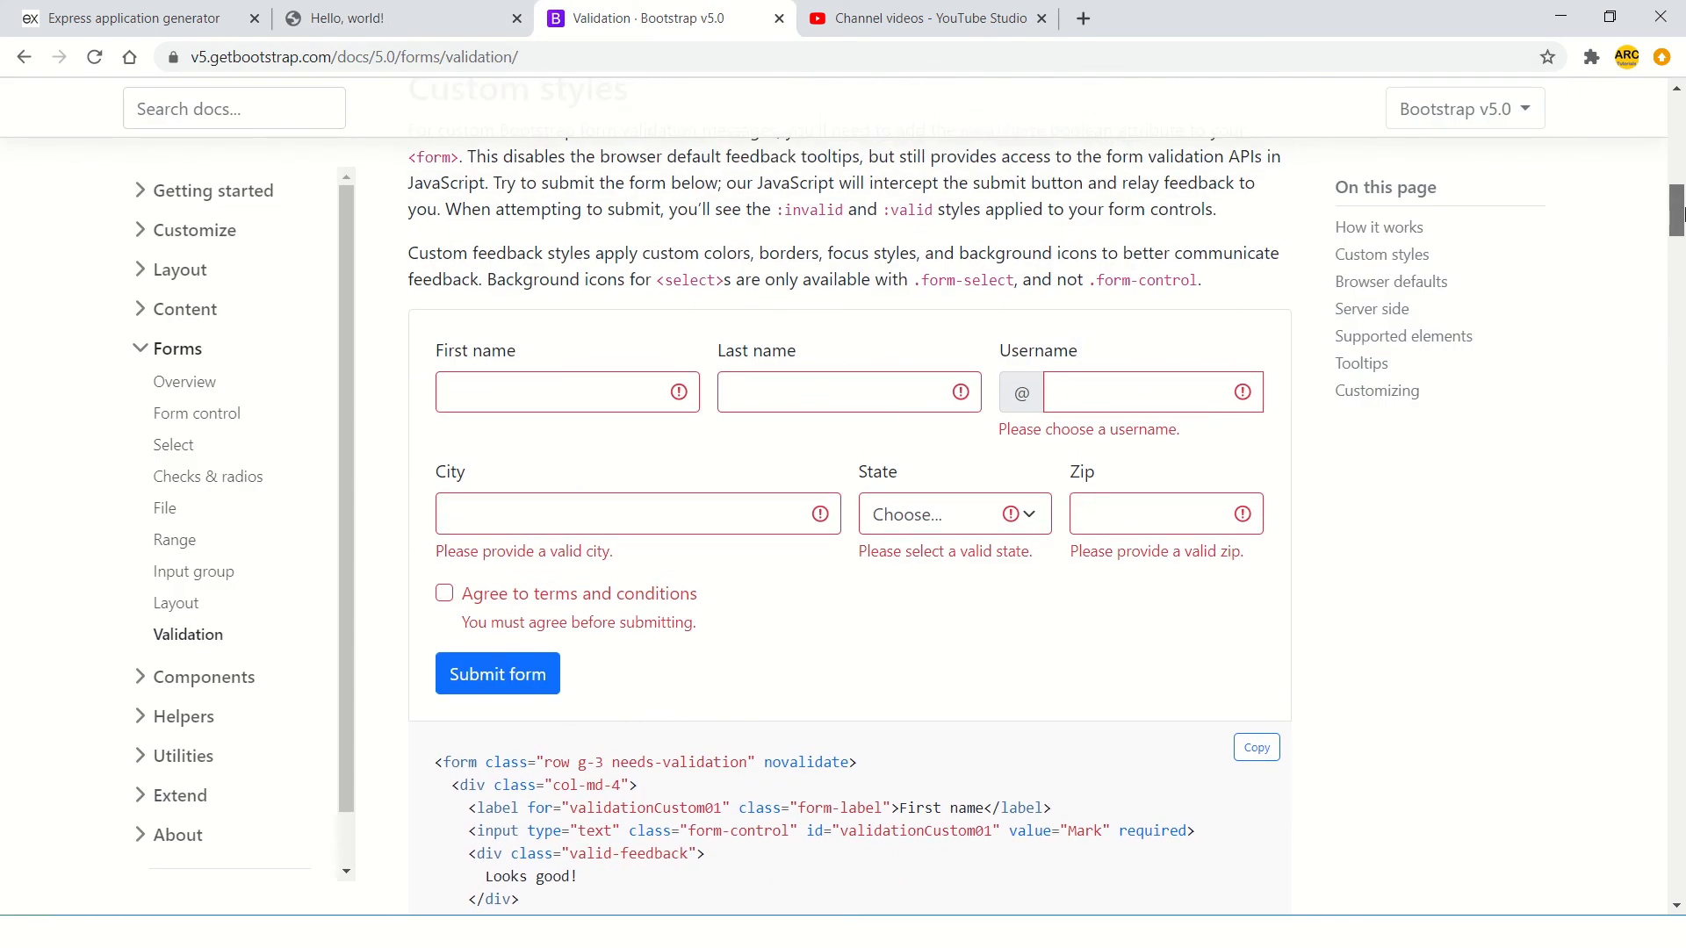
pyautogui.scroll(-3)
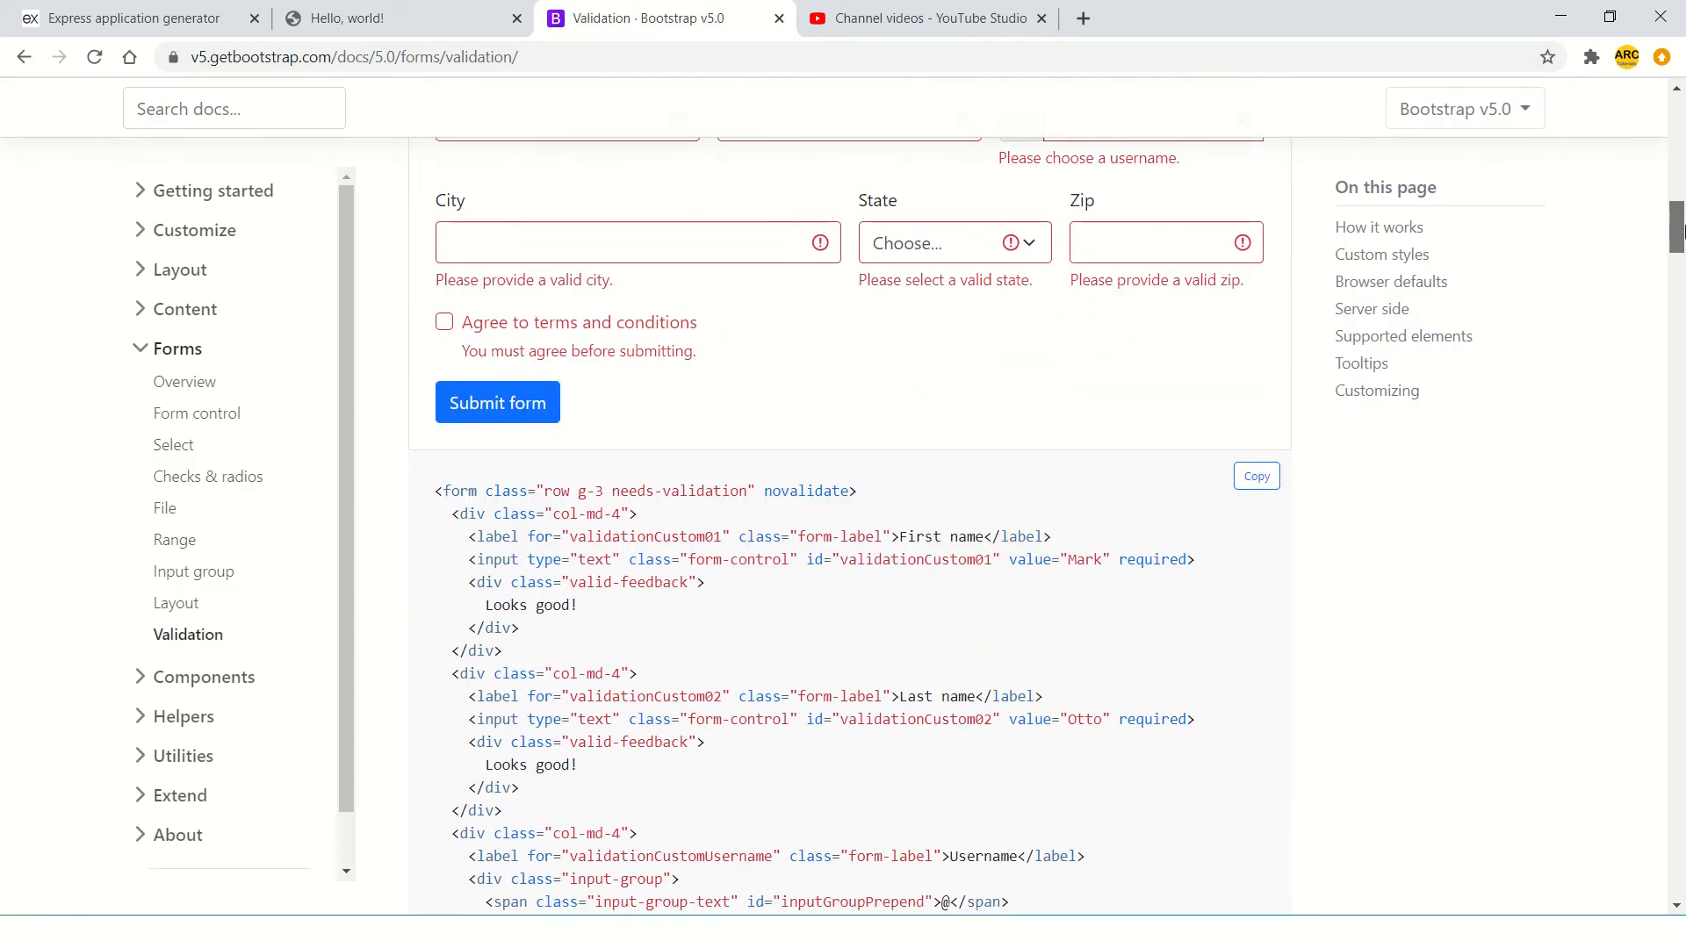
pyautogui.scroll(-3)
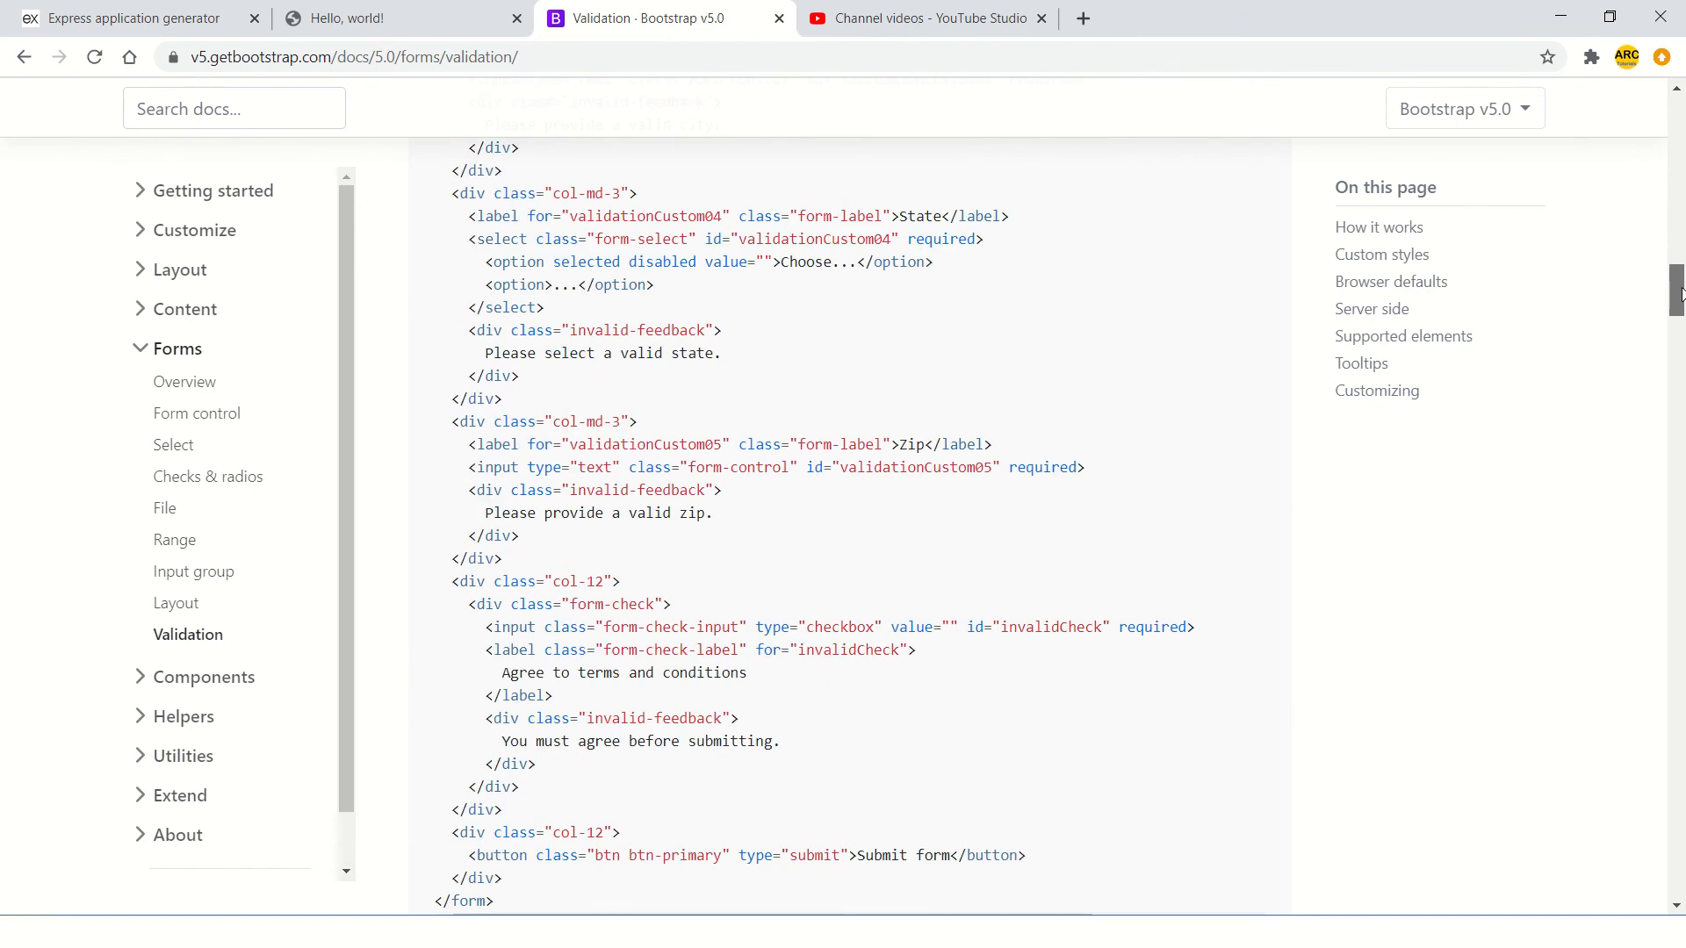
pyautogui.scroll(-3)
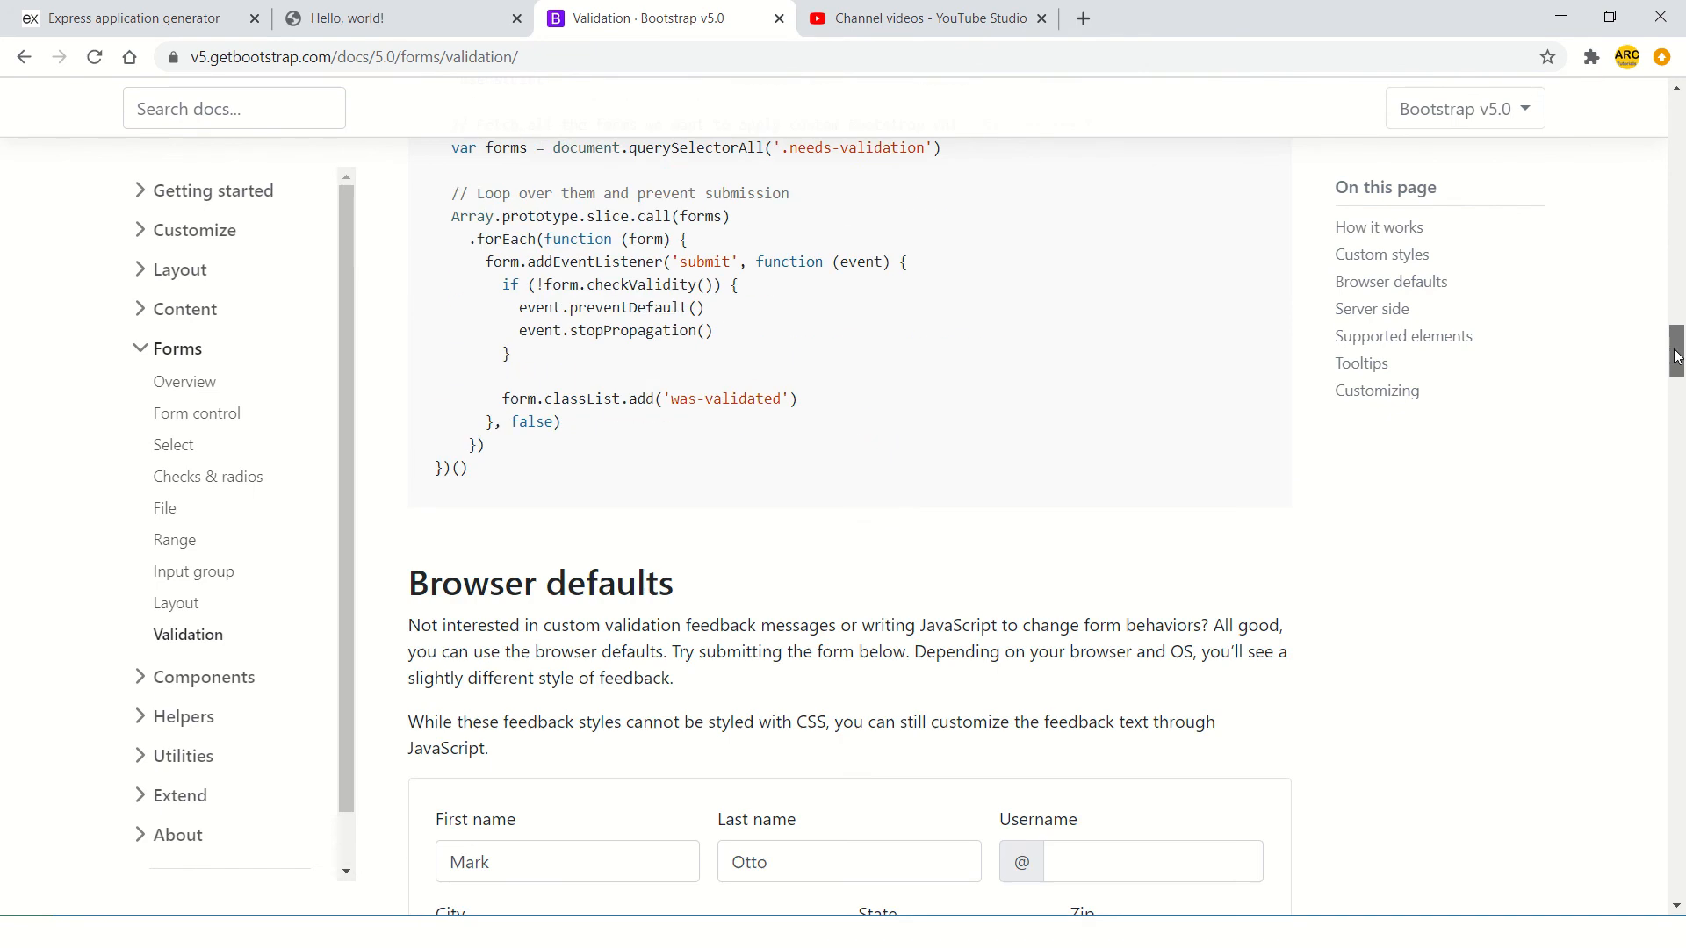
pyautogui.scroll(-3)
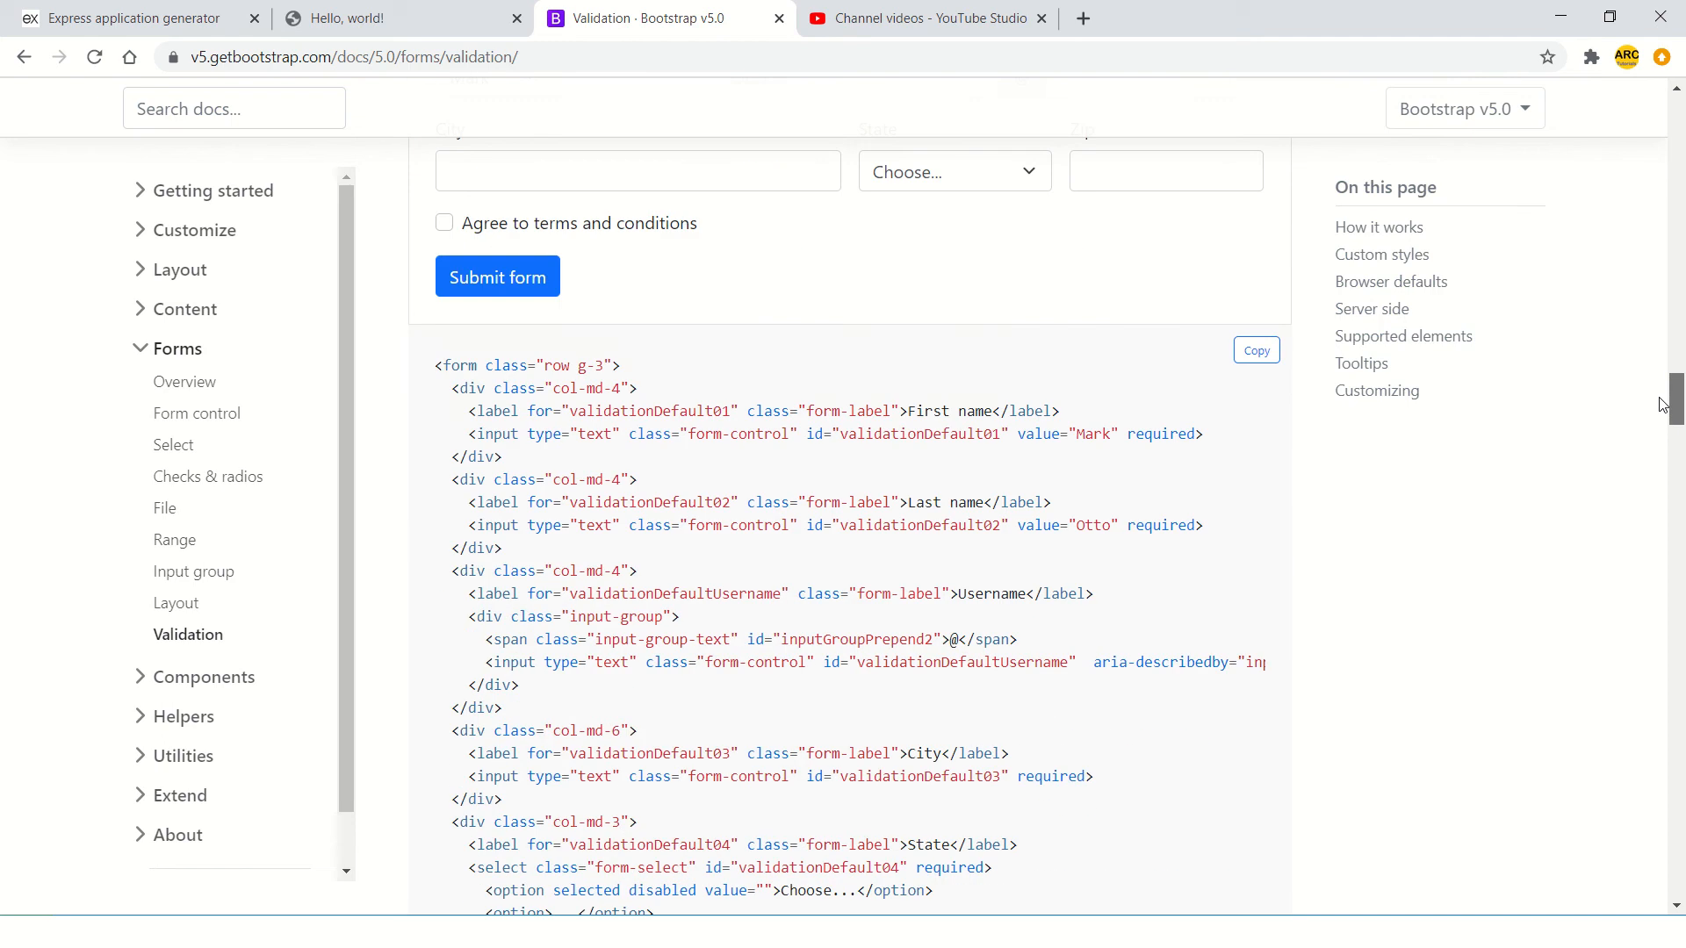
pyautogui.press('alt+tab')
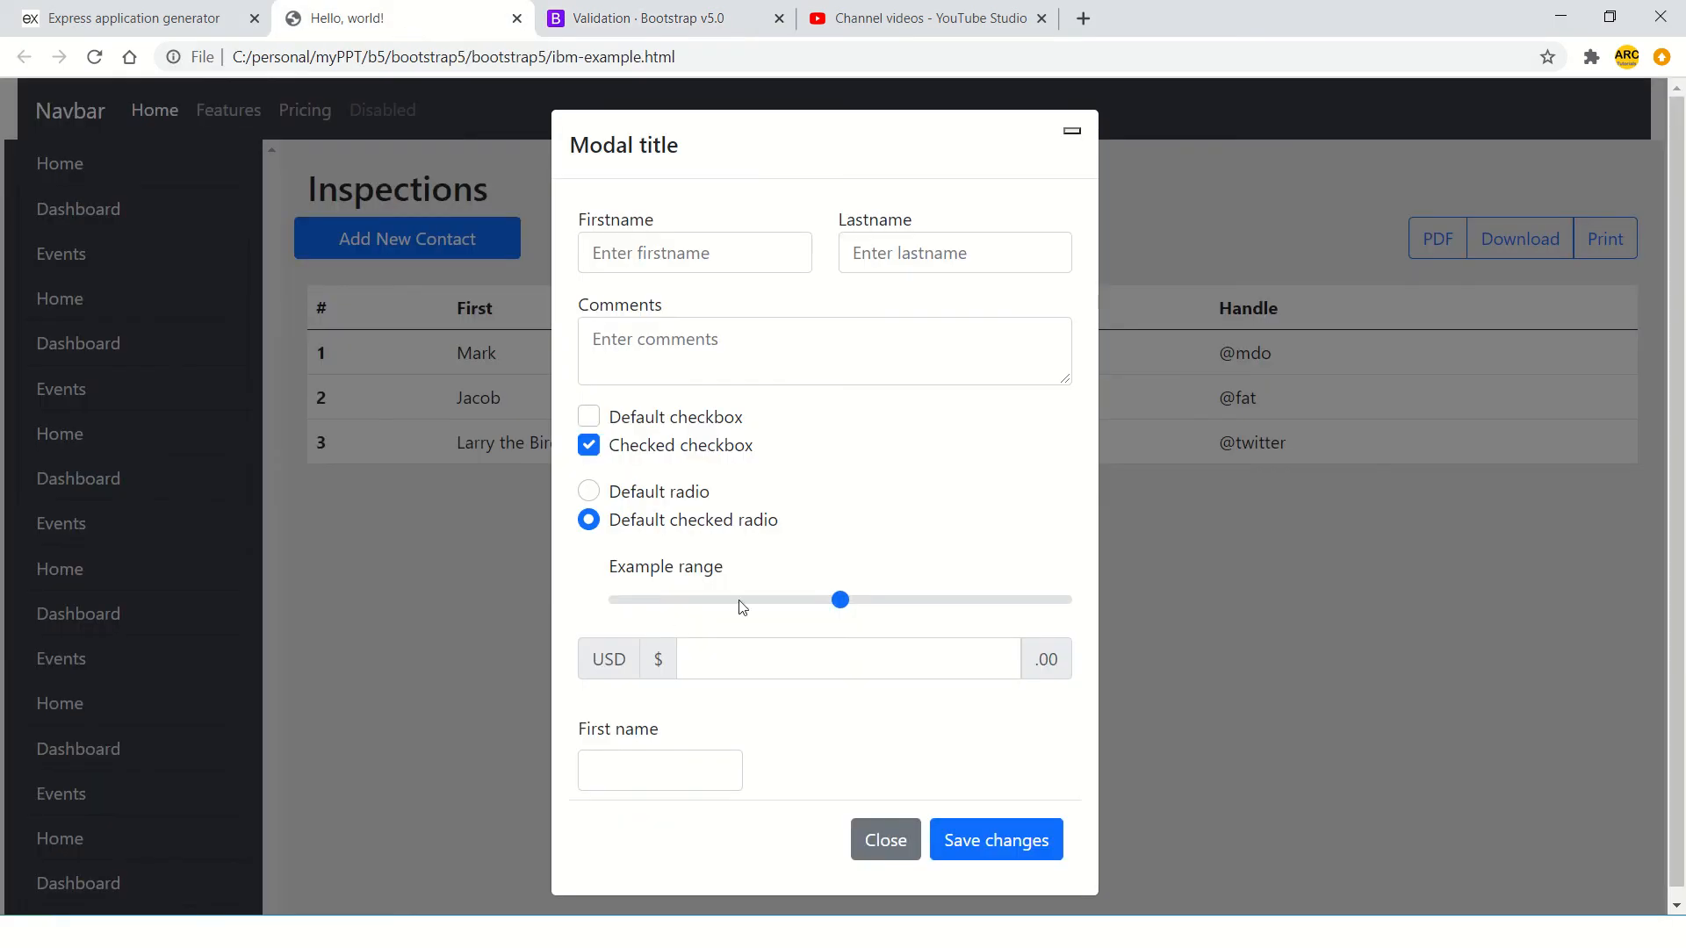
# - Disable 'display: none' on the First name invalid-feedback div in DevTools to reveal 'Looks good!'
pyautogui.press('F12')
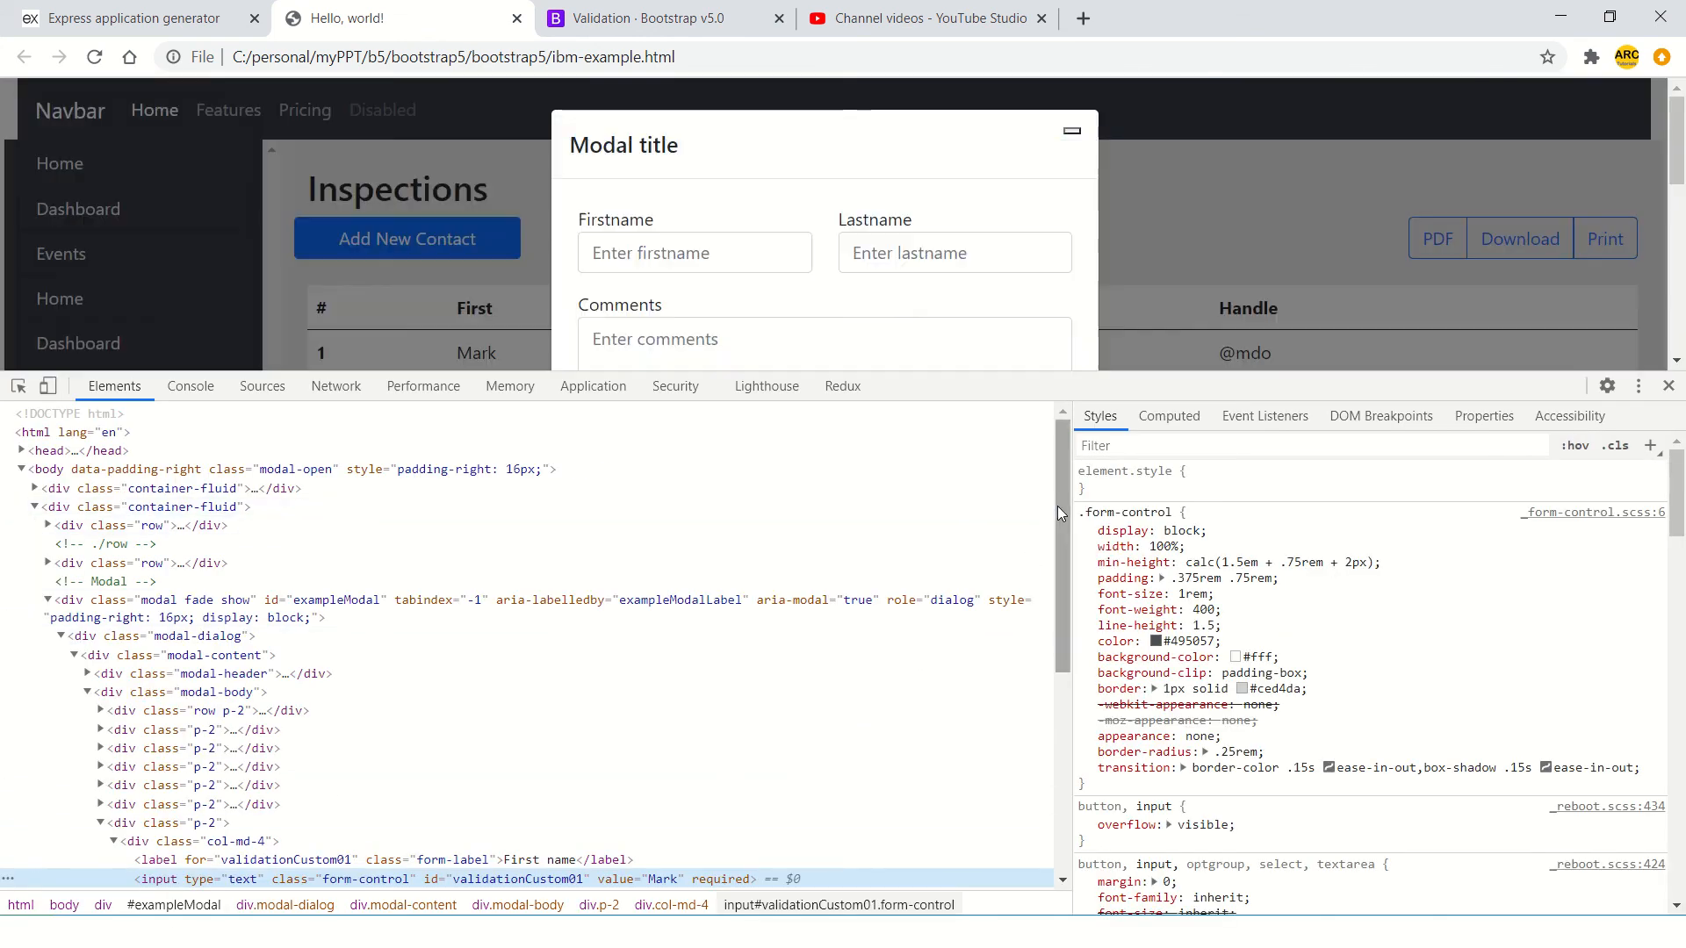
pyautogui.click(253, 792)
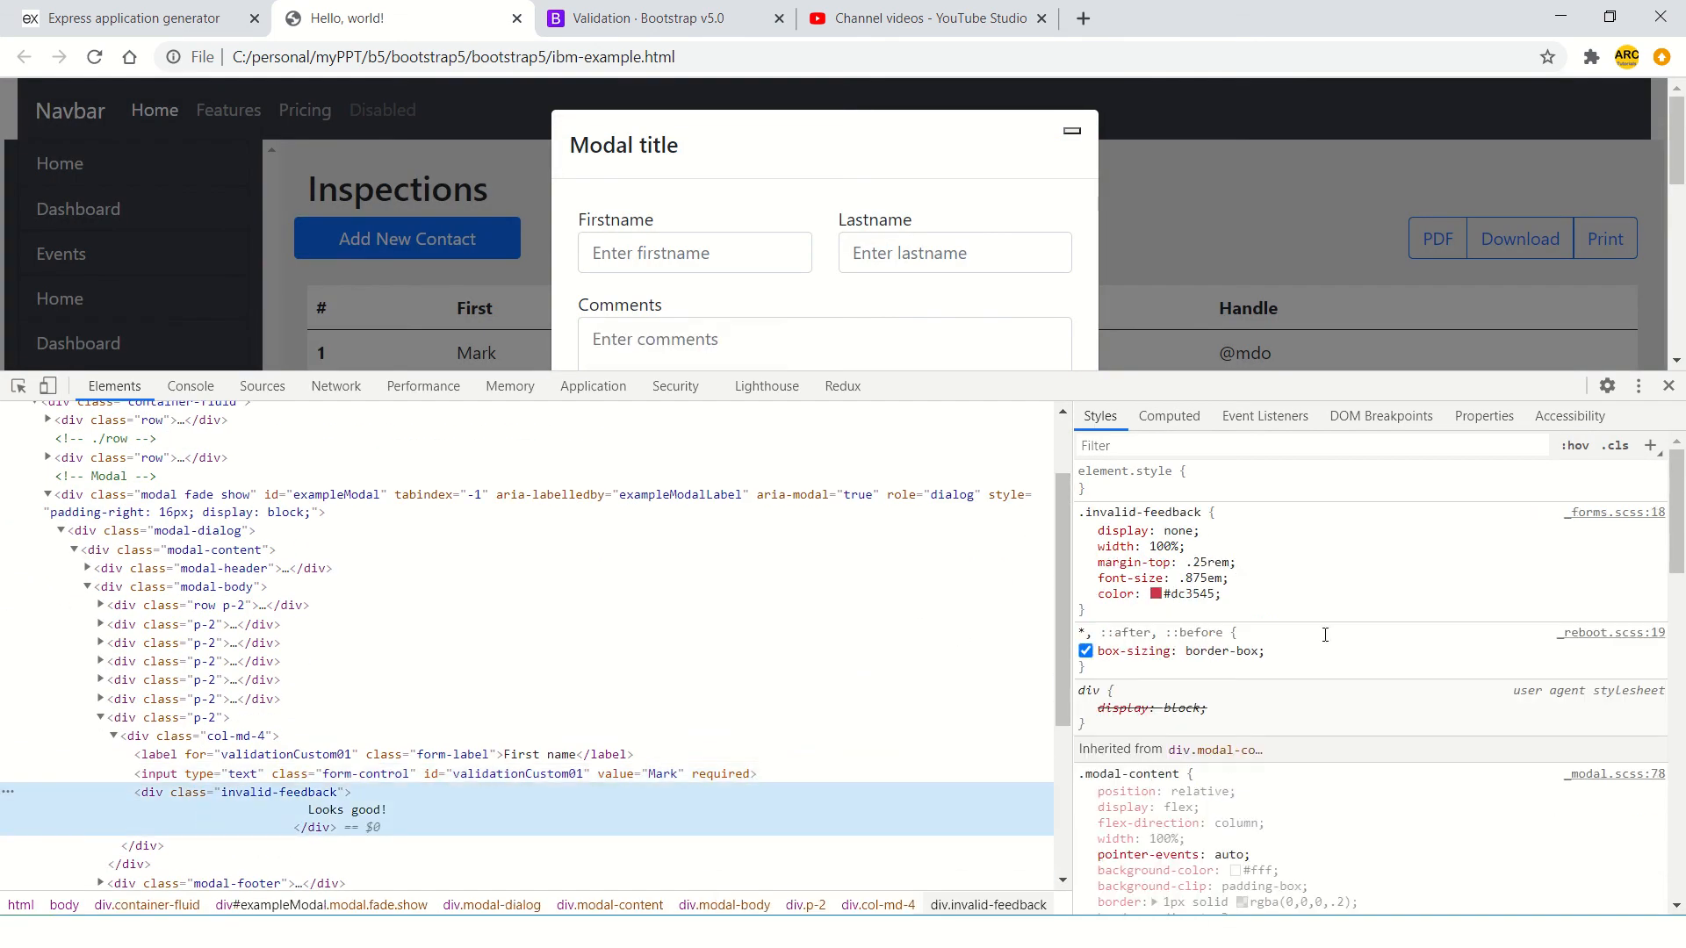
pyautogui.click(1085, 530)
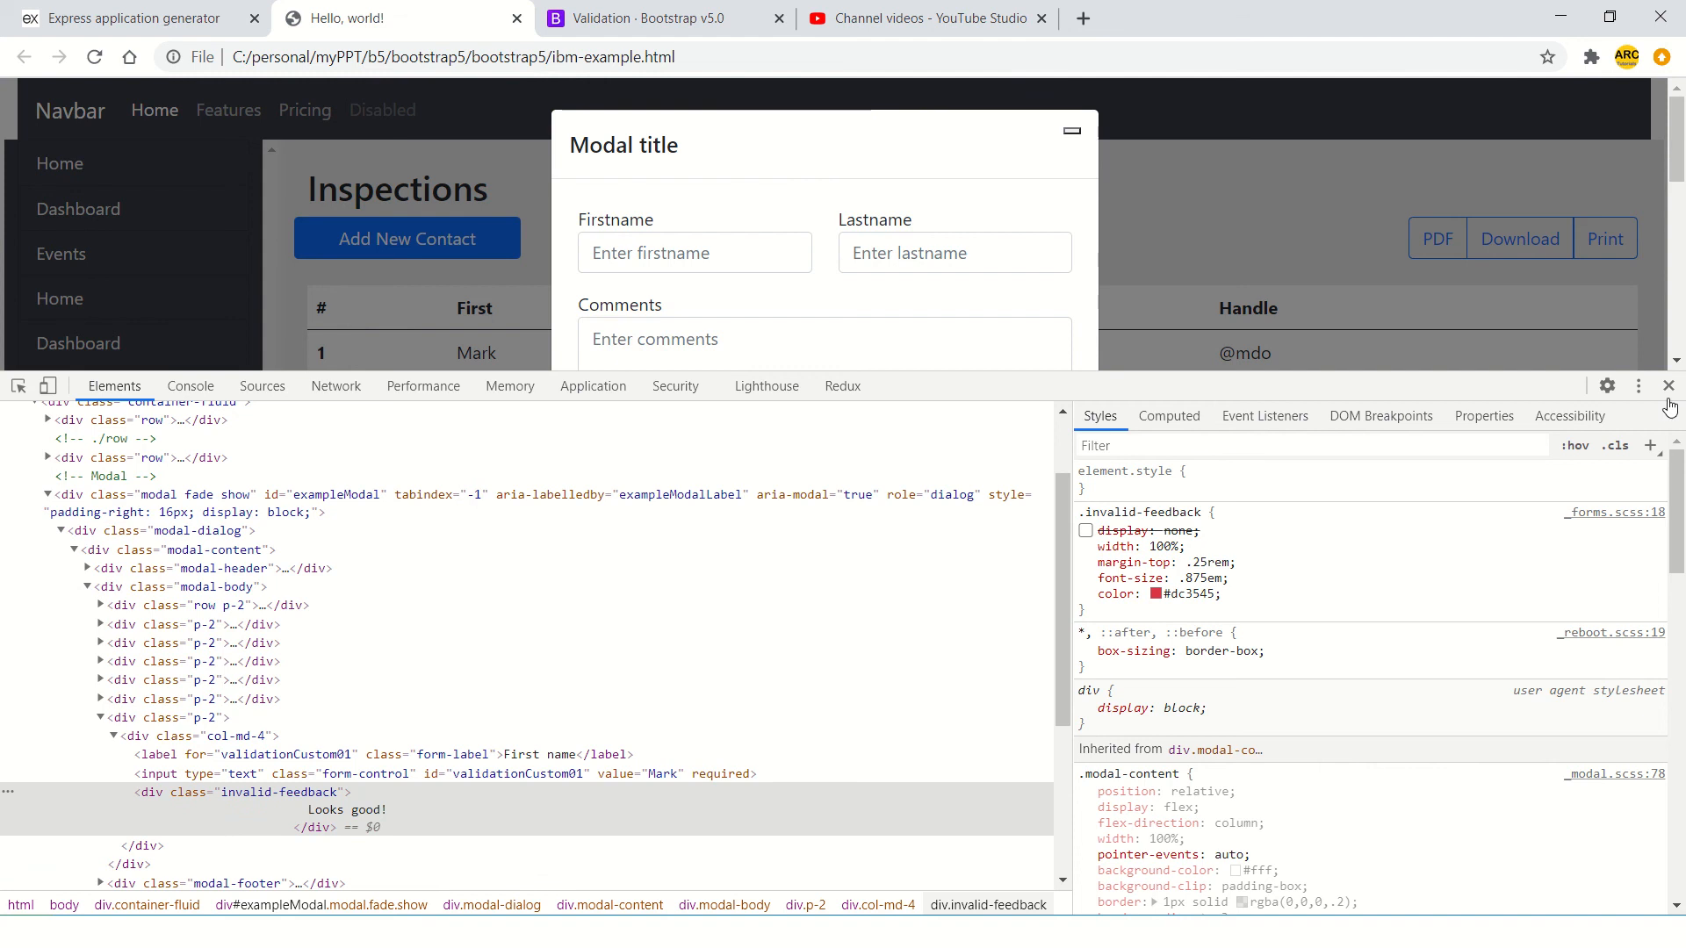
pyautogui.click(1671, 385)
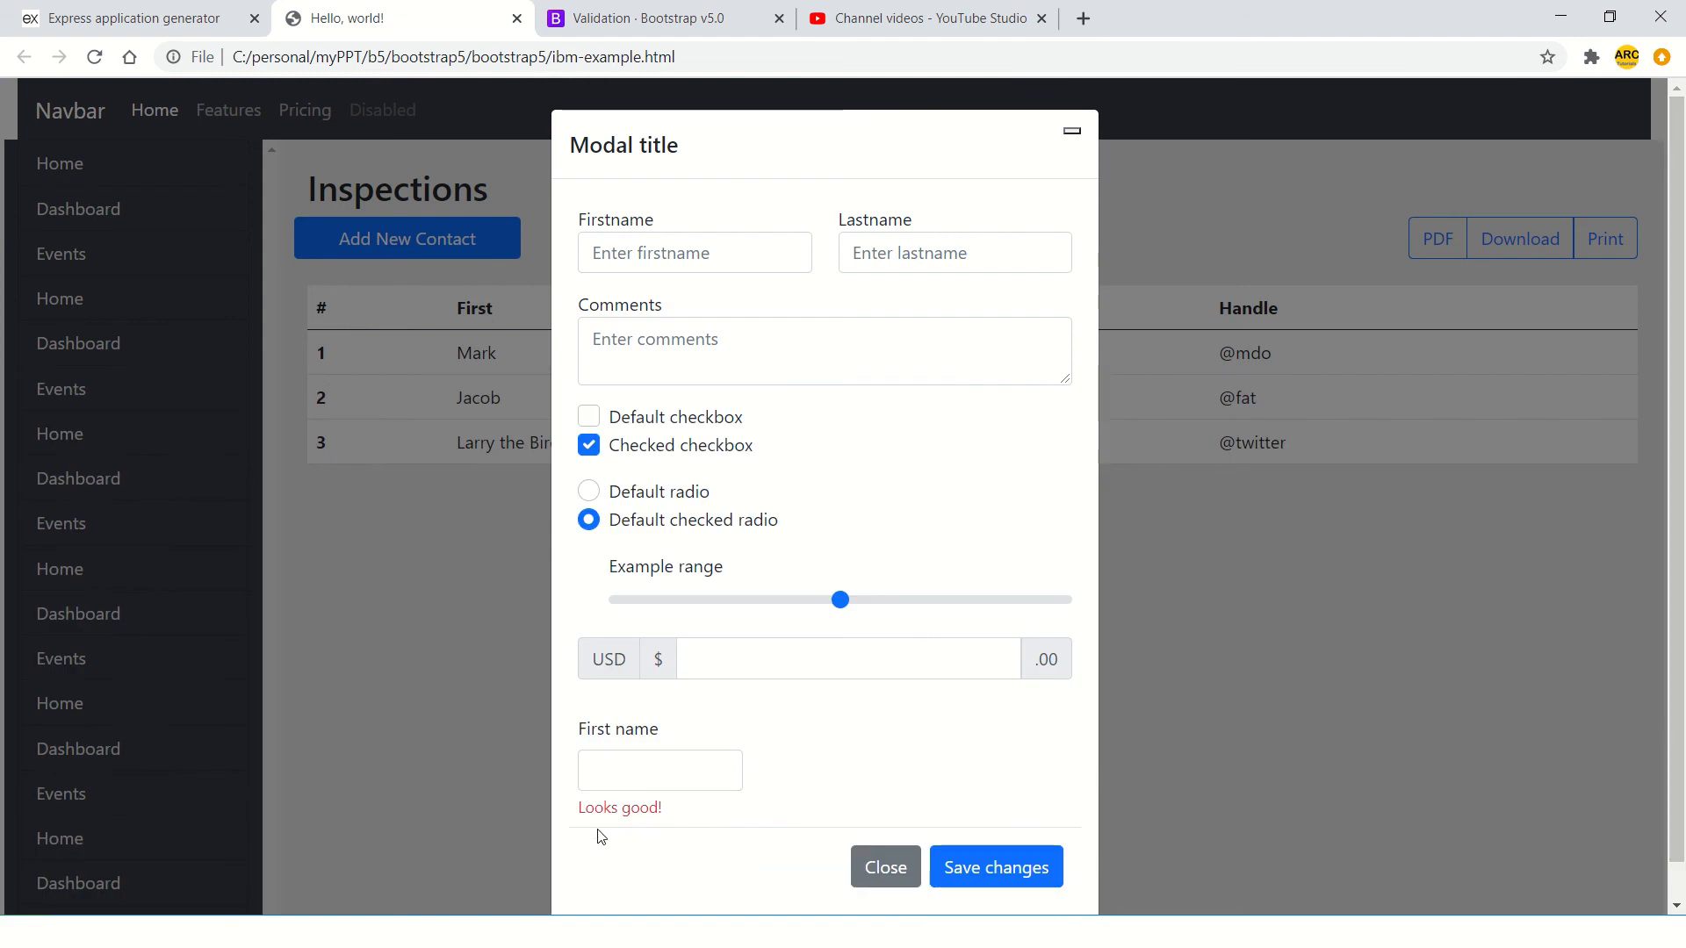
pyautogui.moveTo(820, 834)
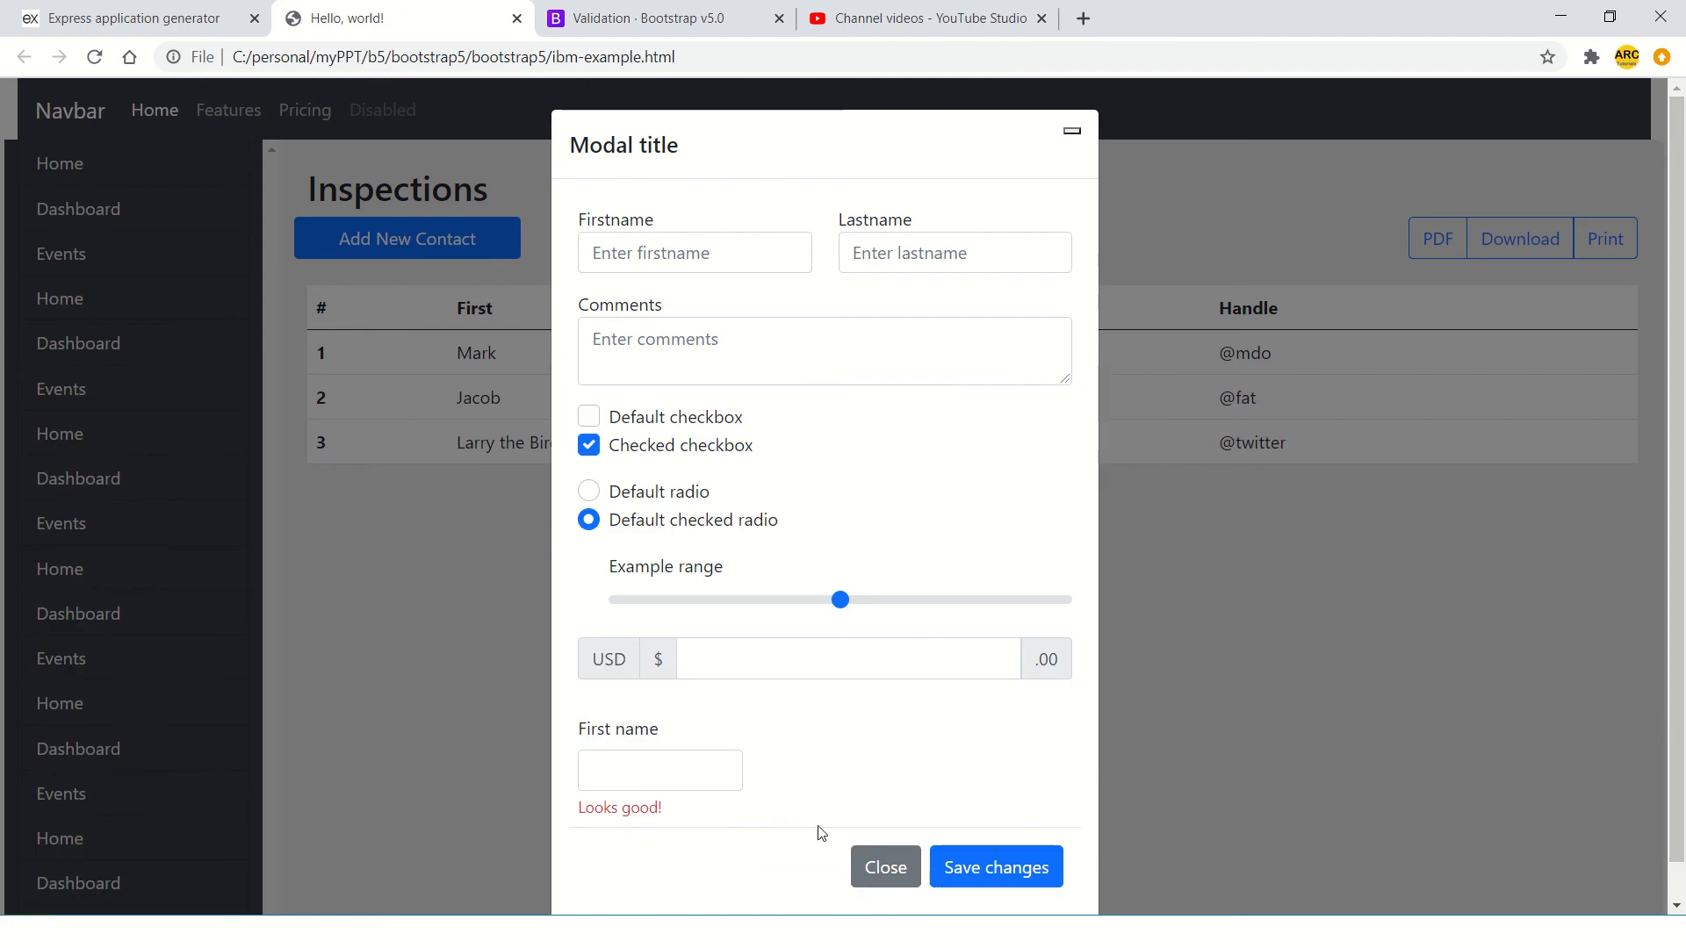
pyautogui.moveTo(872, 777)
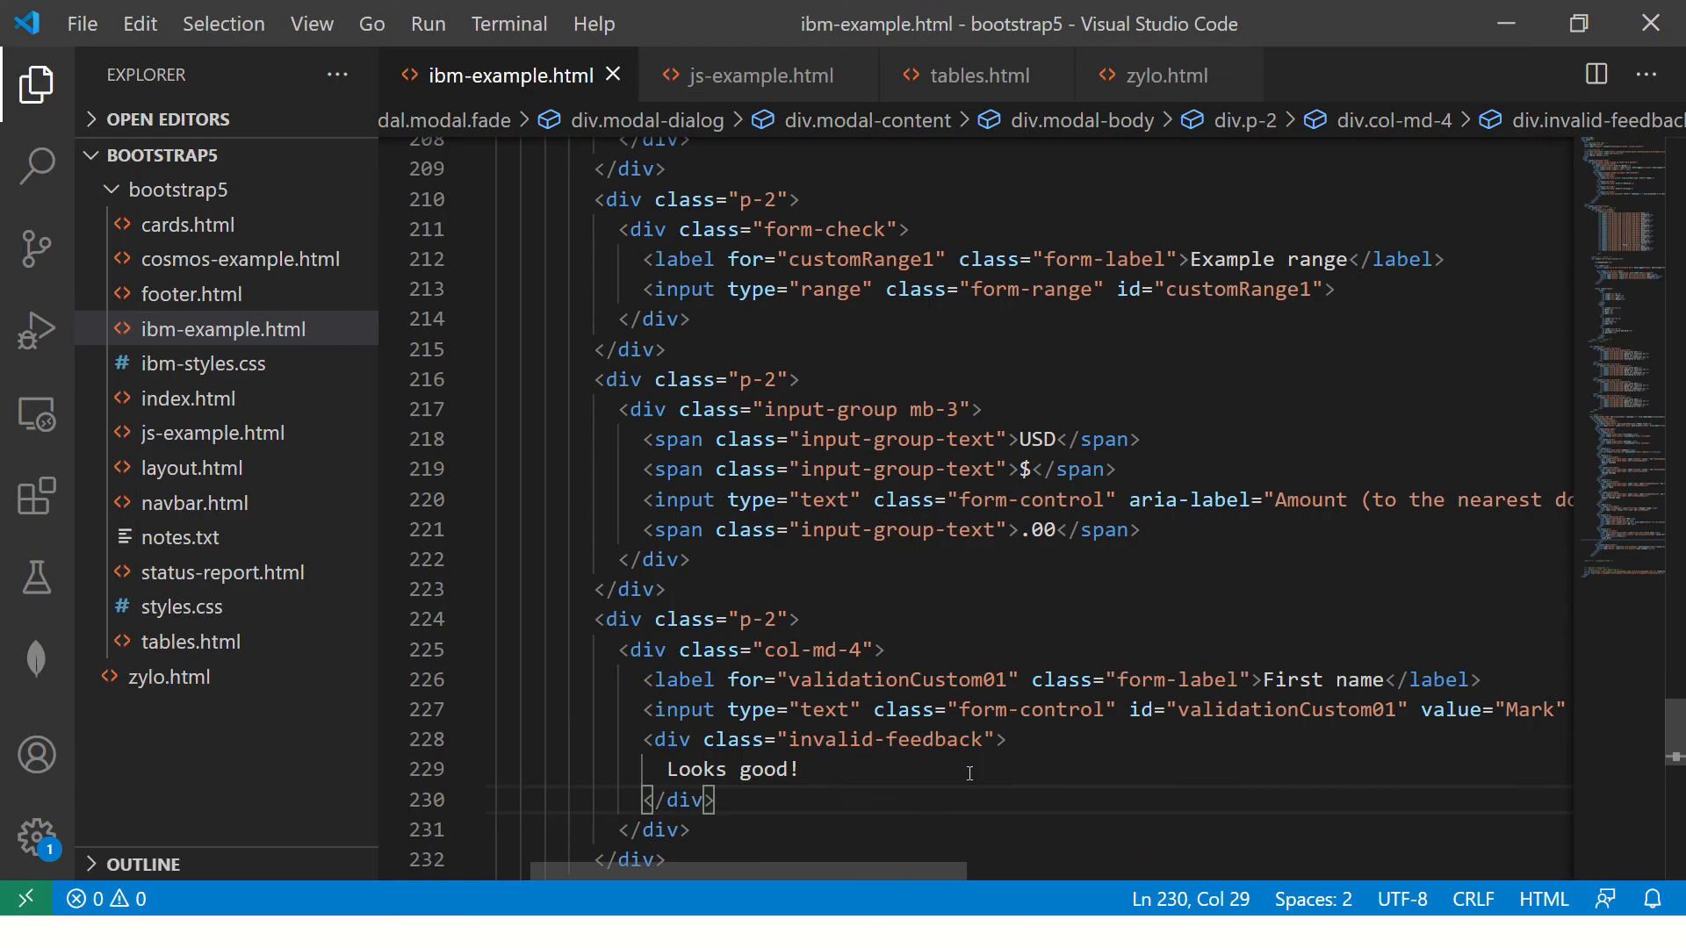
# - Add style="display:block" to the invalid-feedback div on line 228 and save
pyautogui.write('style="display:block\\')
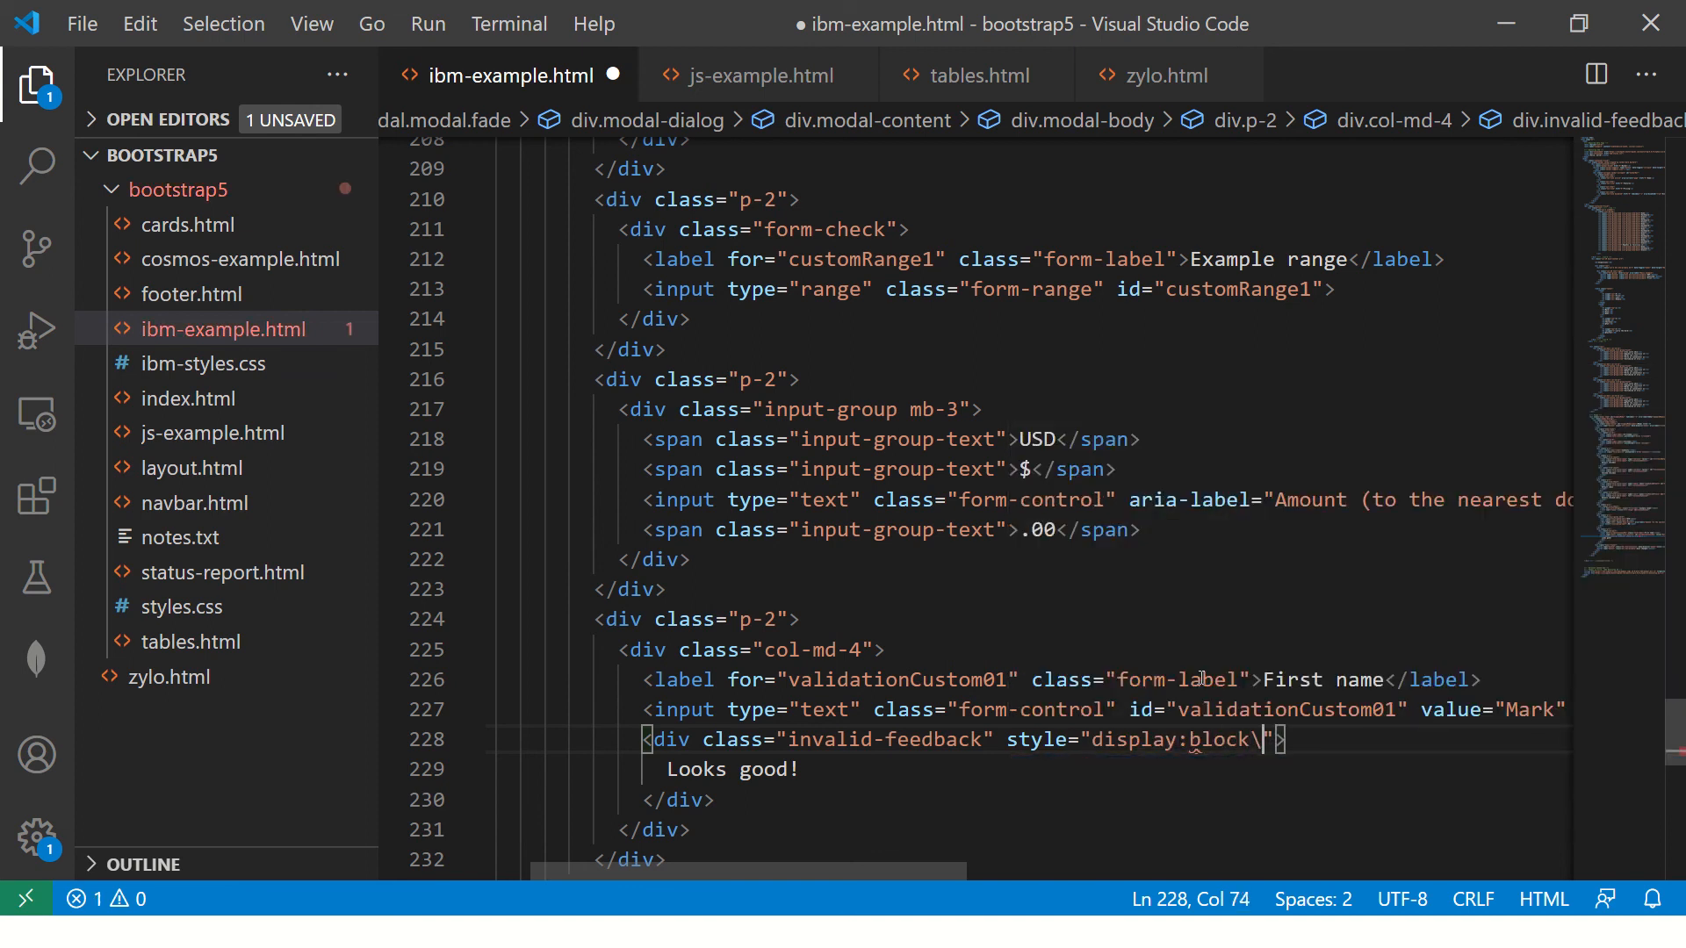
pyautogui.press('ctrl+s')
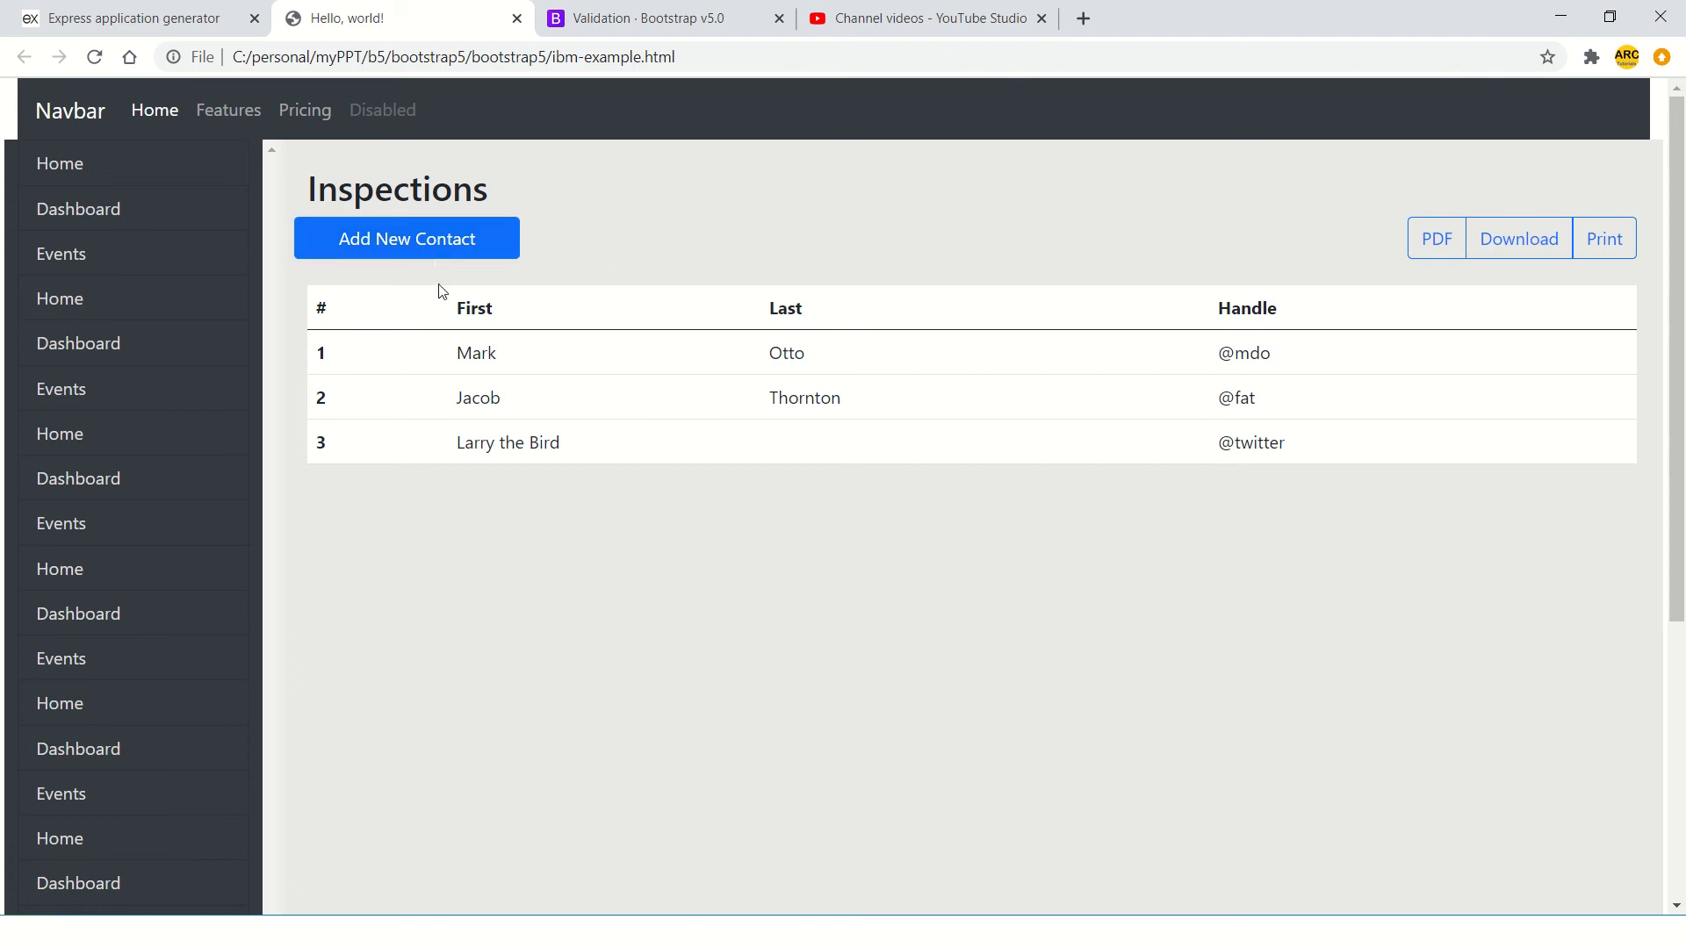
pyautogui.click(406, 238)
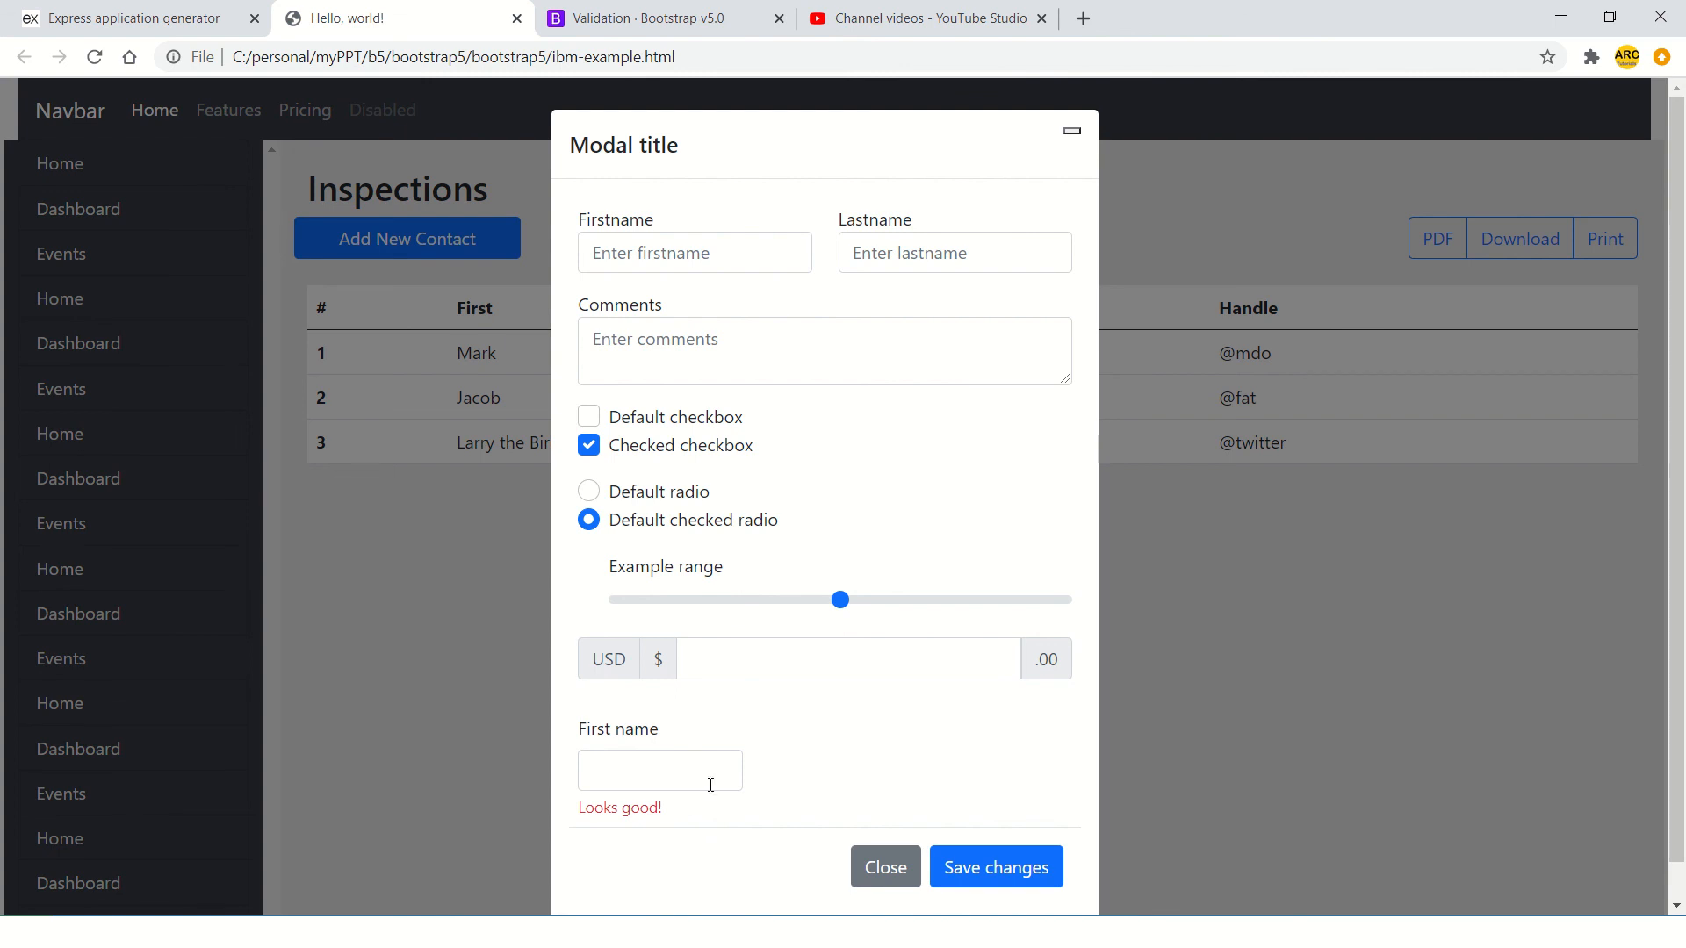
pyautogui.moveTo(885, 866)
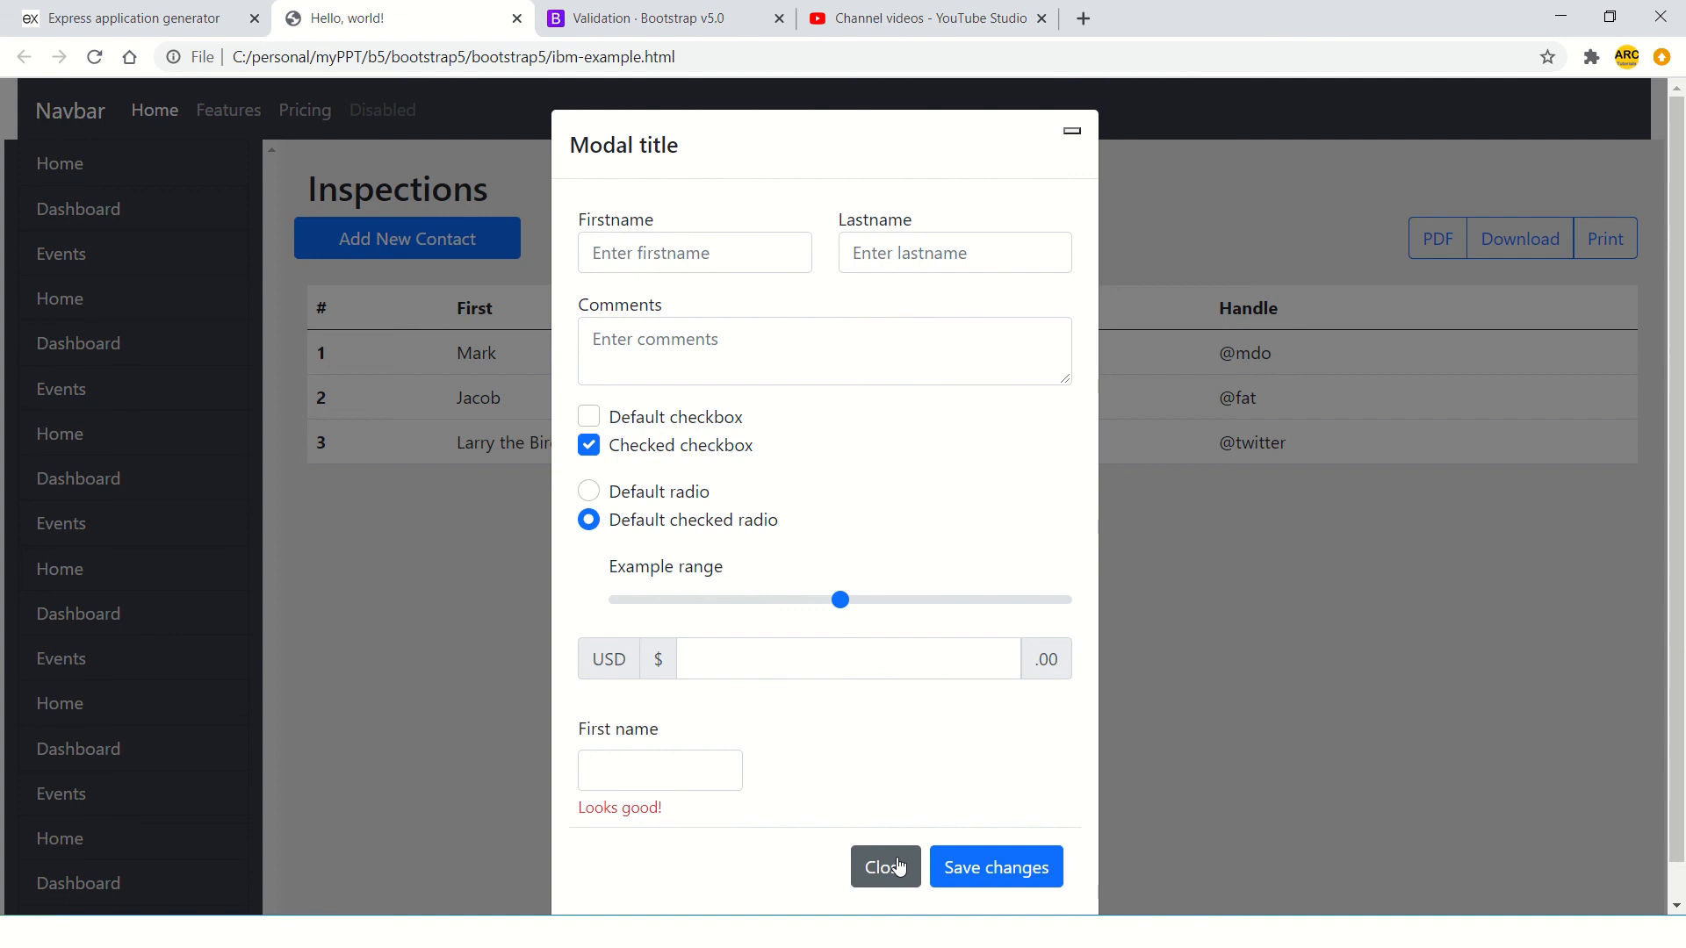
pyautogui.moveTo(761, 637)
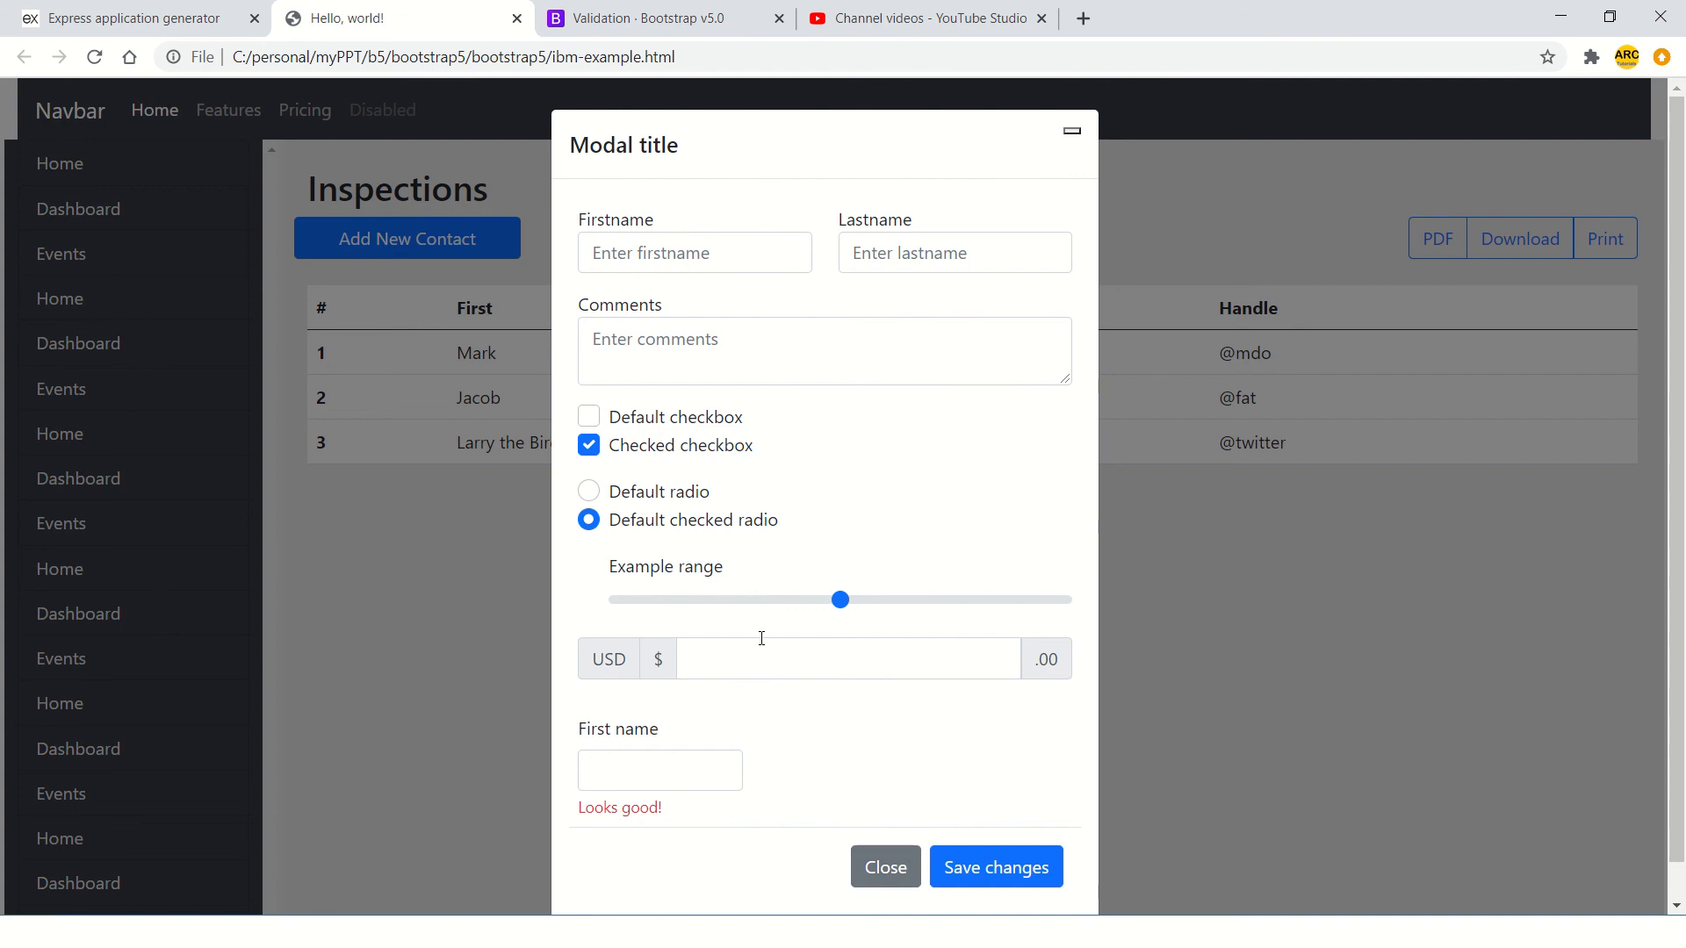
pyautogui.moveTo(709, 770)
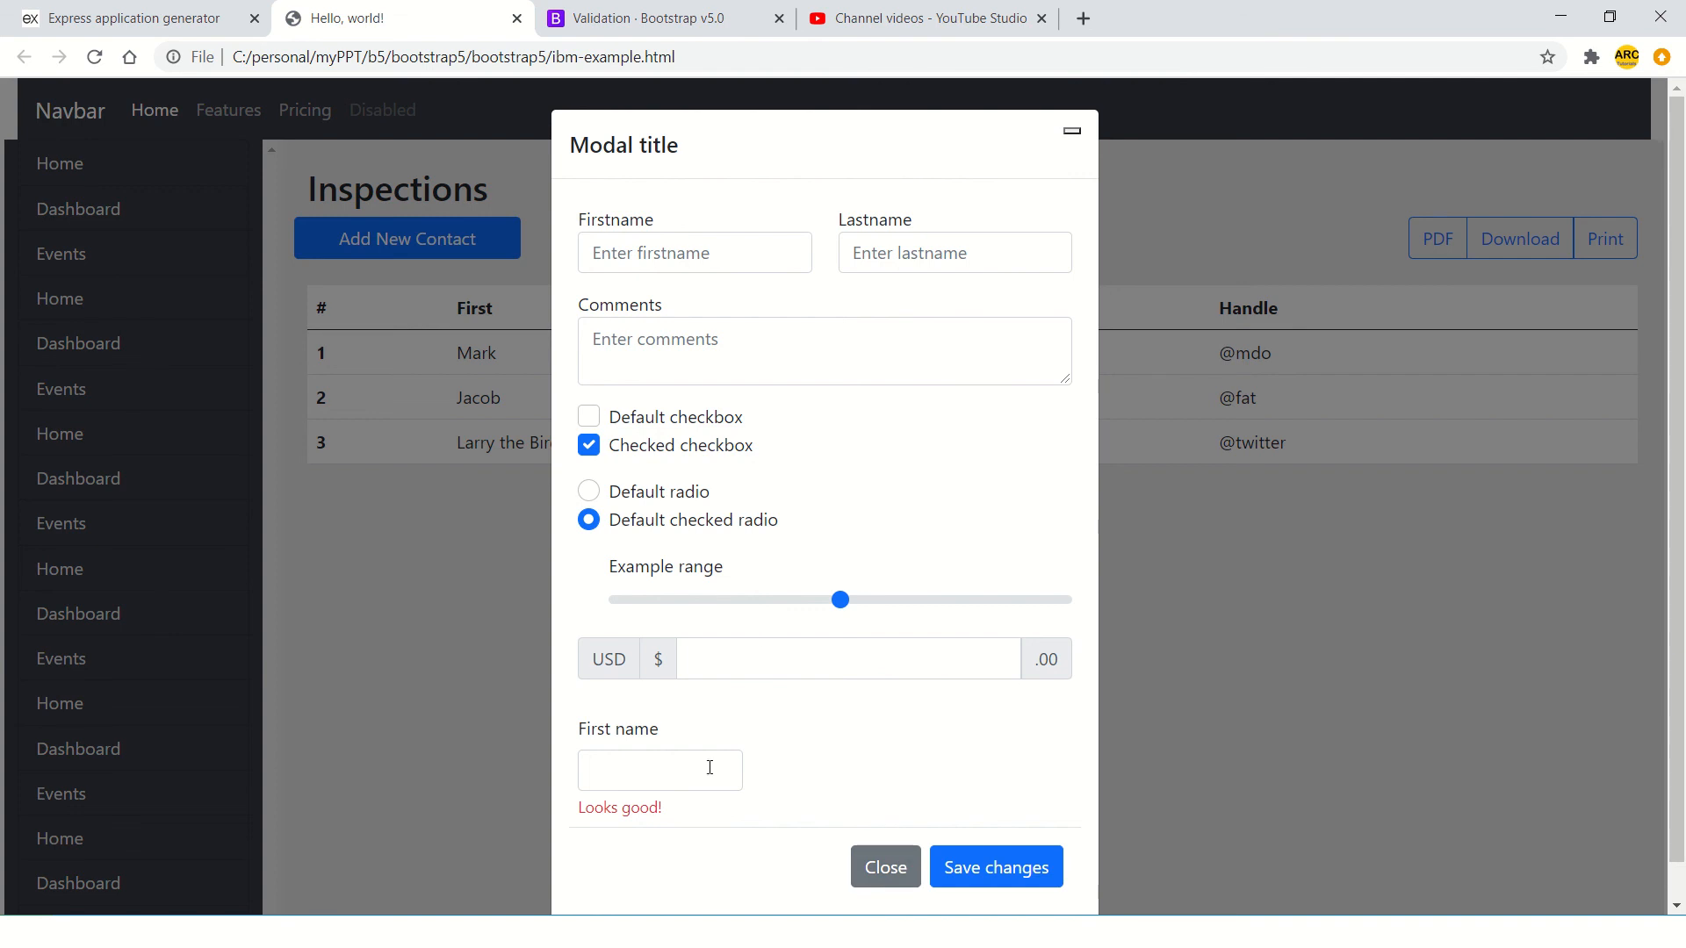
pyautogui.click(885, 866)
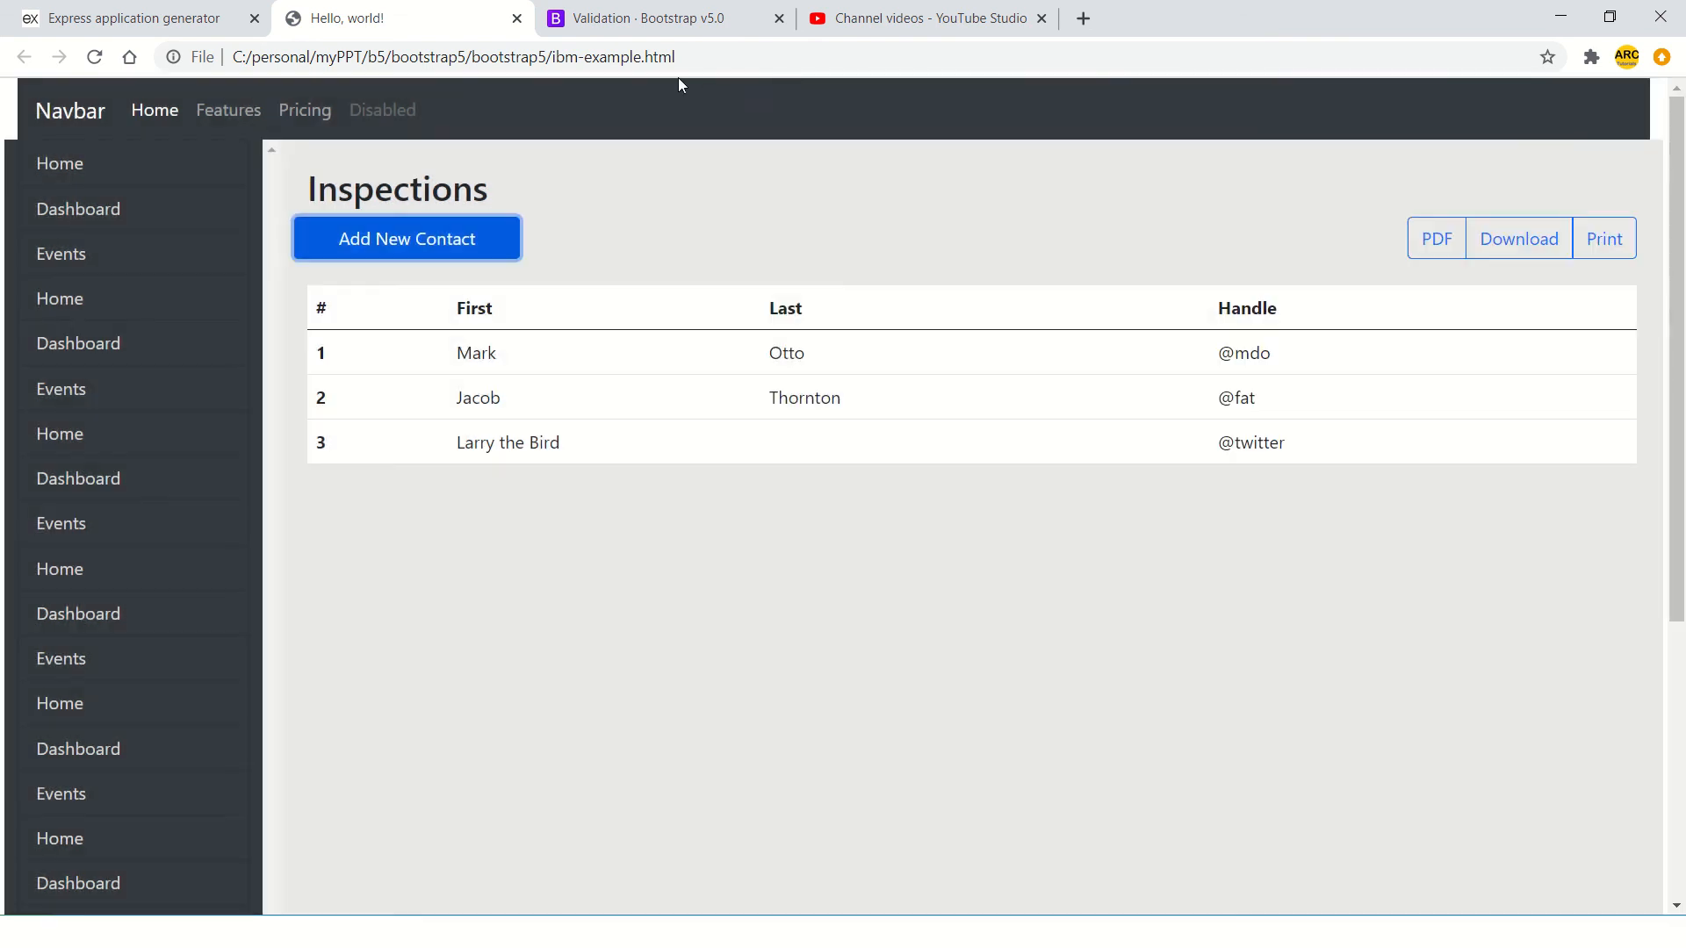
# - Review the Custom styles validation example and its markup again in the Bootstrap docs
pyautogui.click(646, 19)
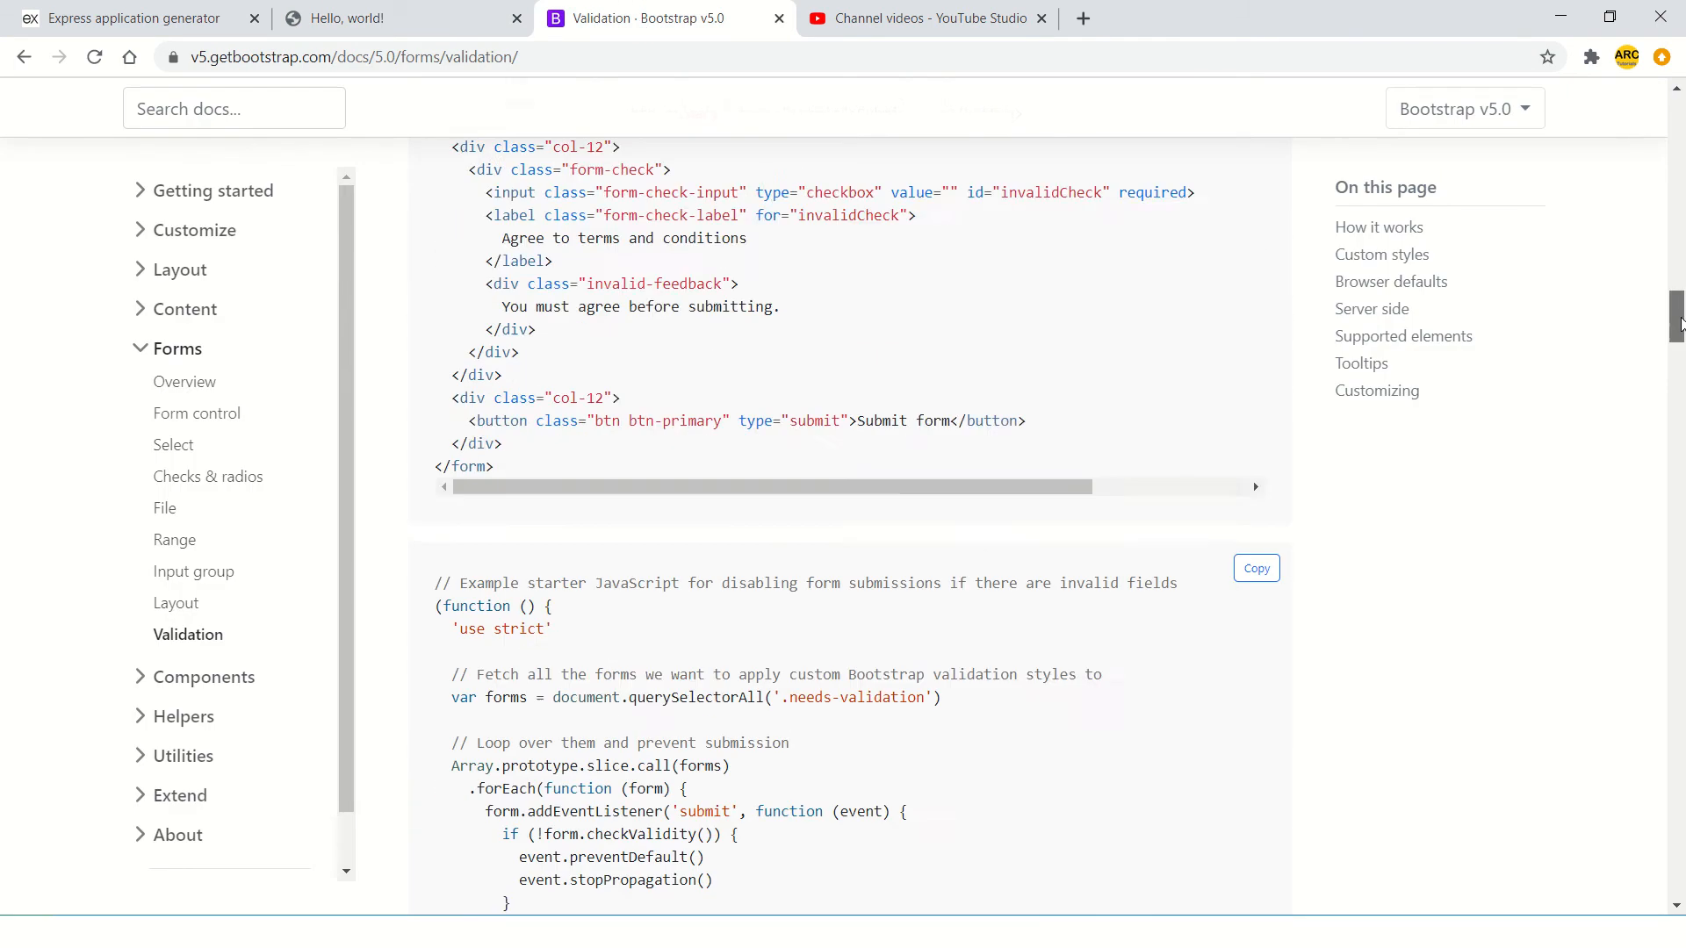
pyautogui.scroll(3)
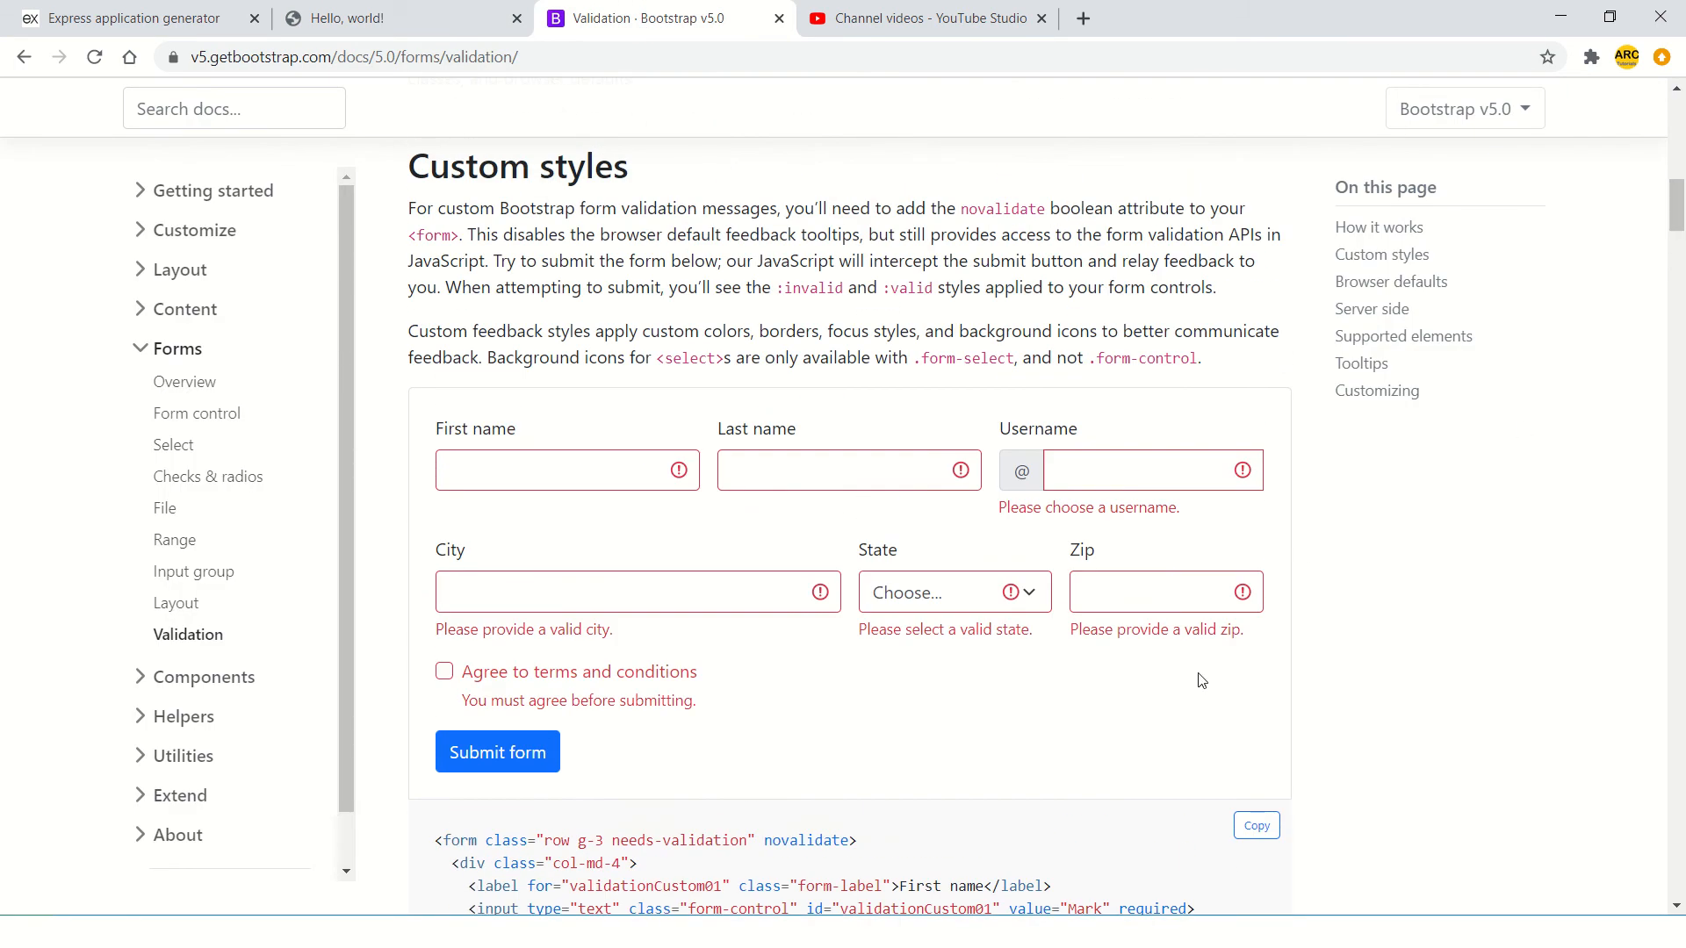
pyautogui.moveTo(1006, 593)
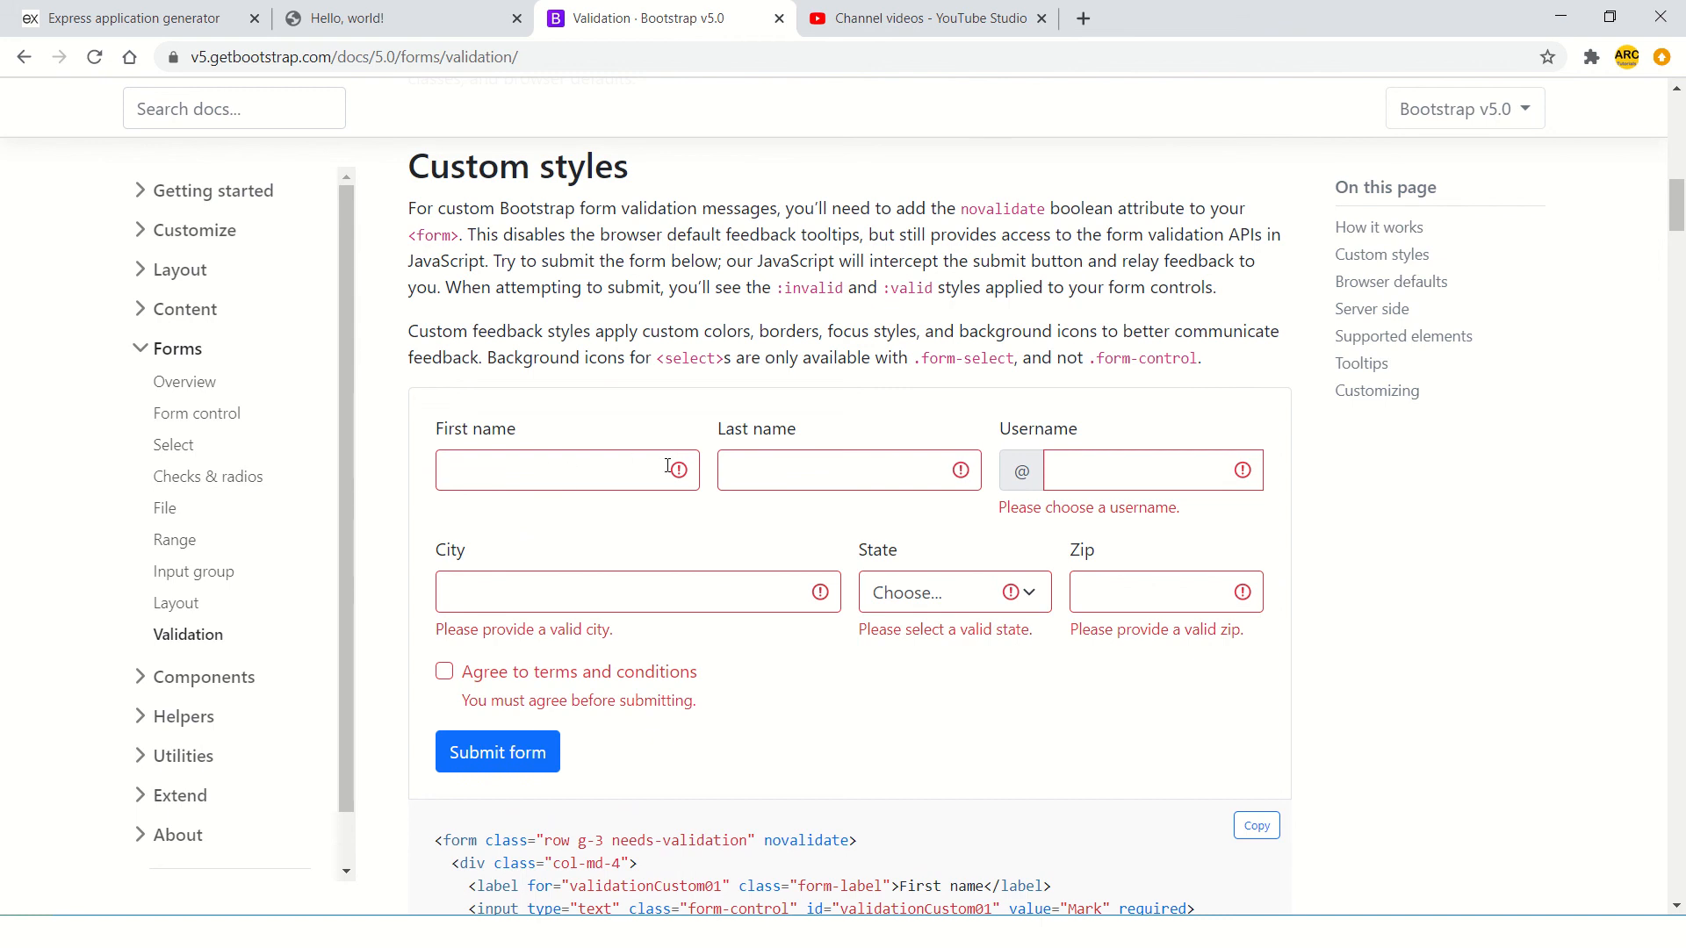
pyautogui.moveTo(743, 676)
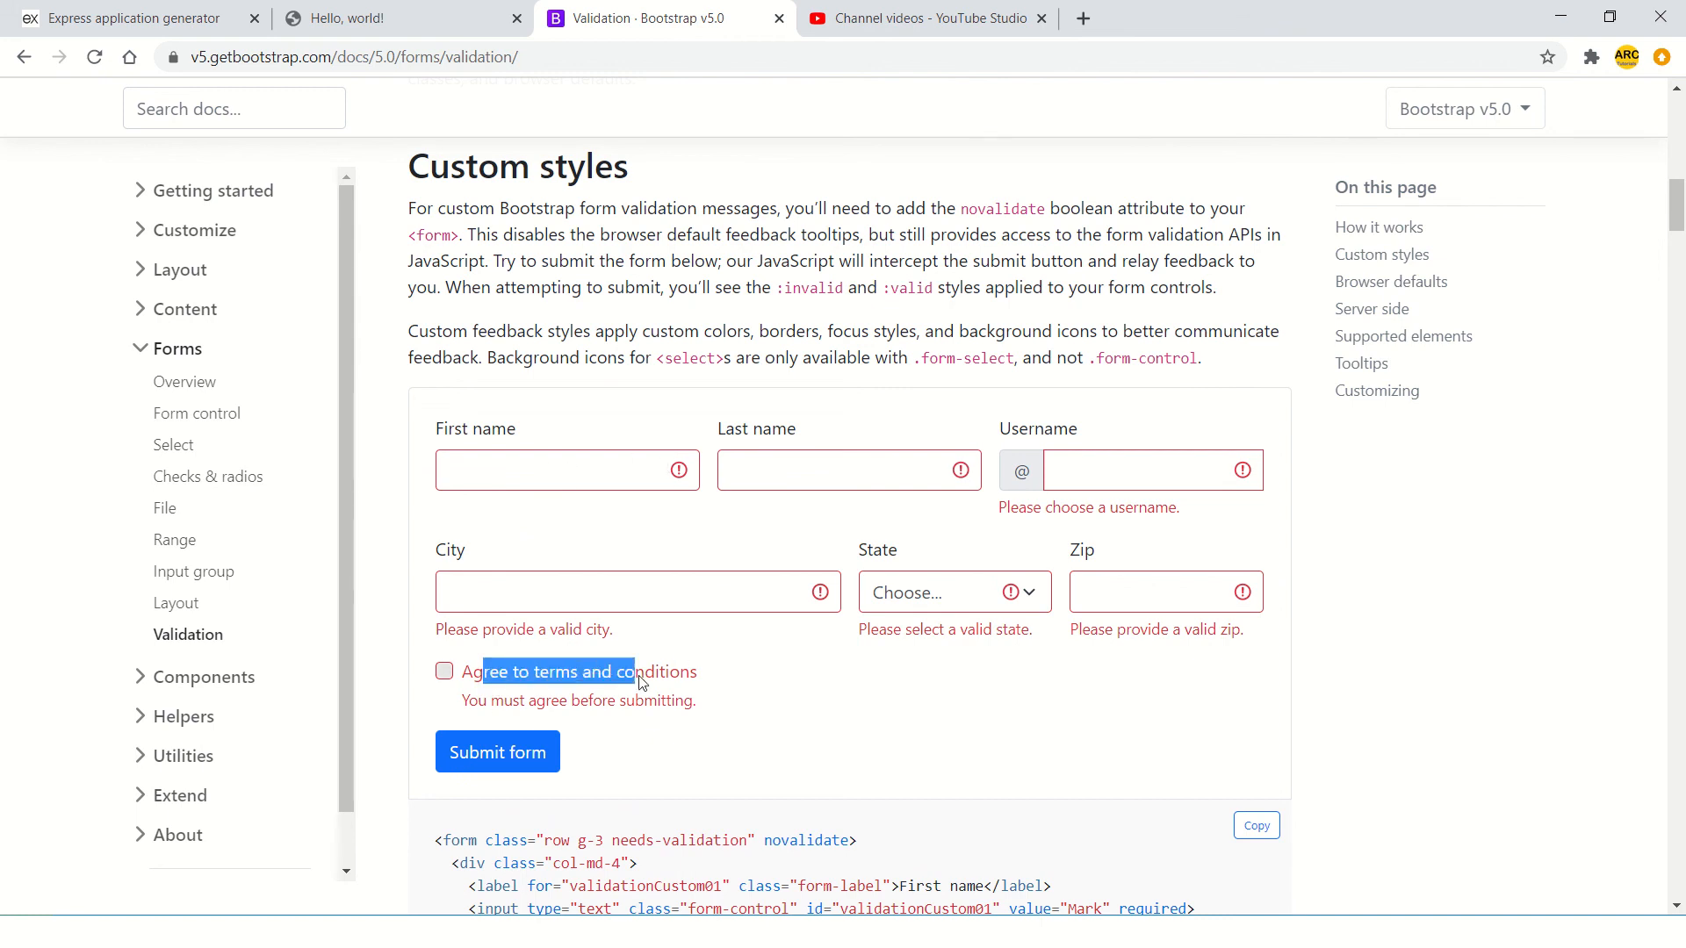
pyautogui.scroll(-3)
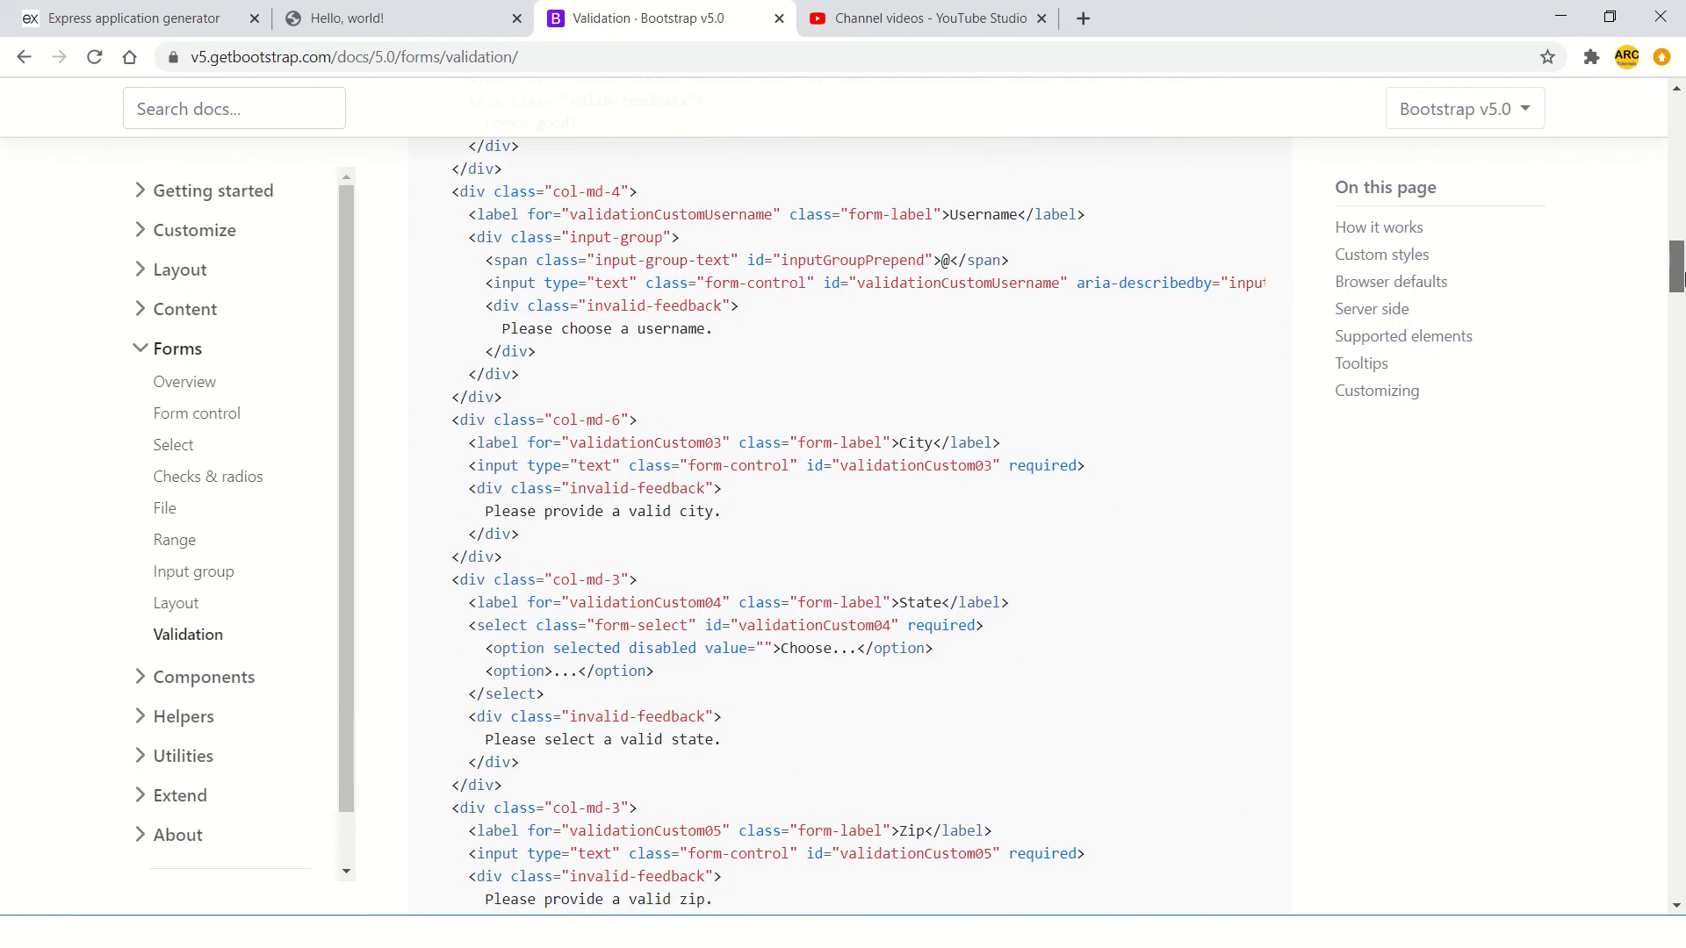
pyautogui.scroll(-3)
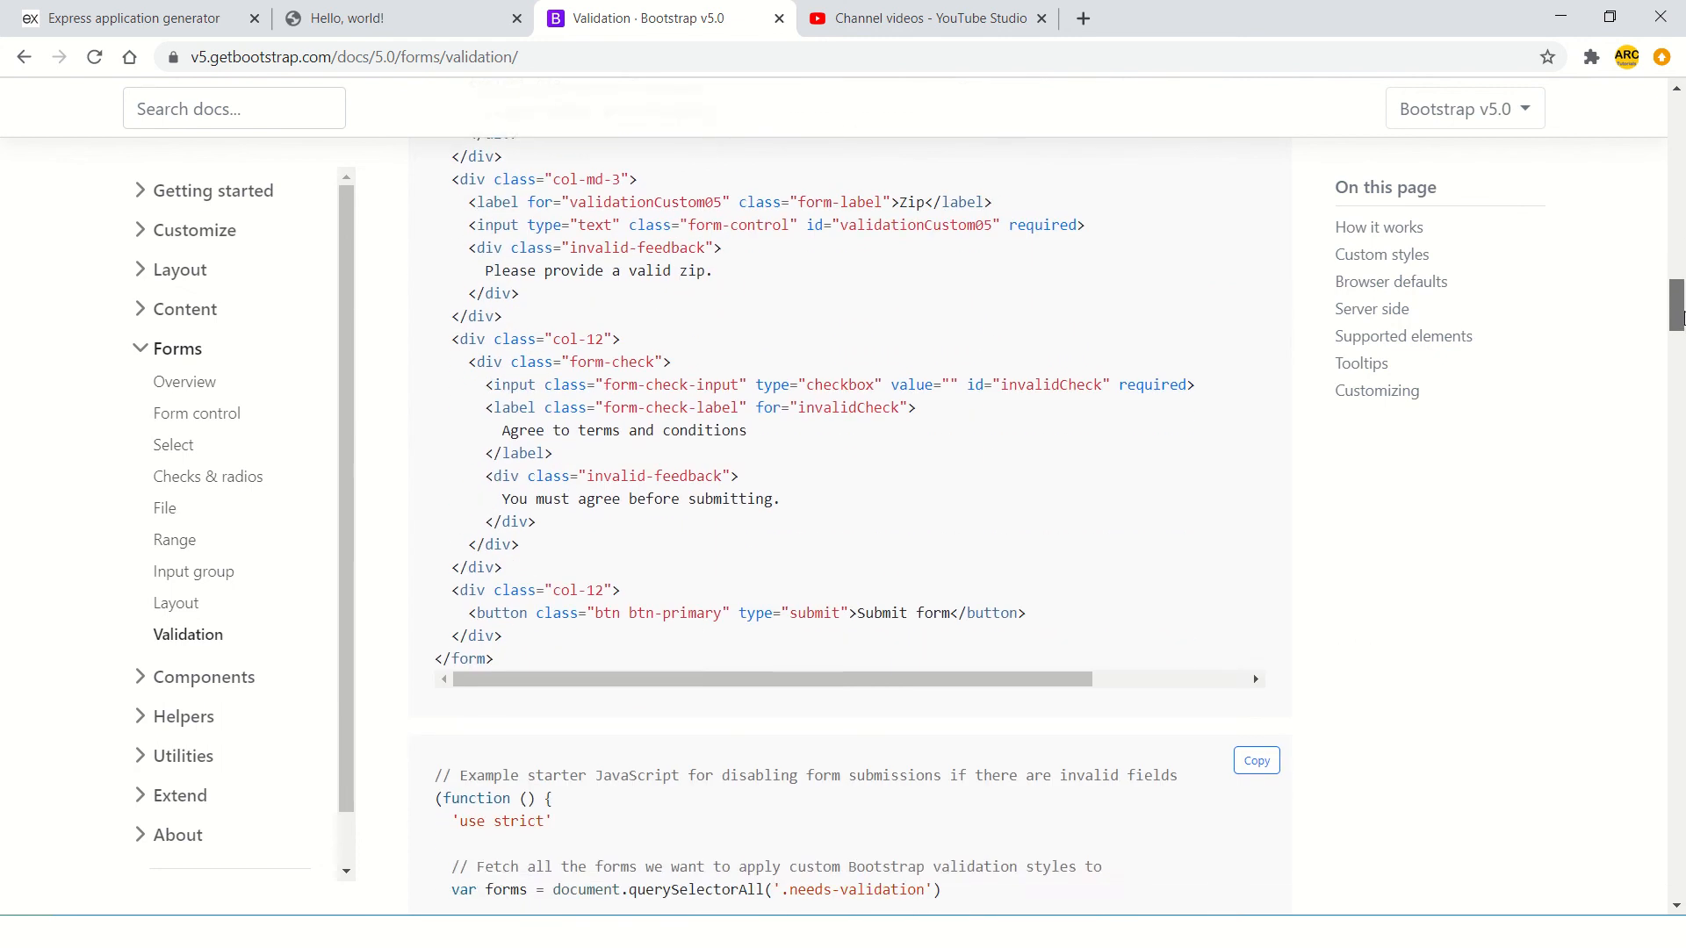
pyautogui.scroll(3)
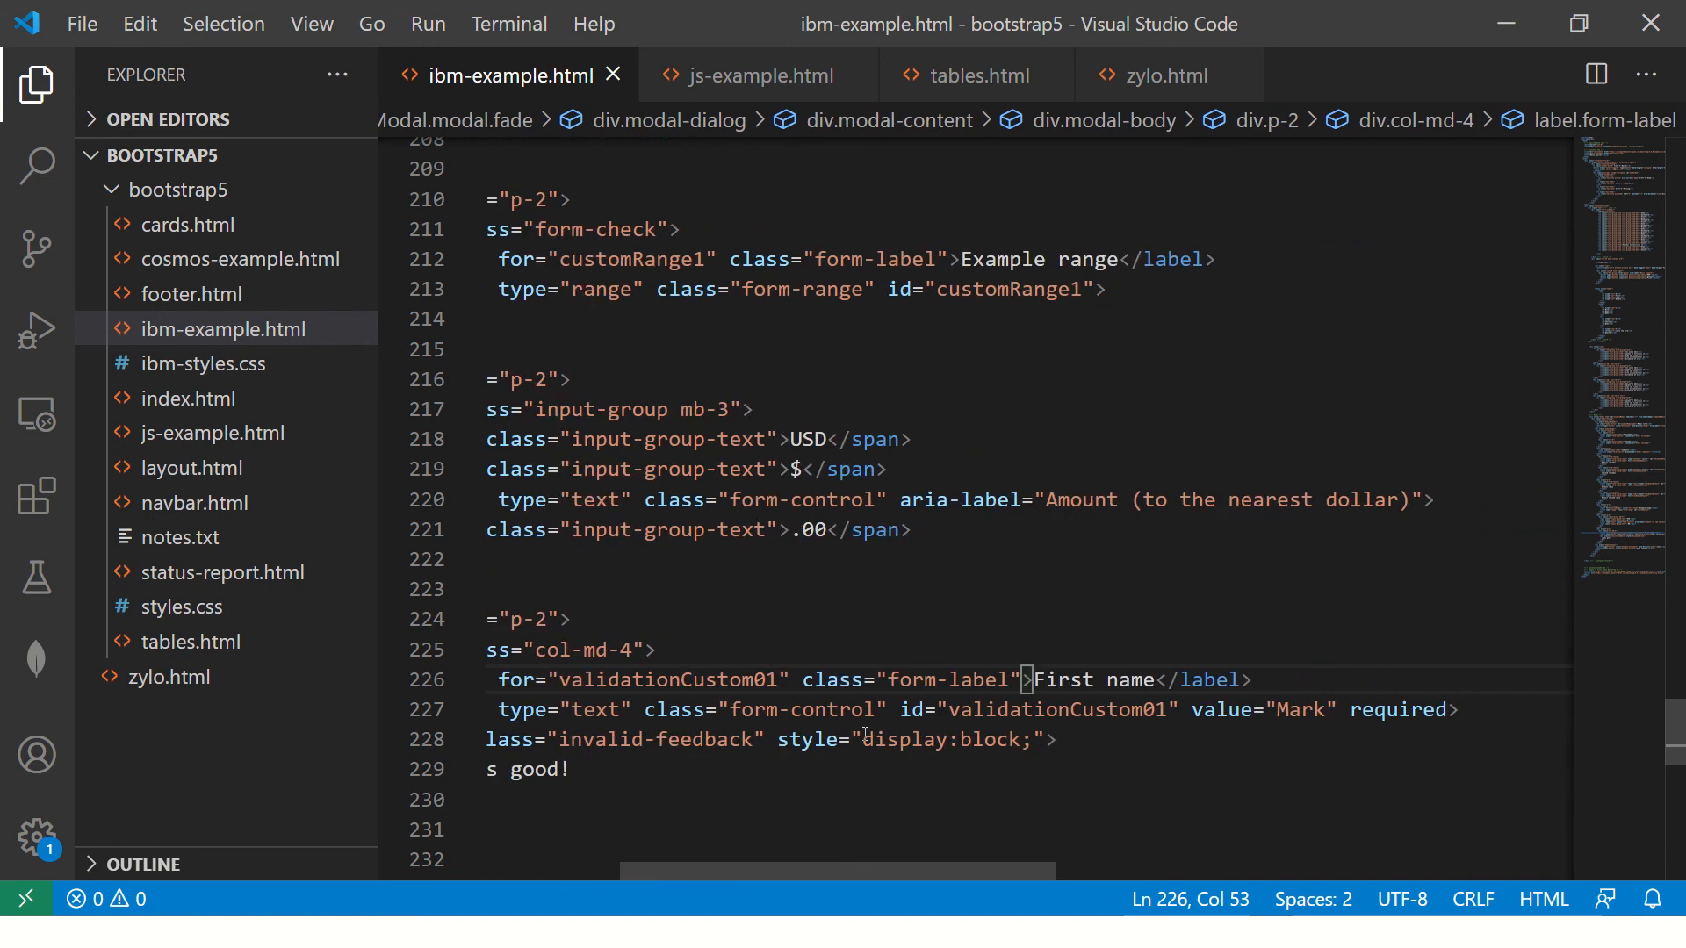
# - Move the text-red class from the First name input to its label, checking the browser result
pyautogui.write('text-red')
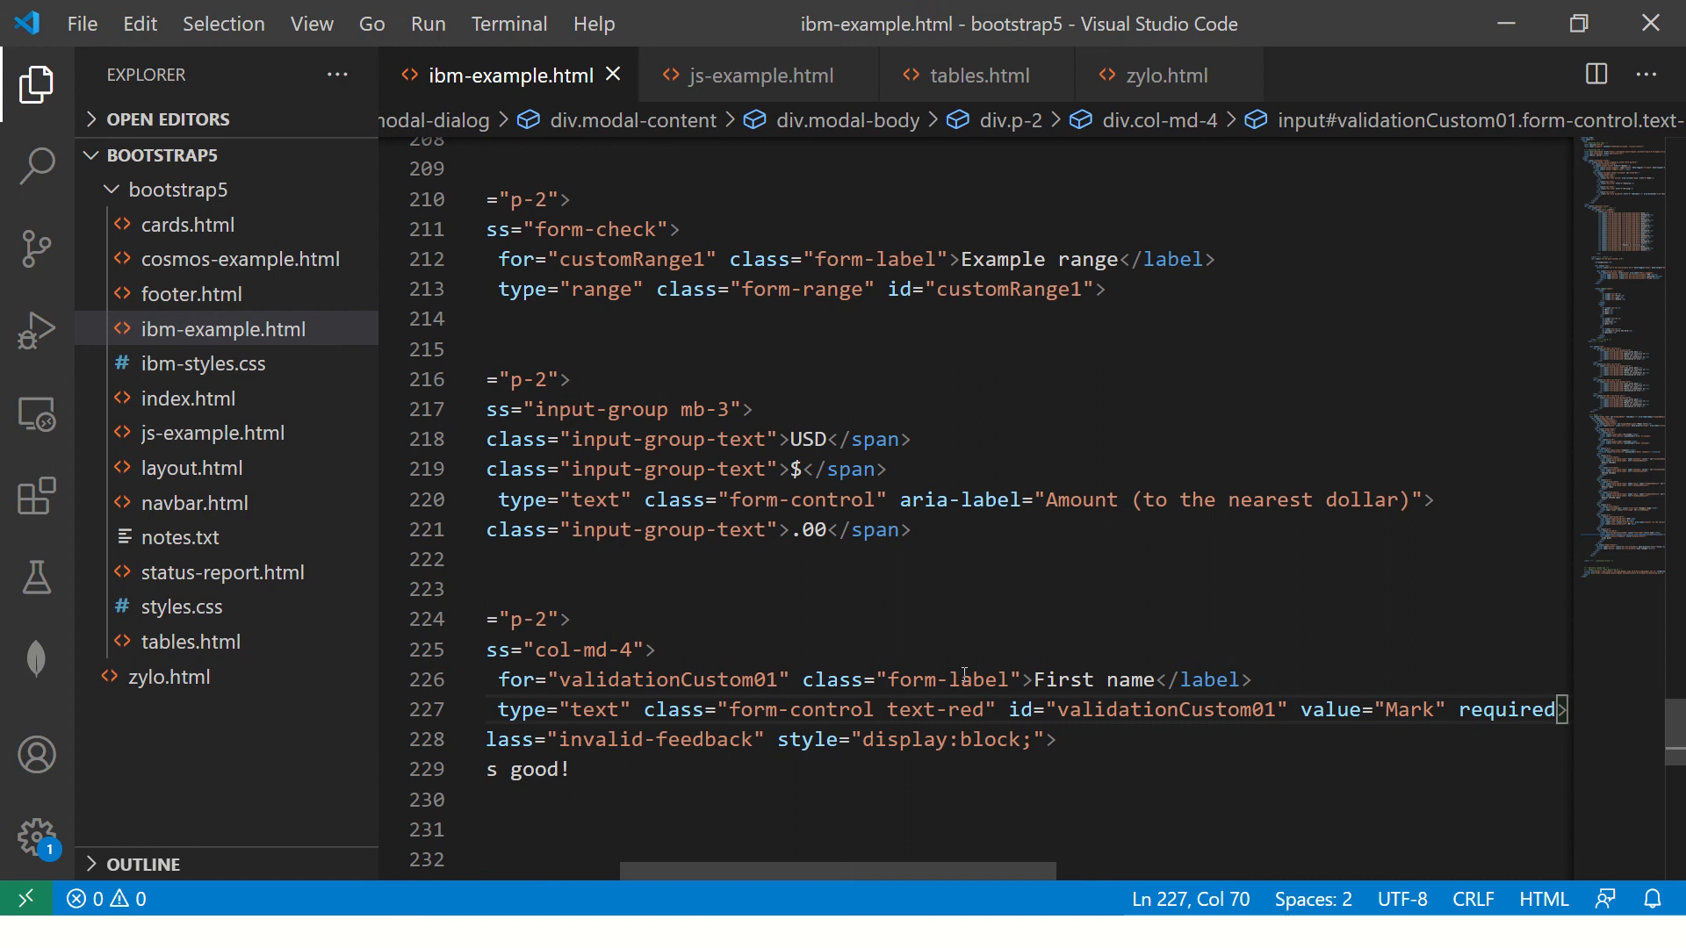
pyautogui.doubleClick(934, 709)
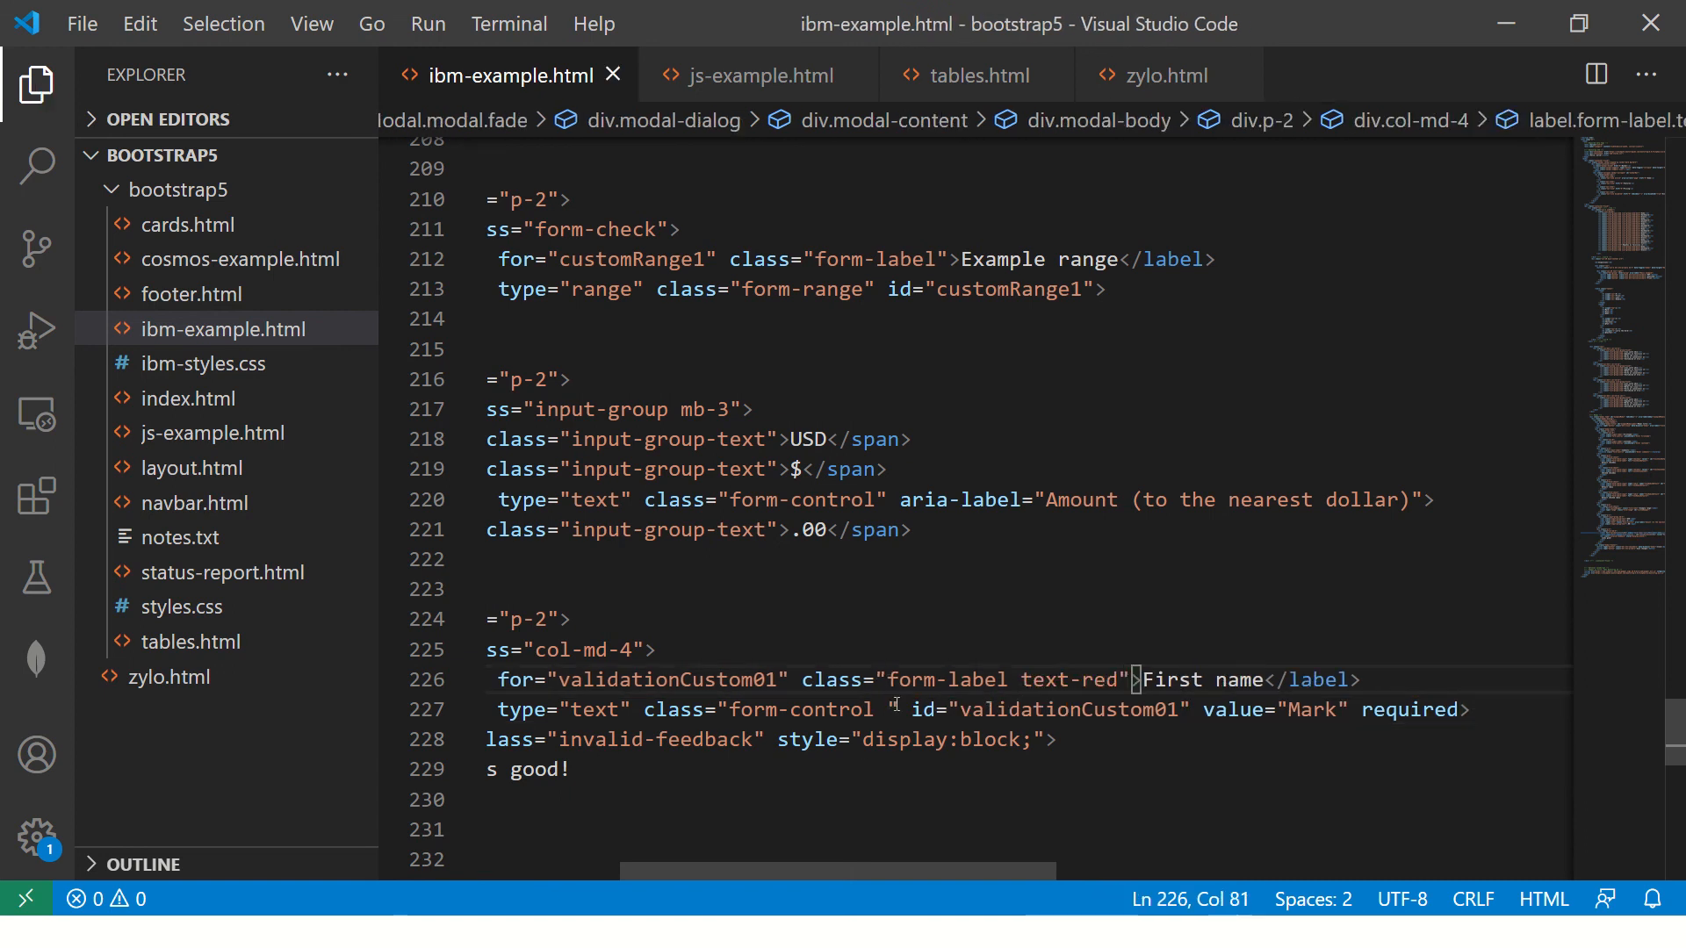
pyautogui.press('alt+tab')
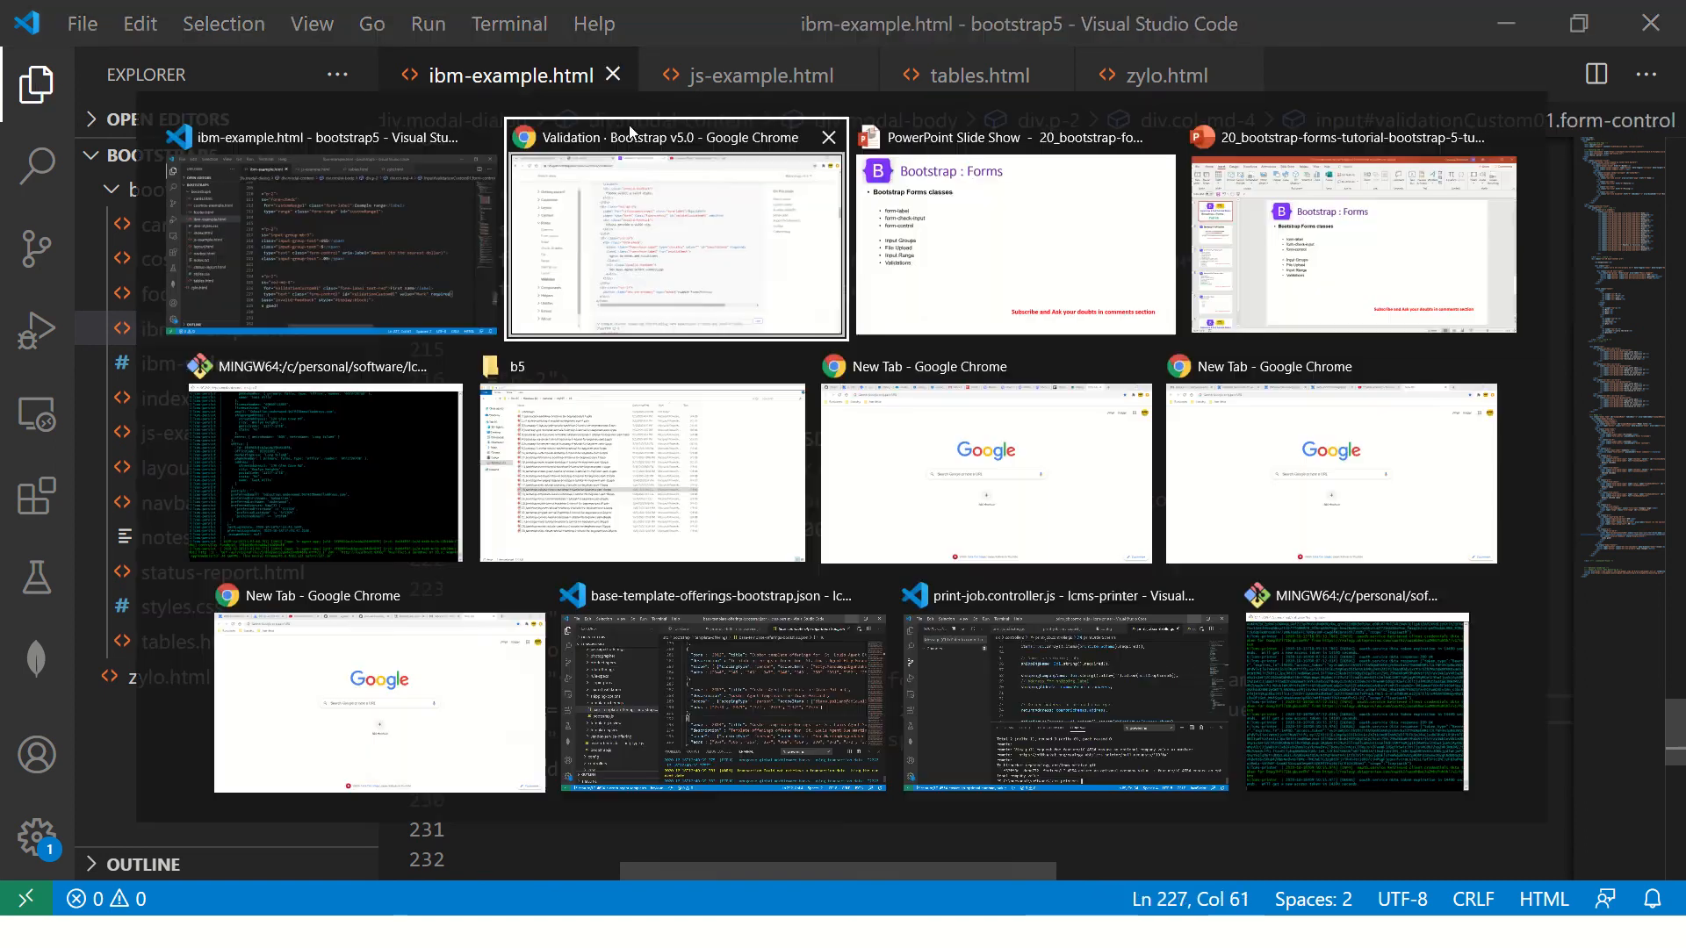
pyautogui.click(675, 236)
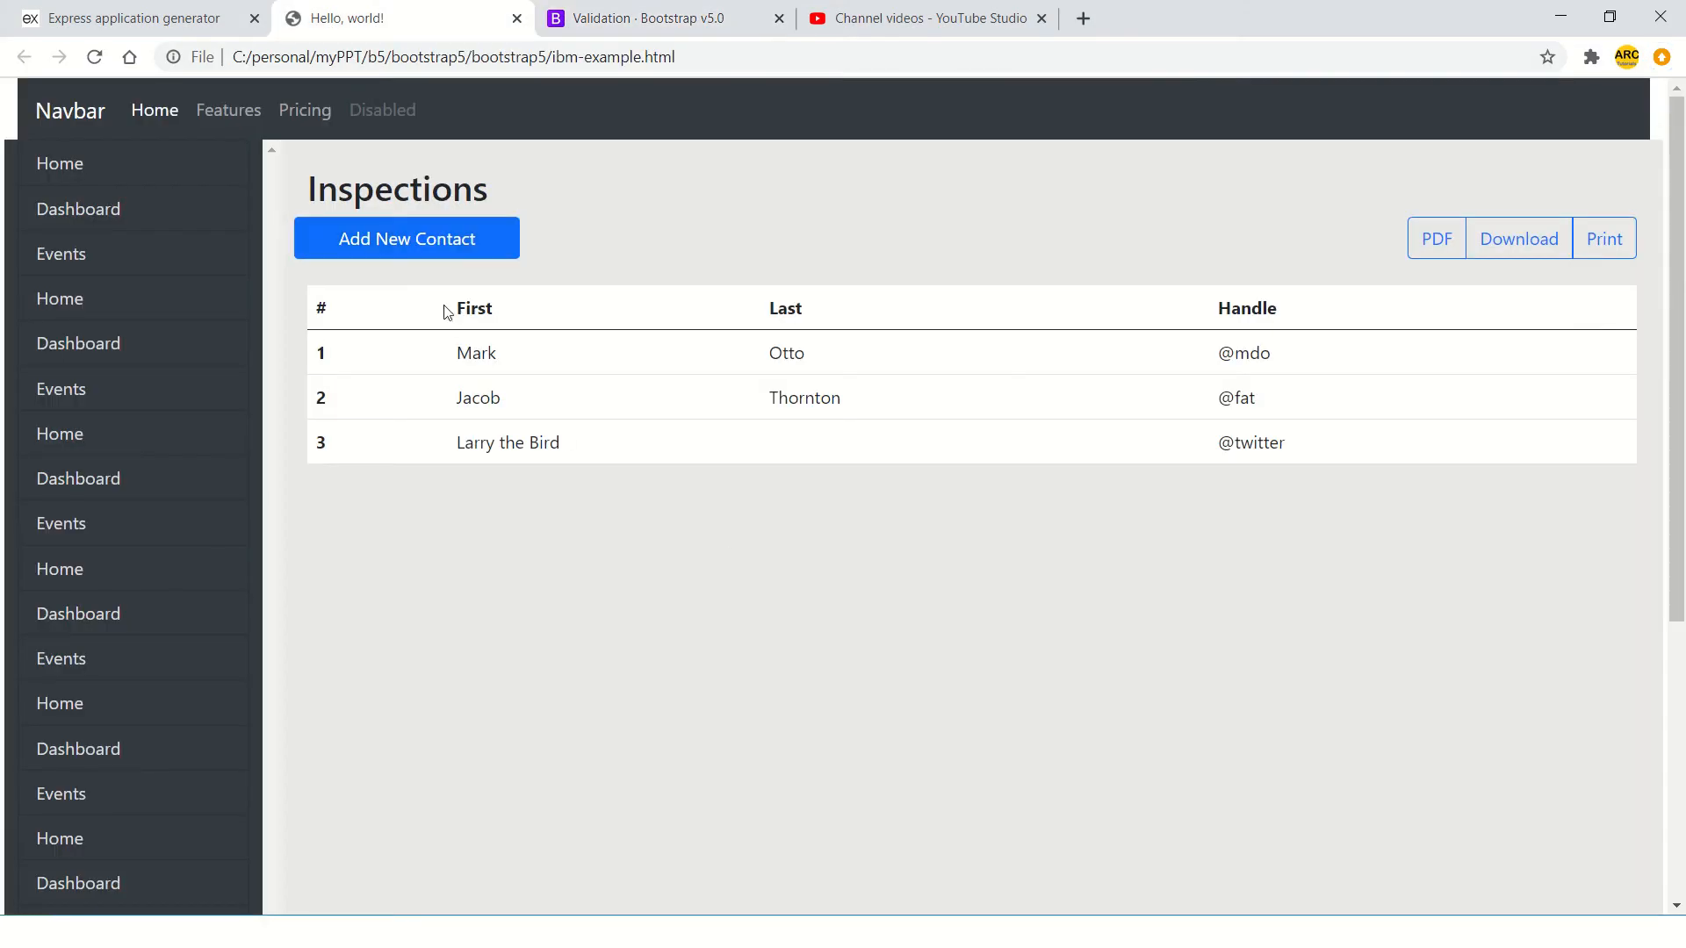
pyautogui.click(407, 239)
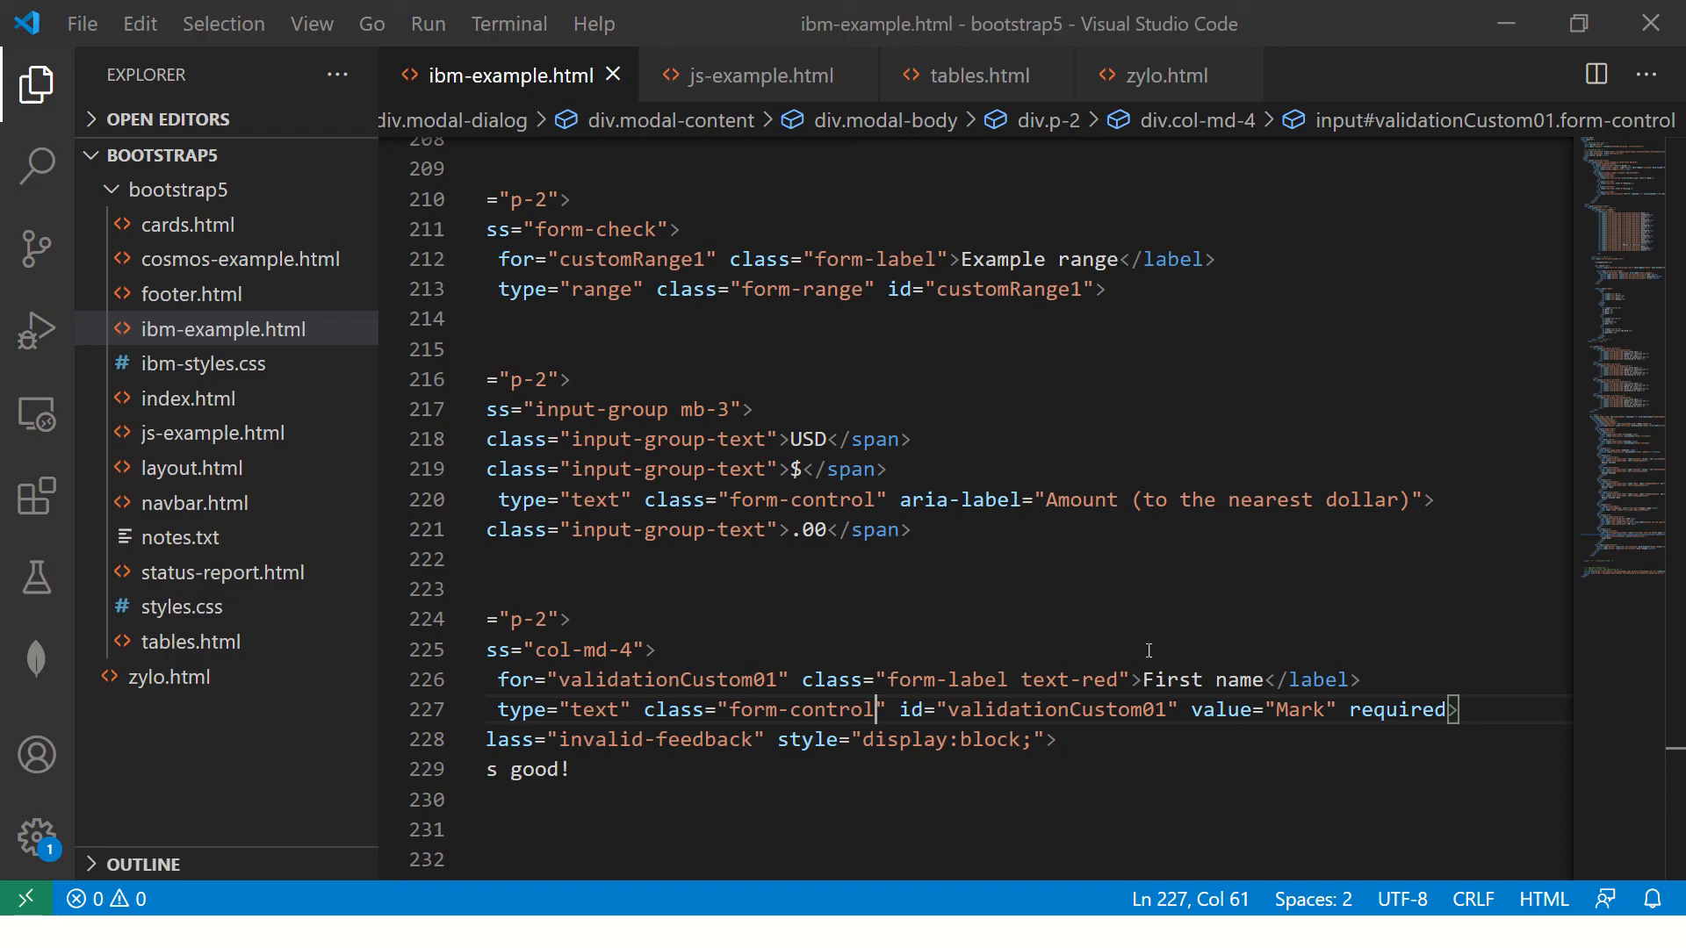
pyautogui.click(1101, 680)
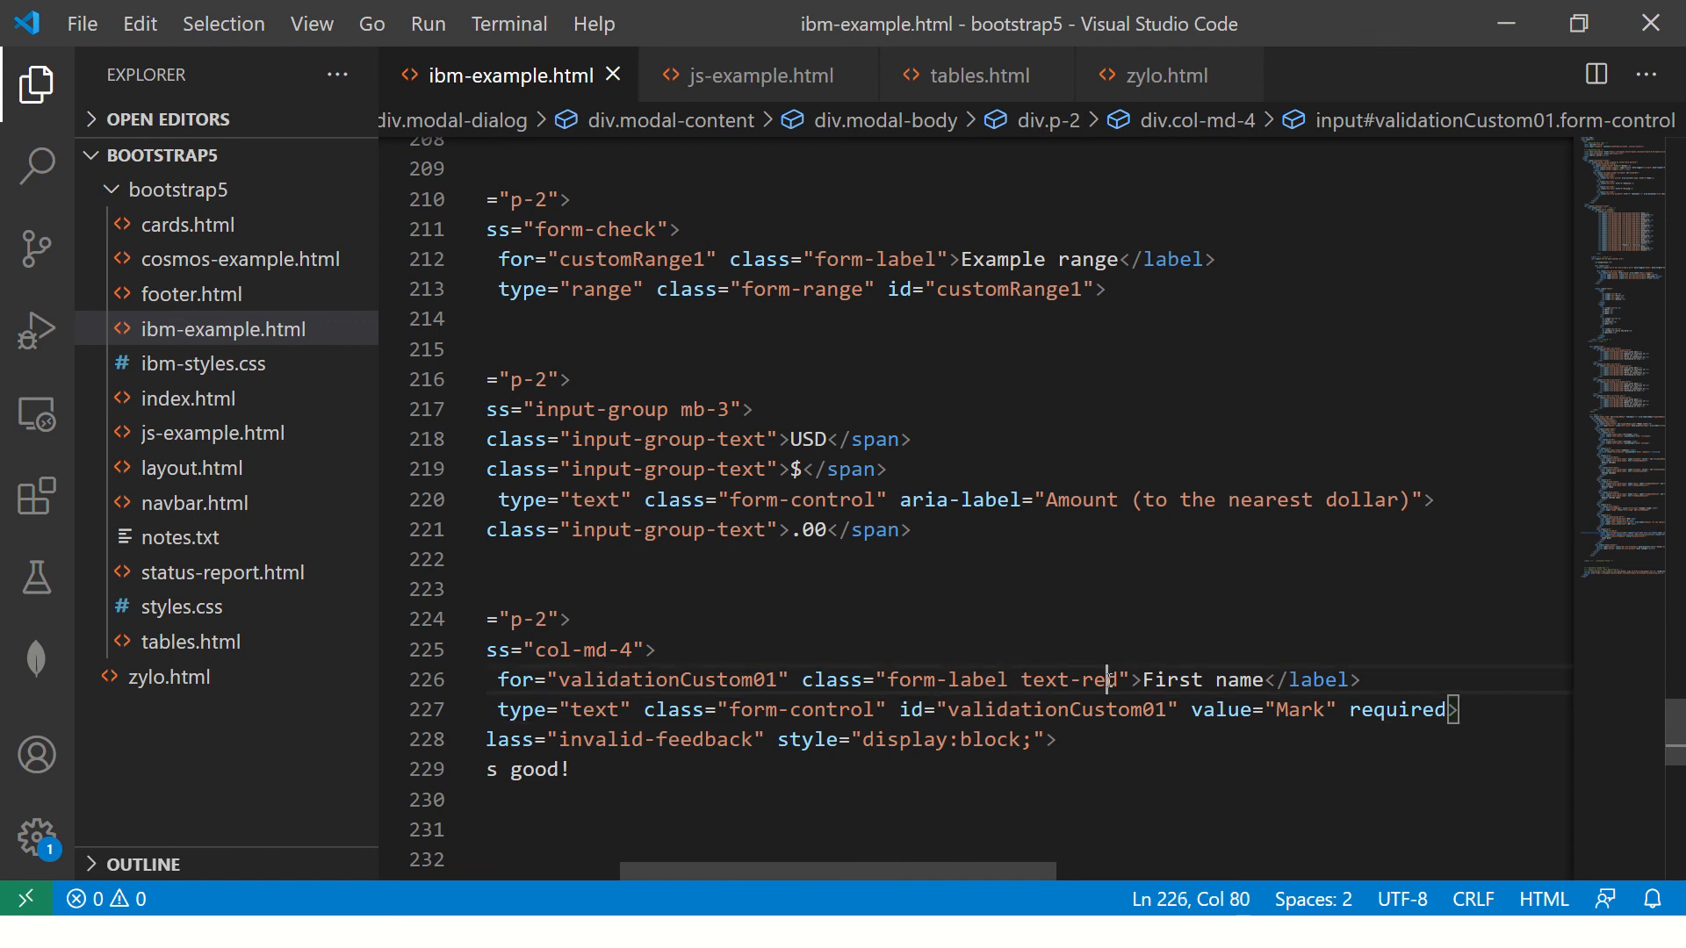
pyautogui.doubleClick(1068, 679)
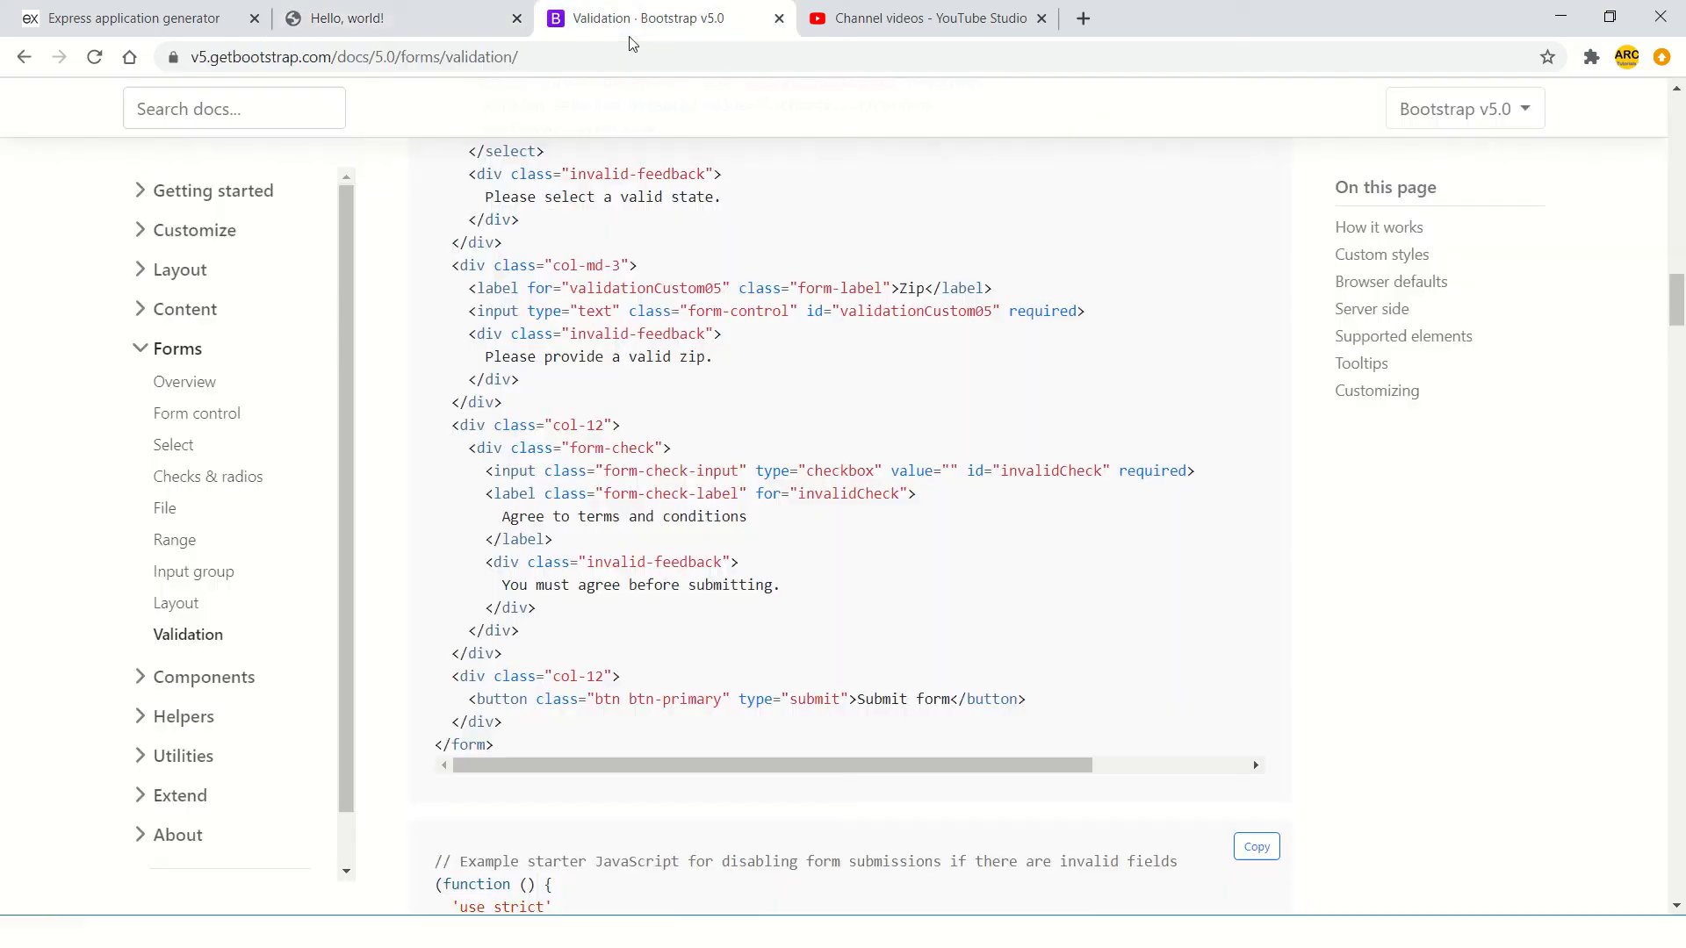
# - Search the Bootstrap docs for 'text', then return to the local Inspections page
pyautogui.write('text')
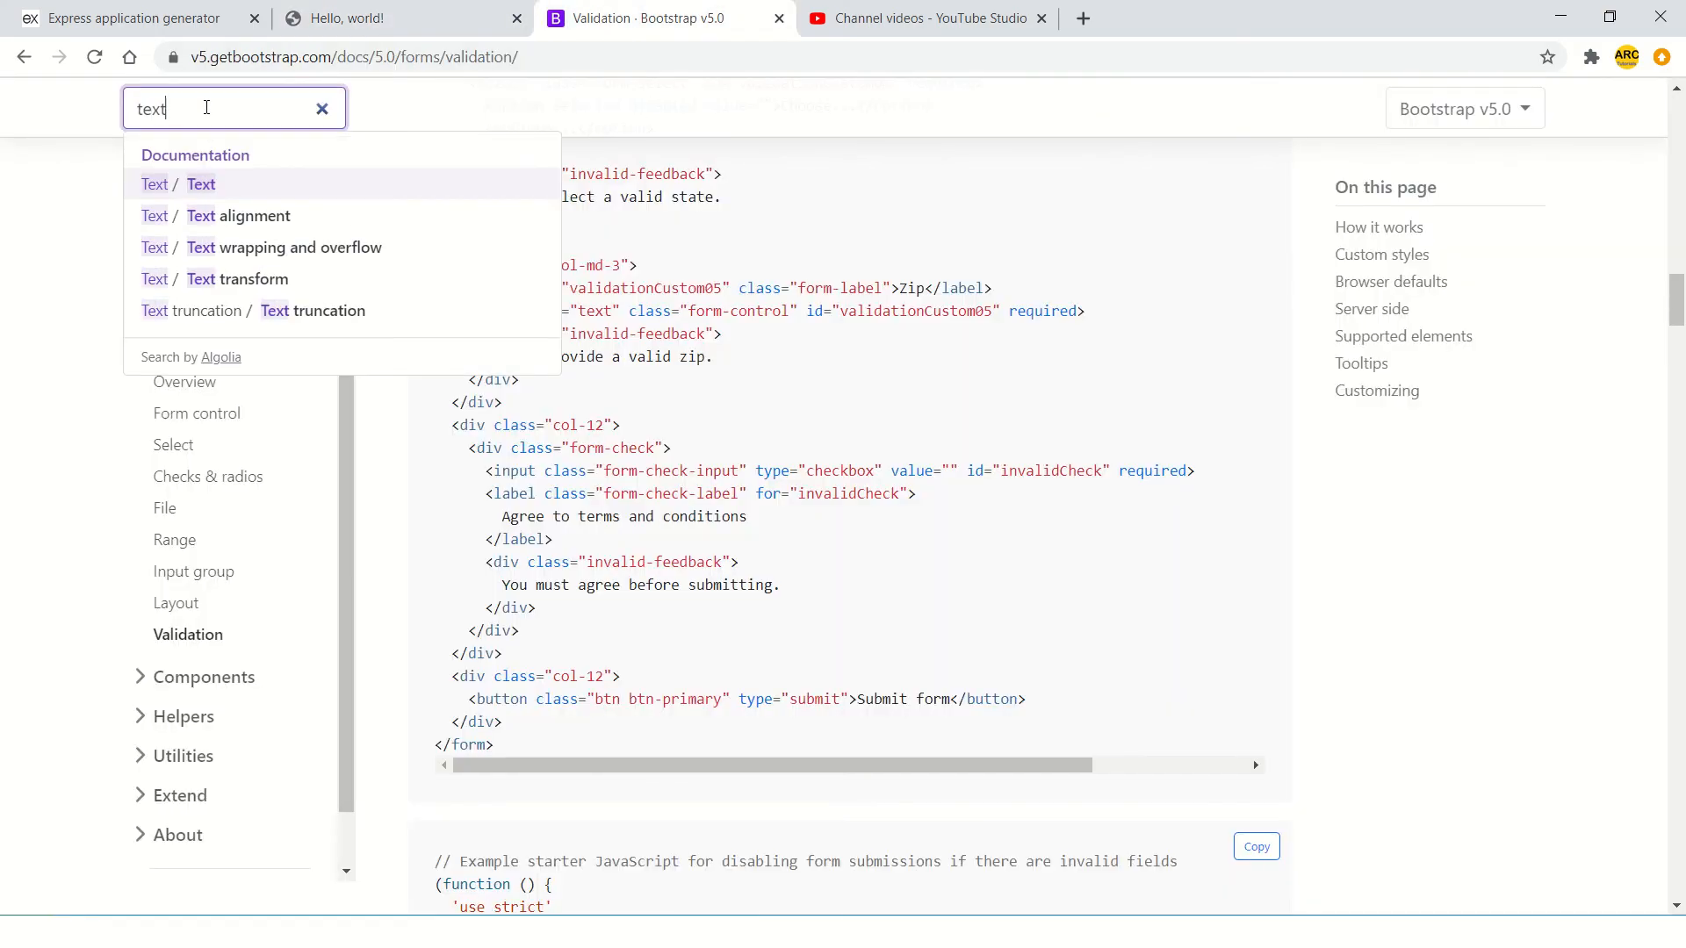
pyautogui.click(322, 107)
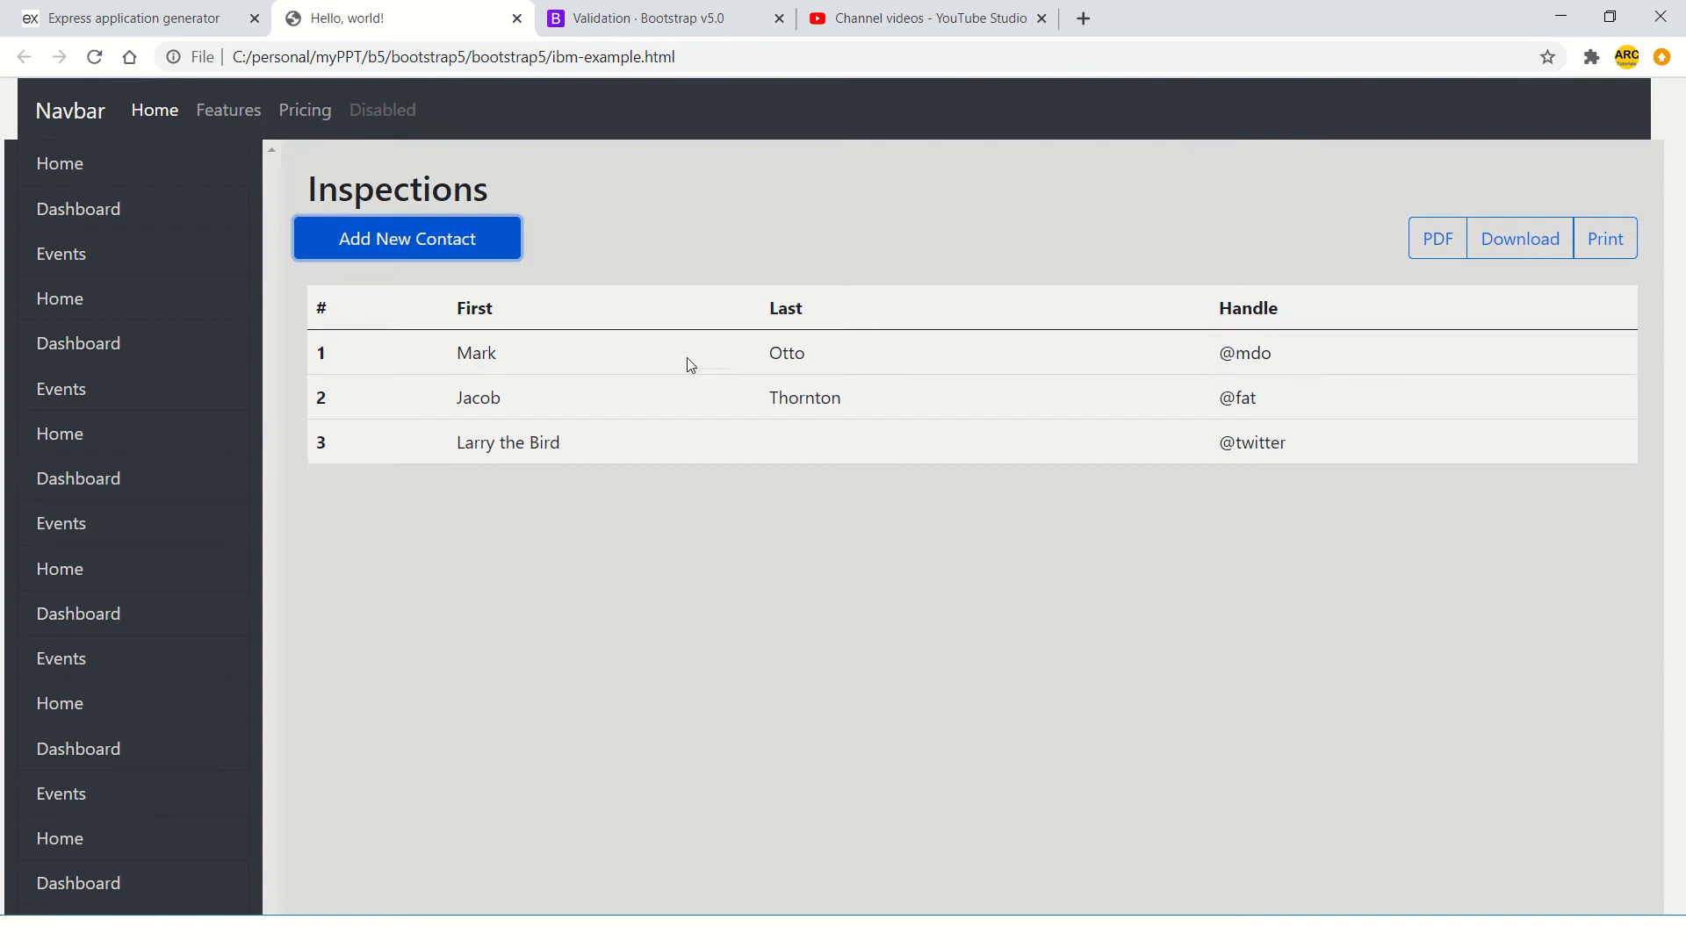
# - Reopen the Add New Contact modal and return to the 'Hello, world!' page tab
pyautogui.click(407, 237)
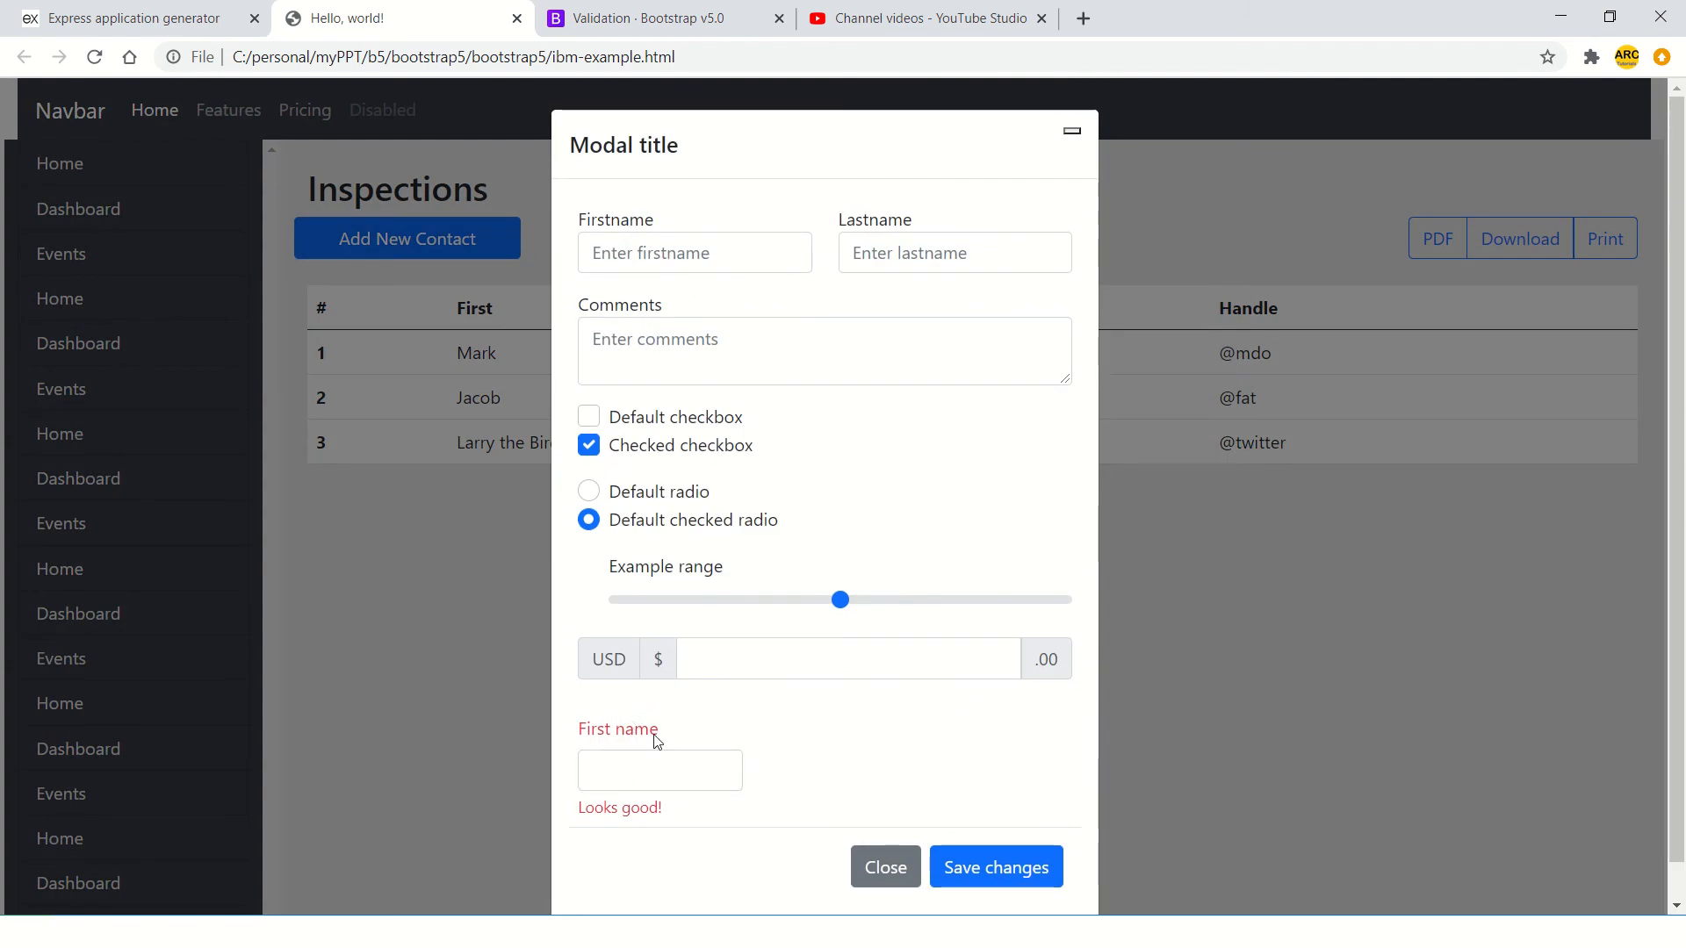
pyautogui.moveTo(661, 815)
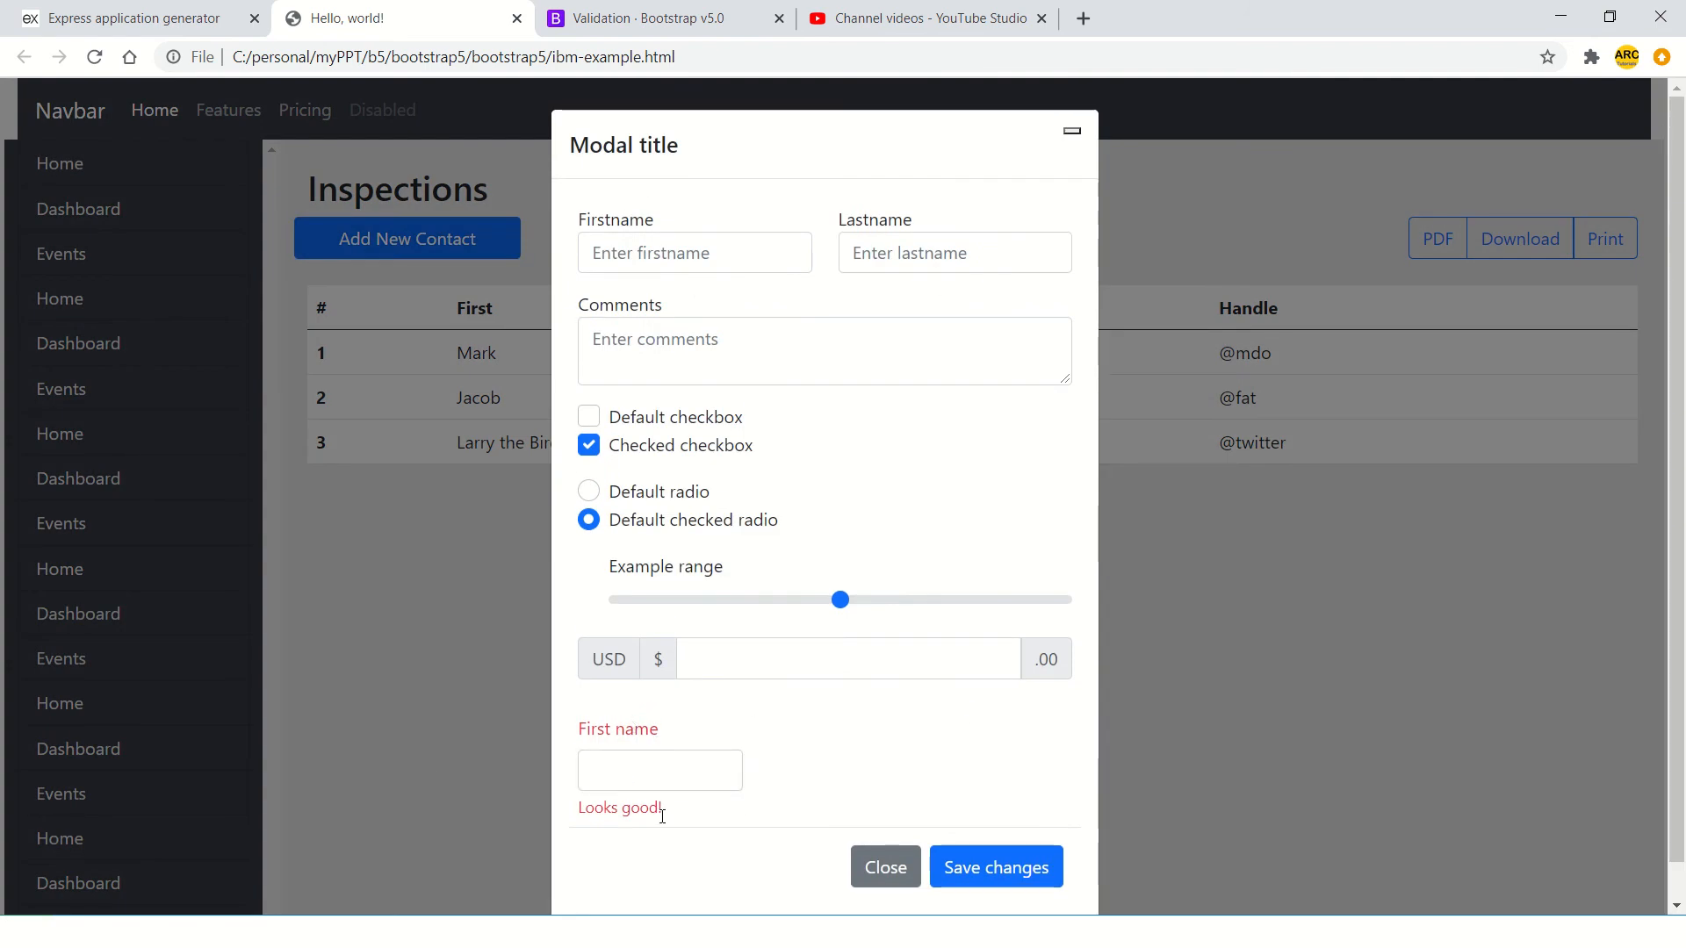
pyautogui.moveTo(927, 877)
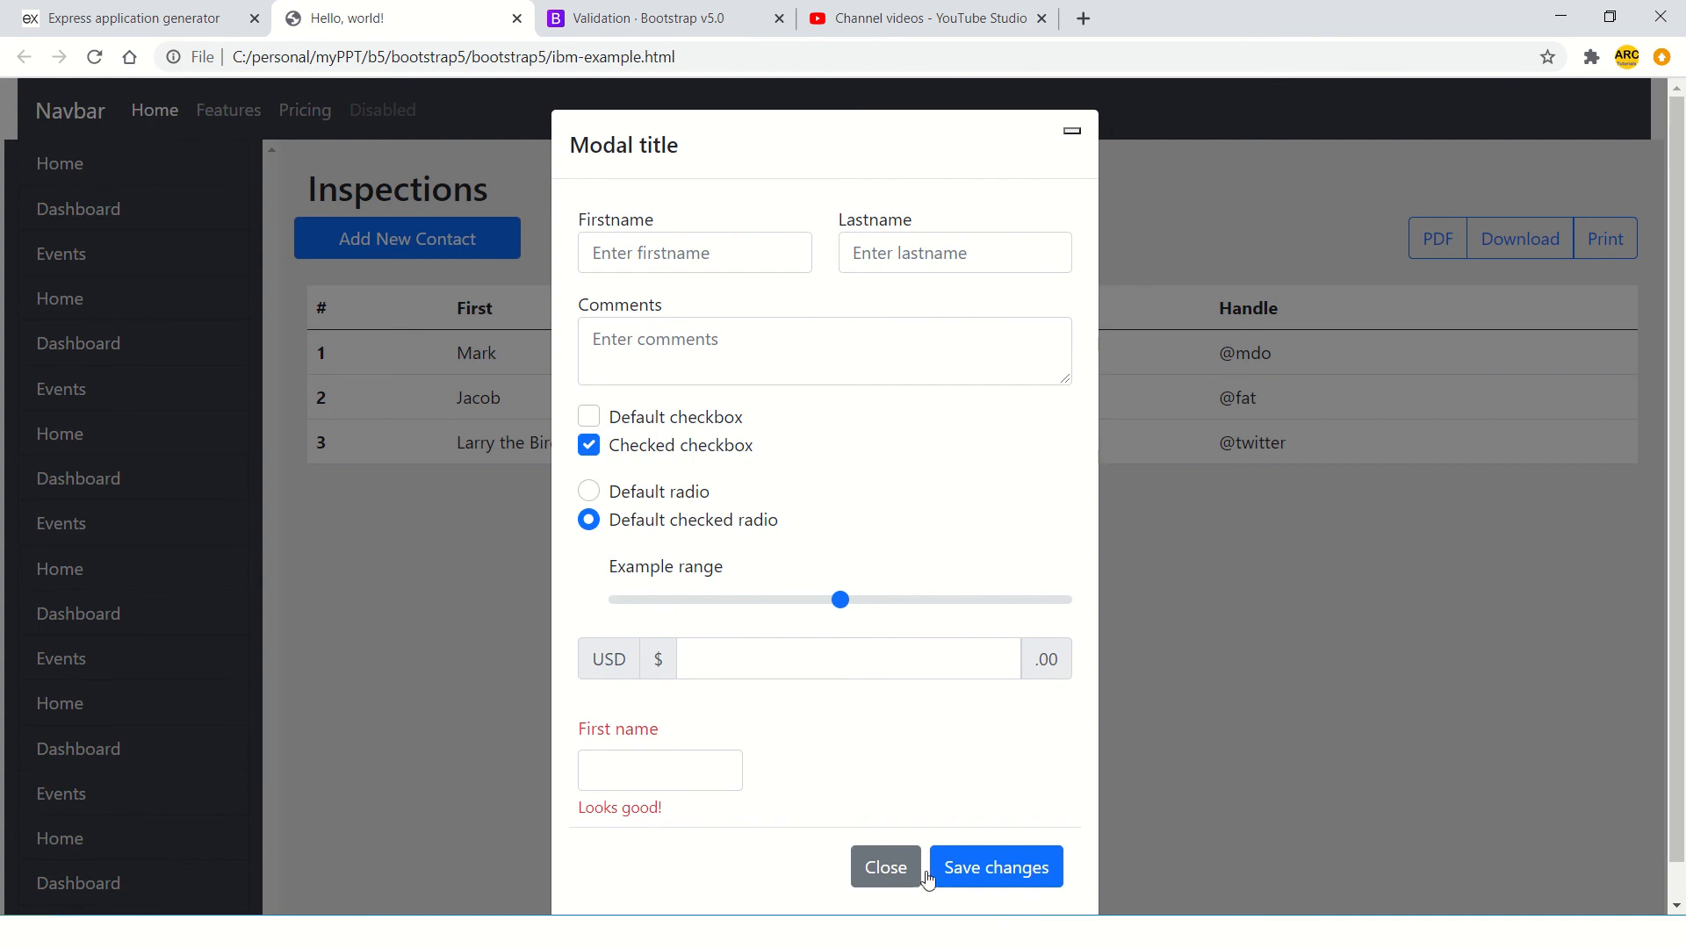
pyautogui.moveTo(871, 795)
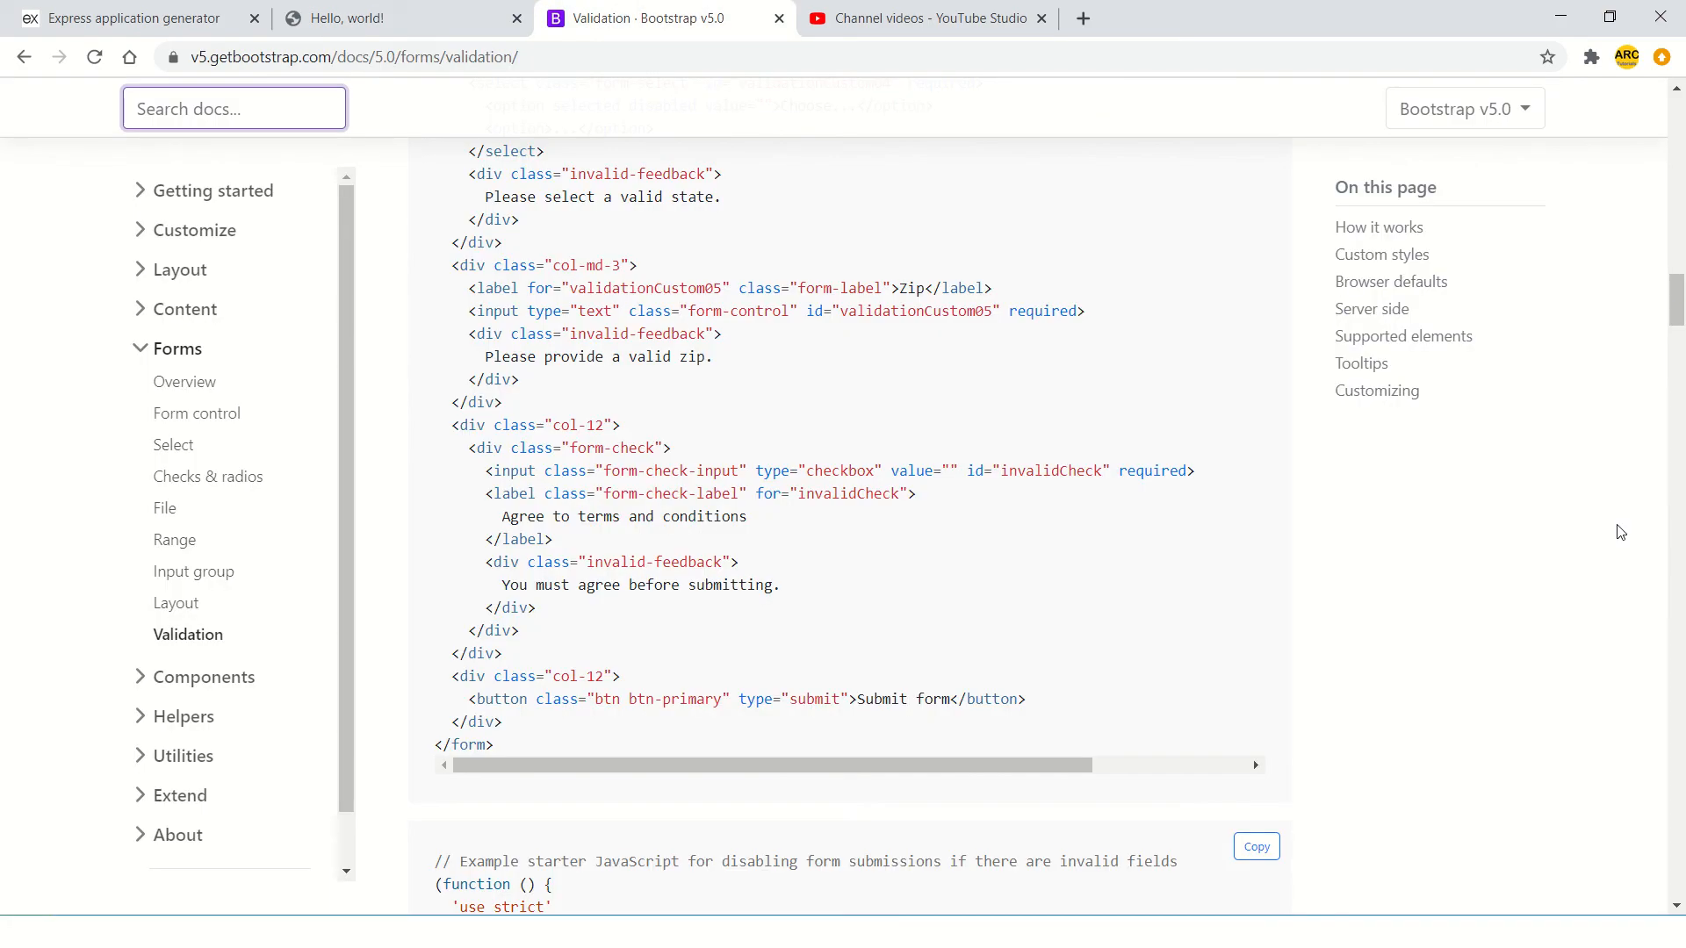
pyautogui.moveTo(459, 546)
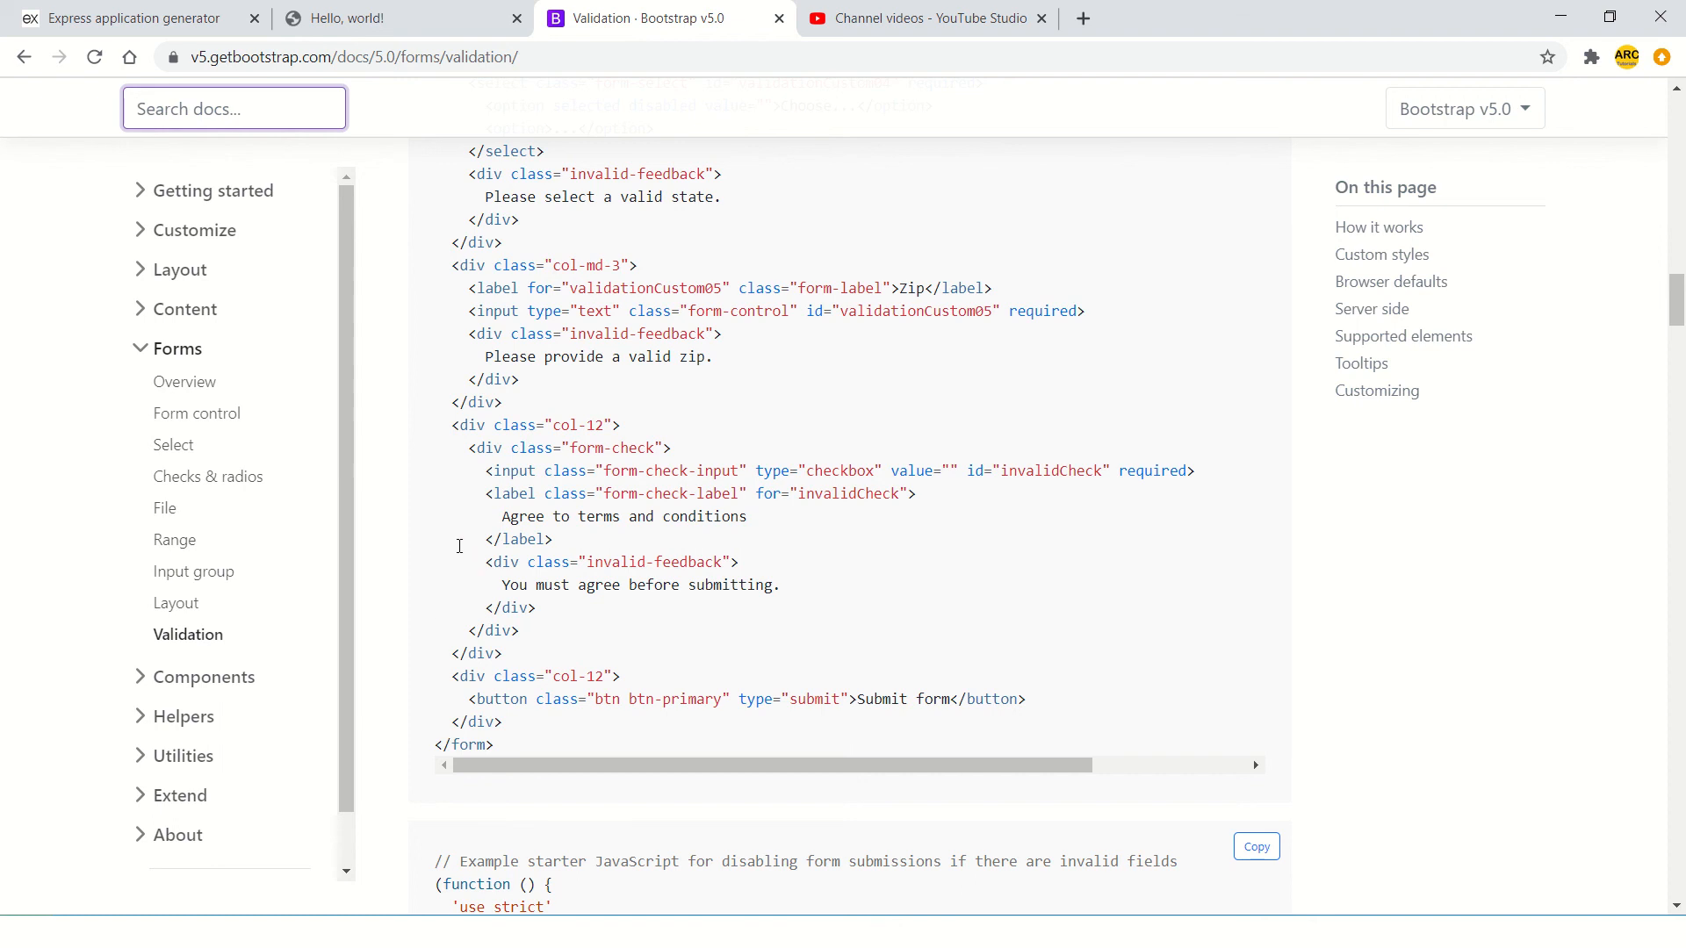
pyautogui.click(355, 18)
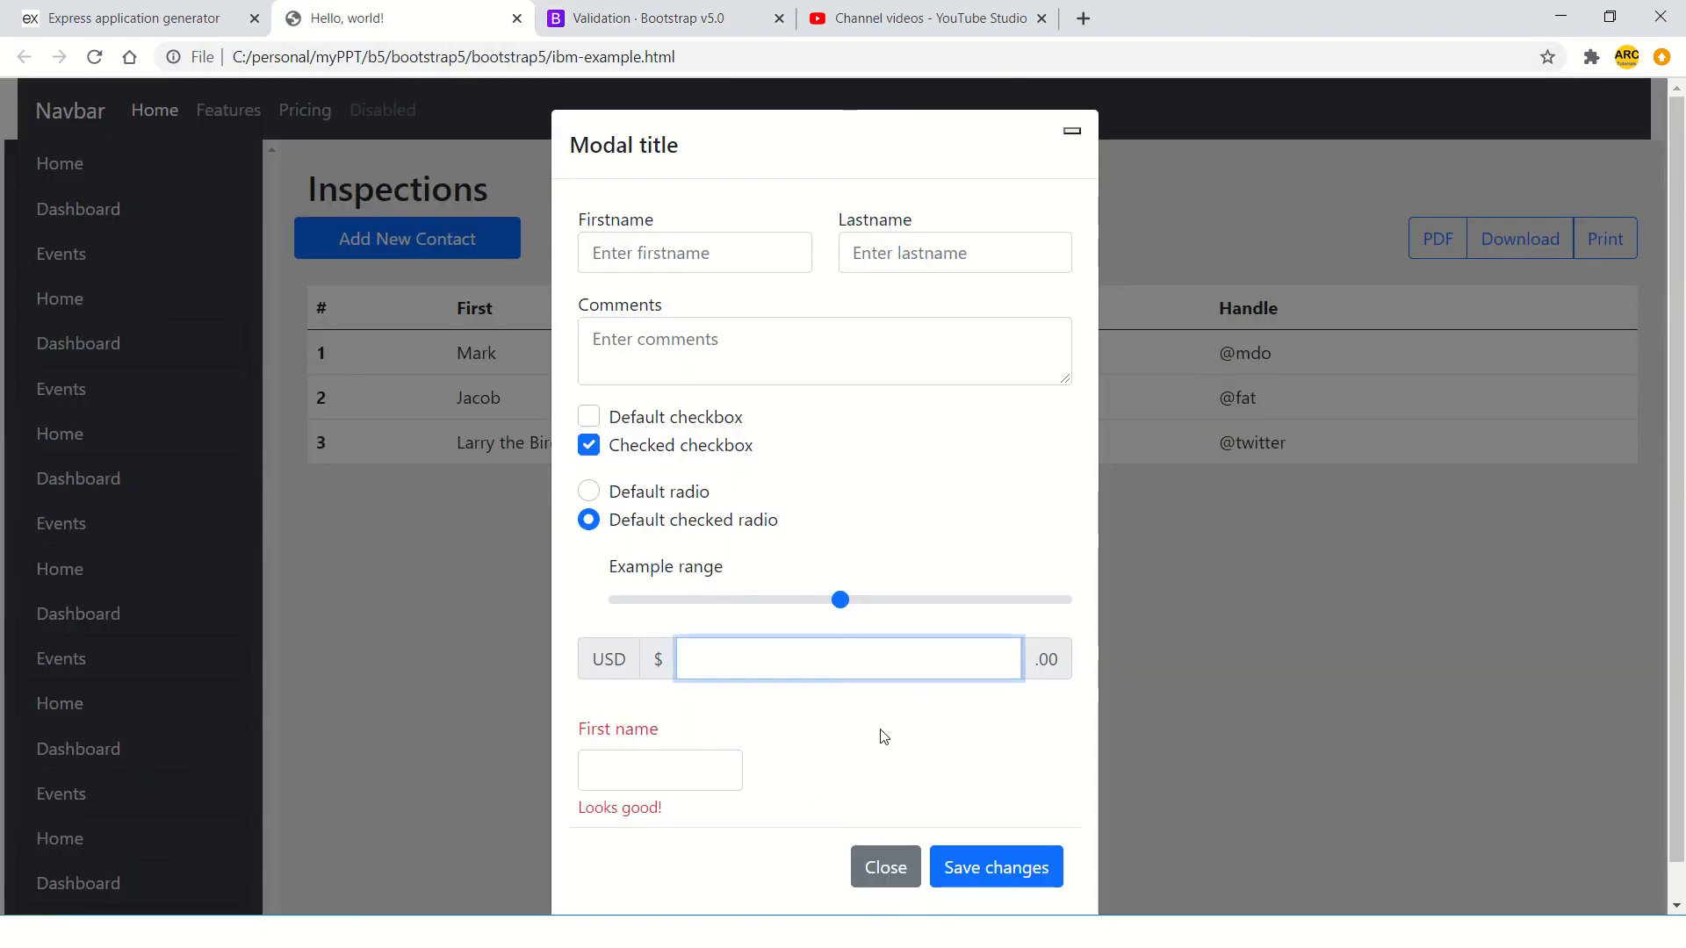
pyautogui.click(923, 698)
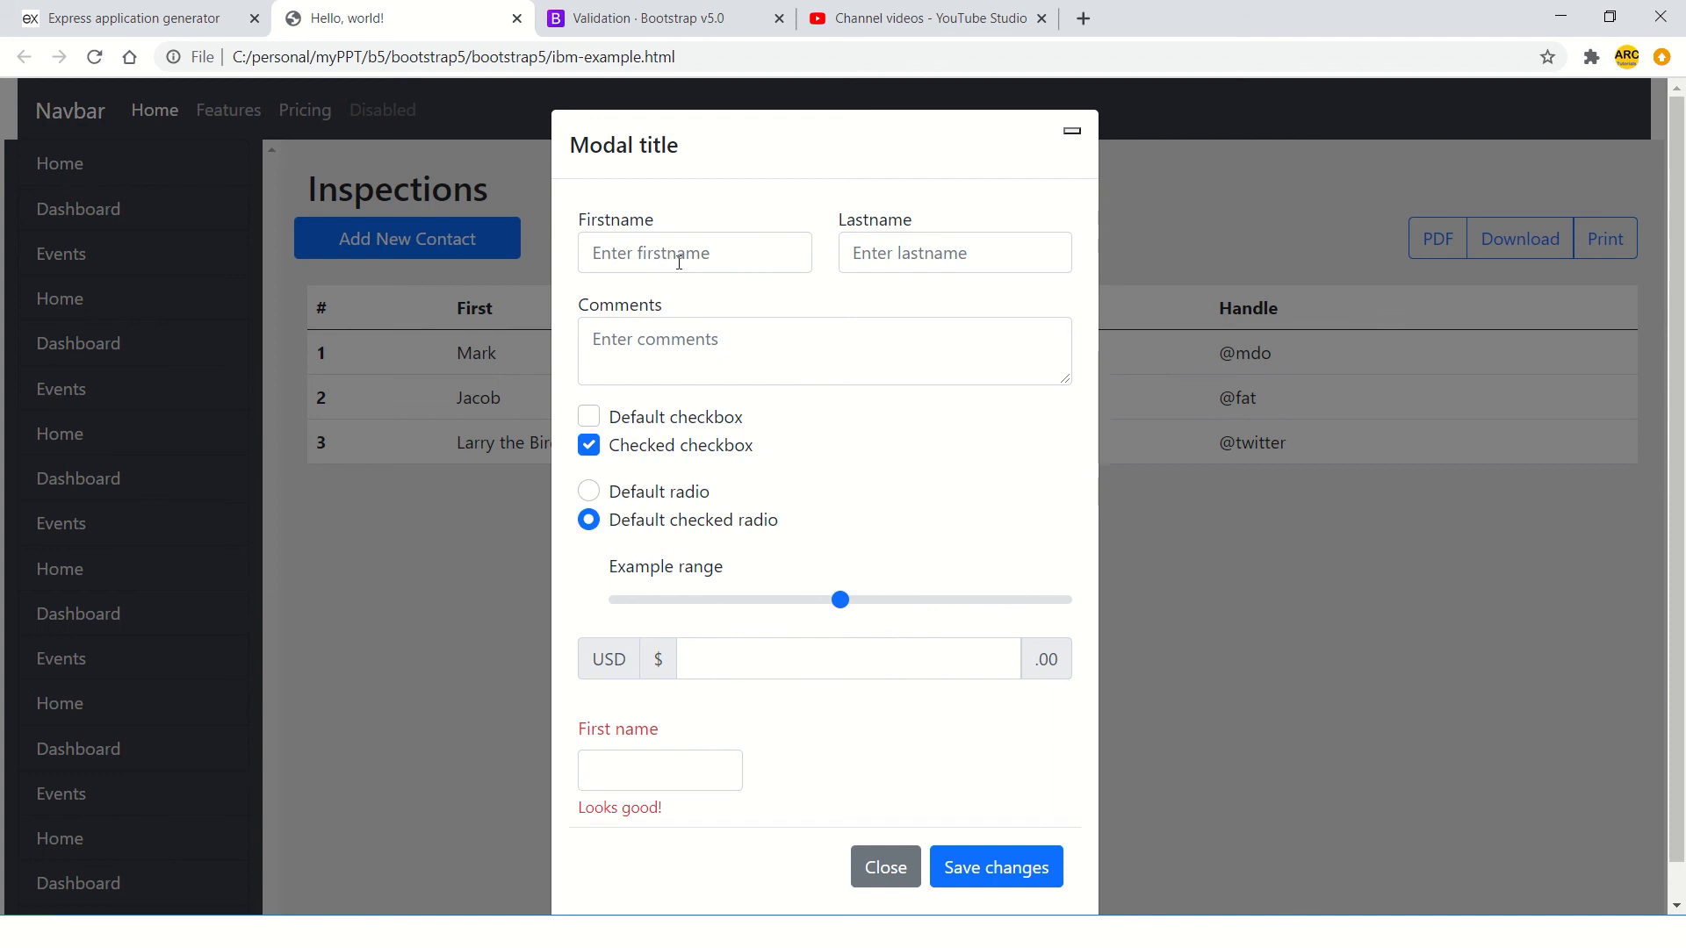
pyautogui.click(656, 19)
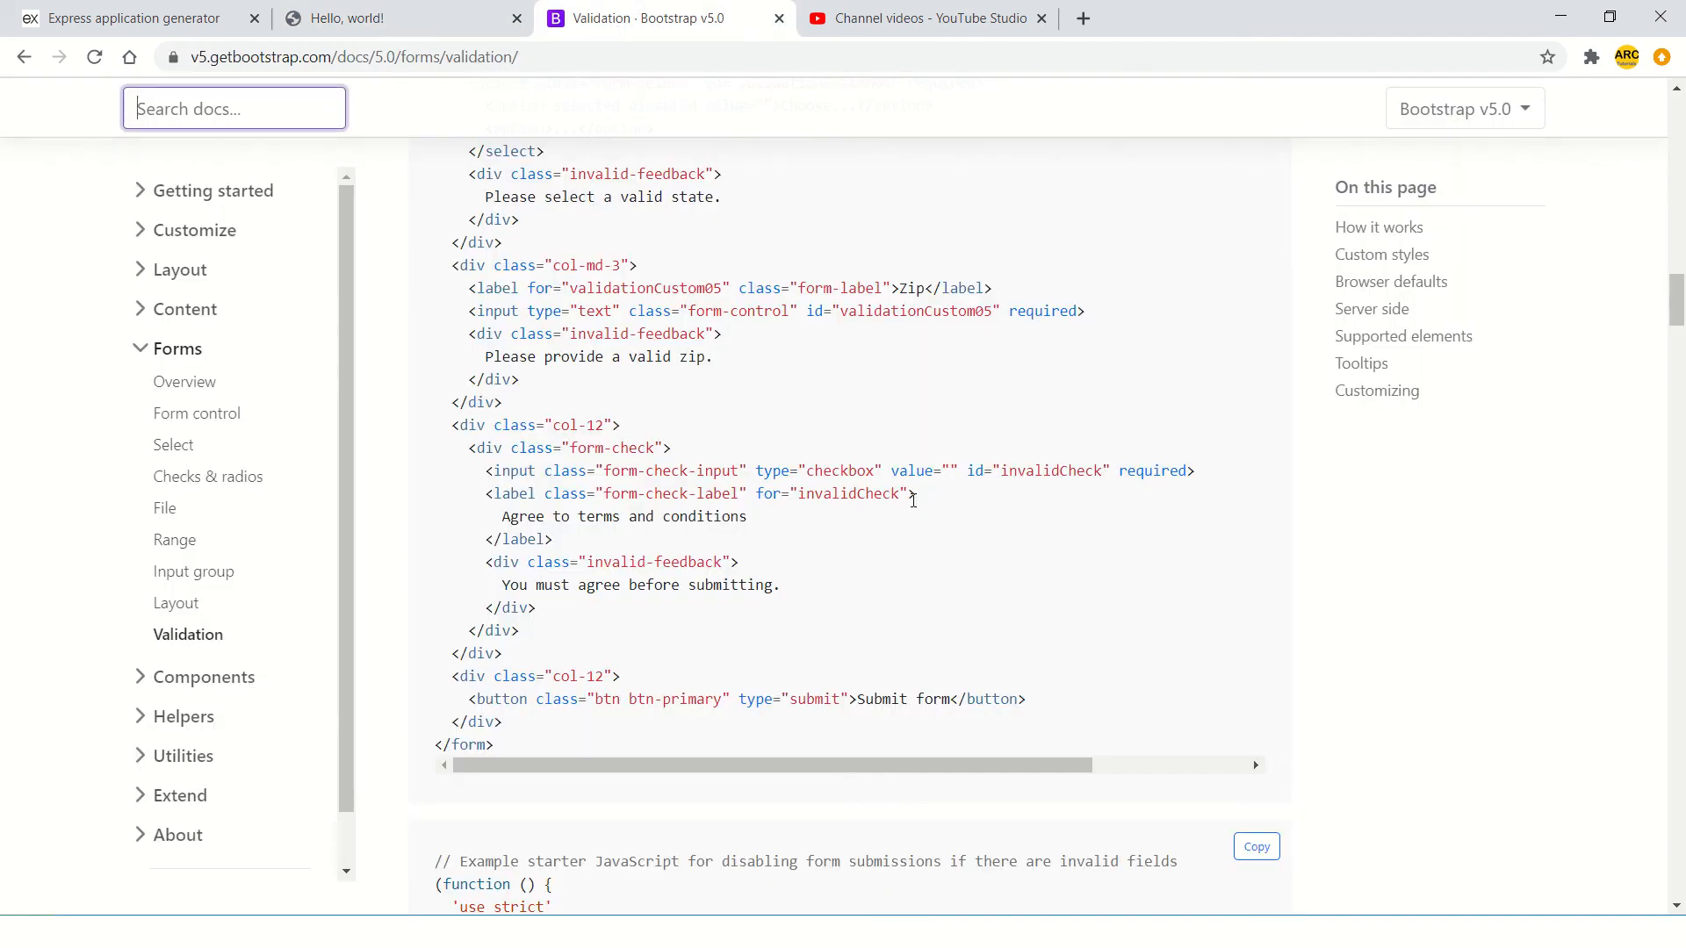
pyautogui.scroll(3)
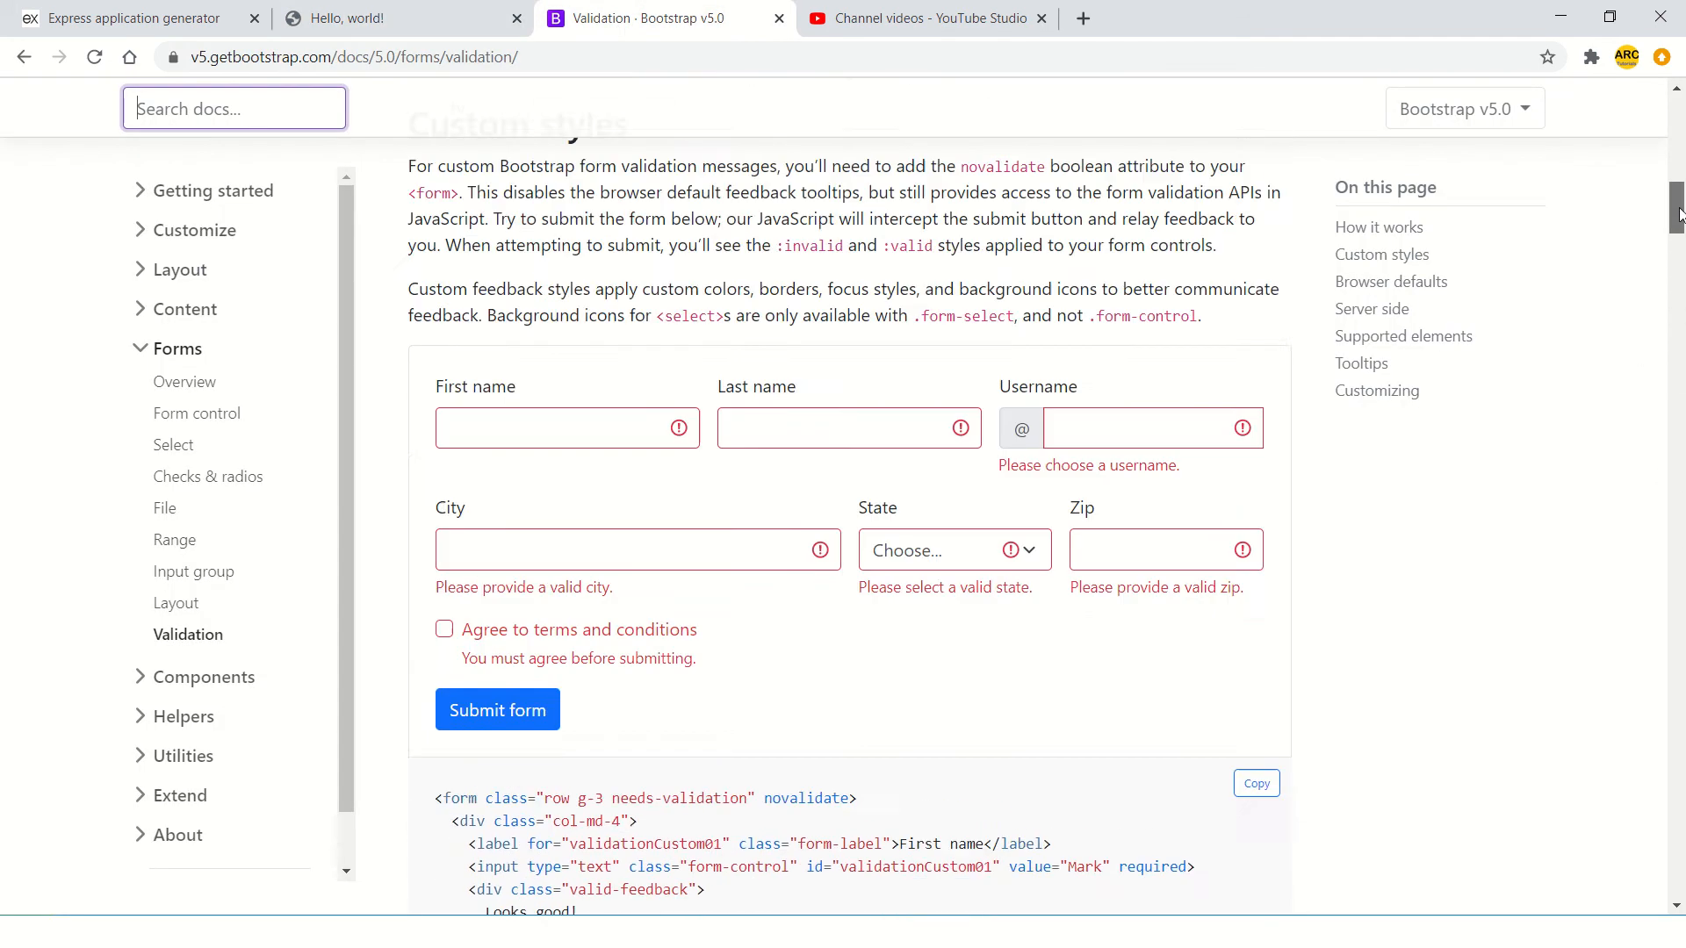
pyautogui.scroll(-3)
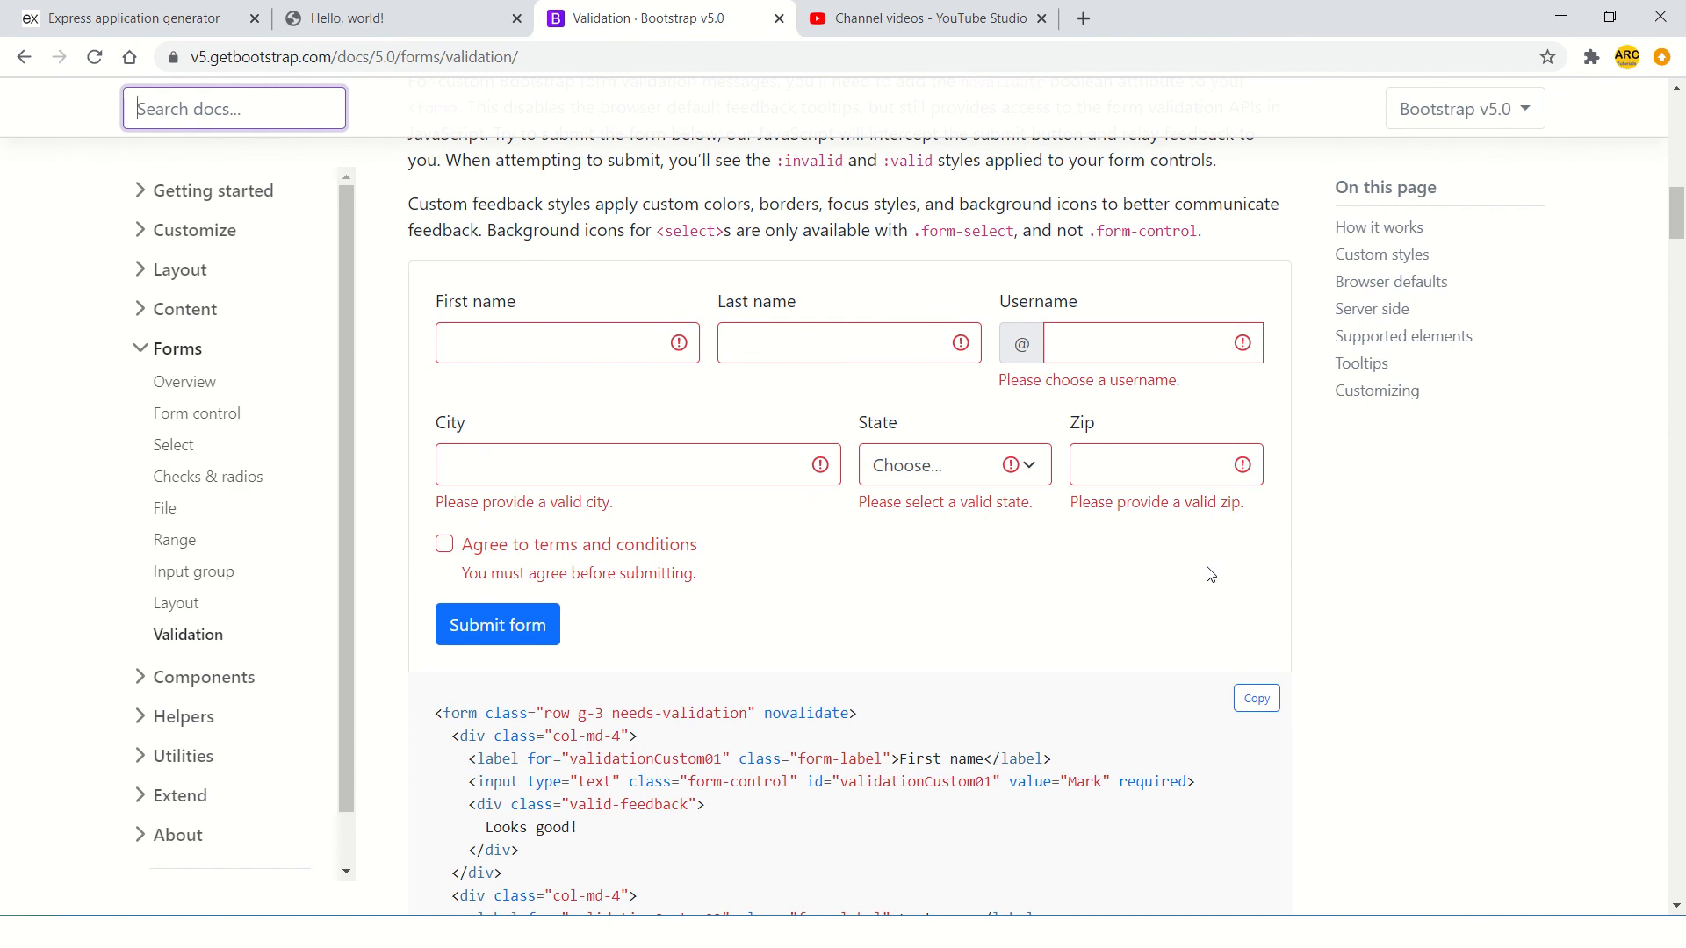
pyautogui.moveTo(421, 115)
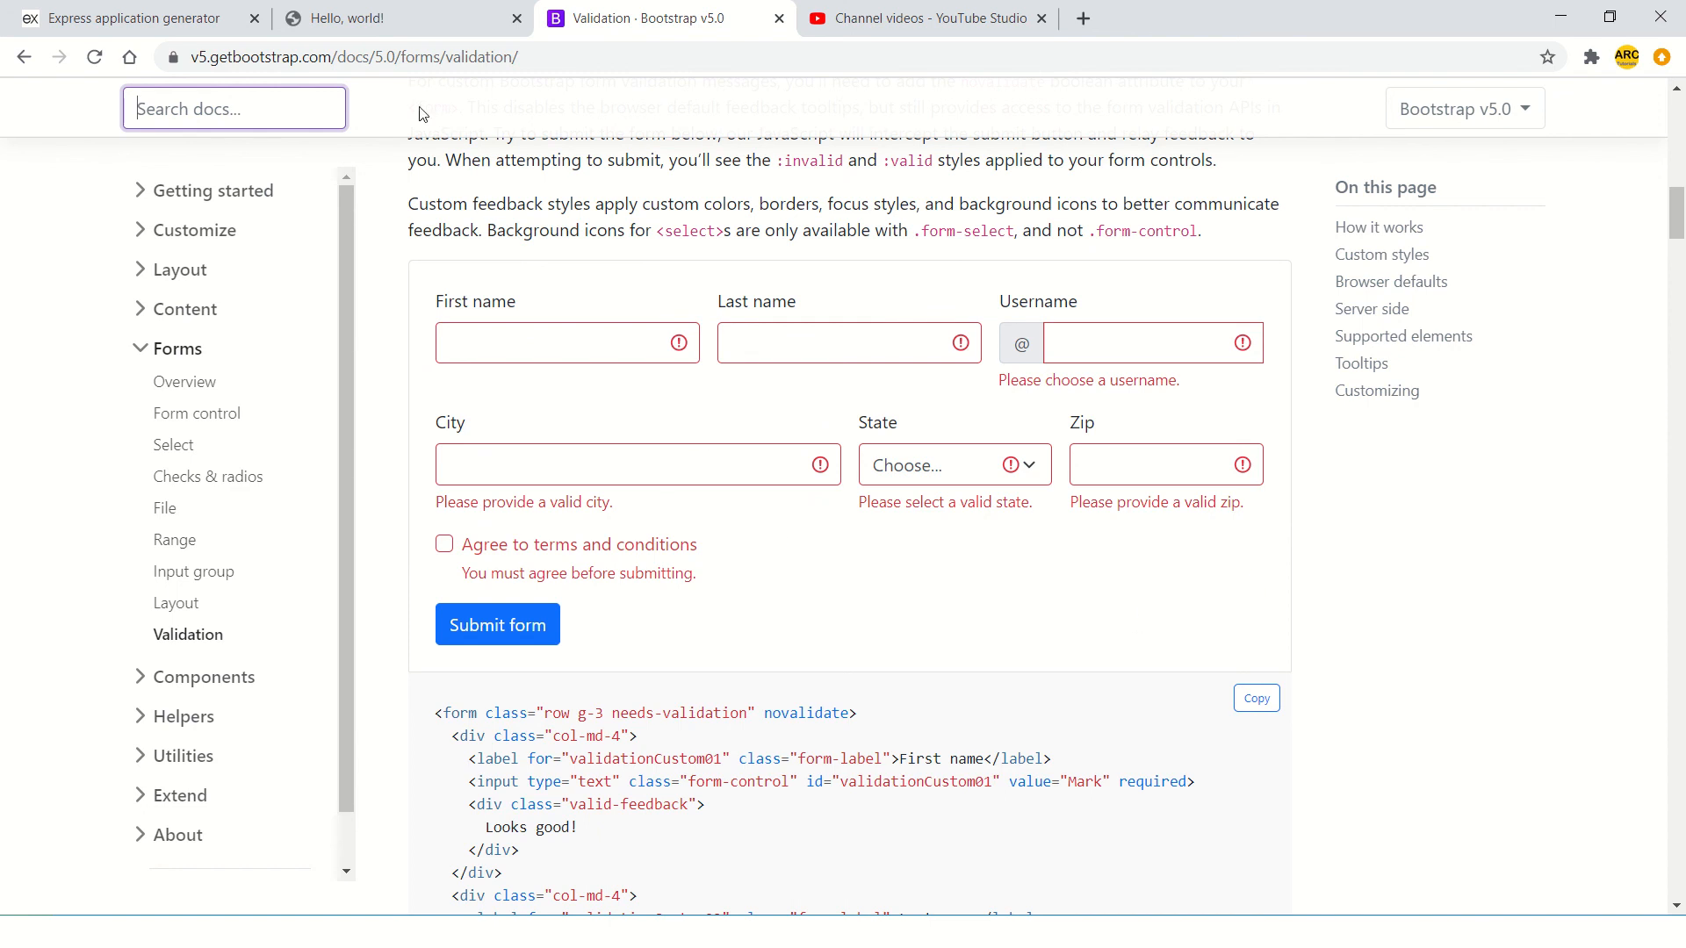
pyautogui.moveTo(377, 250)
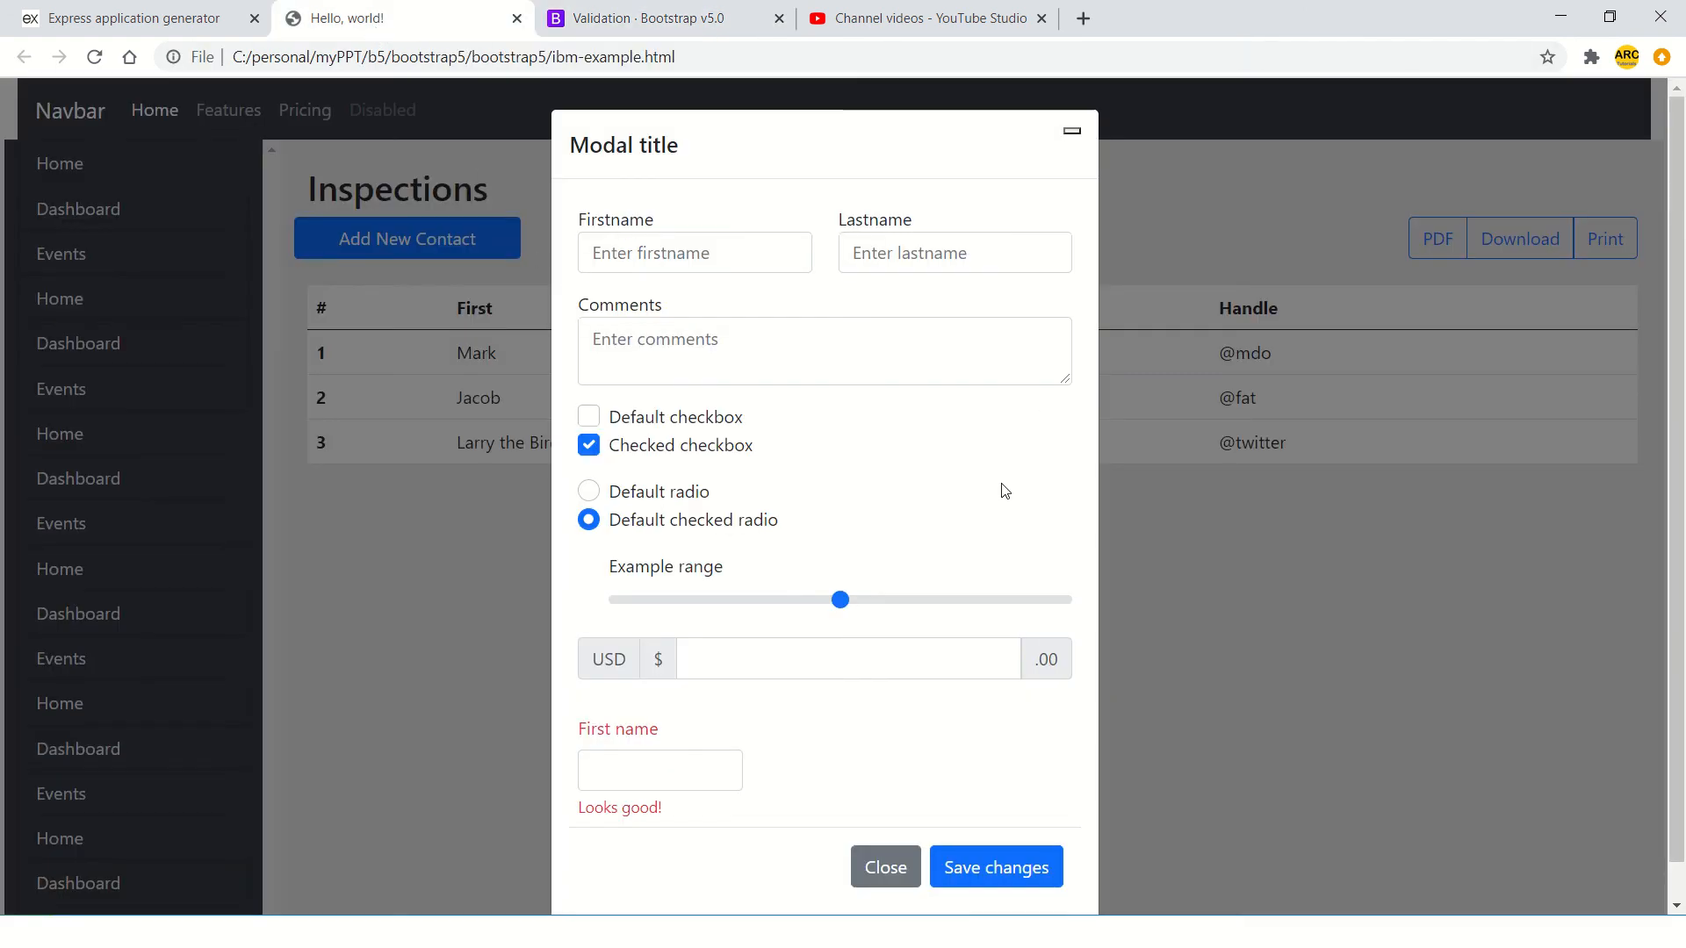
pyautogui.moveTo(1067, 532)
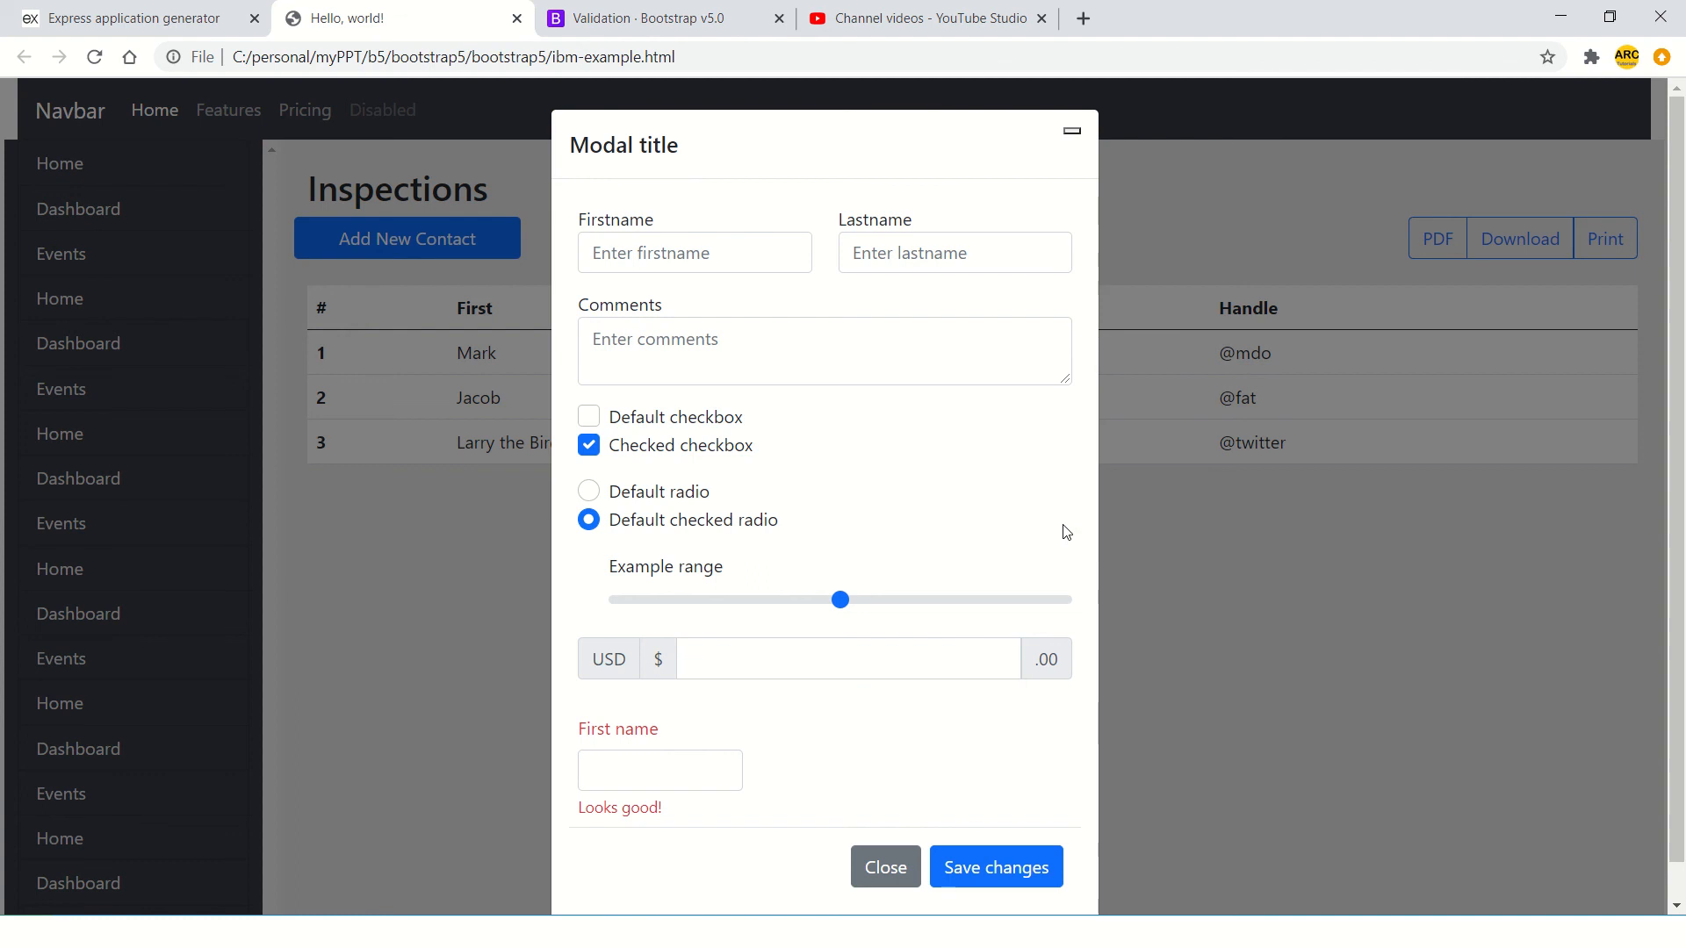